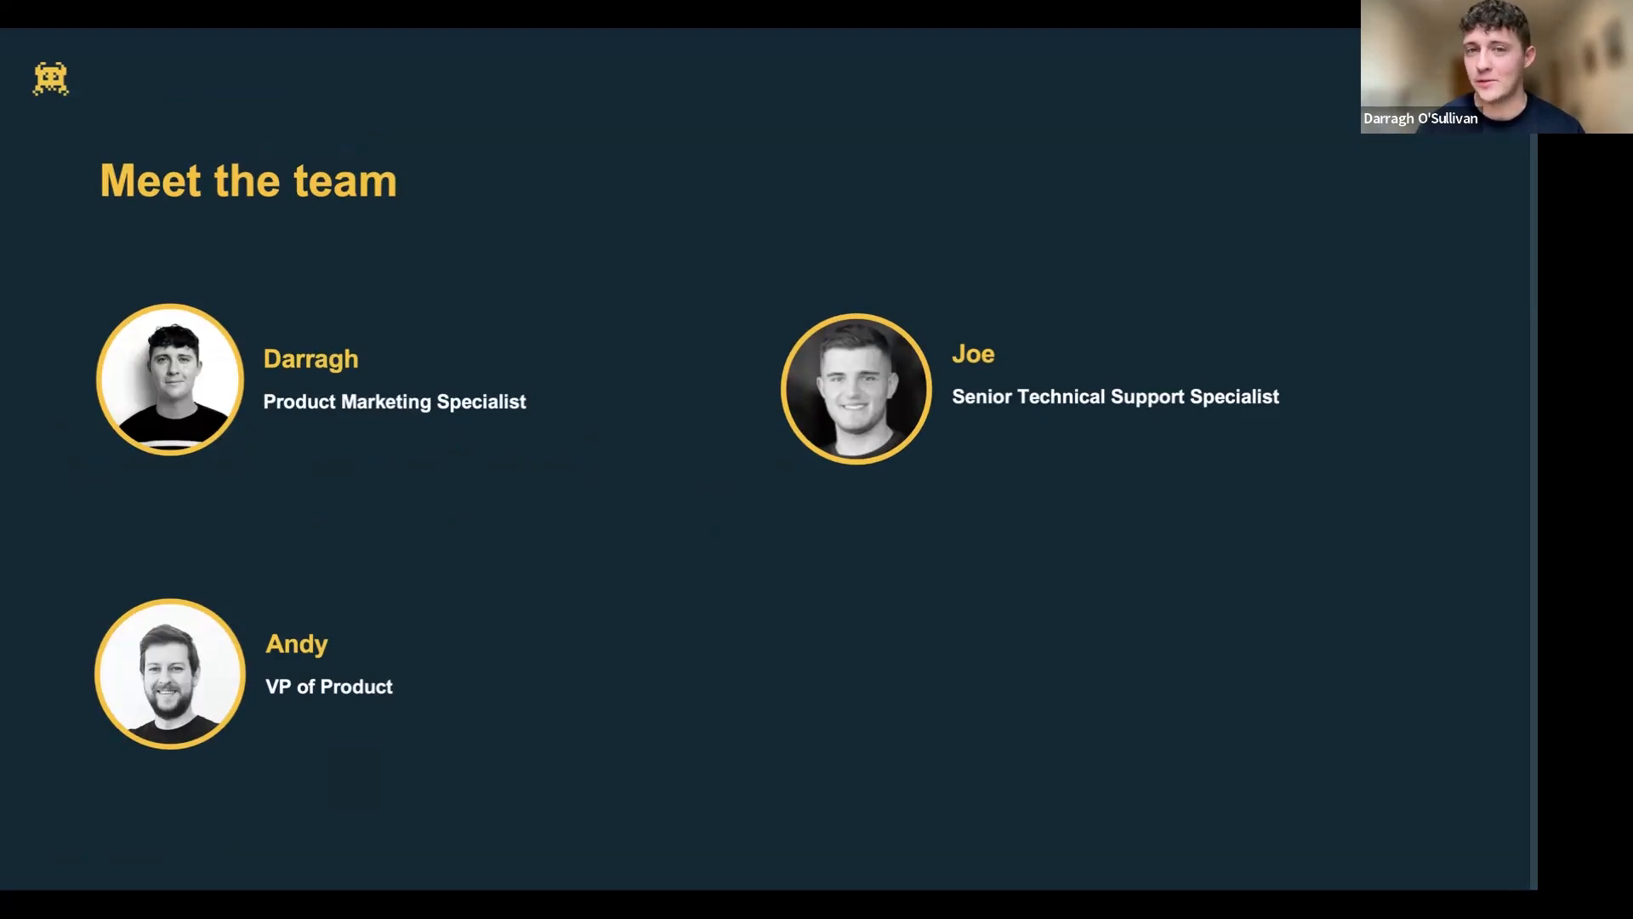
mouse_move(567, 910)
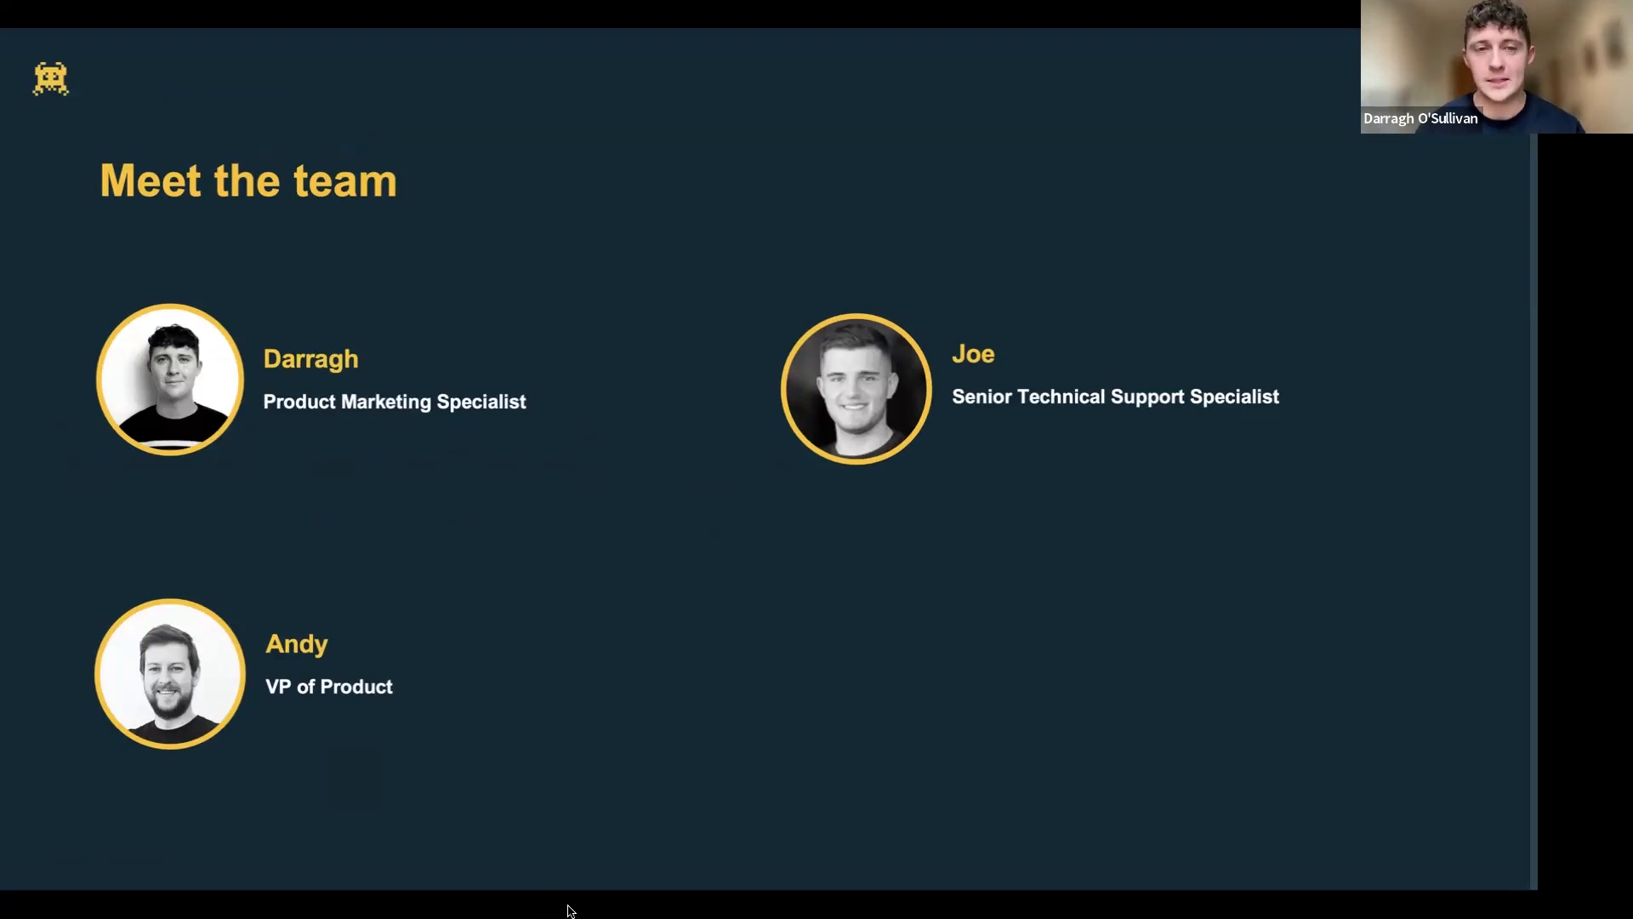
mouse_move(378, 892)
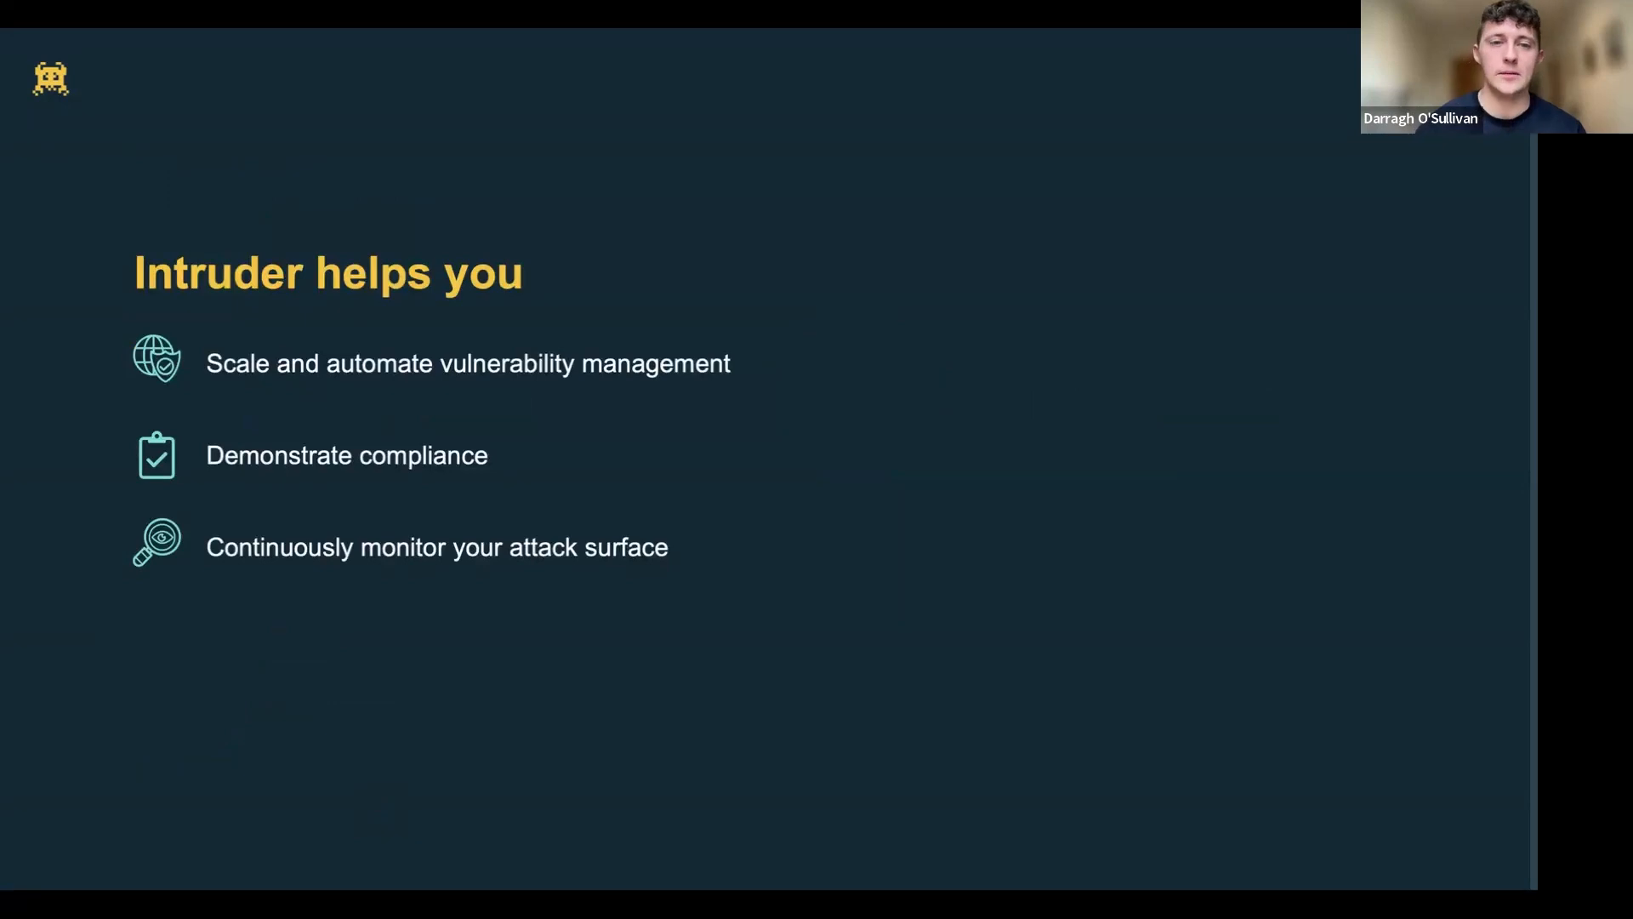
mouse_move(381, 895)
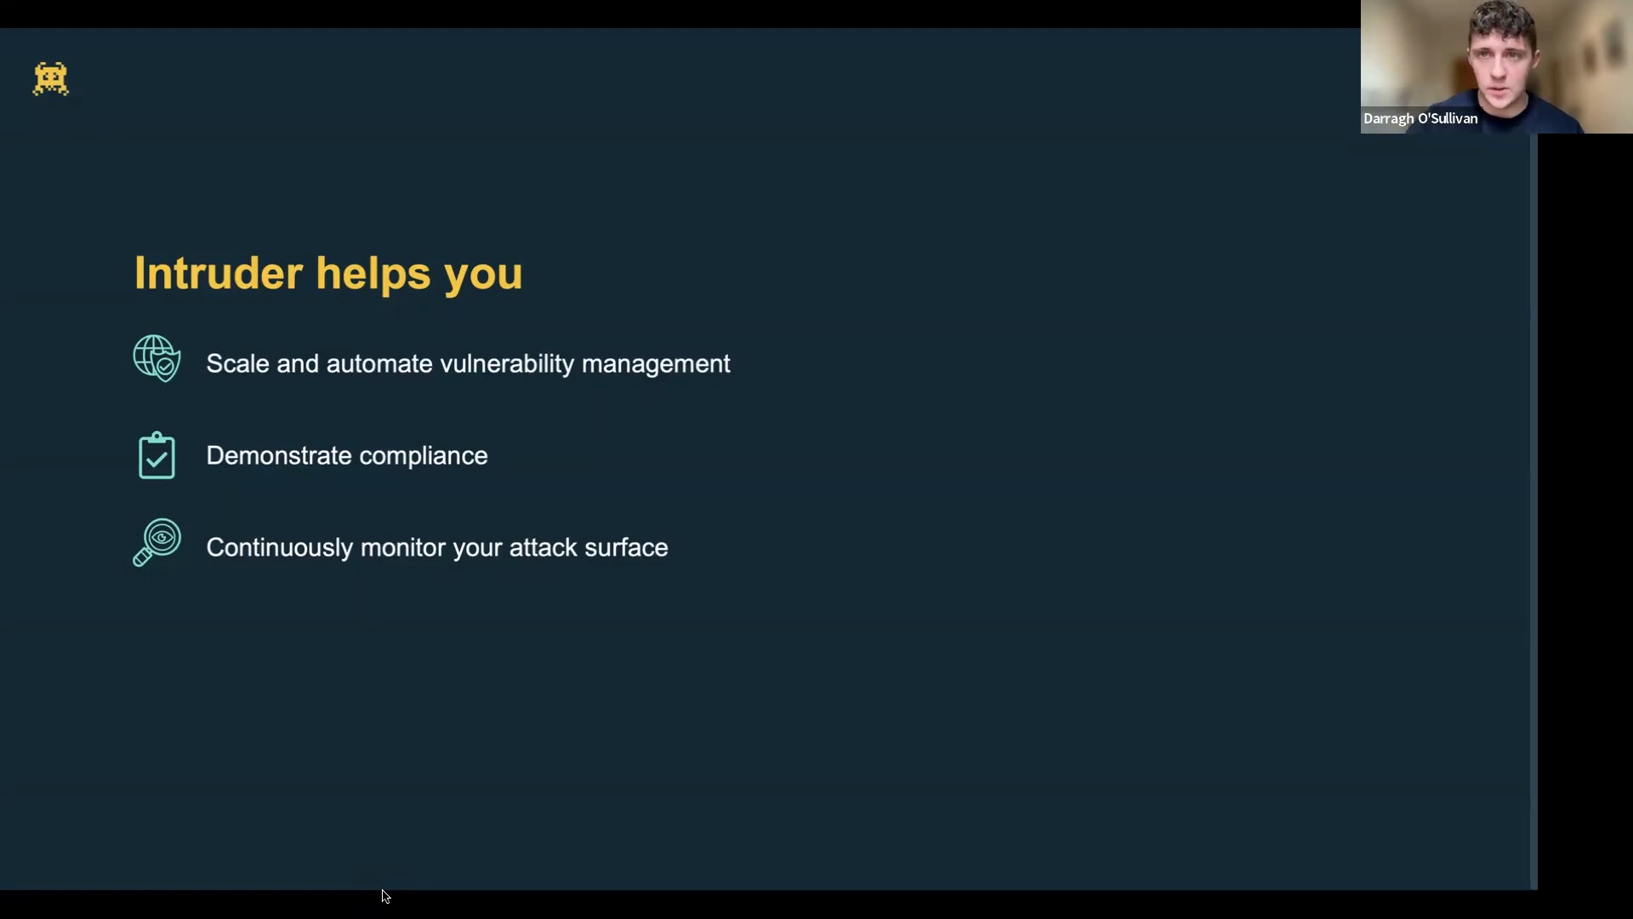
mouse_move(412, 762)
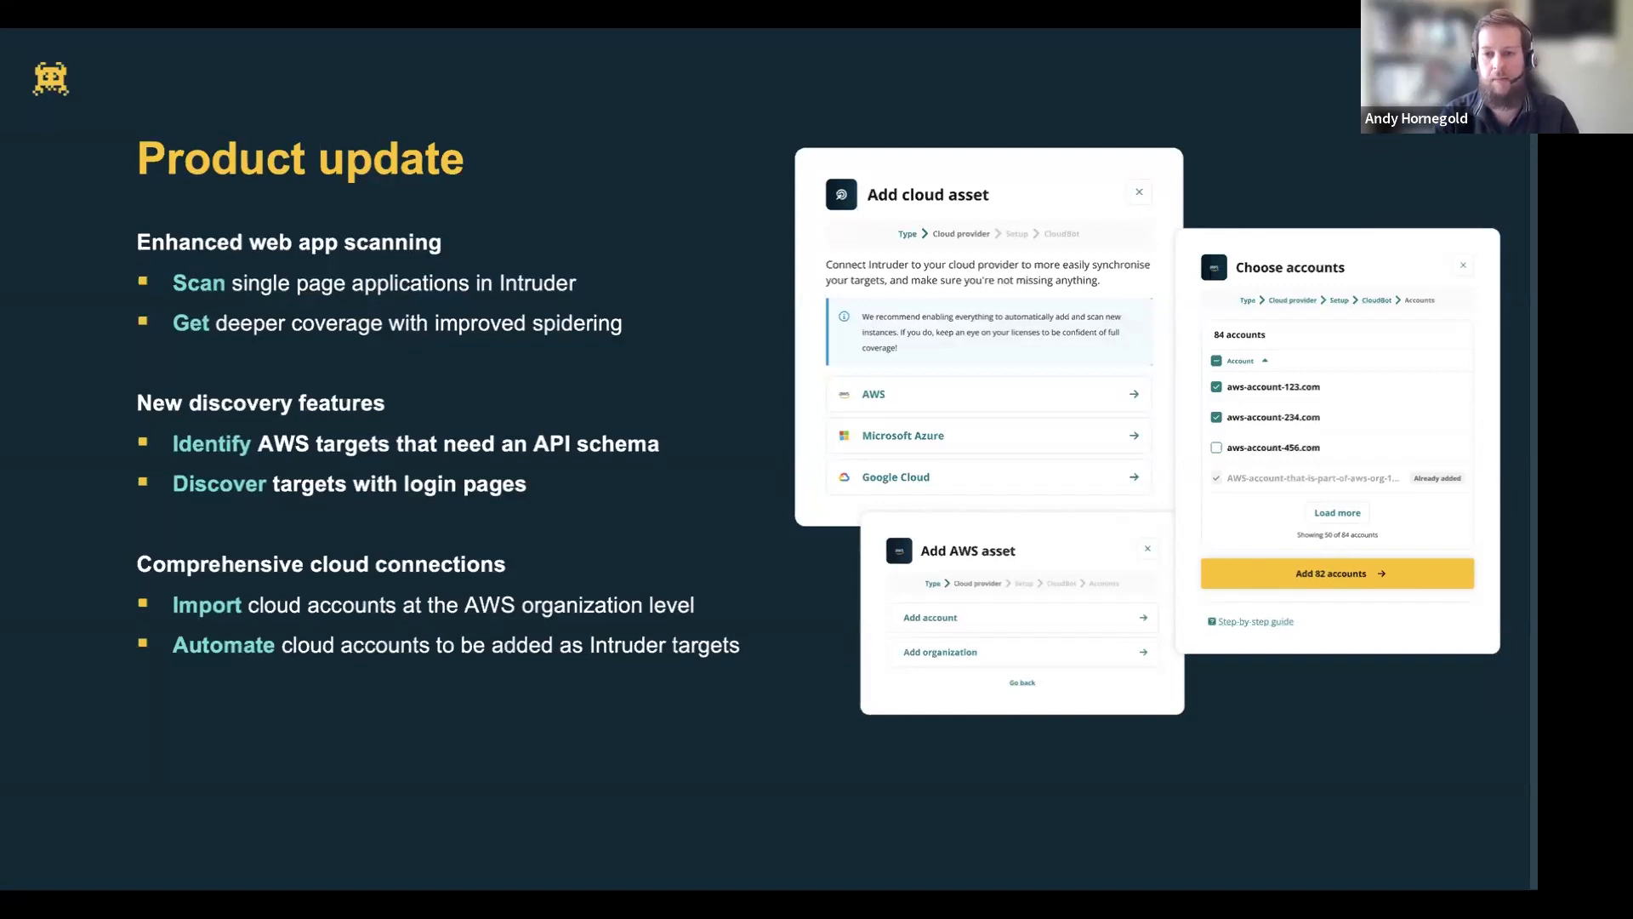
mouse_move(564, 880)
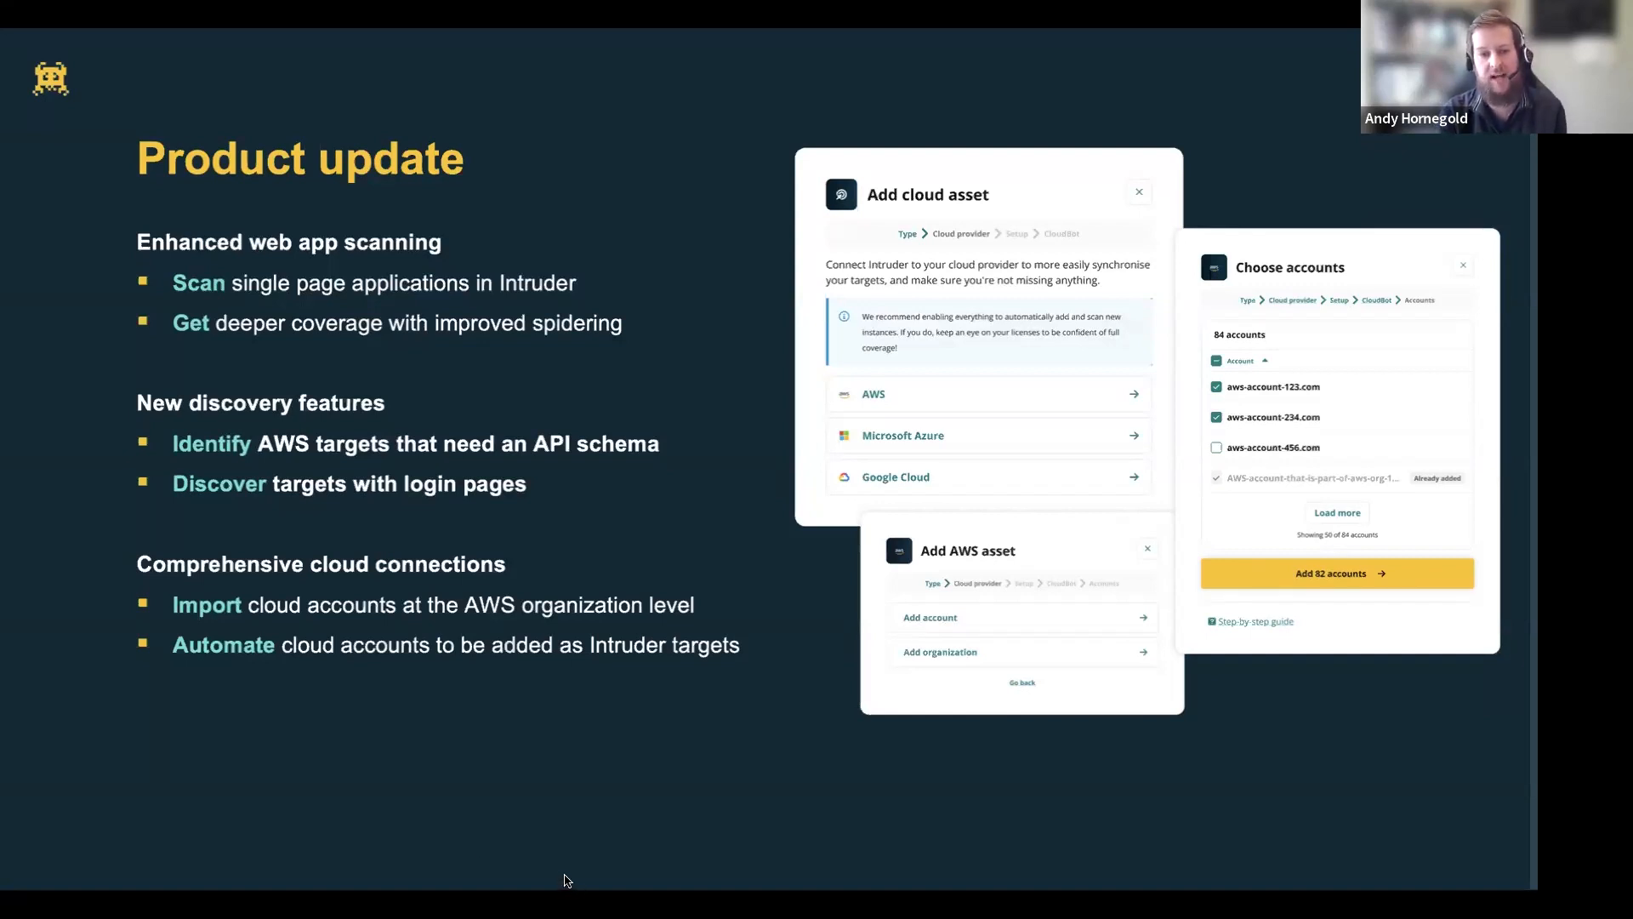
mouse_move(537, 833)
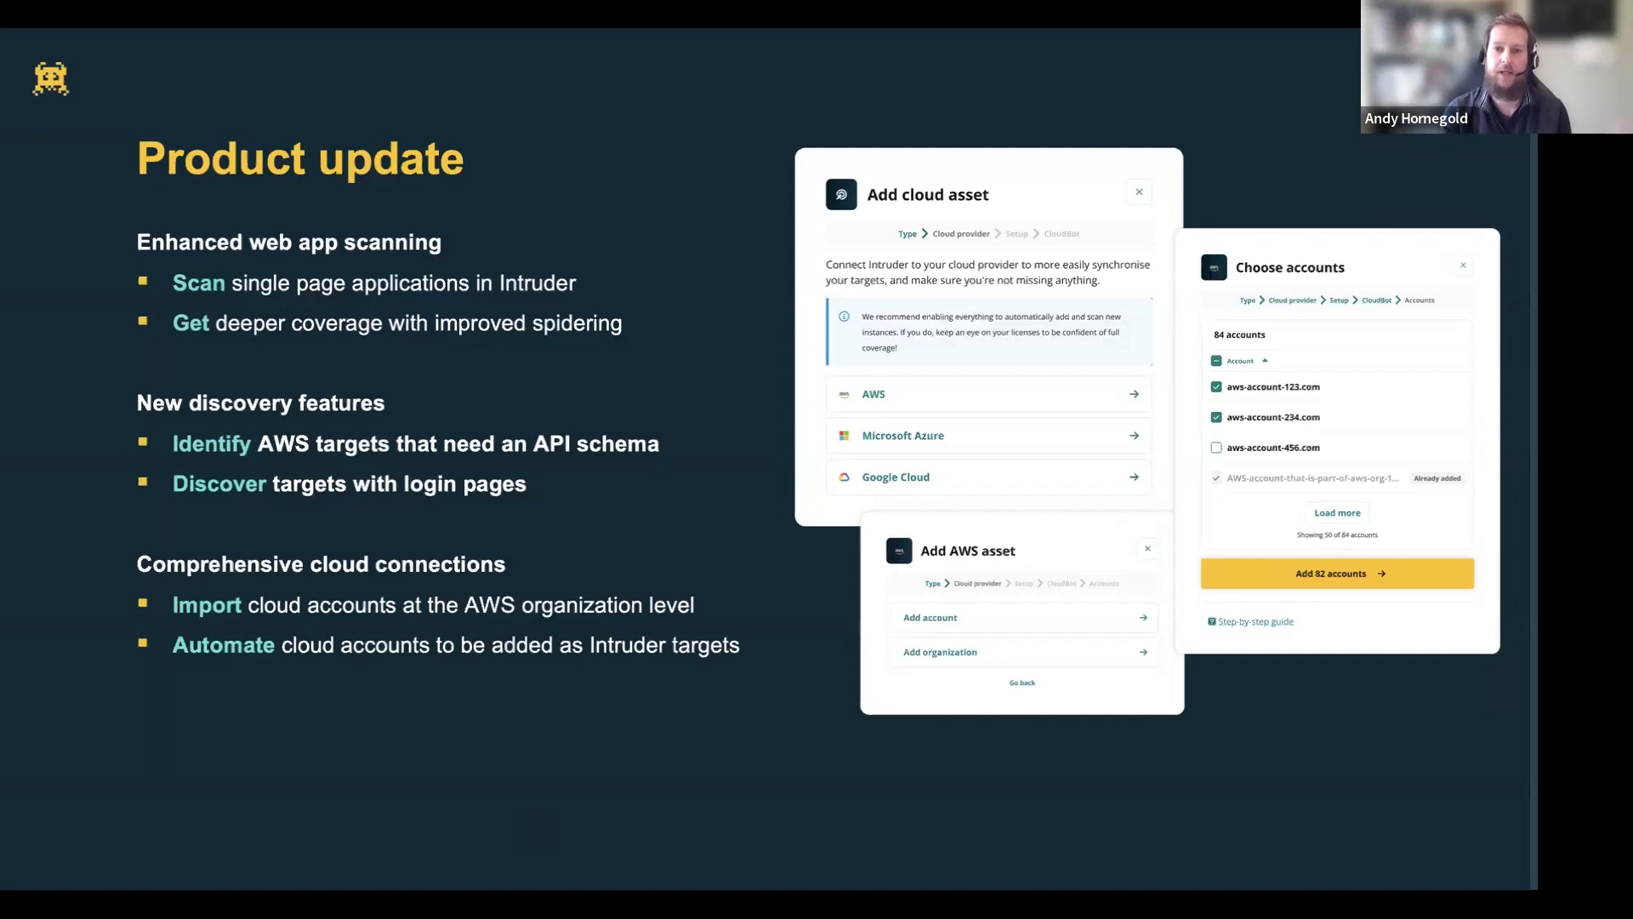
mouse_move(405, 890)
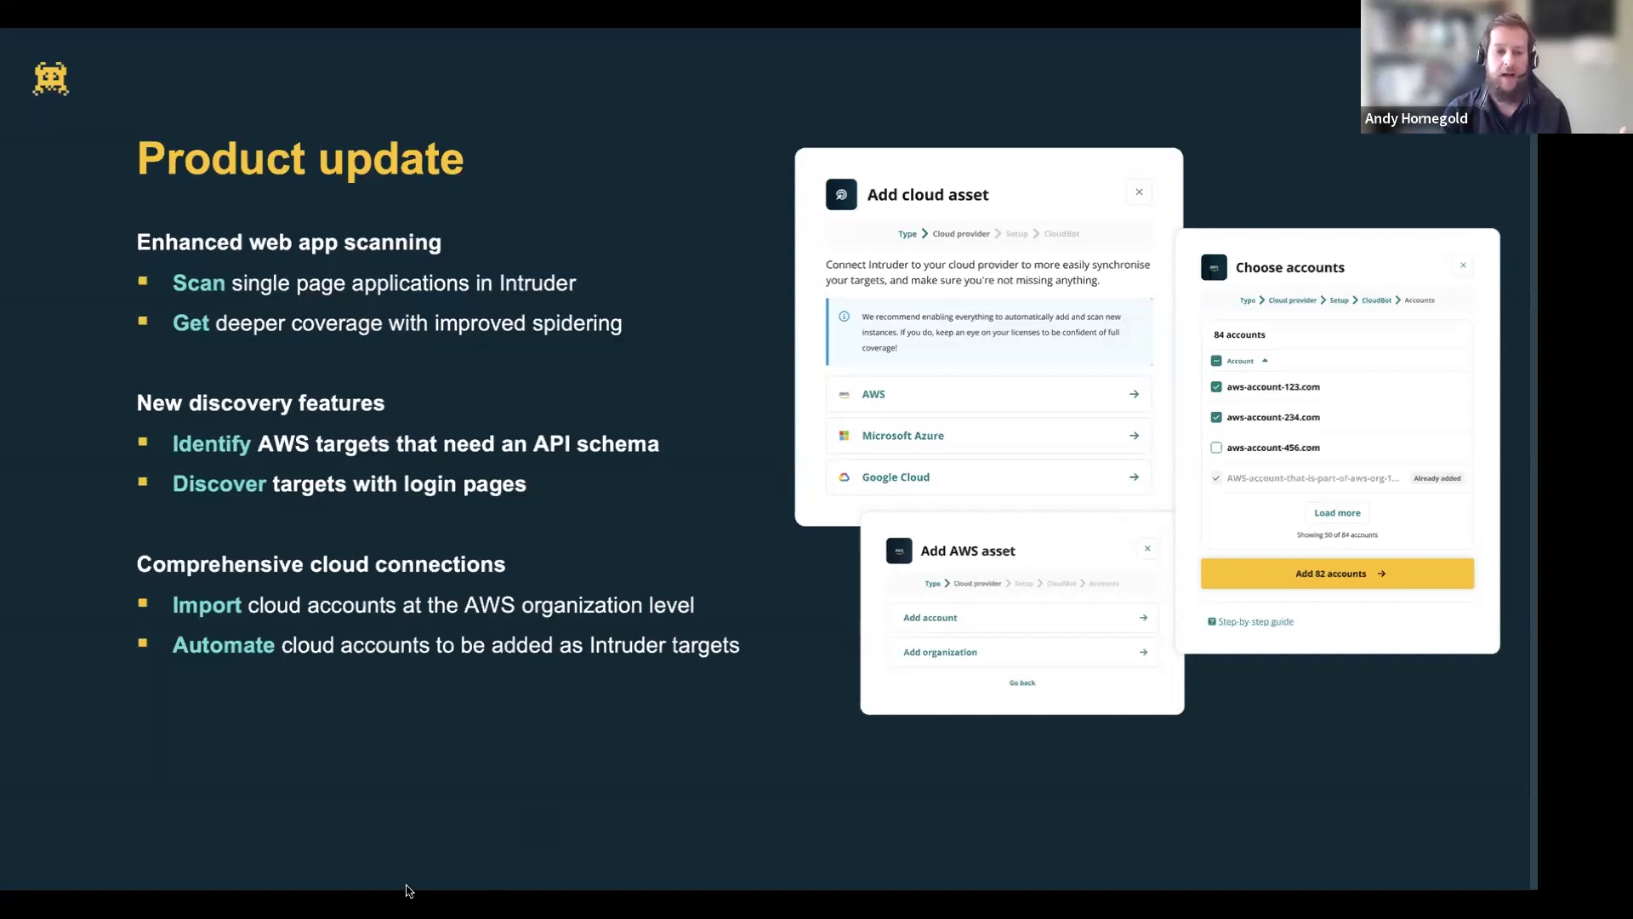
mouse_move(381, 887)
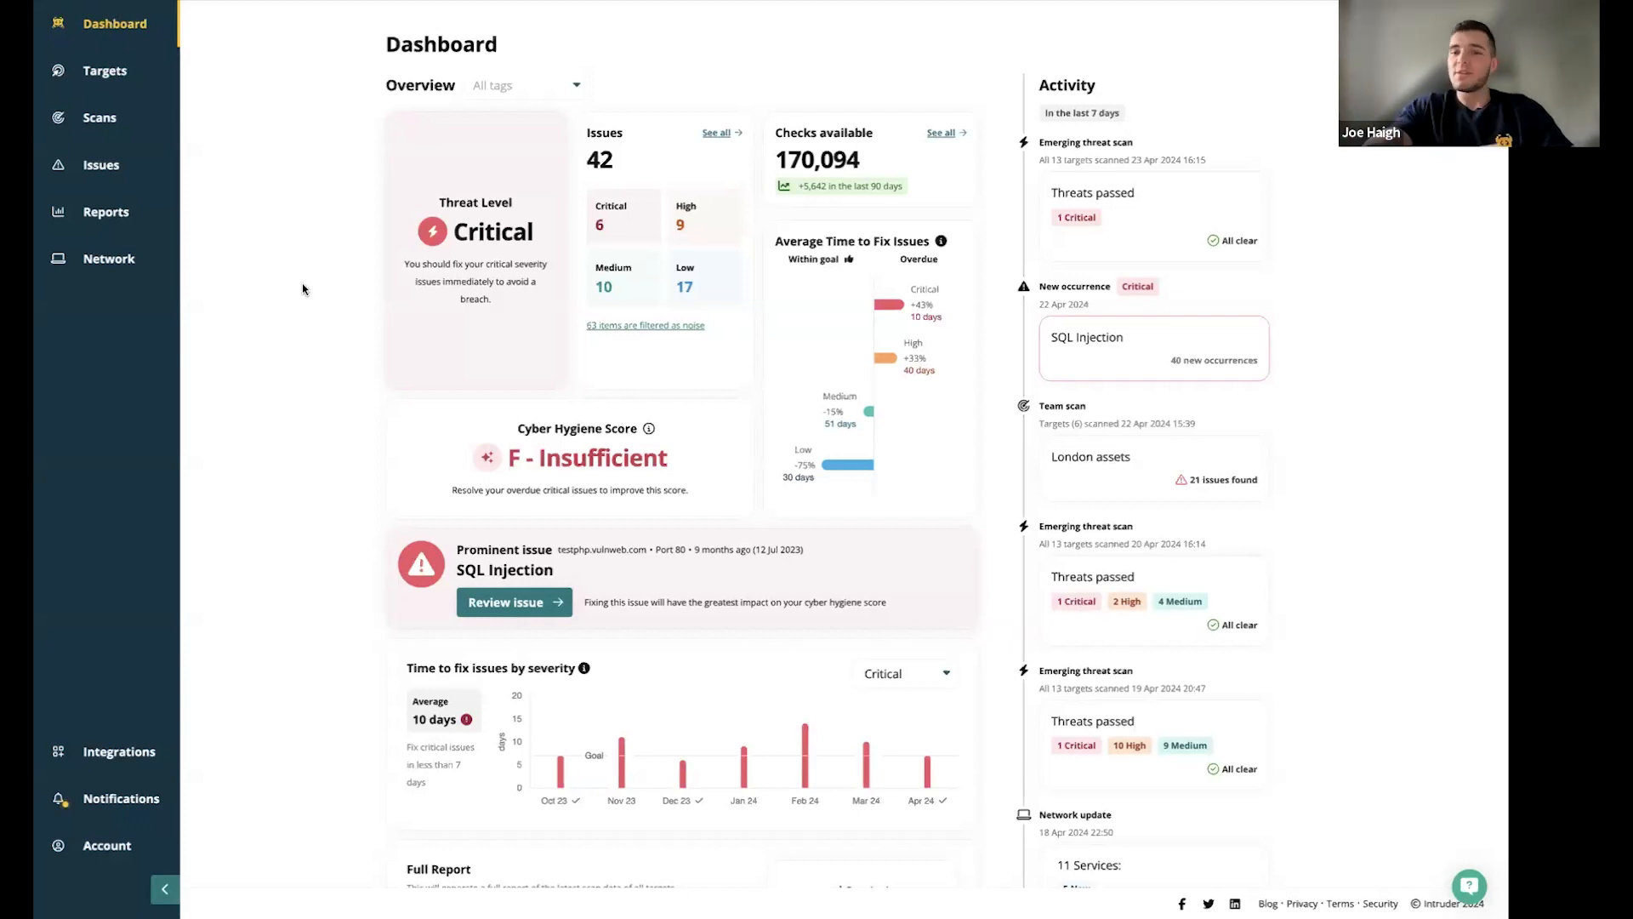
mouse_move(298, 196)
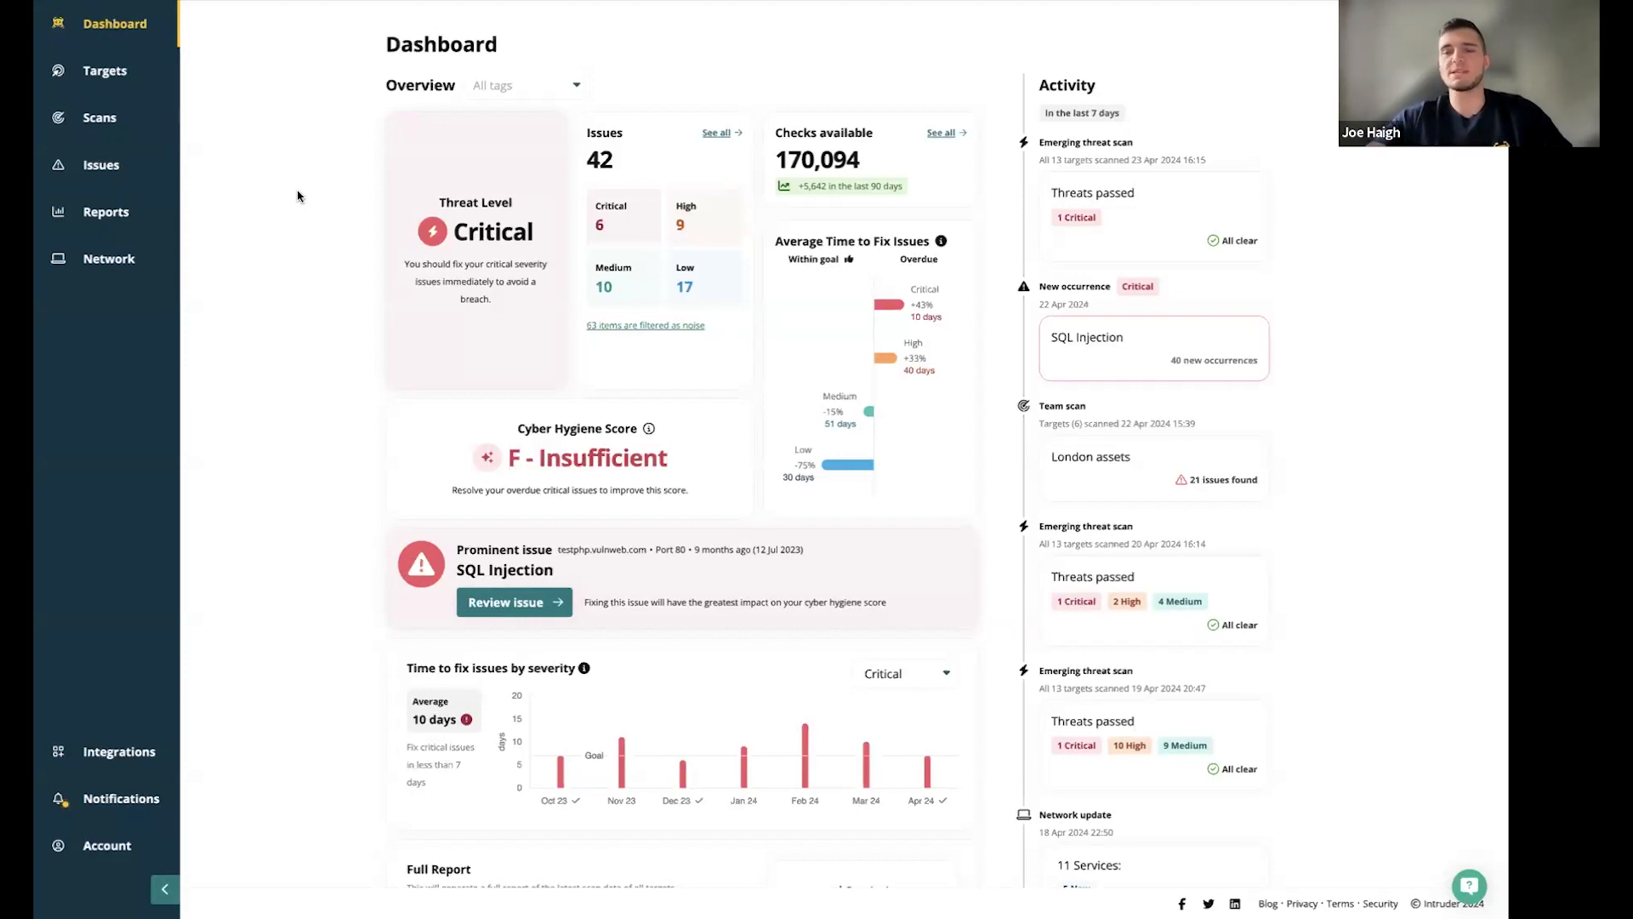
mouse_move(322, 163)
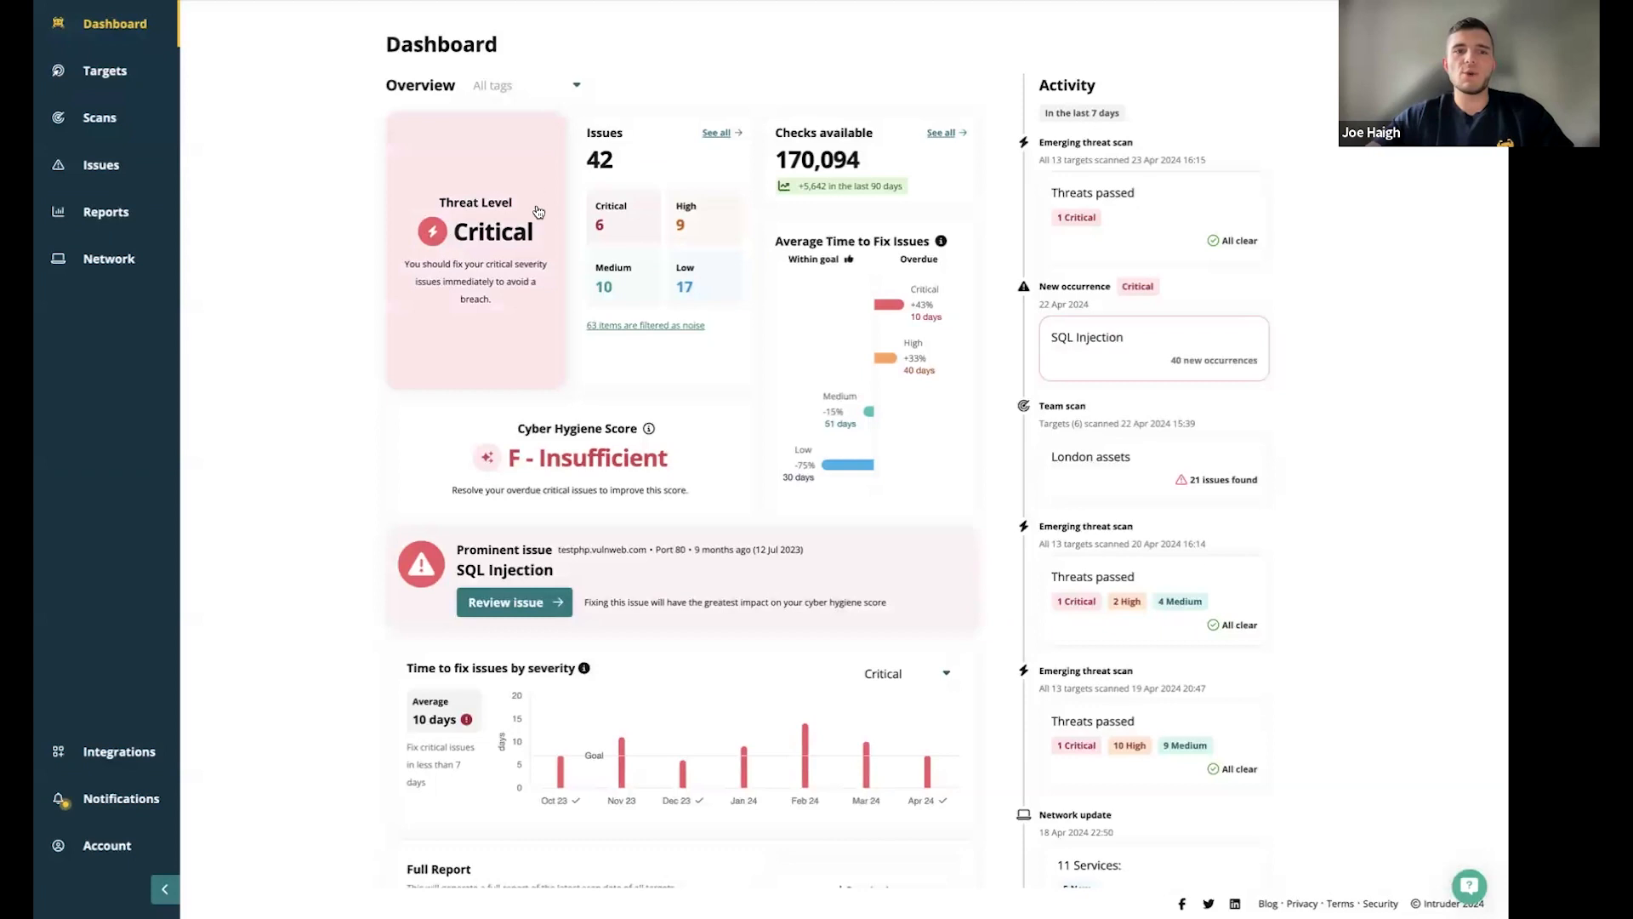
mouse_move(381, 185)
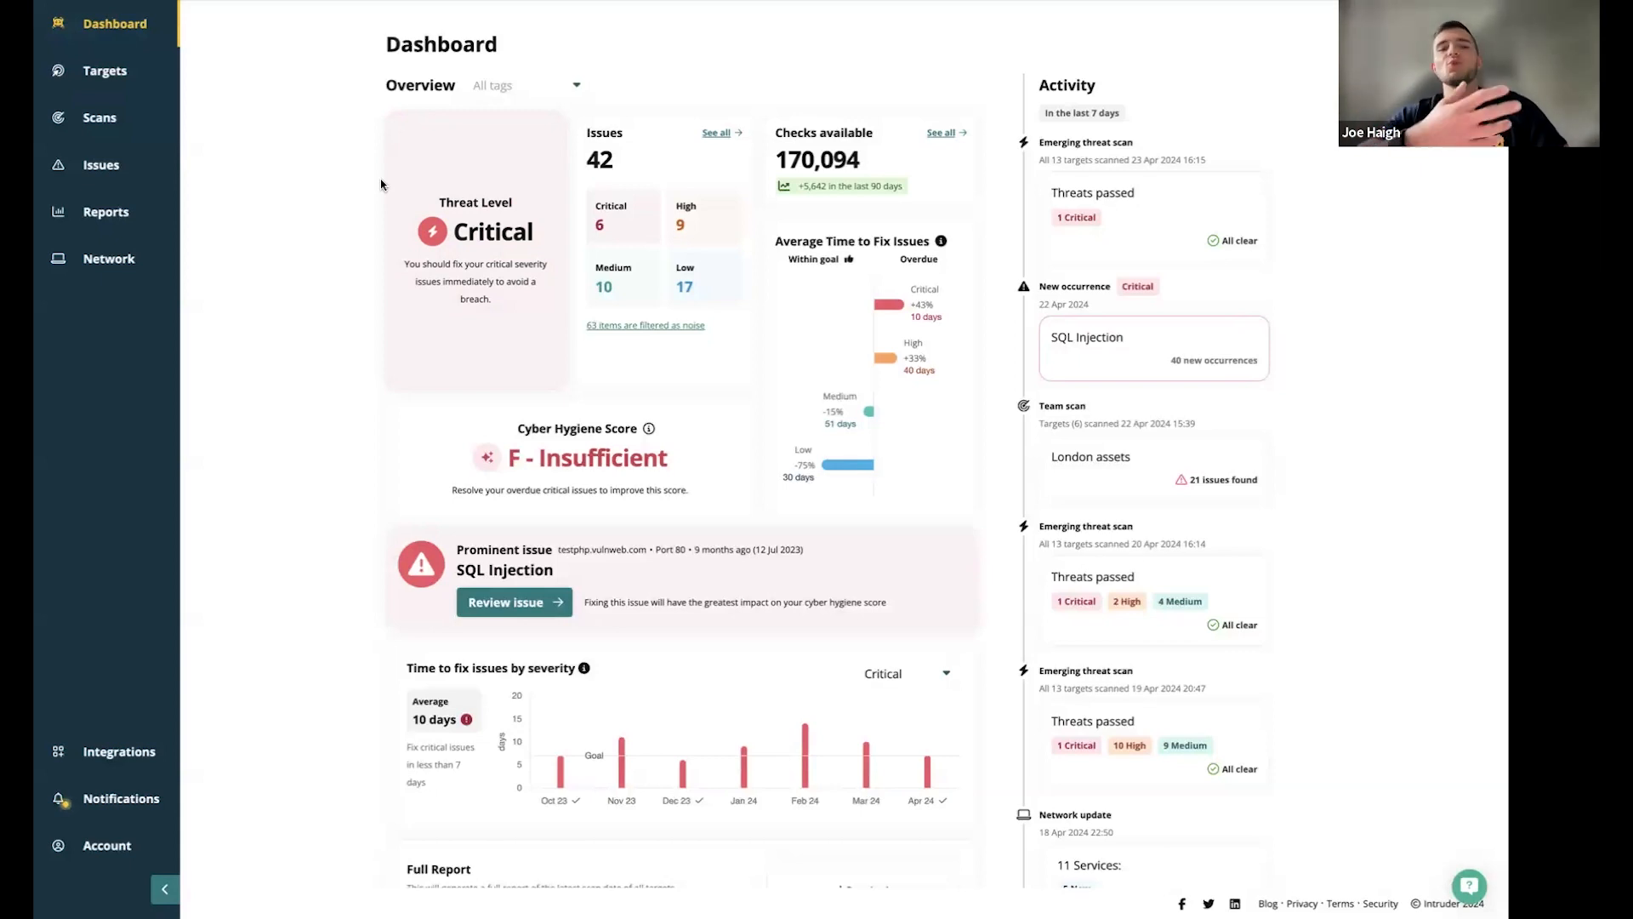
mouse_move(672, 72)
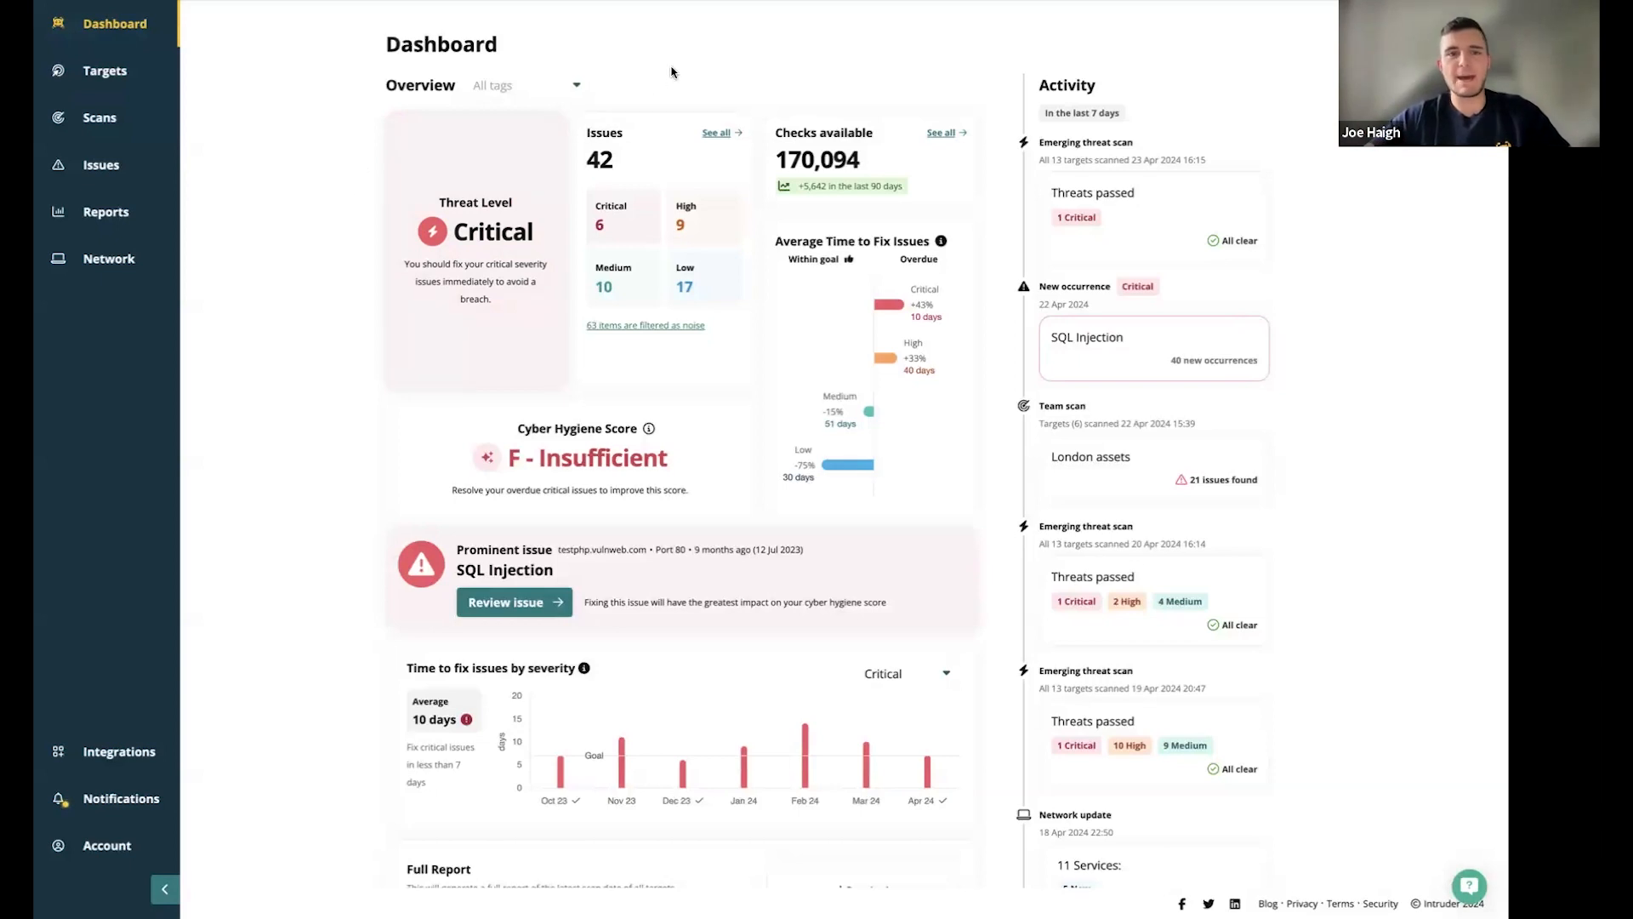
mouse_move(743, 84)
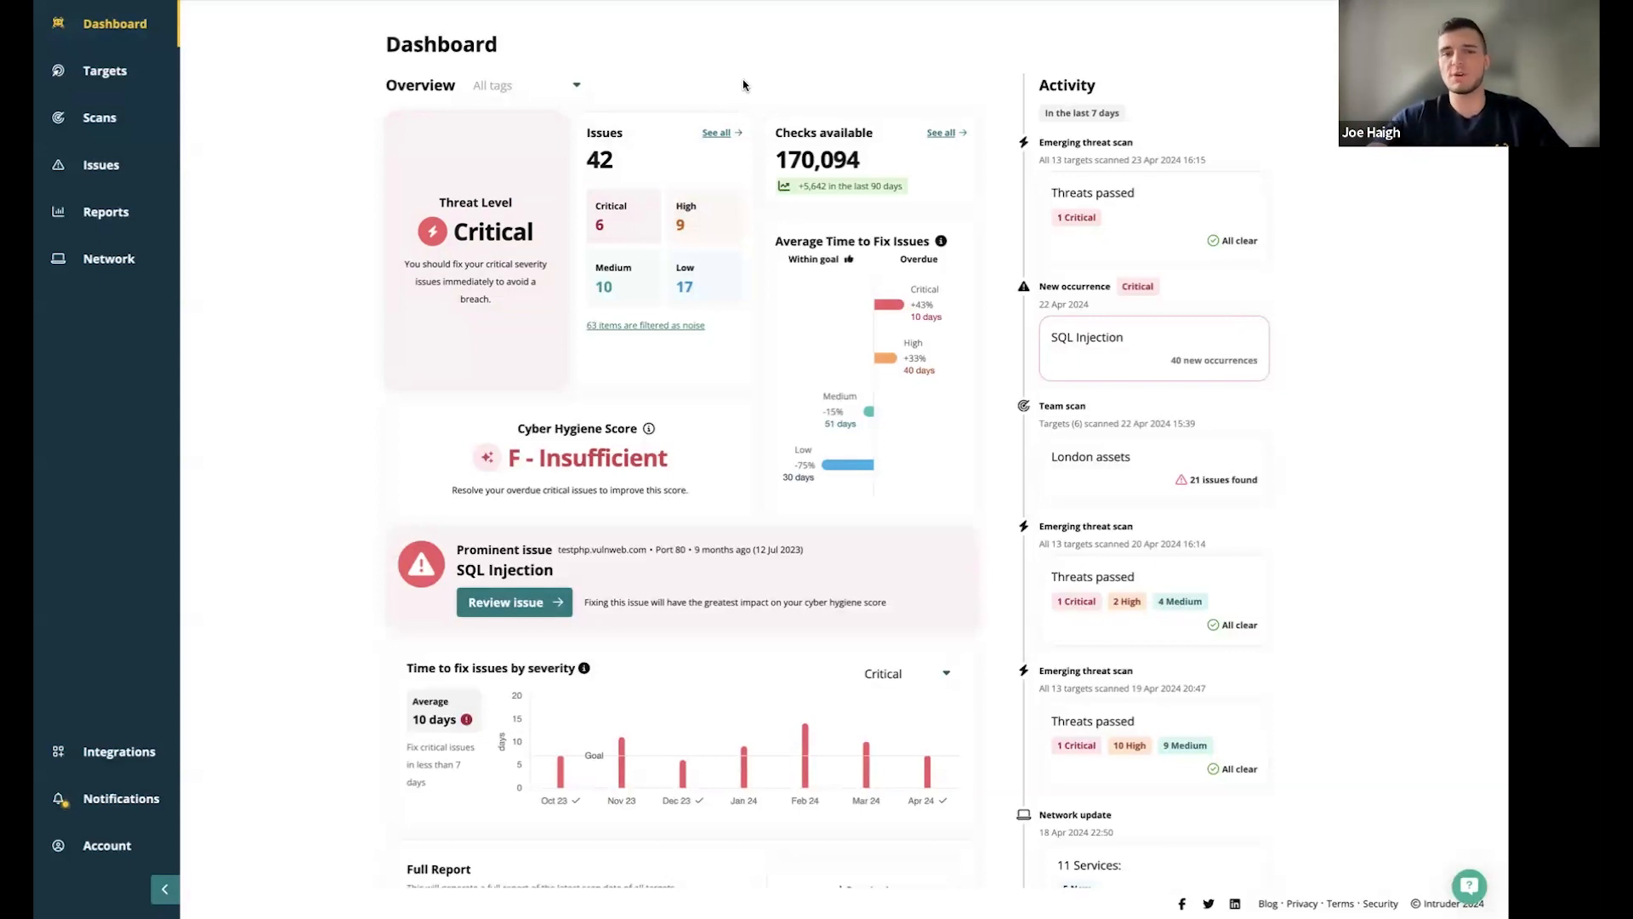
mouse_move(777, 82)
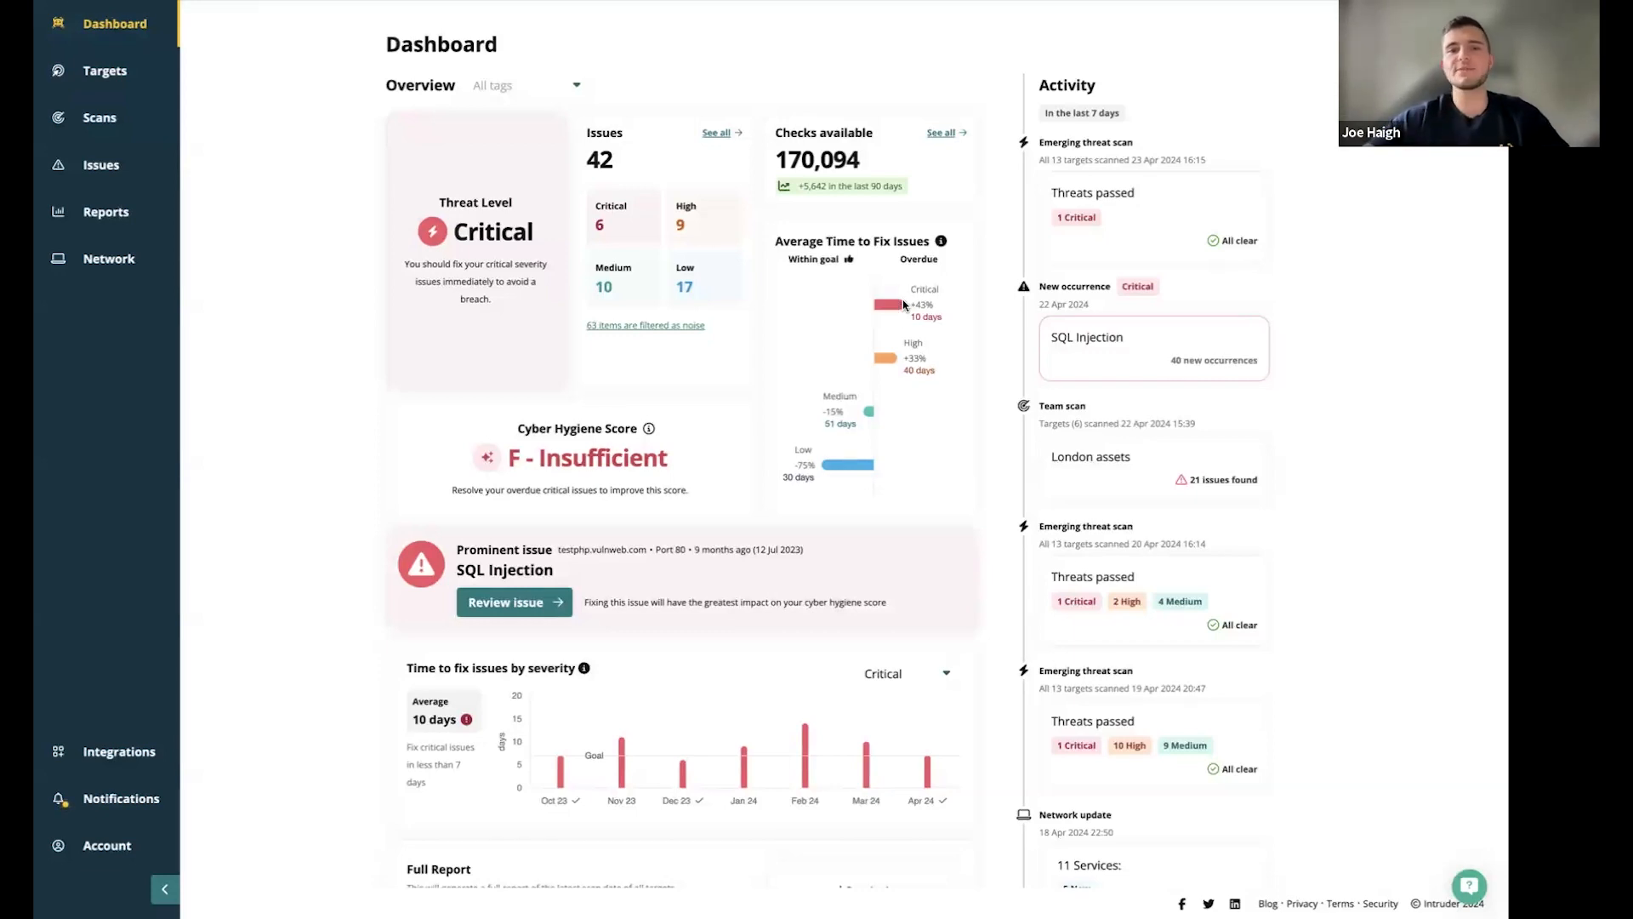
mouse_move(1010, 398)
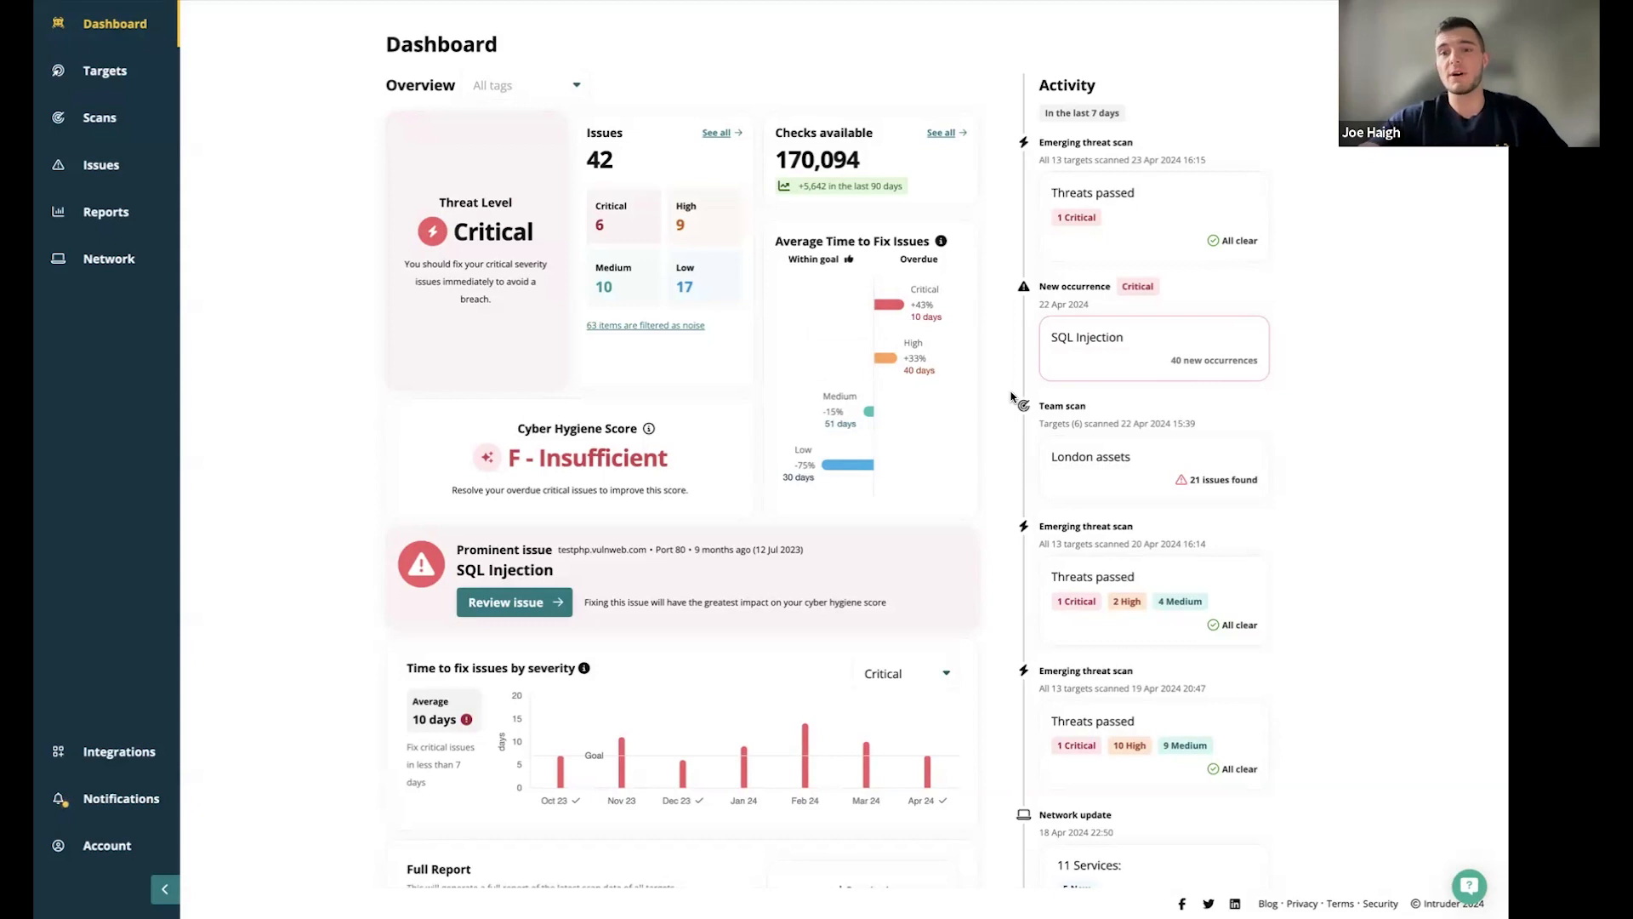
mouse_move(890, 394)
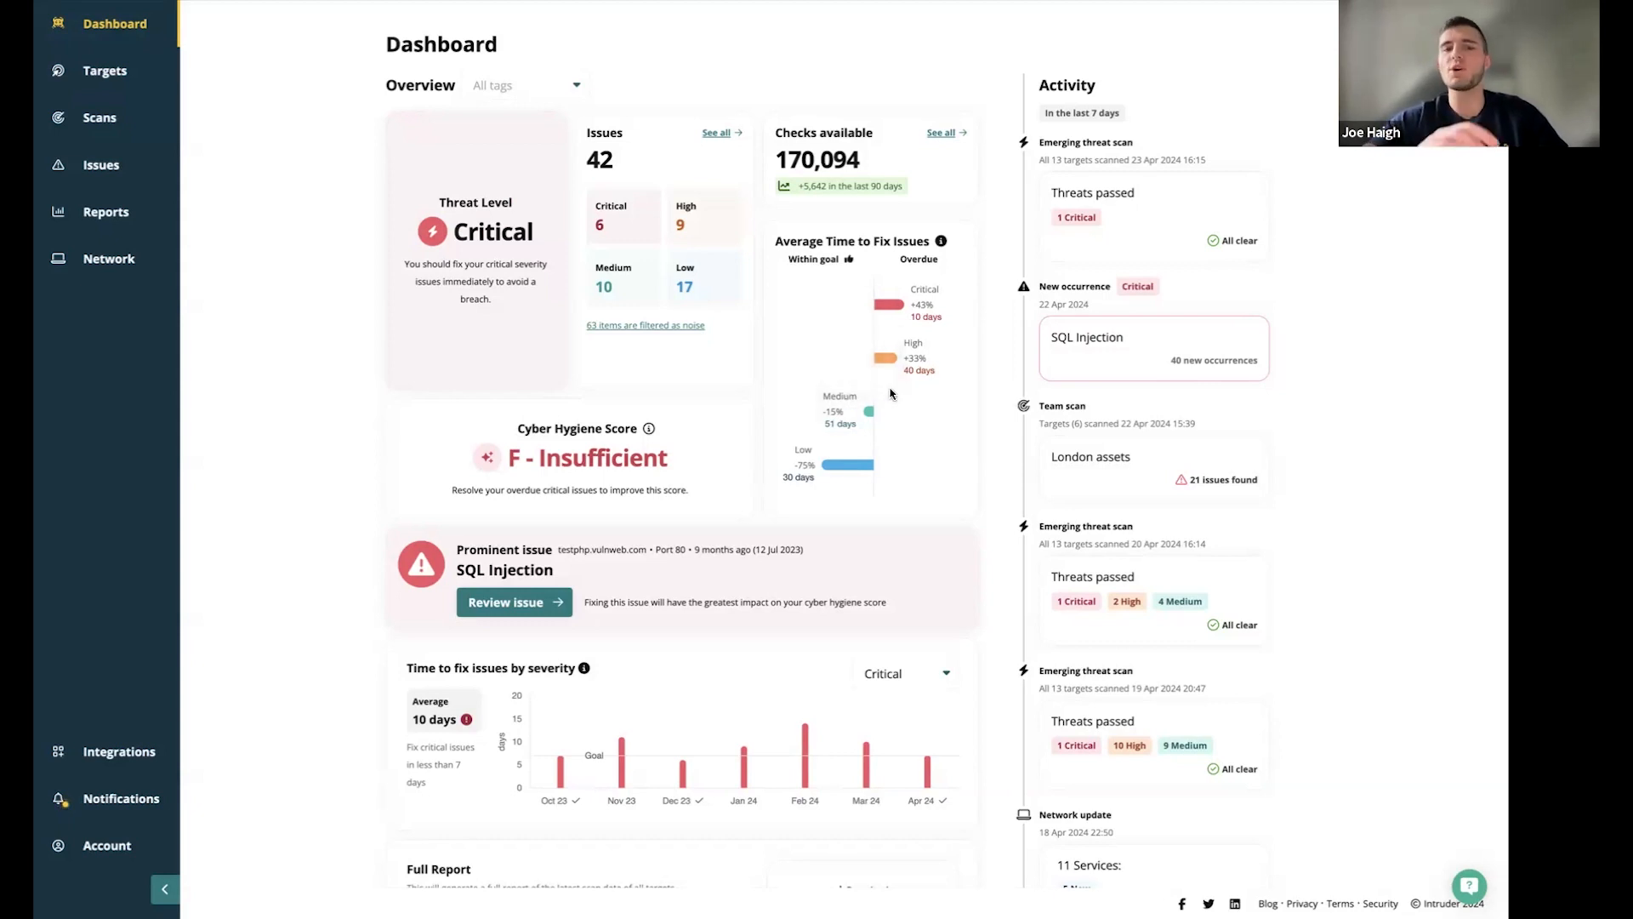
mouse_move(807, 550)
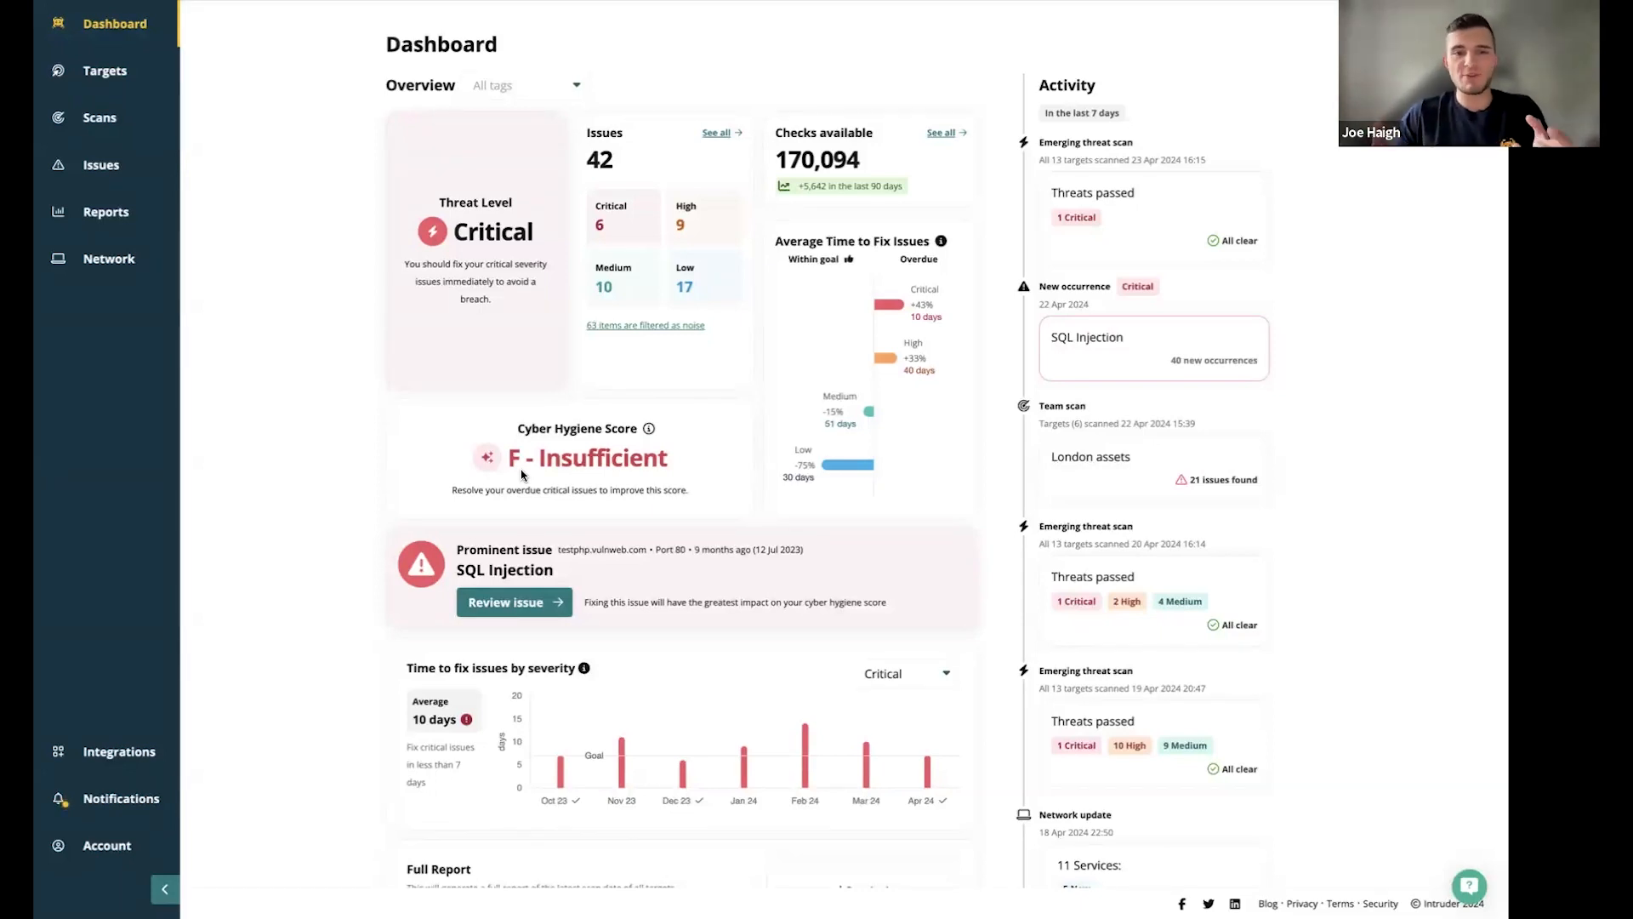
mouse_move(614, 506)
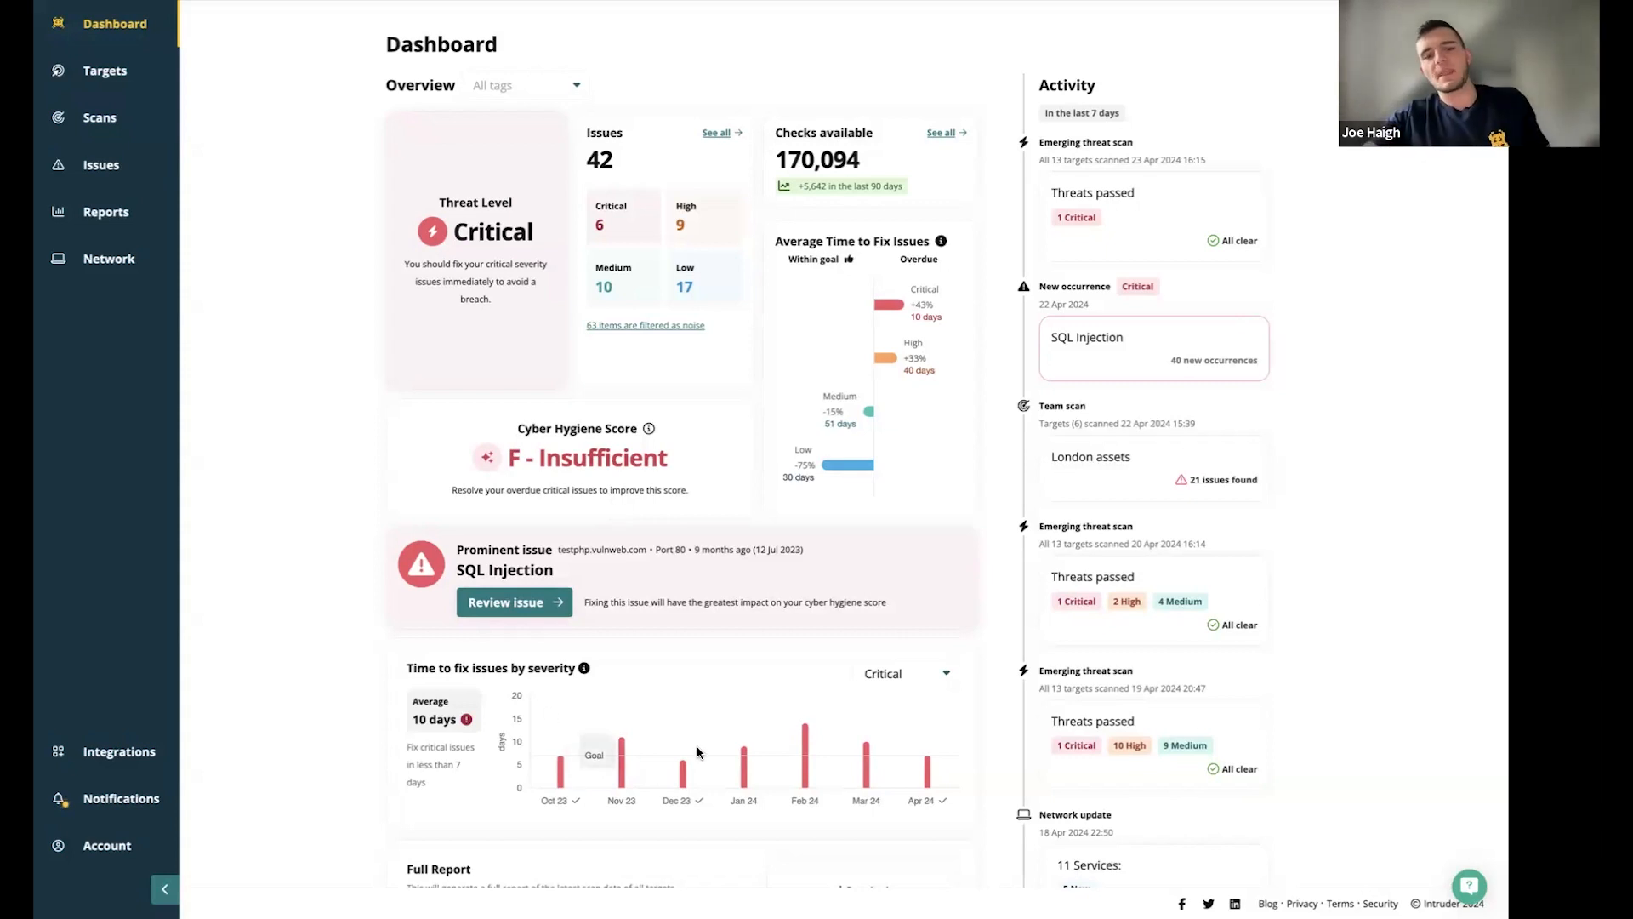
mouse_move(827, 507)
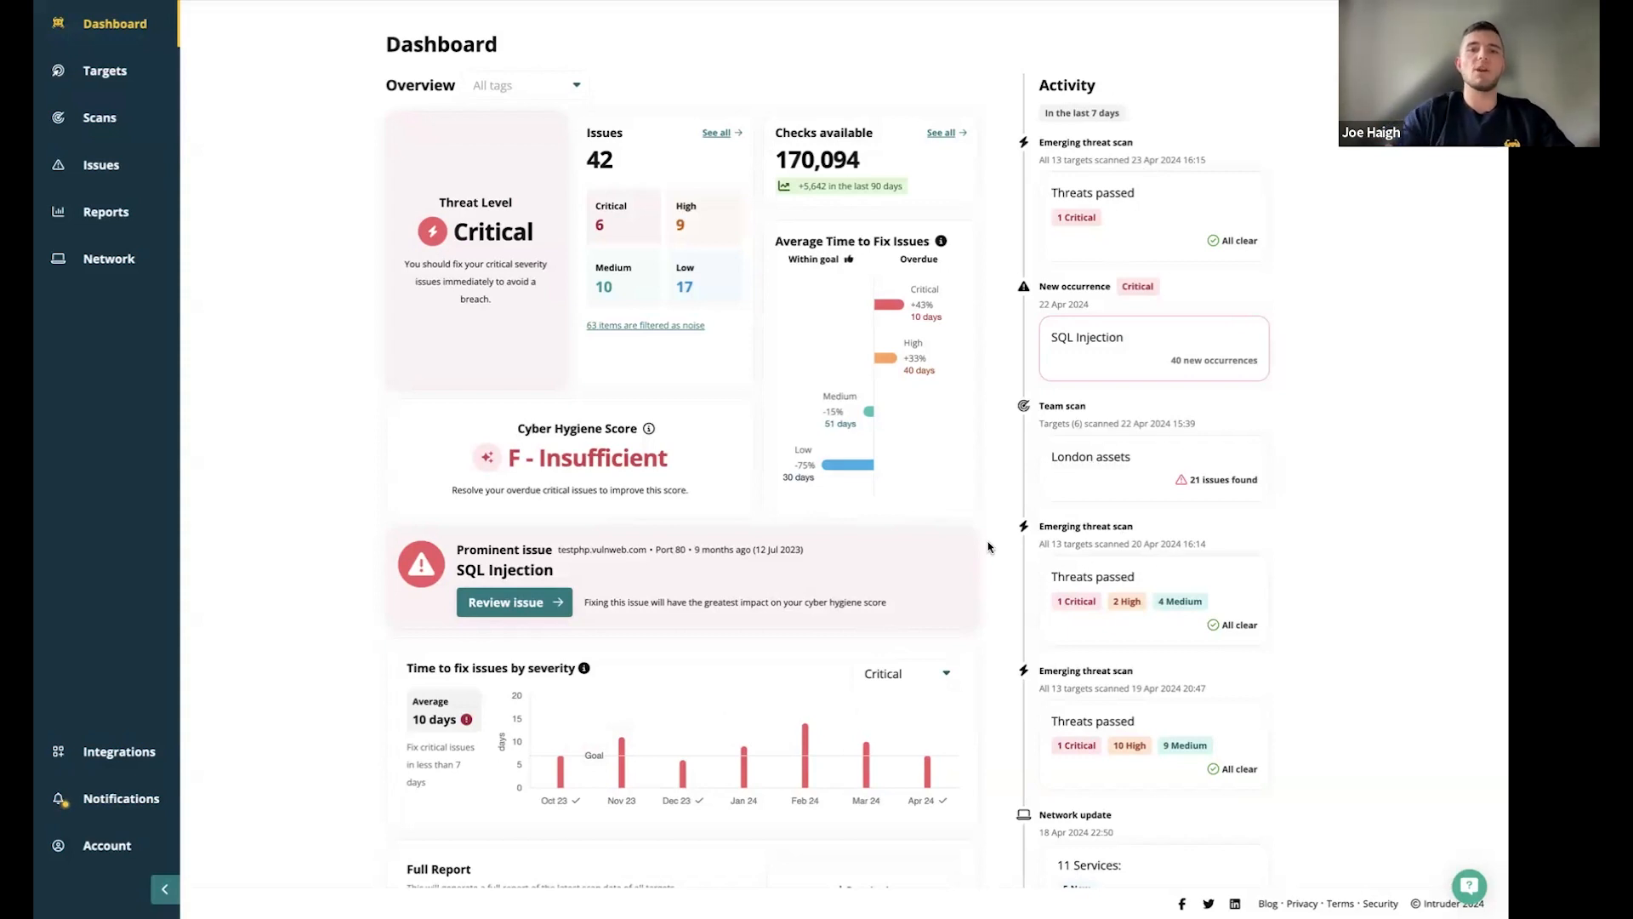
scroll("down", 3)
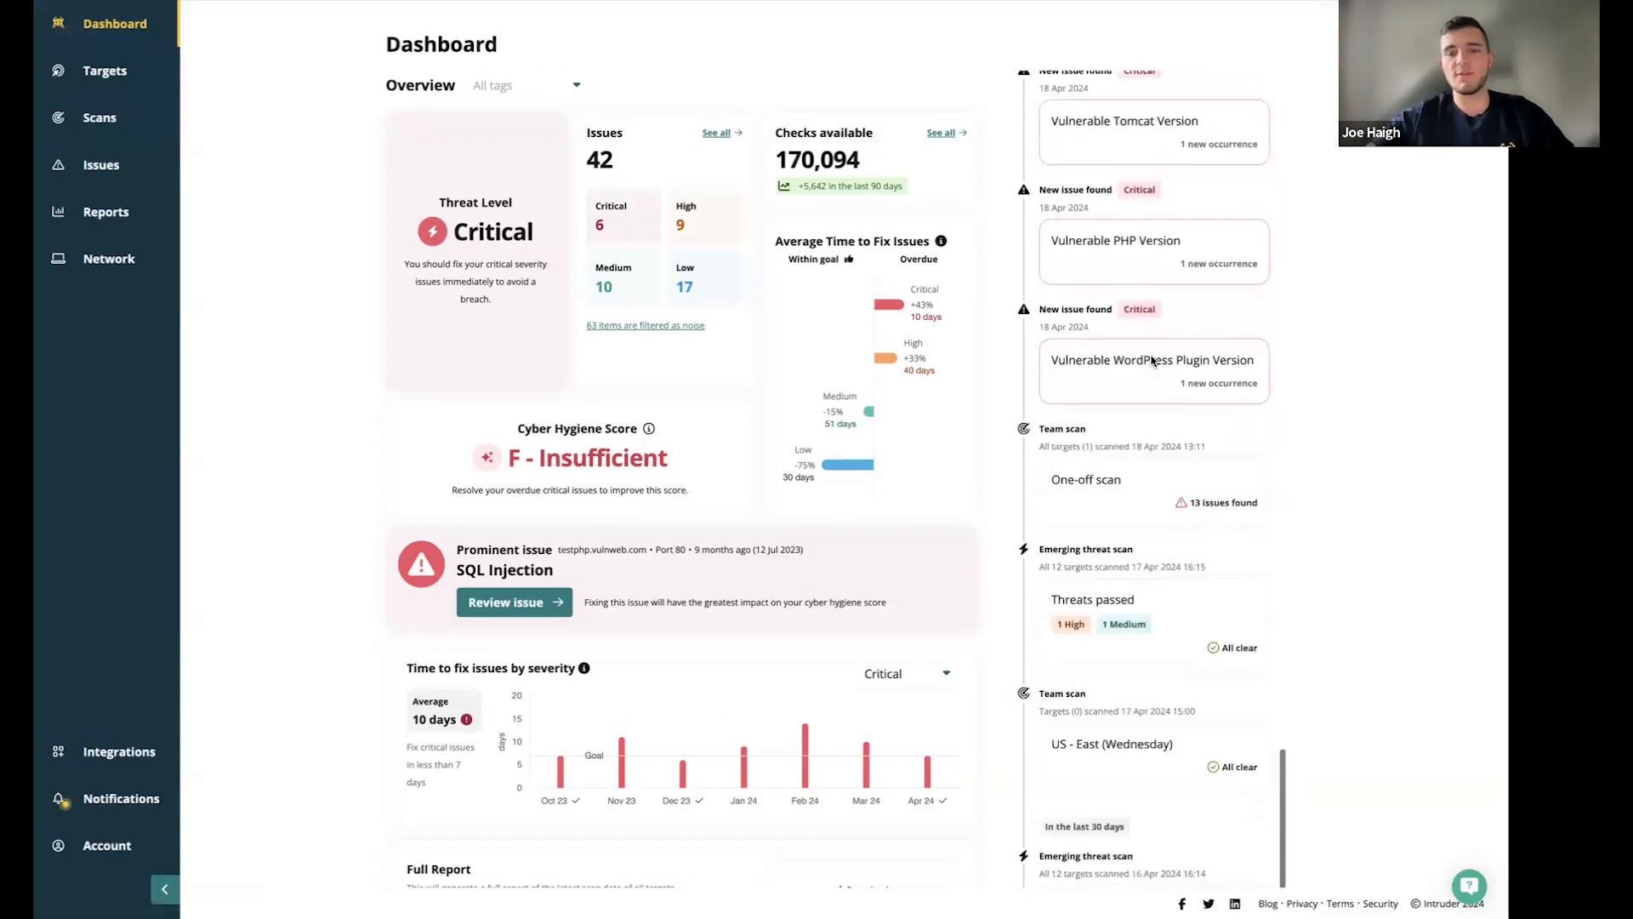
scroll("down", 3)
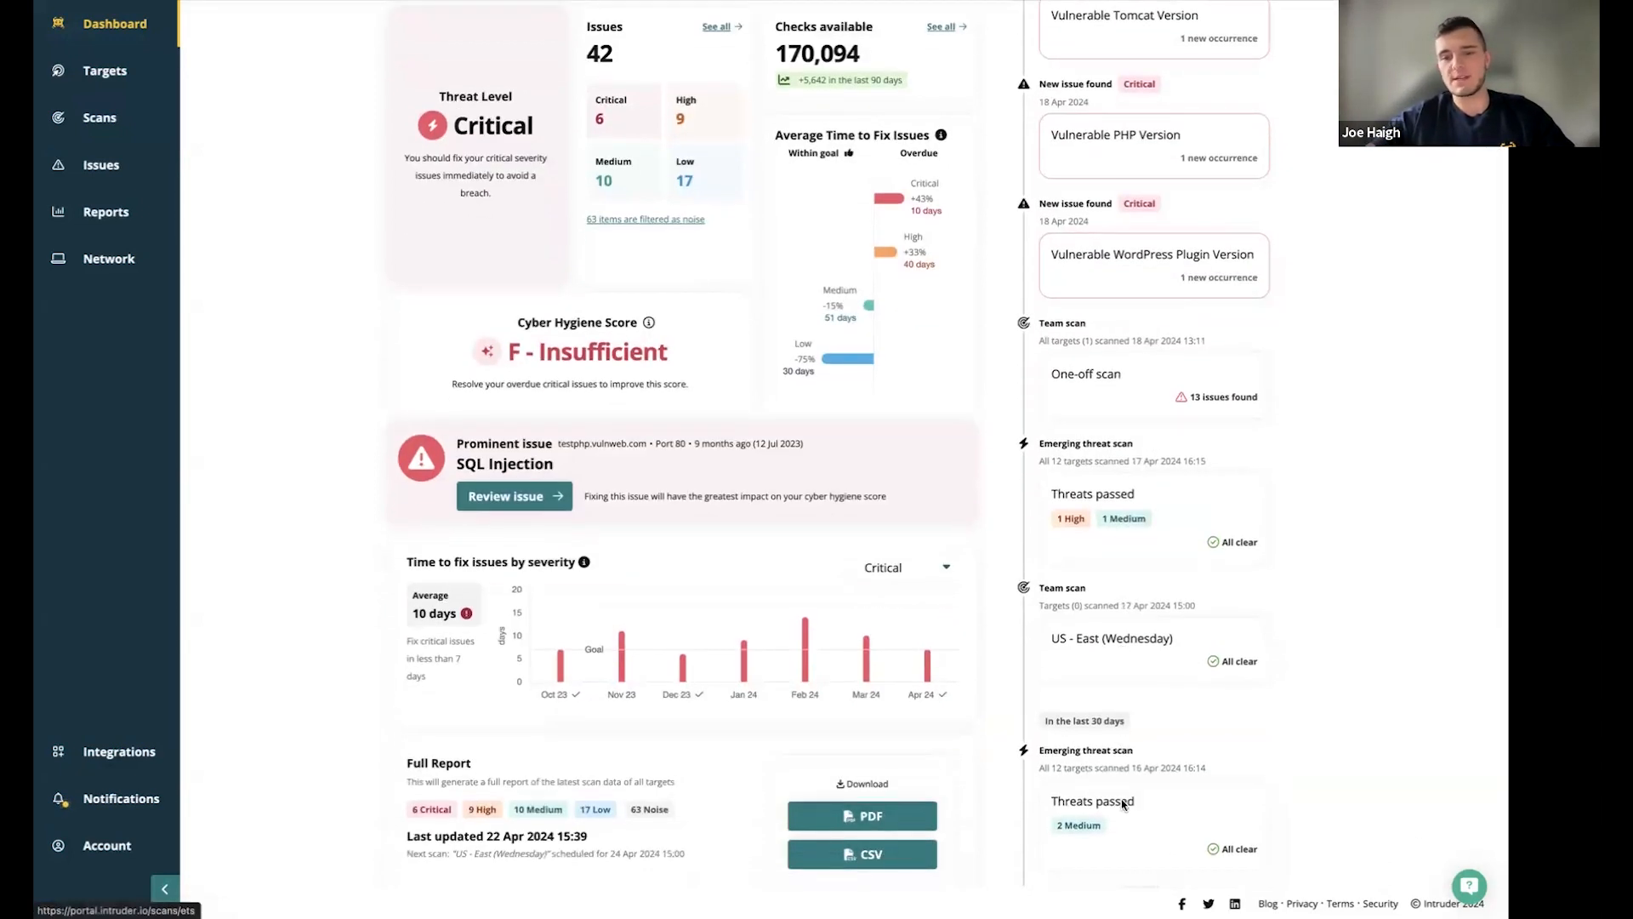
scroll("up", 3)
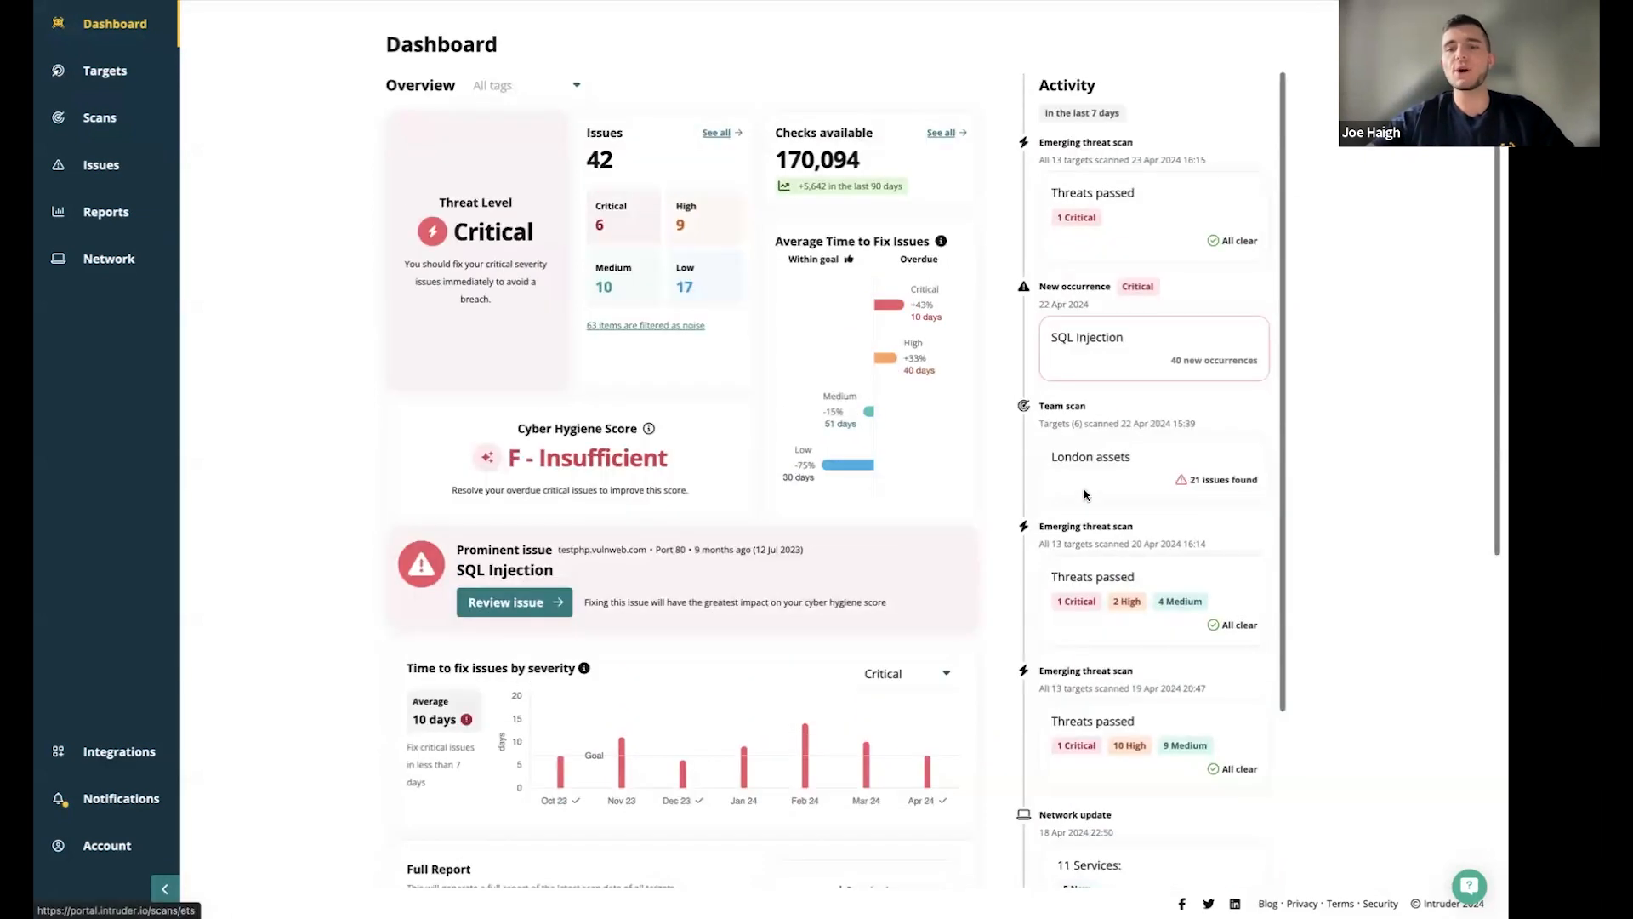
mouse_move(1132, 123)
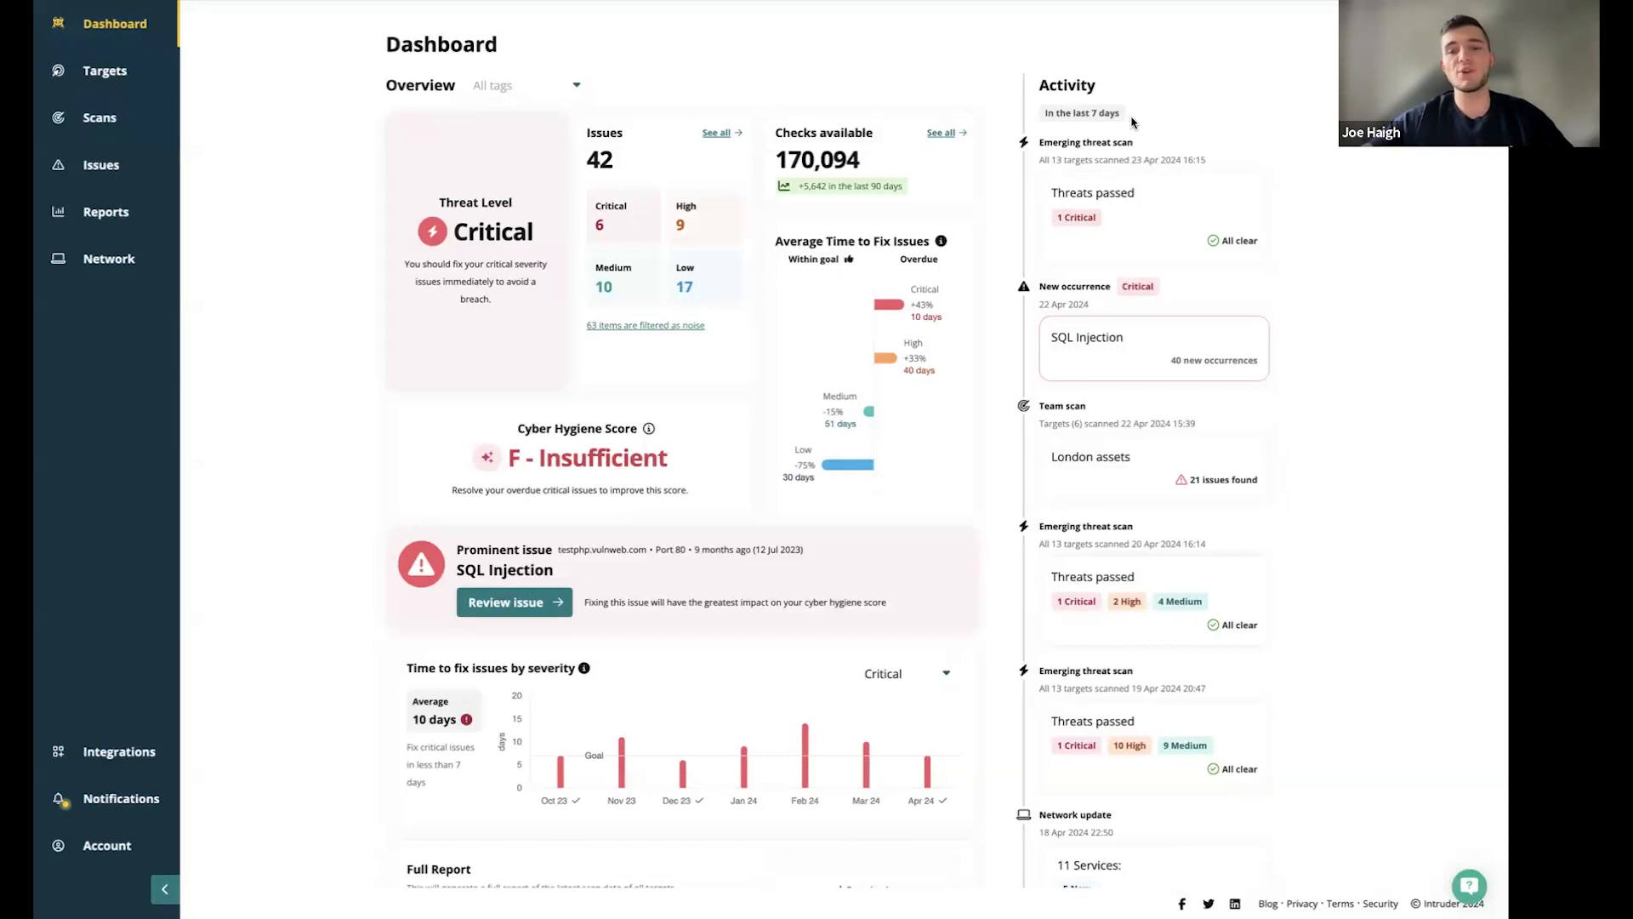
scroll("down", 3)
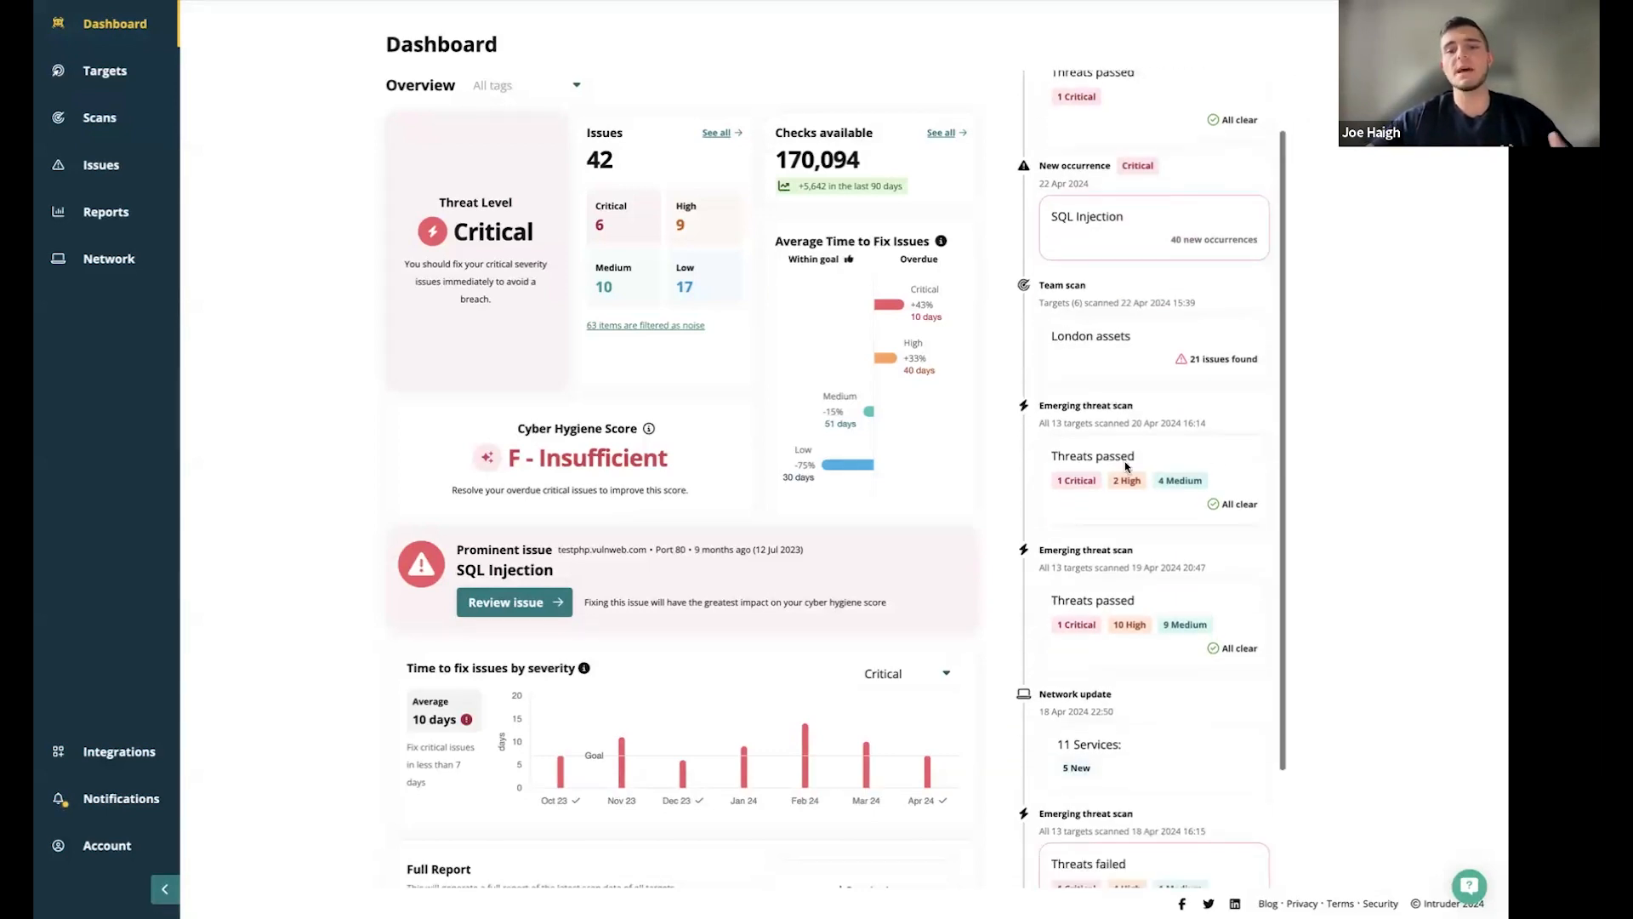
scroll("up", 3)
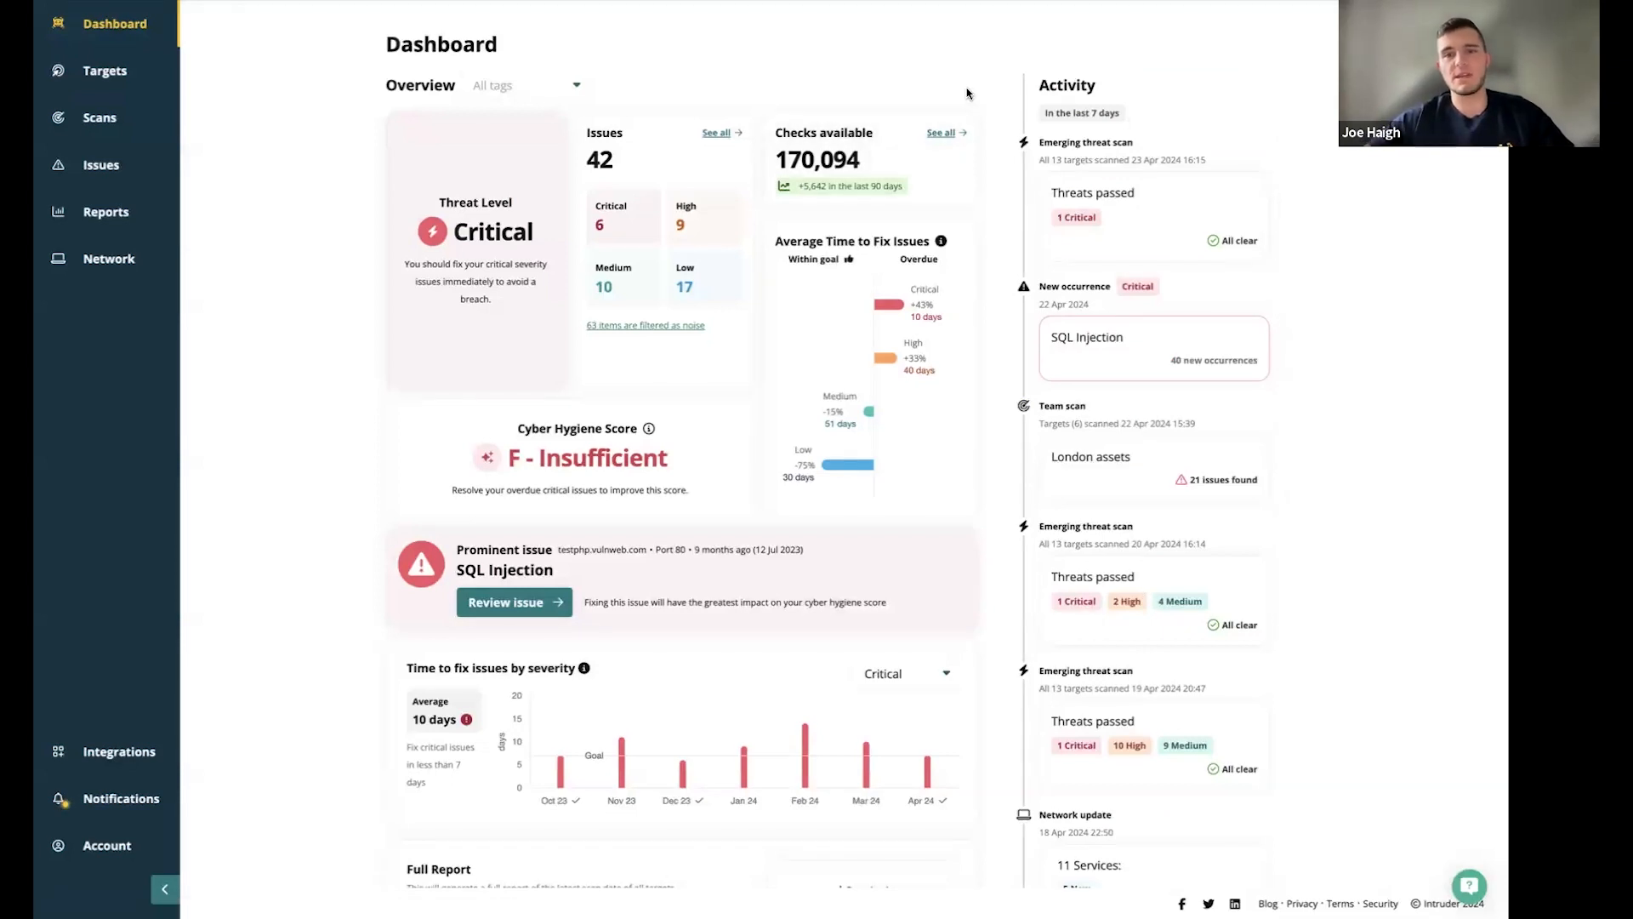
mouse_move(205, 74)
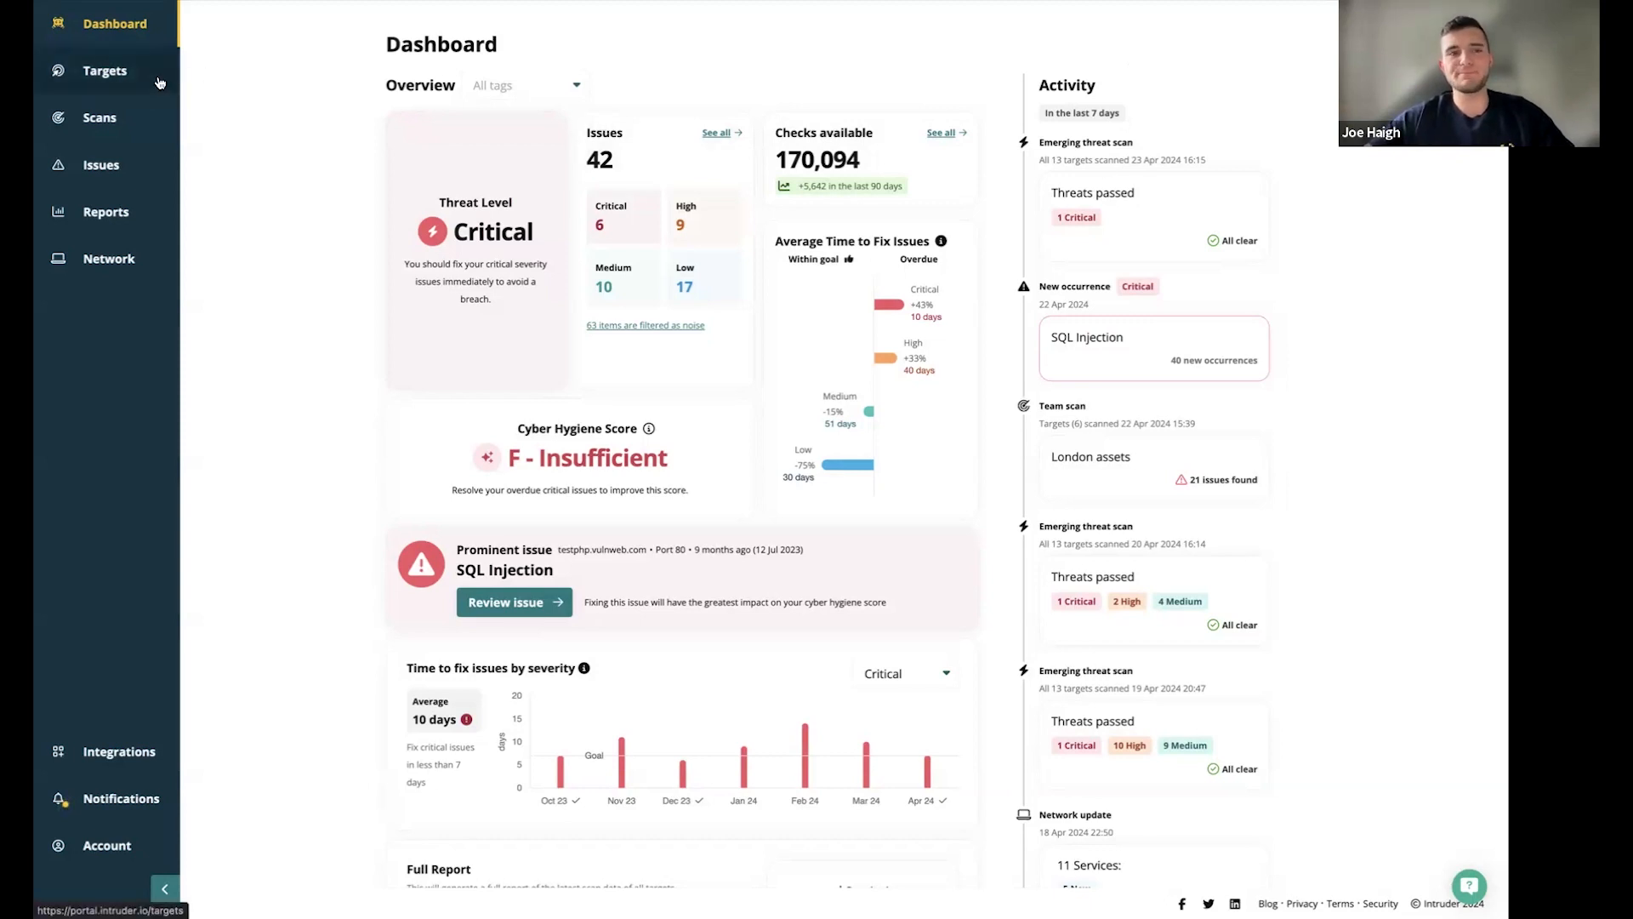
Open the Targets page listing all 27 targets
left_click(104, 70)
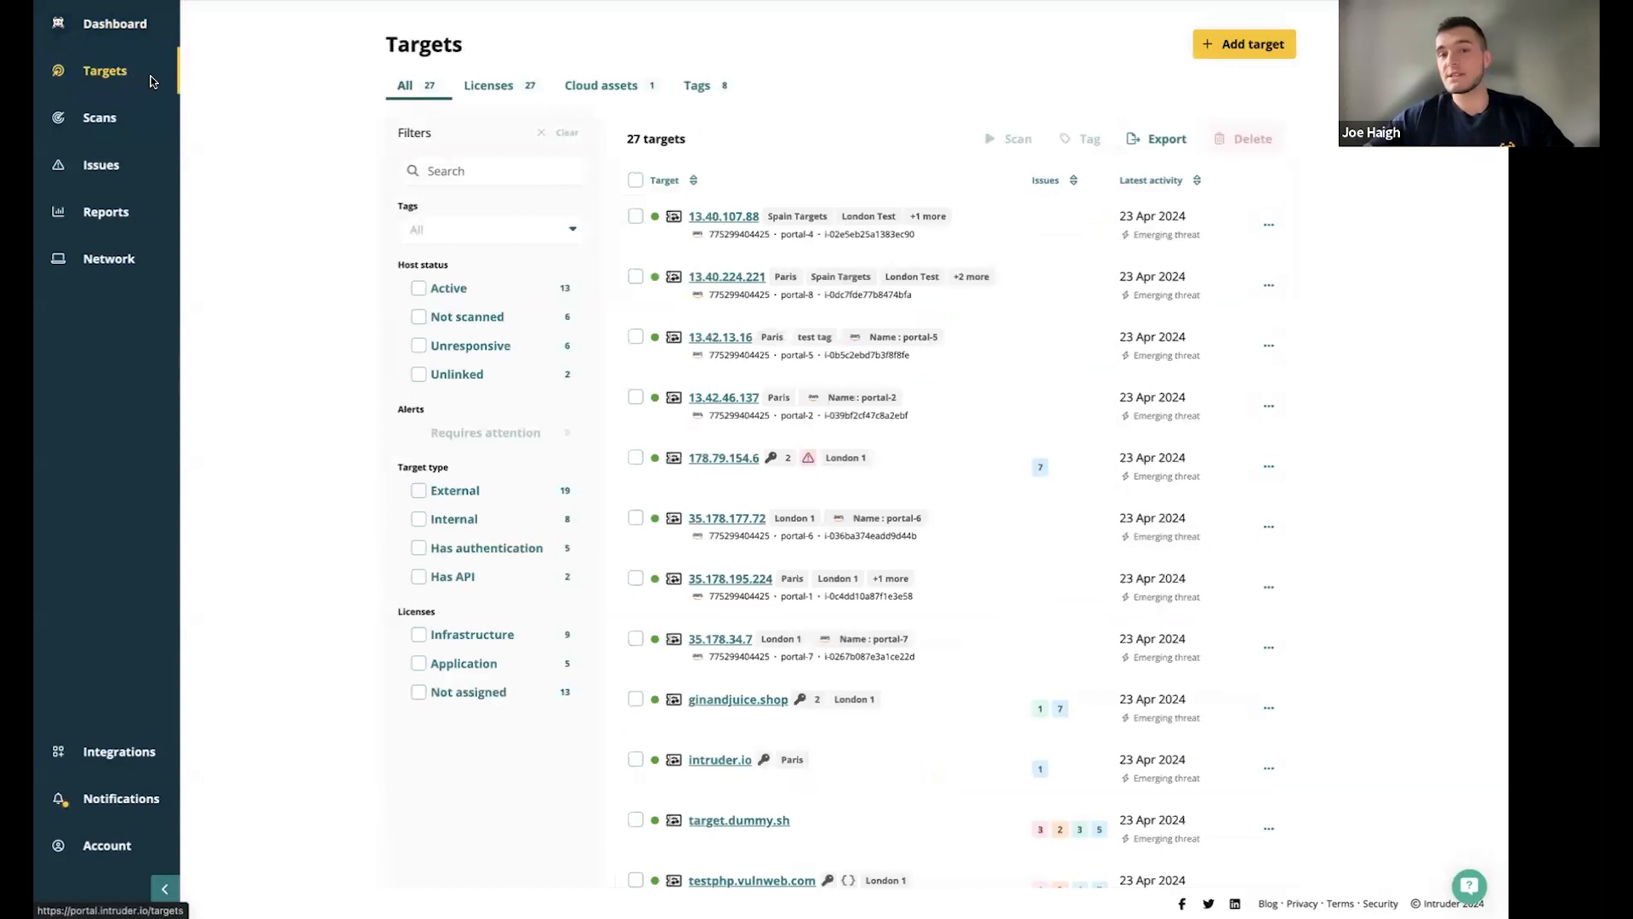
mouse_move(289, 226)
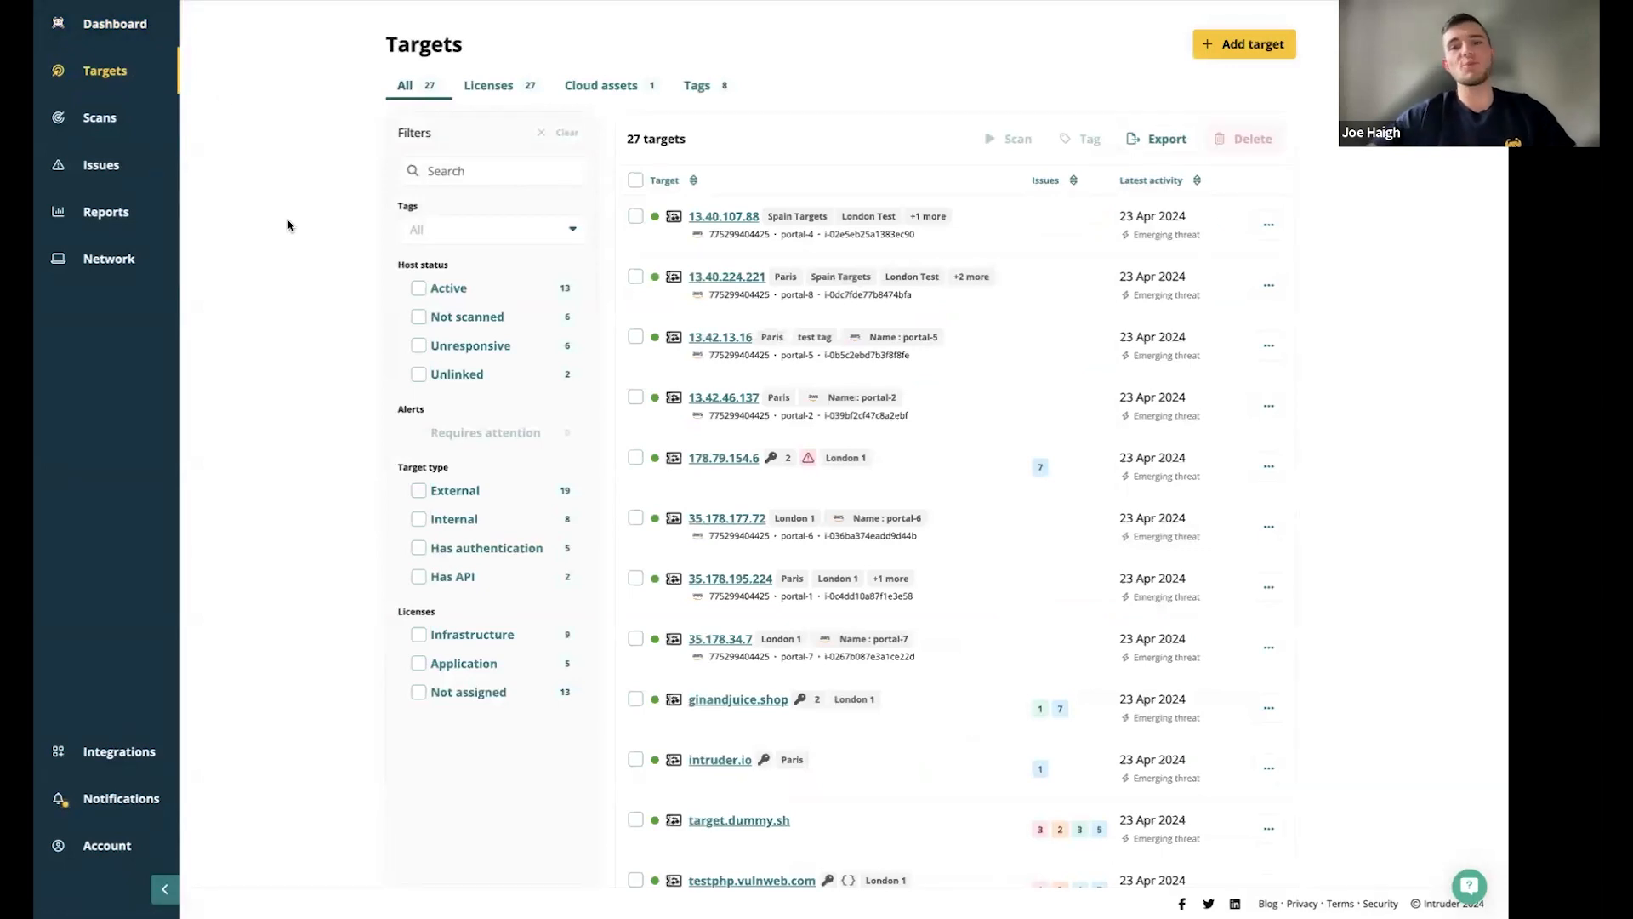
mouse_move(882, 95)
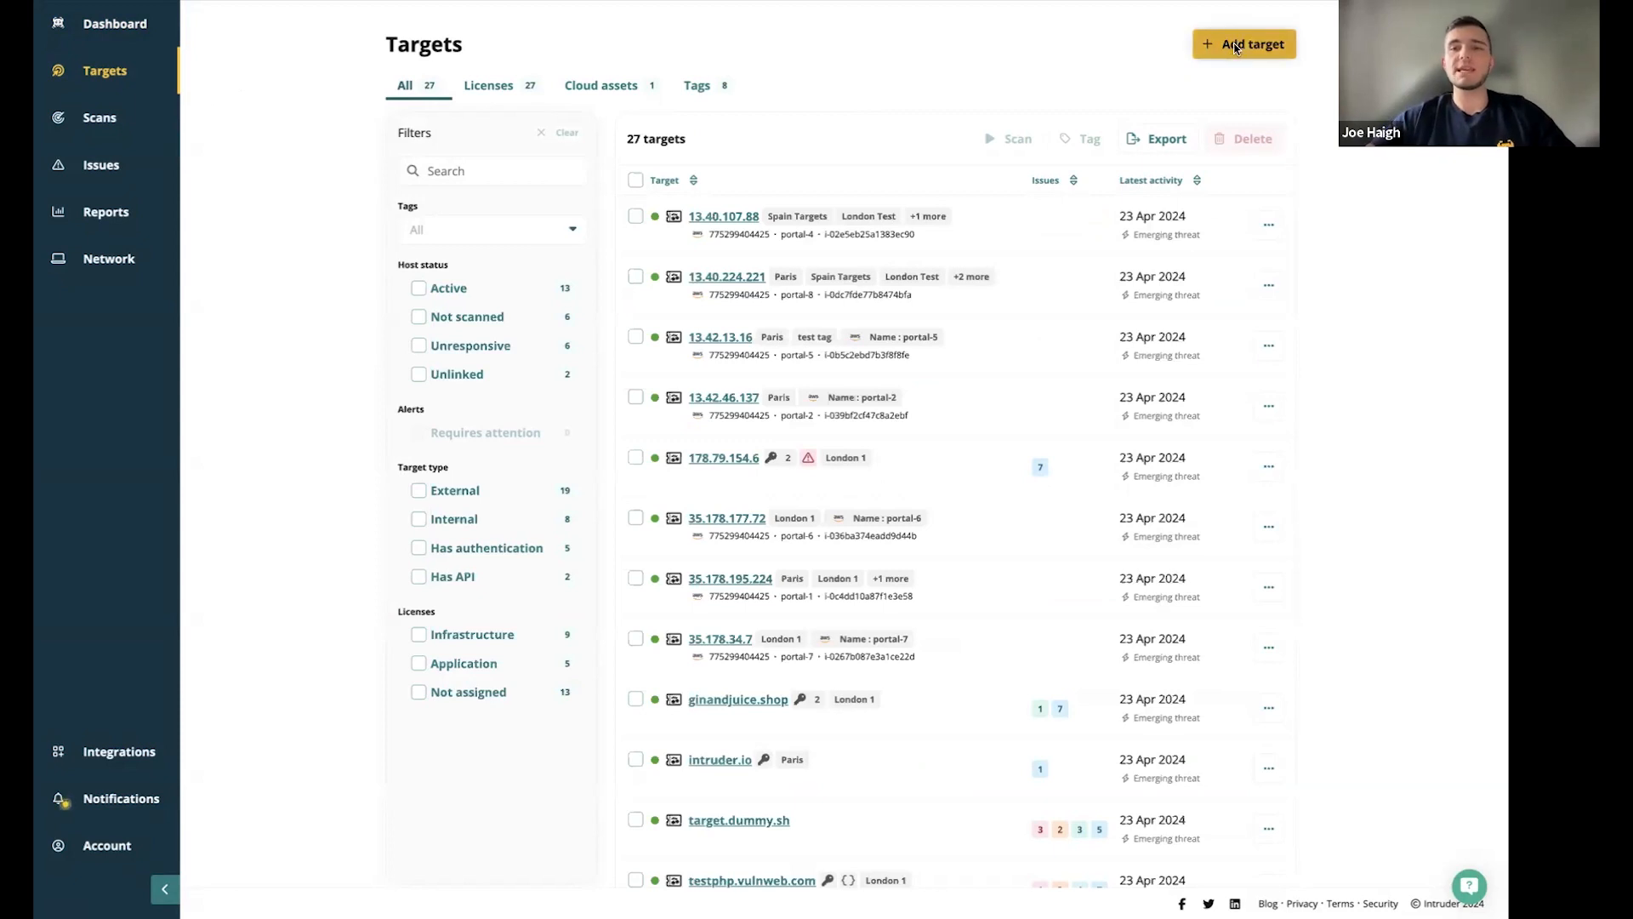
Open Add target, preview the Internal targets setup, then return to target types
left_click(1243, 43)
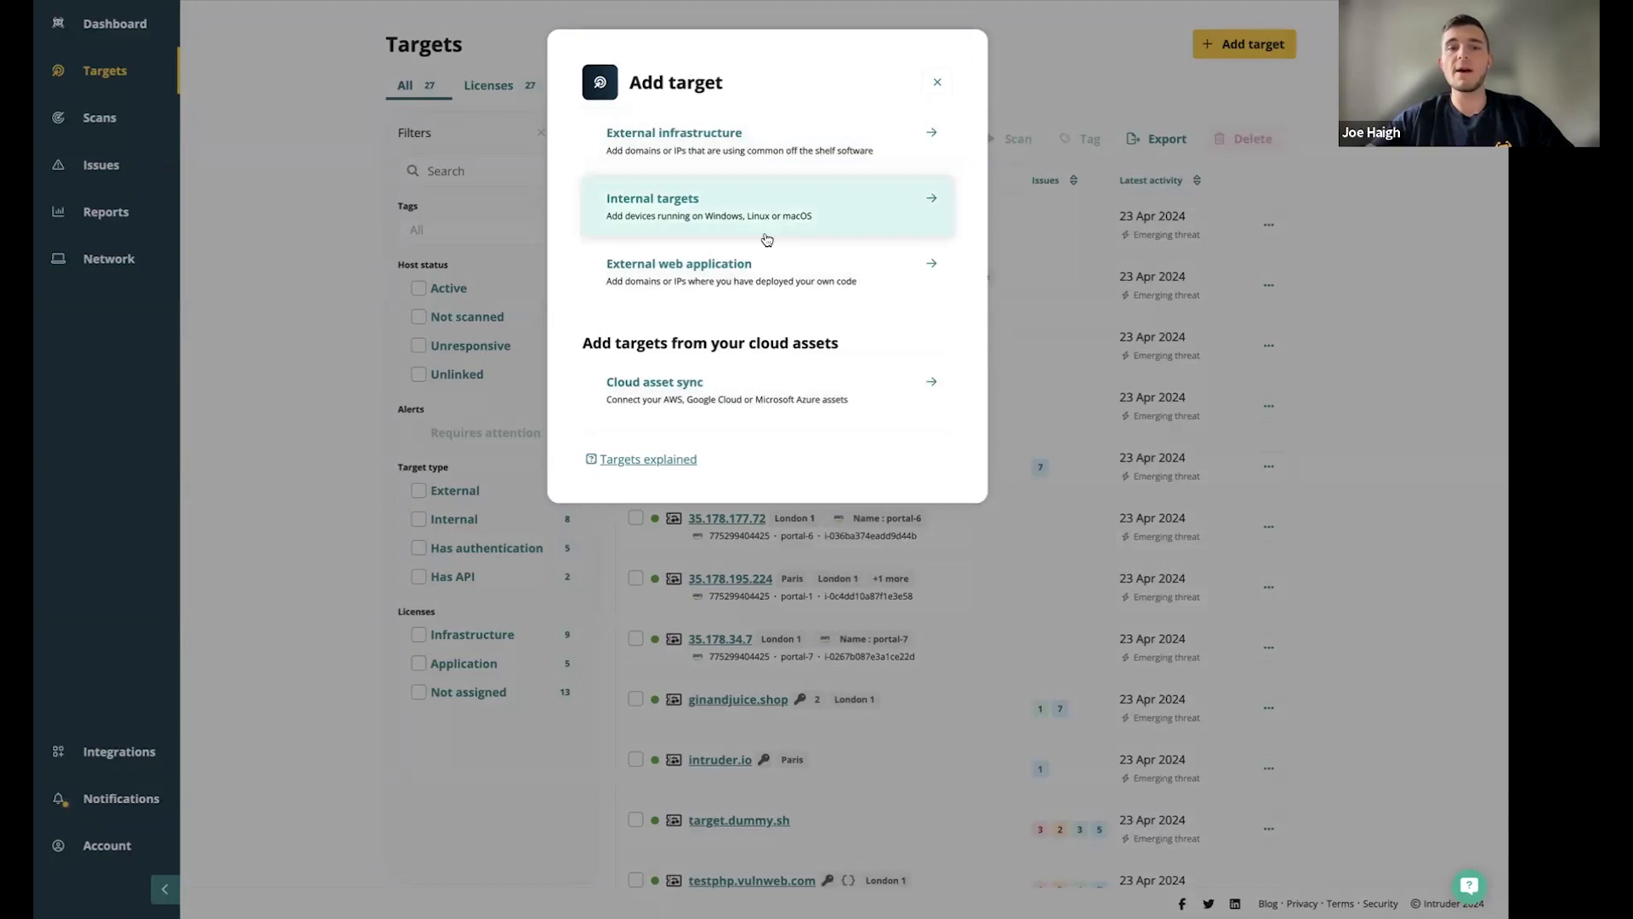
mouse_move(836, 66)
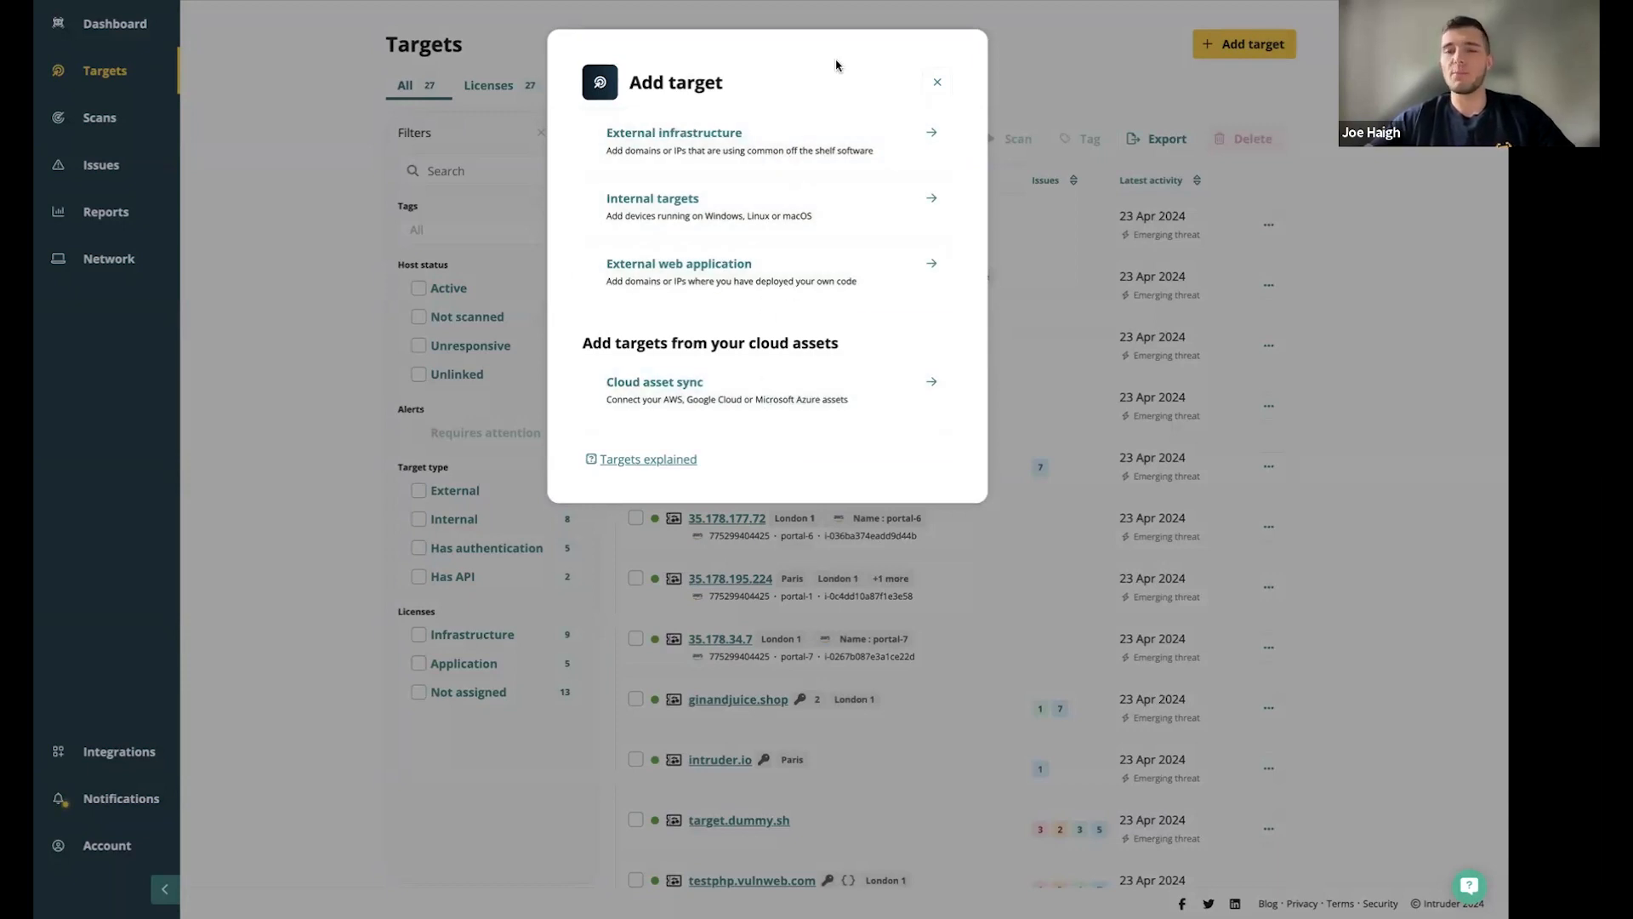
mouse_move(663, 143)
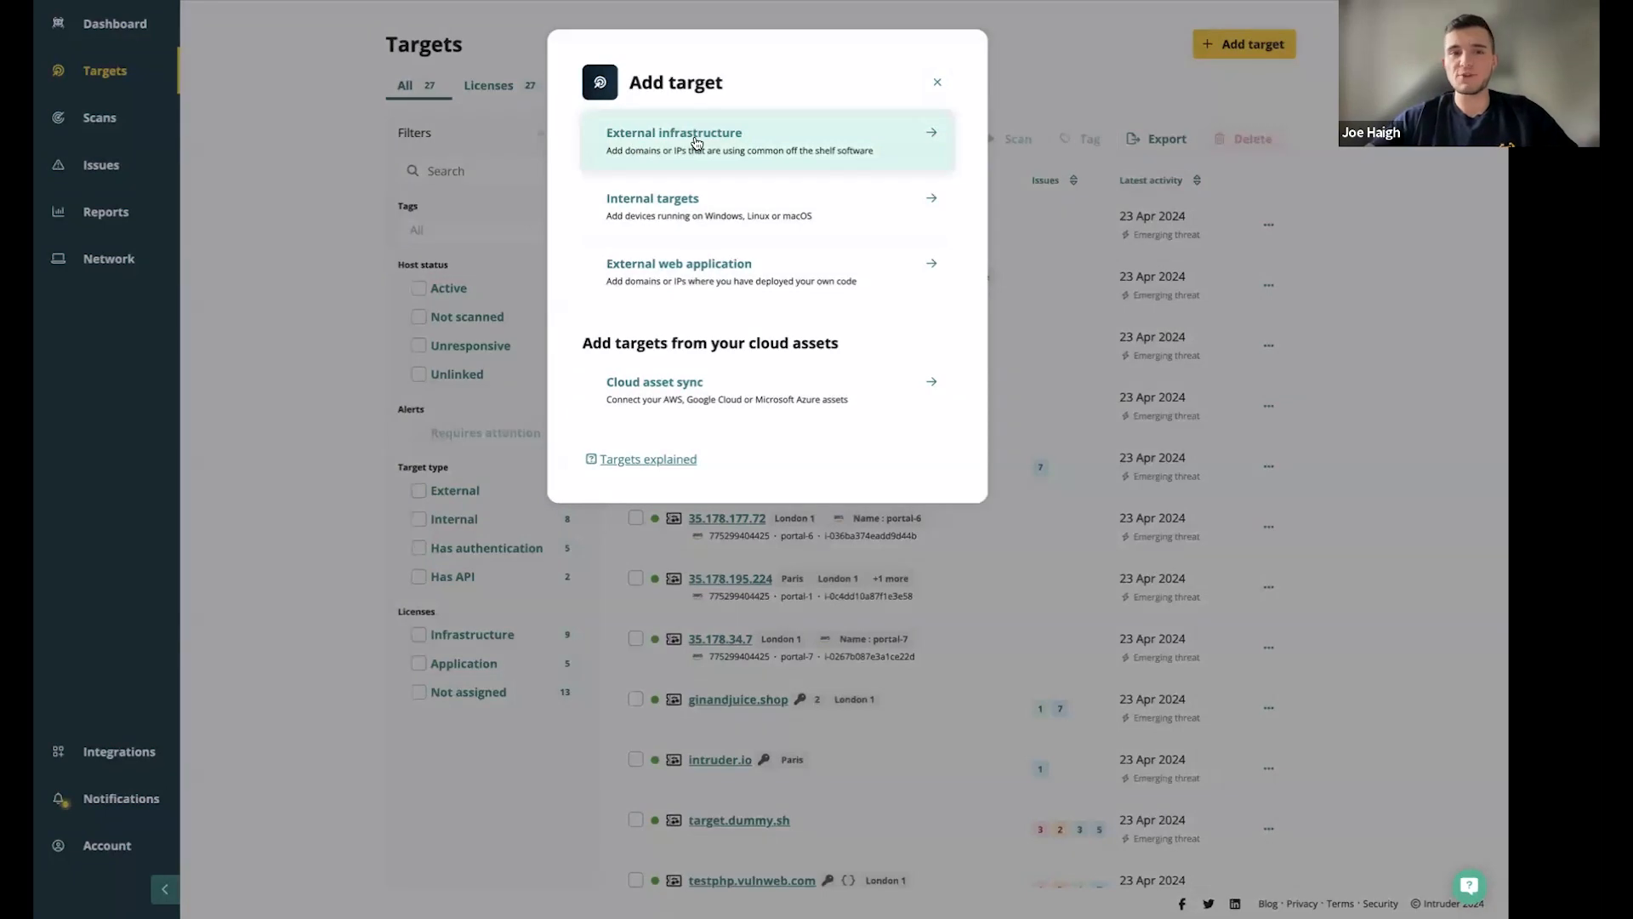
mouse_move(745, 273)
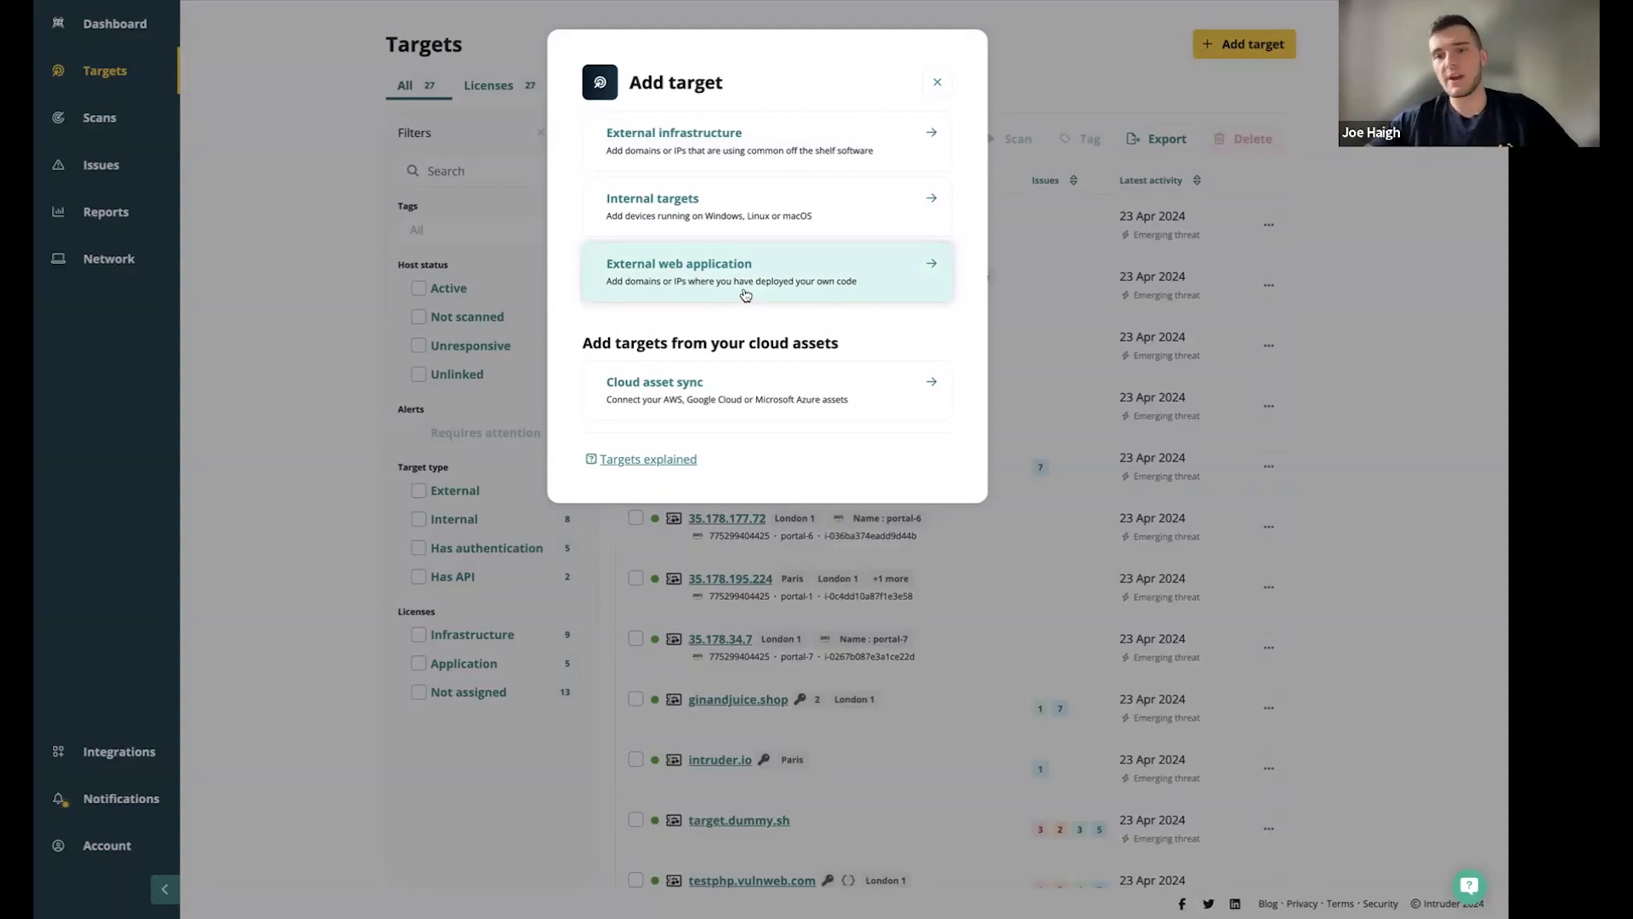
mouse_move(767, 140)
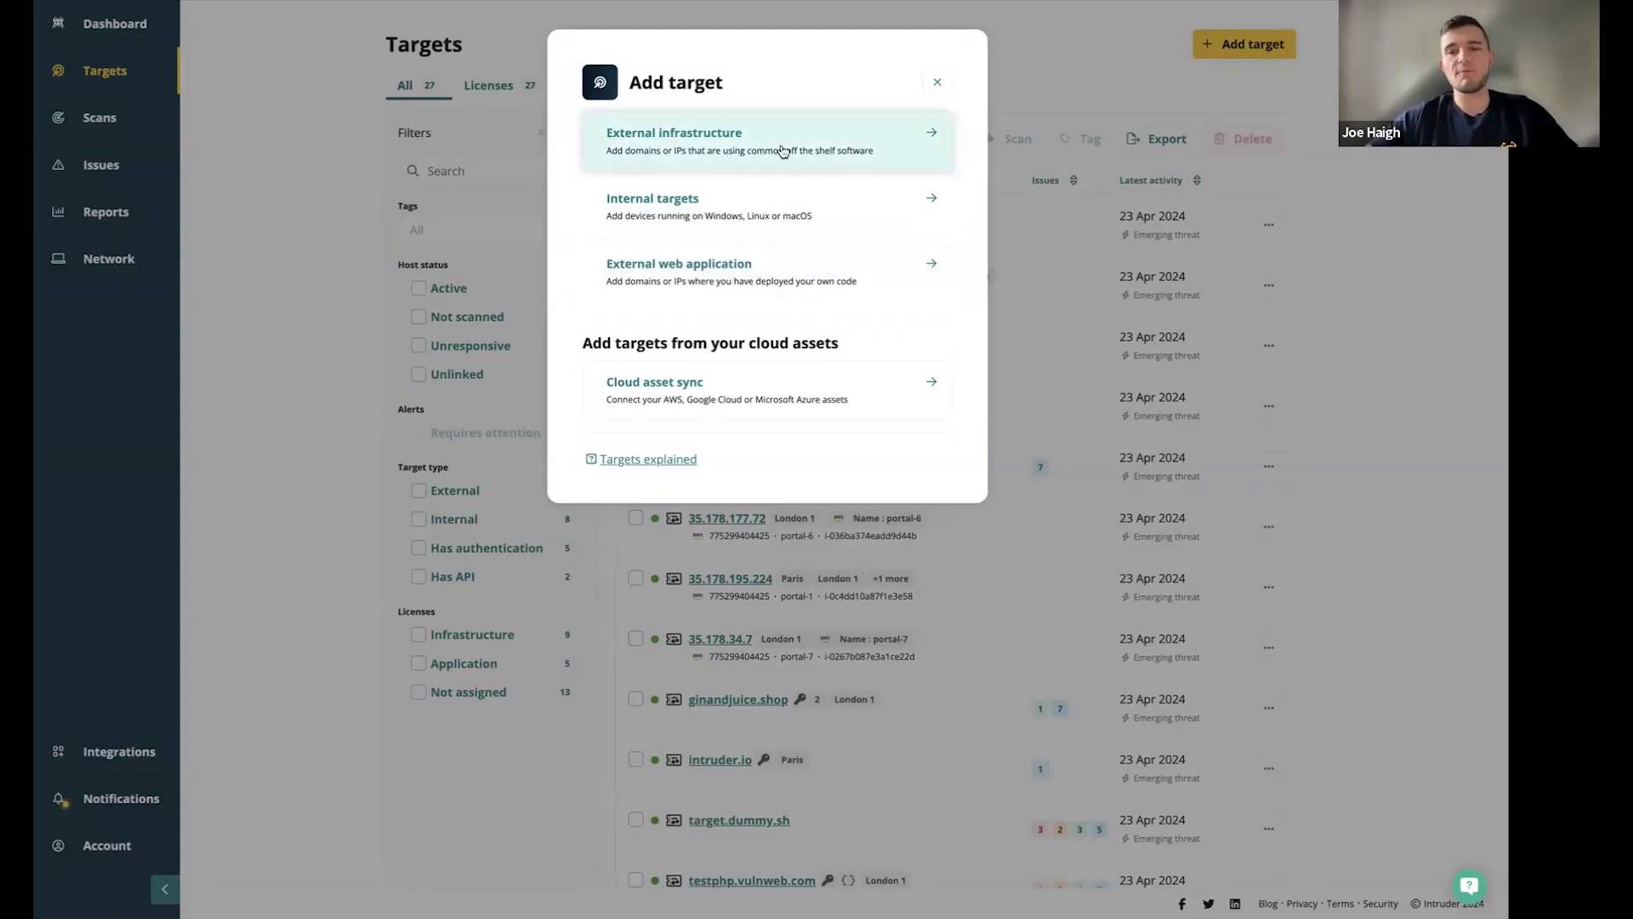
mouse_move(605, 181)
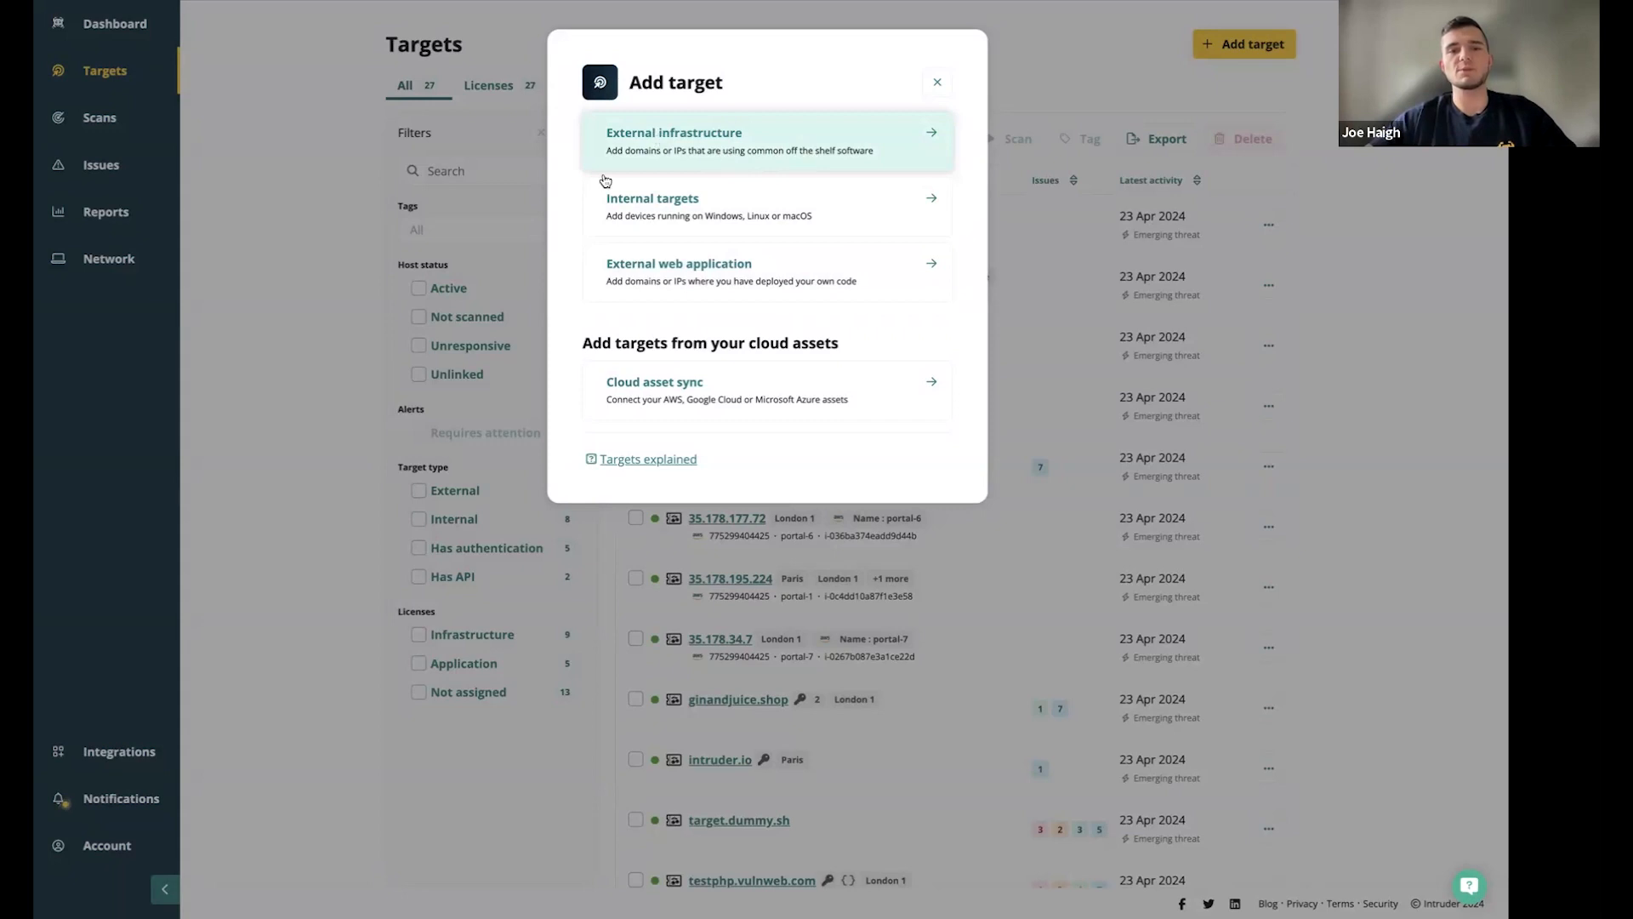
mouse_move(779, 273)
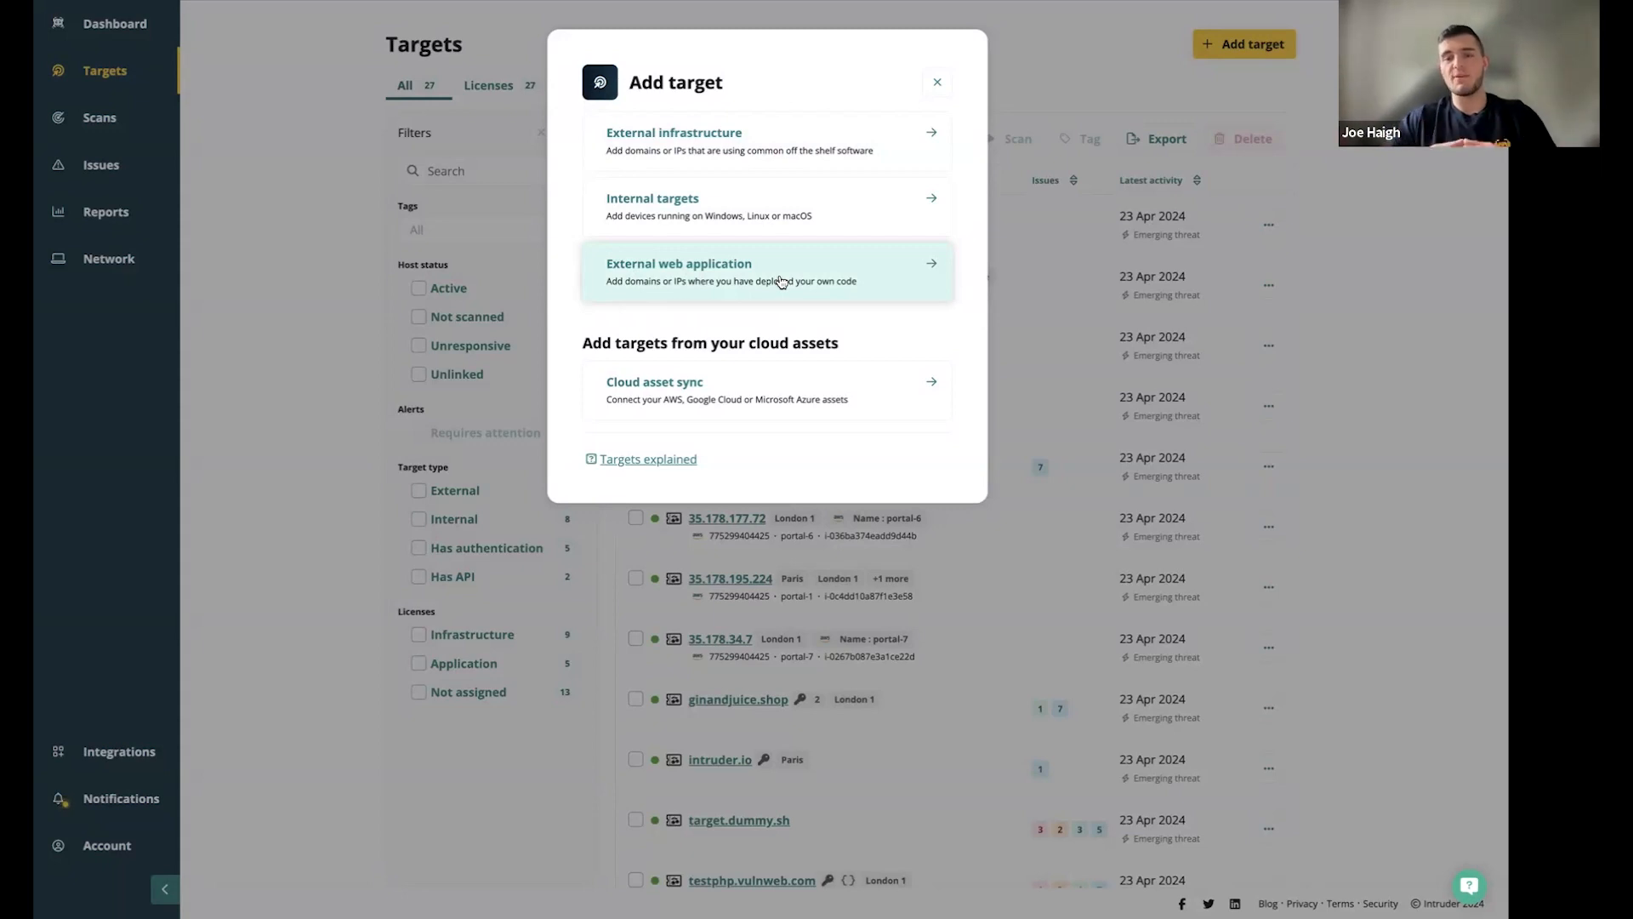
mouse_move(775, 316)
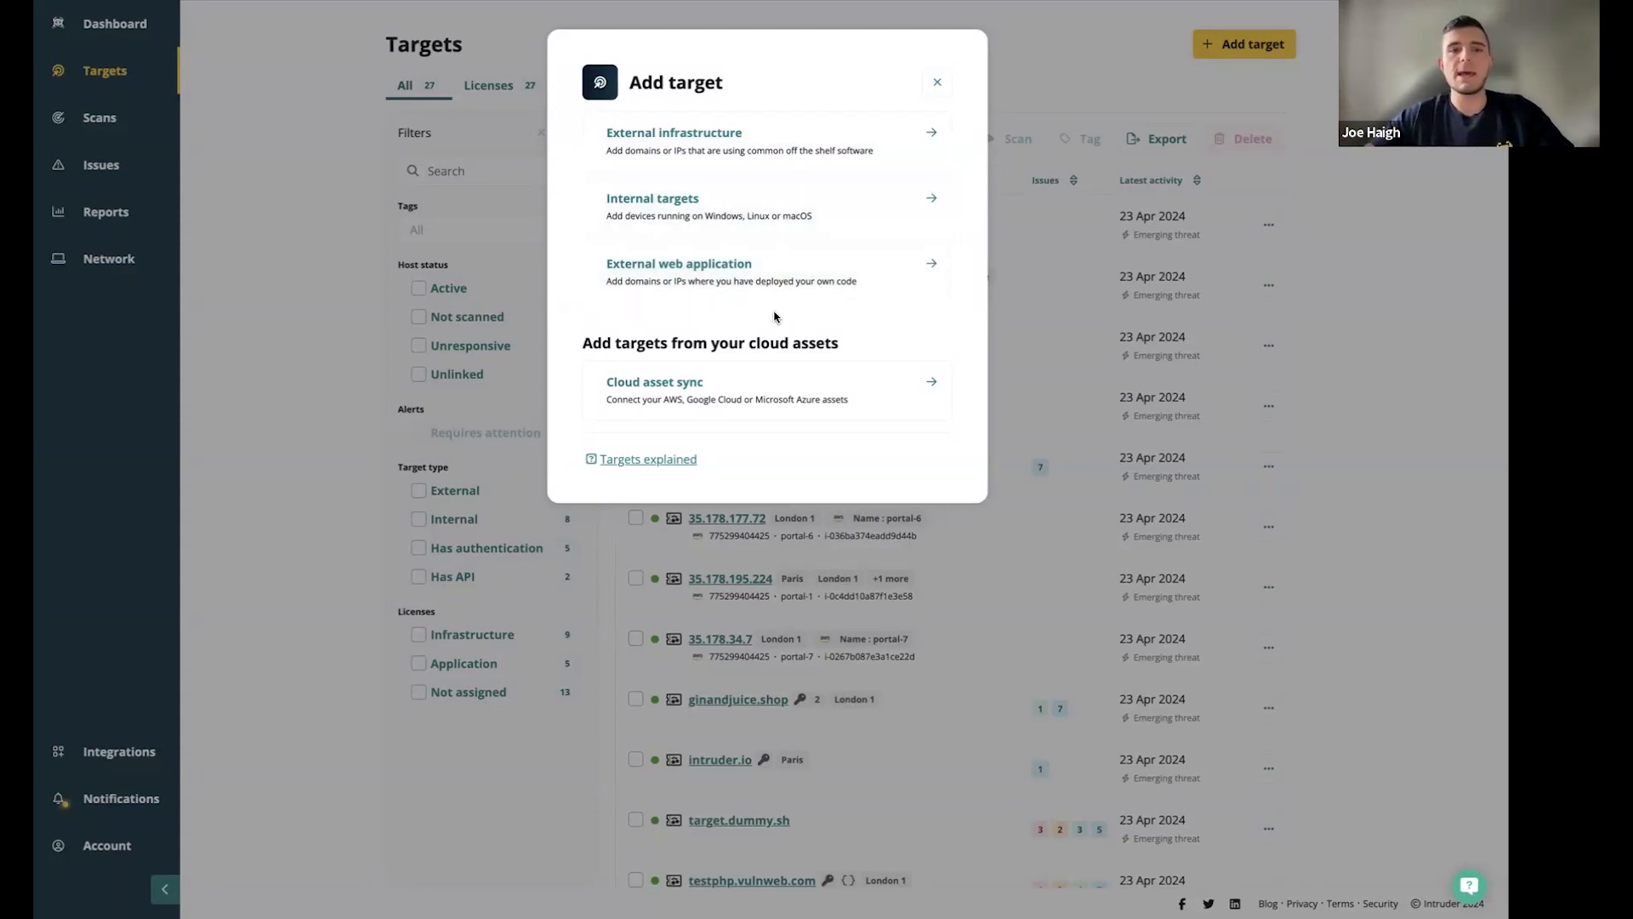
mouse_move(767, 206)
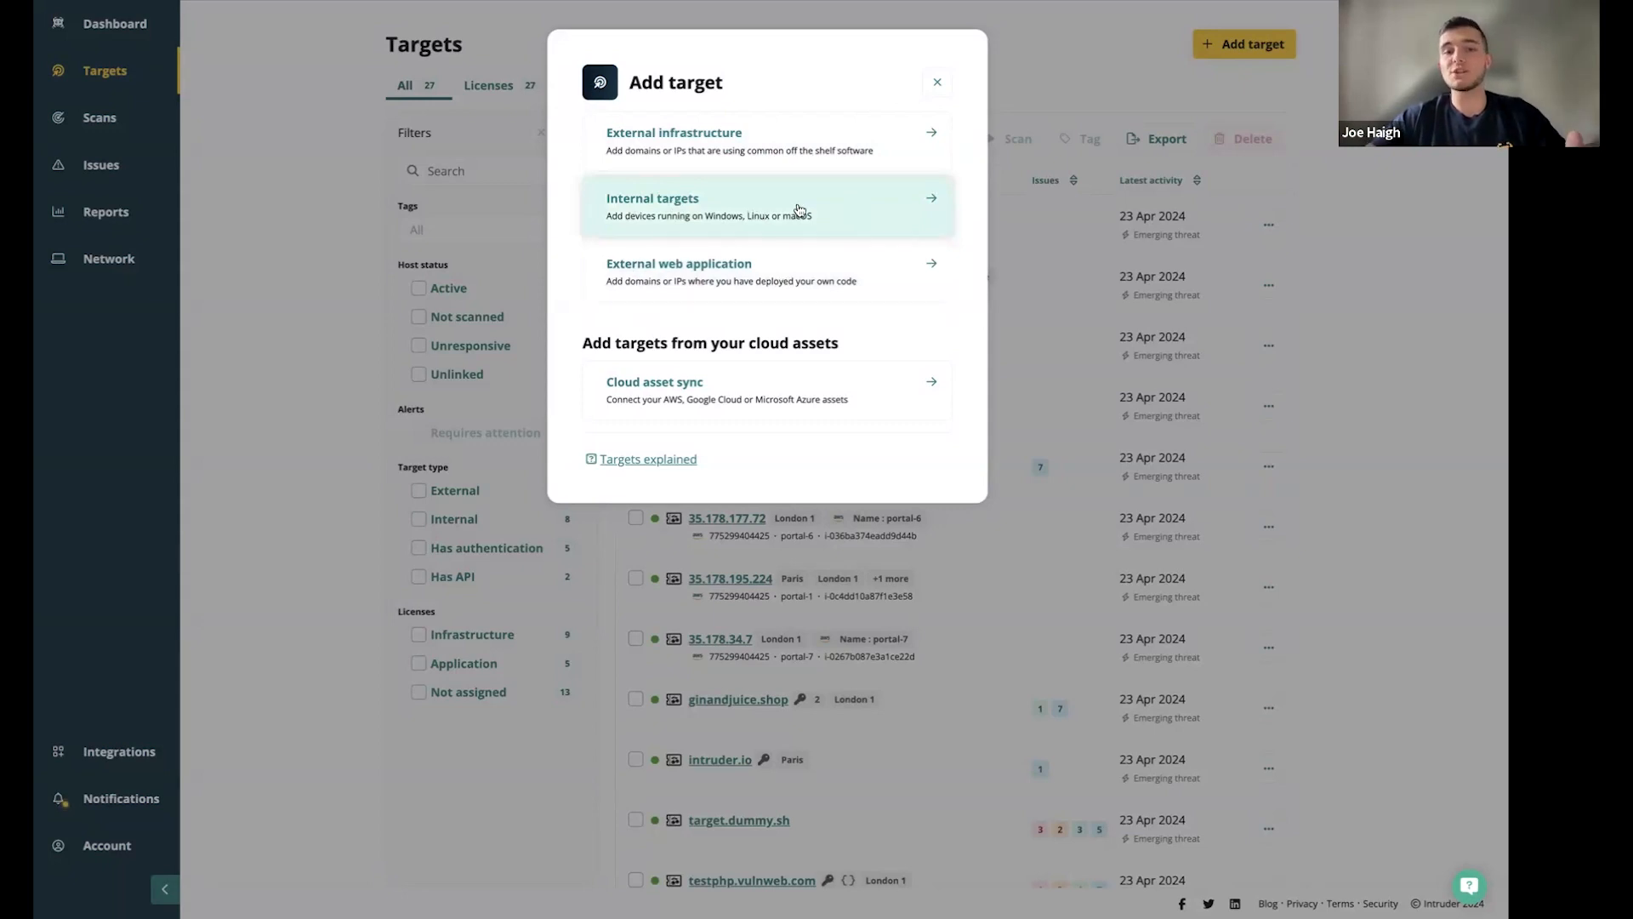
mouse_move(847, 219)
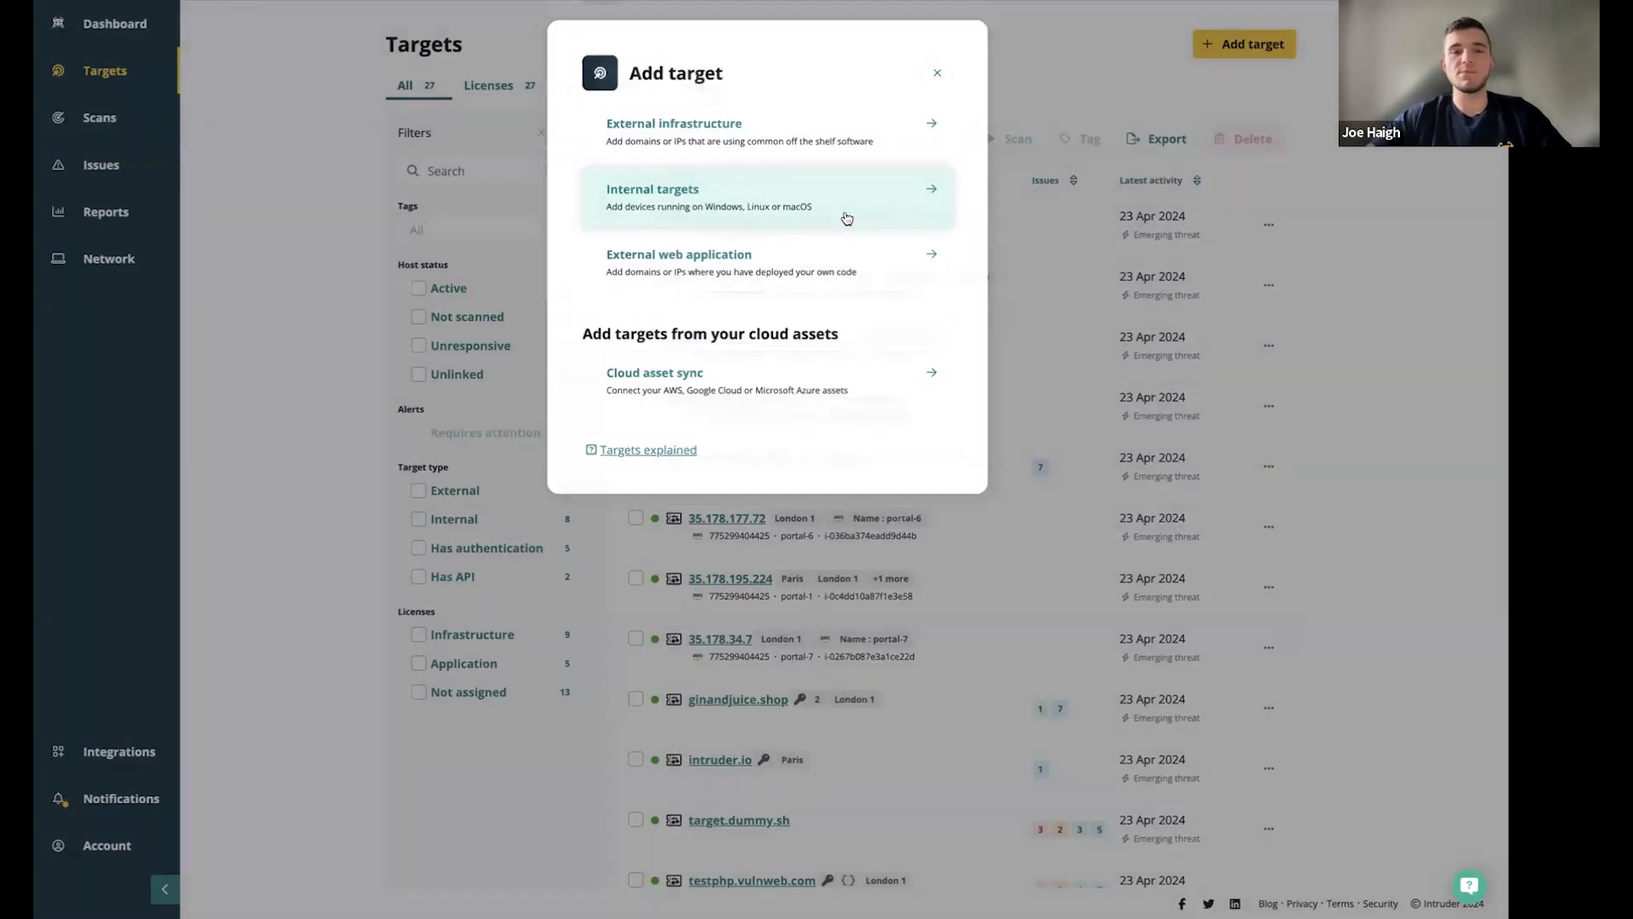
left_click(766, 197)
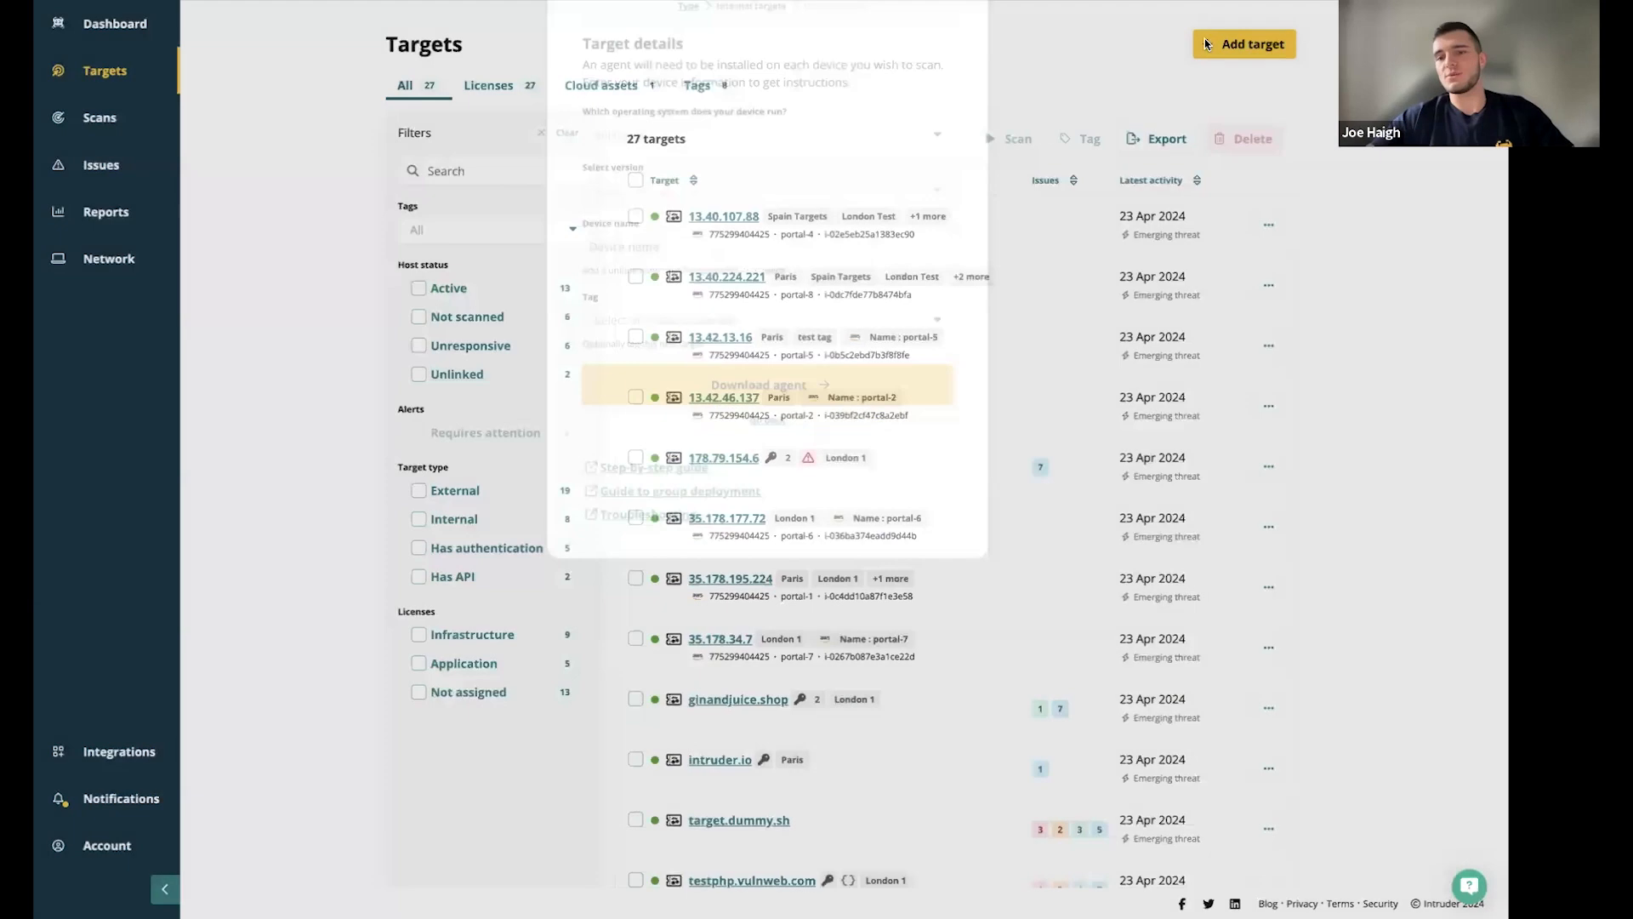
left_click(1243, 44)
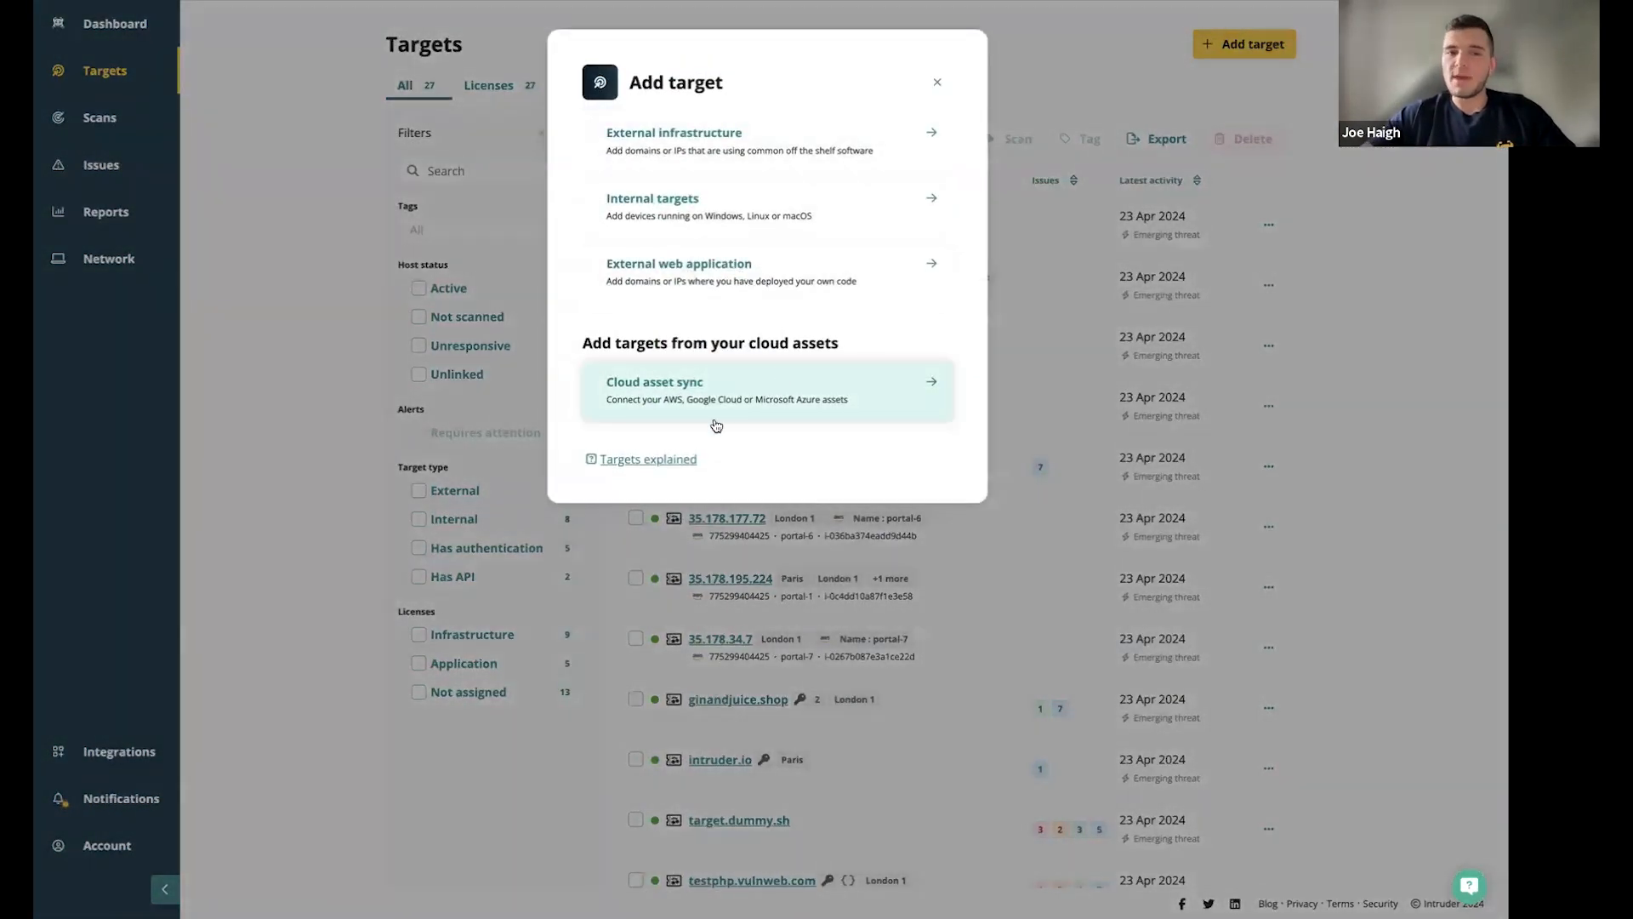
mouse_move(855, 335)
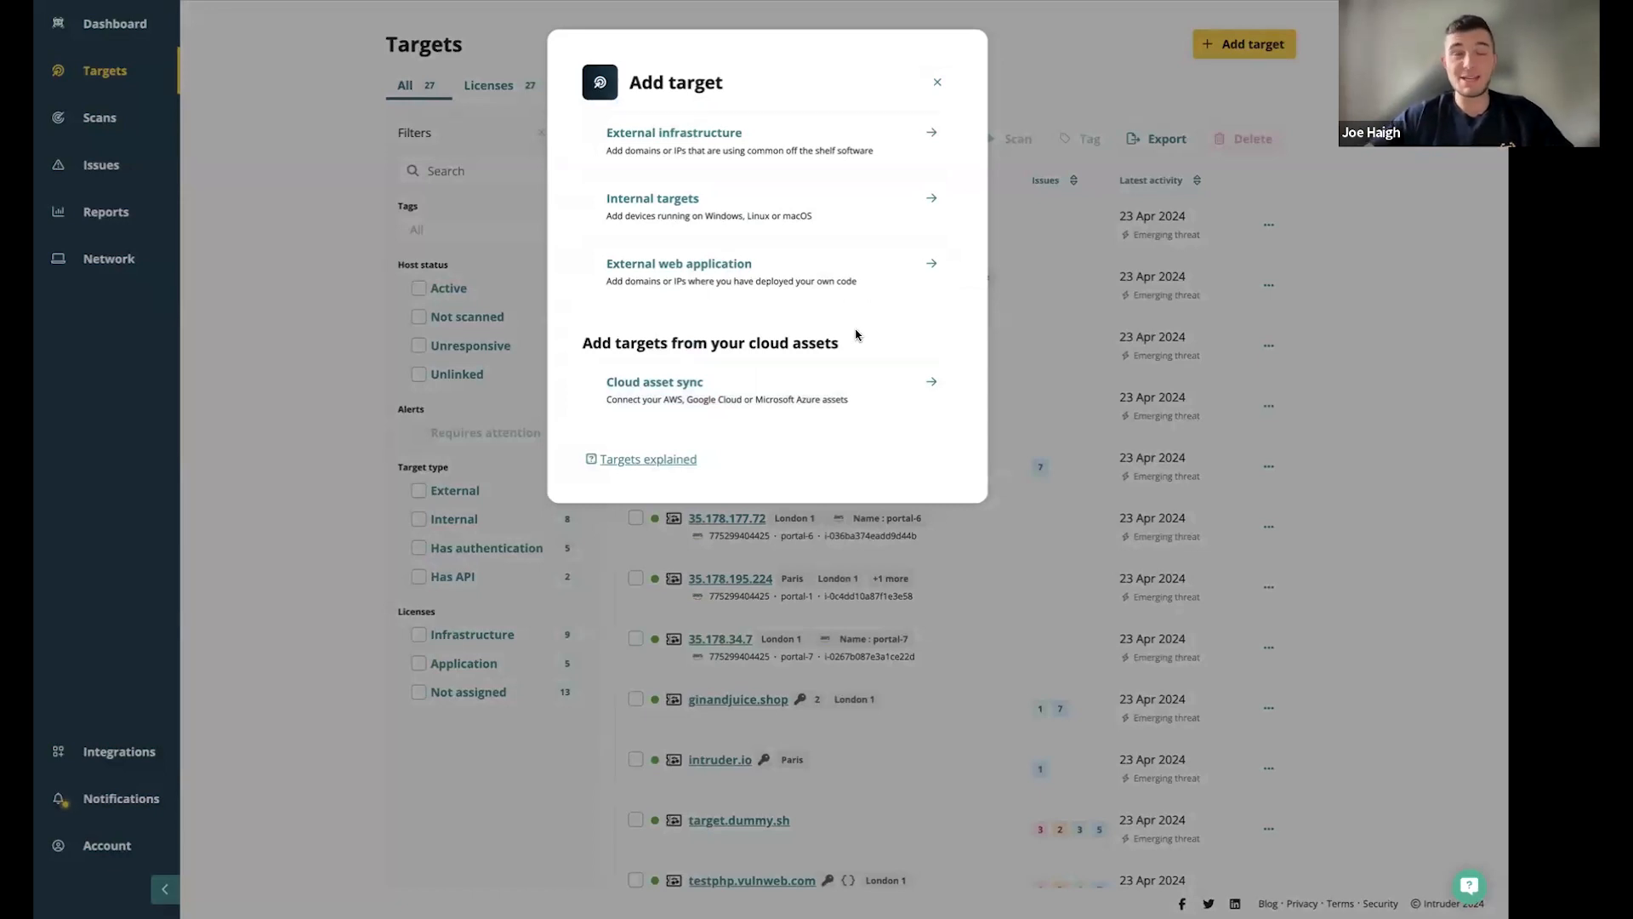
mouse_move(830, 381)
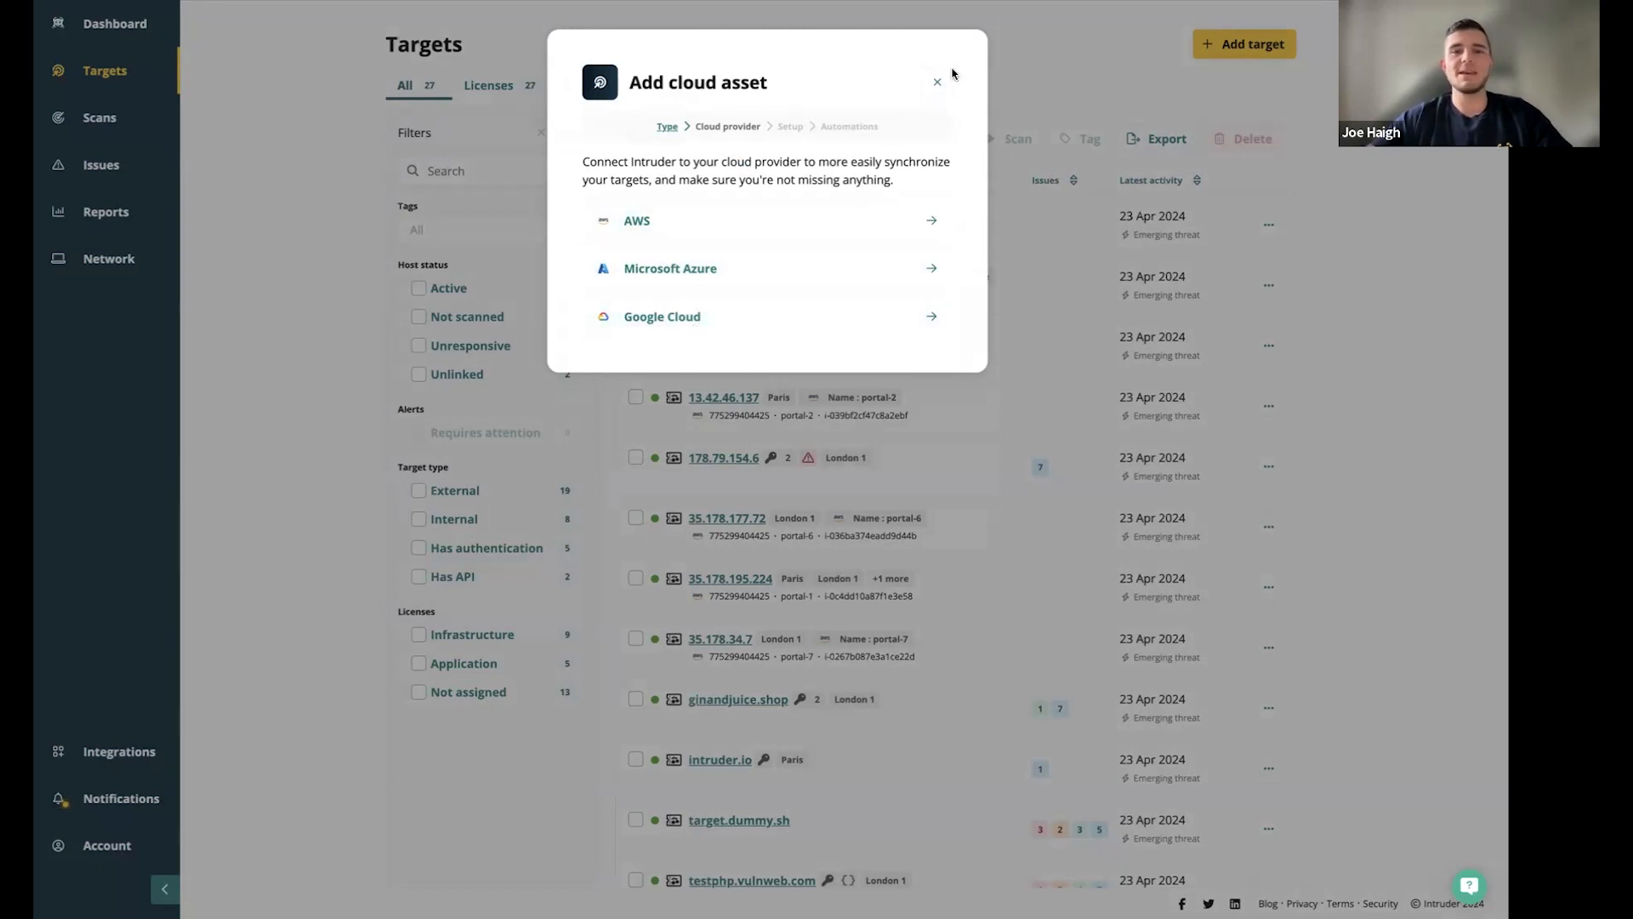
Filter targets to those with an API and open testphp.vulnweb.com's details
left_click(936, 82)
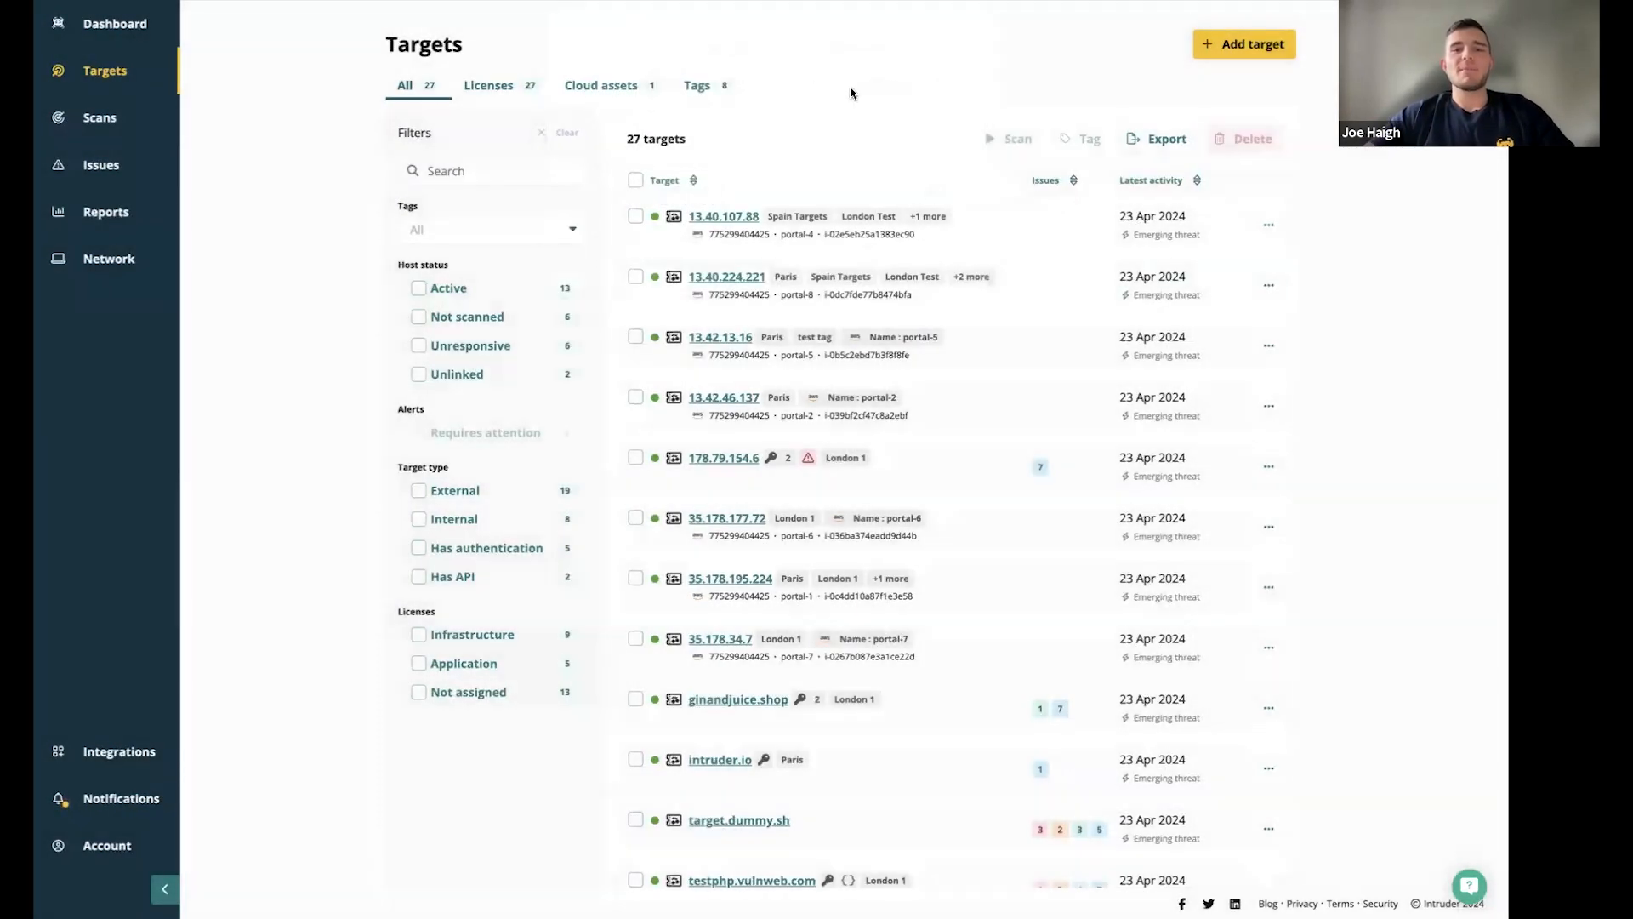
scroll("down", 3)
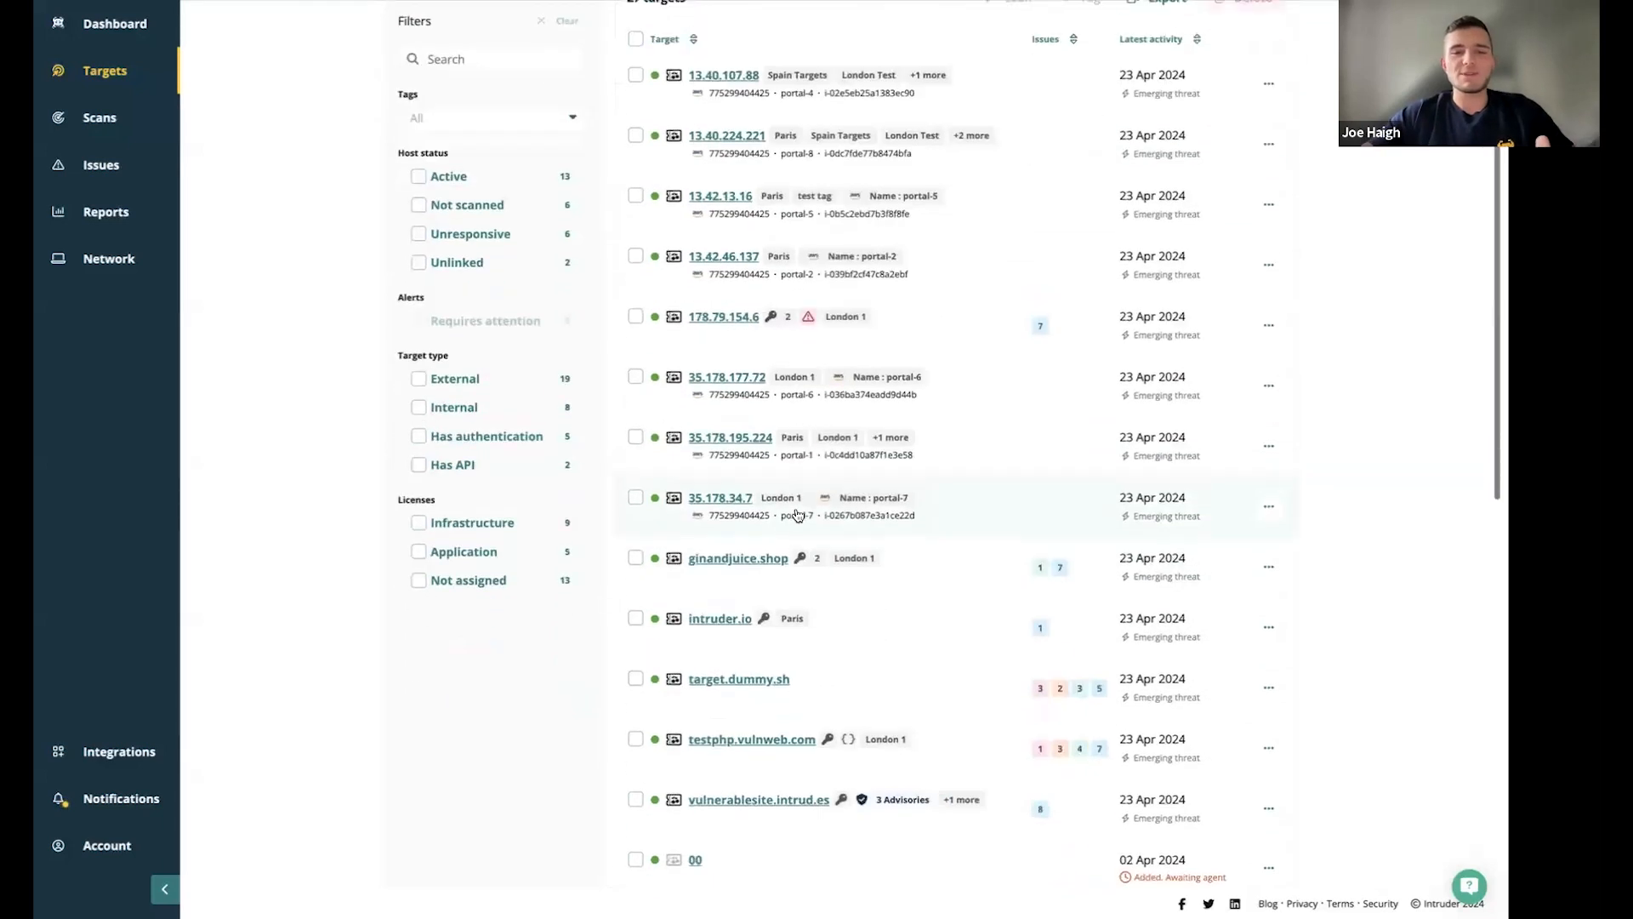
scroll("up", 3)
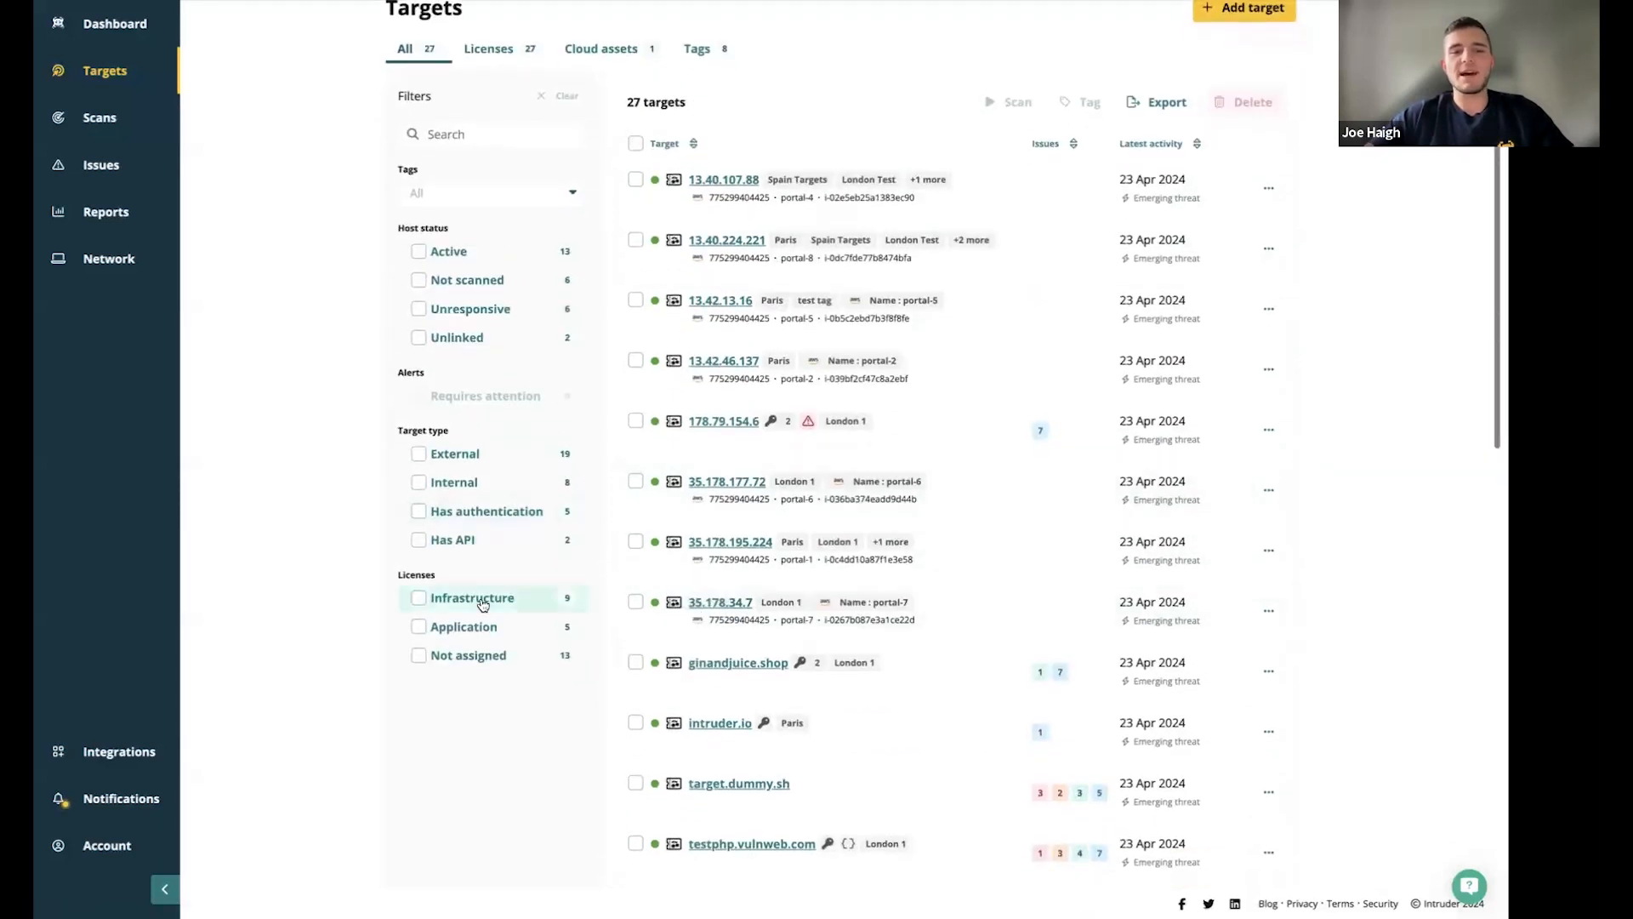
left_click(419, 539)
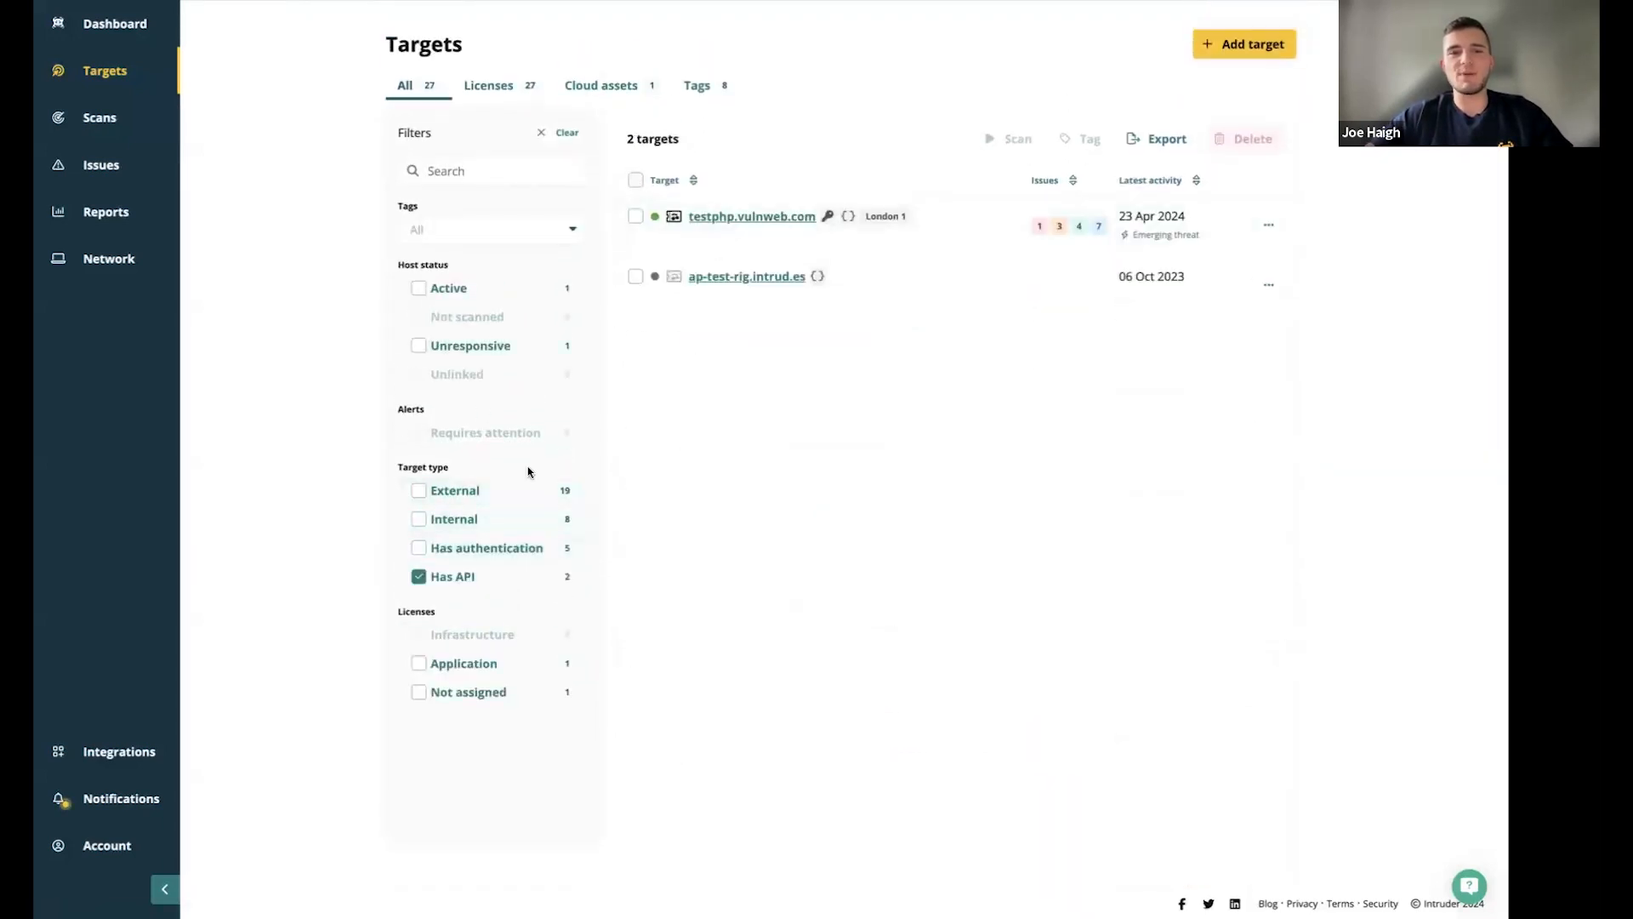
left_click(419, 576)
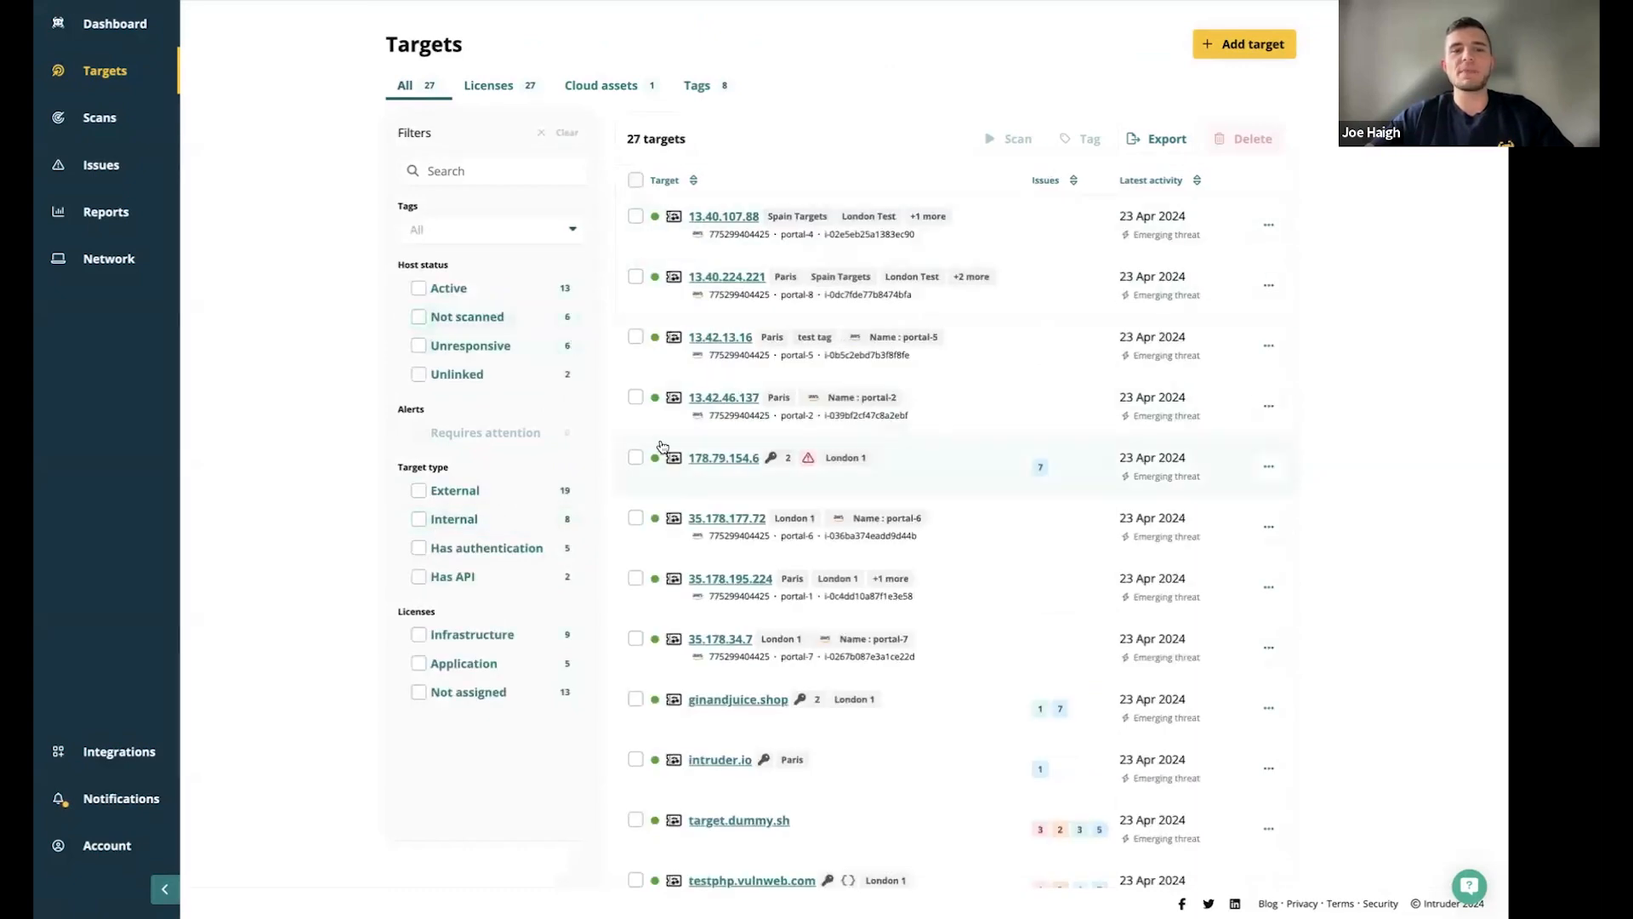
mouse_move(957, 452)
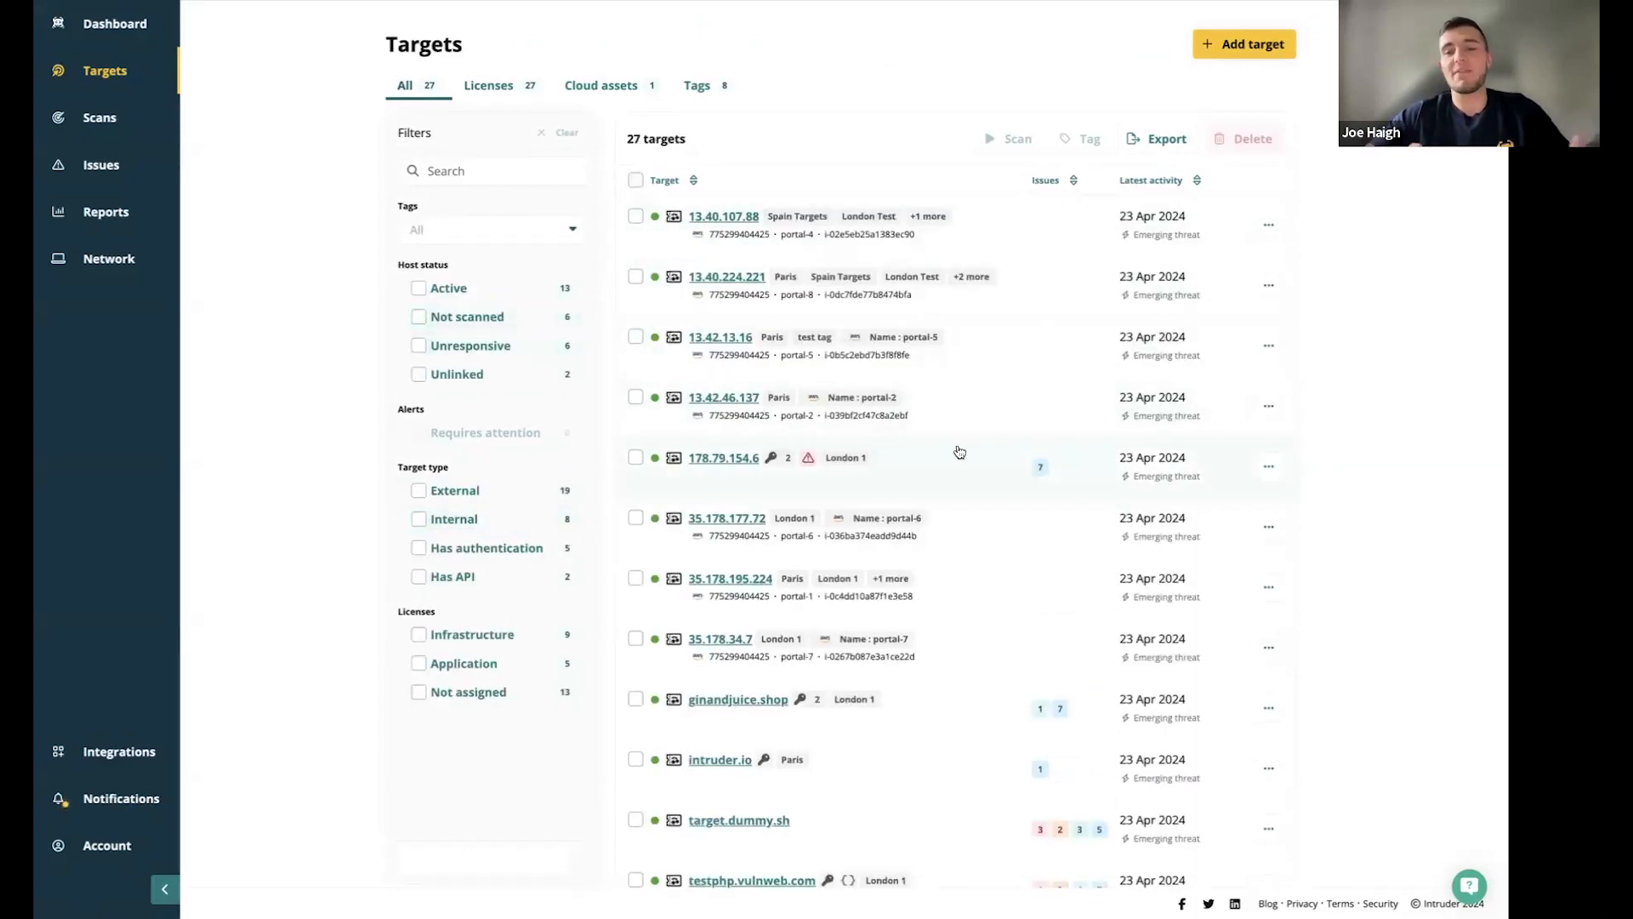
mouse_move(755, 474)
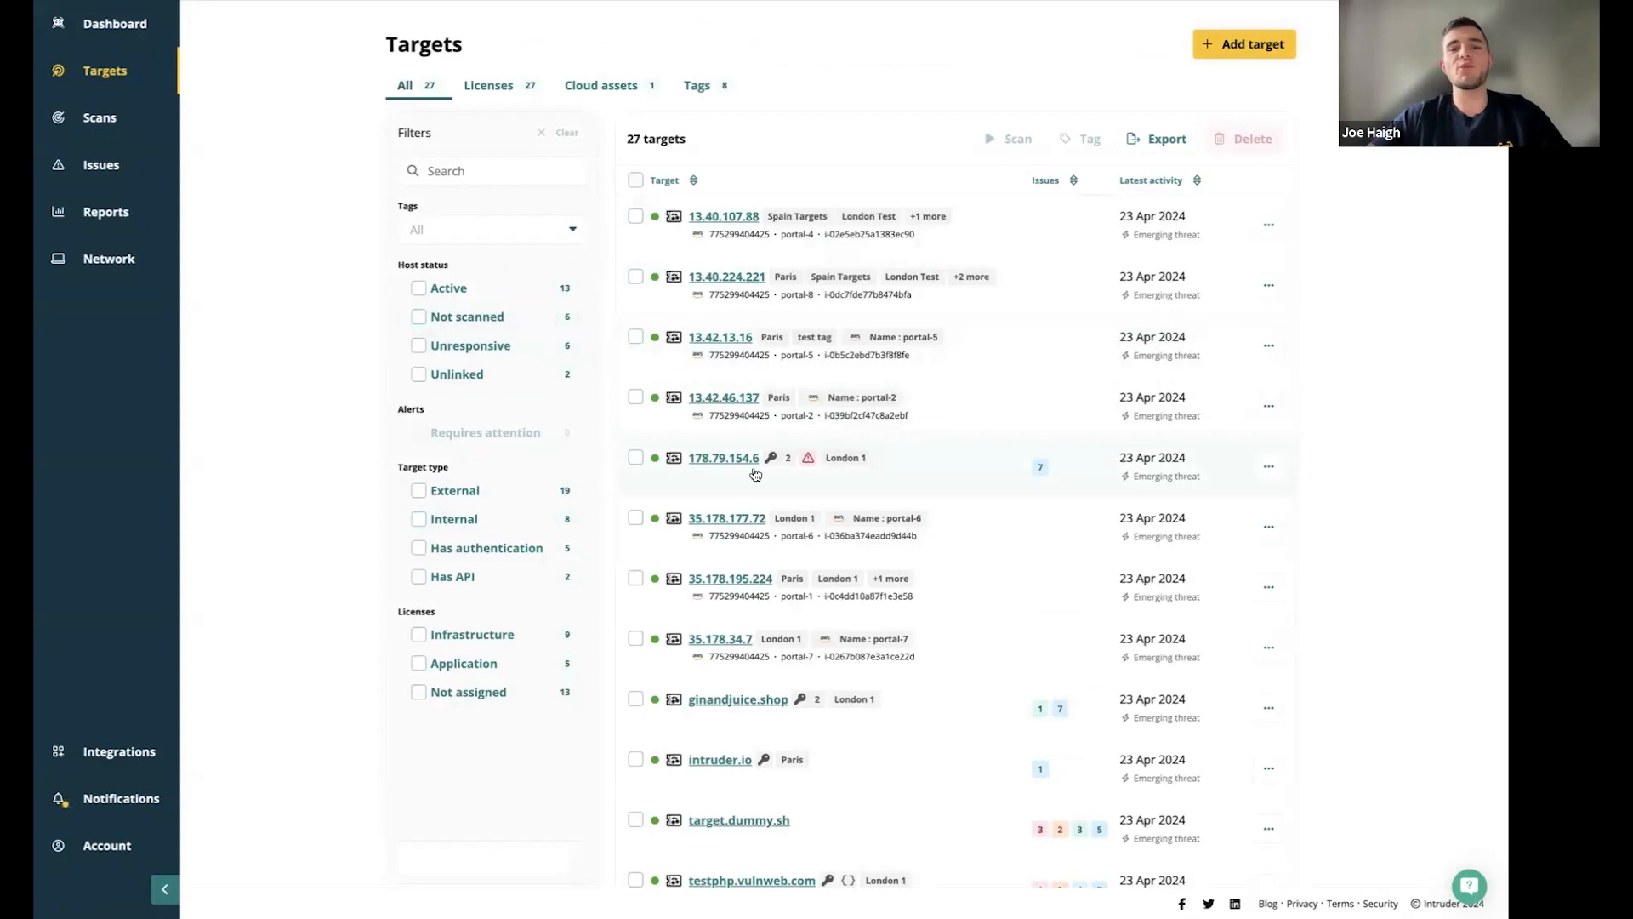
mouse_move(448, 581)
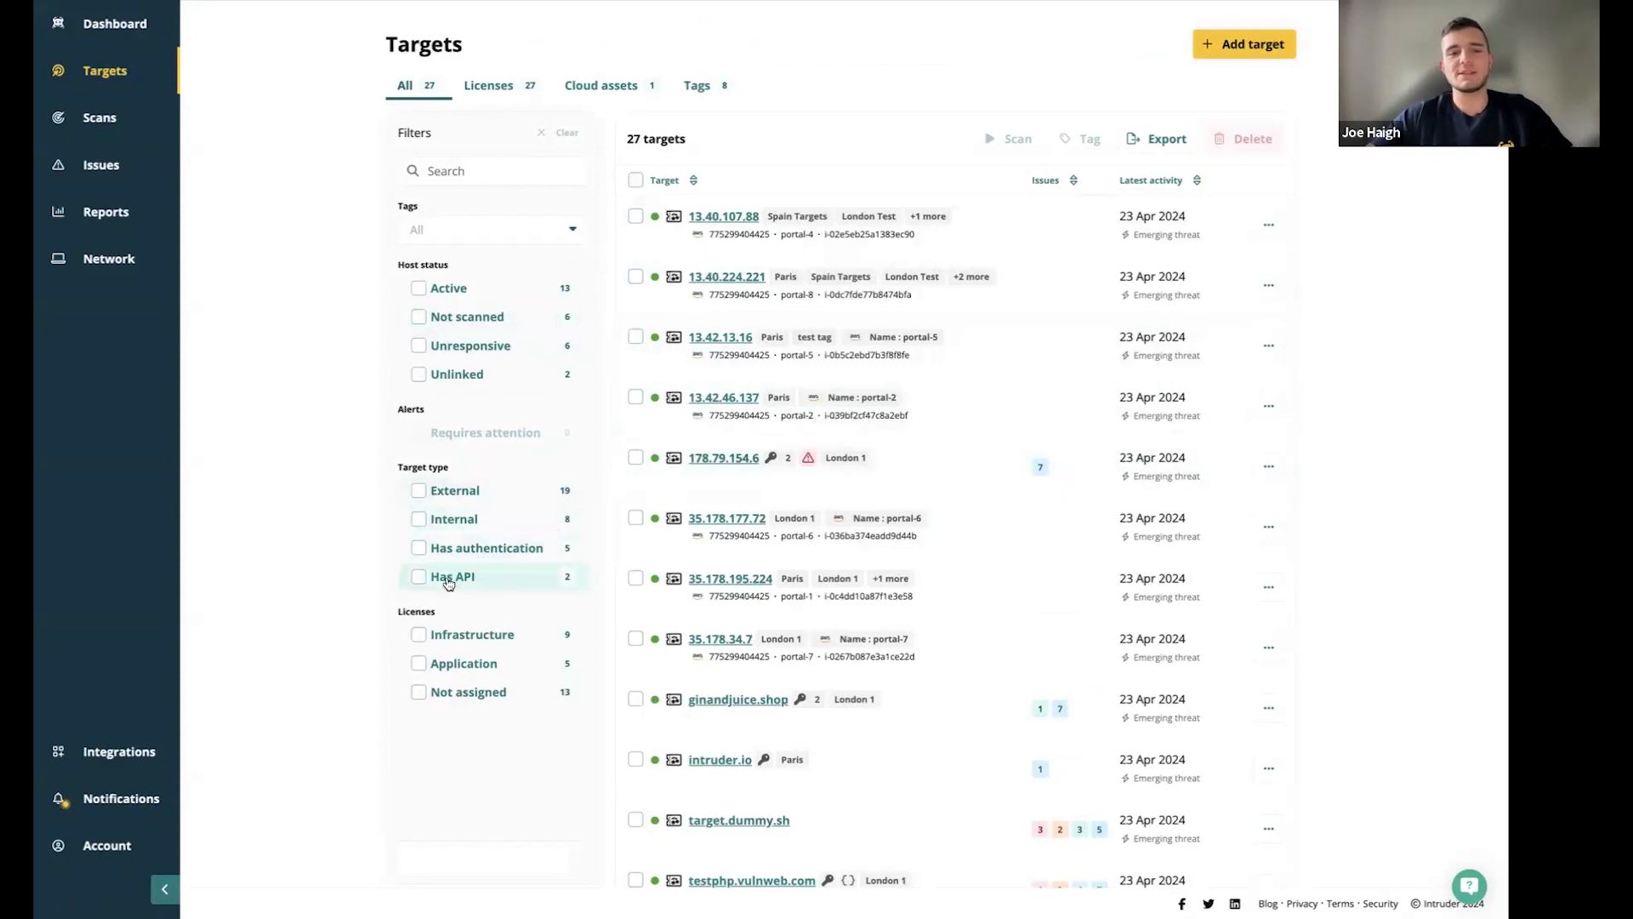
left_click(419, 575)
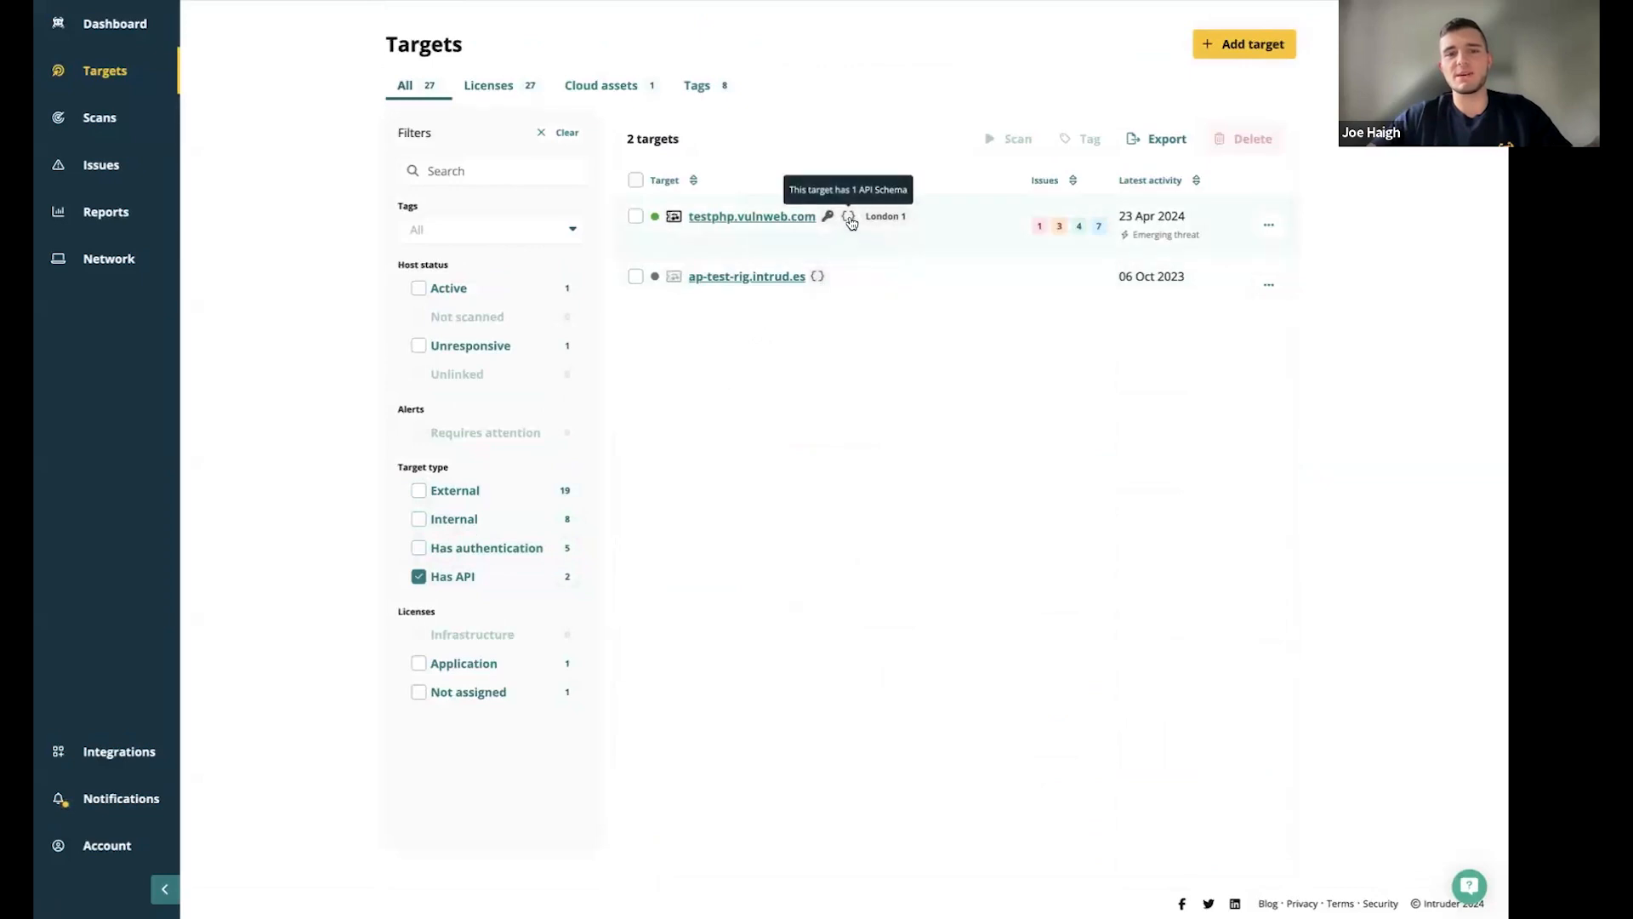
left_click(751, 215)
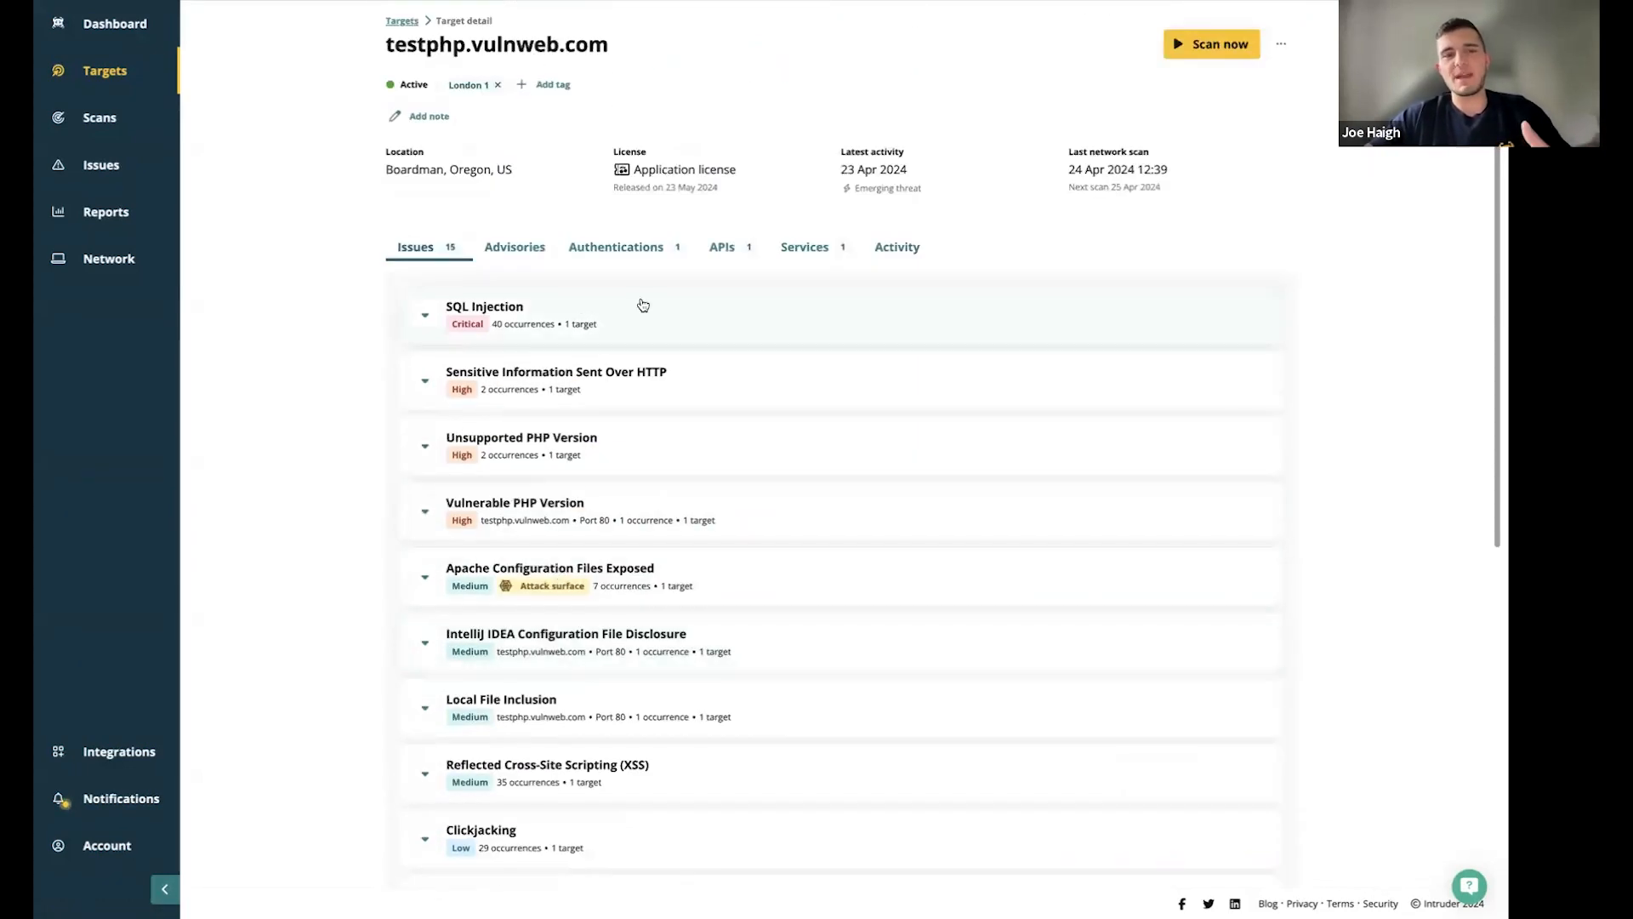
Go back to the unfiltered Targets list of 27 targets
left_click(720, 247)
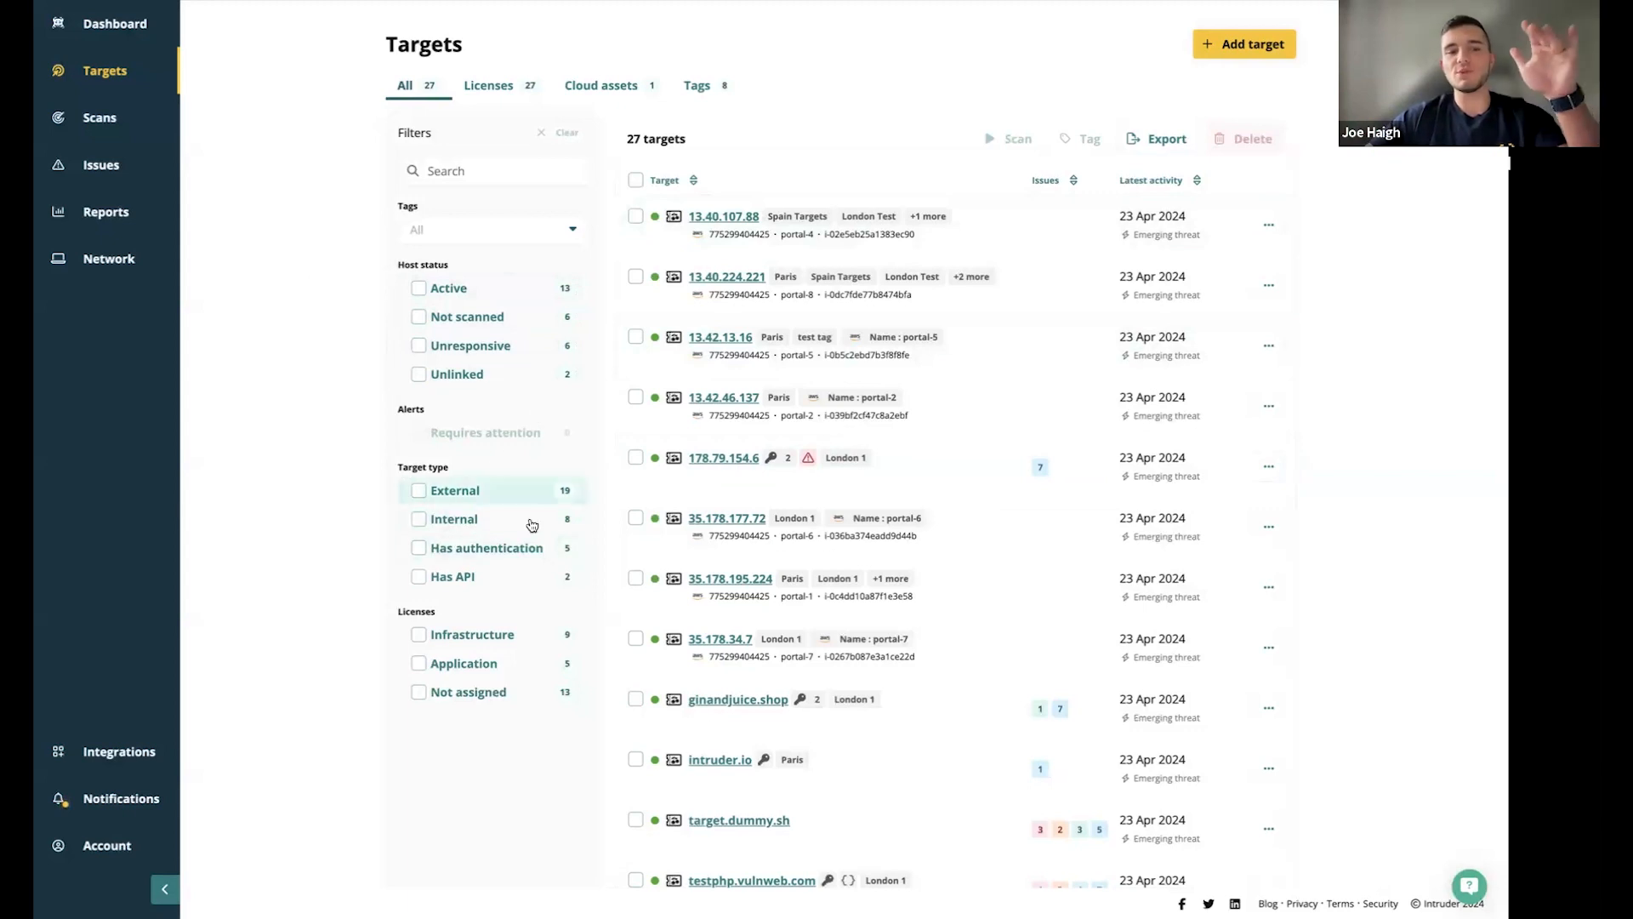
mouse_move(455, 426)
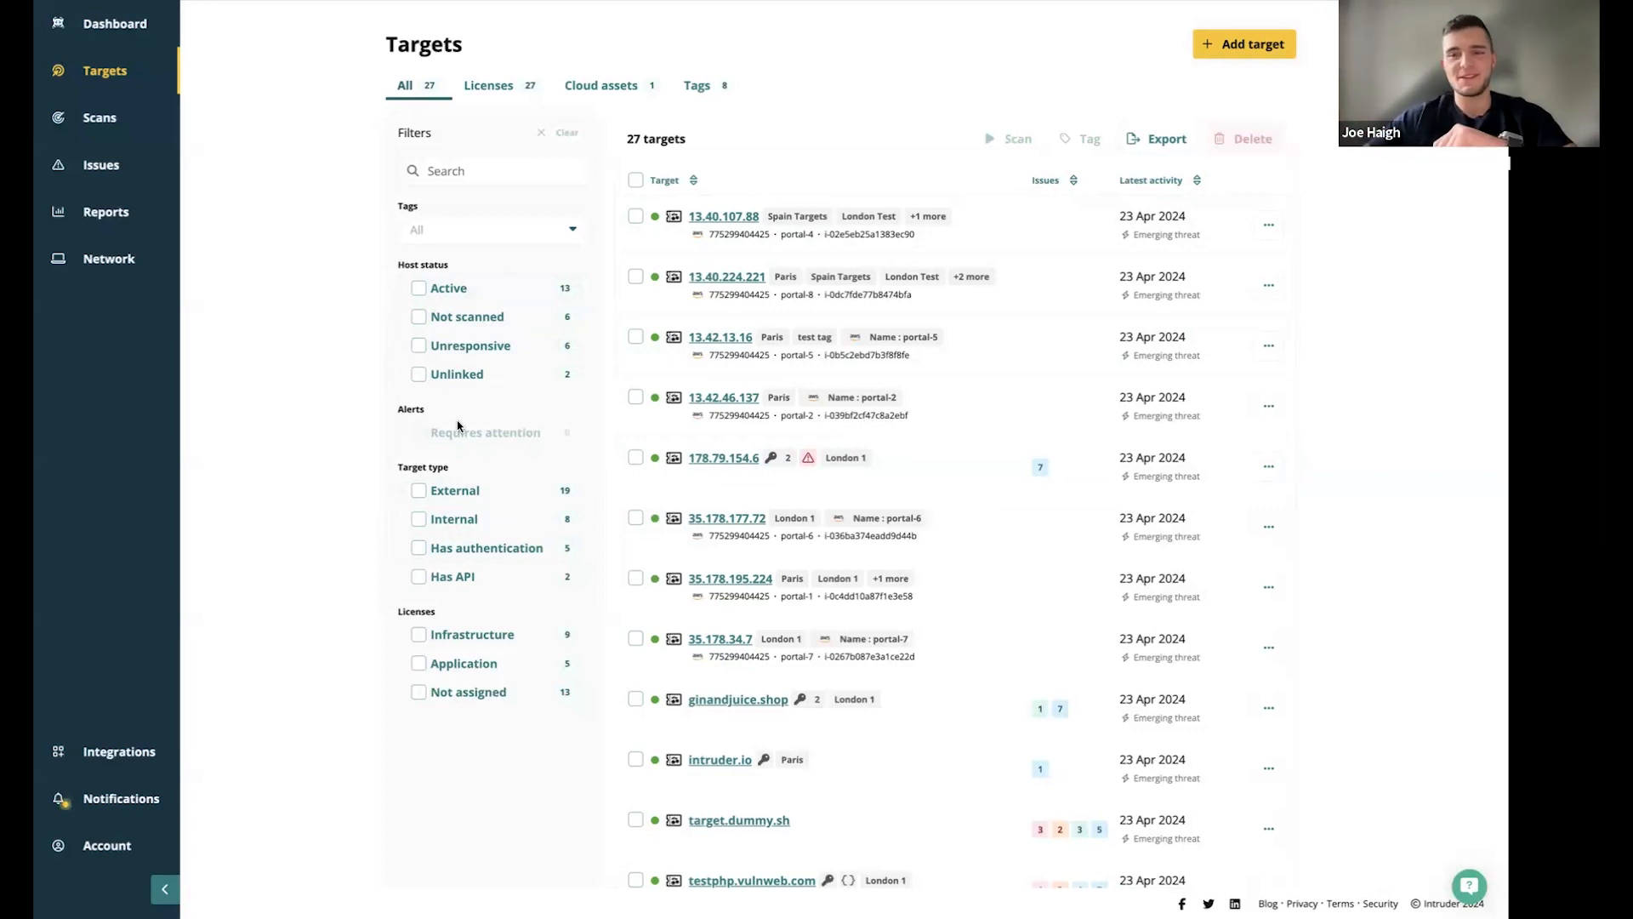
mouse_move(878, 223)
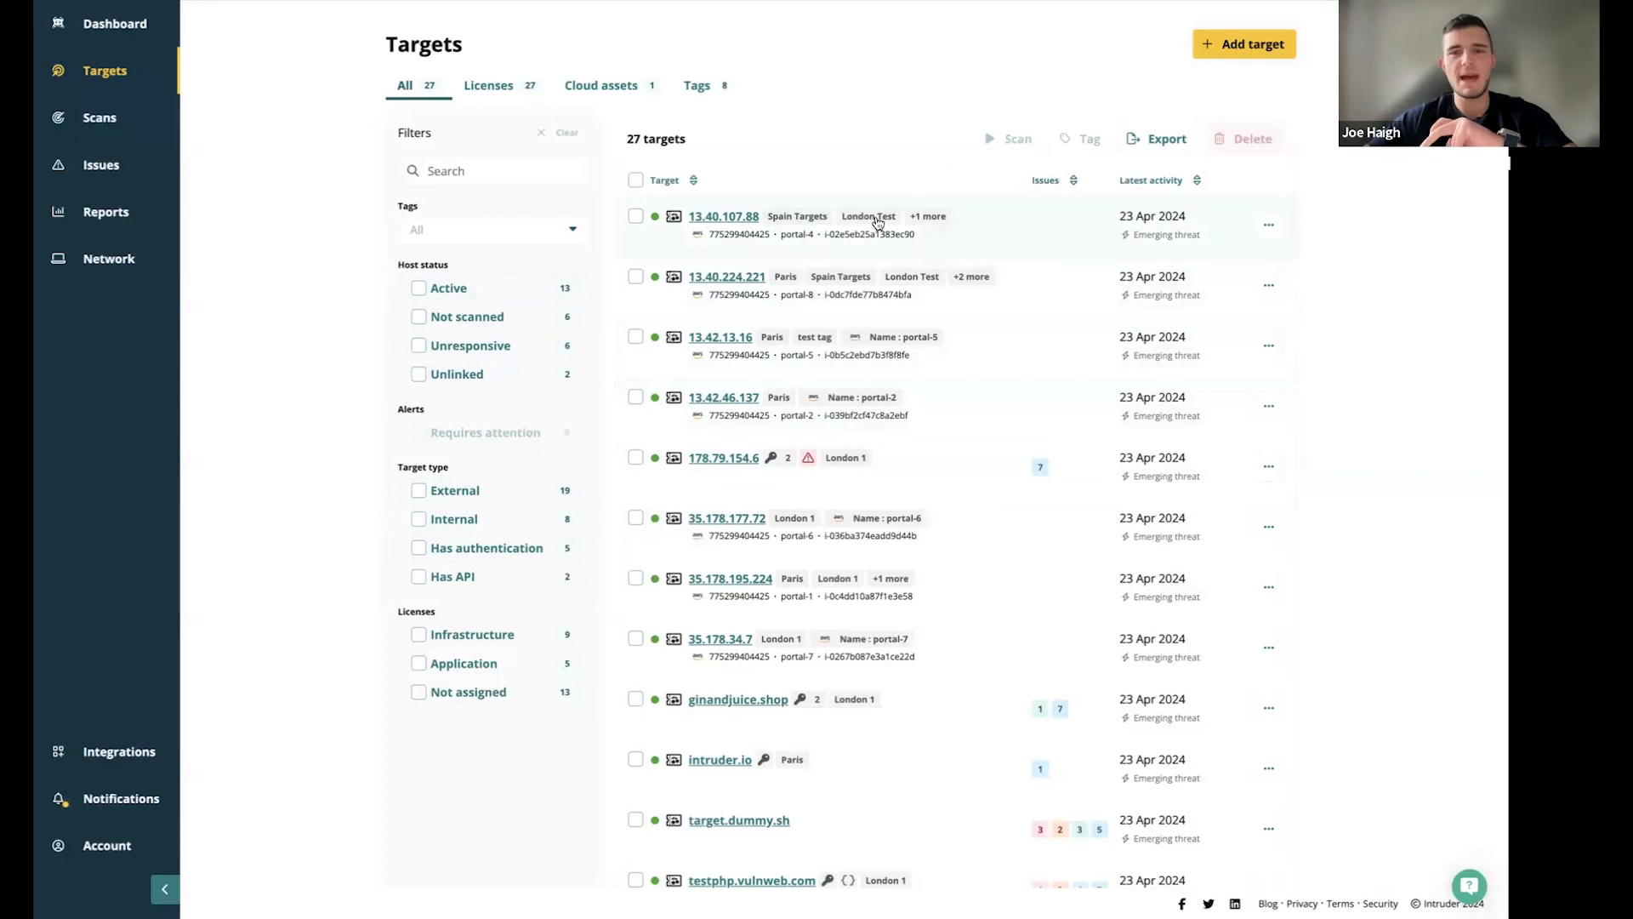
left_click(635, 216)
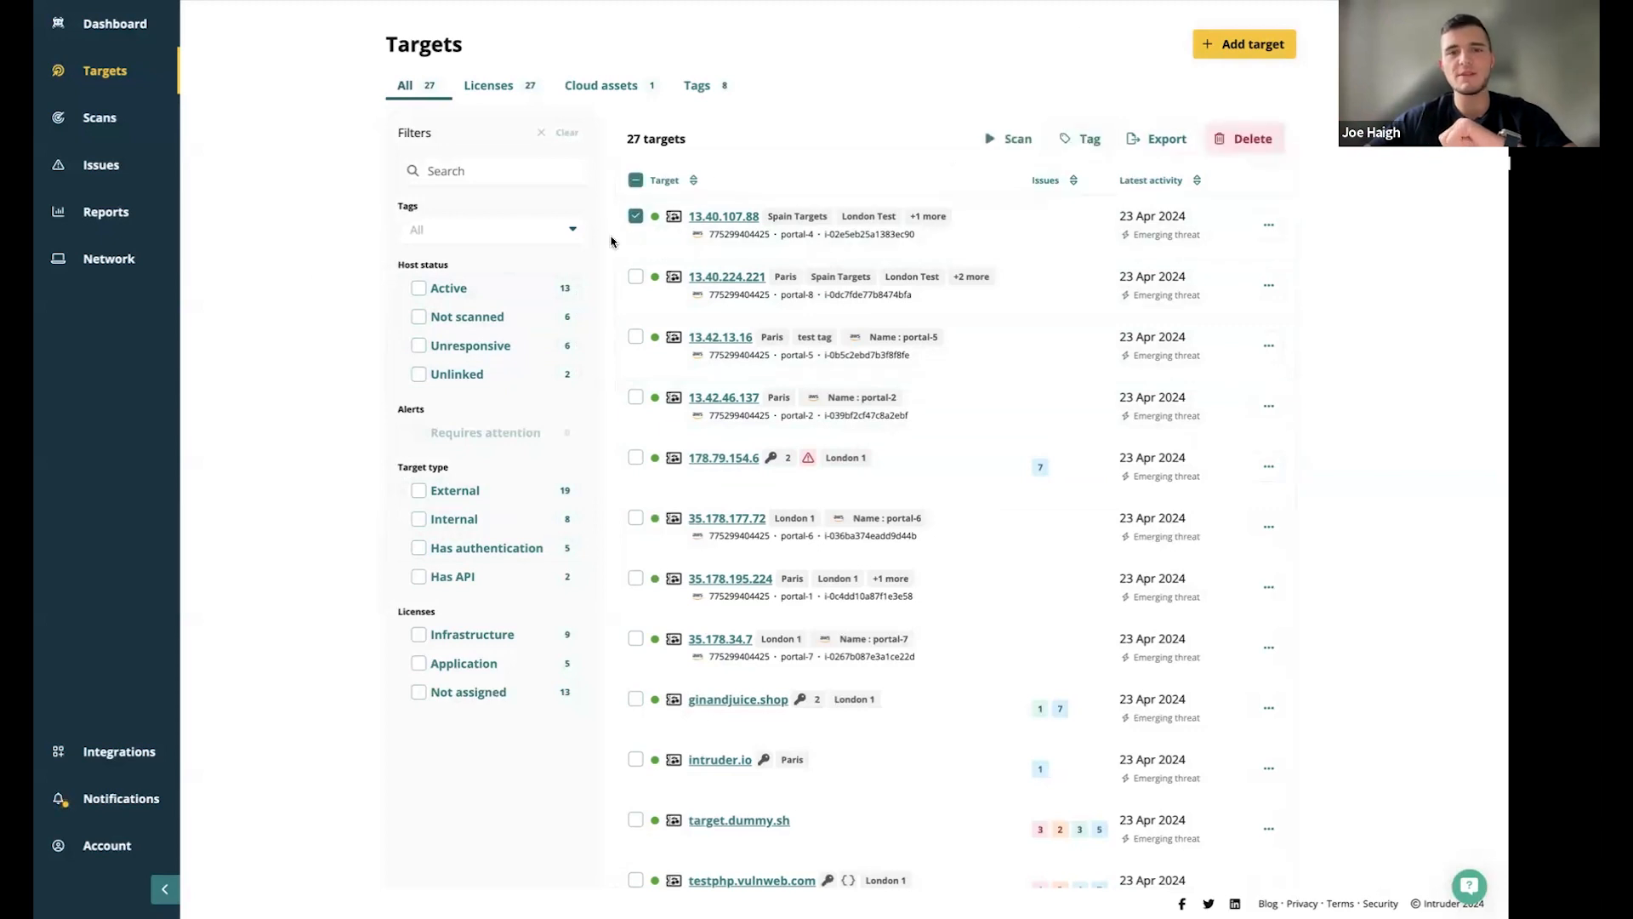
mouse_move(1080, 138)
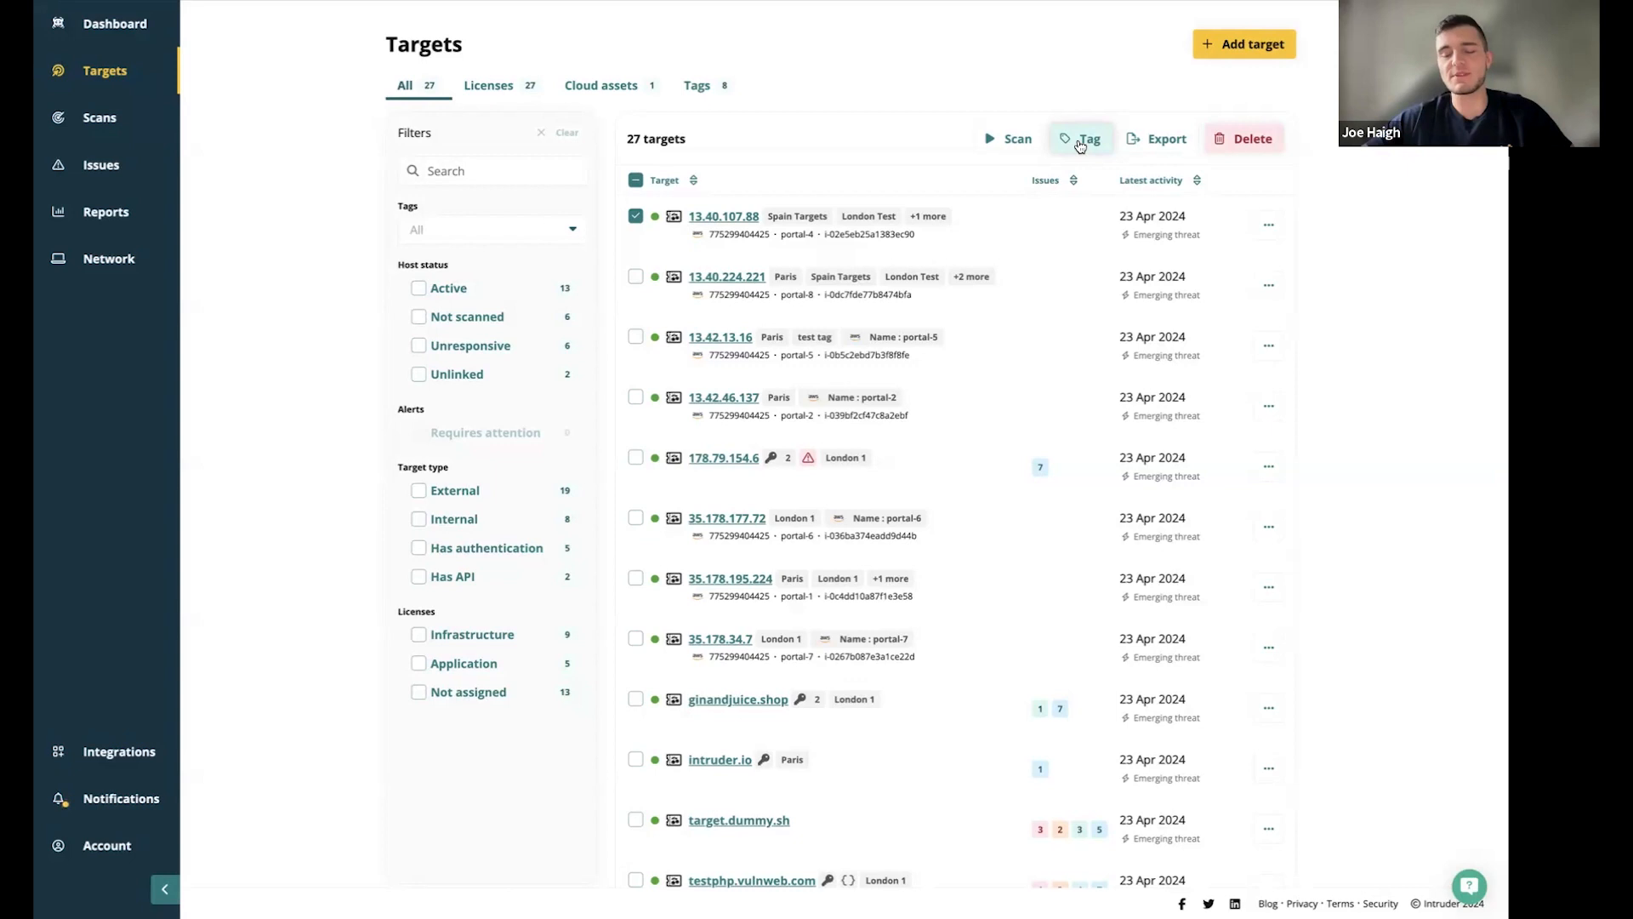
mouse_move(1270, 222)
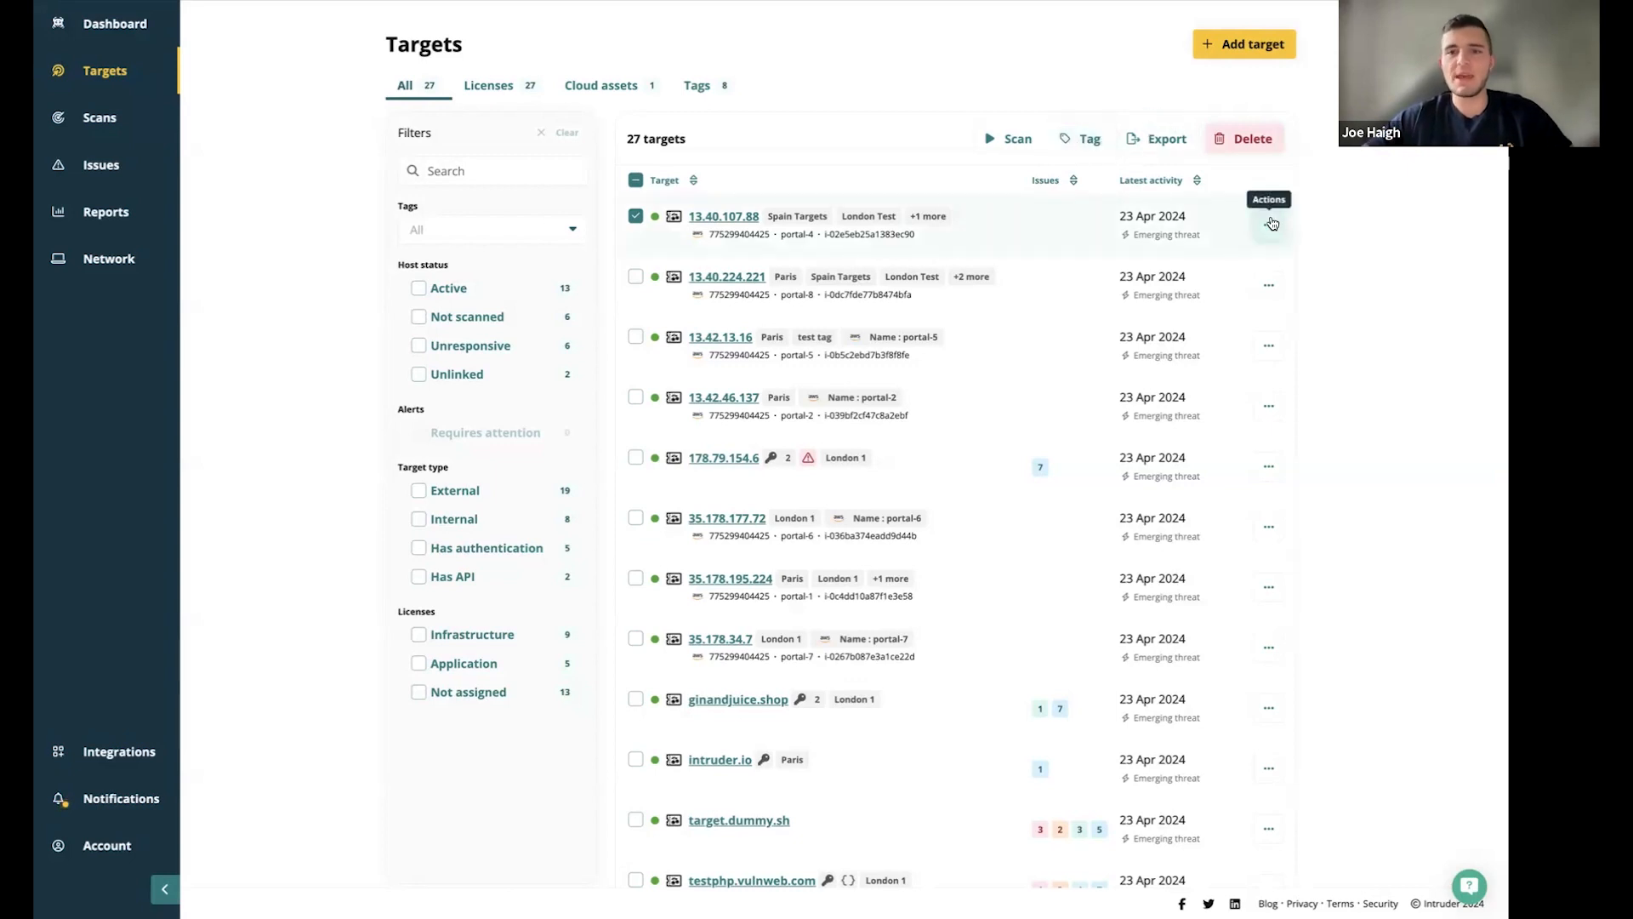
left_click(1271, 223)
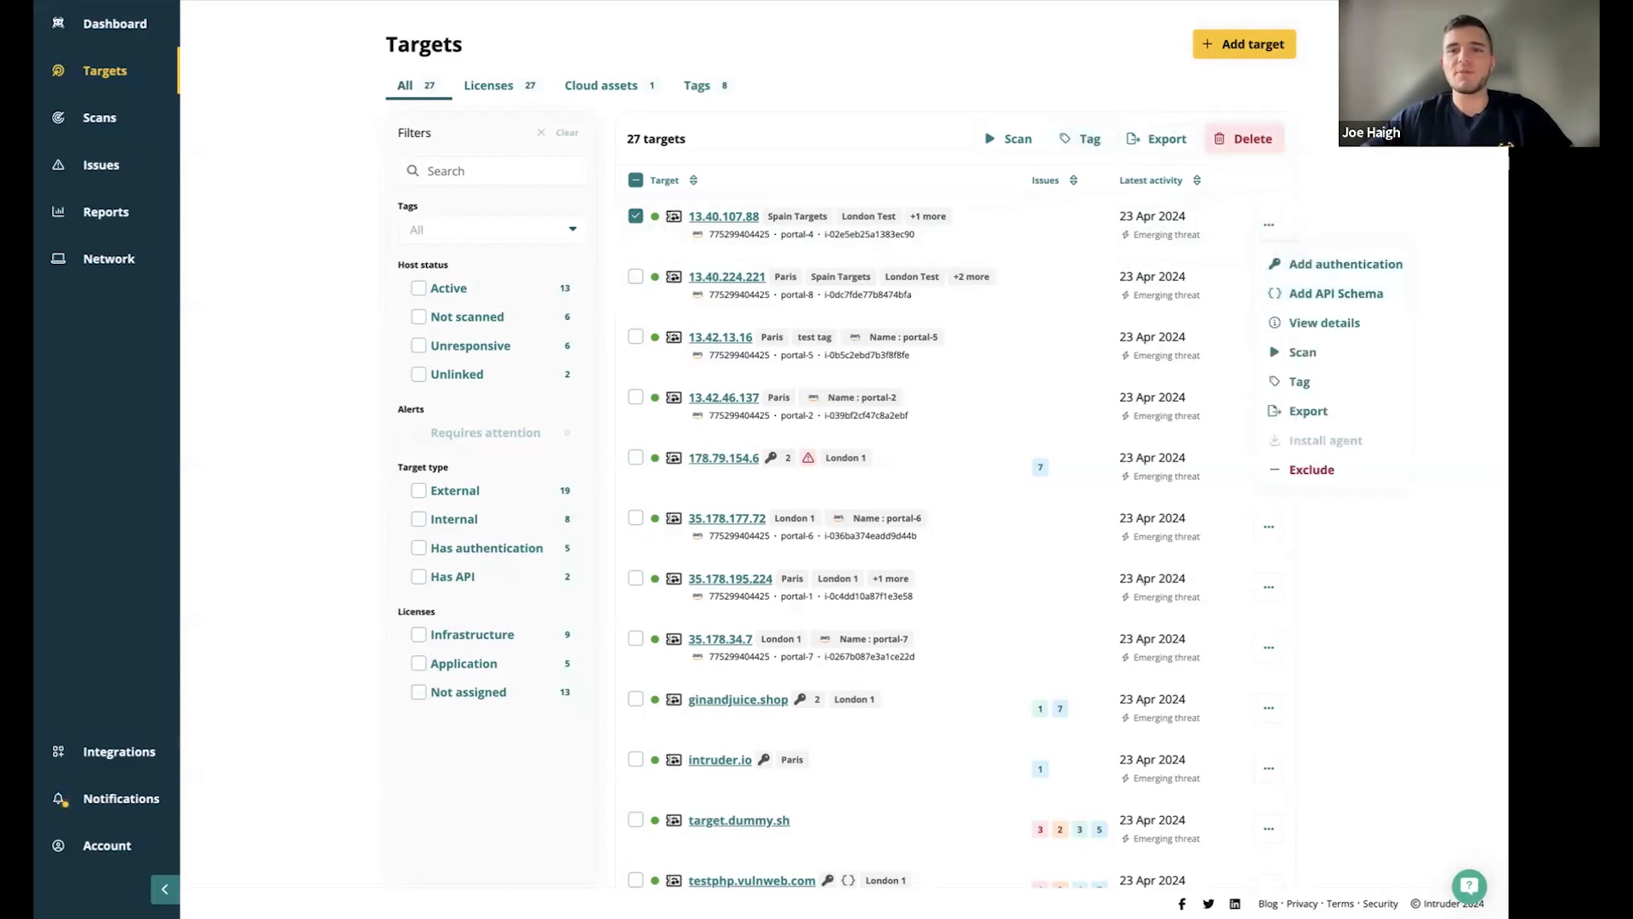
mouse_move(1334, 292)
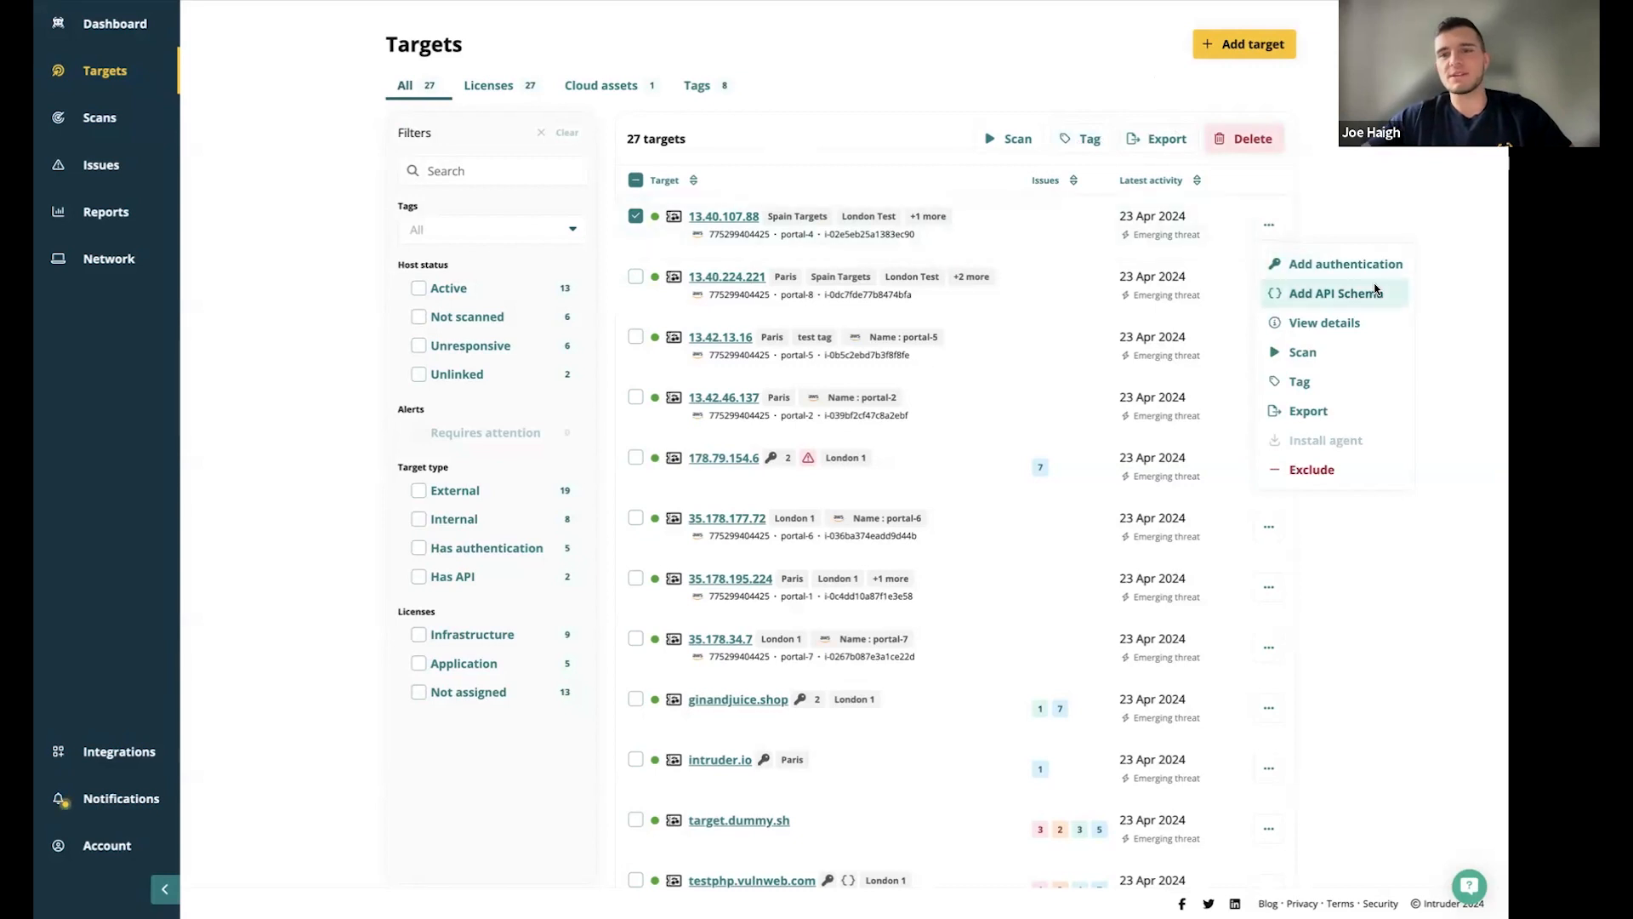
mouse_move(1300, 351)
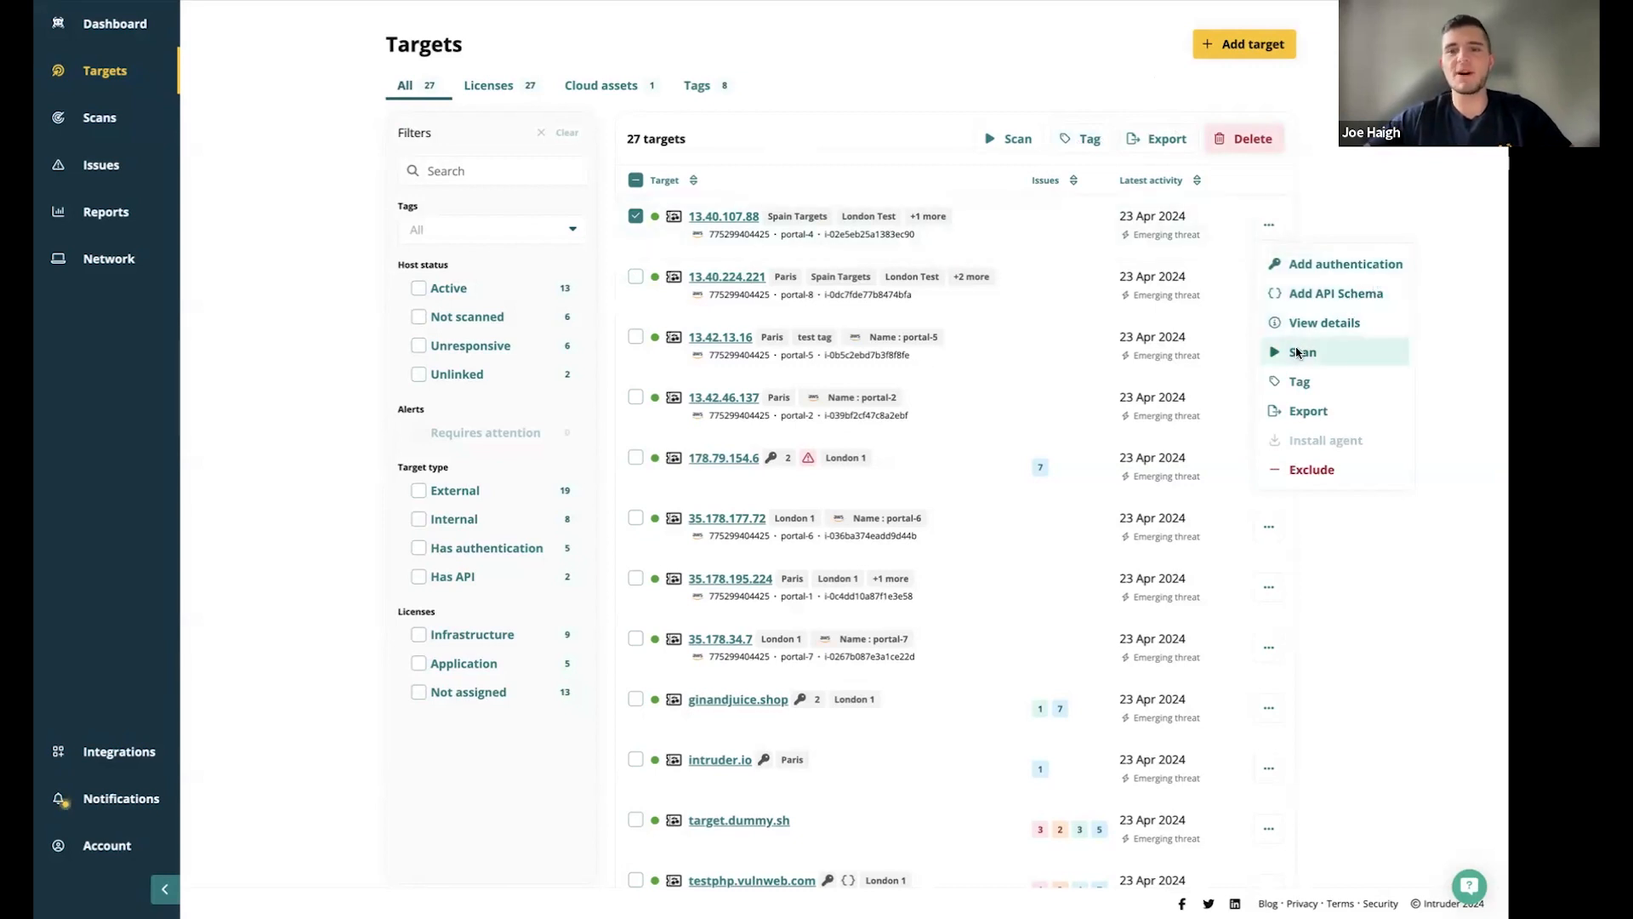
mouse_move(1339, 423)
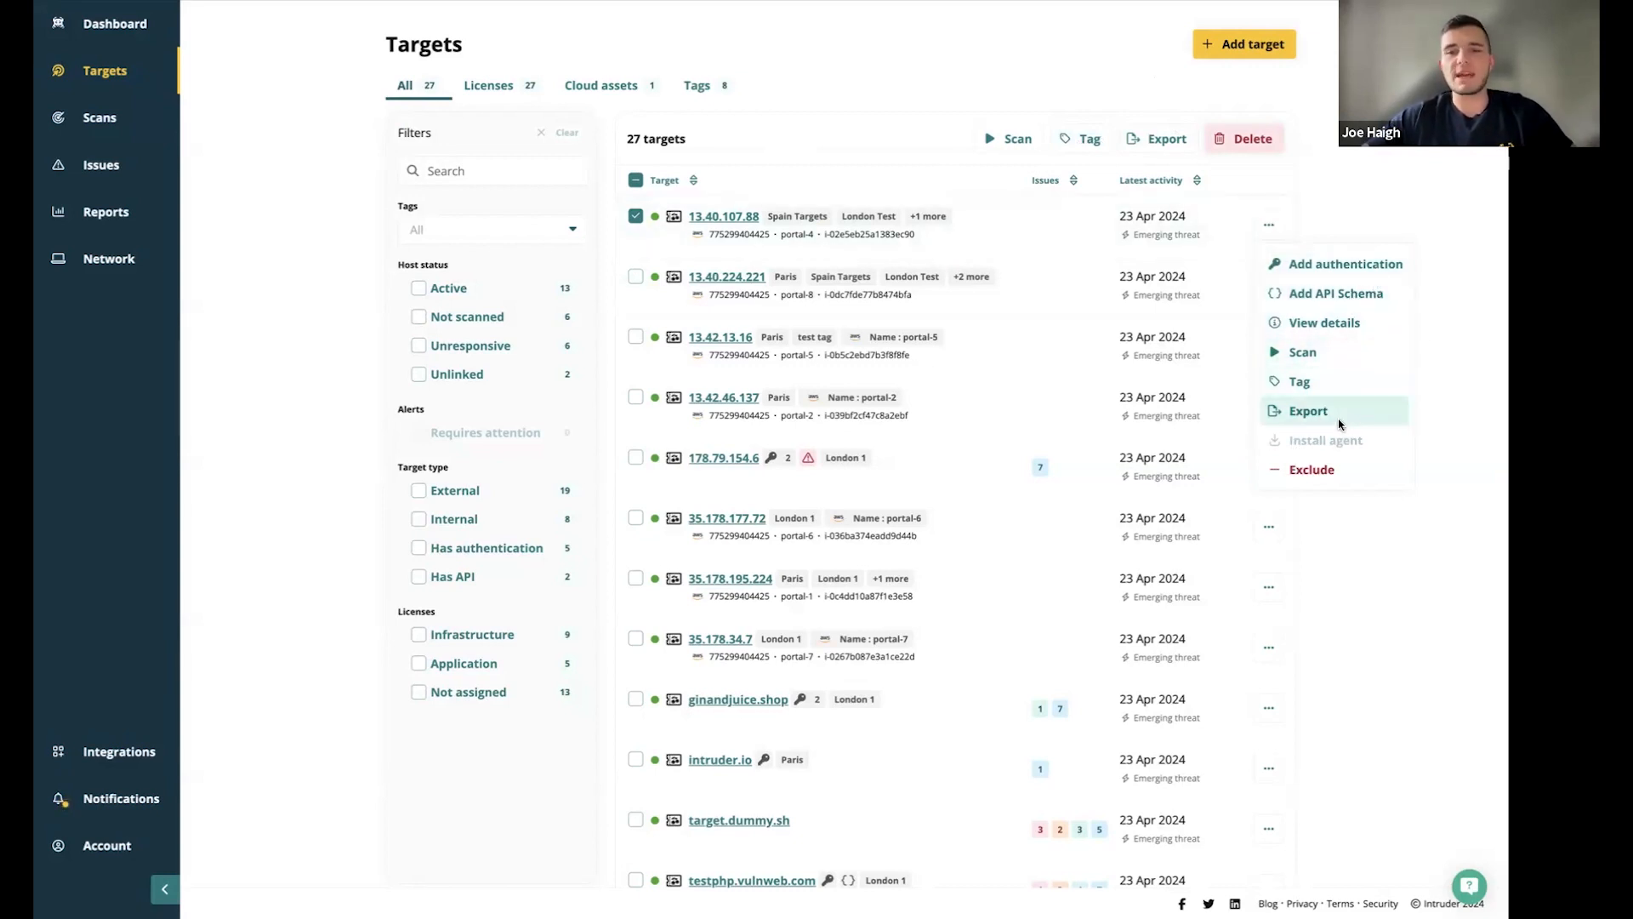
left_click(636, 215)
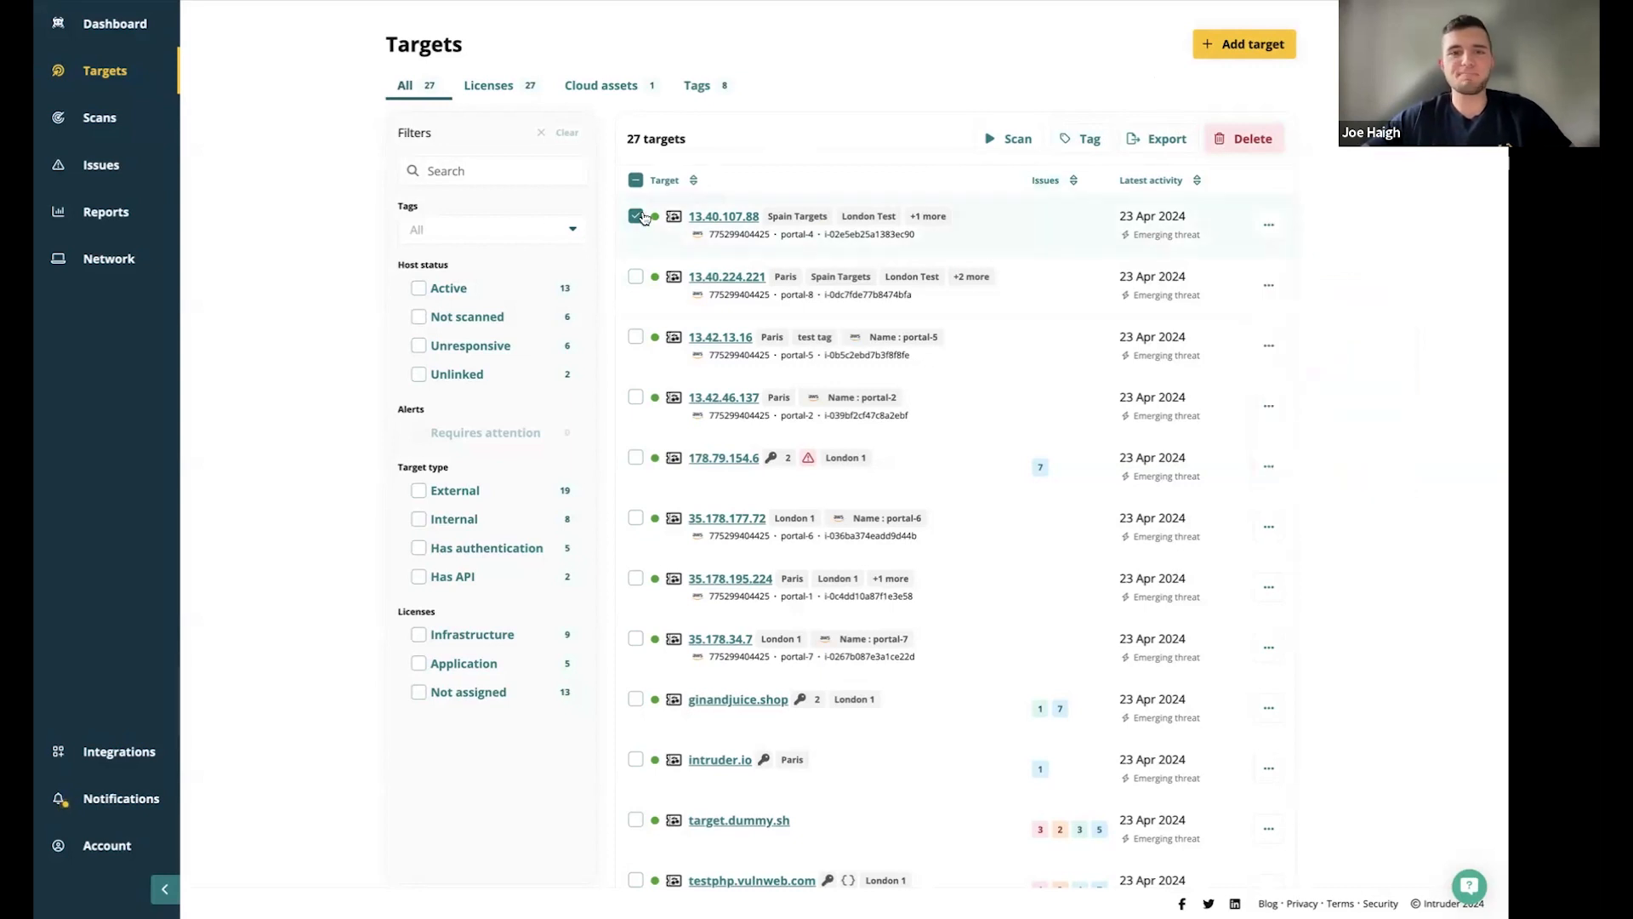
left_click(724, 215)
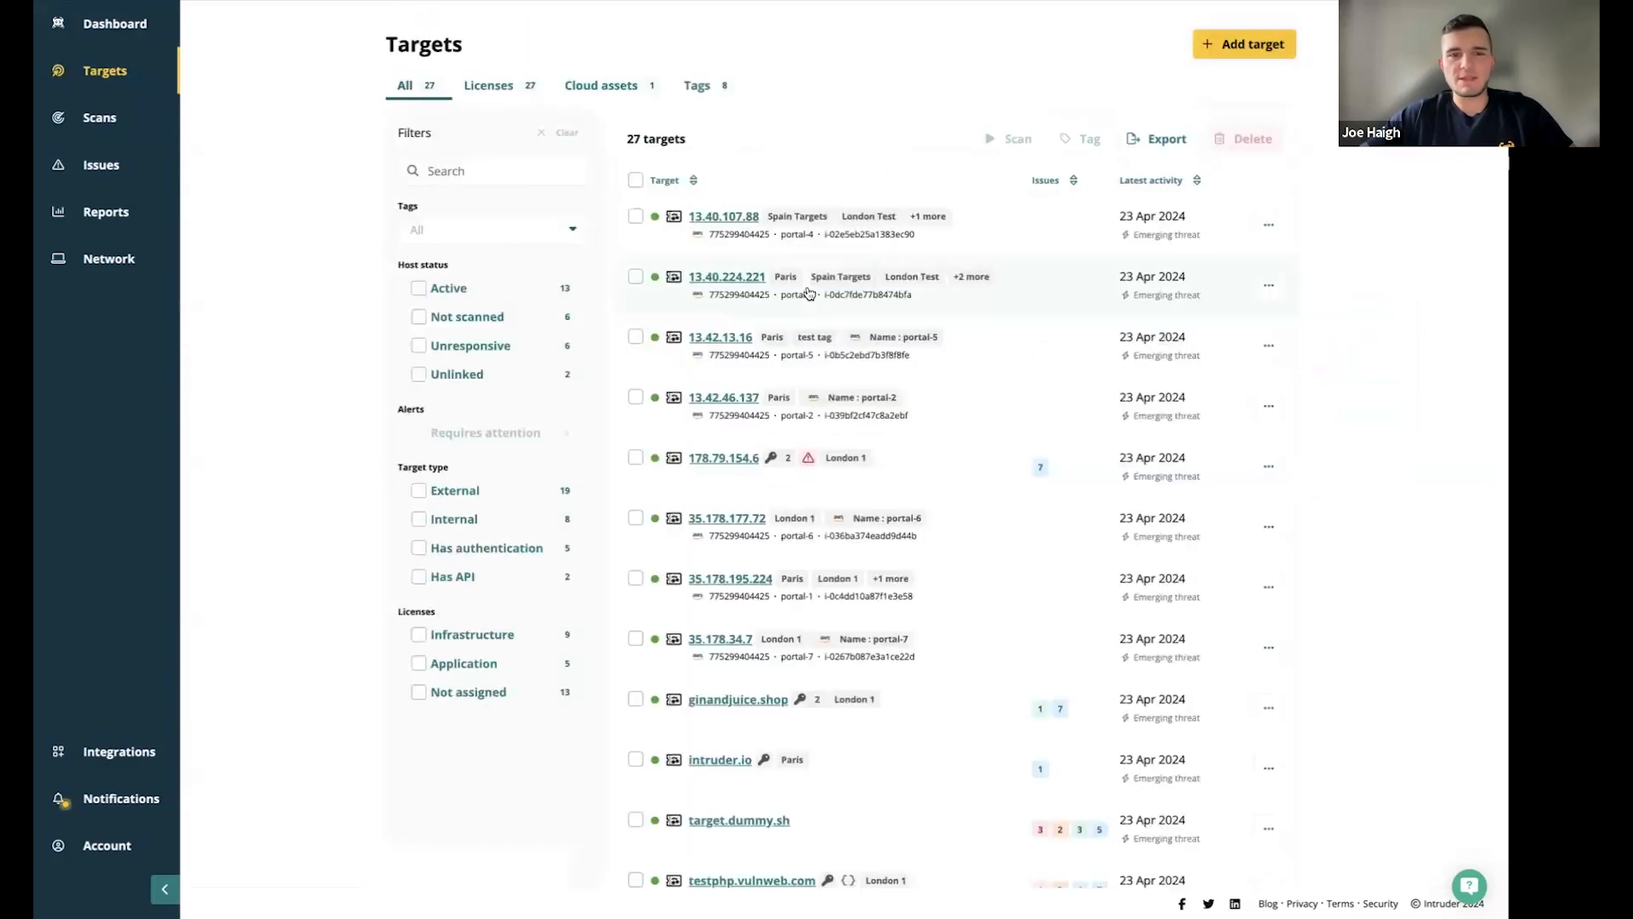
Scroll through vulnerablesite.intrud.es's nine low-severity issues, including the risk-accepted one
scroll("down", 3)
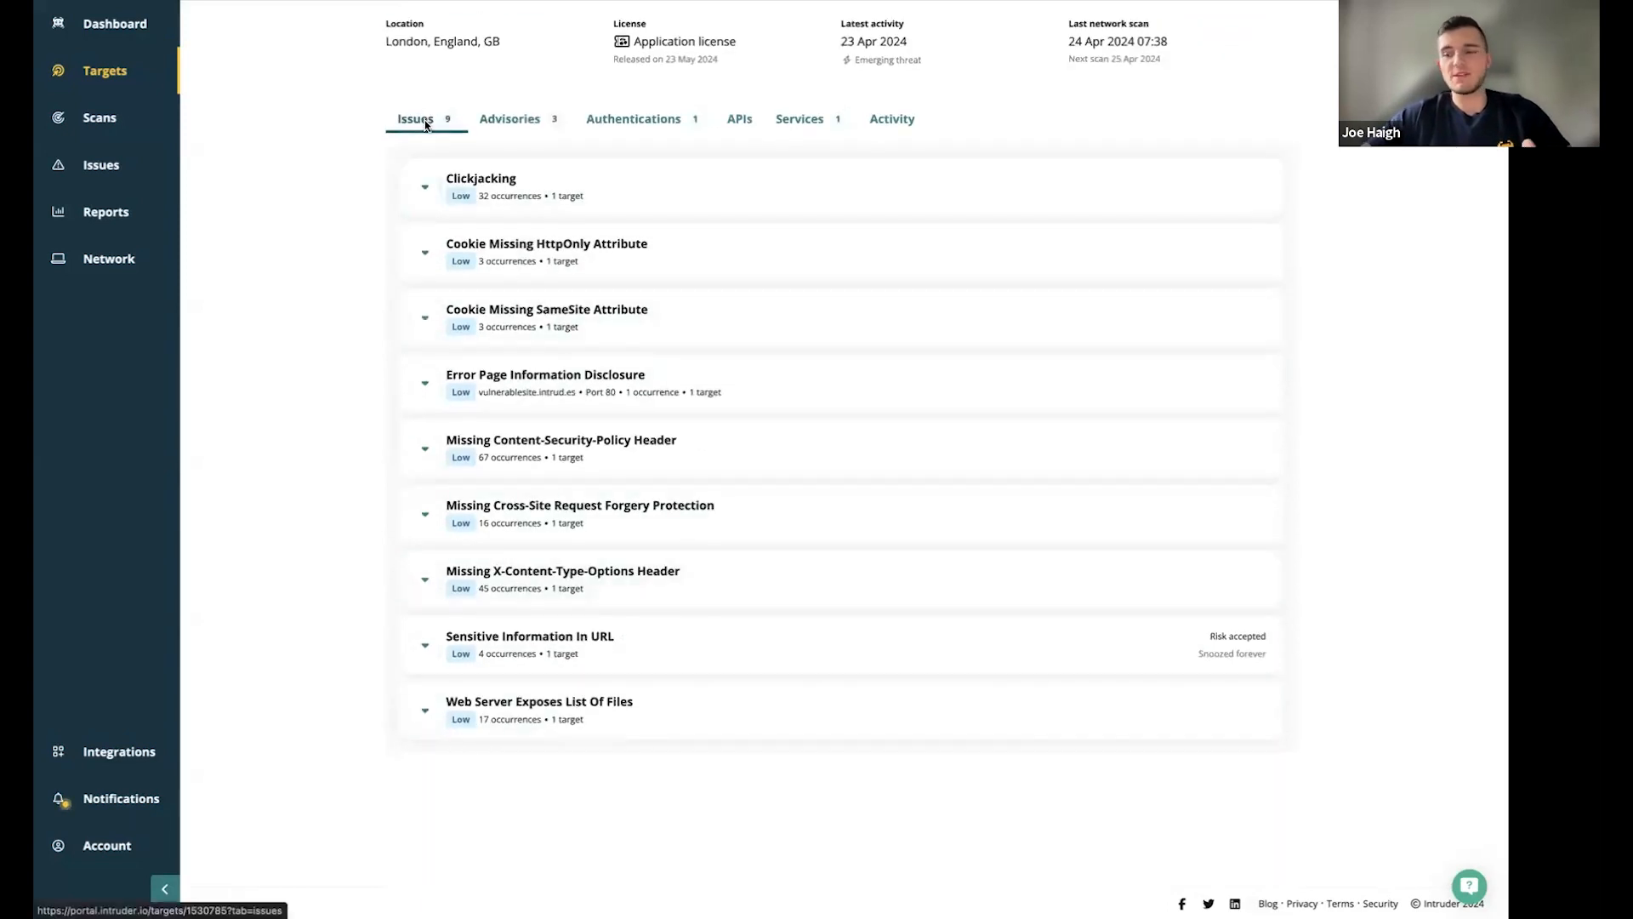
mouse_move(490, 198)
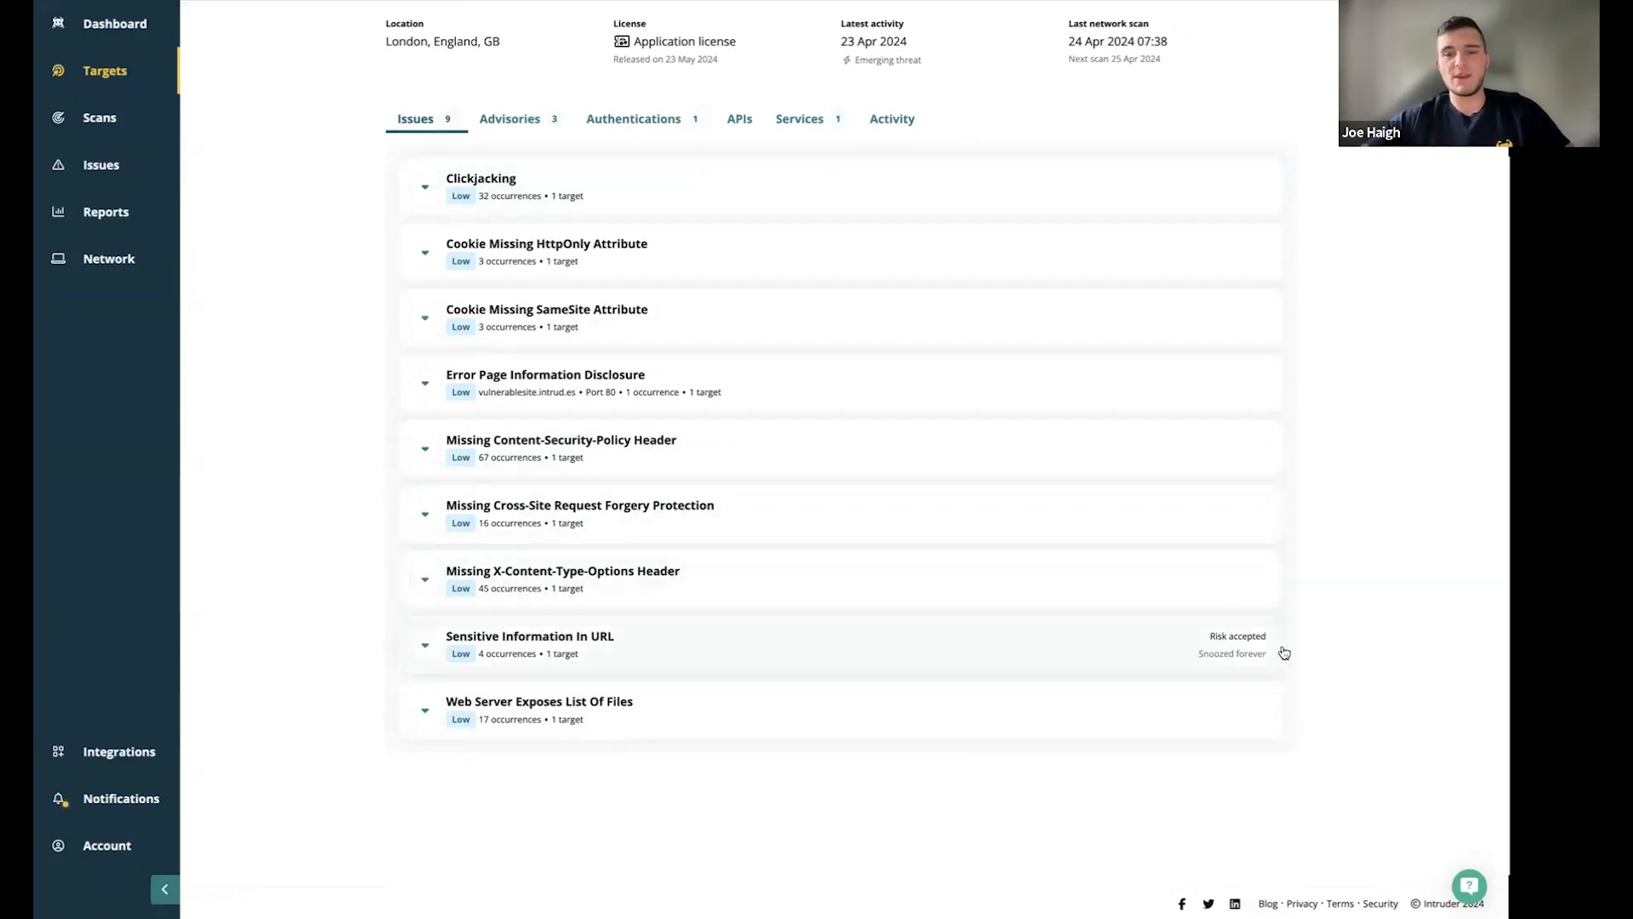
mouse_move(983, 646)
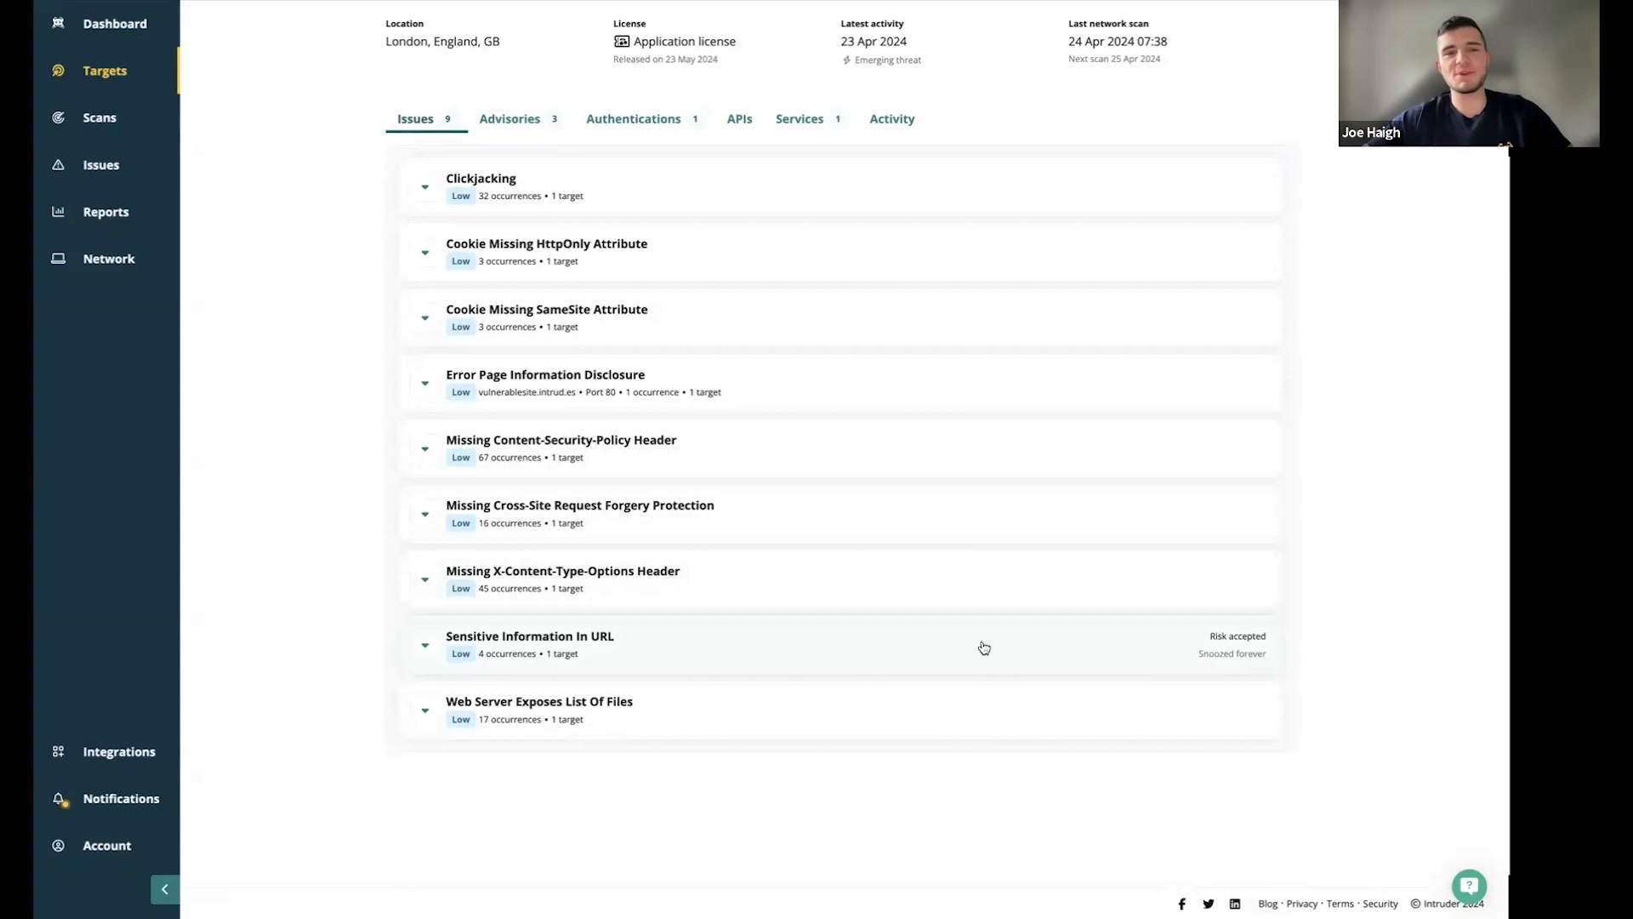
scroll("up", 3)
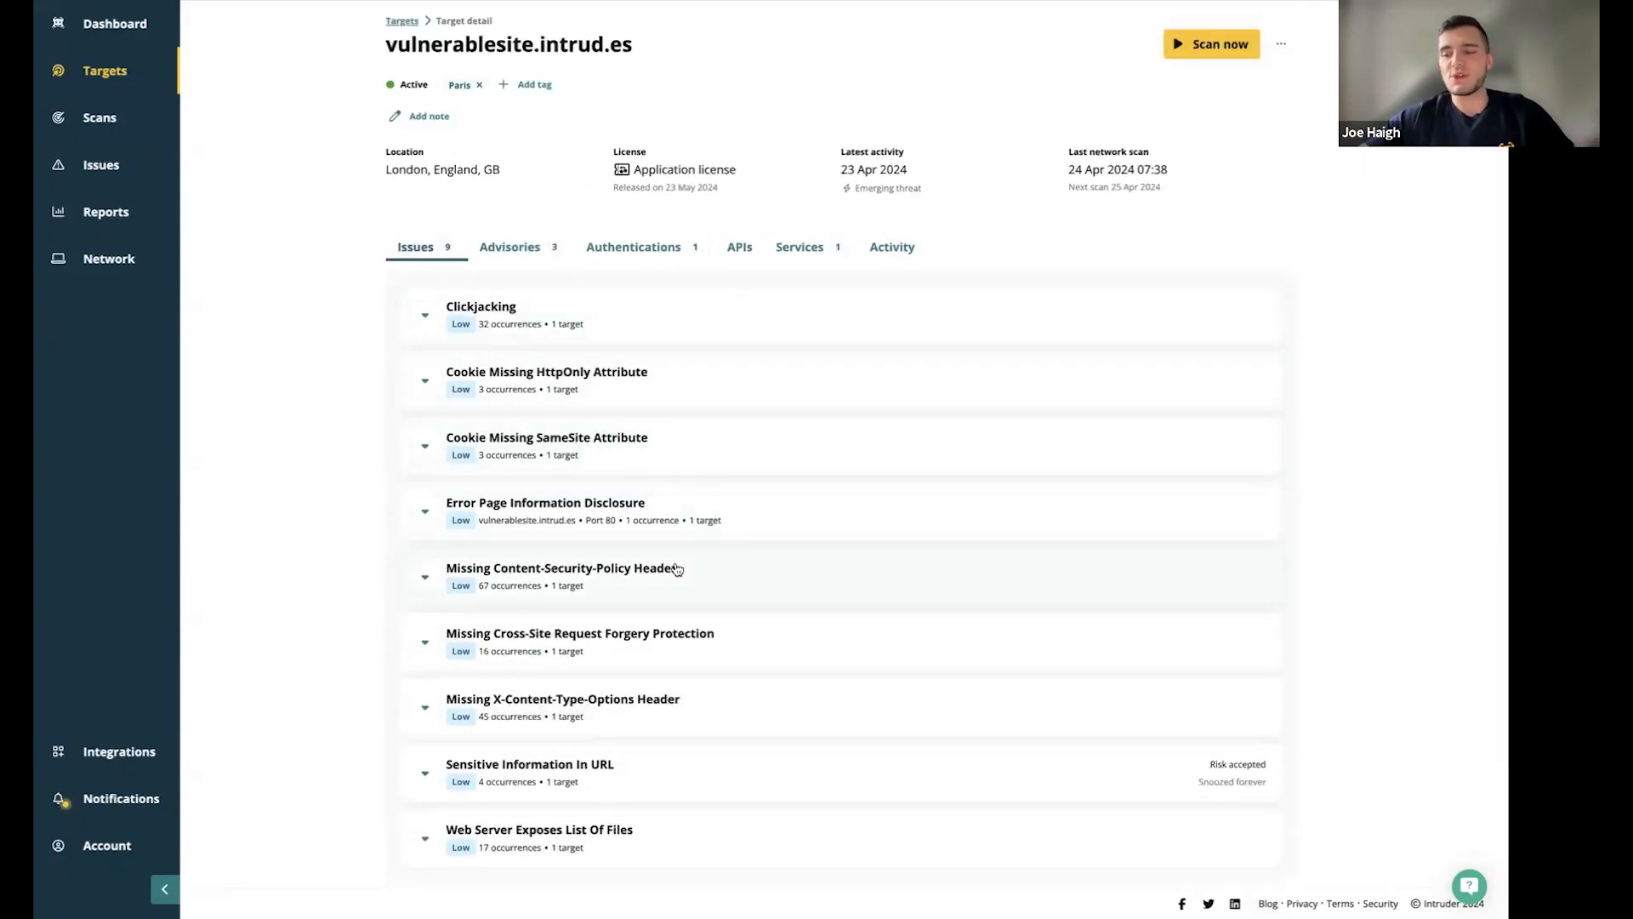
mouse_move(674, 592)
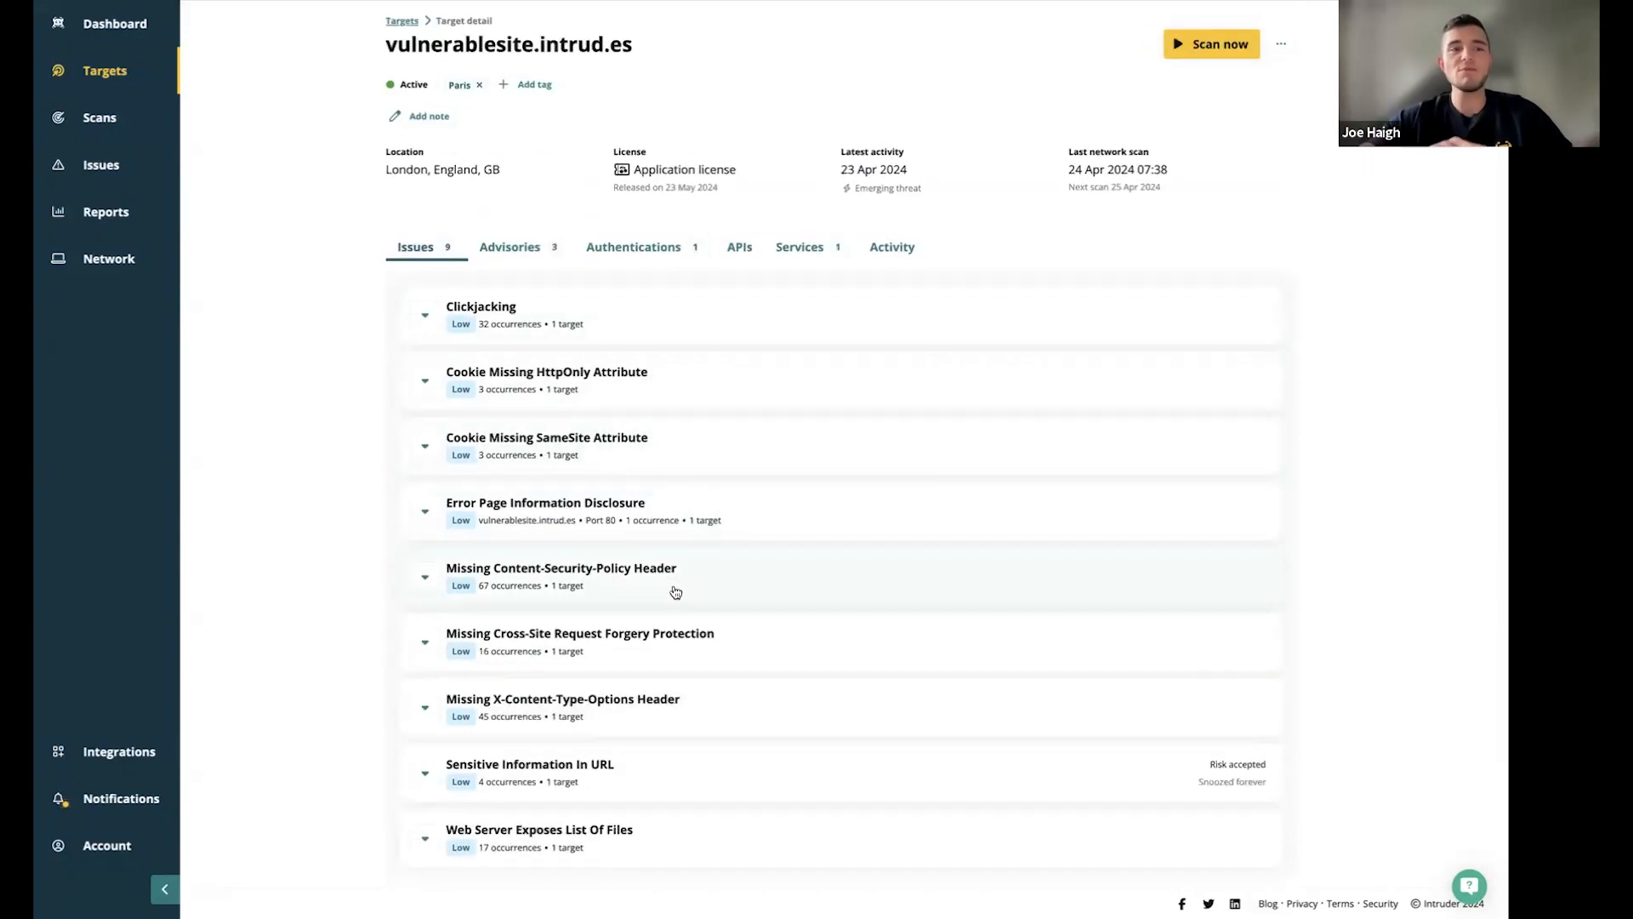
Review the target's Advisories, Authentications and APIs tabs
left_click(509, 247)
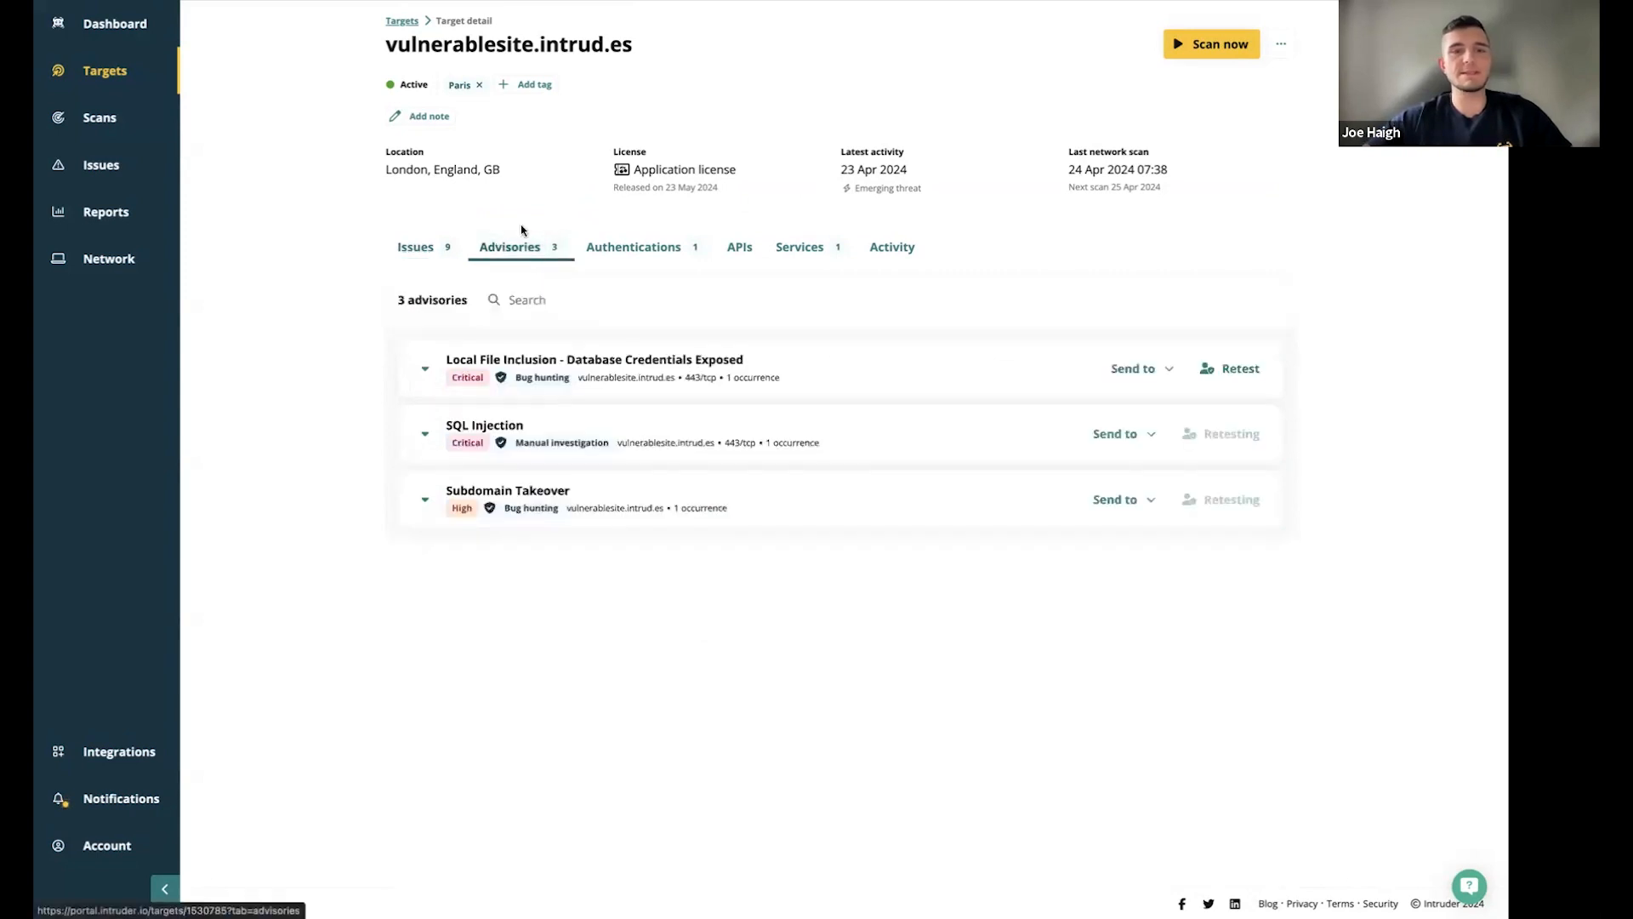
mouse_move(553, 219)
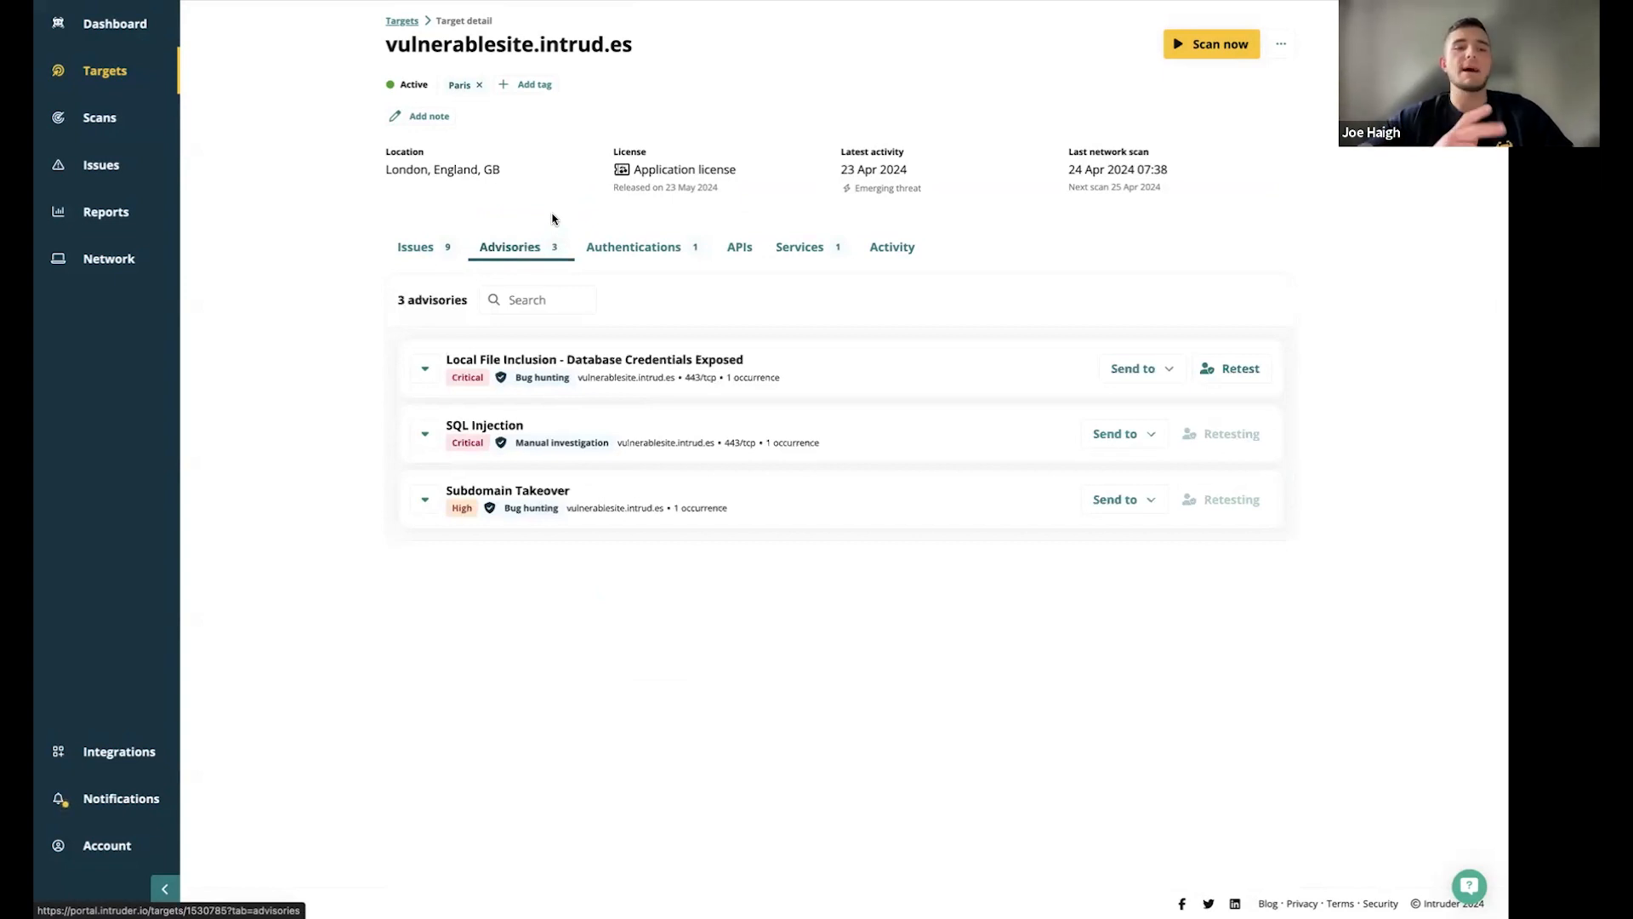
left_click(632, 247)
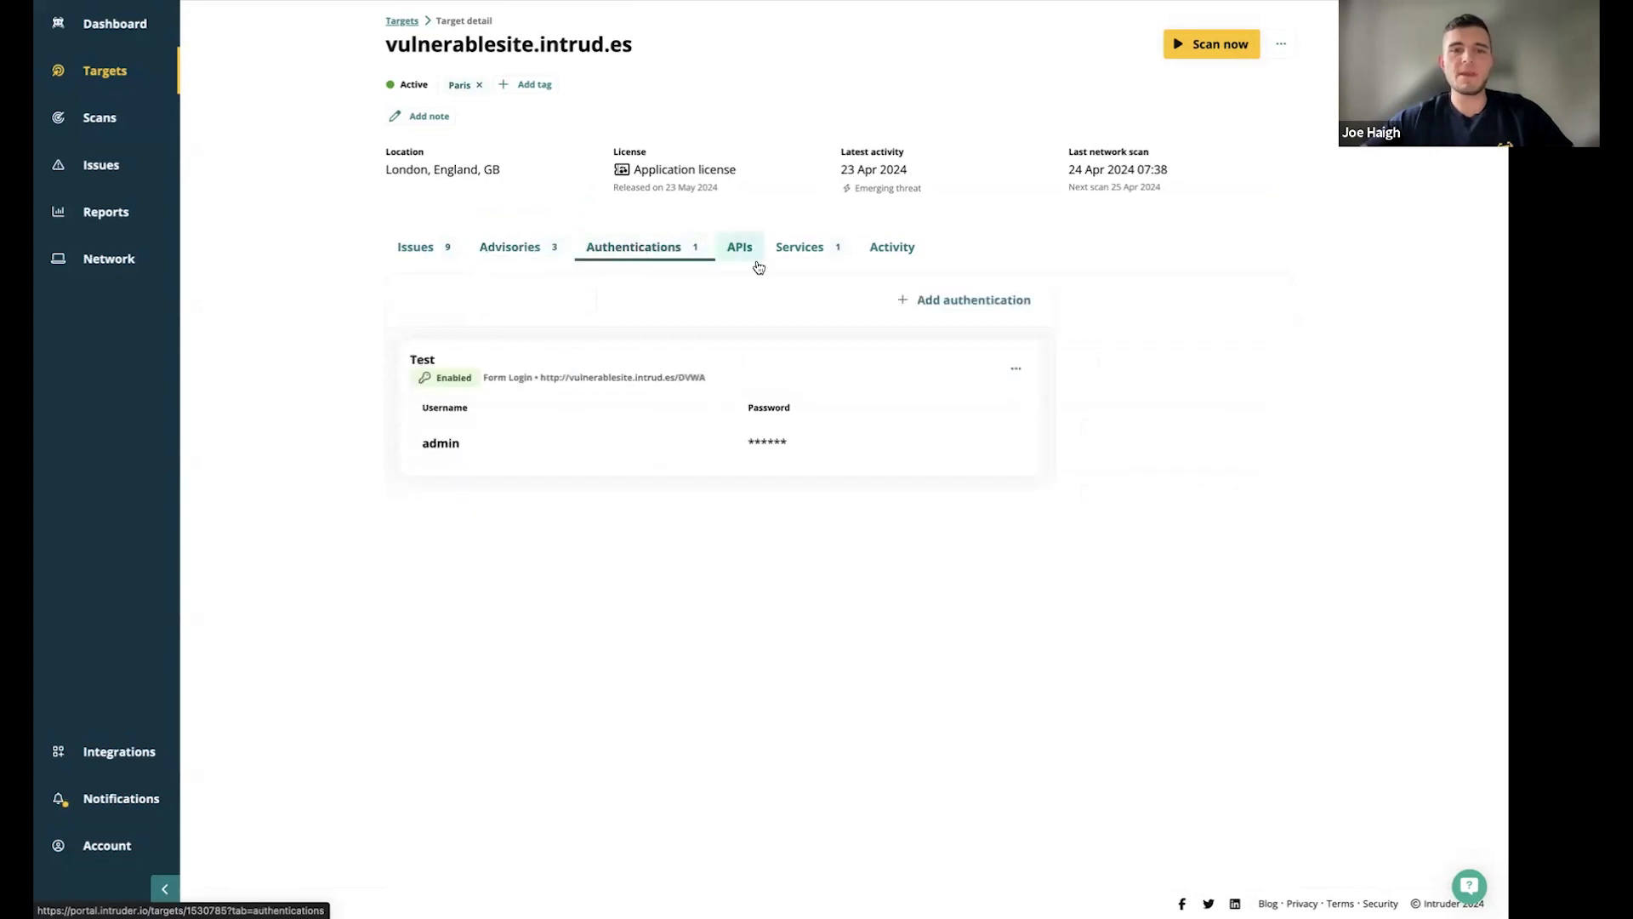
mouse_move(738, 246)
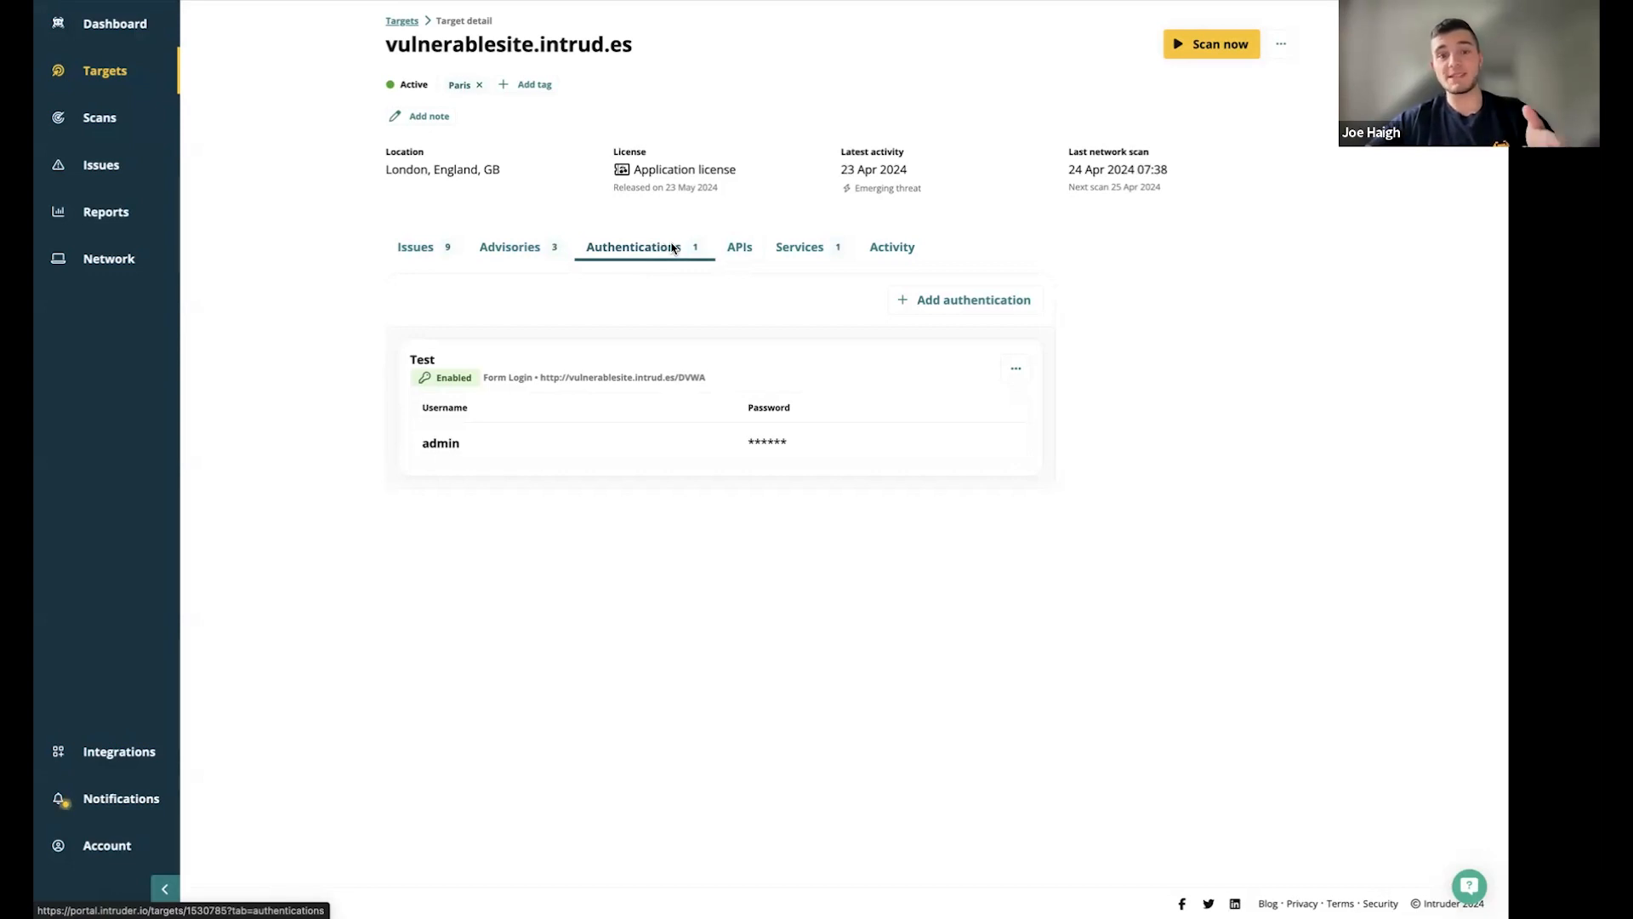
left_click(739, 247)
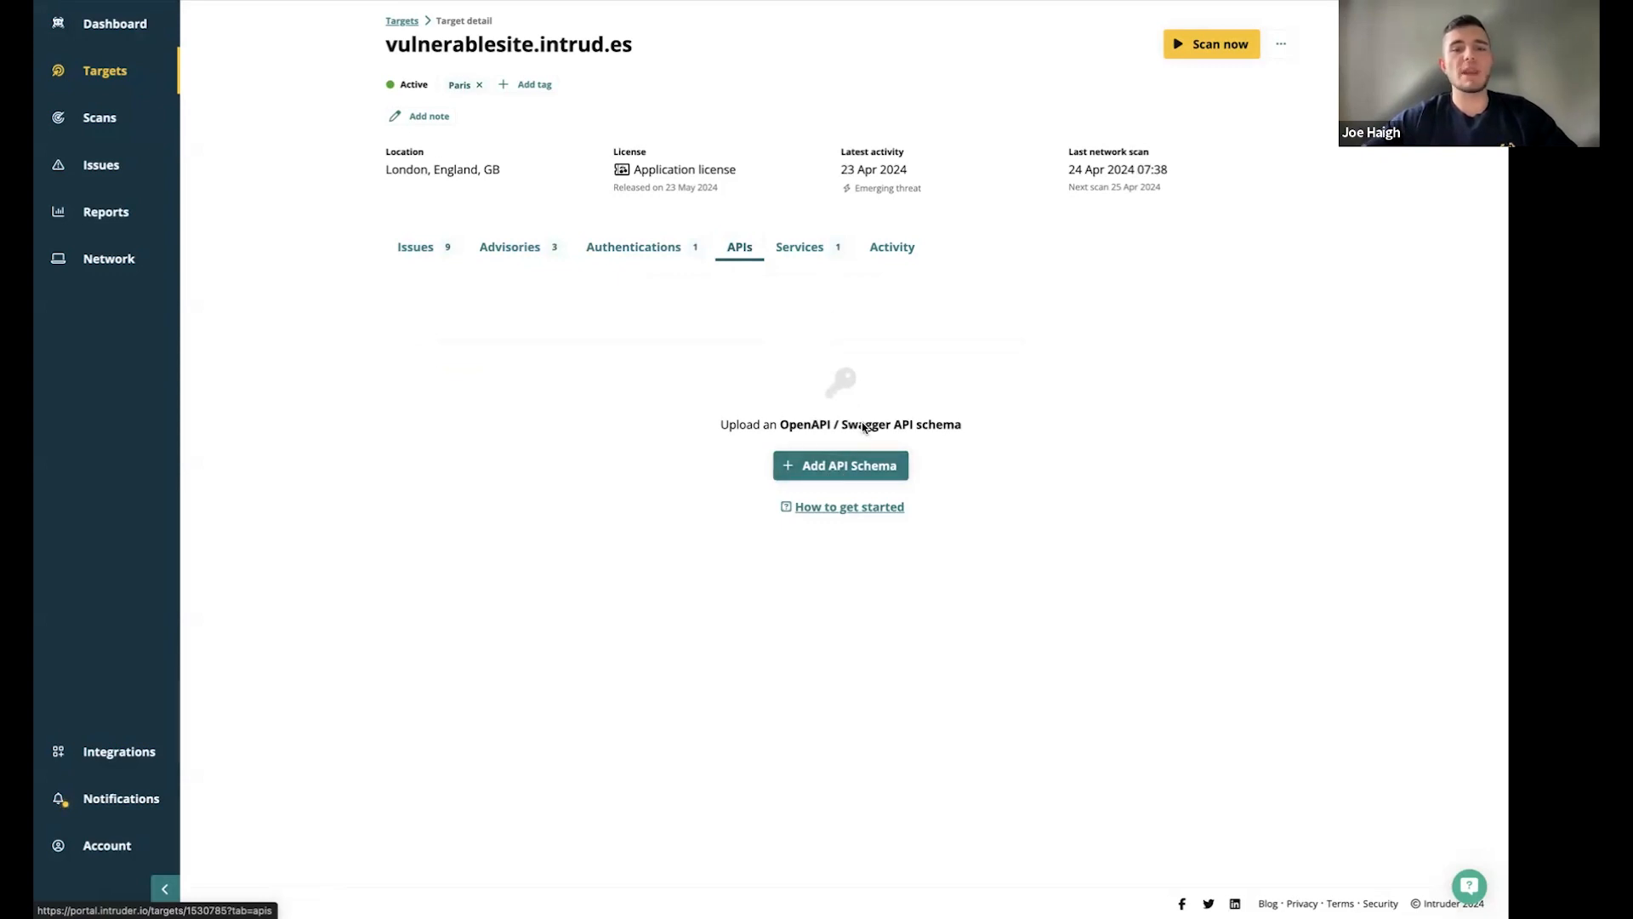
List services and preview then close the 80/tcp/http Apache screenshot
left_click(798, 247)
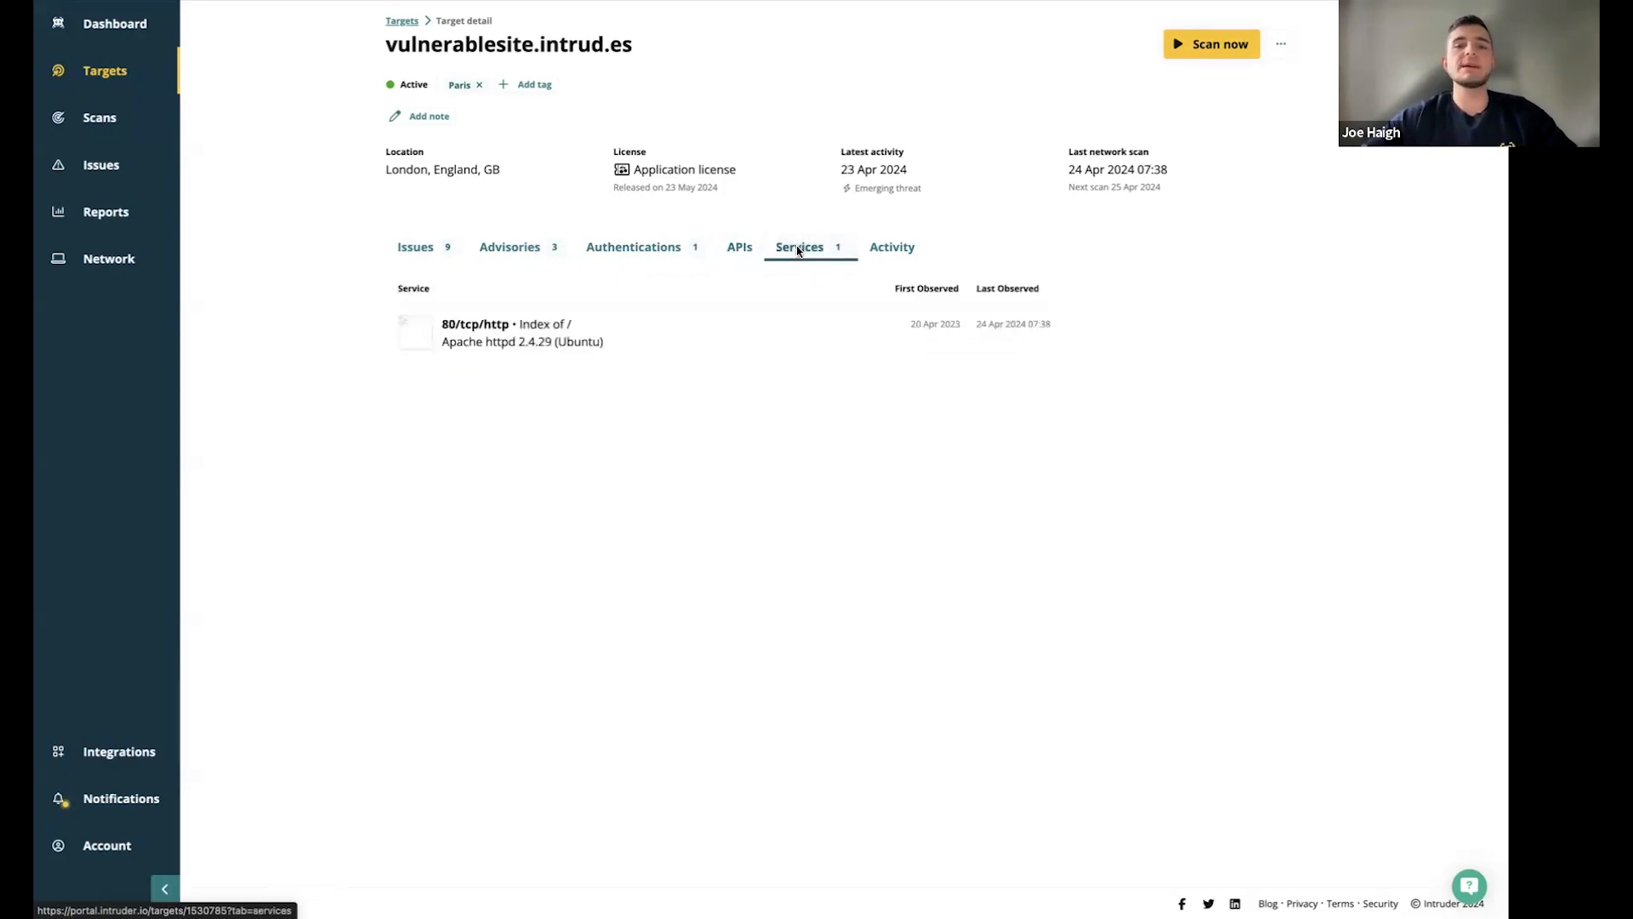
mouse_move(553, 477)
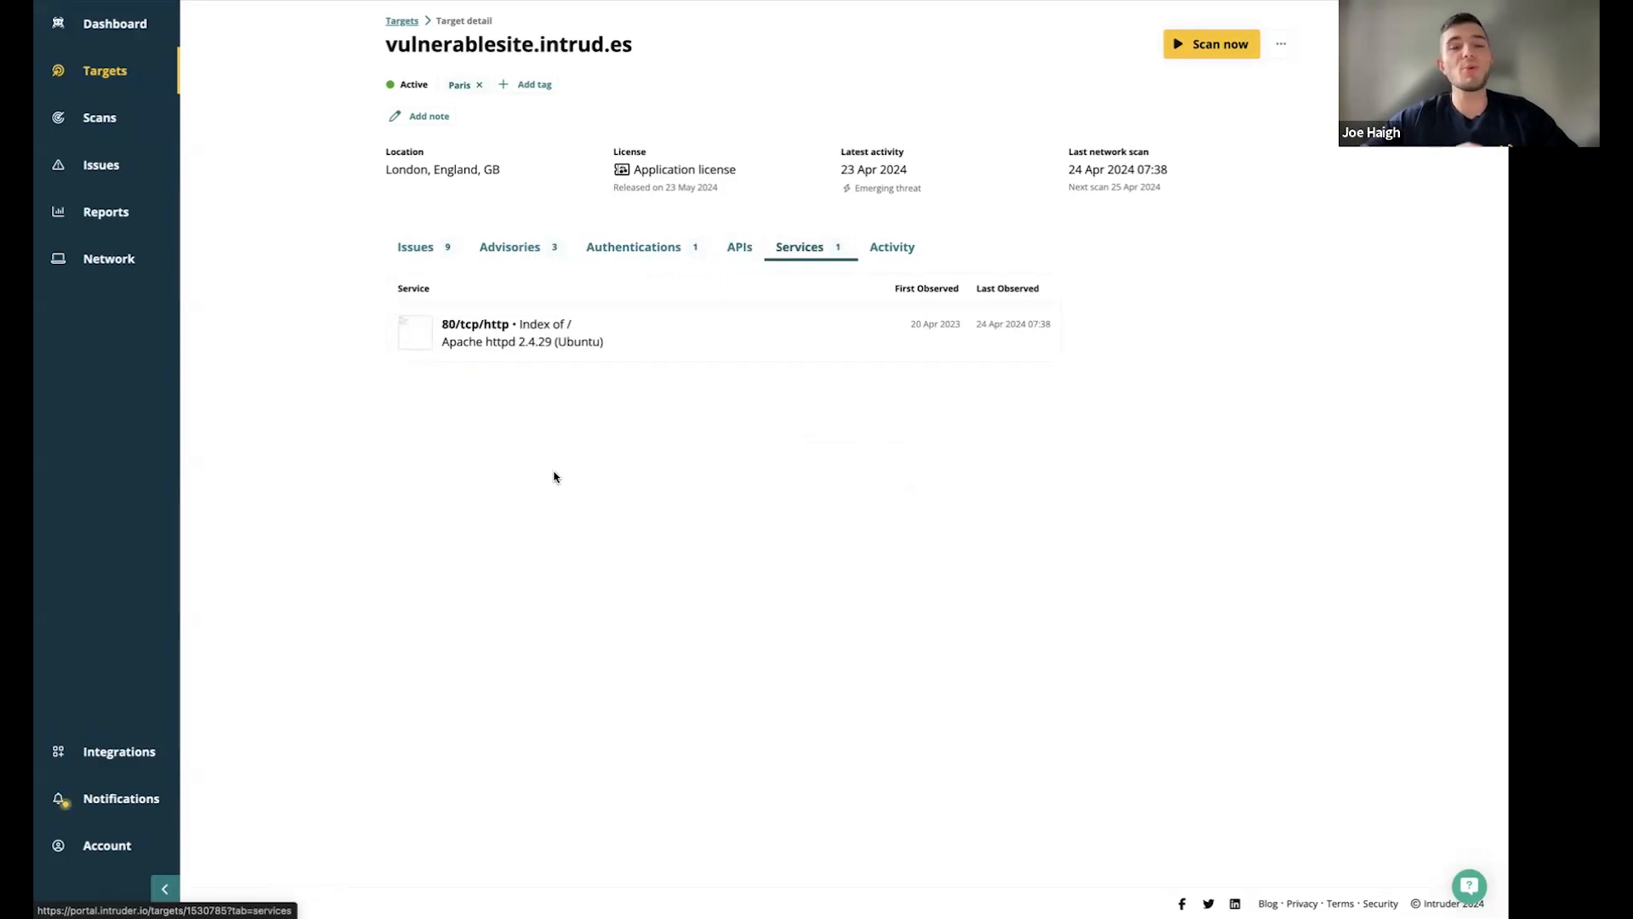
left_click(415, 331)
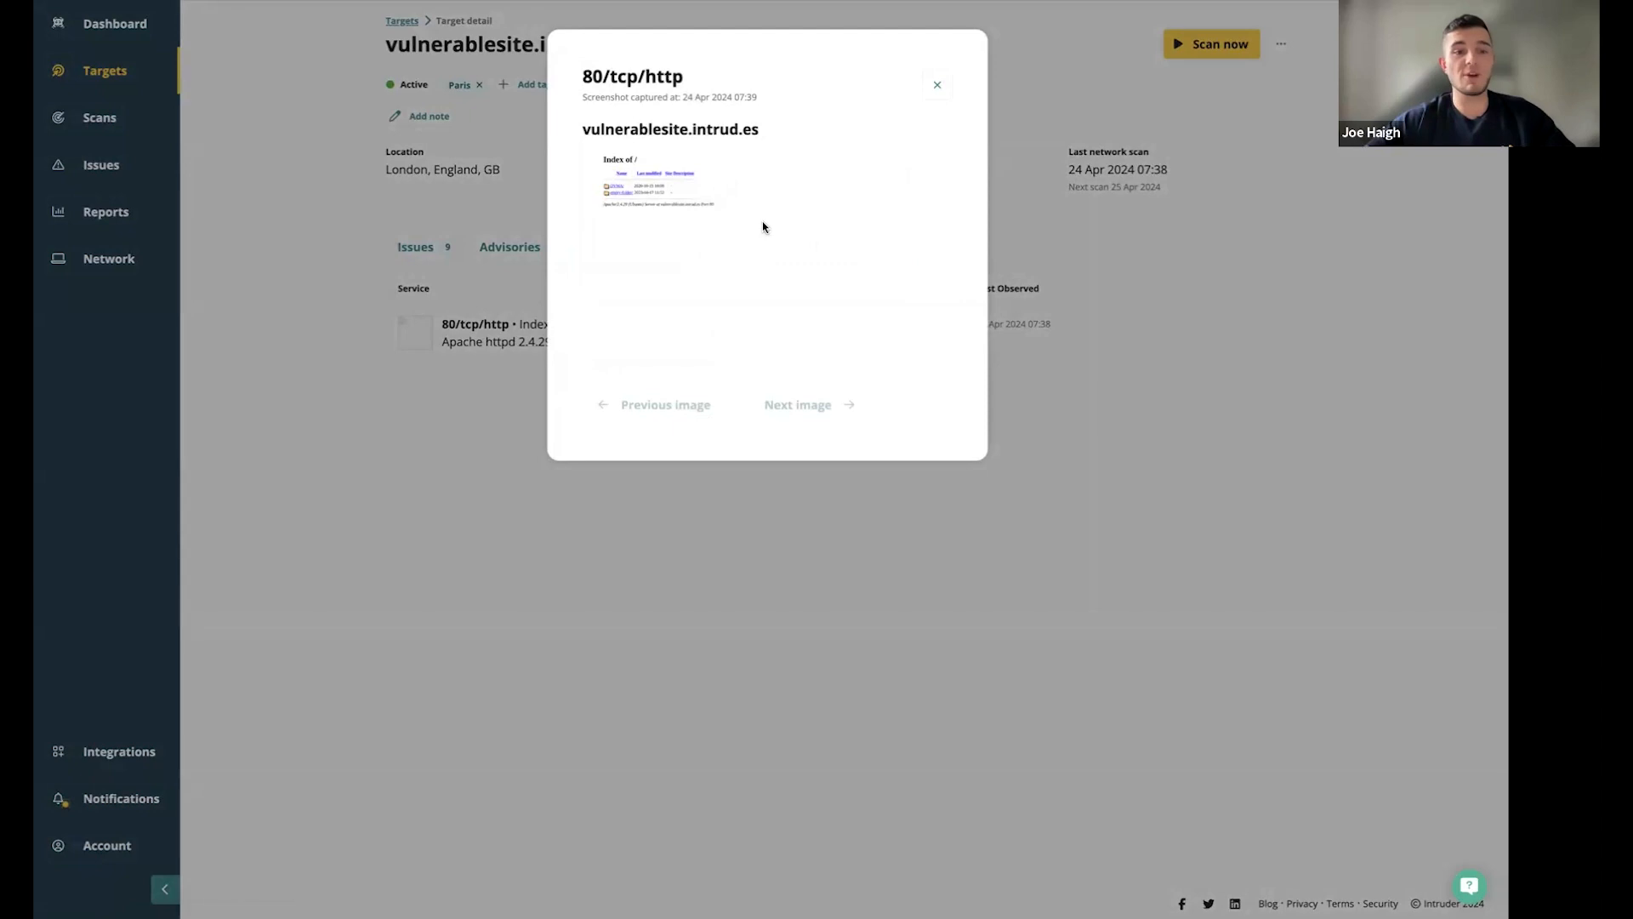
left_click(935, 84)
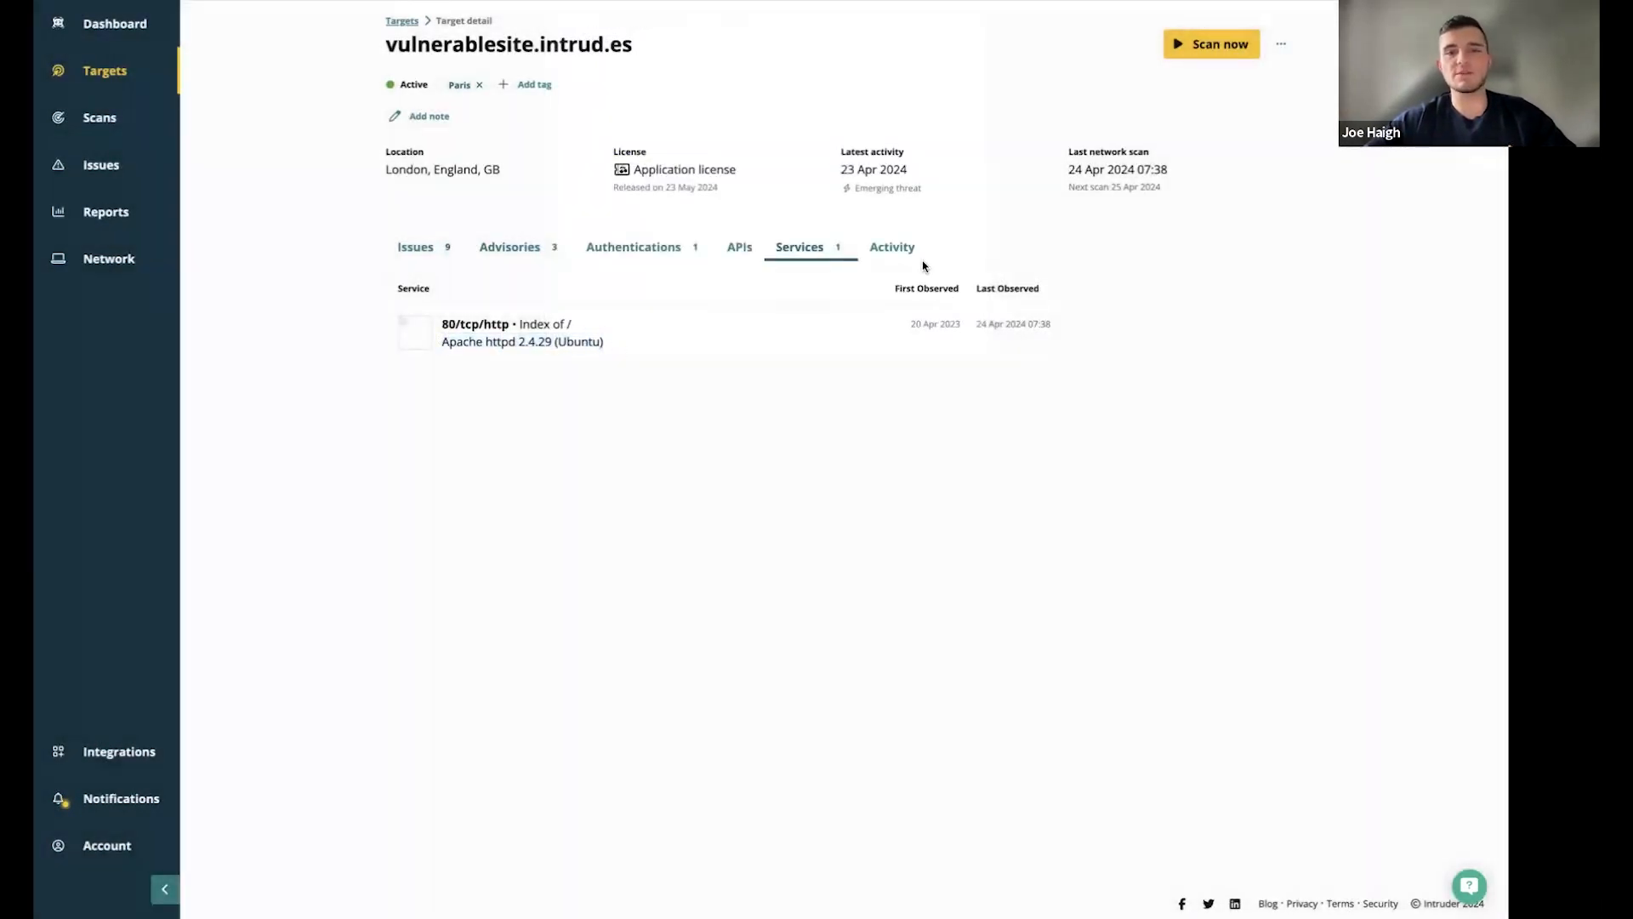
View emerging threat scan activity, then open and cancel the Add tag dialog
left_click(890, 247)
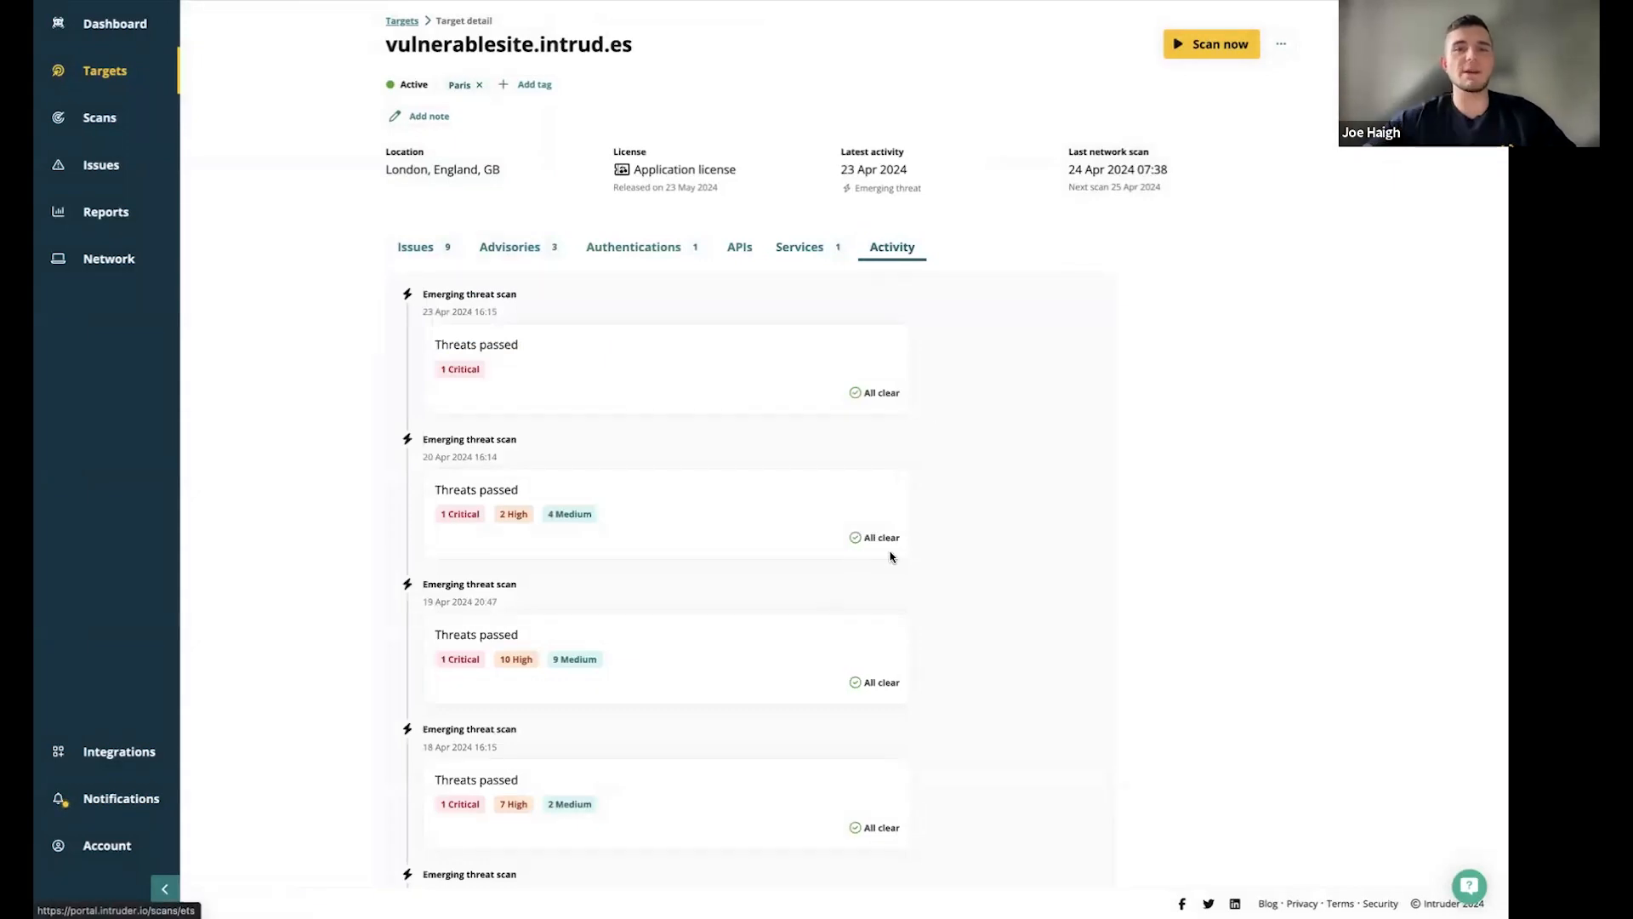
double_click(442, 169)
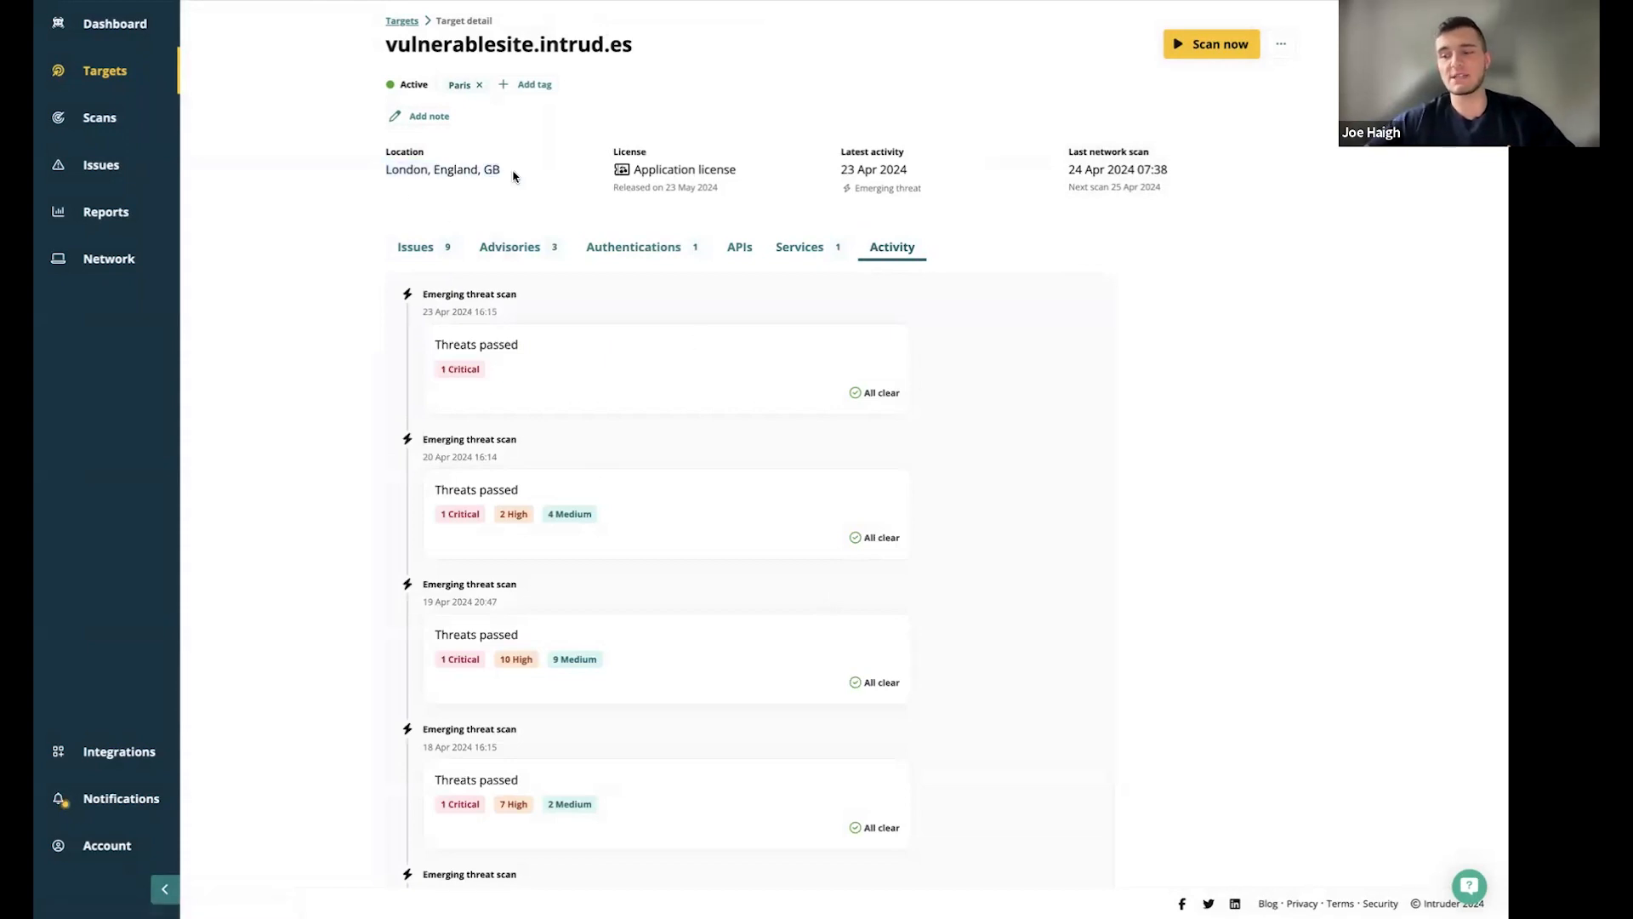
mouse_move(394, 208)
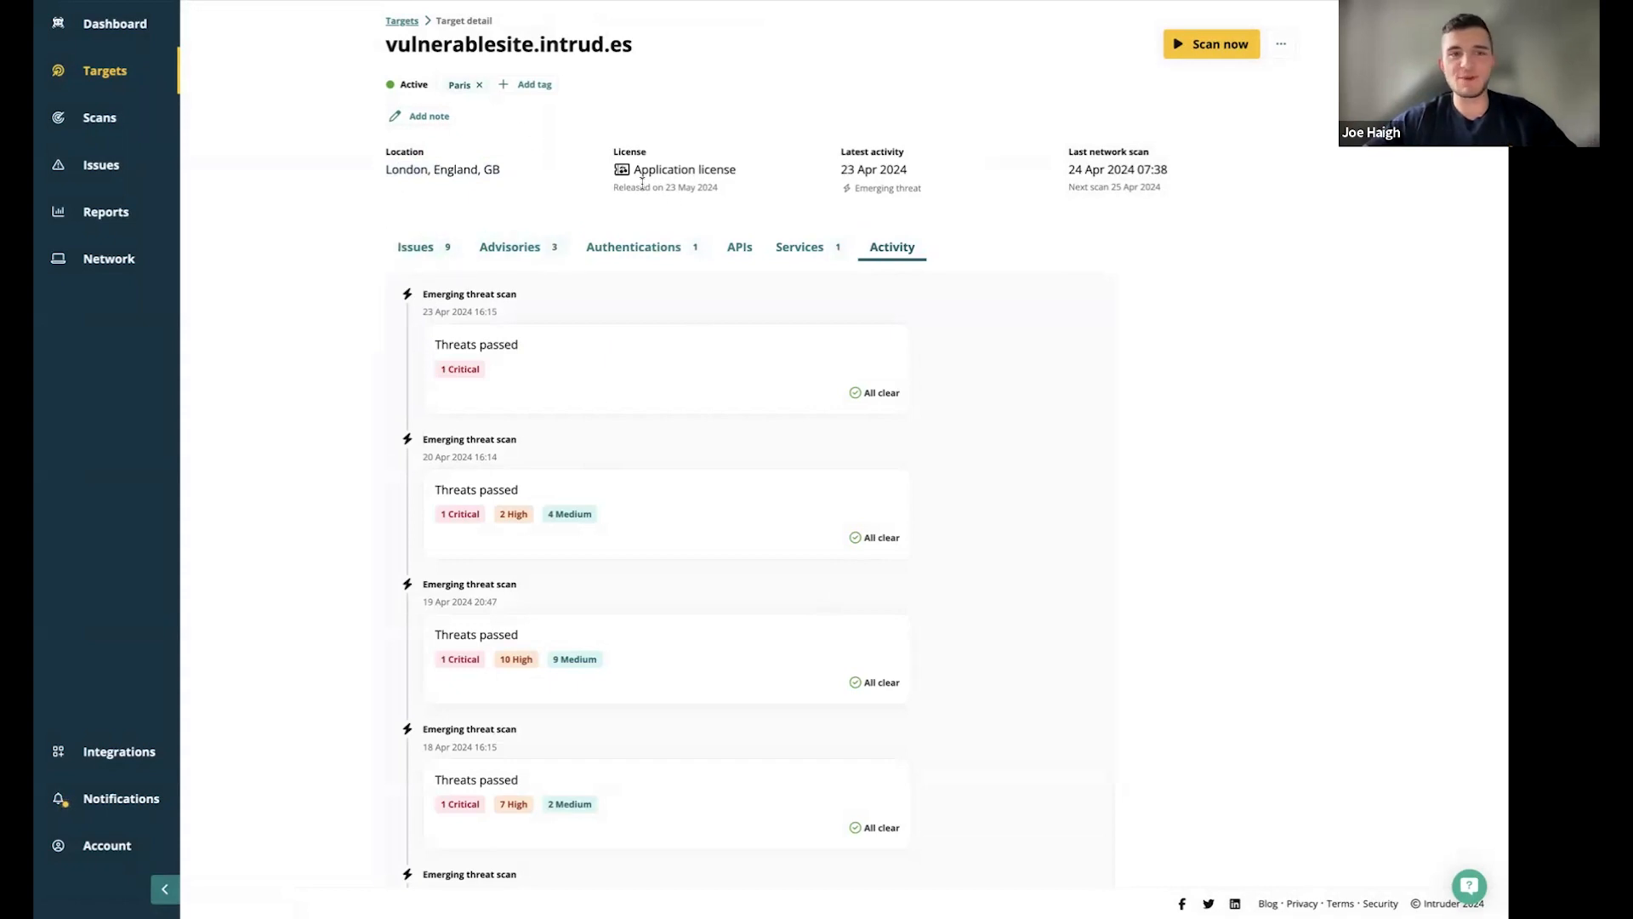
mouse_move(592, 172)
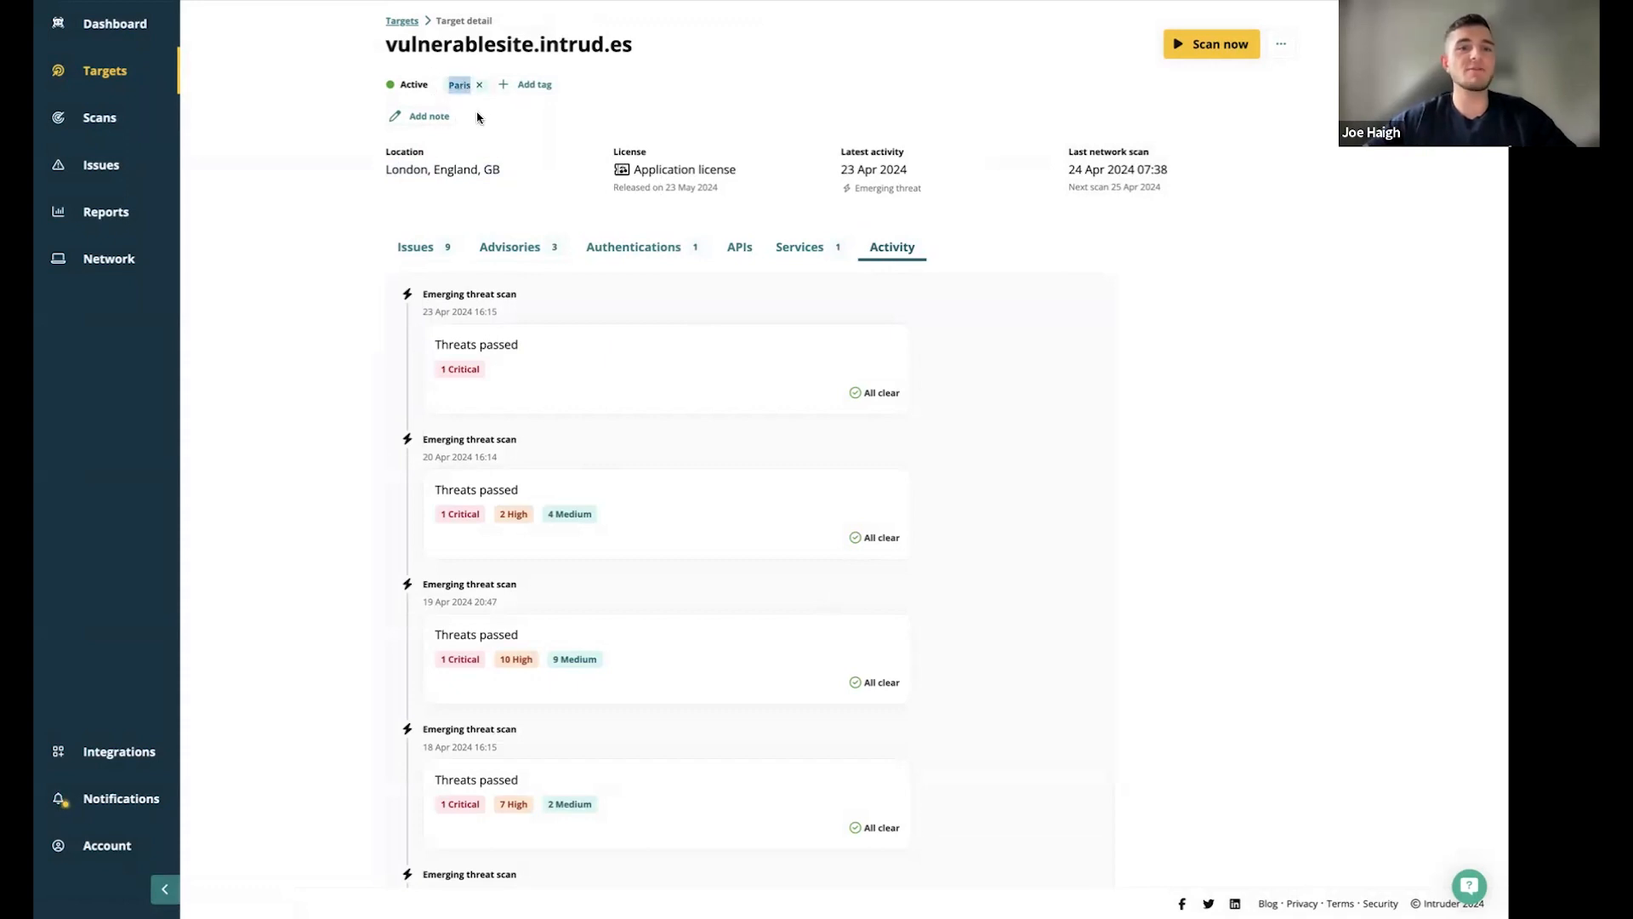
left_click(533, 84)
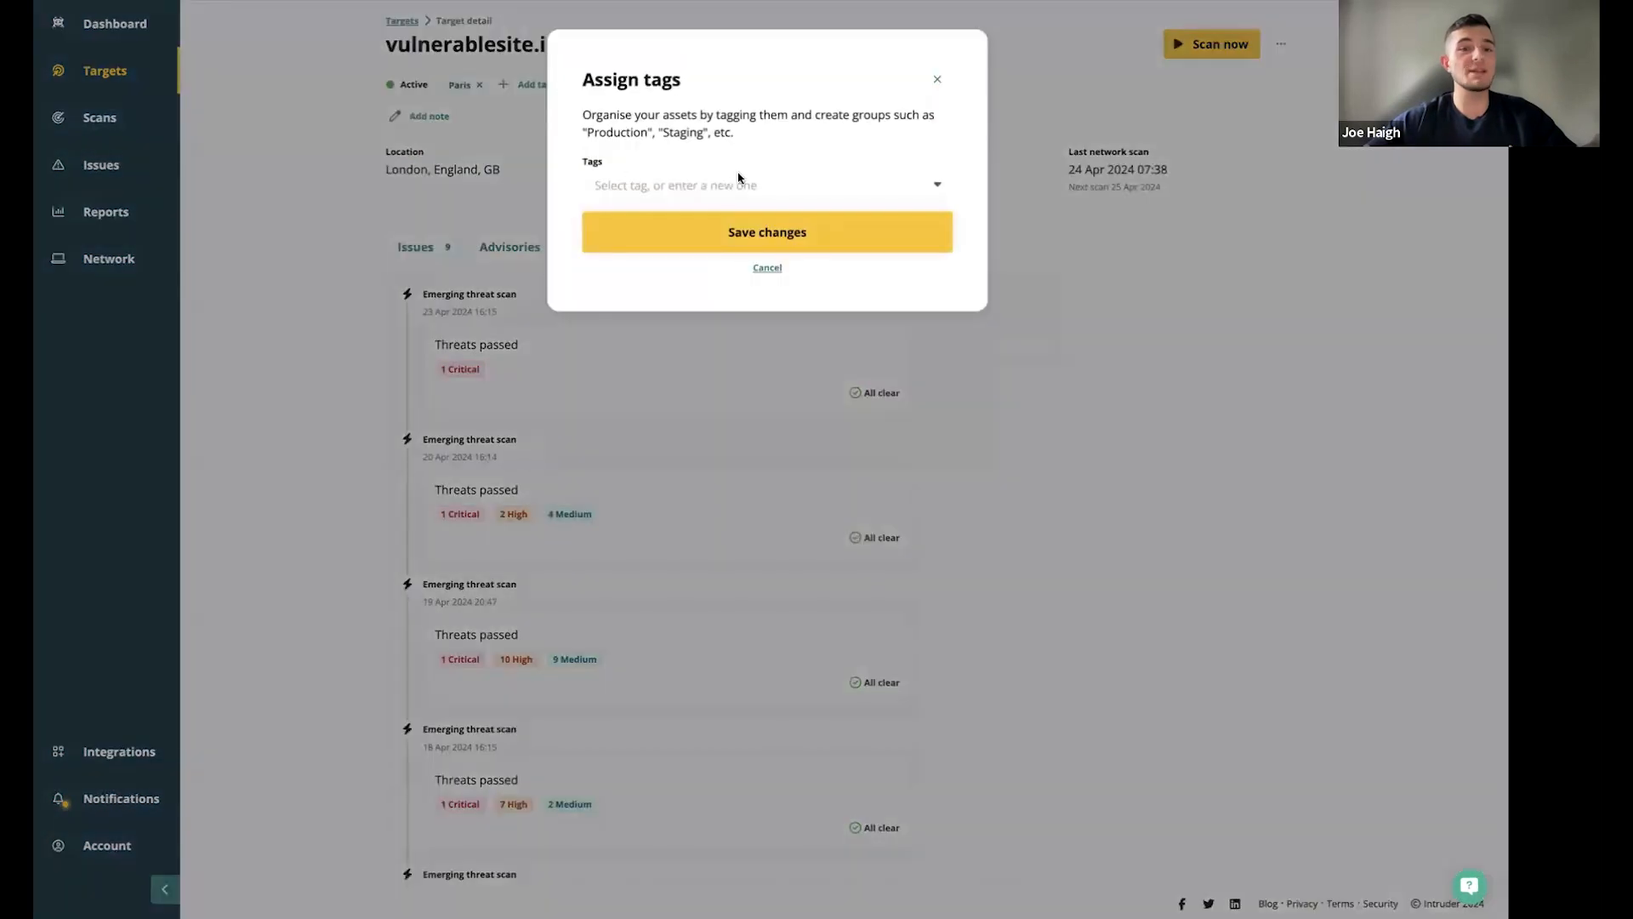
left_click(765, 184)
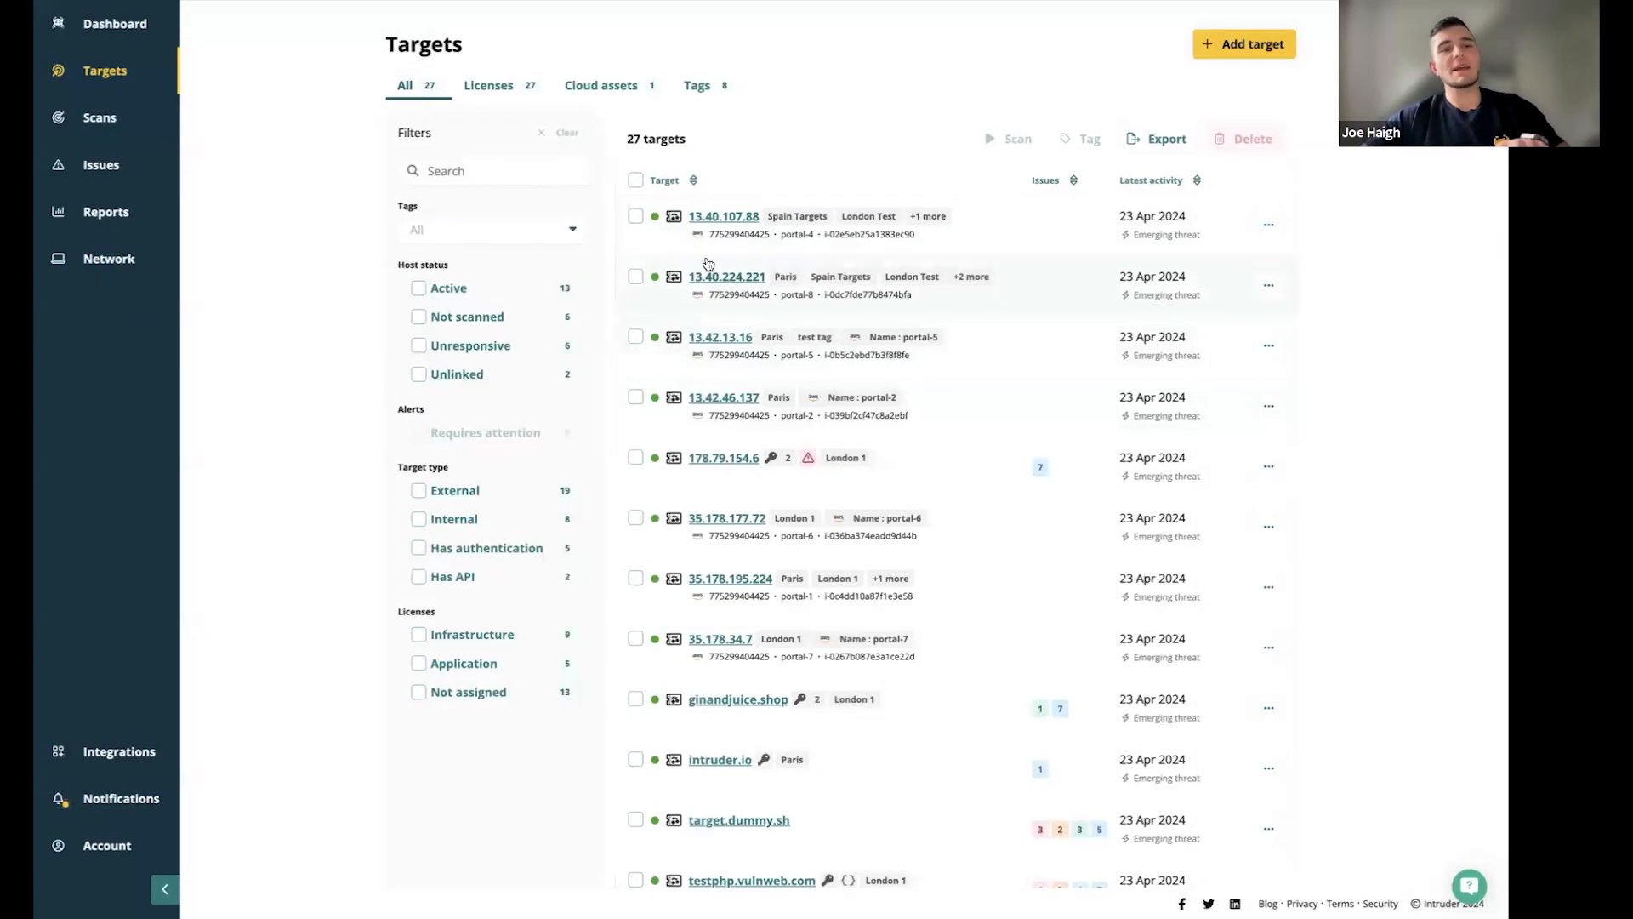
left_click(487, 85)
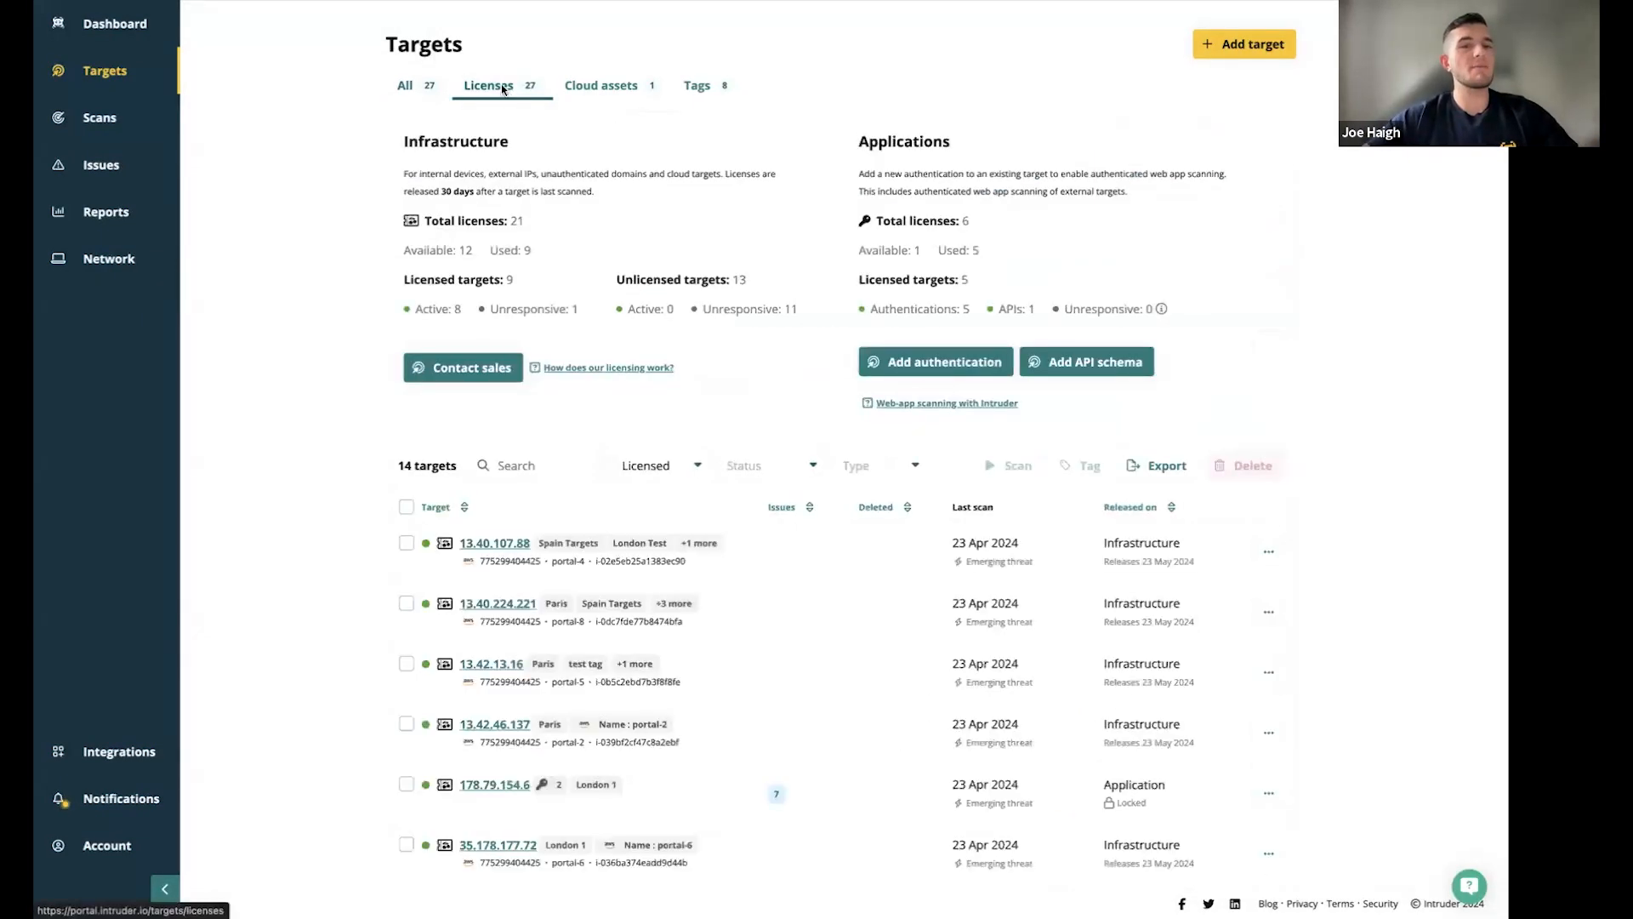
mouse_move(413, 267)
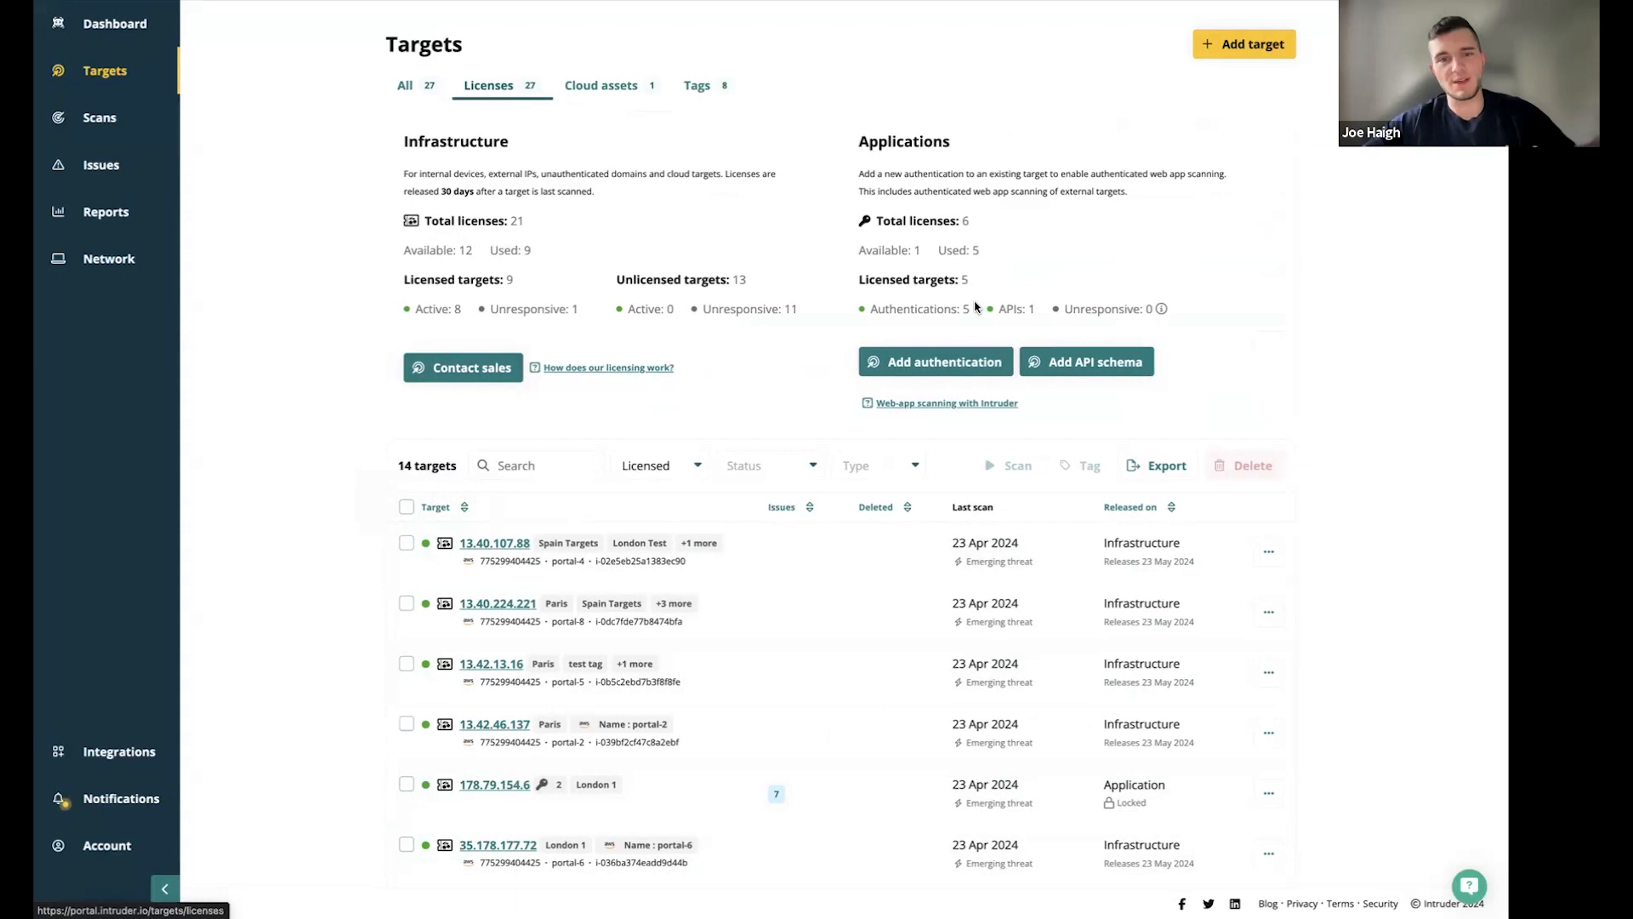
mouse_move(1020, 376)
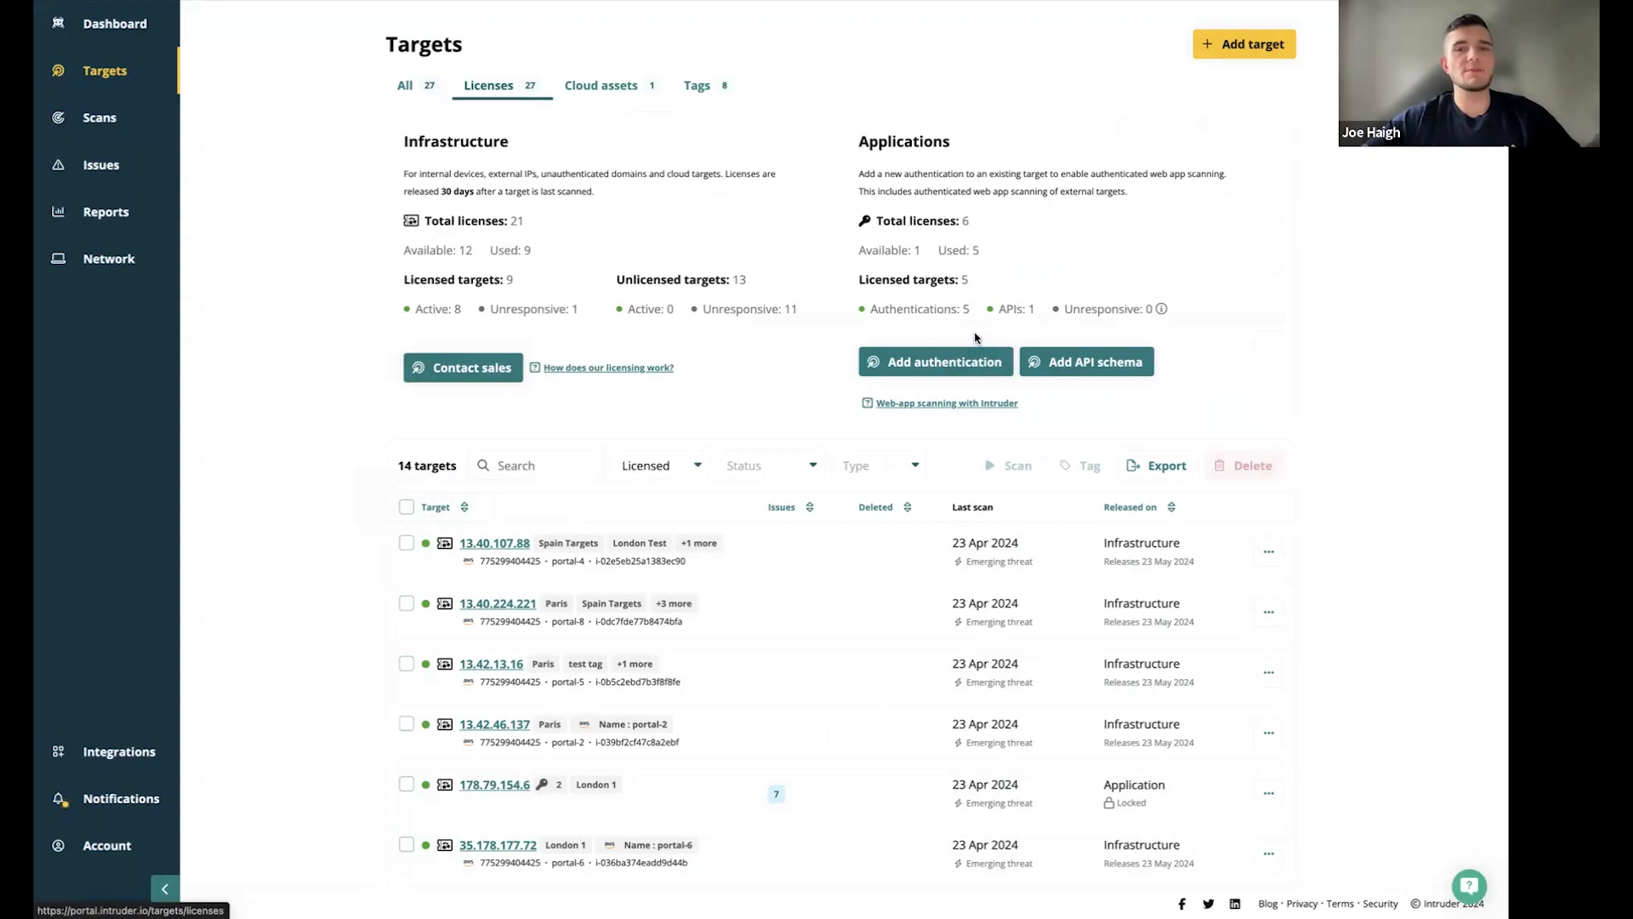
mouse_move(1050, 384)
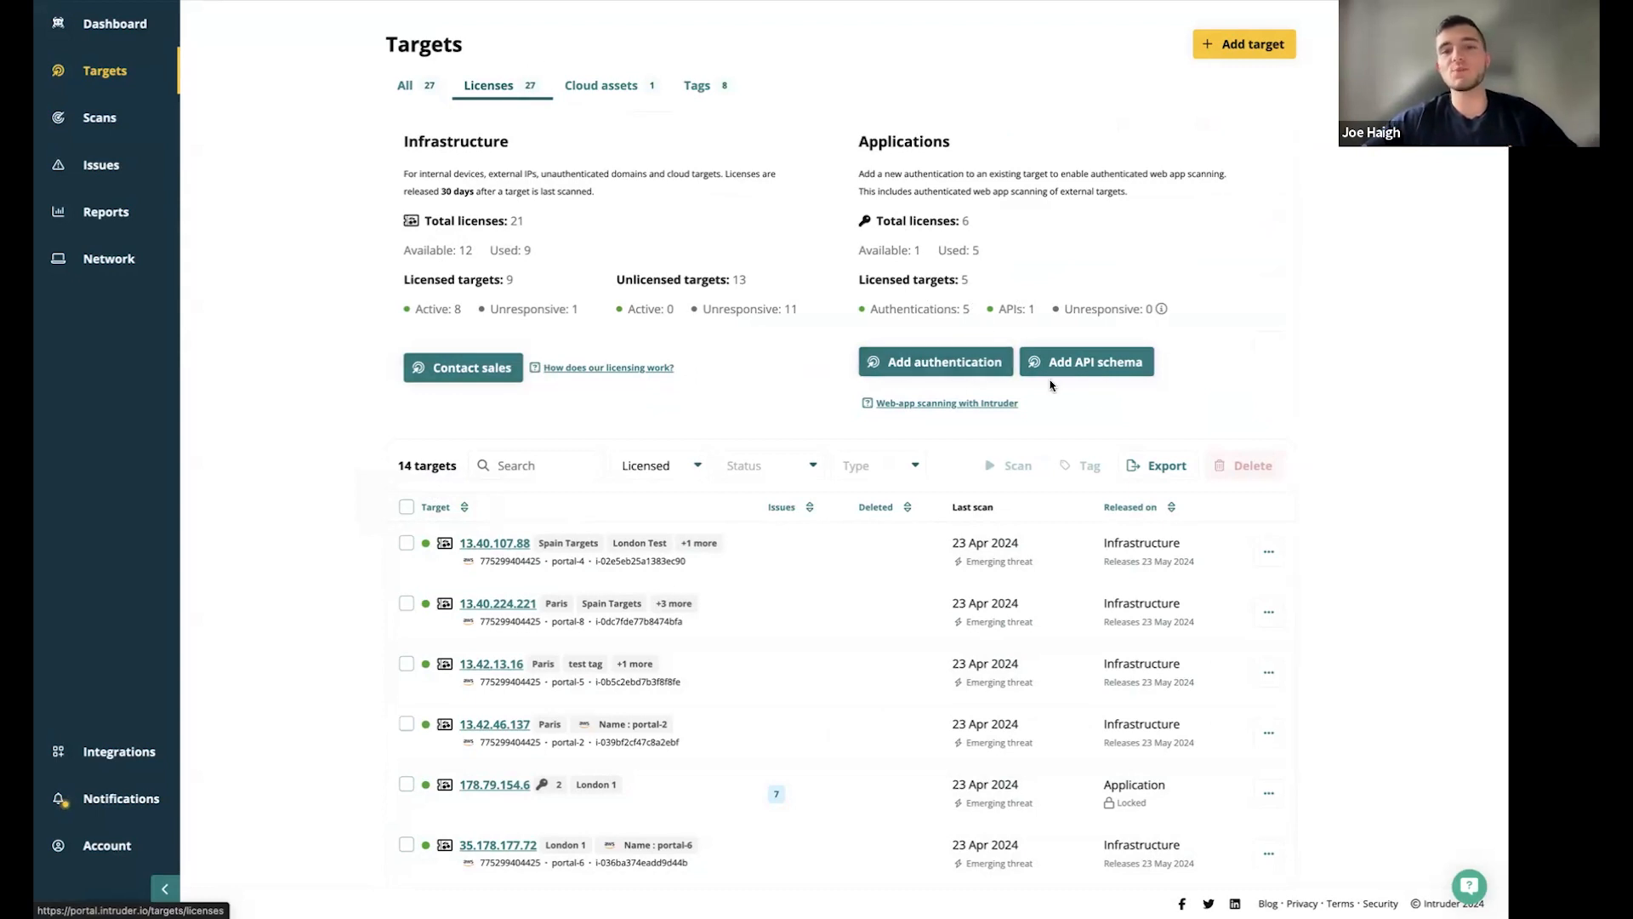
mouse_move(880, 389)
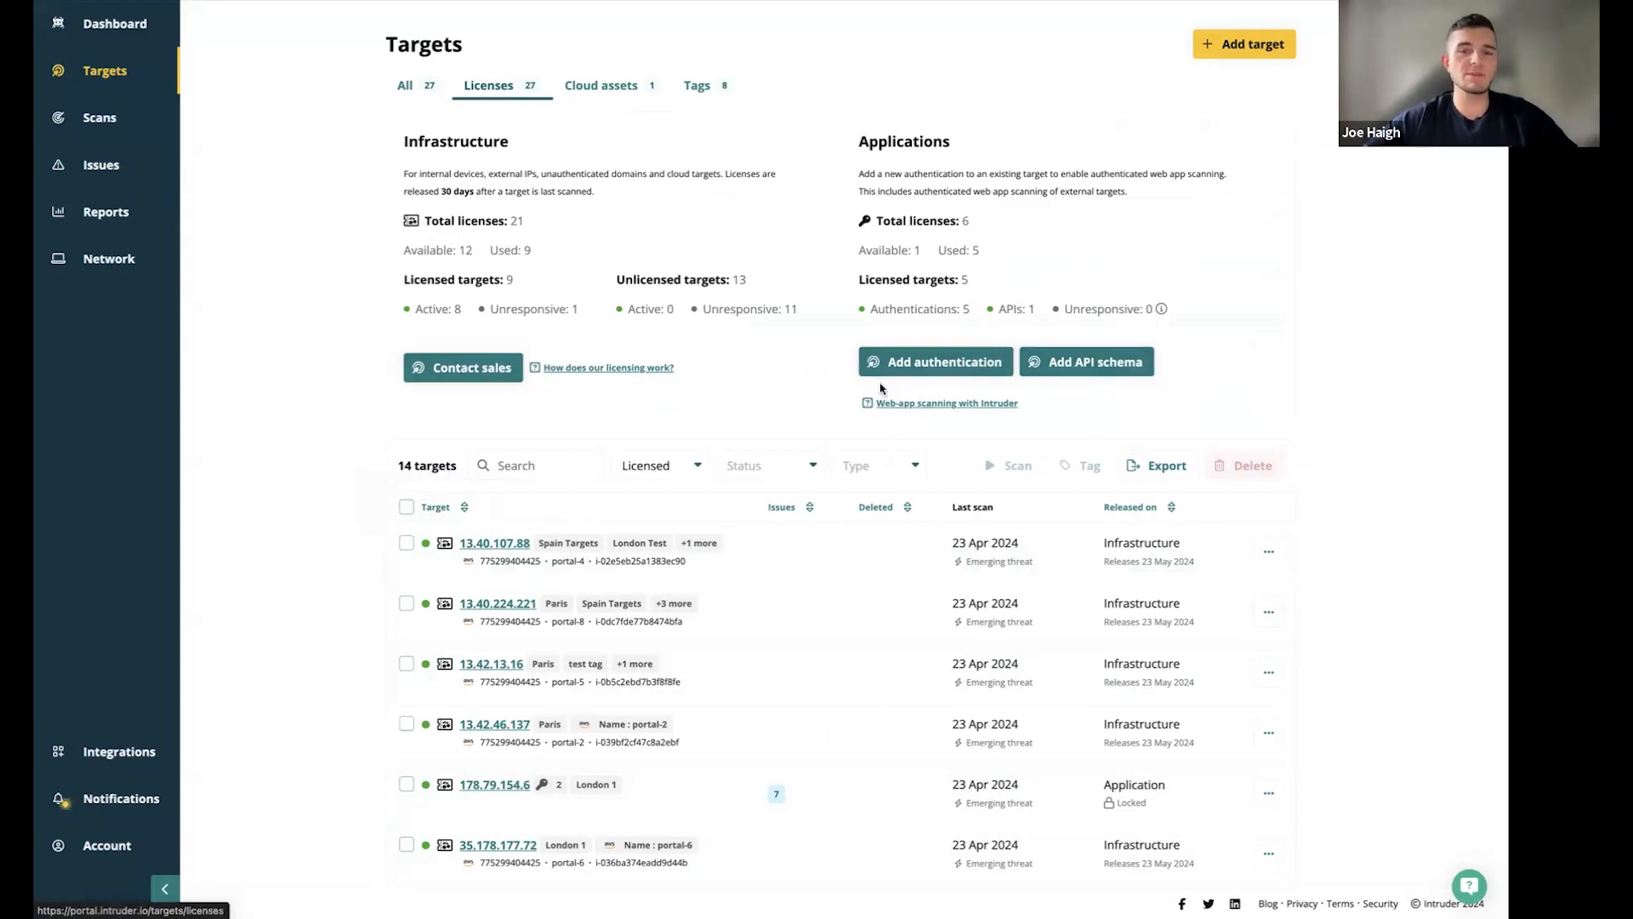
left_click(878, 465)
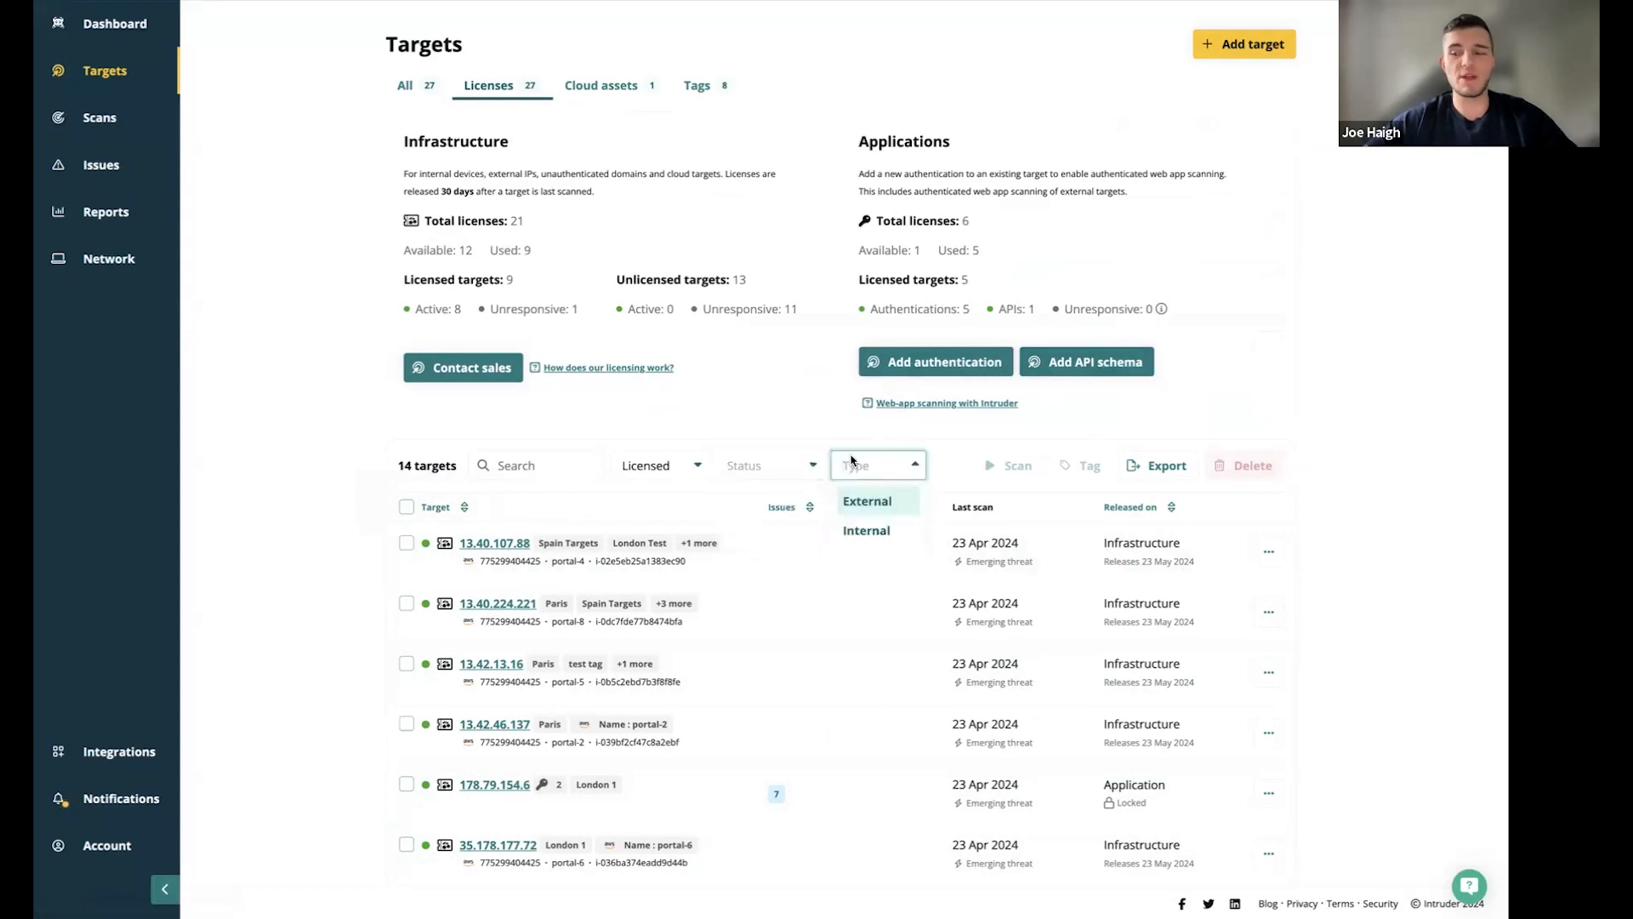
mouse_move(904, 514)
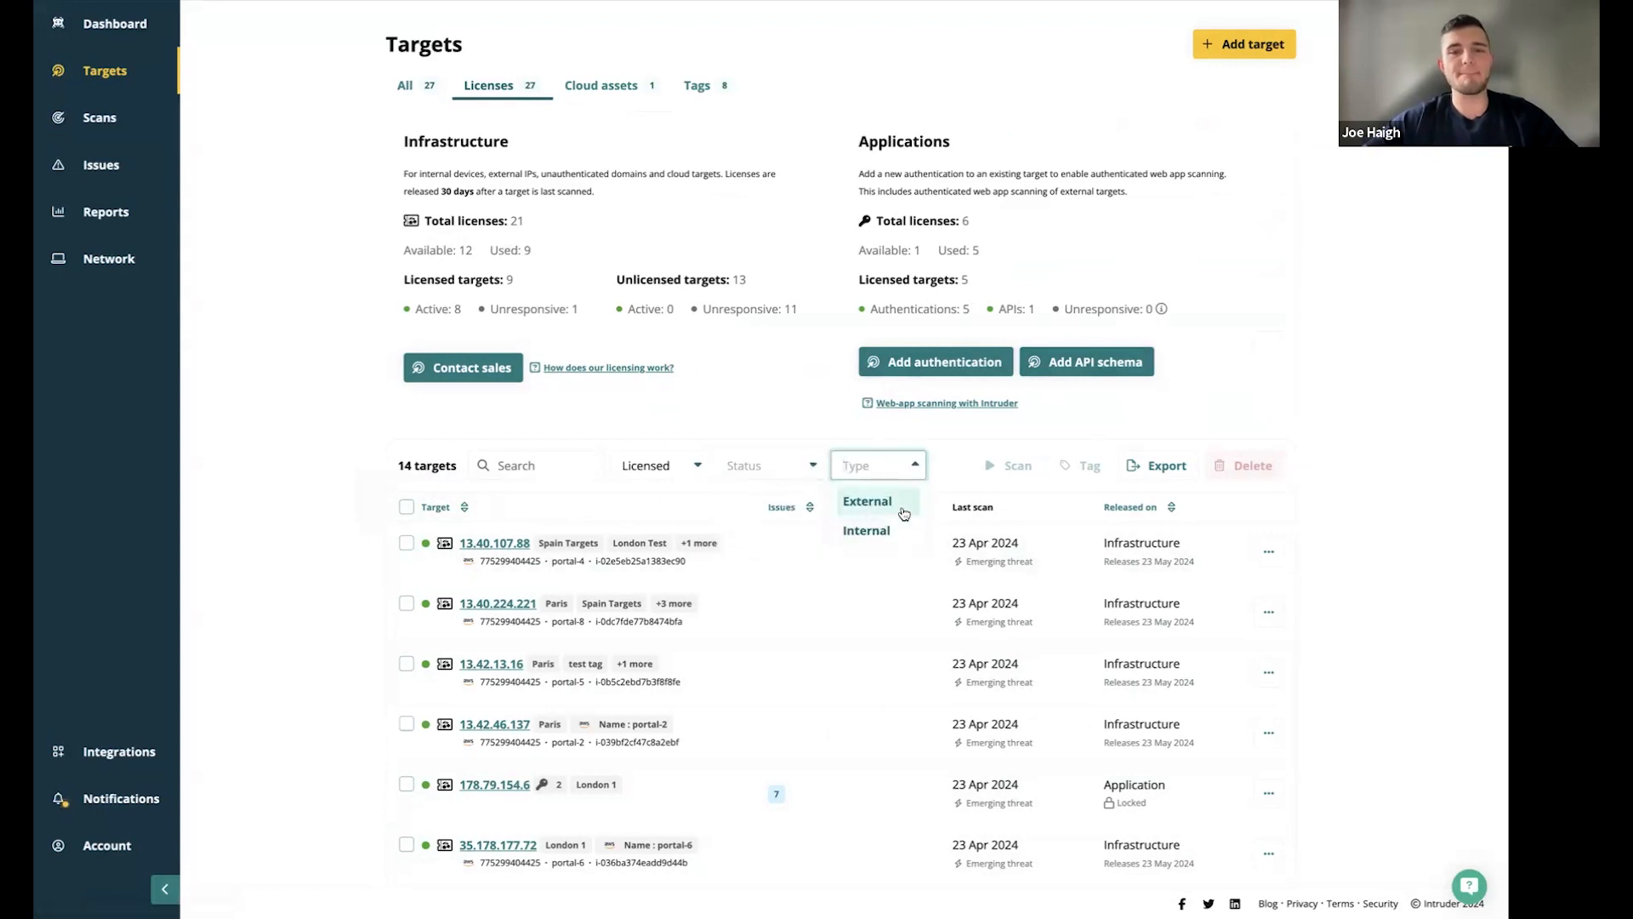
left_click(770, 465)
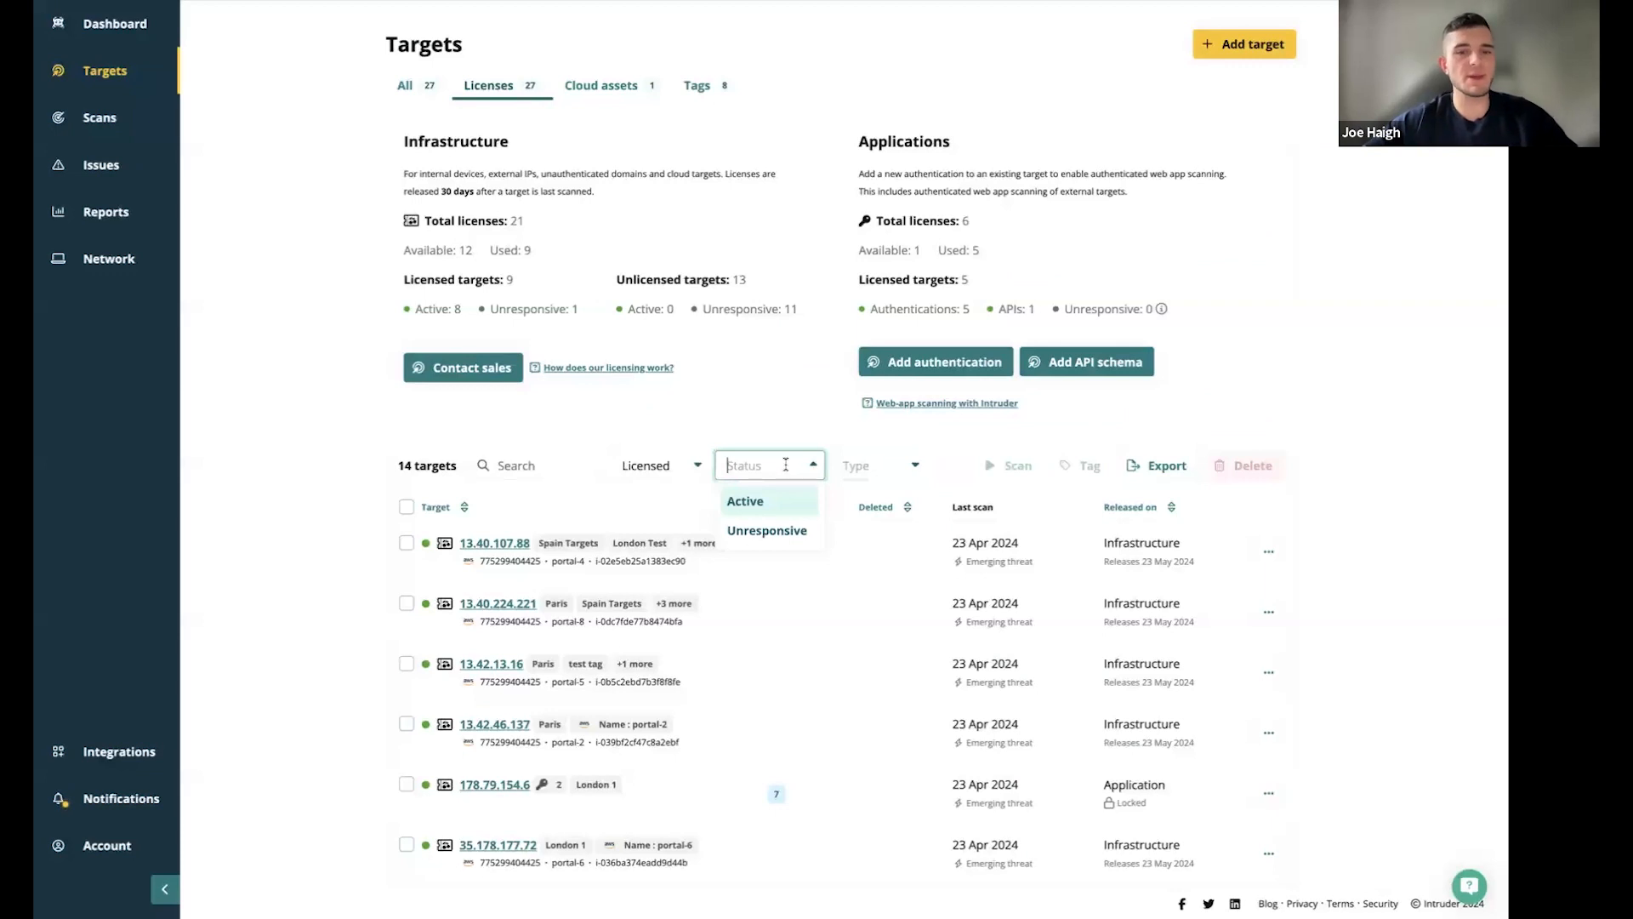
left_click(656, 464)
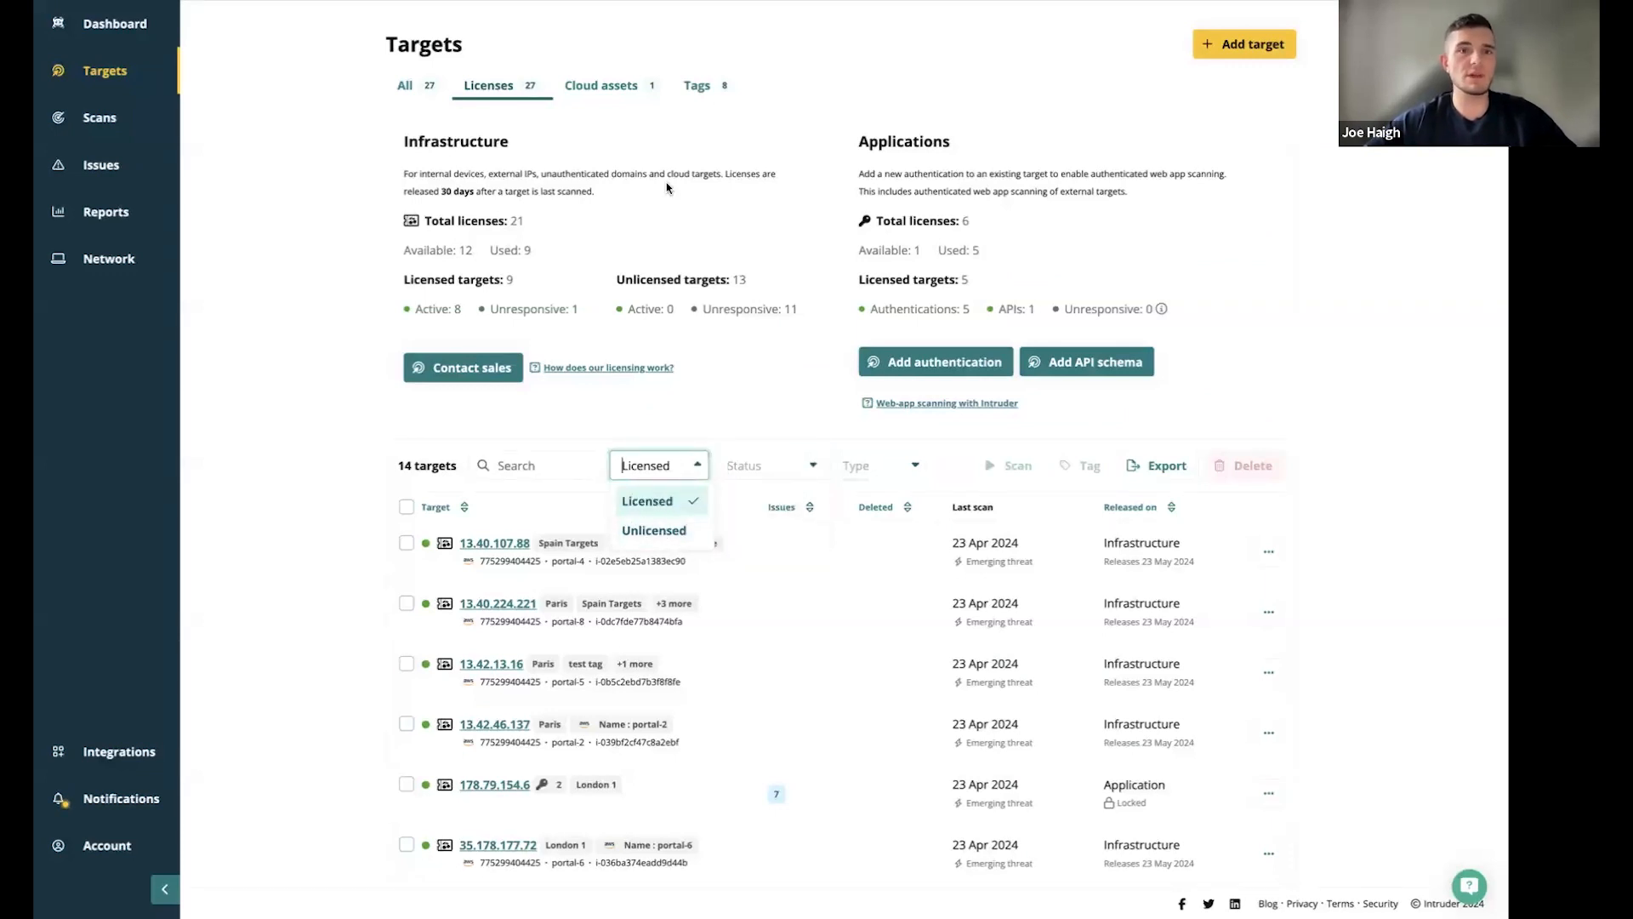
Show Cloud assets, preview the Add AWS asset form, and close it
left_click(601, 84)
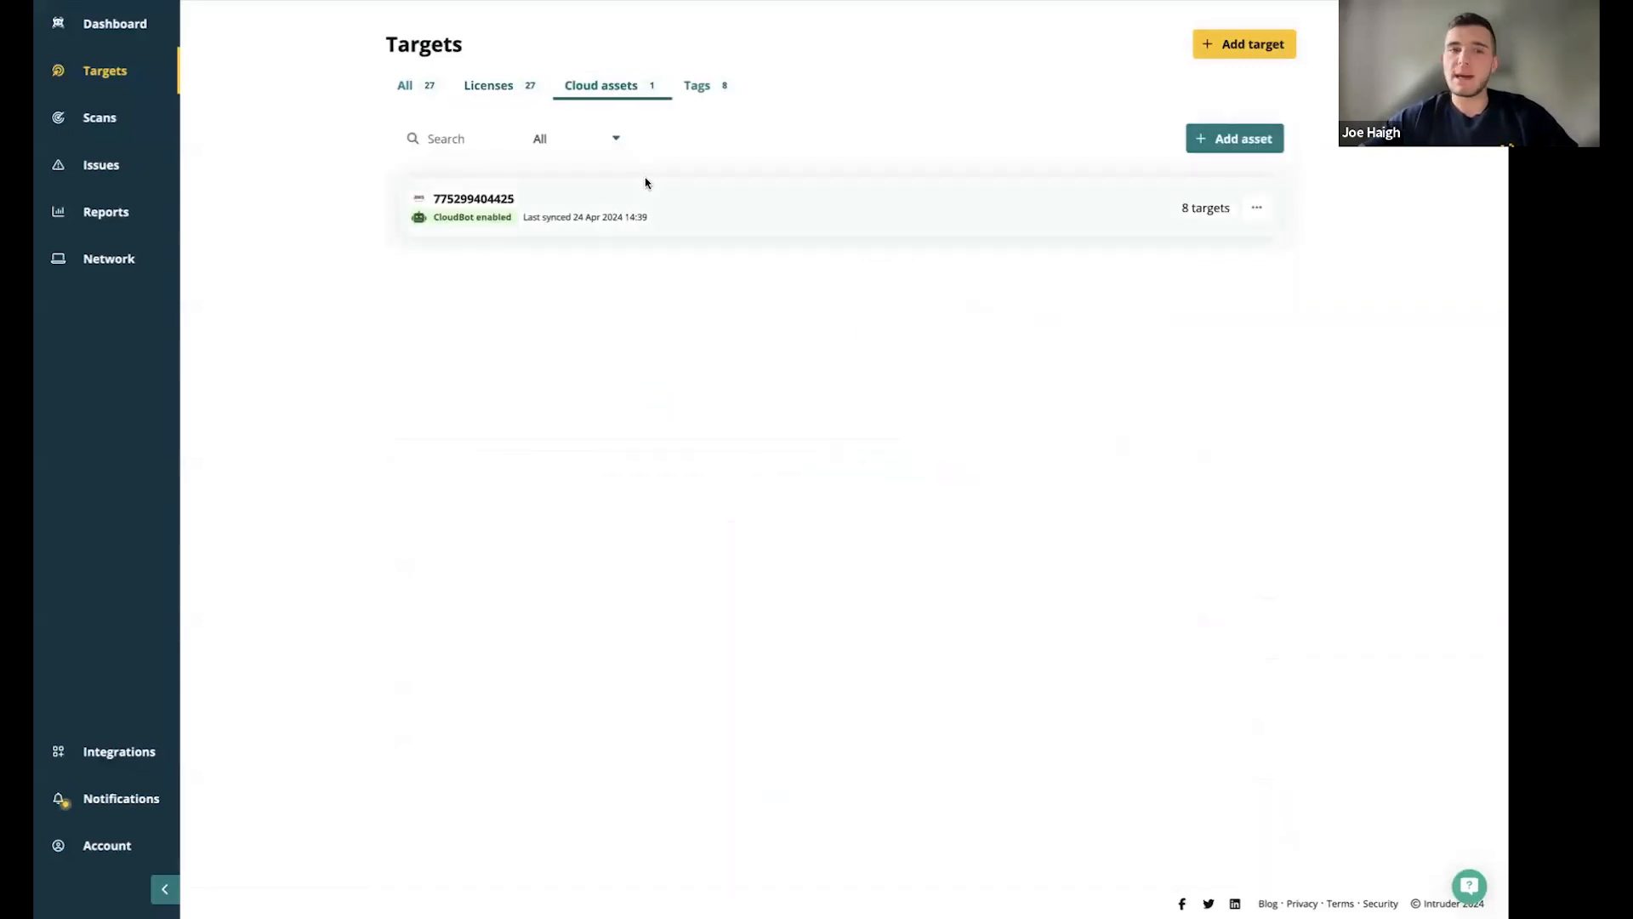
mouse_move(682, 323)
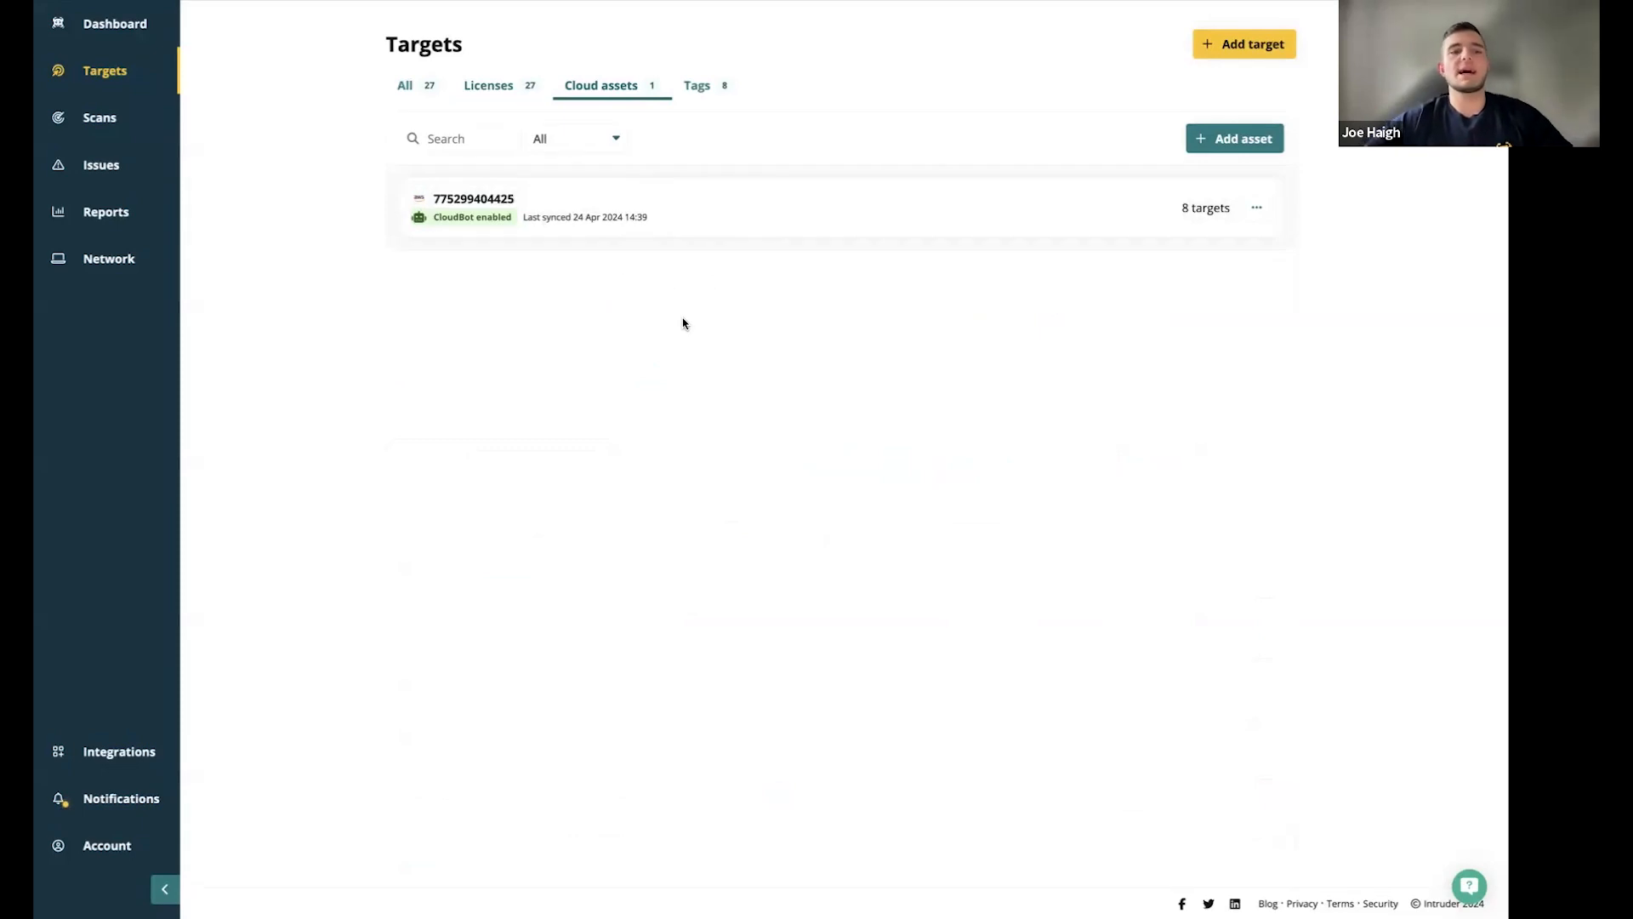
mouse_move(667, 422)
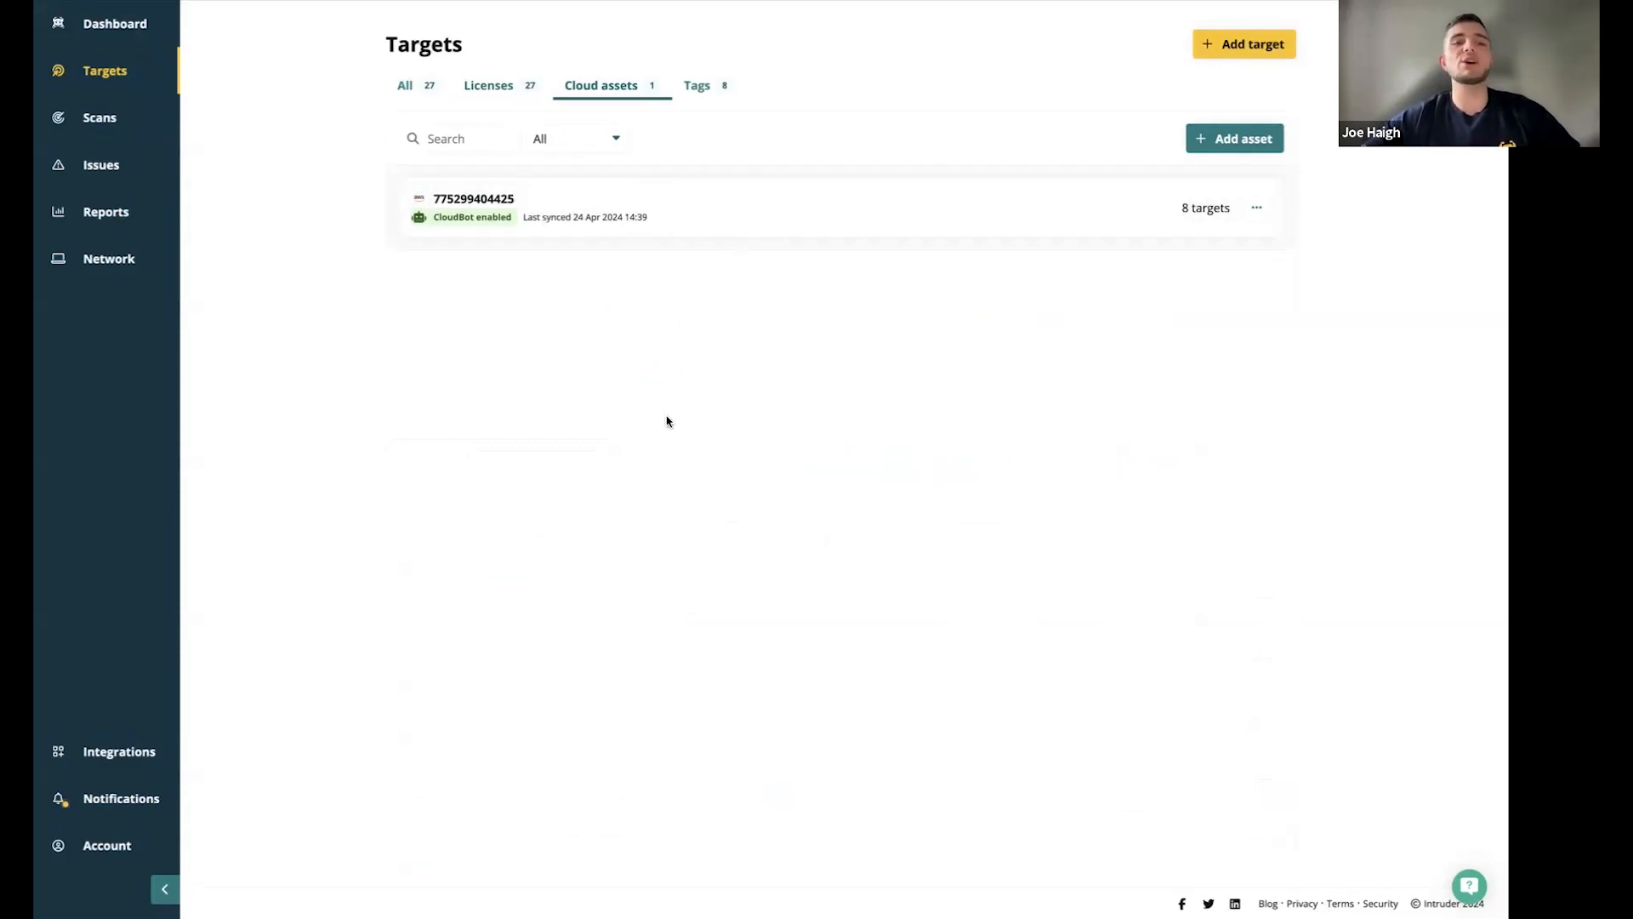
mouse_move(668, 380)
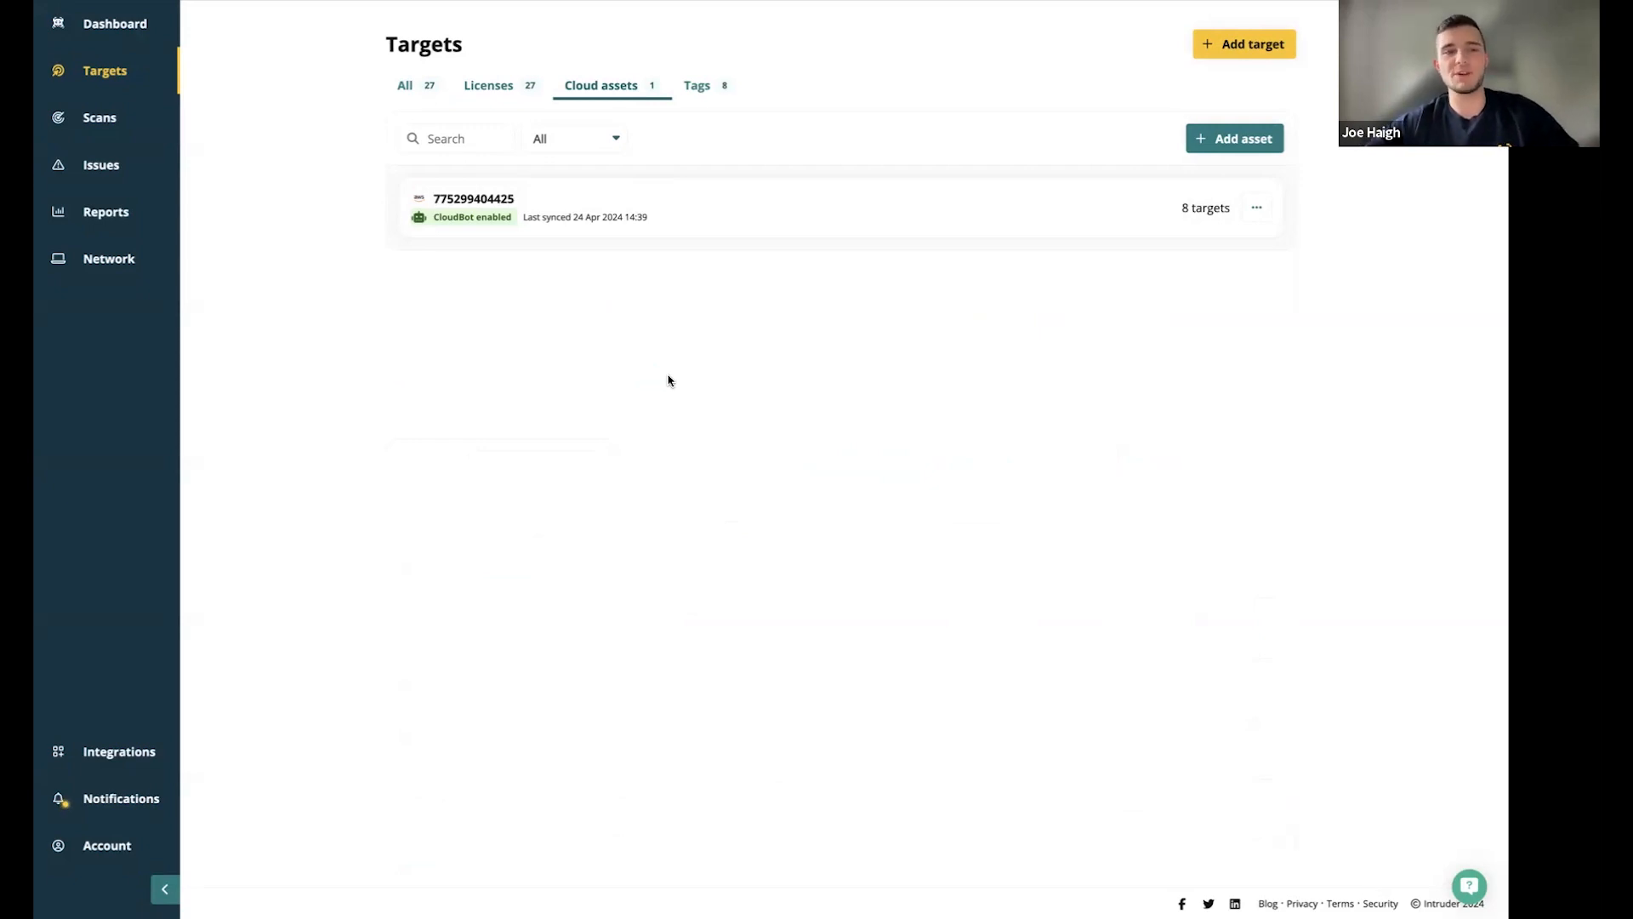
left_click(1234, 138)
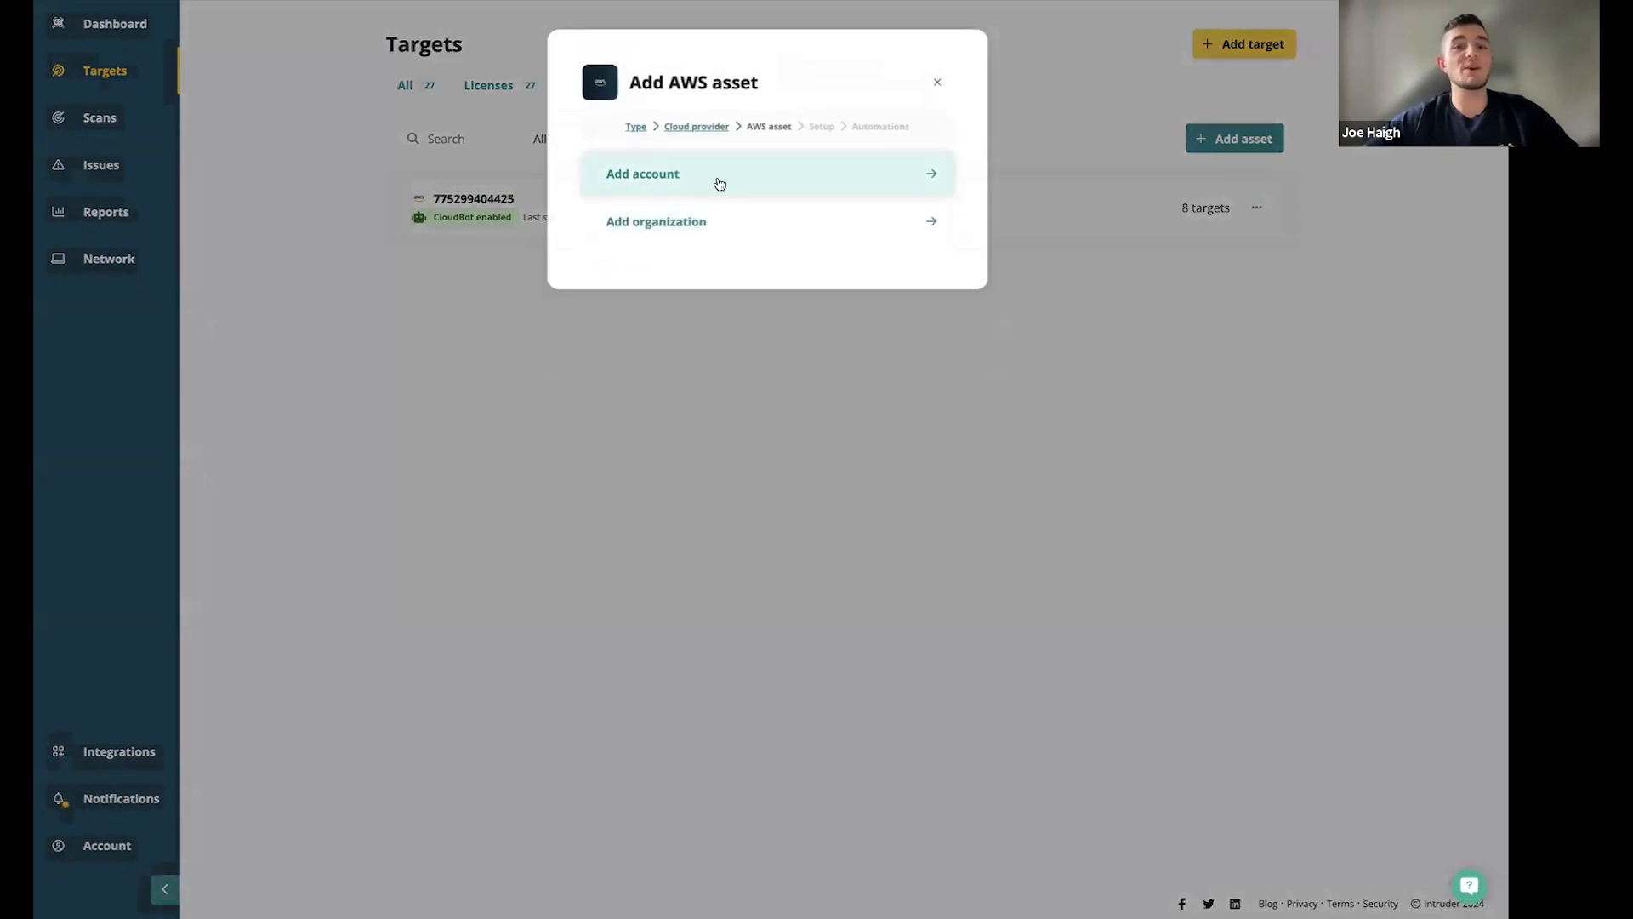
mouse_move(727, 194)
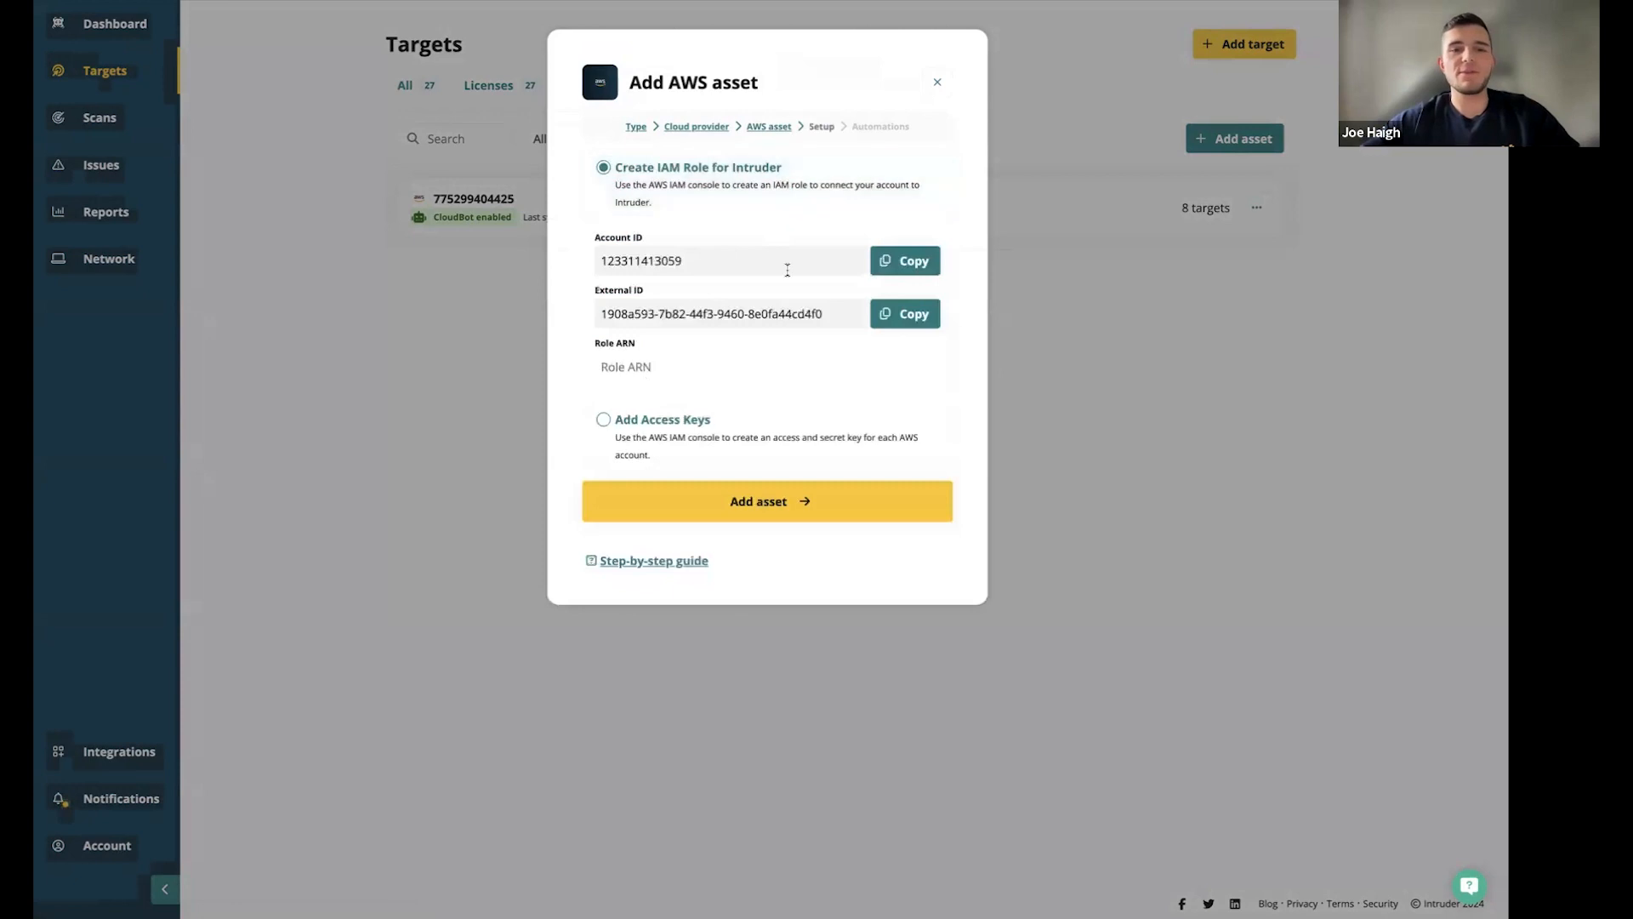
left_click(935, 81)
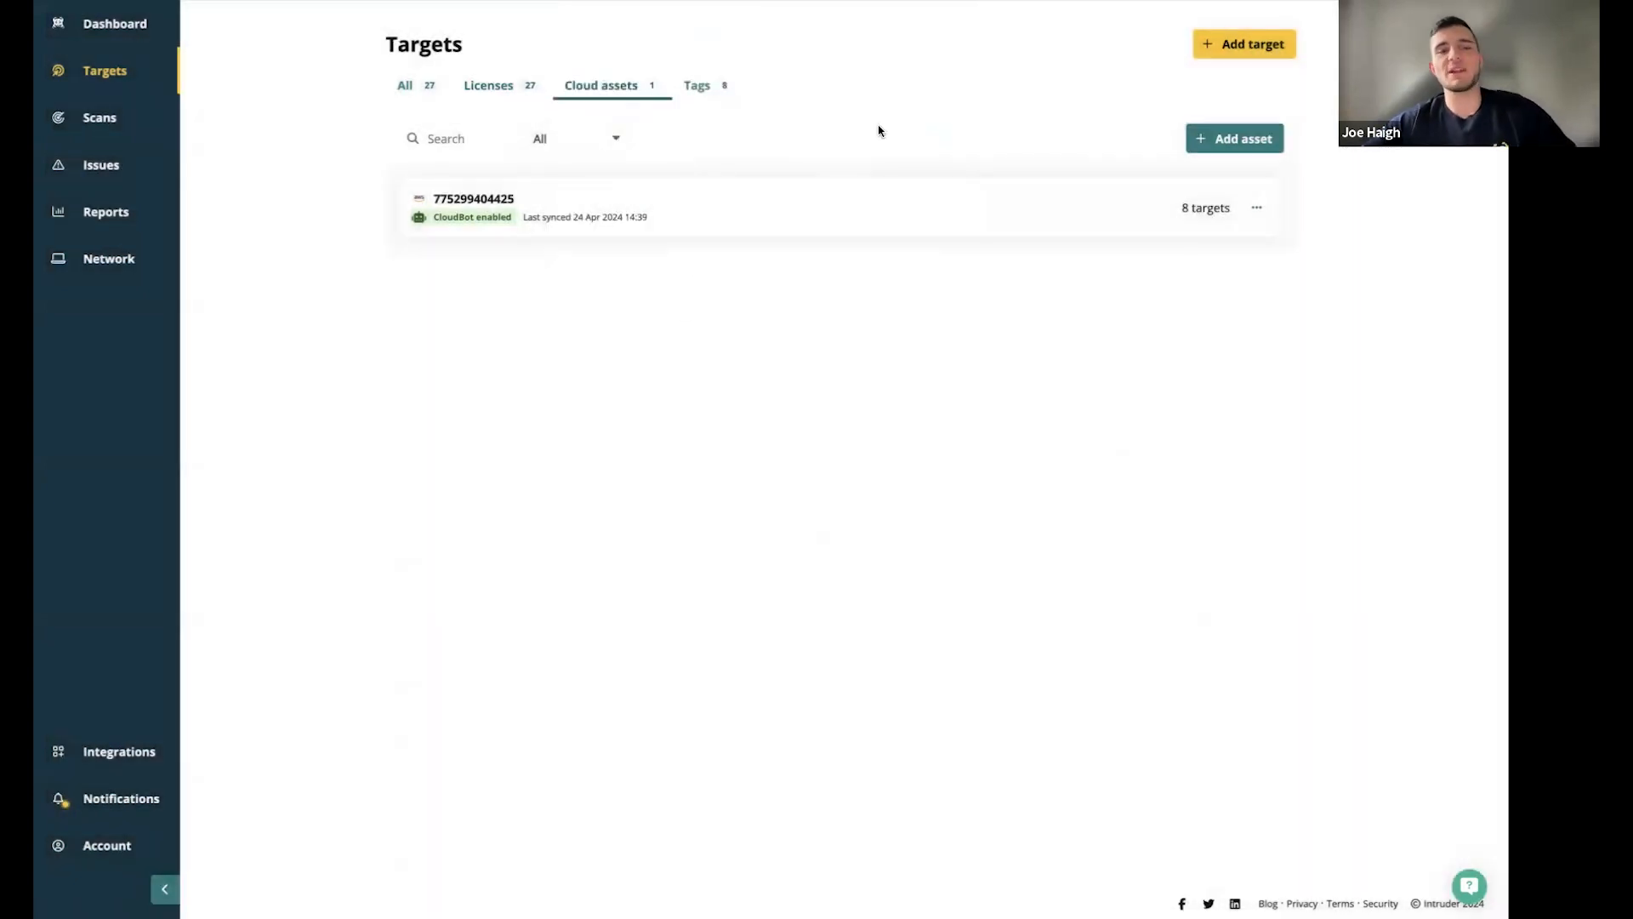
left_click(474, 207)
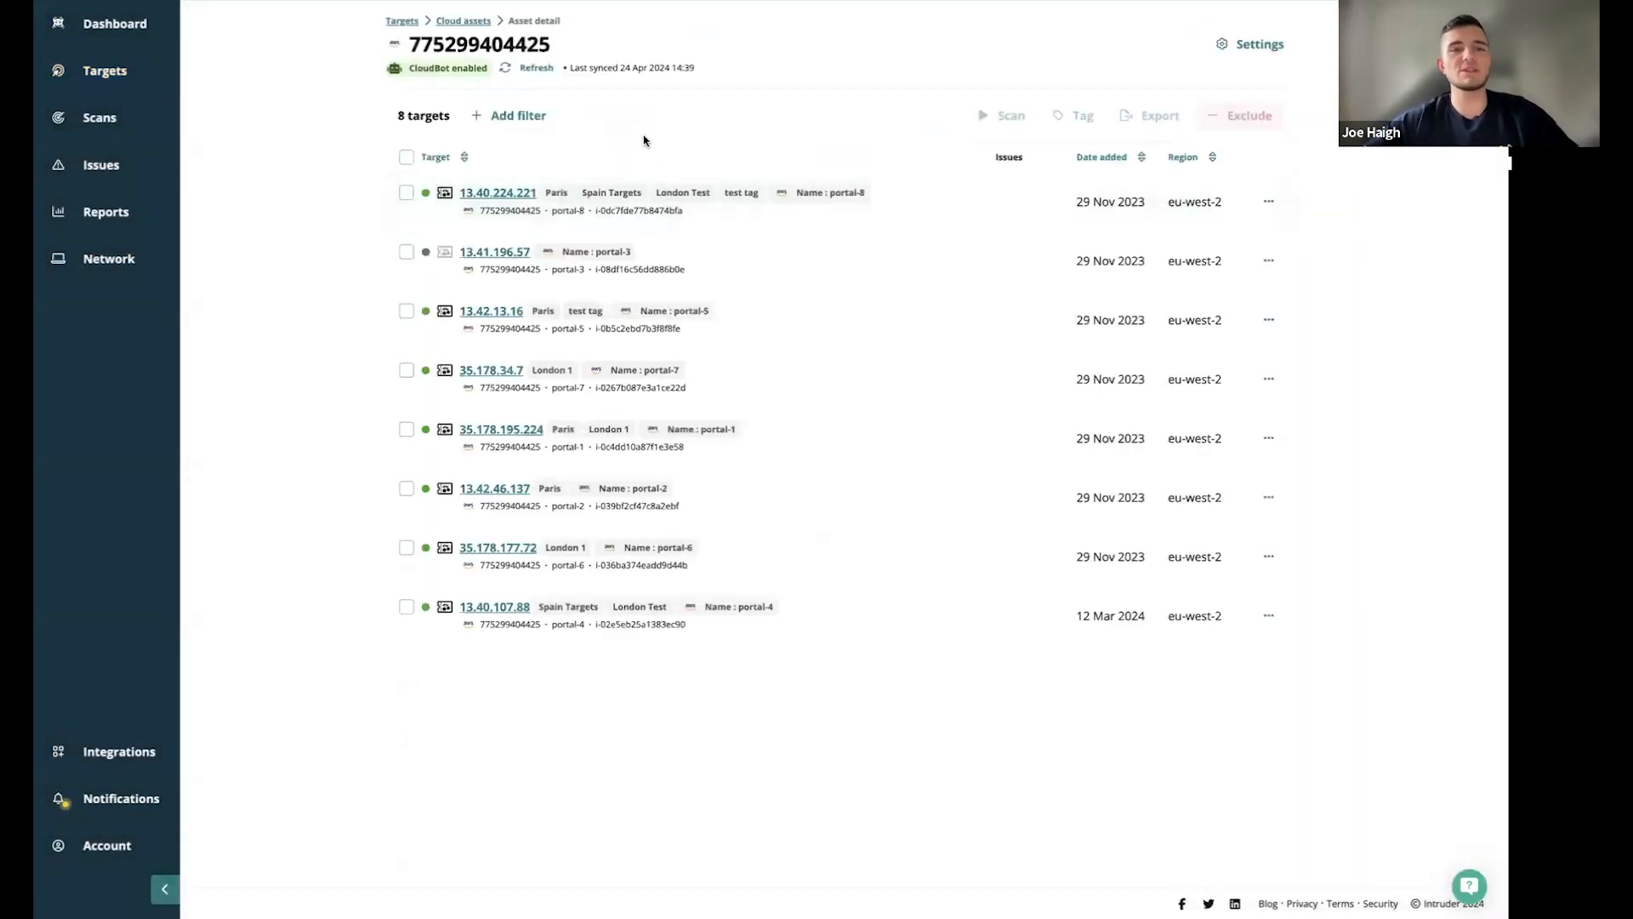
mouse_move(654, 429)
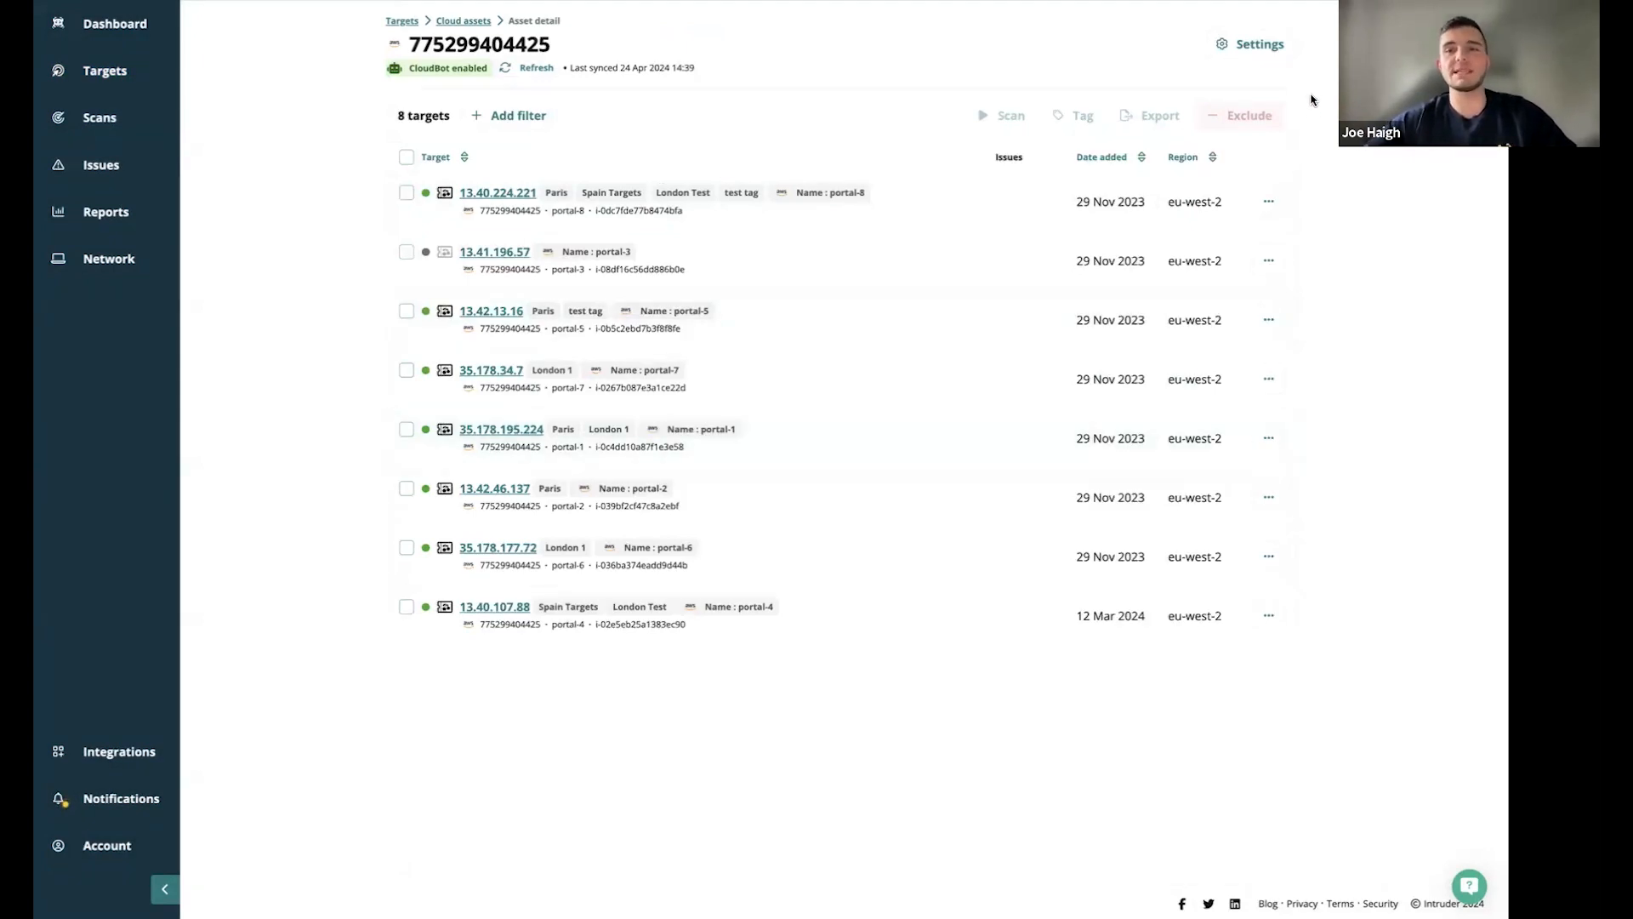
left_click(1258, 44)
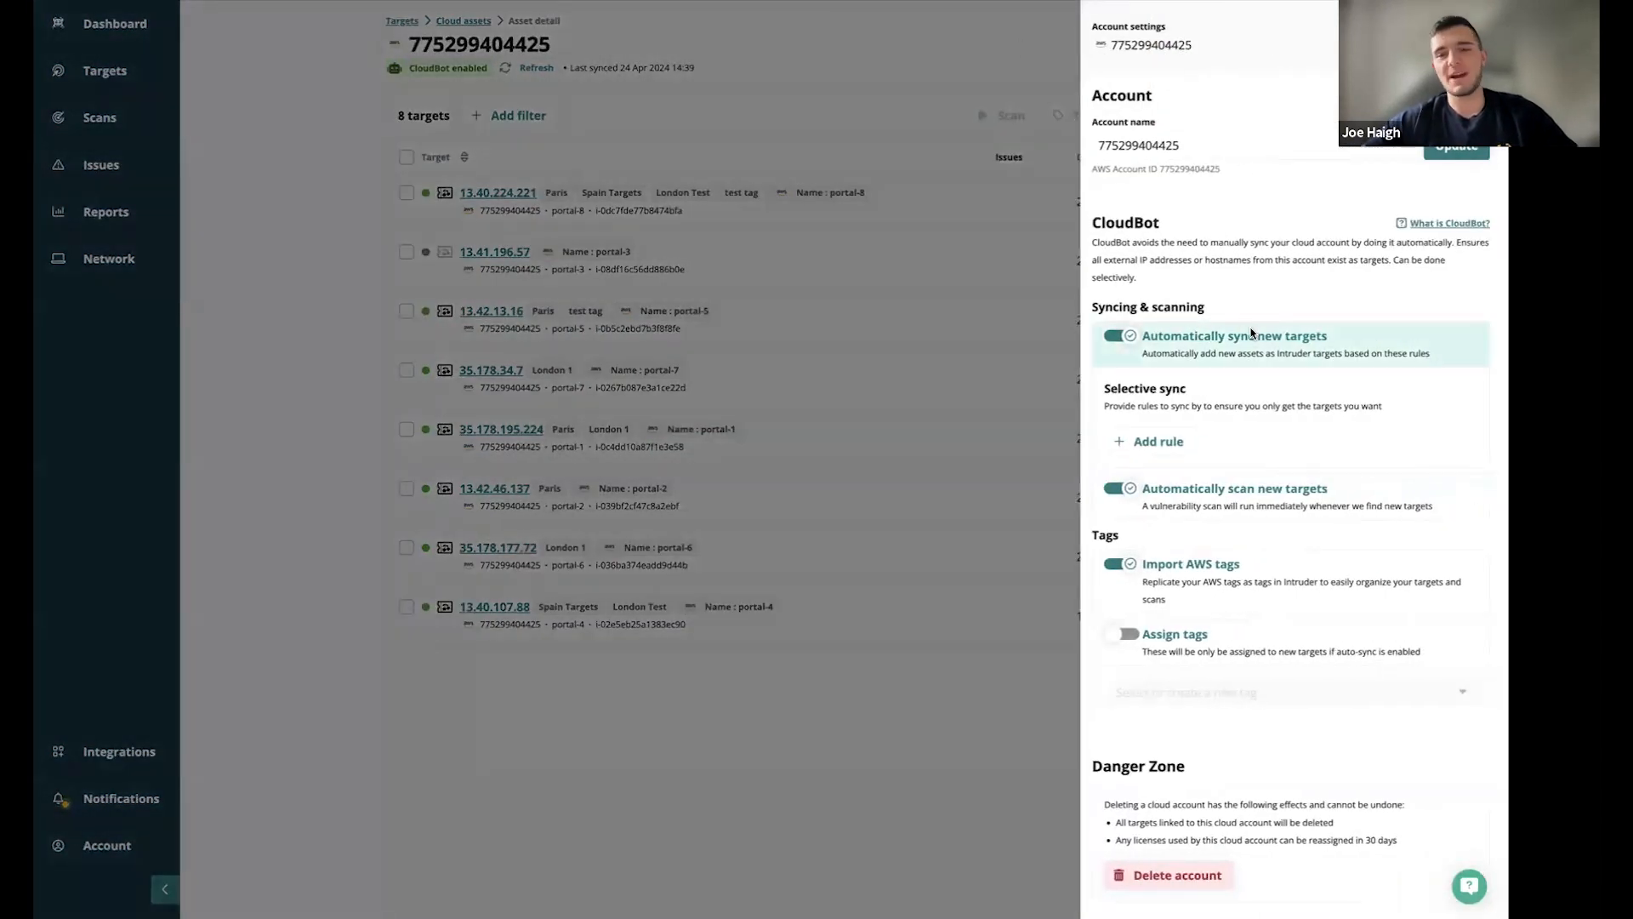
mouse_move(1114, 313)
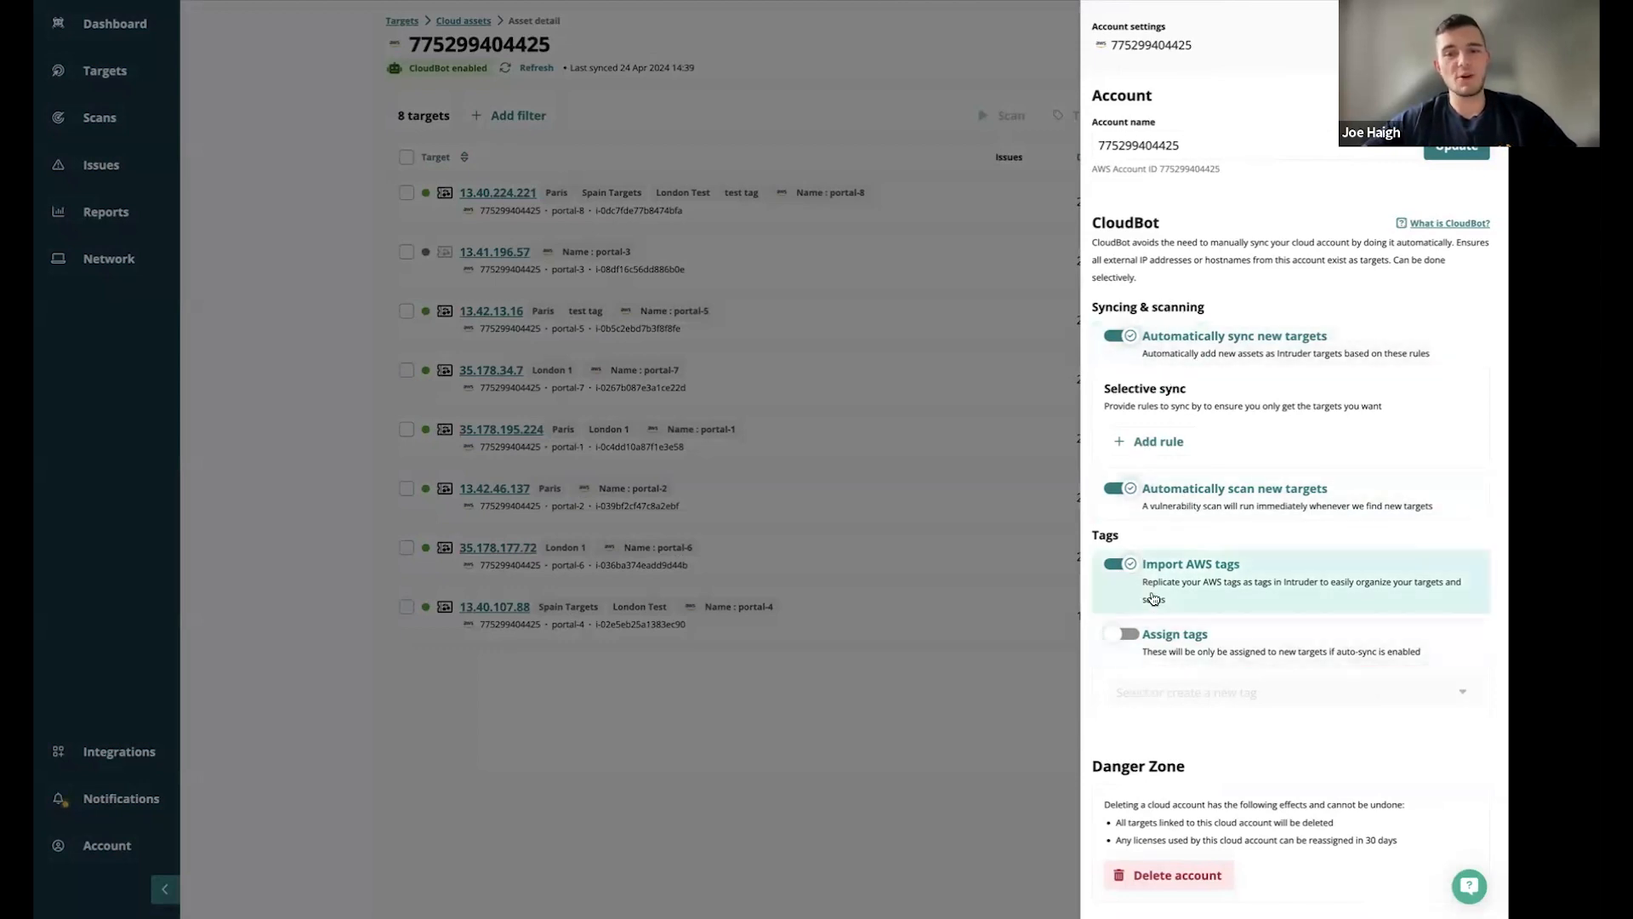
mouse_move(1332, 355)
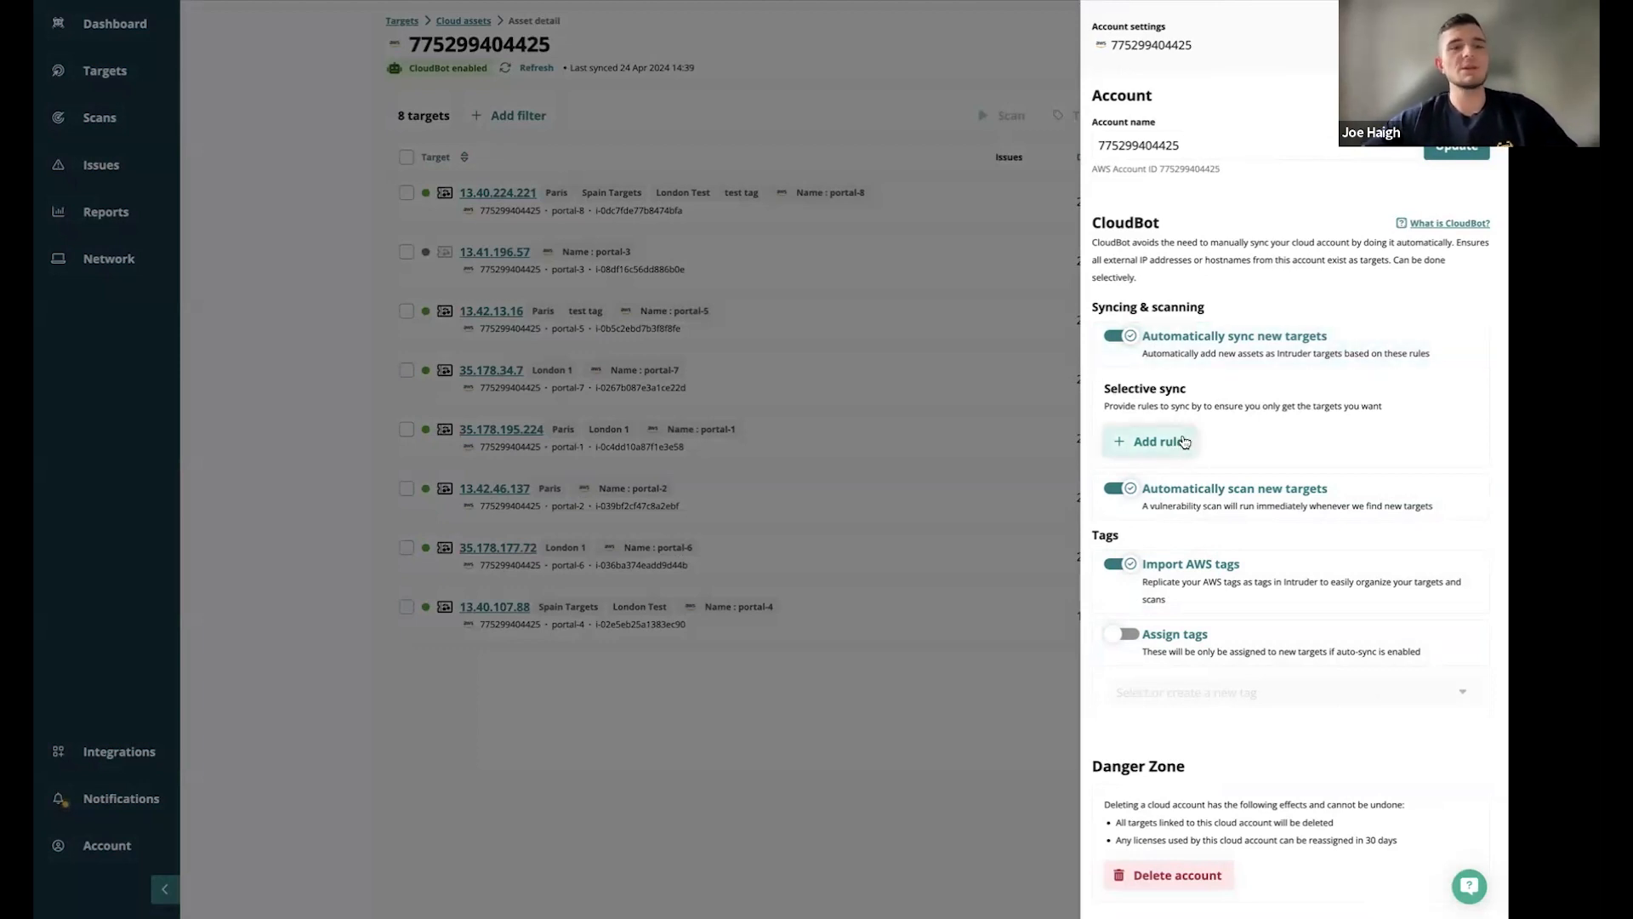
left_click(1151, 441)
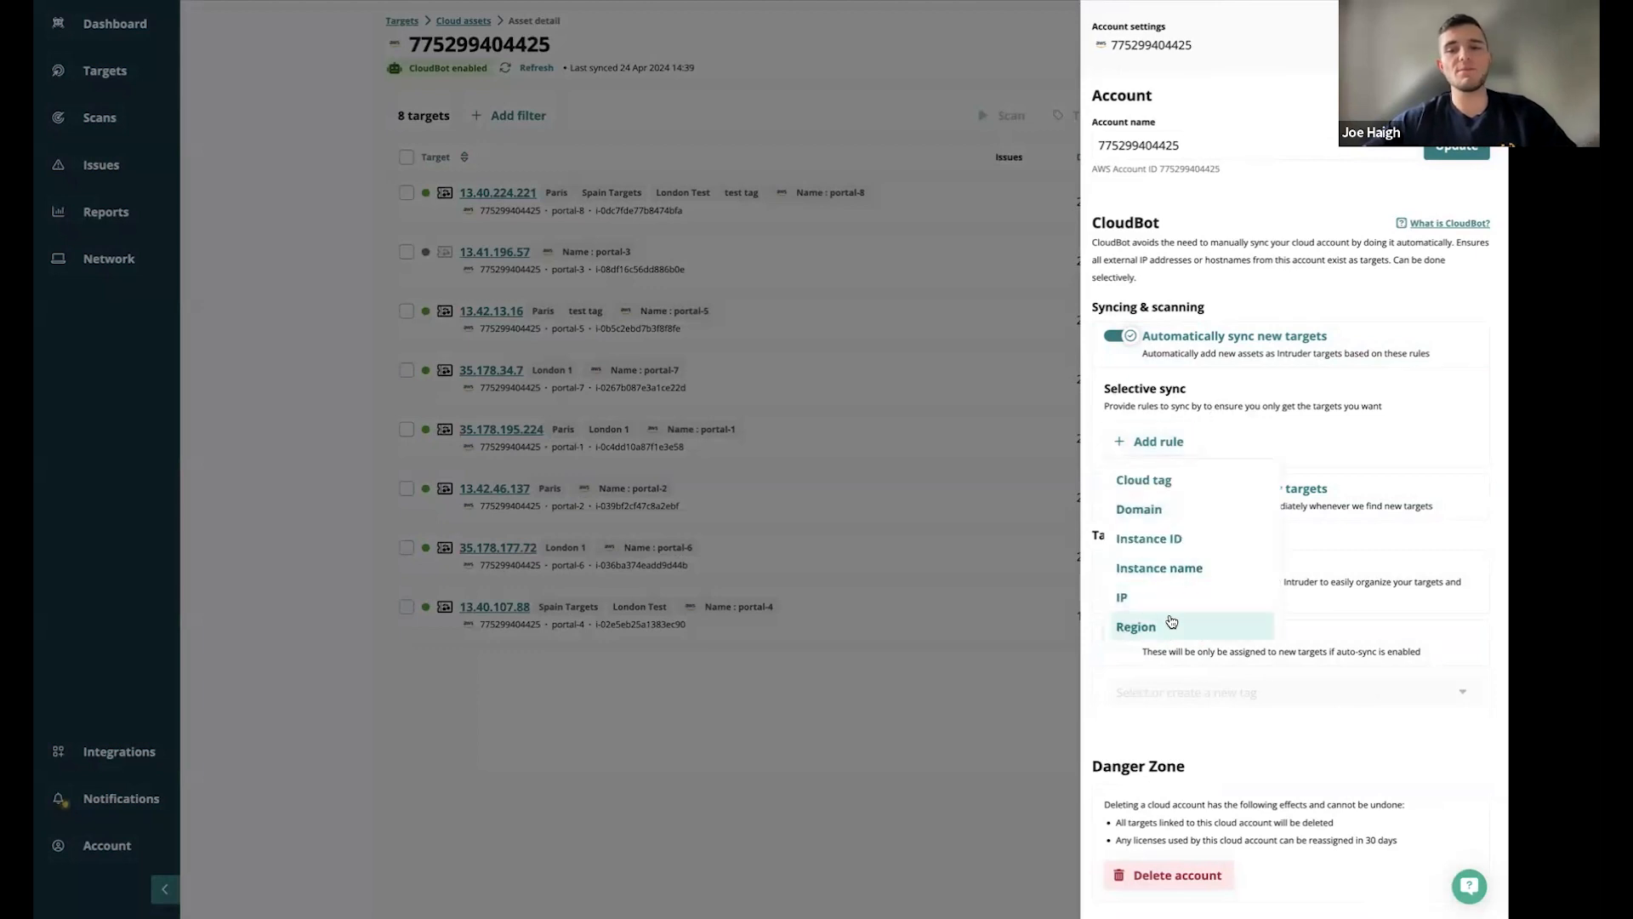
mouse_move(1150, 538)
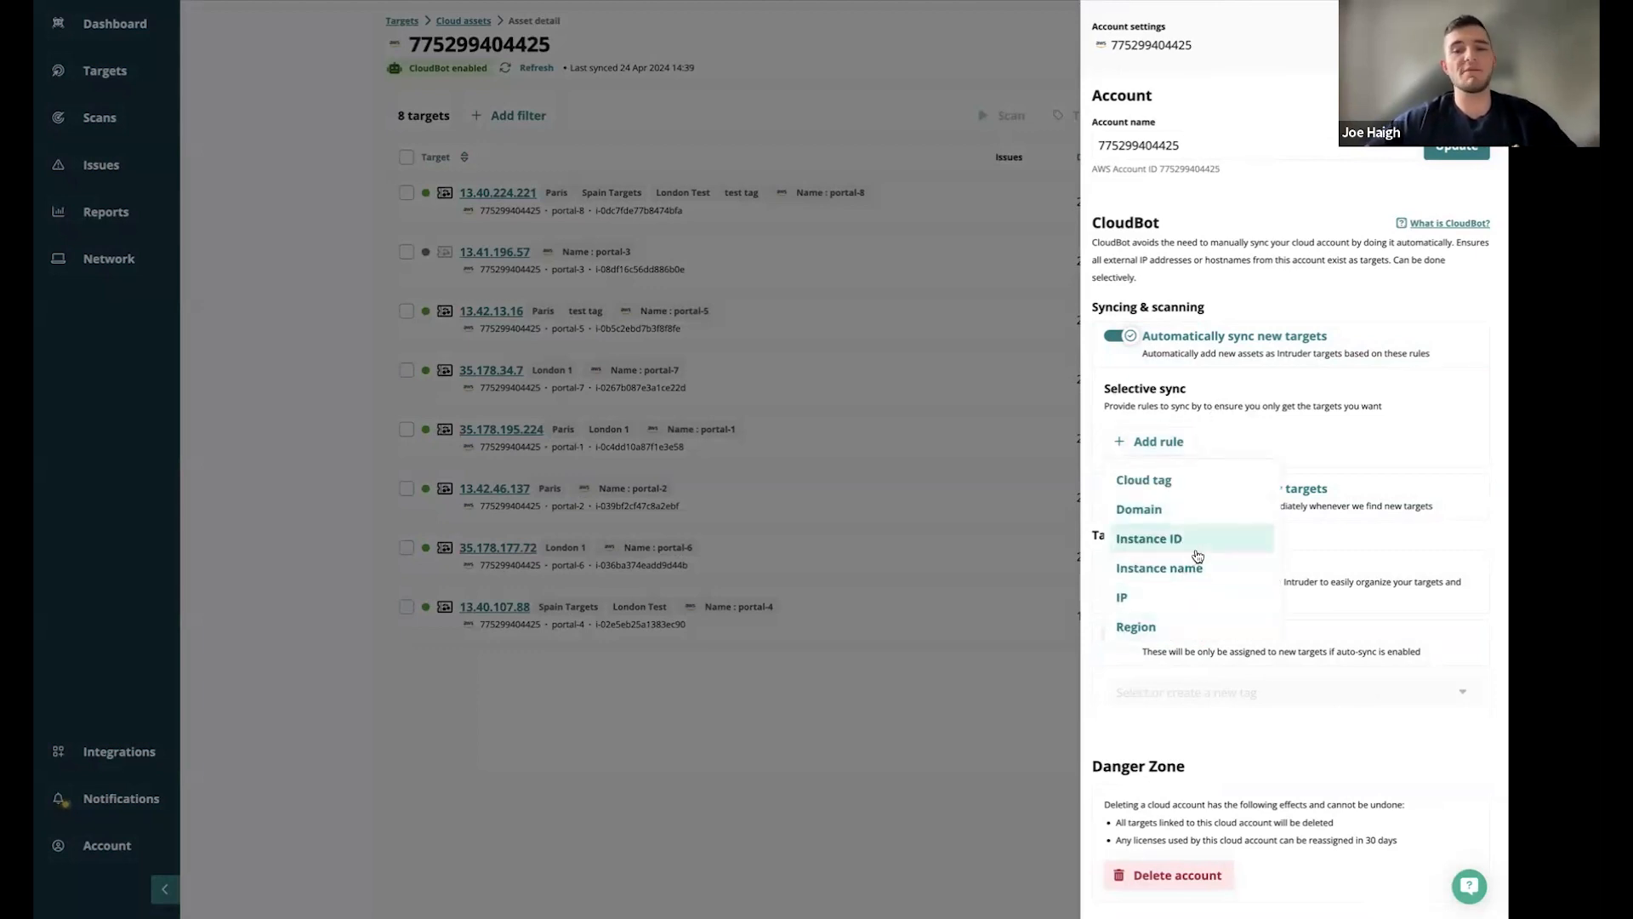
mouse_move(1229, 440)
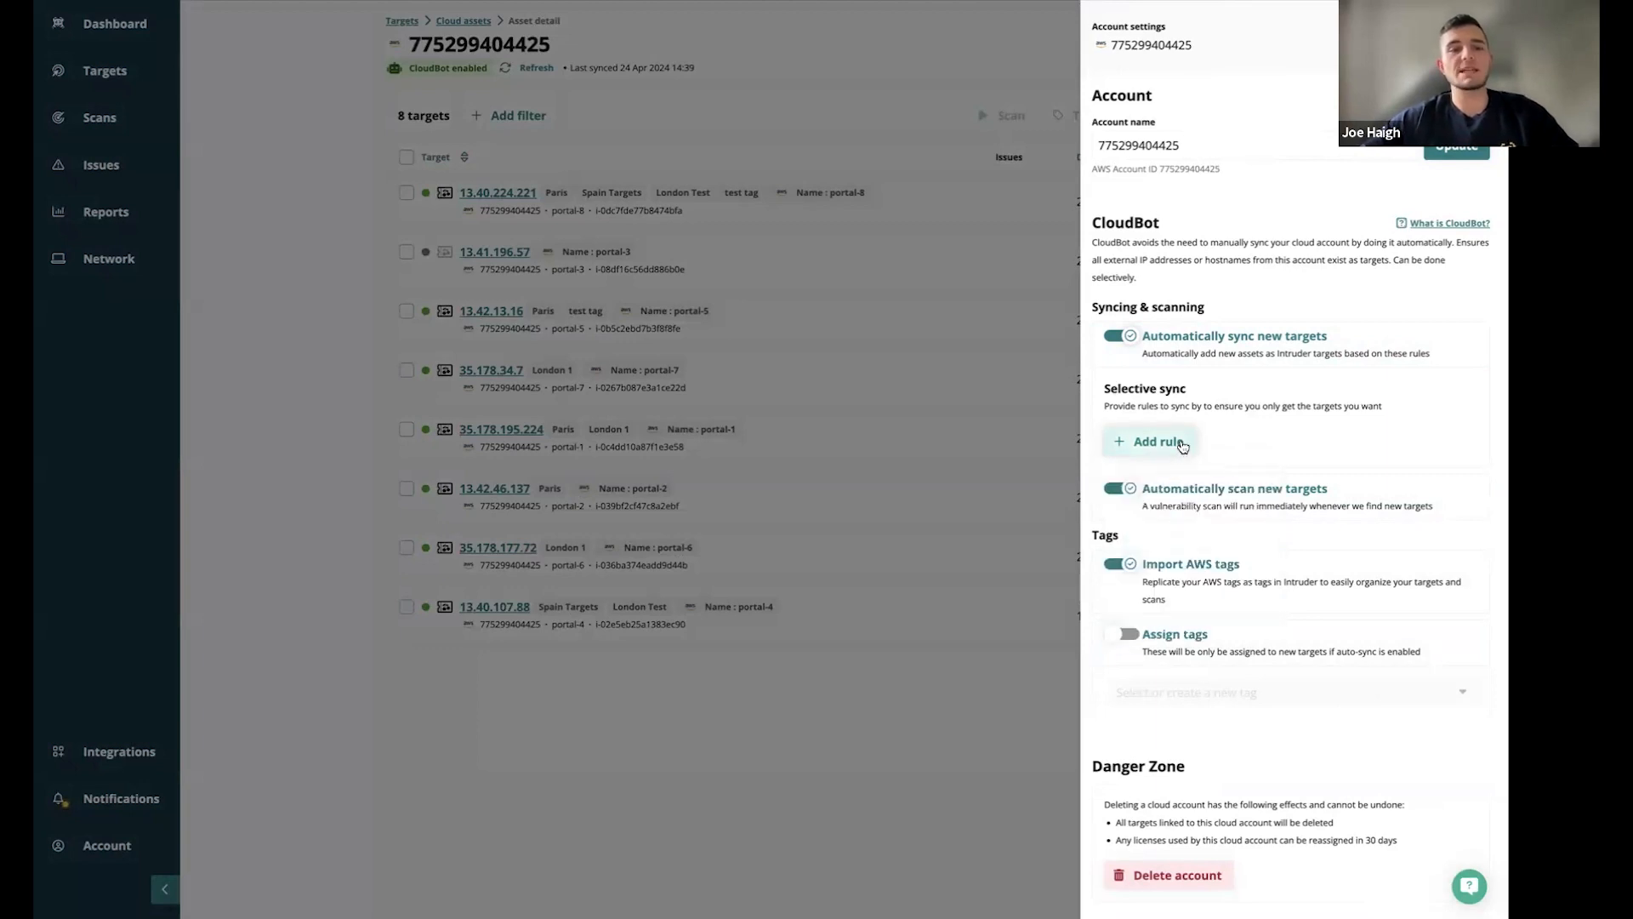
mouse_move(1247, 509)
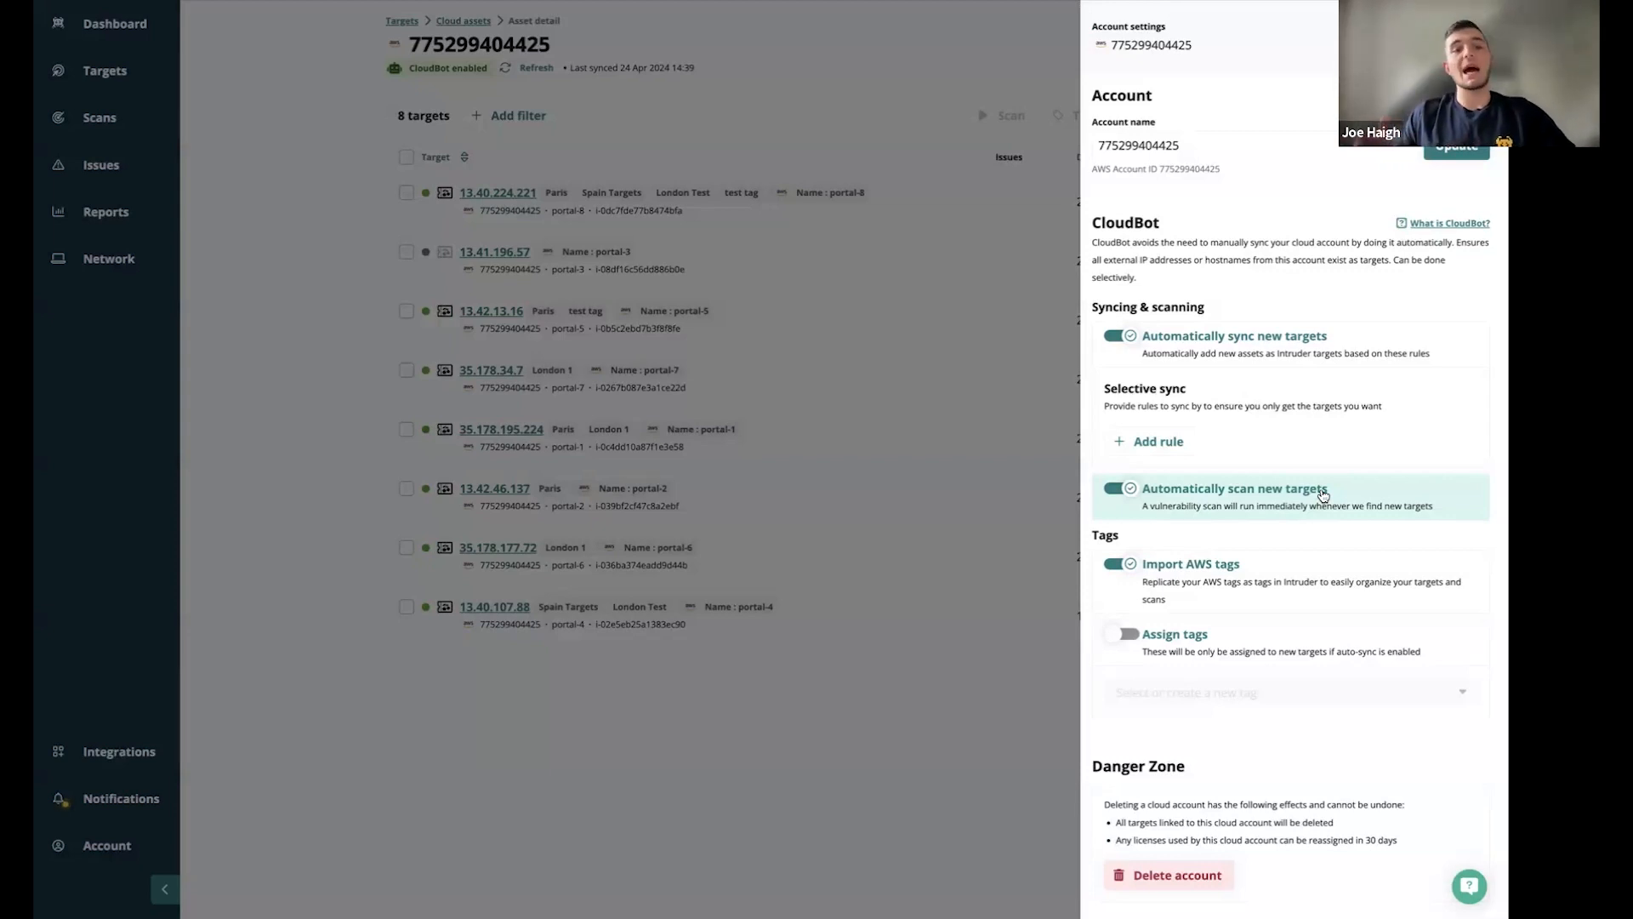
mouse_move(1354, 375)
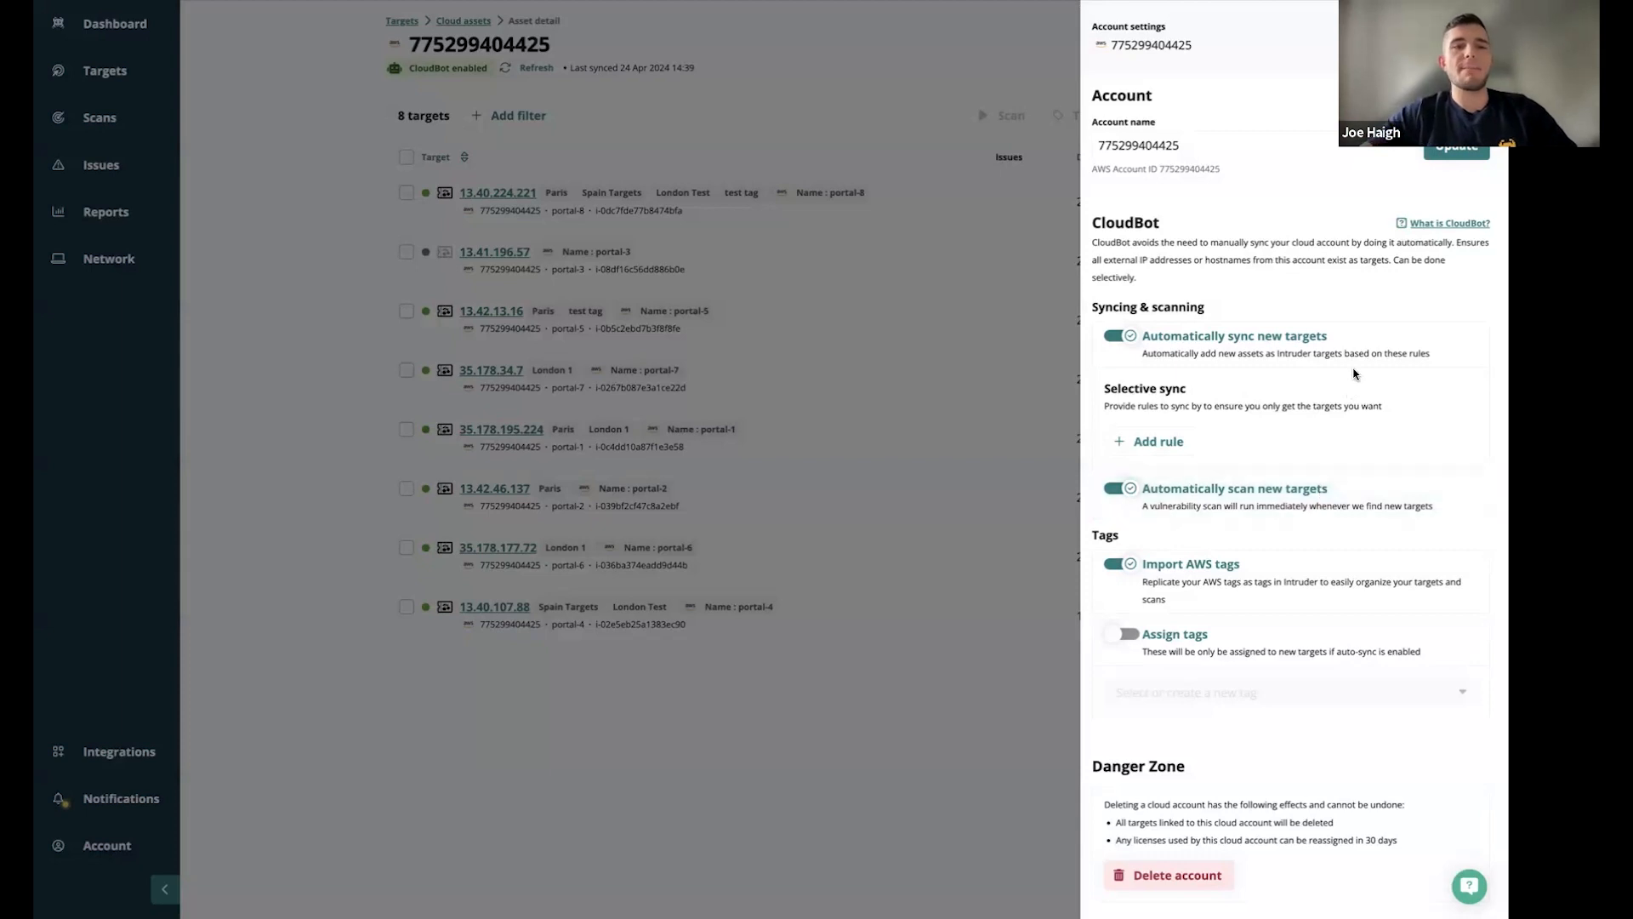
mouse_move(1338, 389)
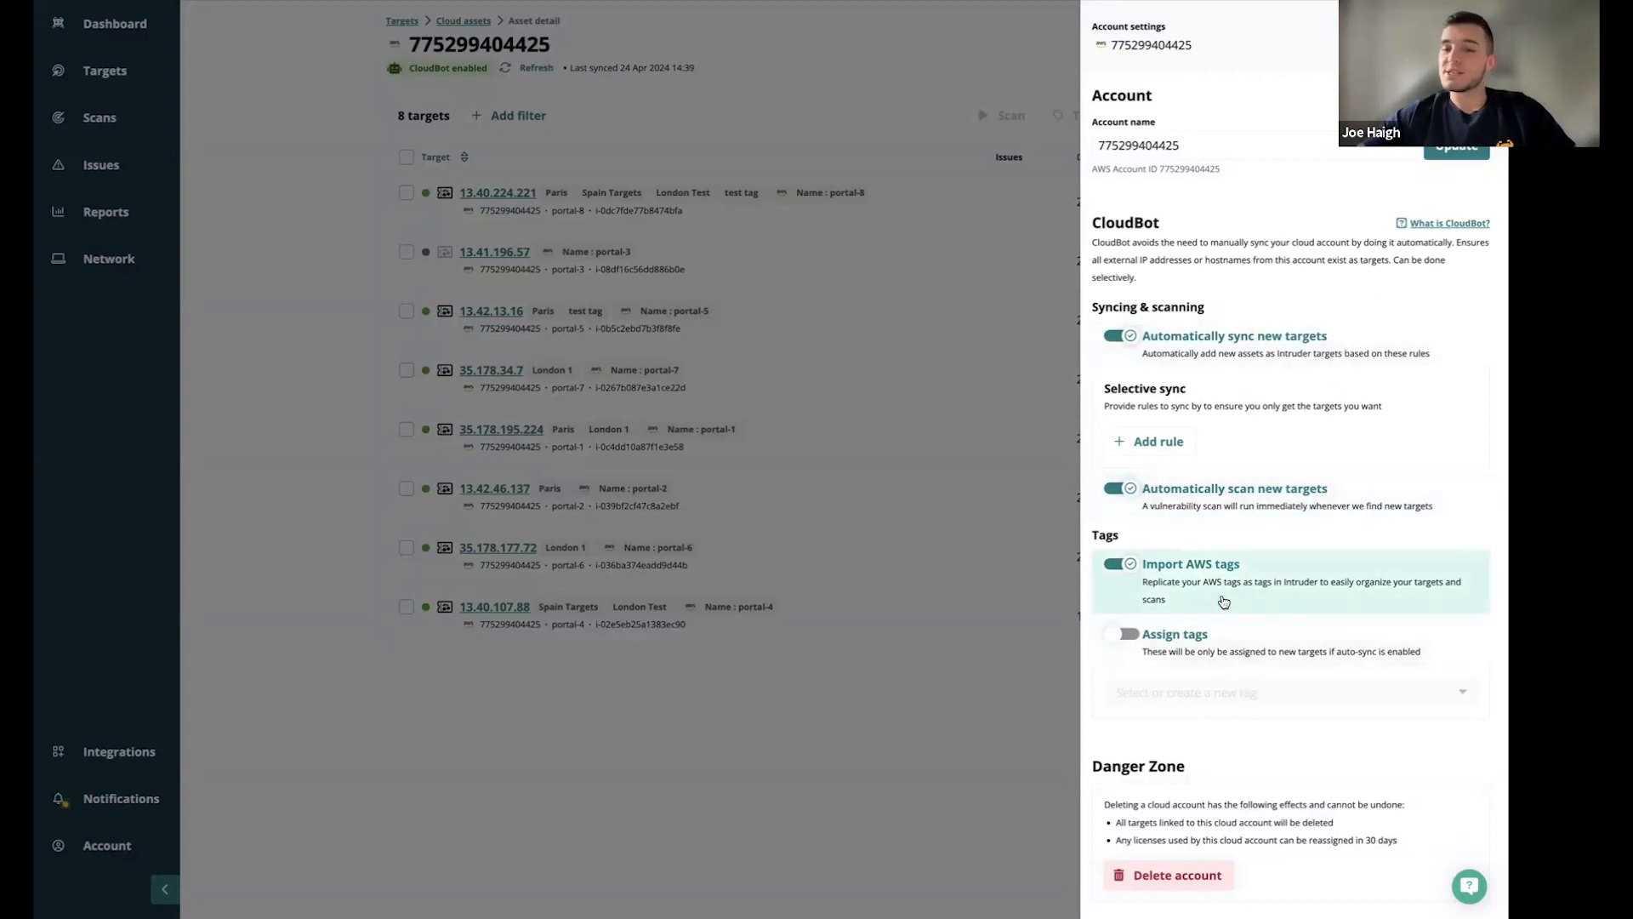
mouse_move(1253, 536)
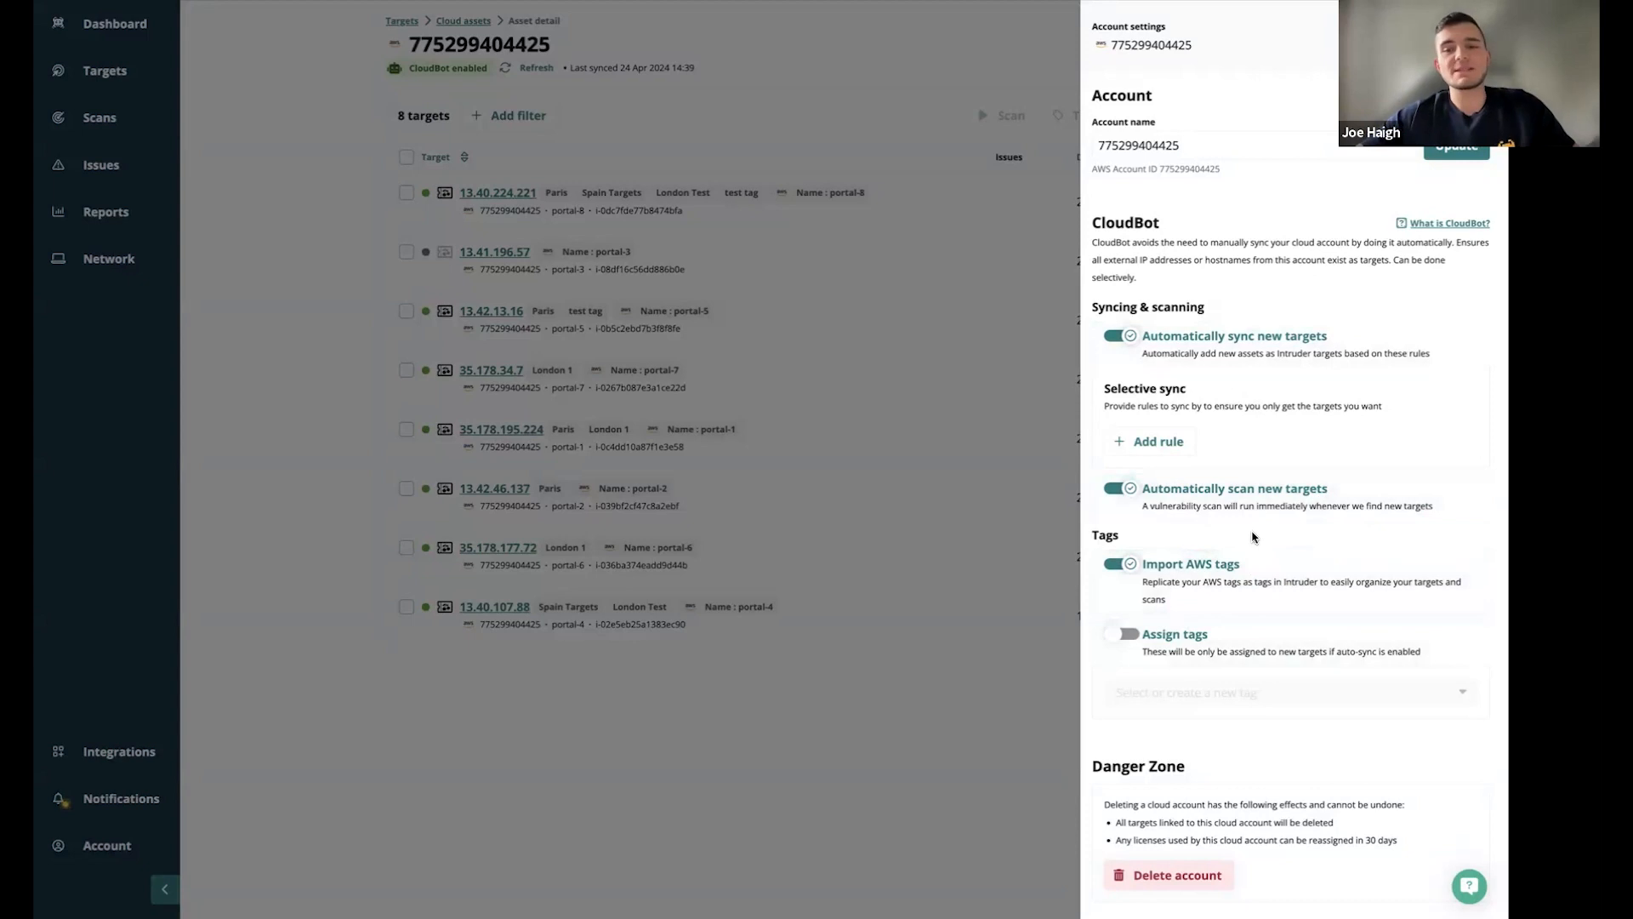
mouse_move(868, 157)
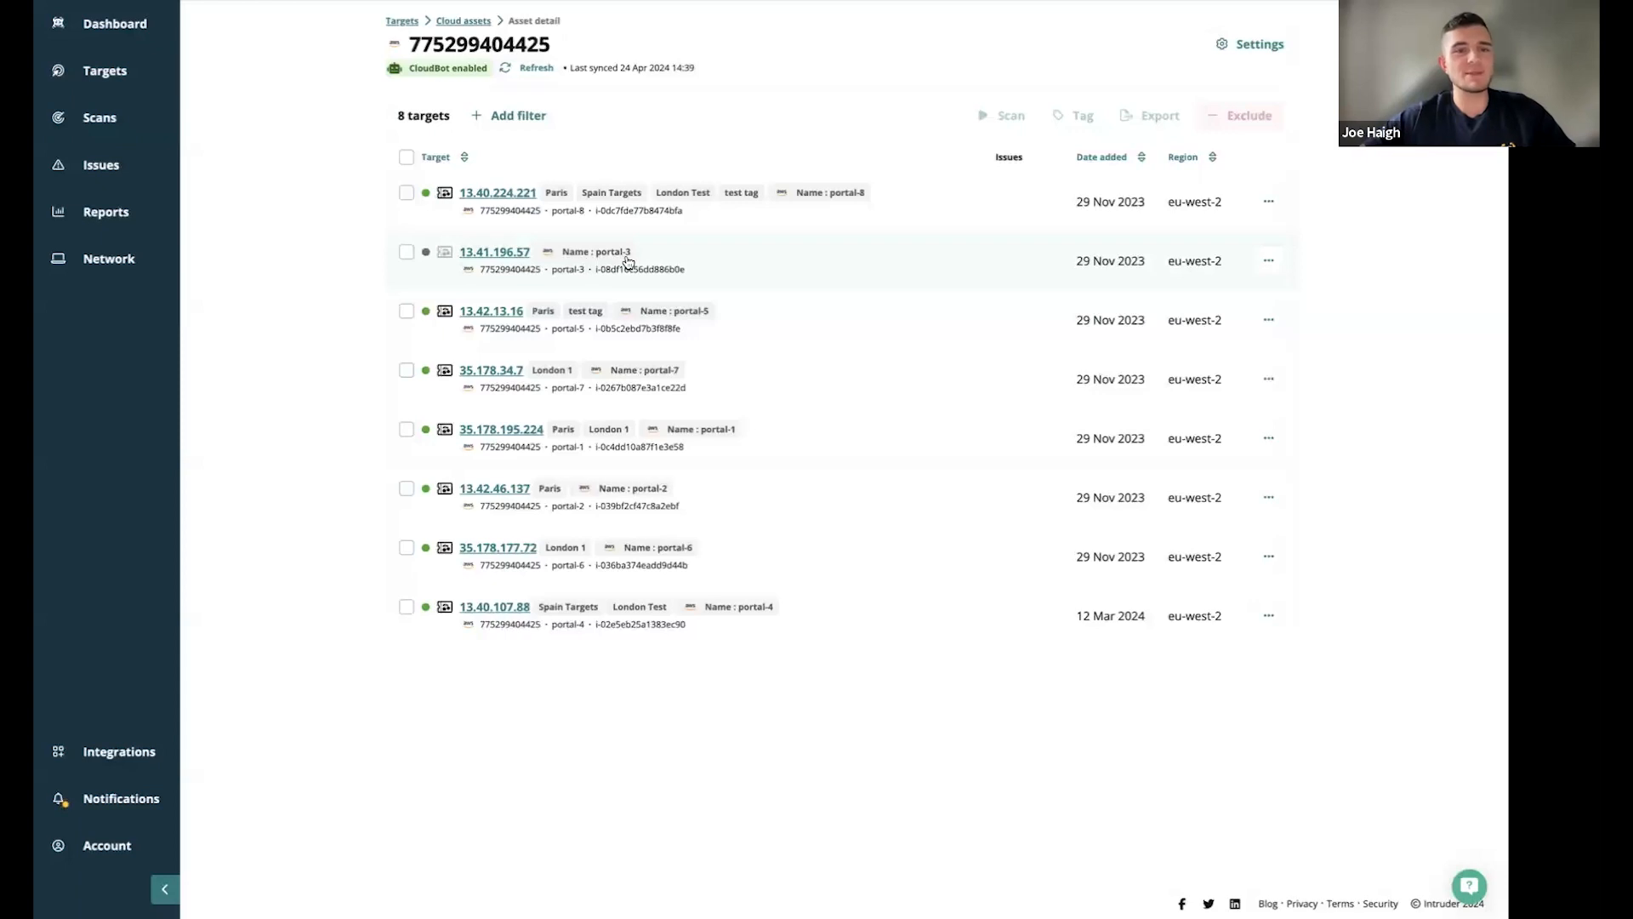
mouse_move(594, 378)
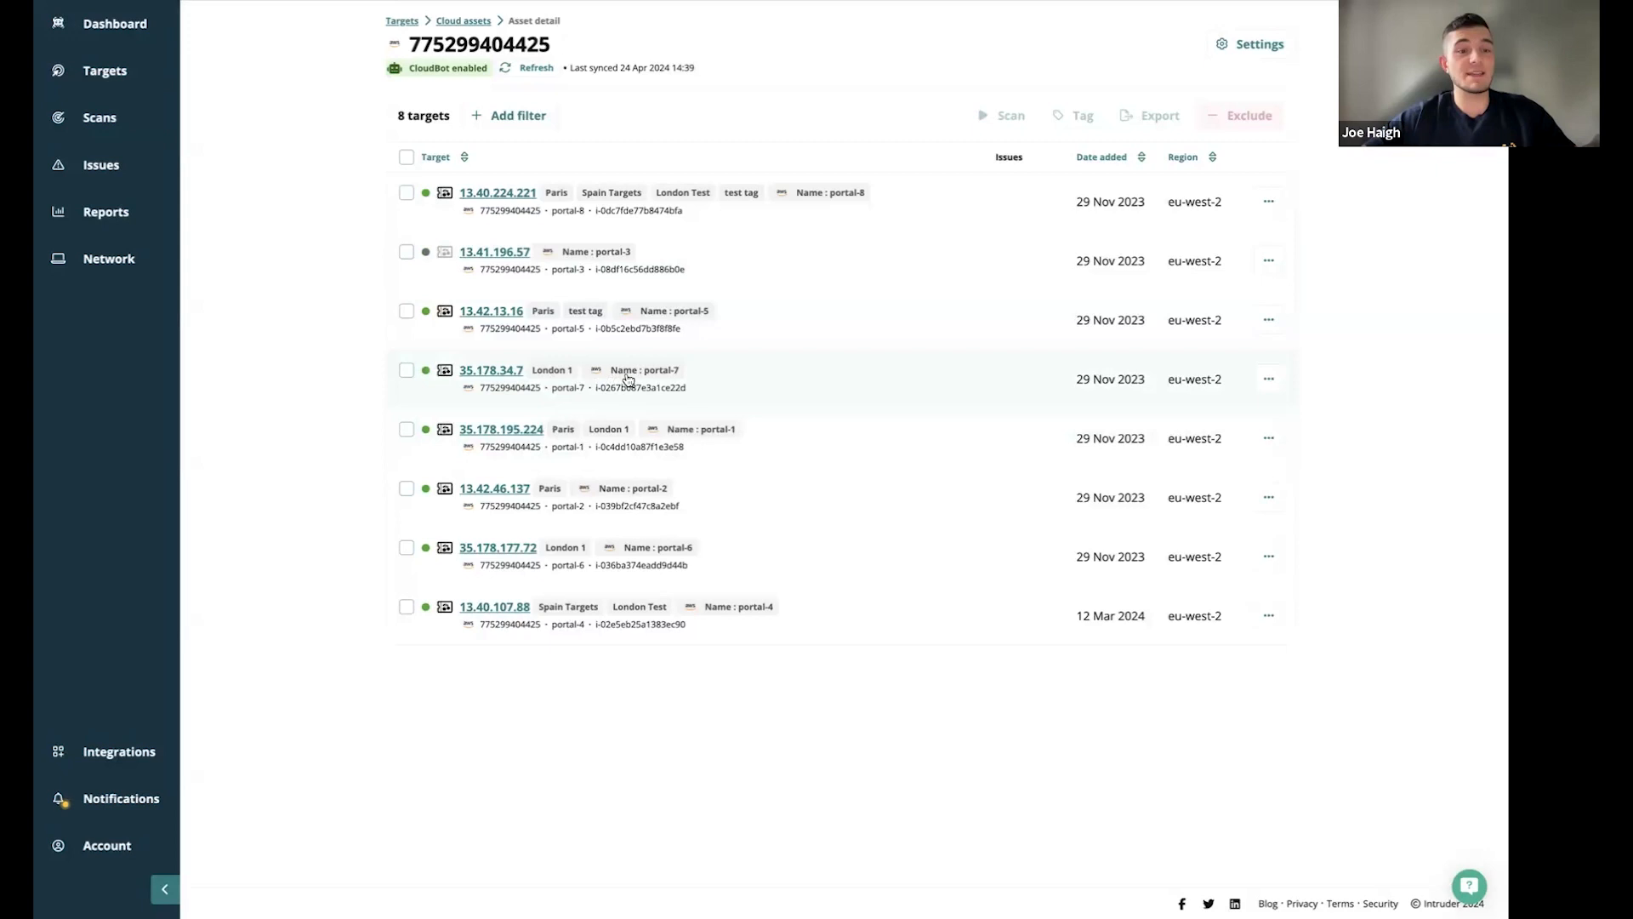
mouse_move(1047, 108)
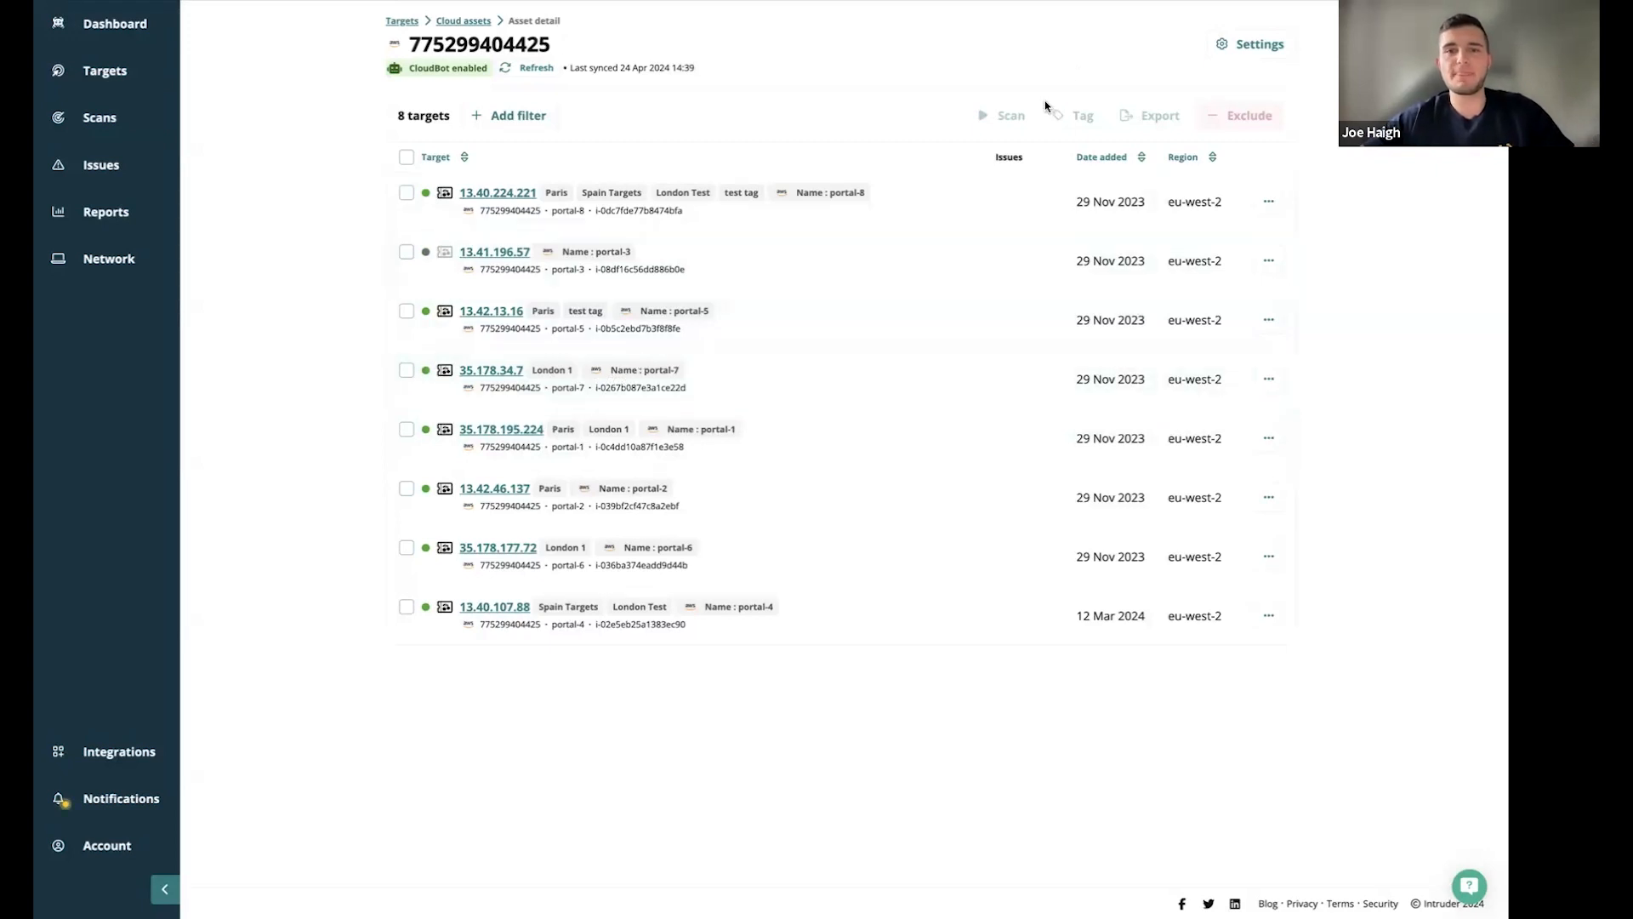
Leave the AWS account settings and return to the main Targets page
left_click(104, 70)
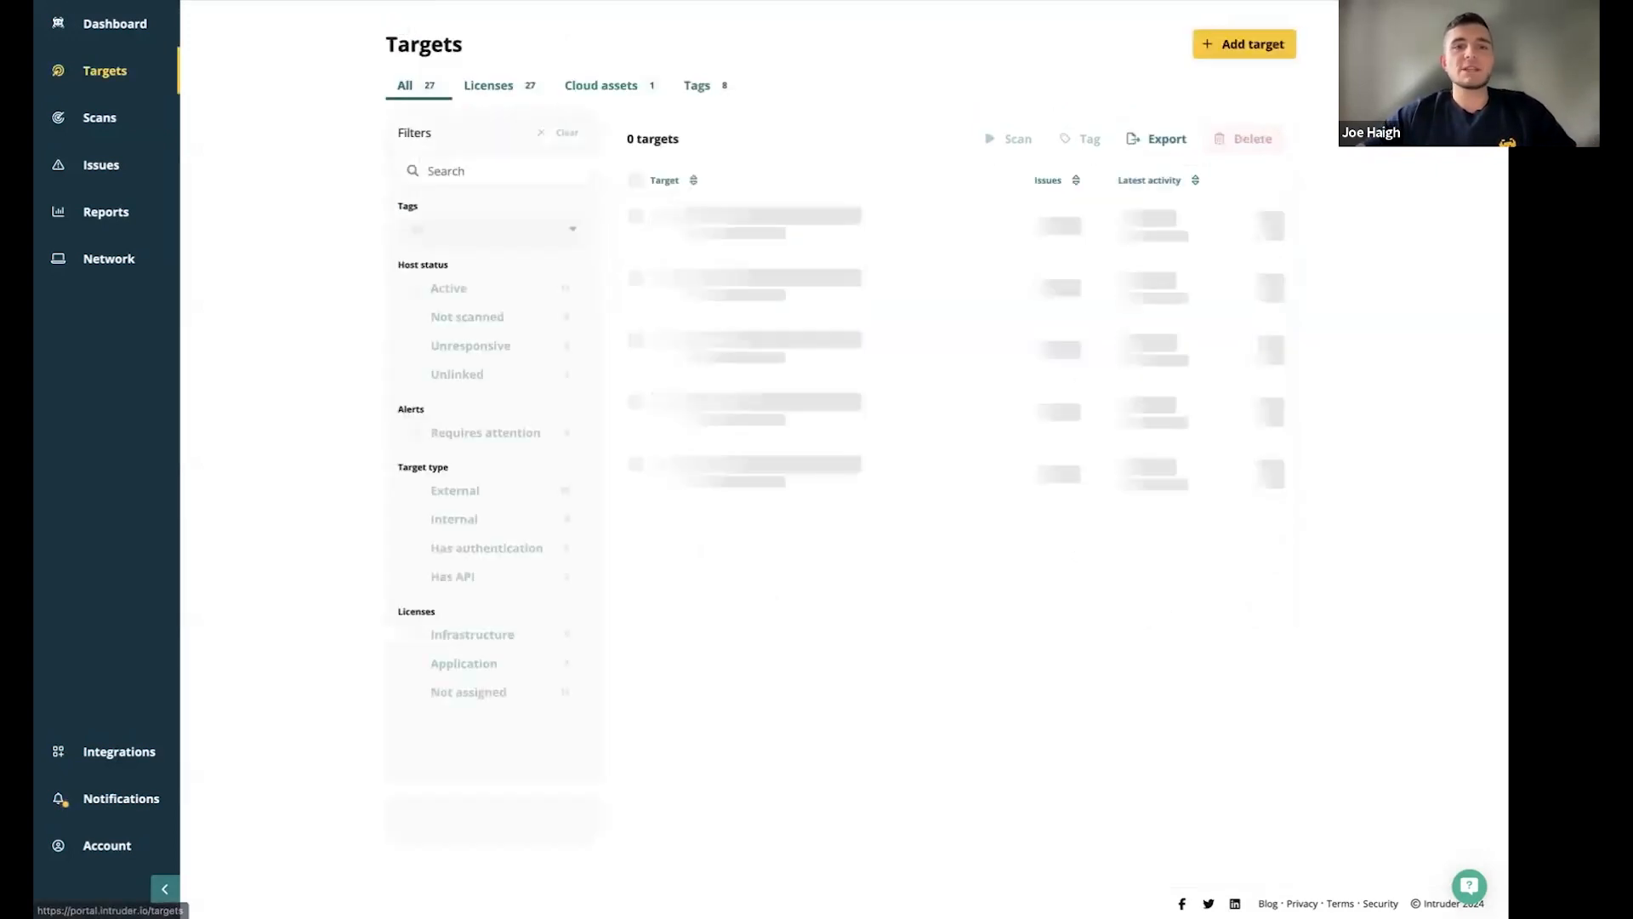
Switch to the Tags tab listing 16 tags with their targets and creation dates
left_click(696, 84)
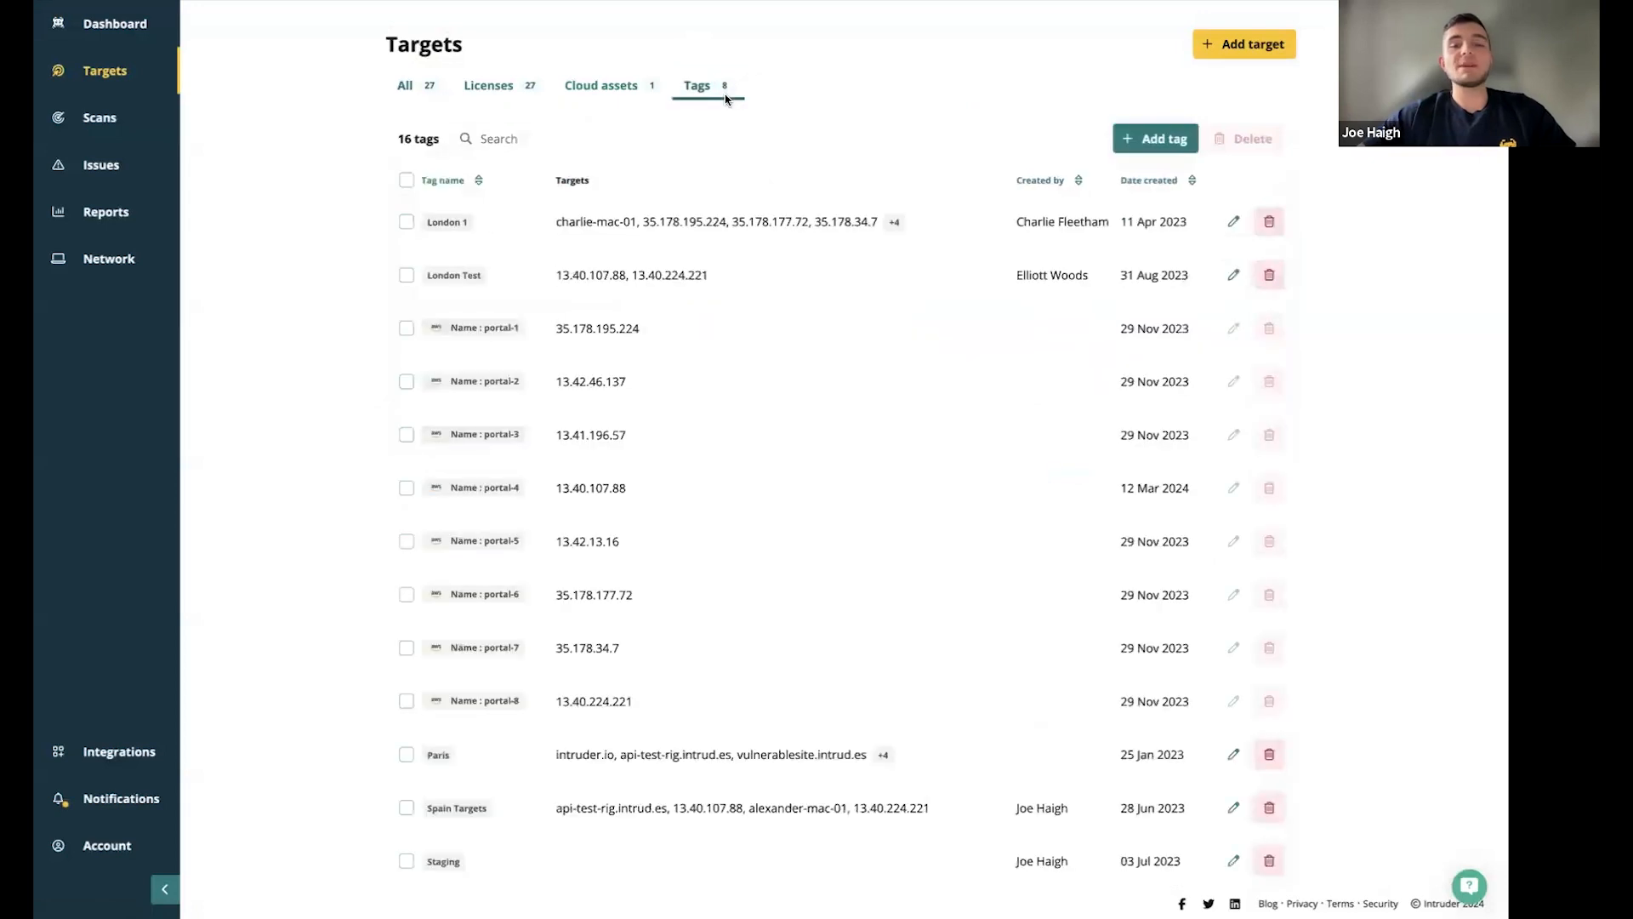
mouse_move(766, 410)
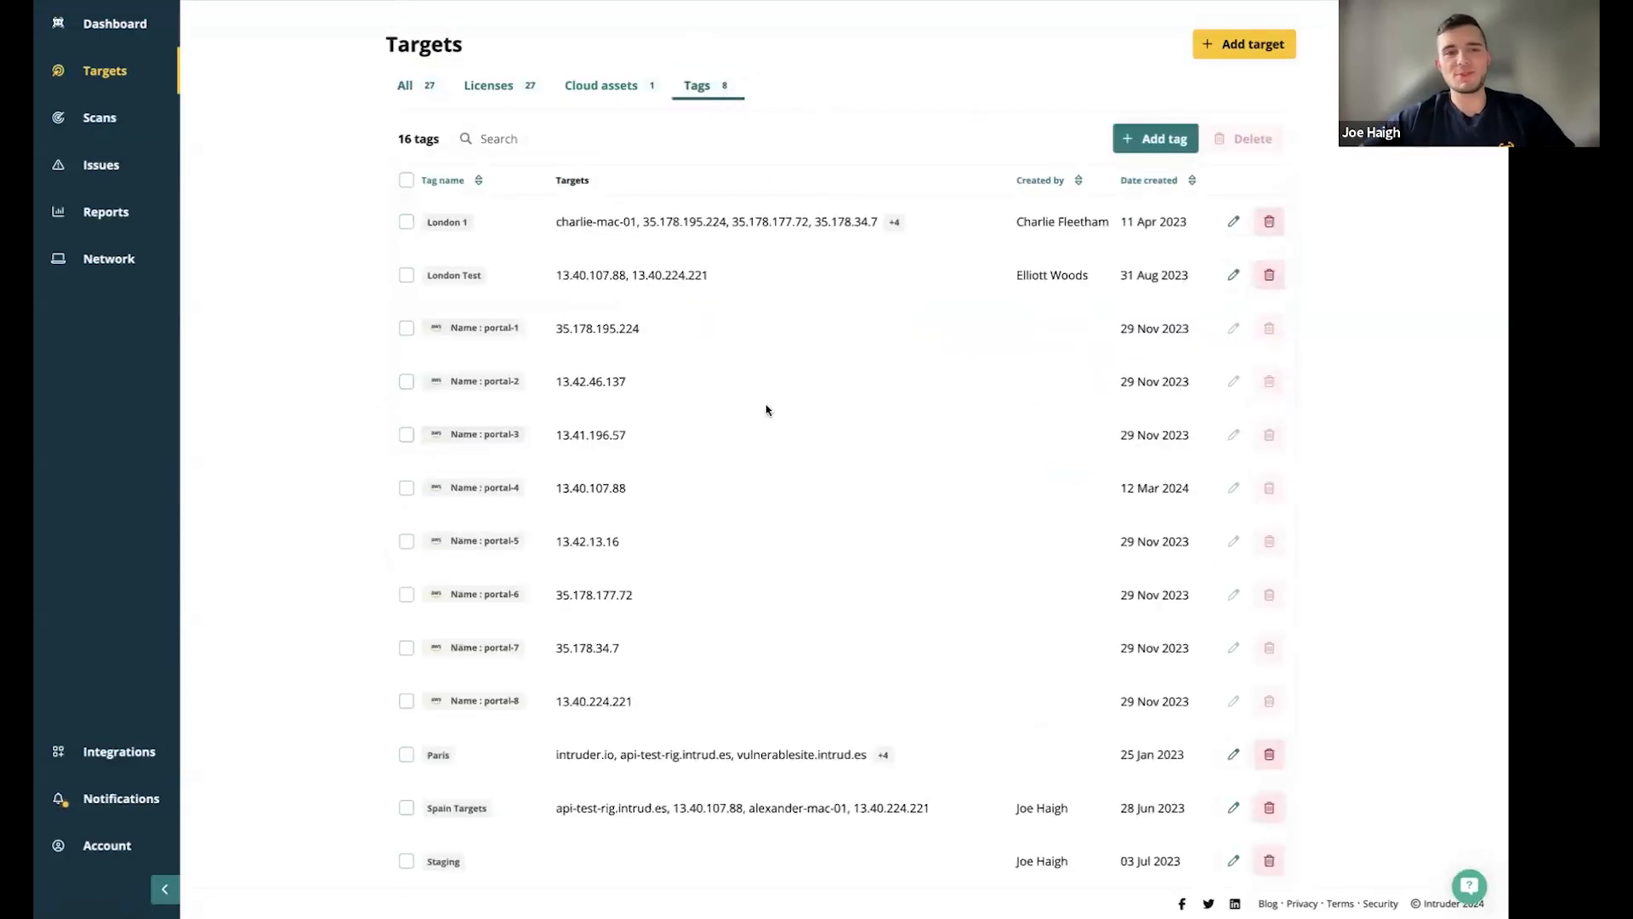
mouse_move(747, 272)
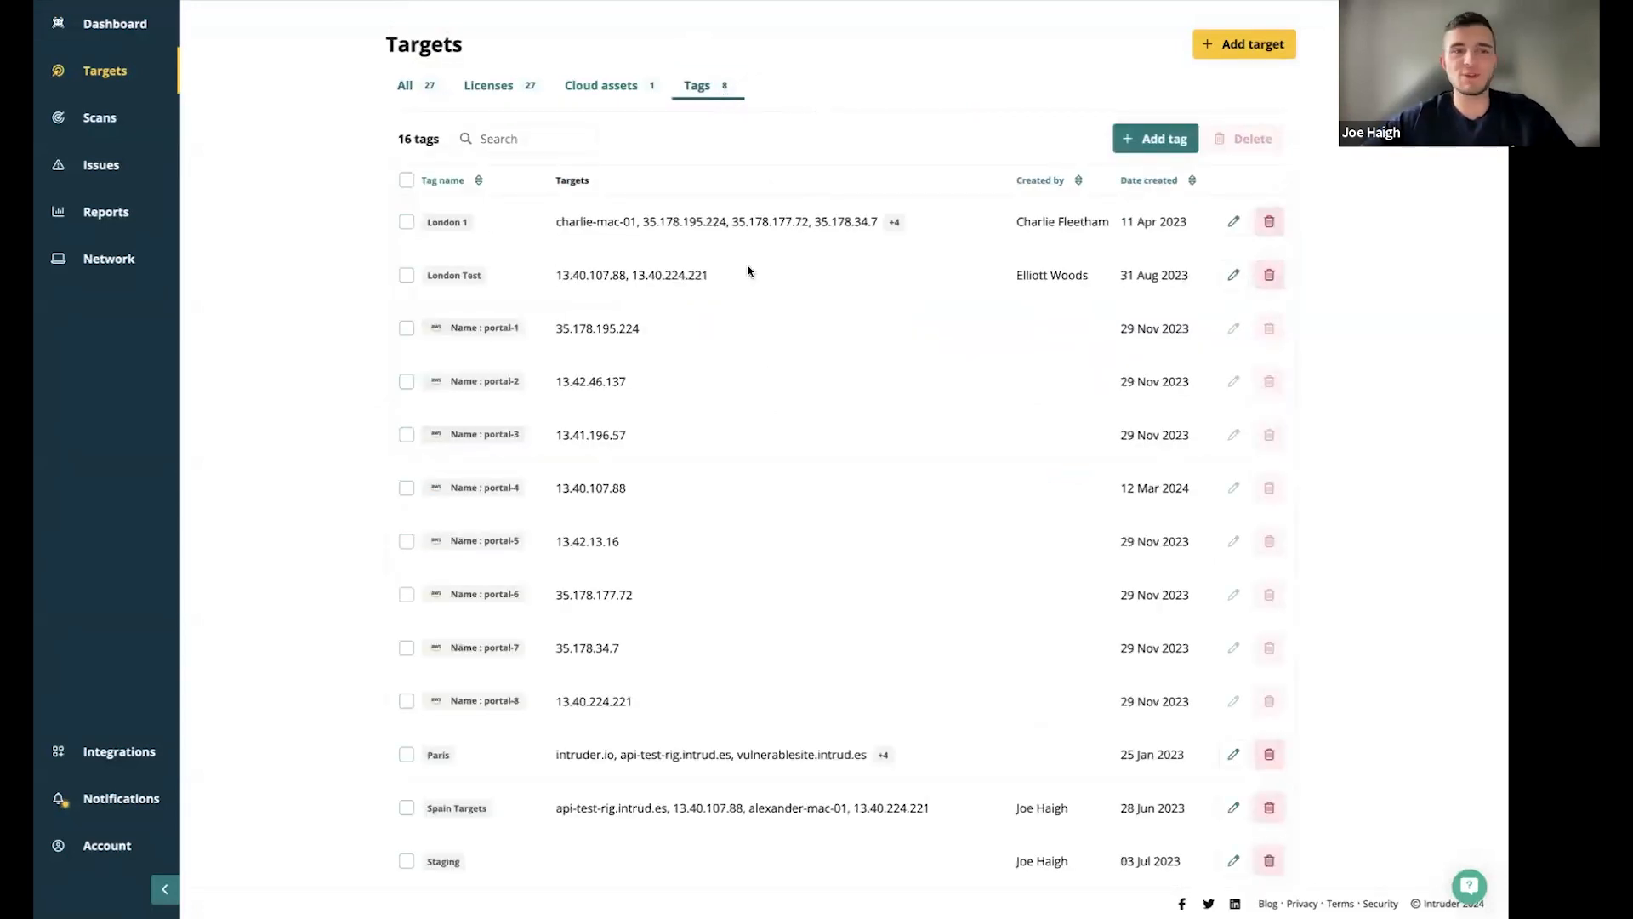
mouse_move(1155, 139)
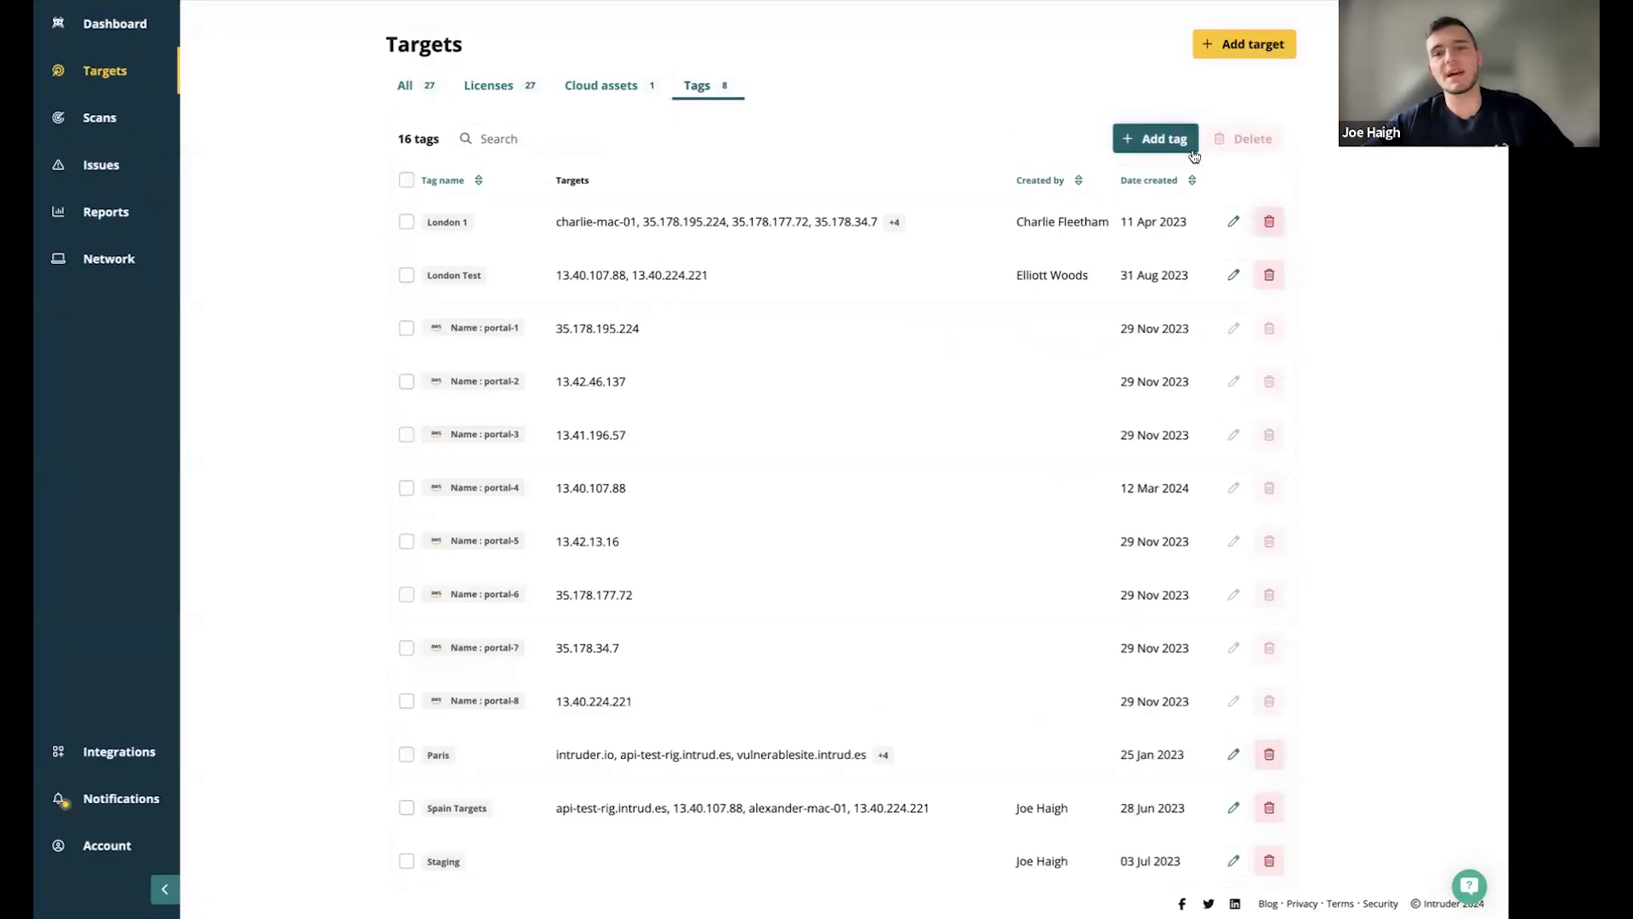
mouse_move(1289, 233)
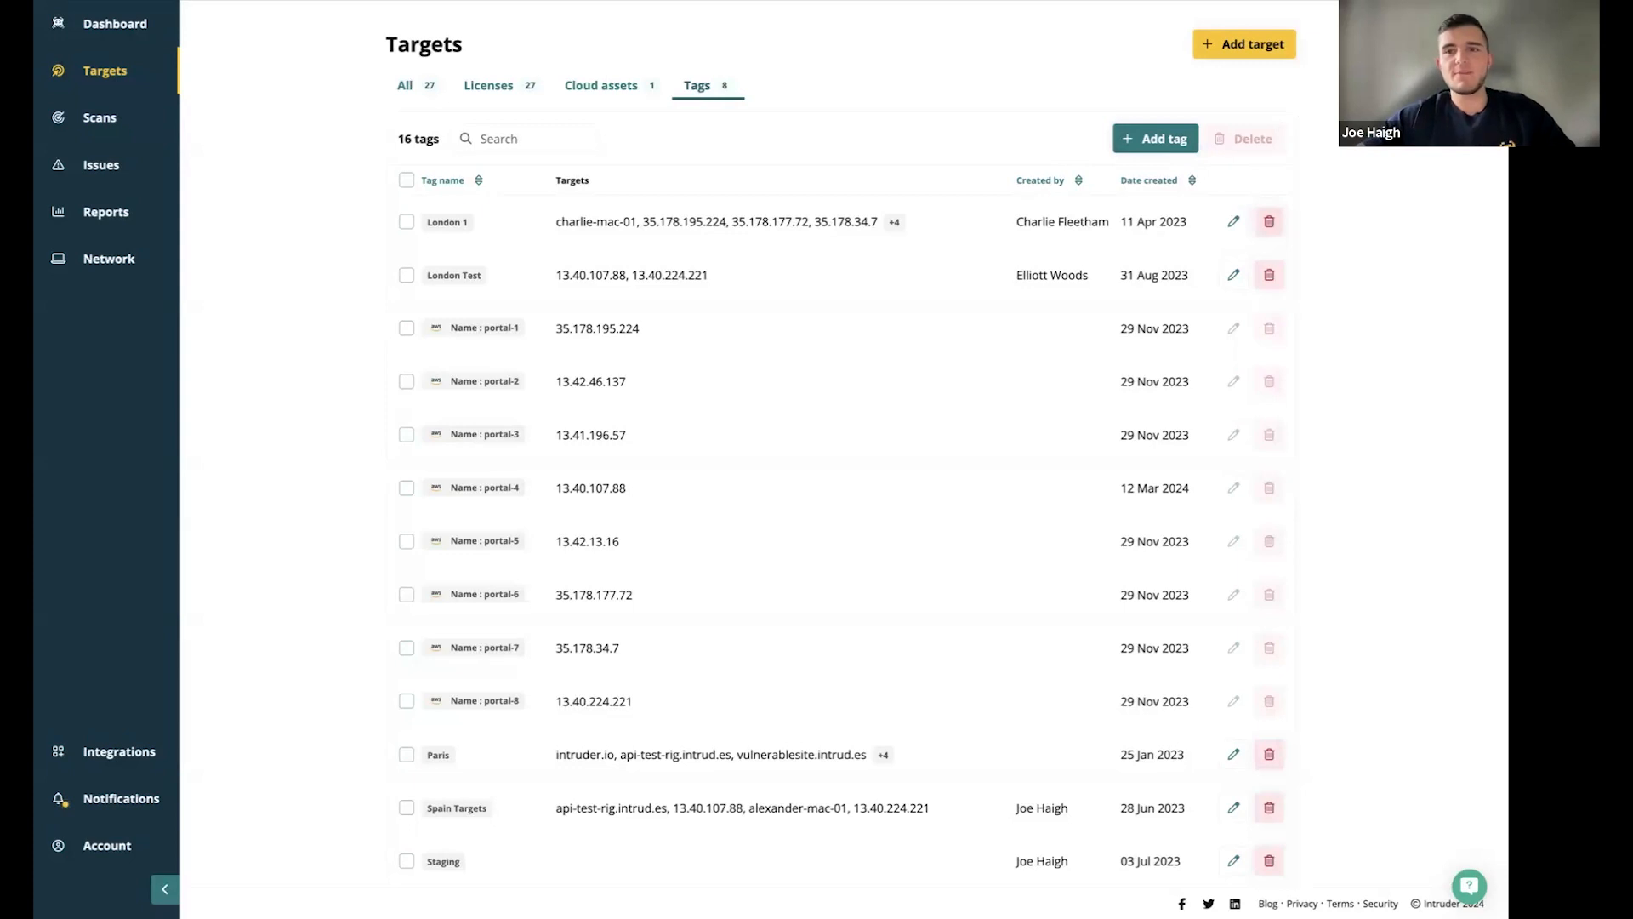
Go to the Scans page showing completed weekly scans and three scheduled scans
left_click(99, 116)
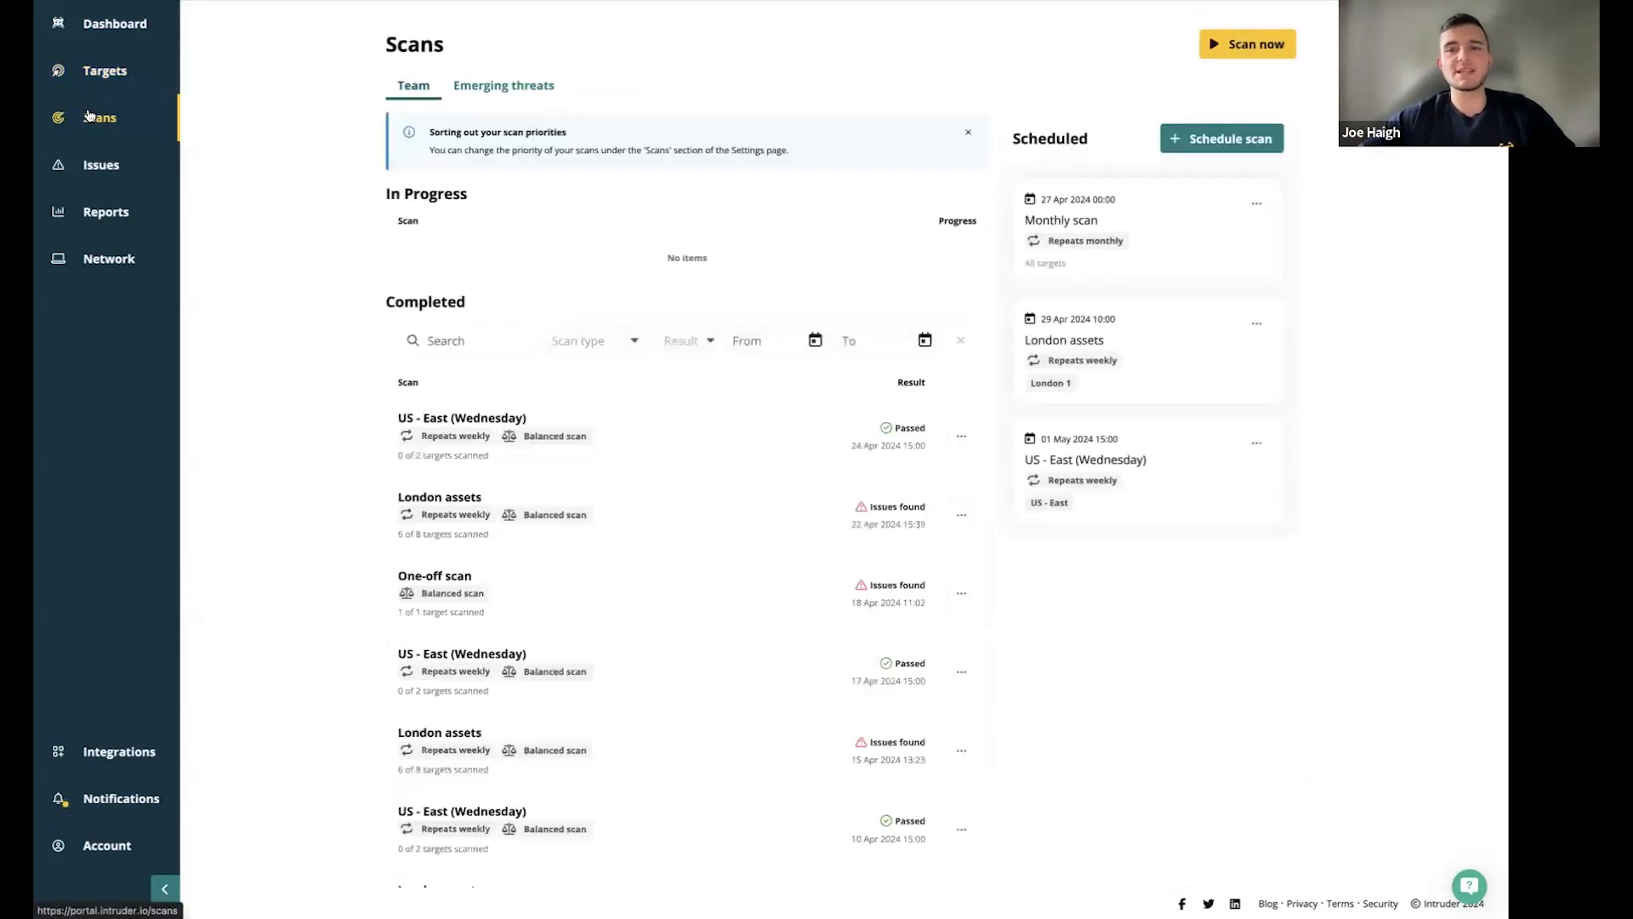
mouse_move(709, 91)
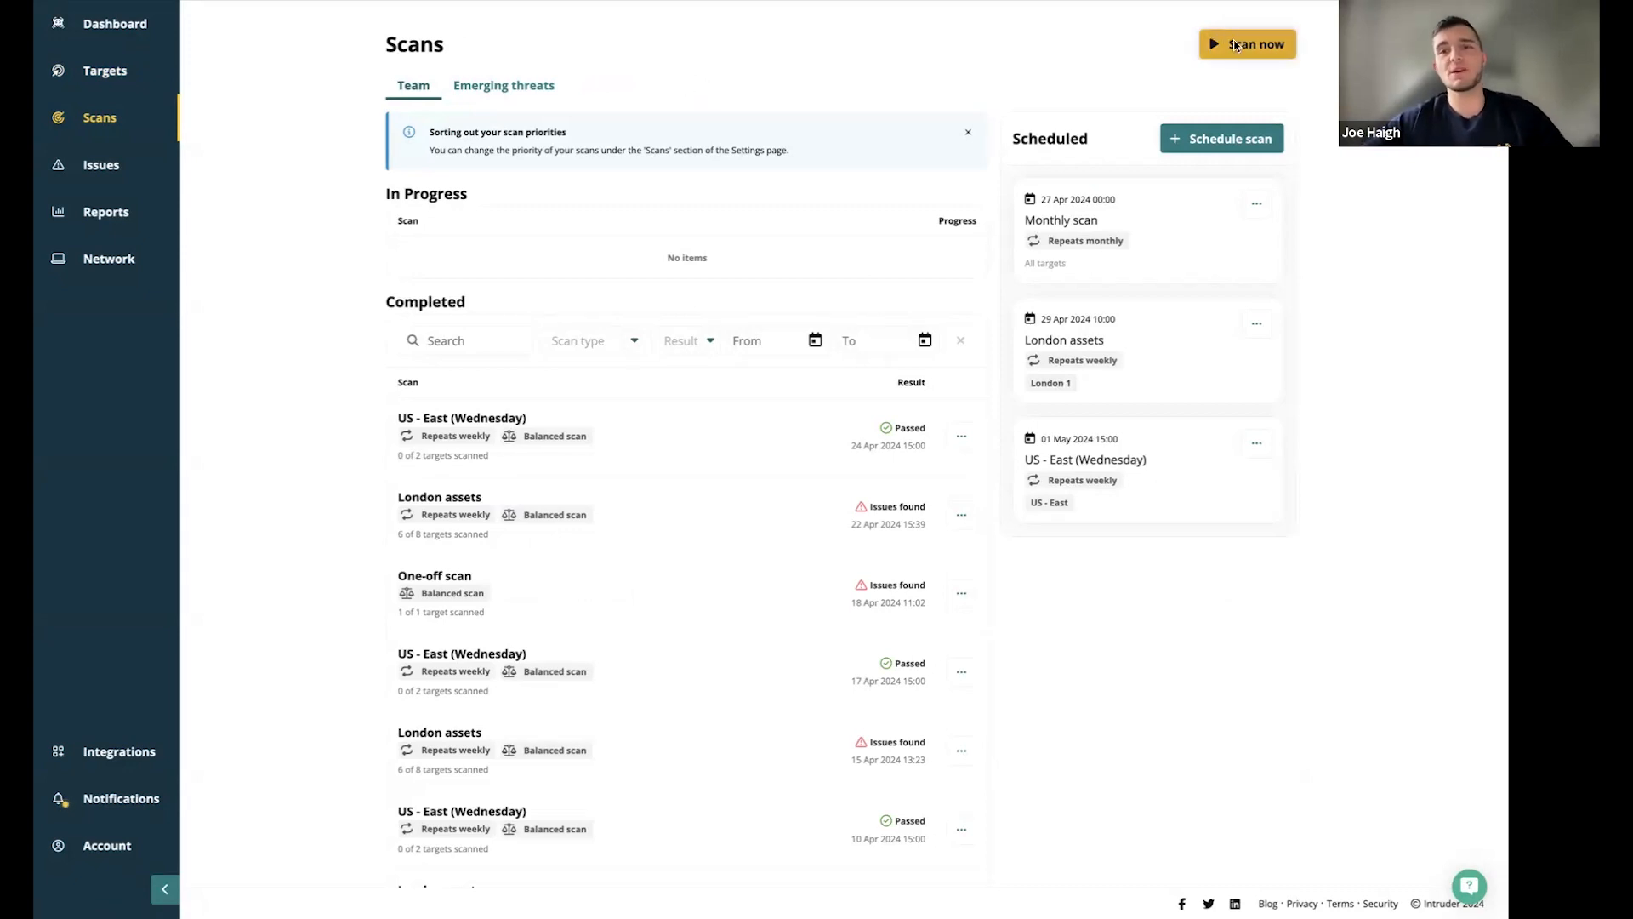
left_click(1247, 43)
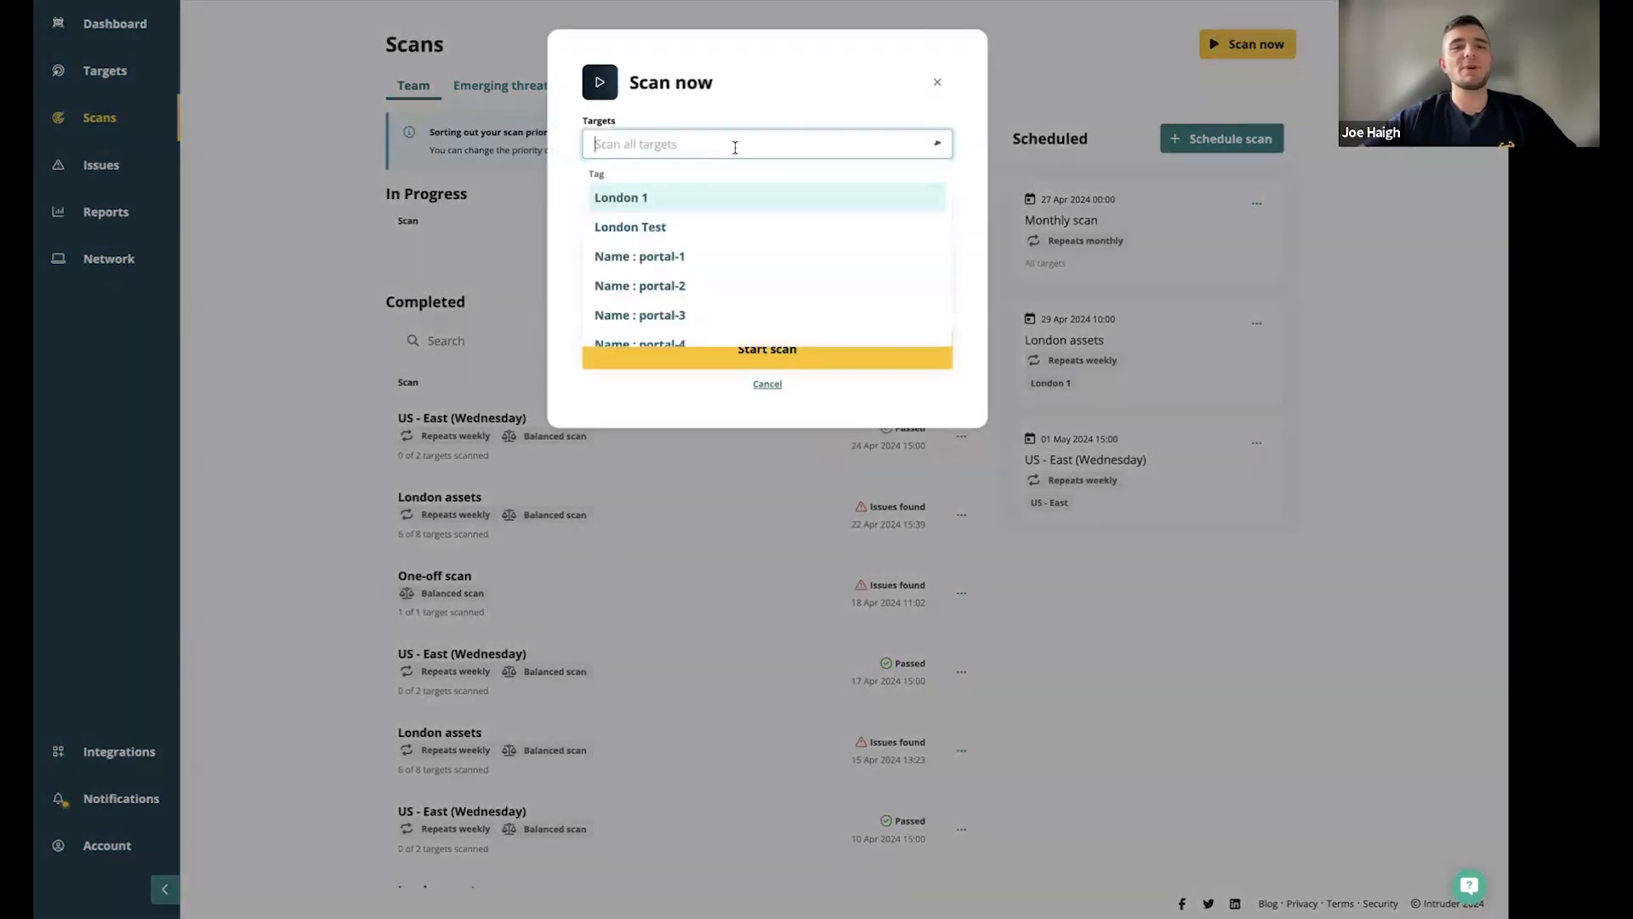
mouse_move(631, 165)
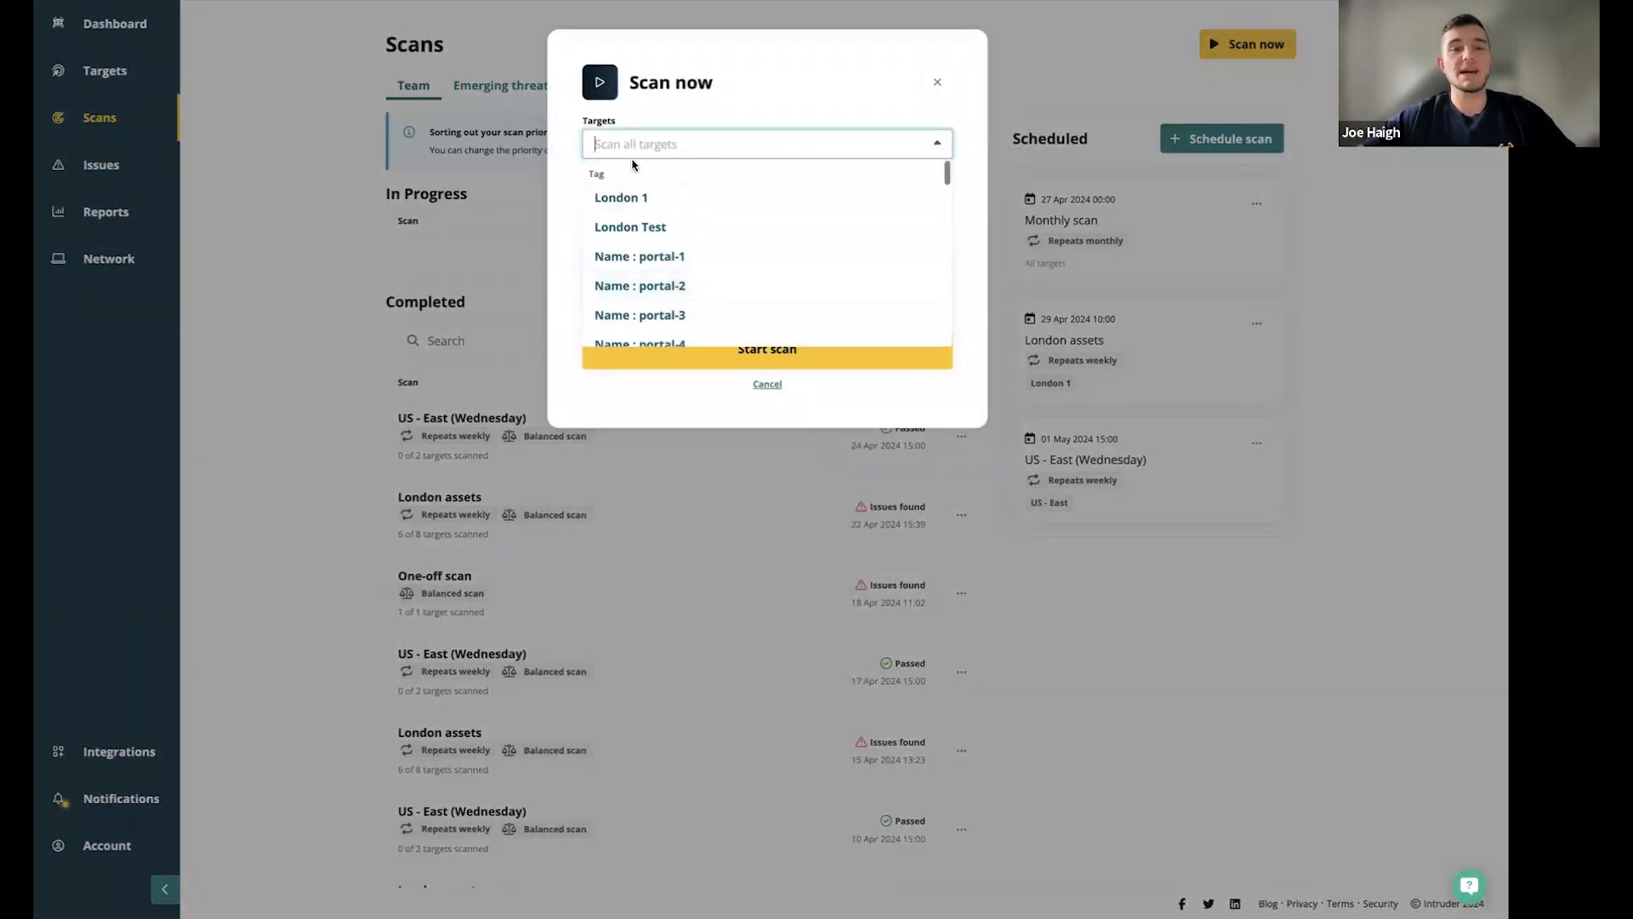
left_click(629, 237)
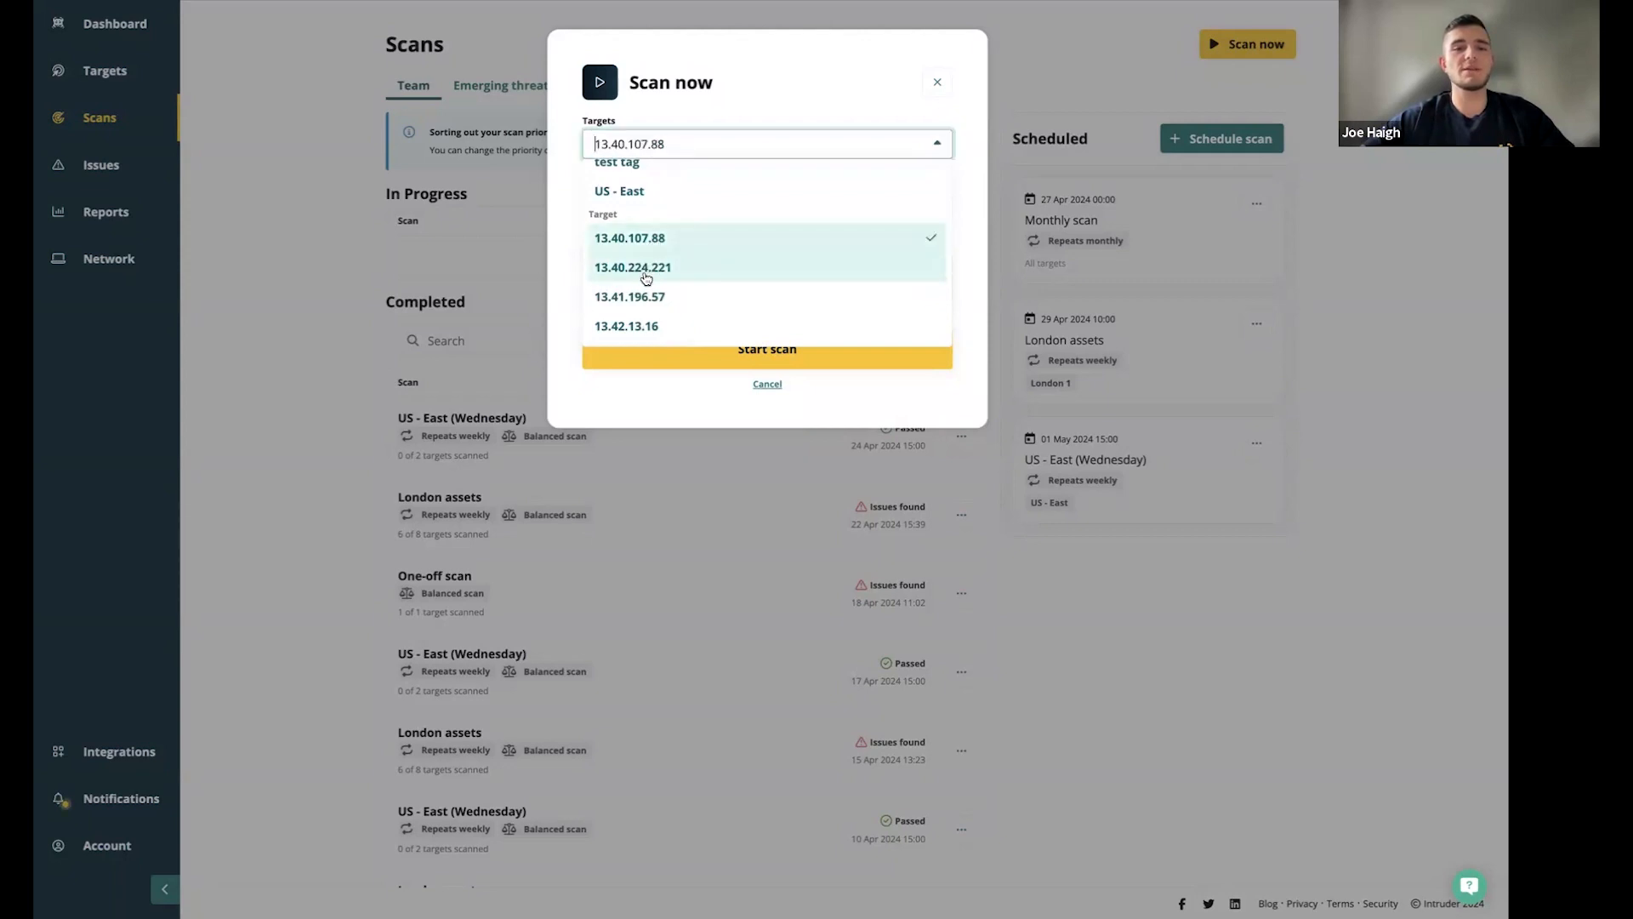
left_click(632, 267)
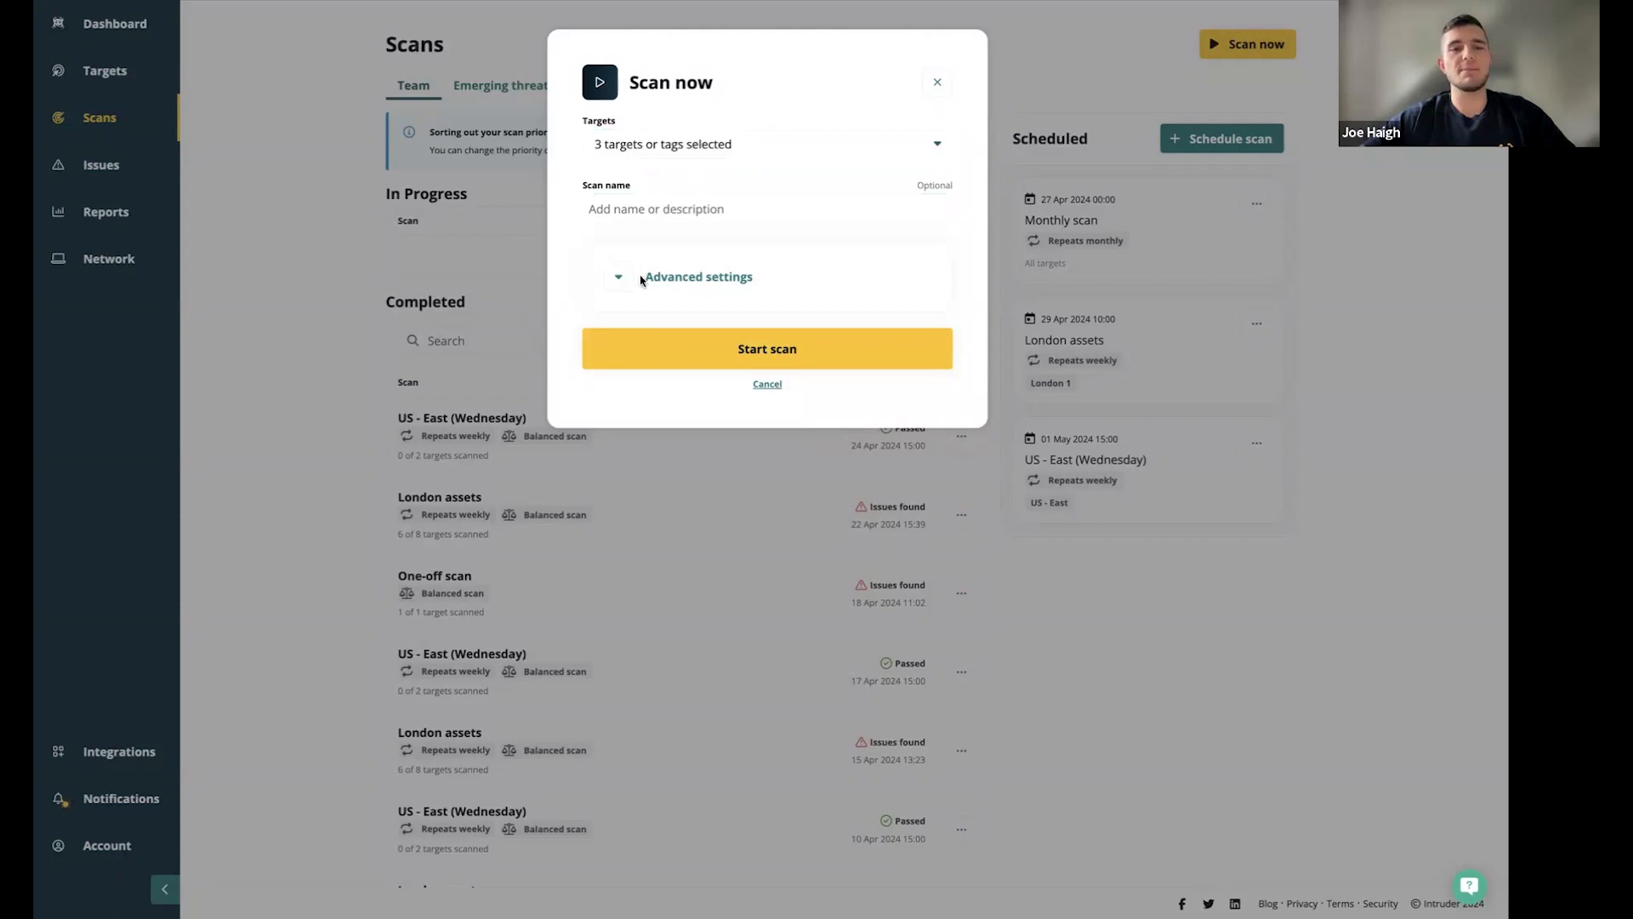
left_click(697, 276)
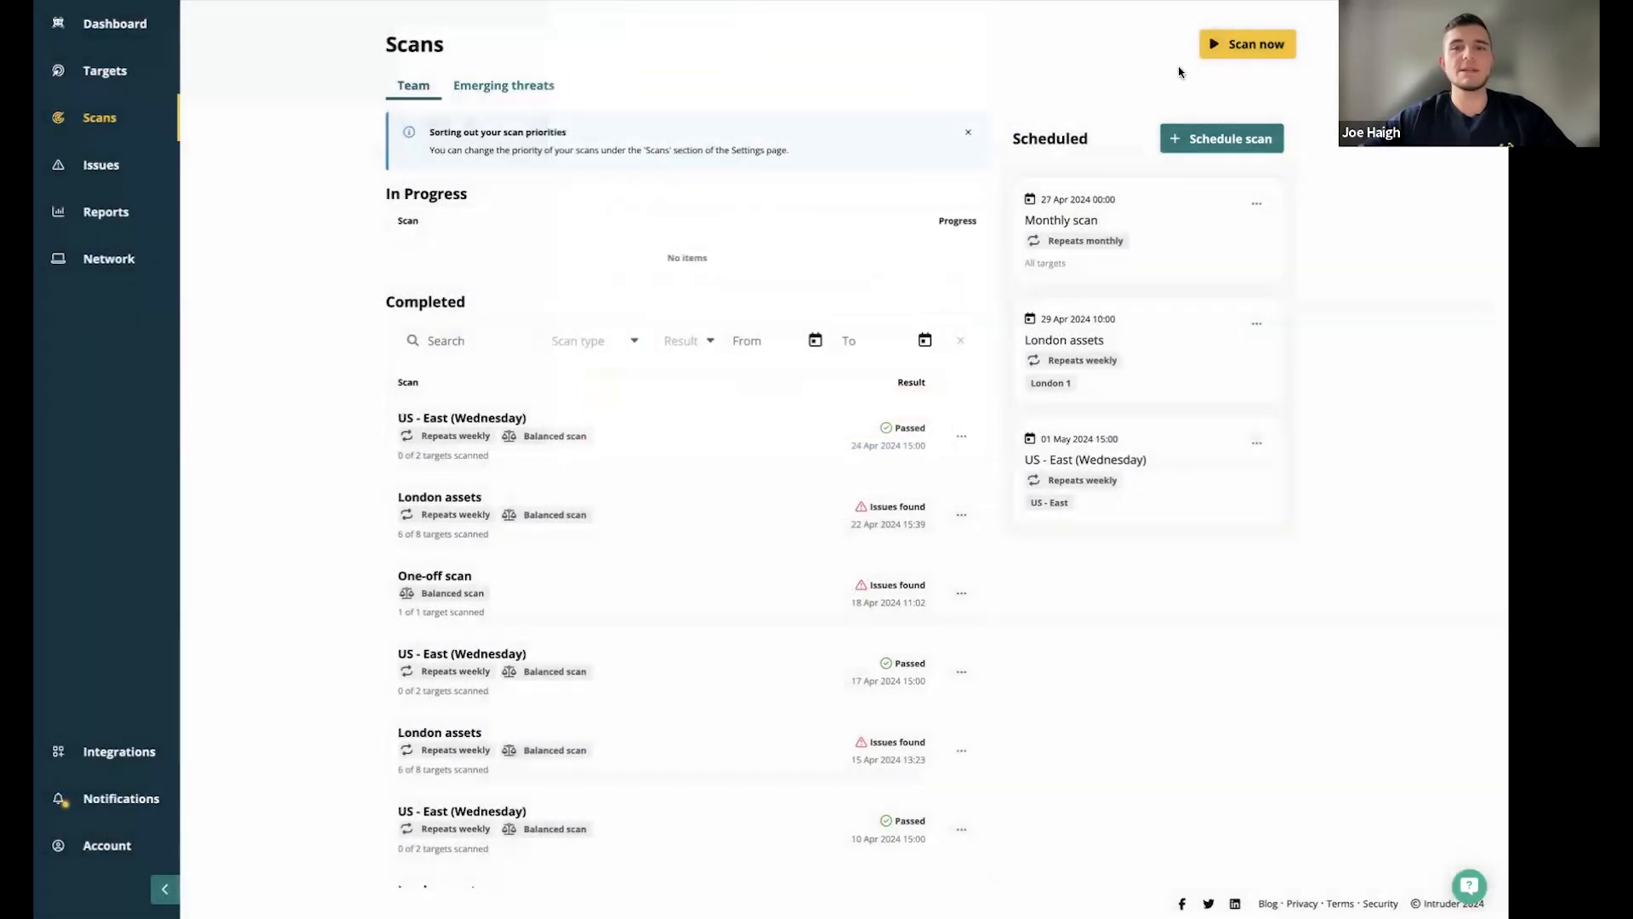
scroll("down", 3)
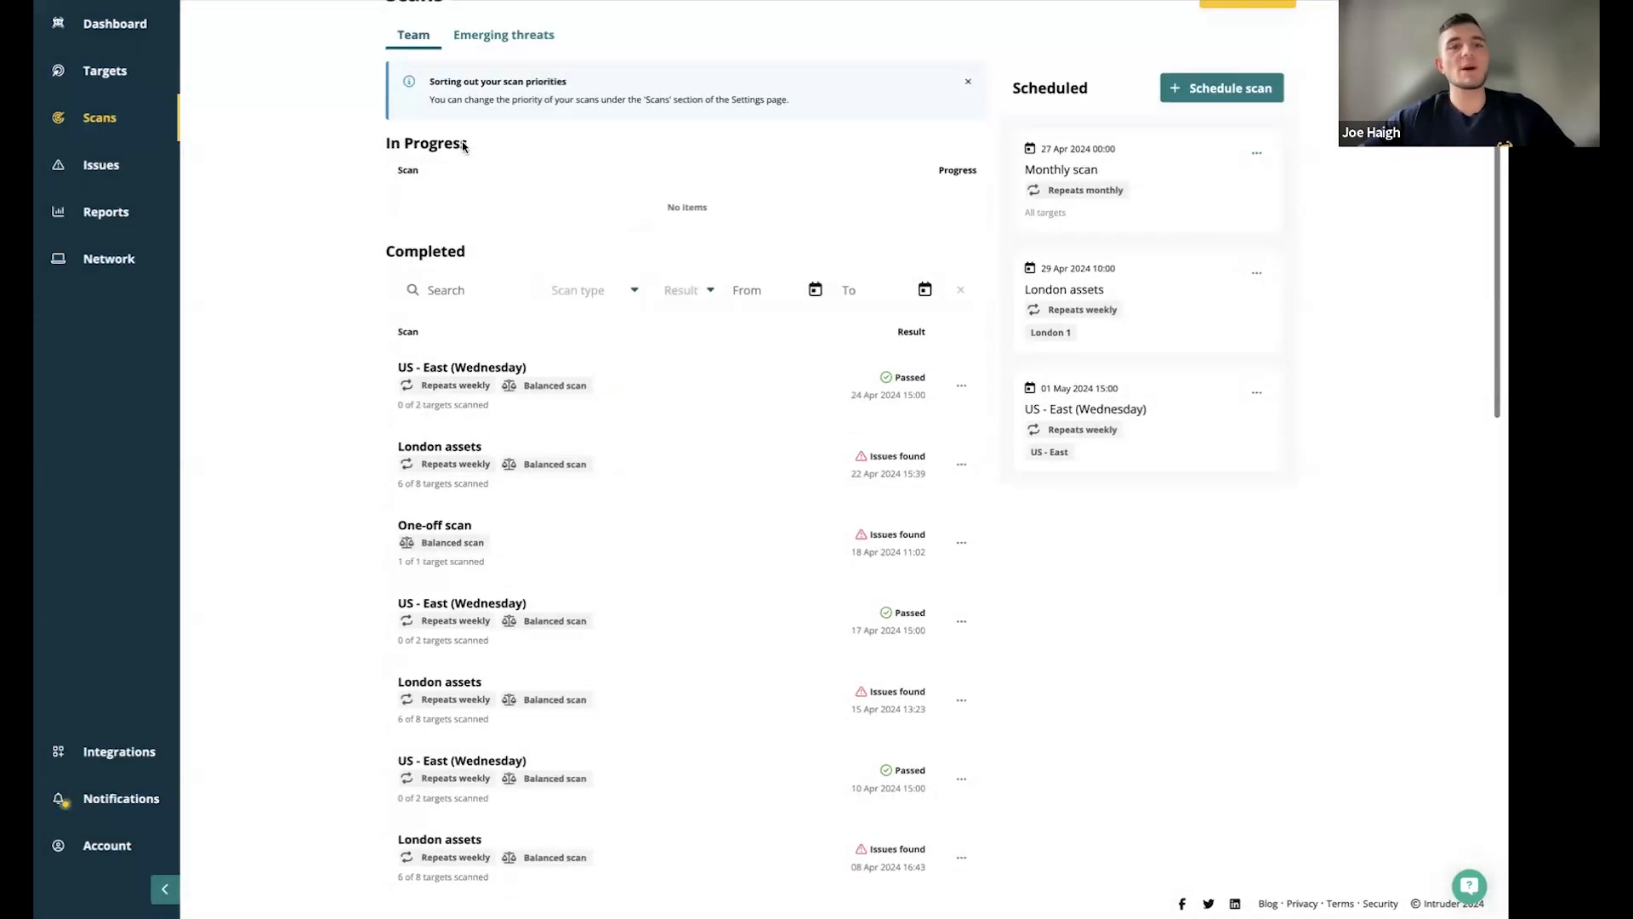
scroll("down", 3)
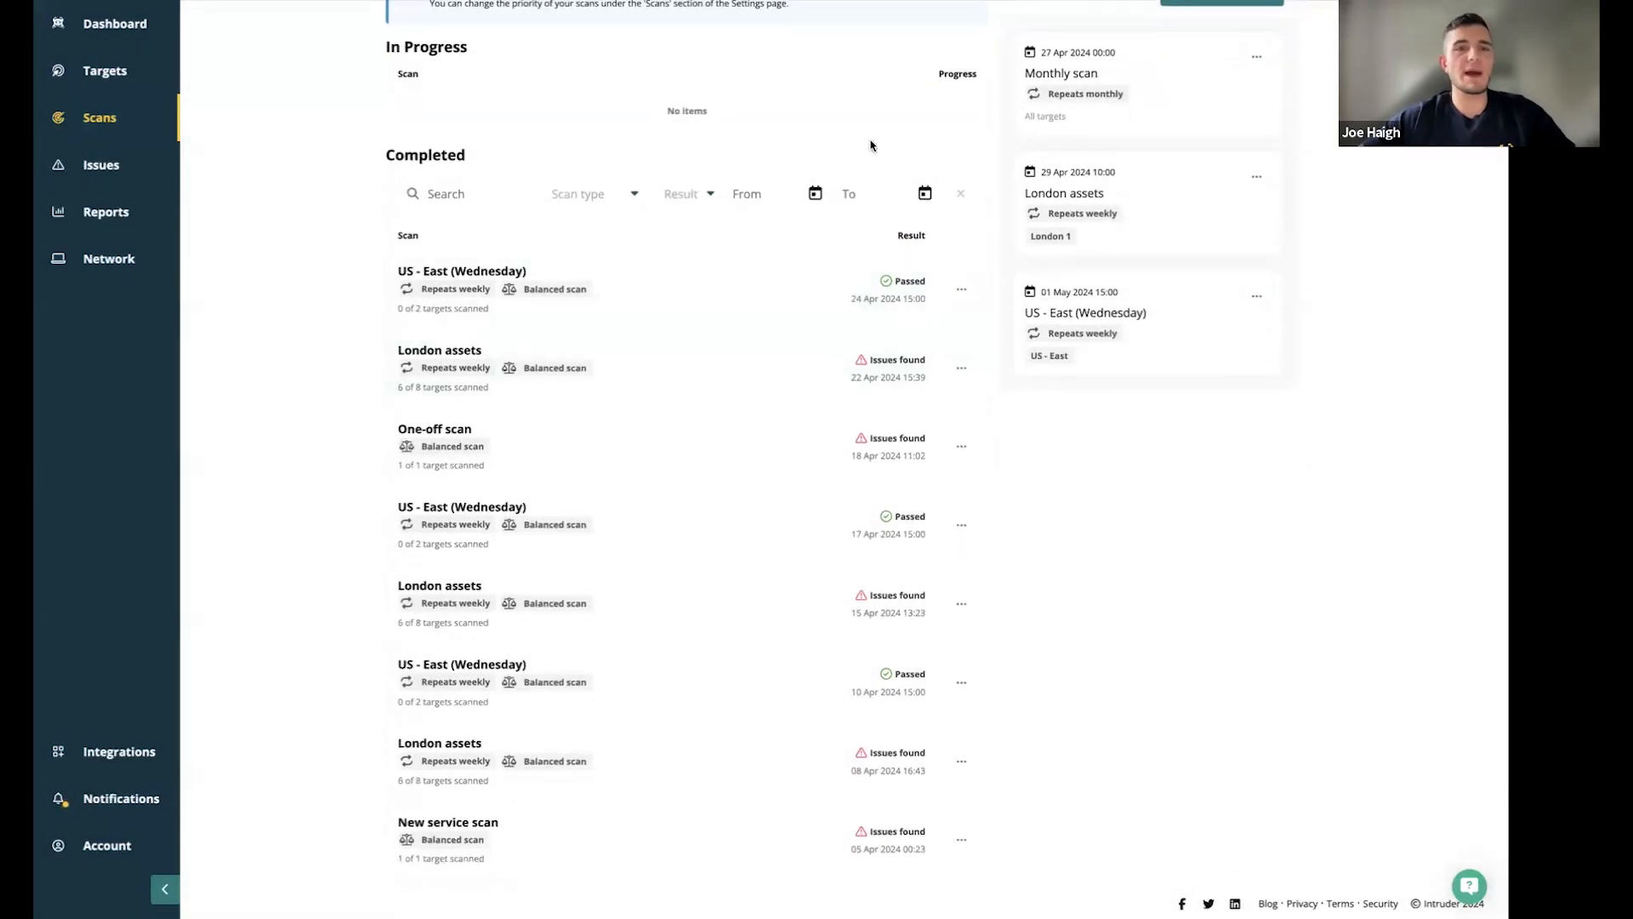
mouse_move(602, 349)
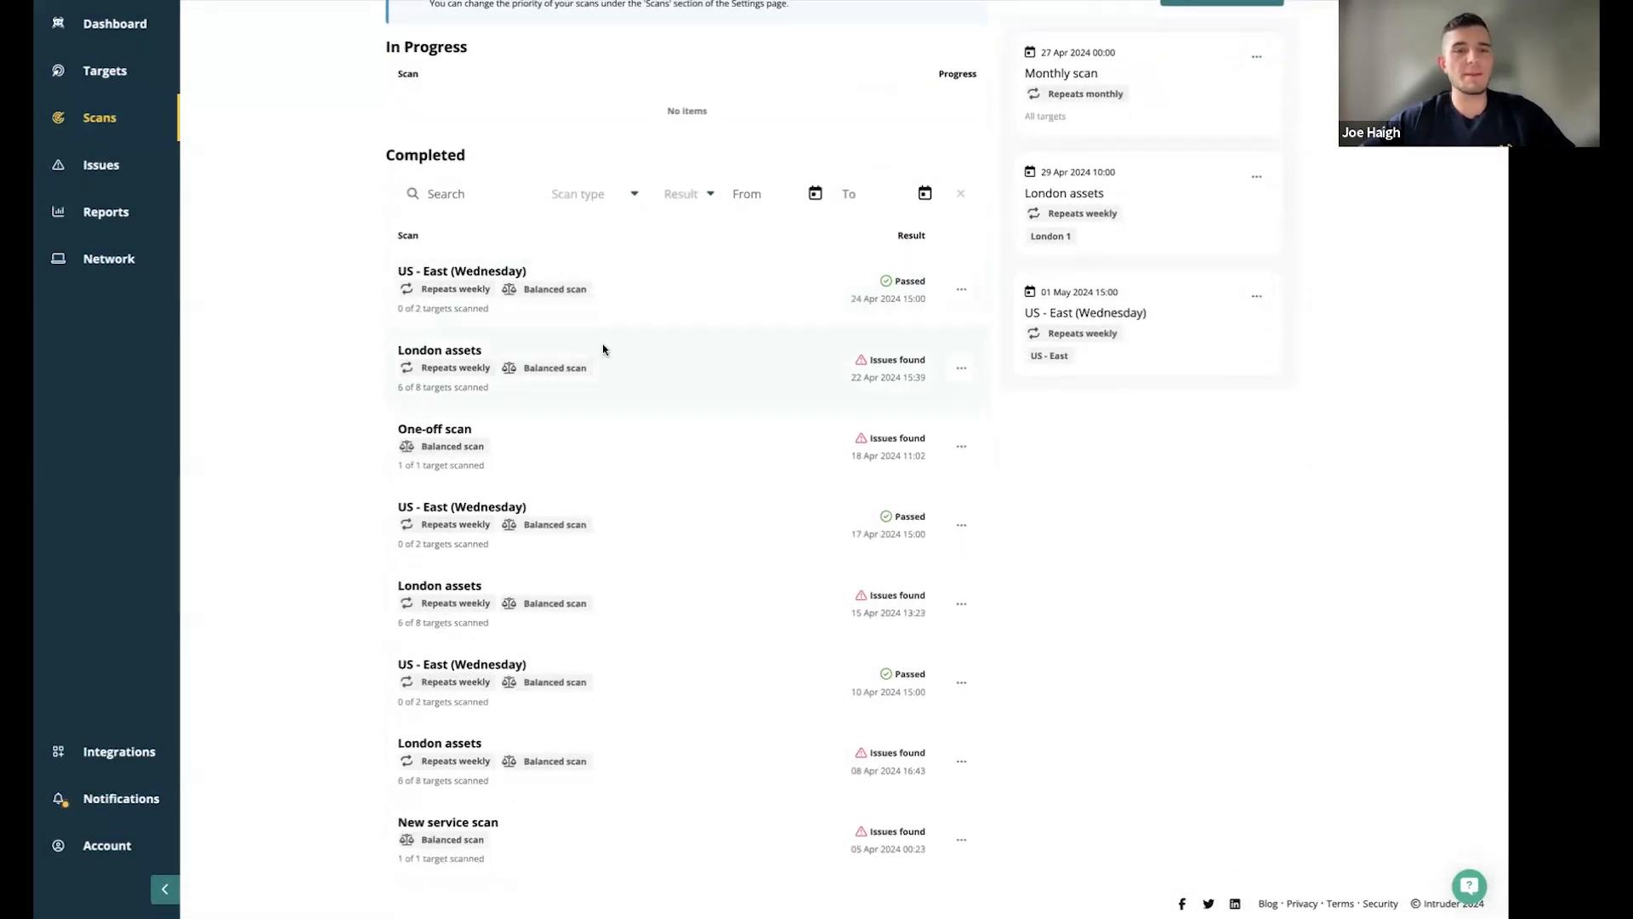
Open the London assets scan (21 issues) and expand the critical SQL Injection finding
left_click(438, 359)
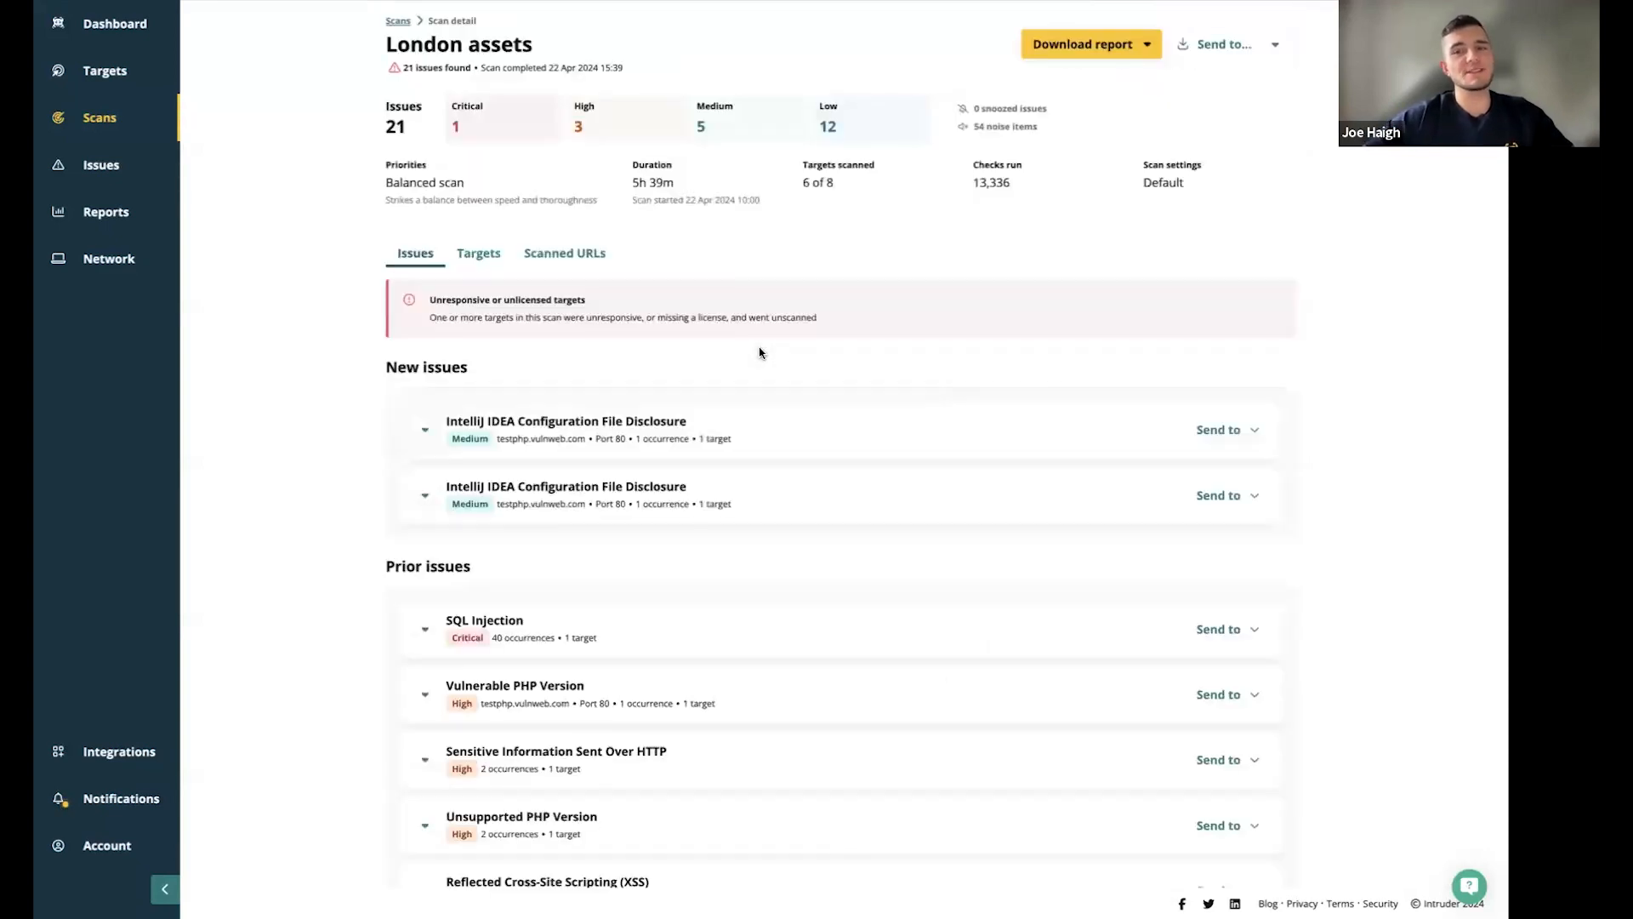
mouse_move(654, 367)
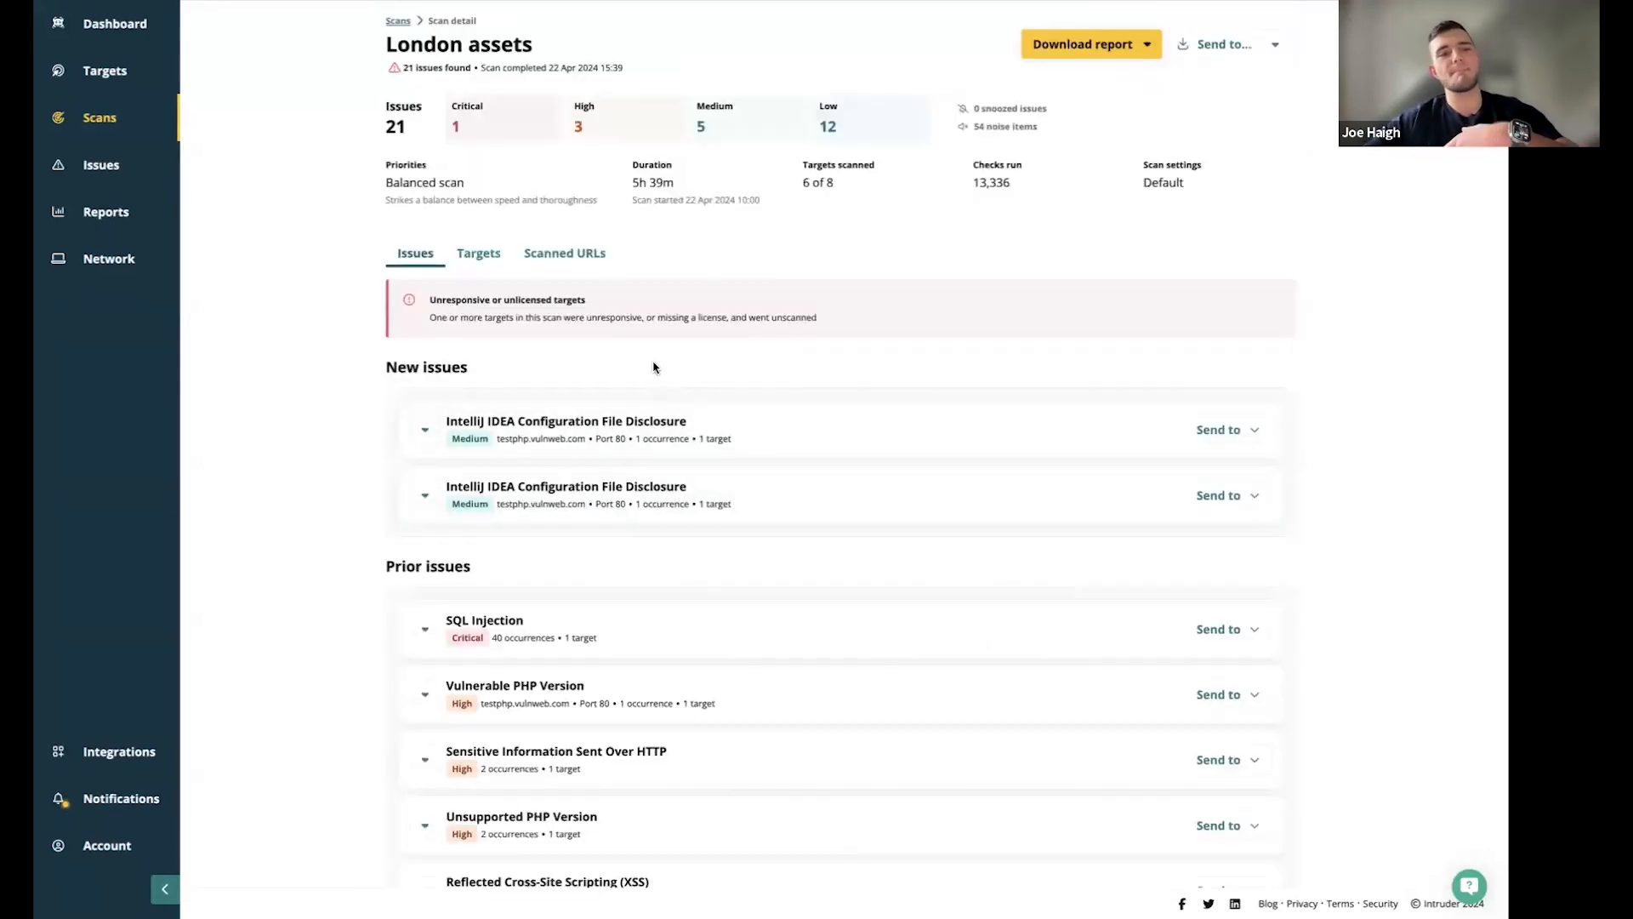
mouse_move(880, 377)
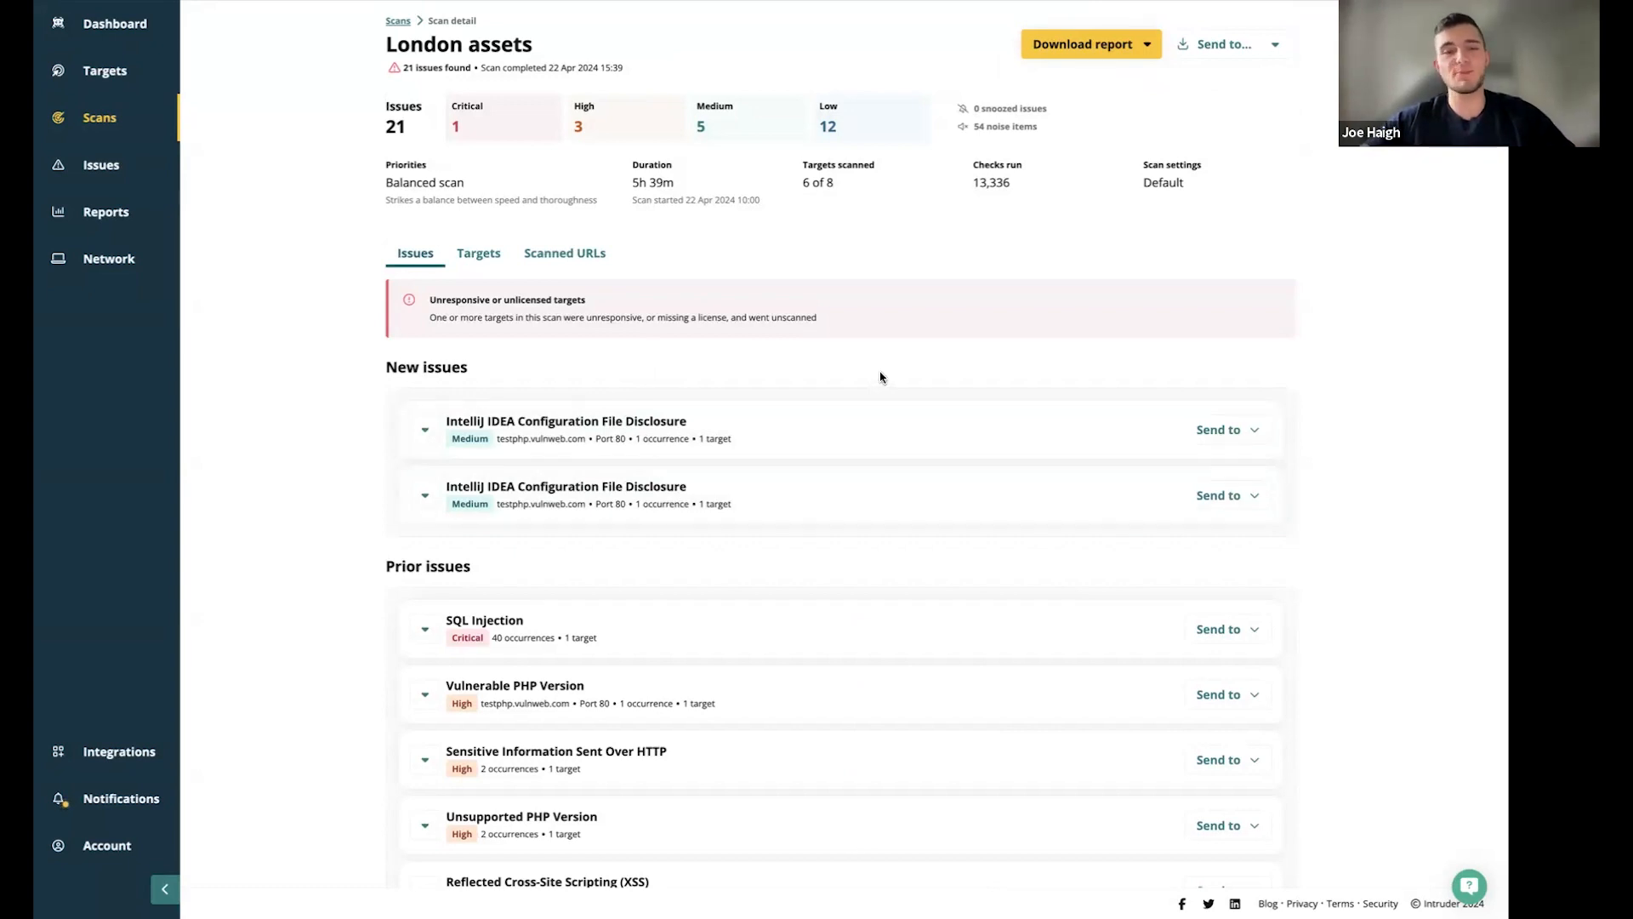
scroll("down", 3)
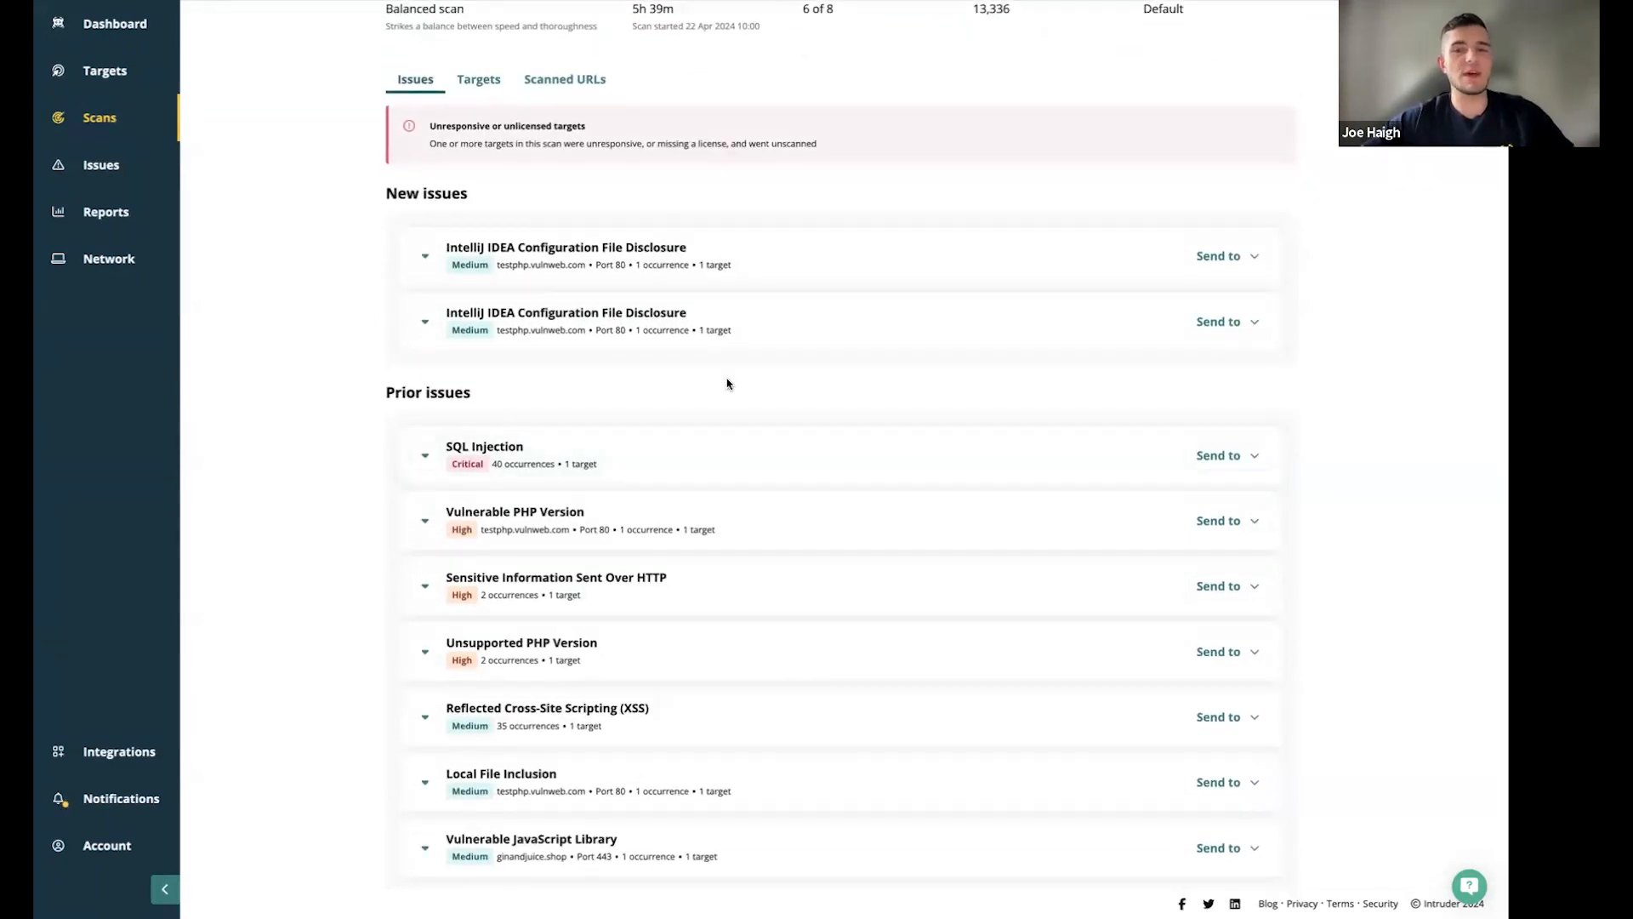
mouse_move(715, 482)
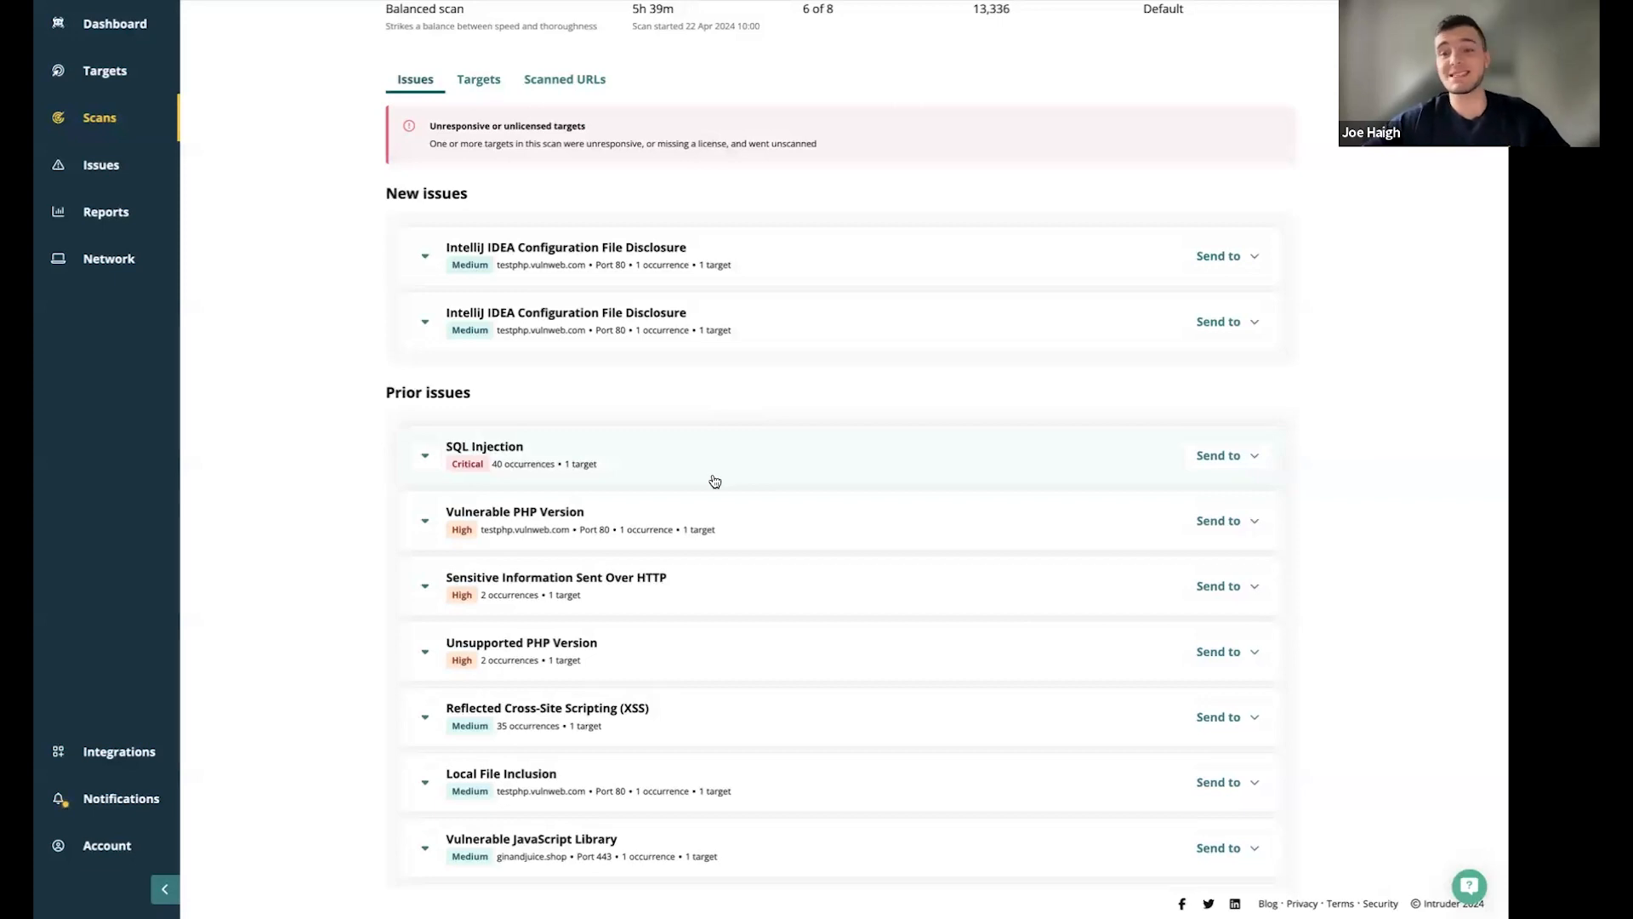
mouse_move(756, 465)
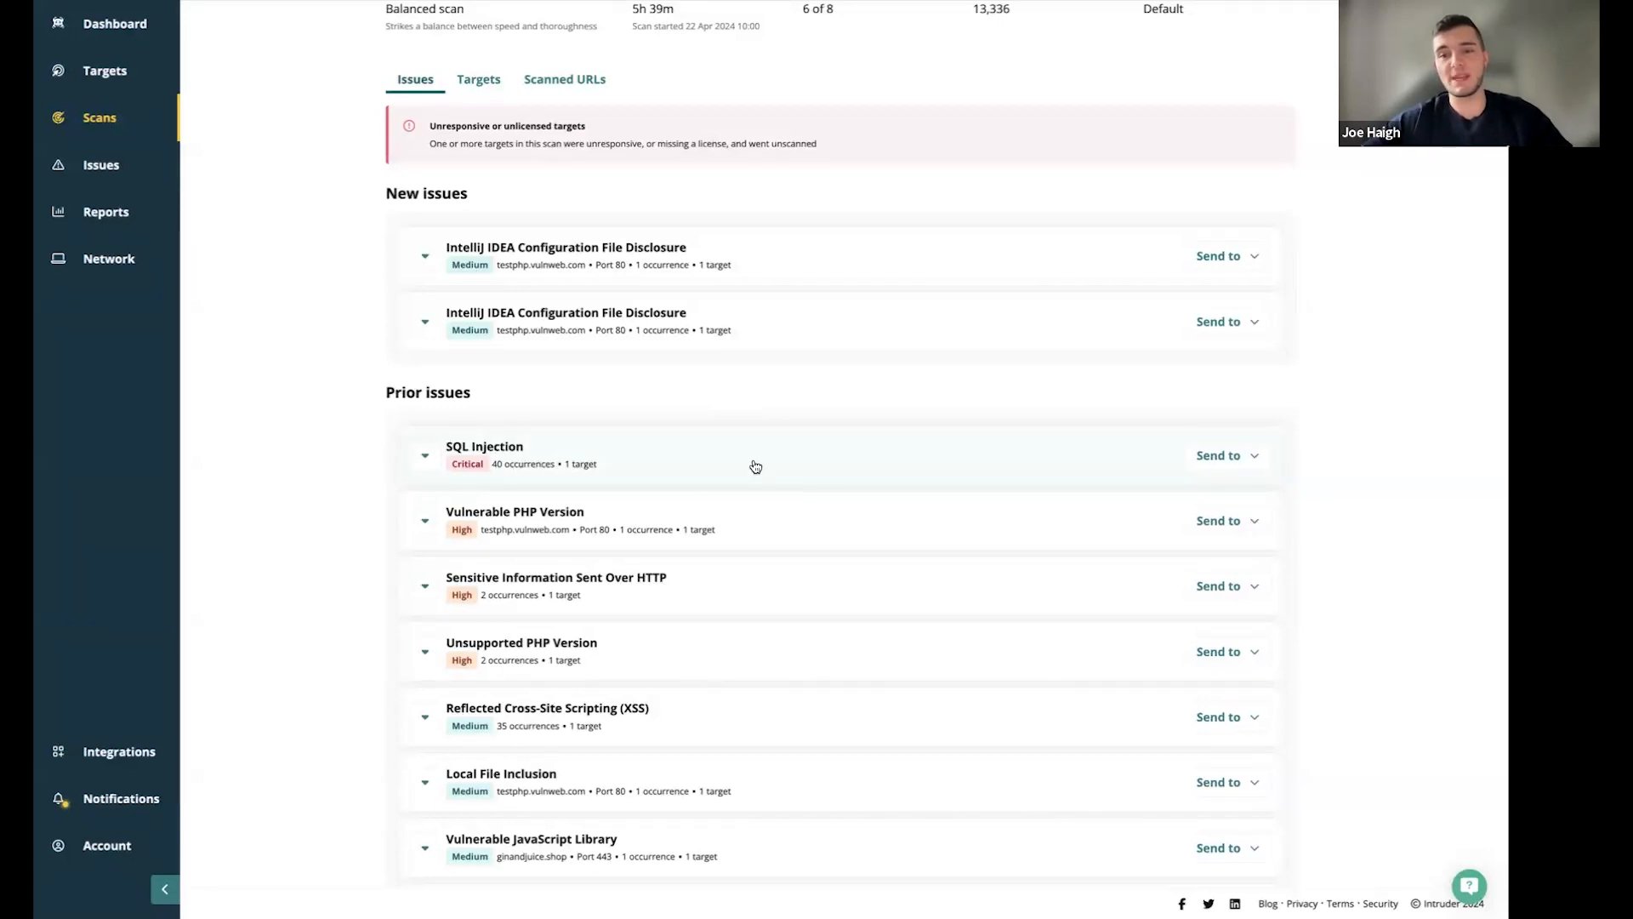
scroll("down", 3)
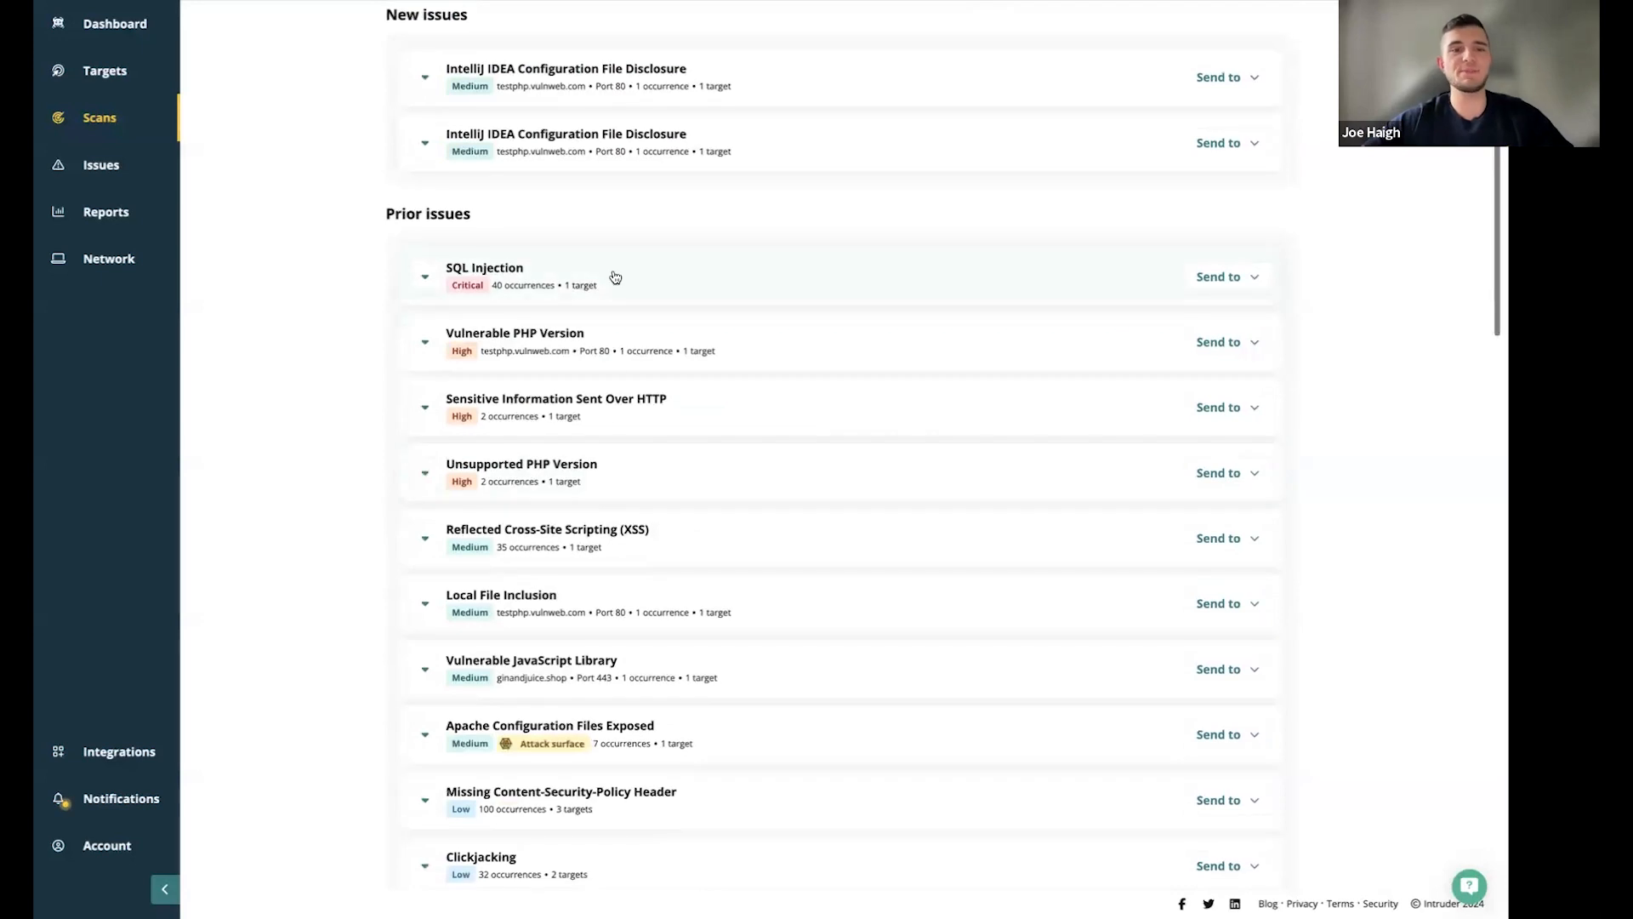
left_click(484, 266)
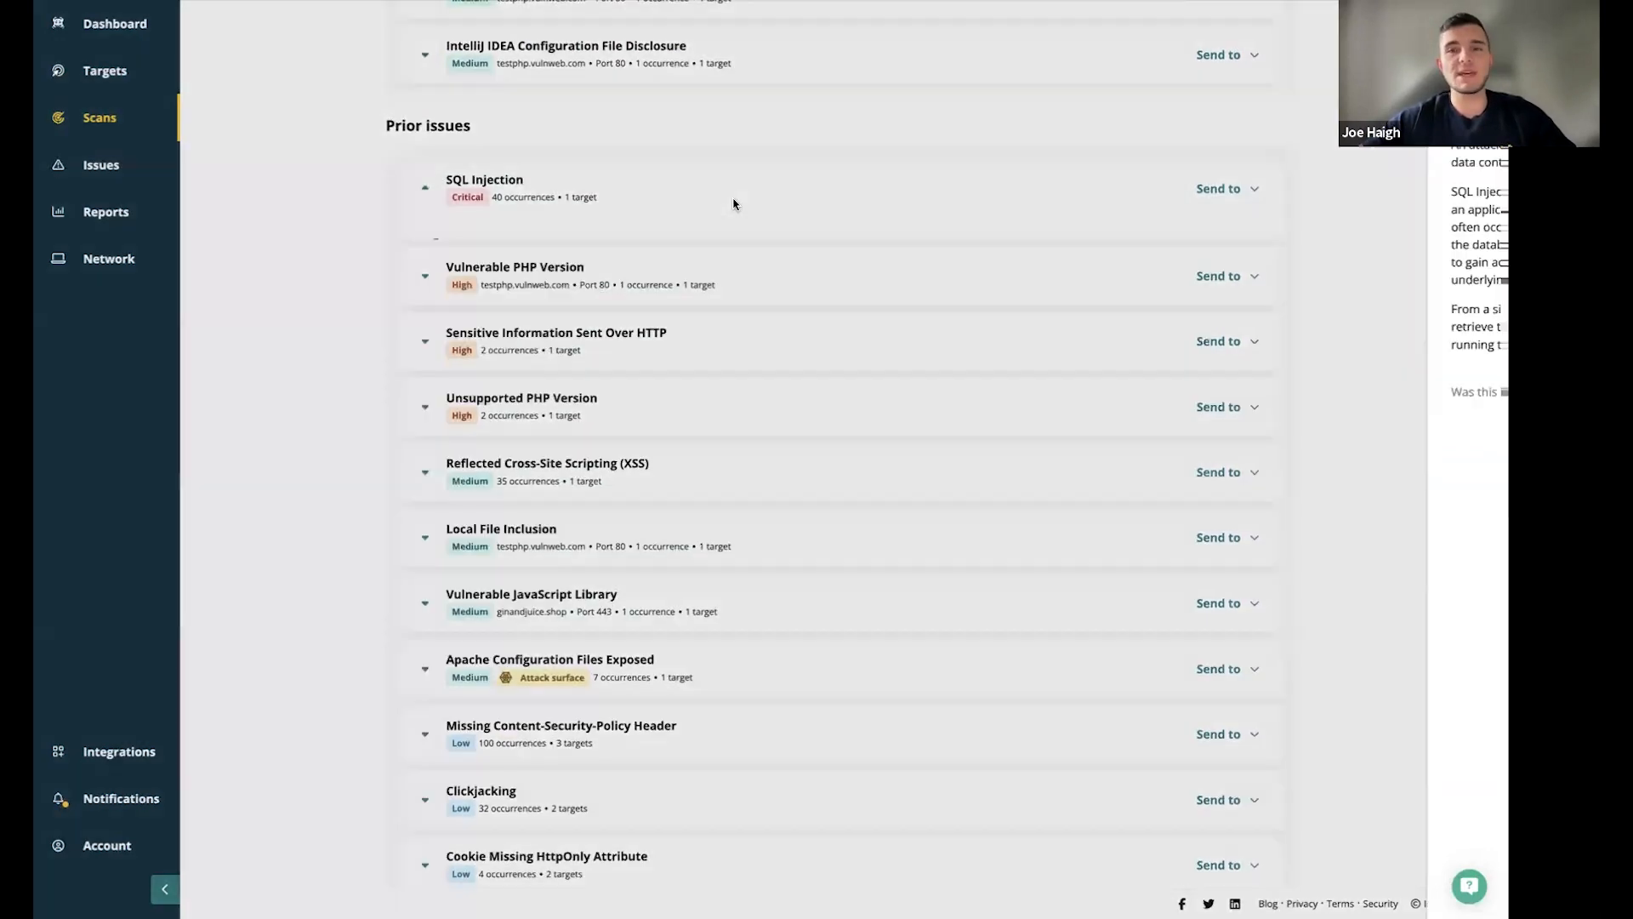
left_click(484, 180)
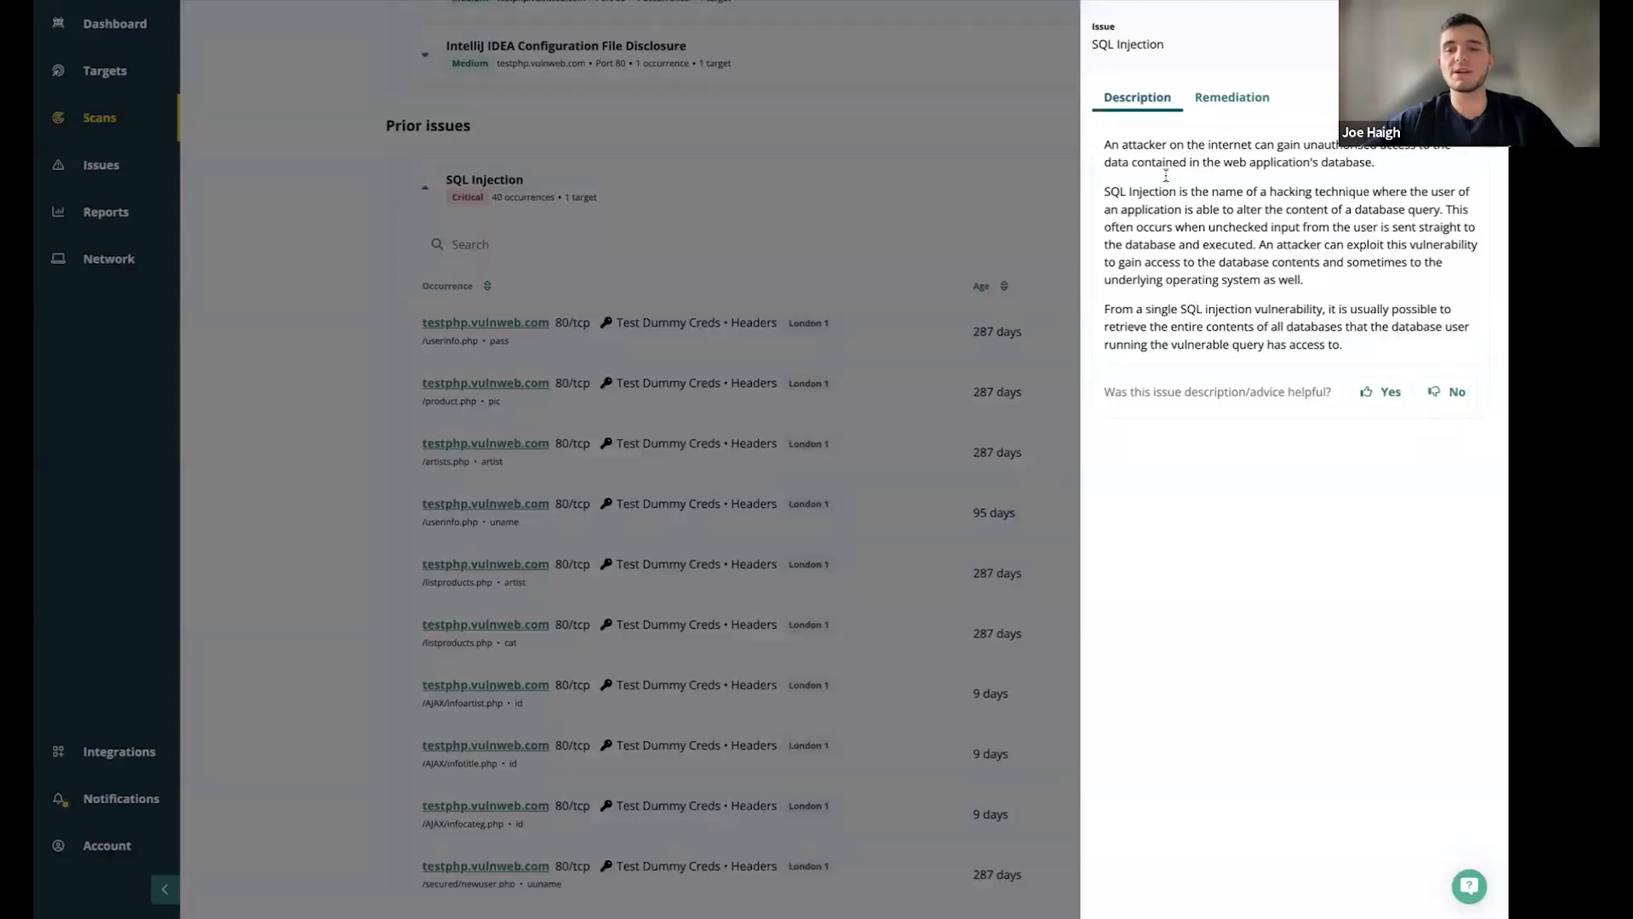
mouse_move(1174, 177)
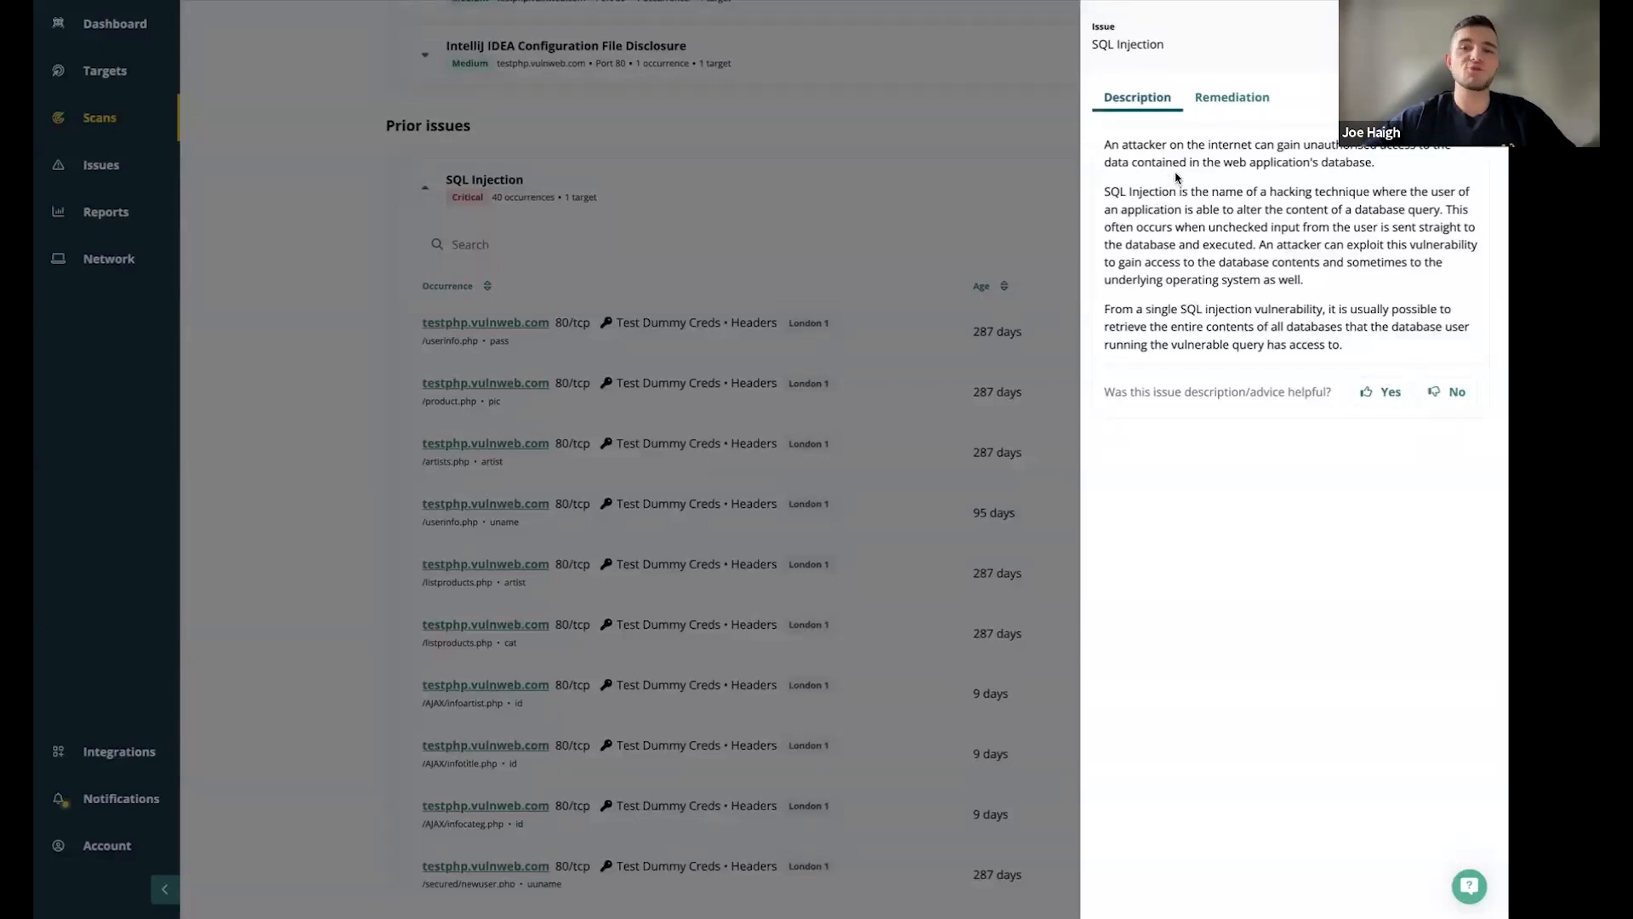
left_click(1232, 97)
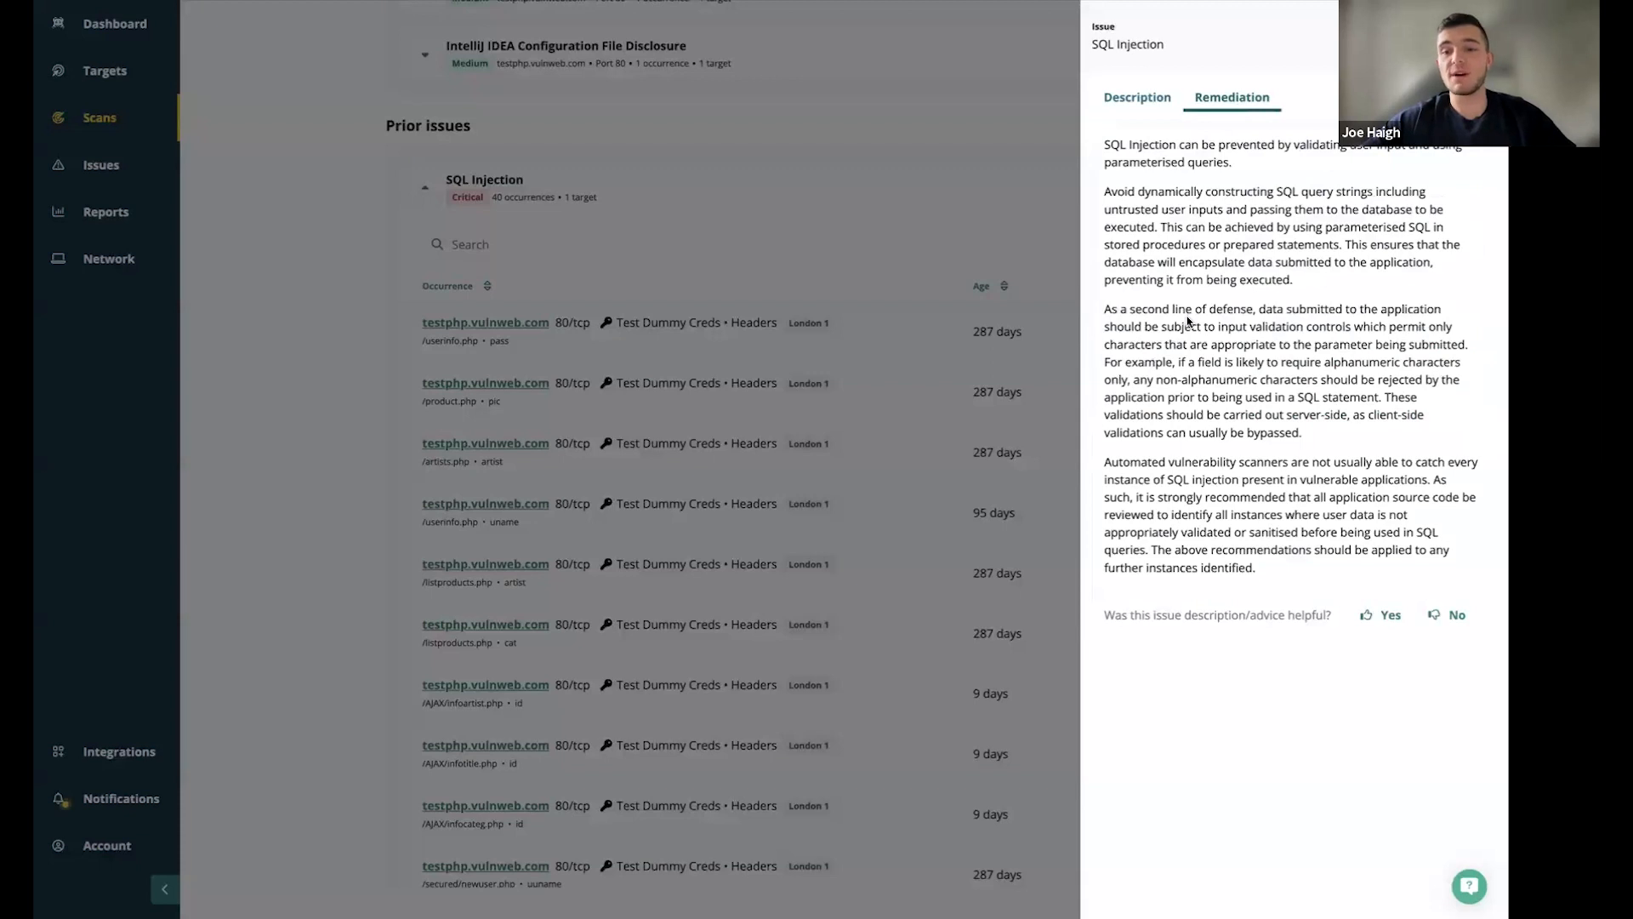
mouse_move(790, 179)
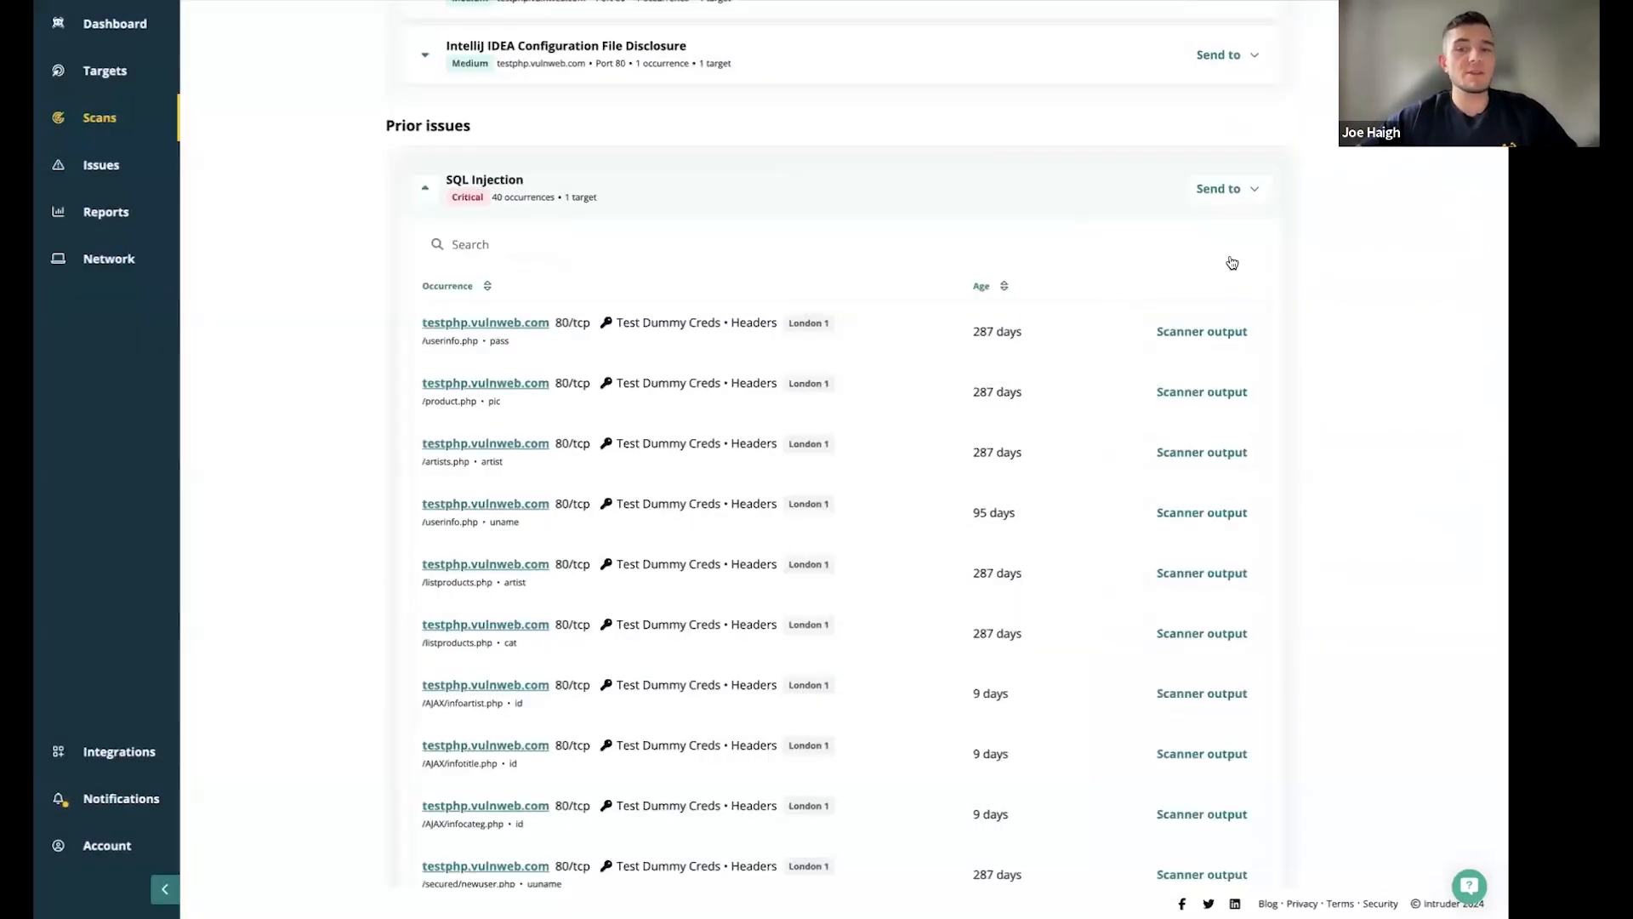
Review the SQL Injection occurrences, then collapse that row in the London assets issue list
left_click(1201, 331)
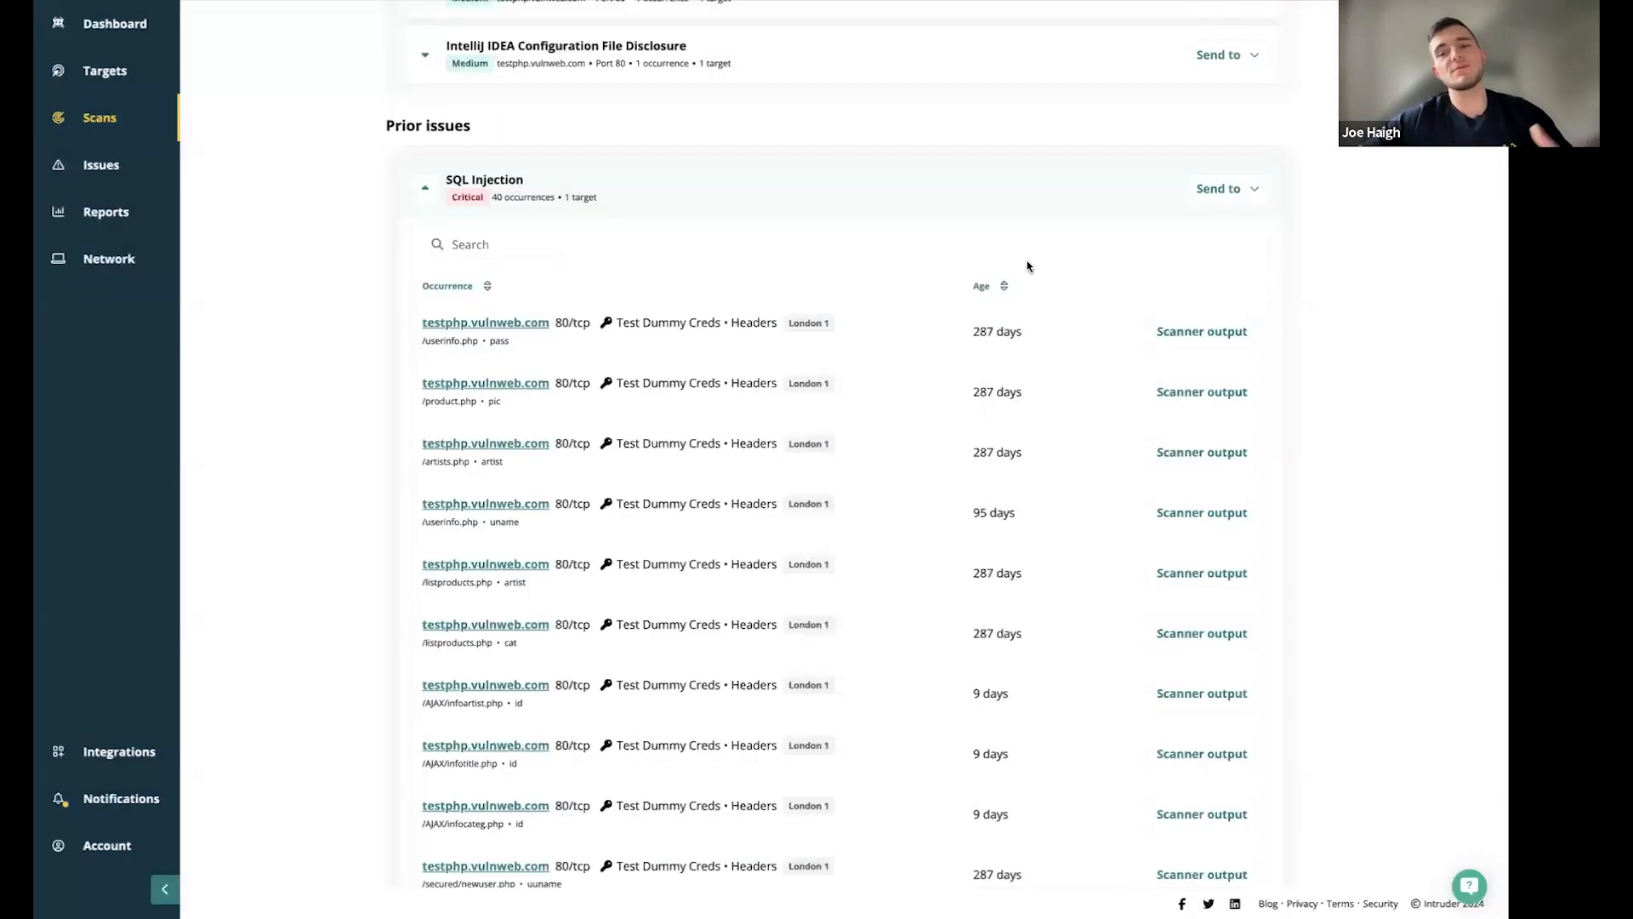
scroll("down", 3)
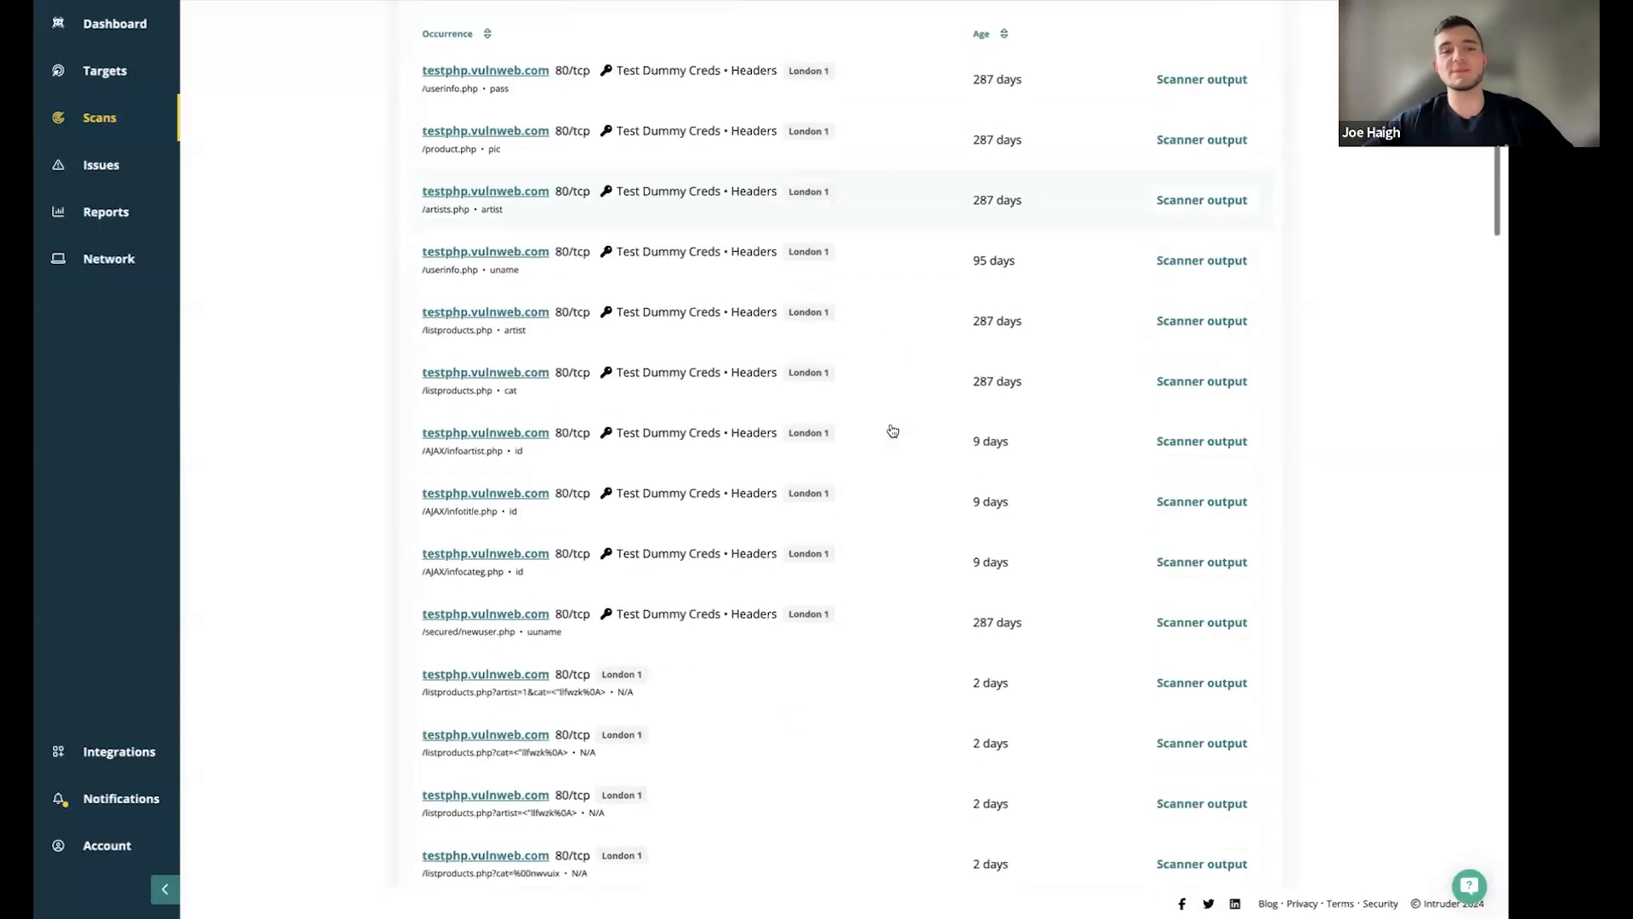
scroll("up", 3)
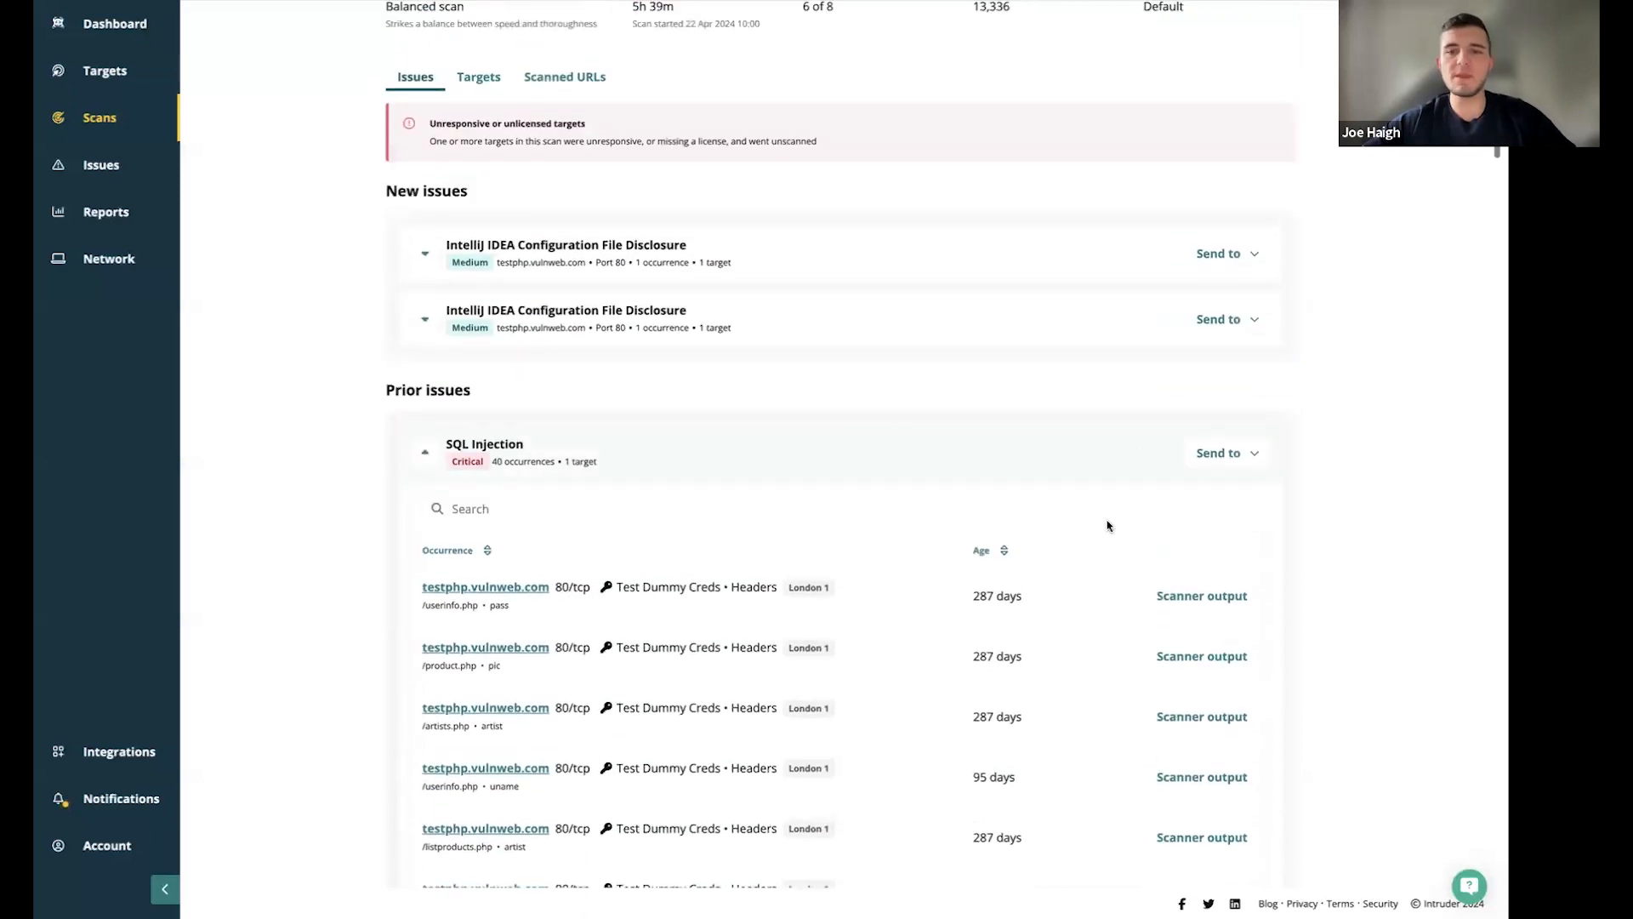
left_click(484, 444)
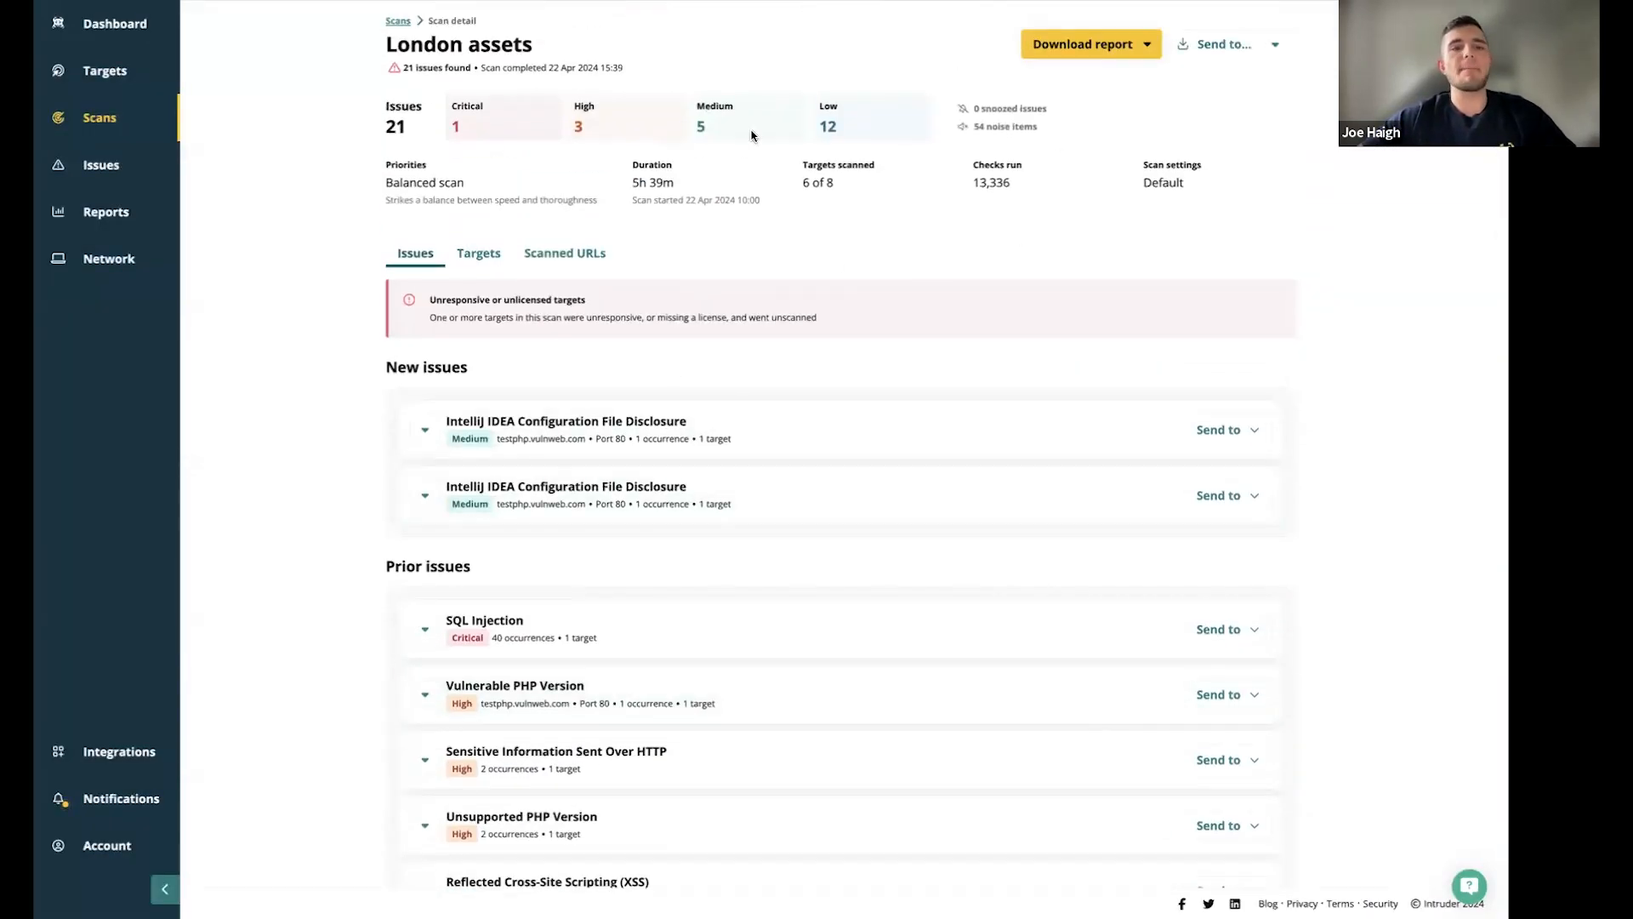
Go to the Issues page listing 42 current issues and three advisories
left_click(101, 164)
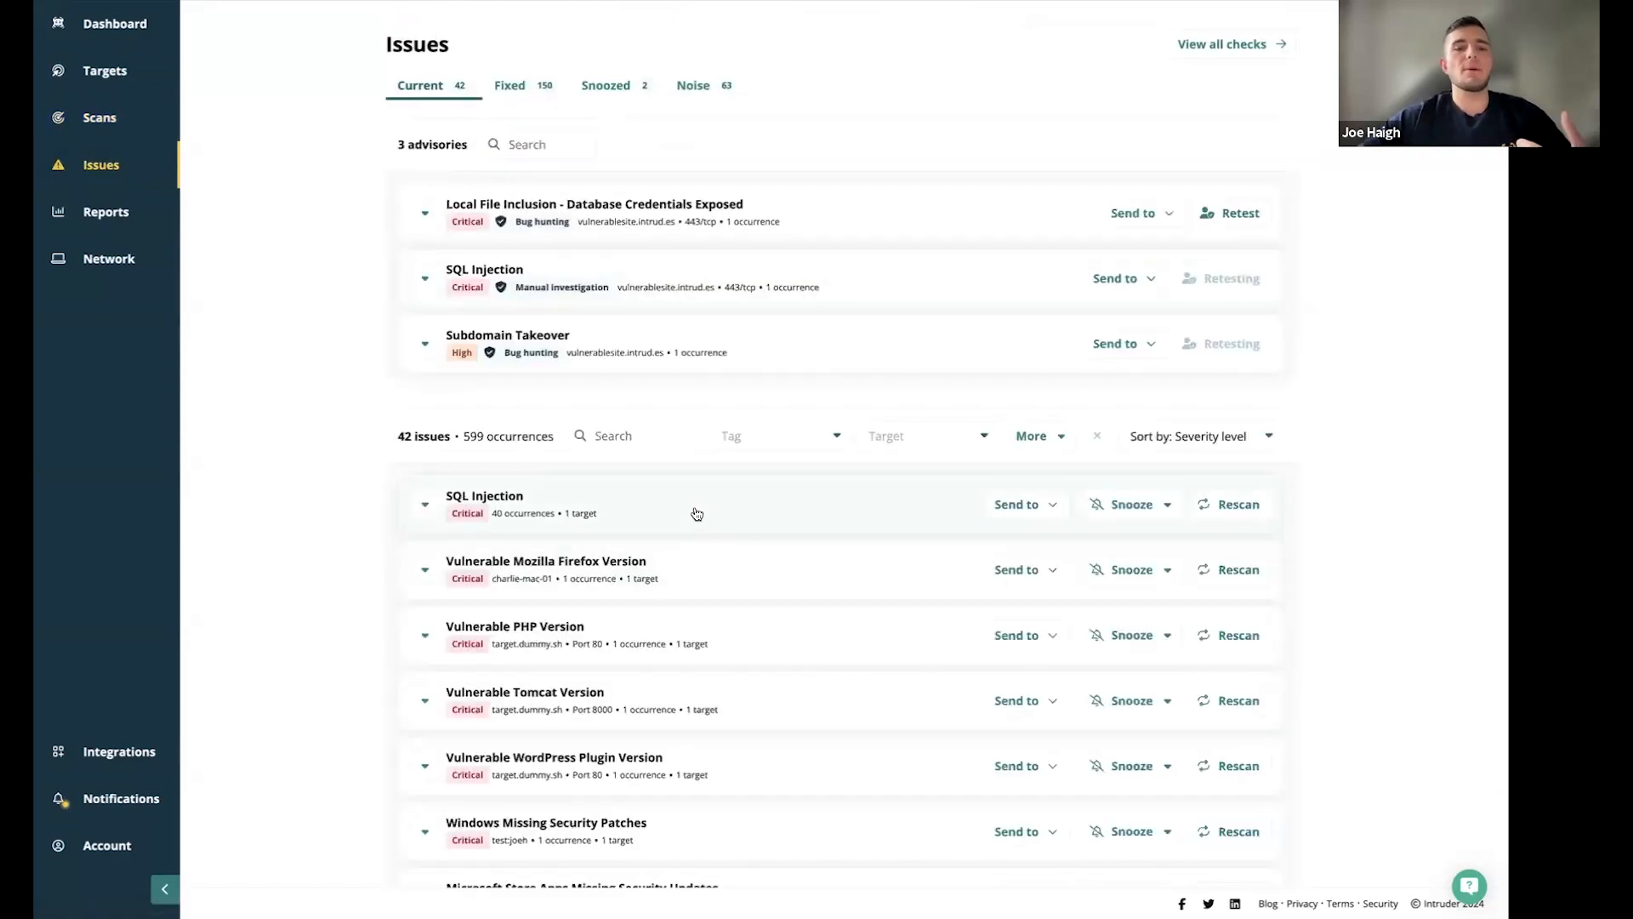
mouse_move(1237, 504)
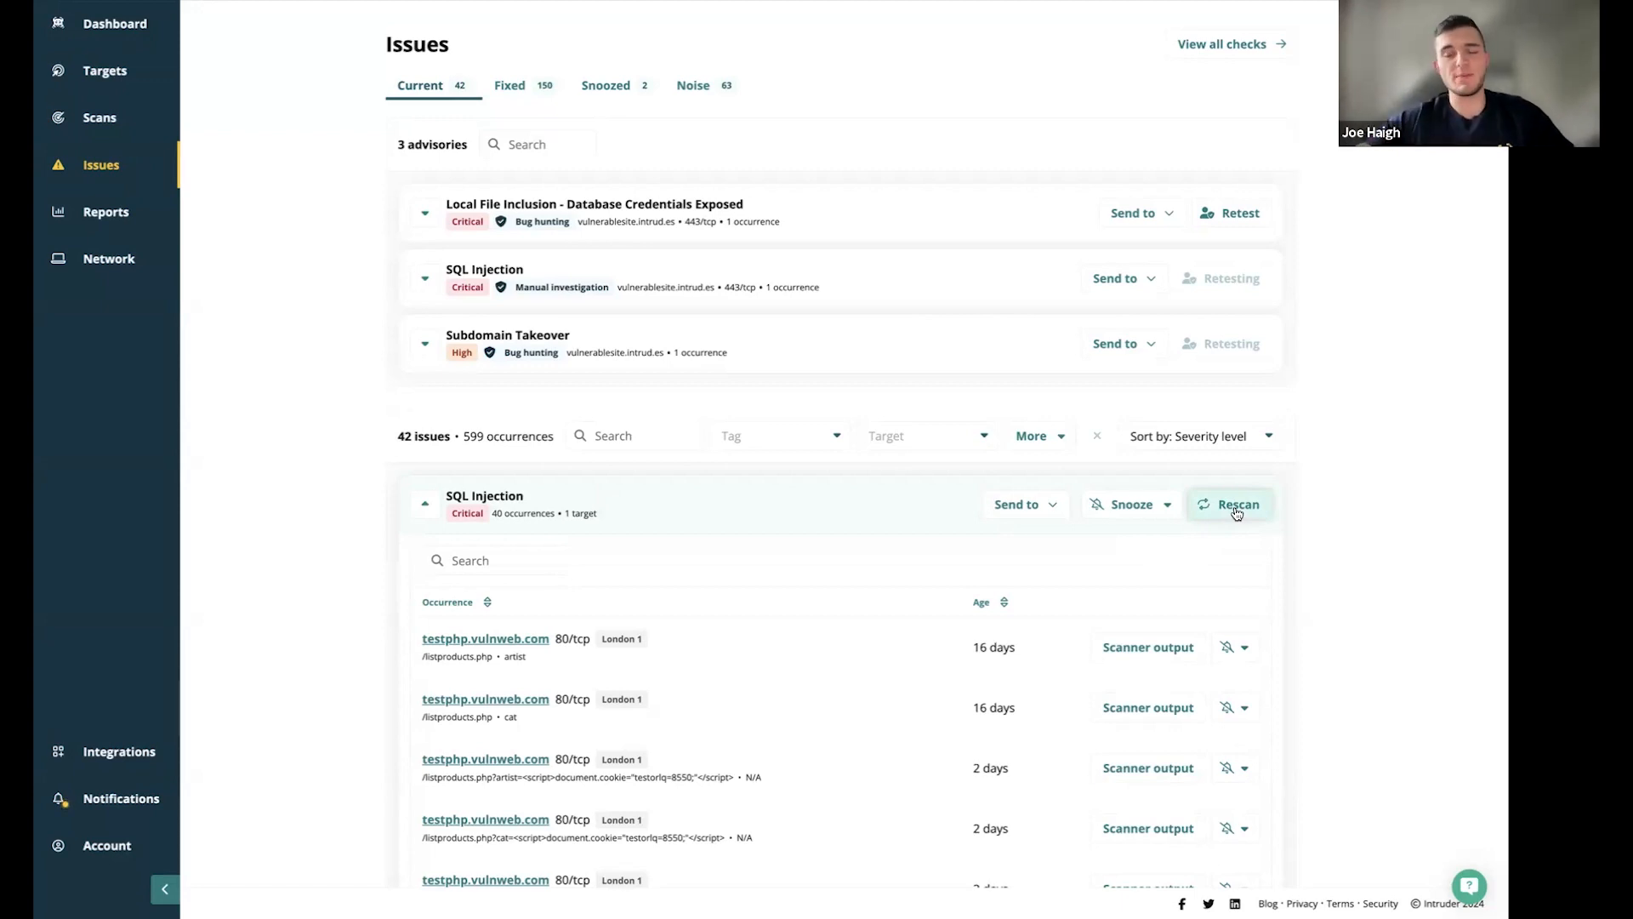
mouse_move(1100, 640)
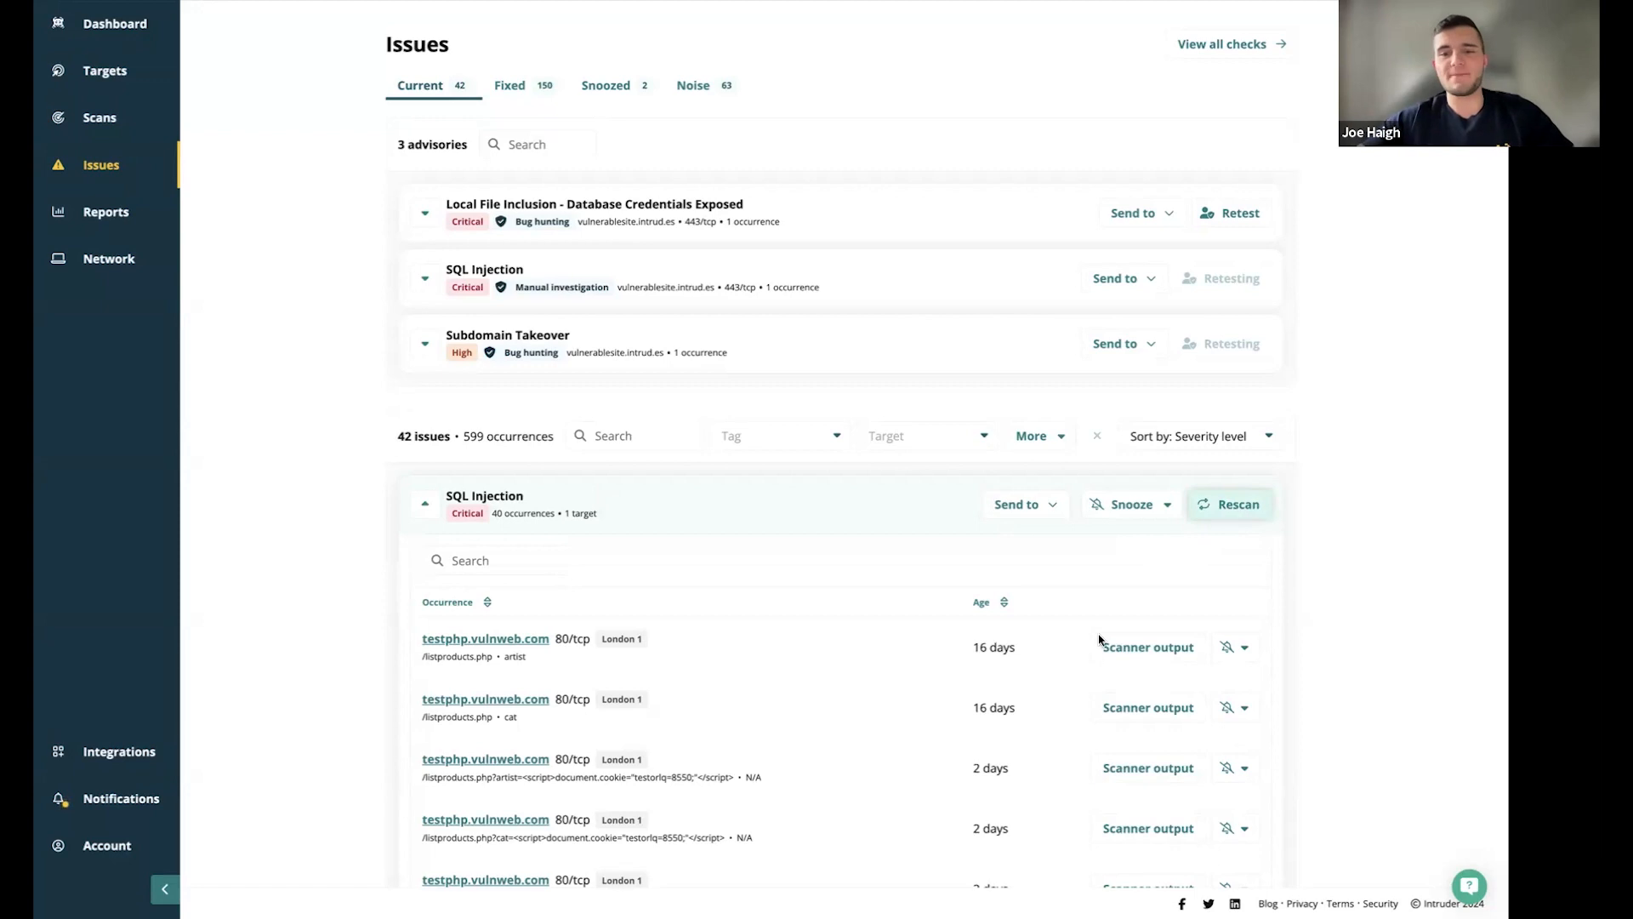
mouse_move(858, 542)
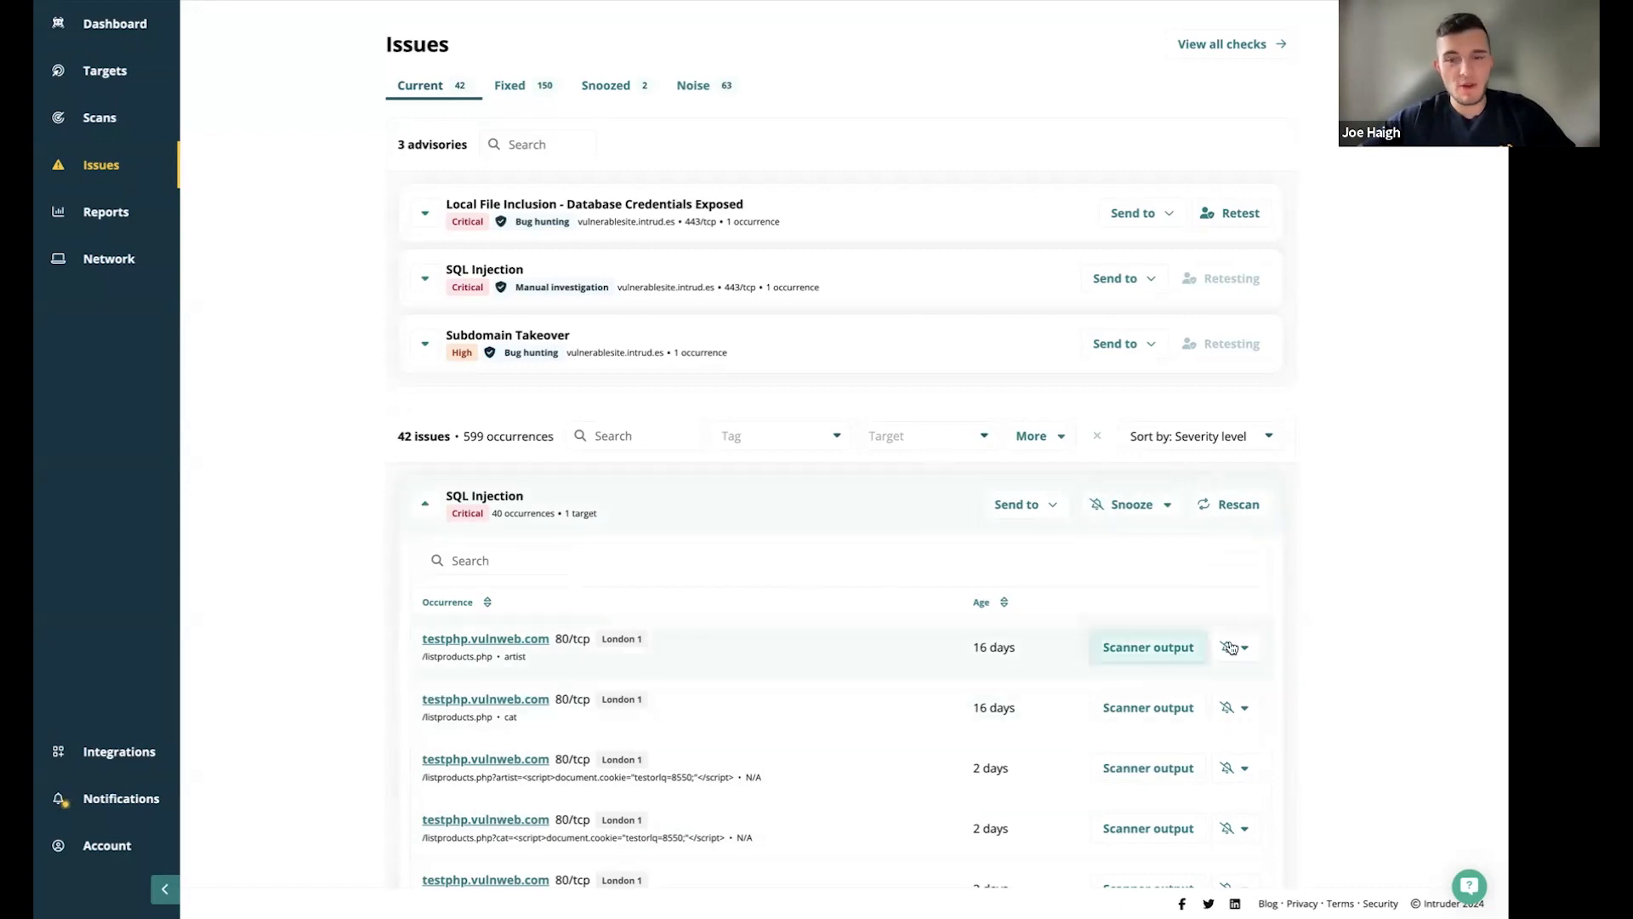
mouse_move(1132, 504)
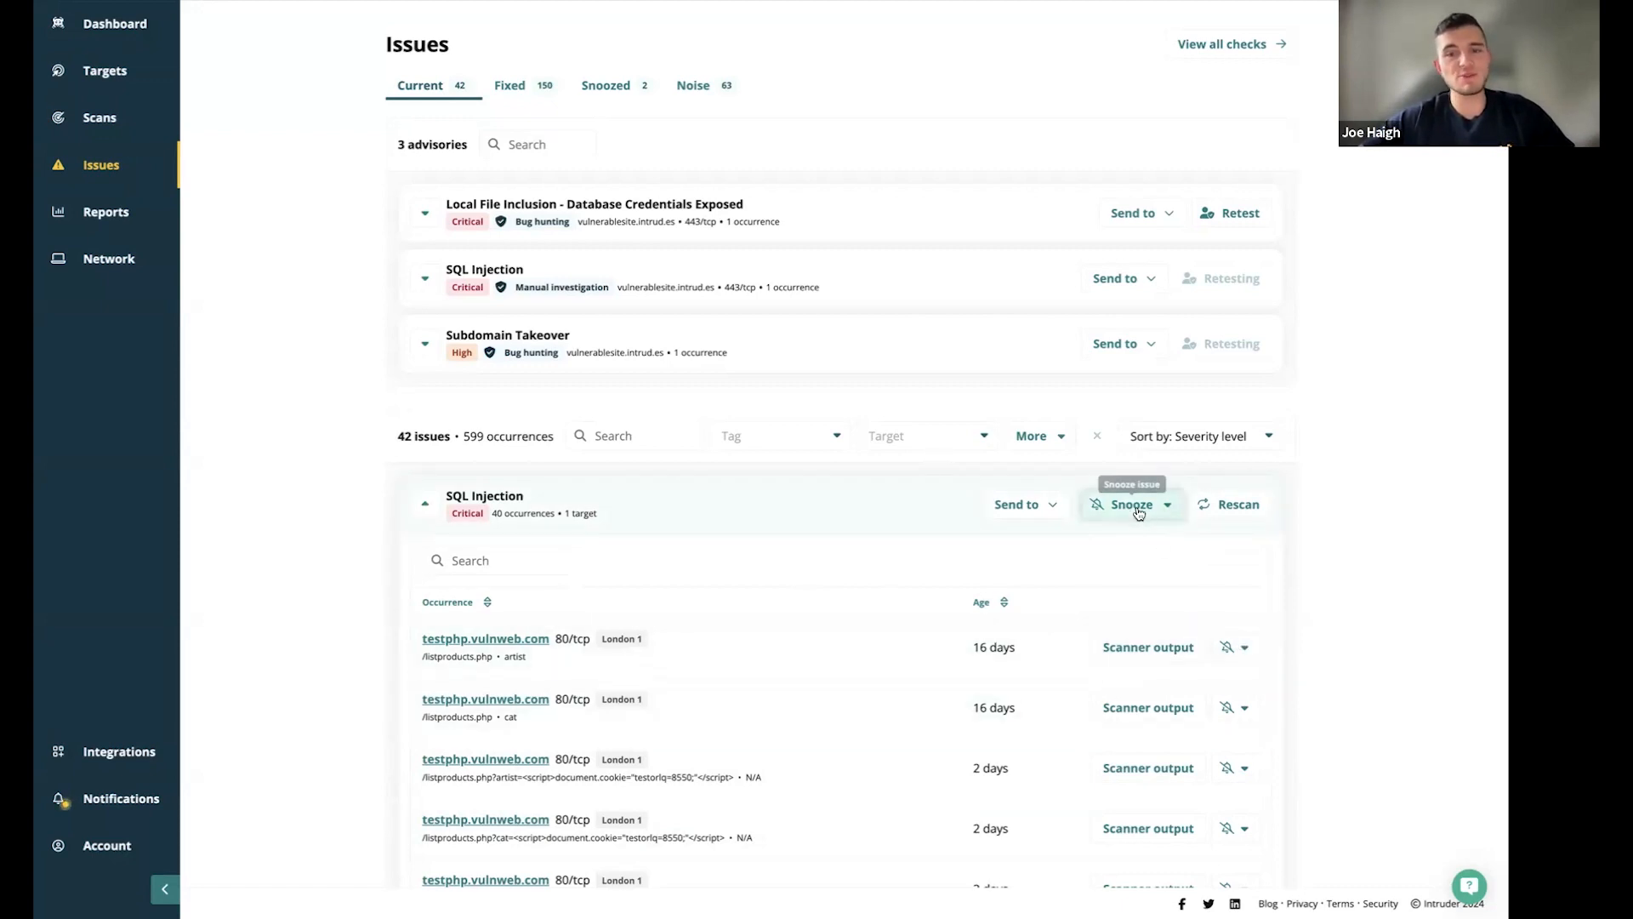
mouse_move(1277, 664)
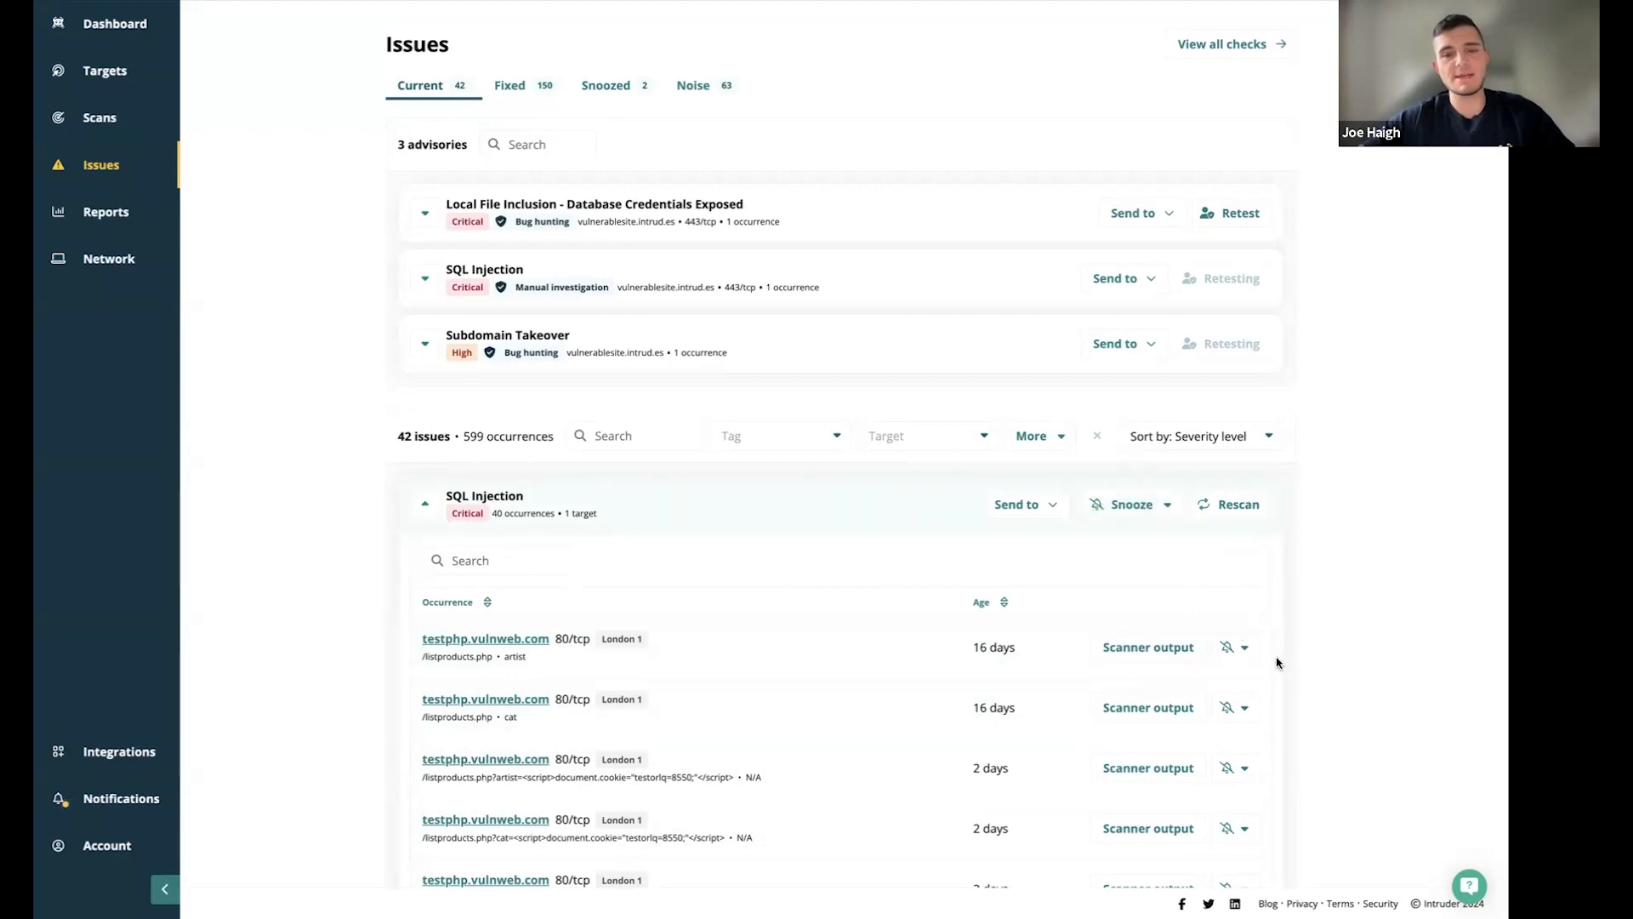
mouse_move(1045, 650)
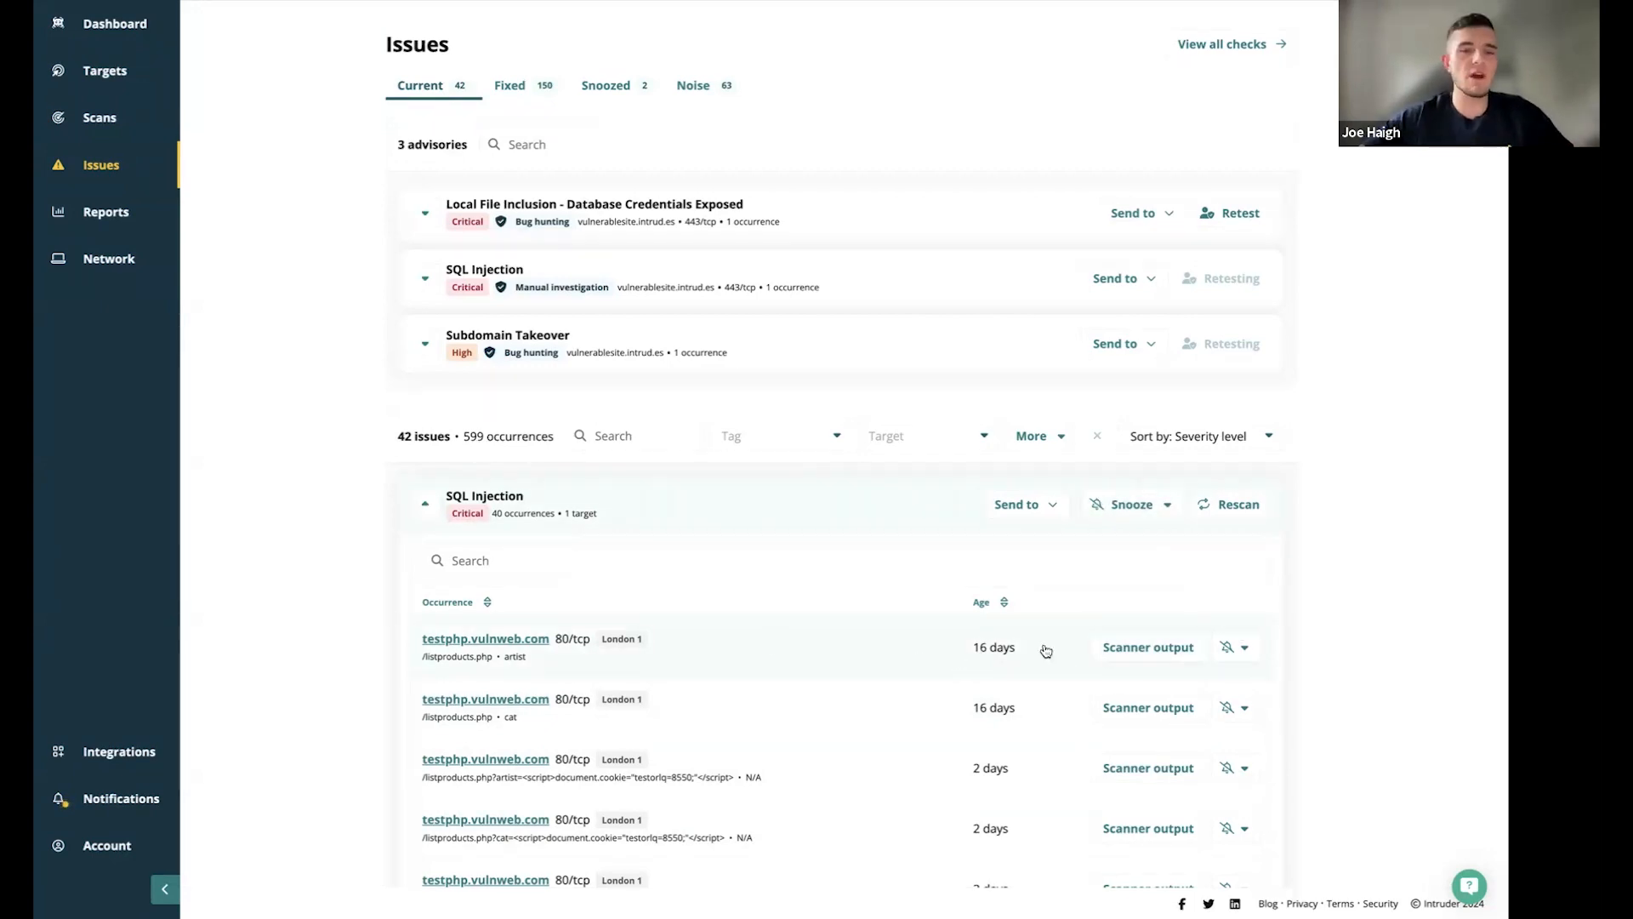
Preview marking an SQL Injection occurrence as false positive, cancel, then view snoozed issues
left_click(1245, 646)
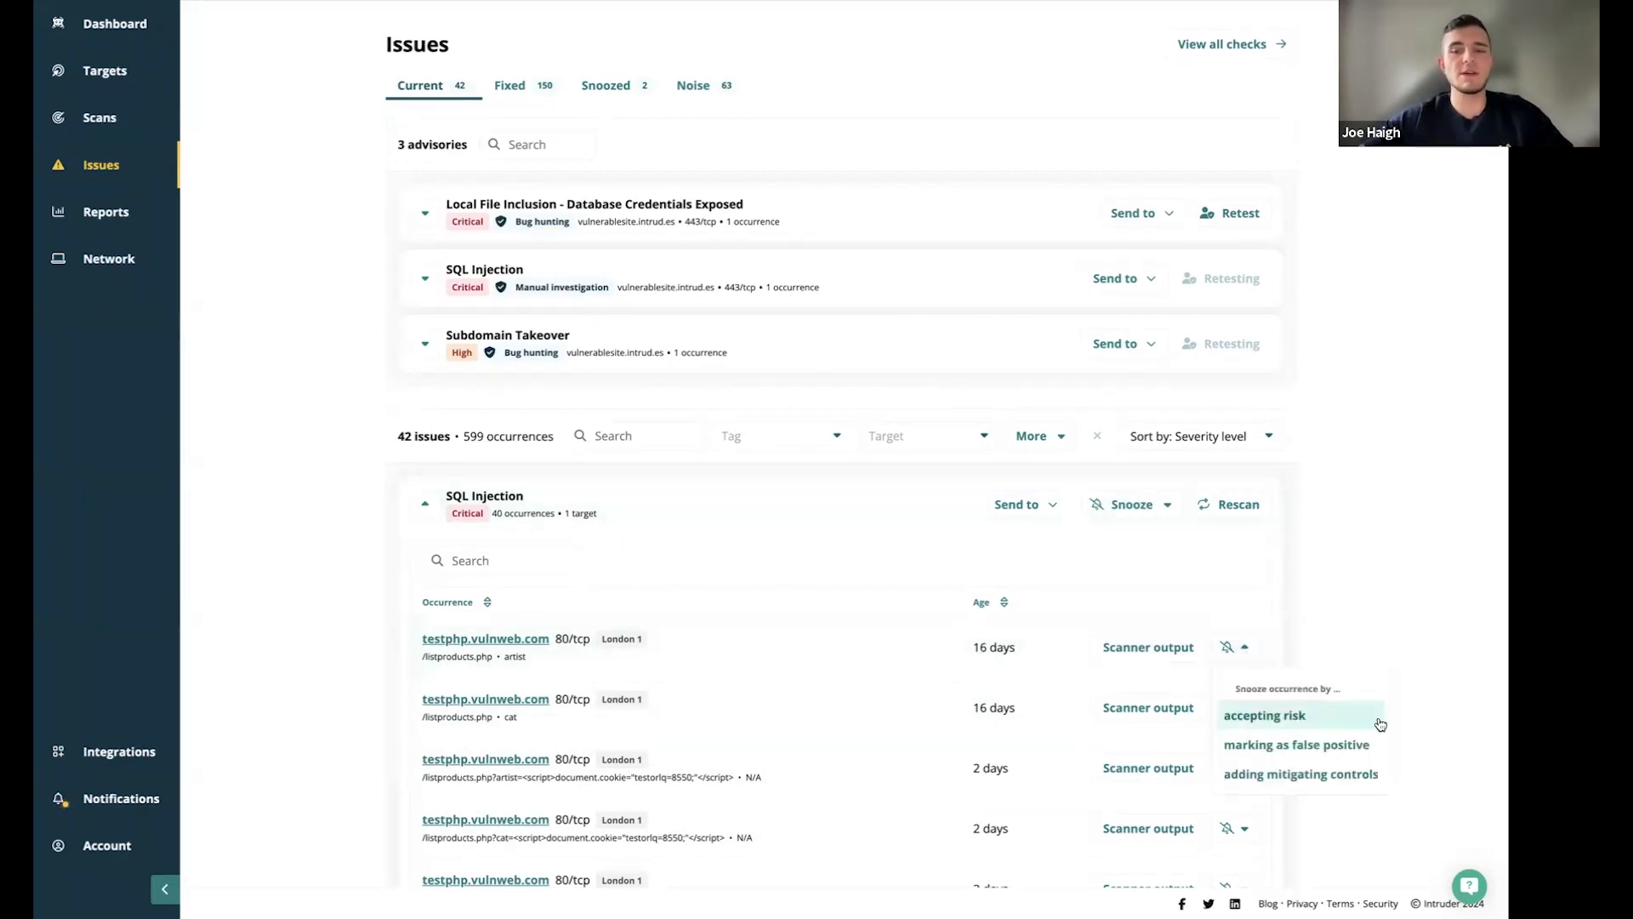
left_click(1263, 714)
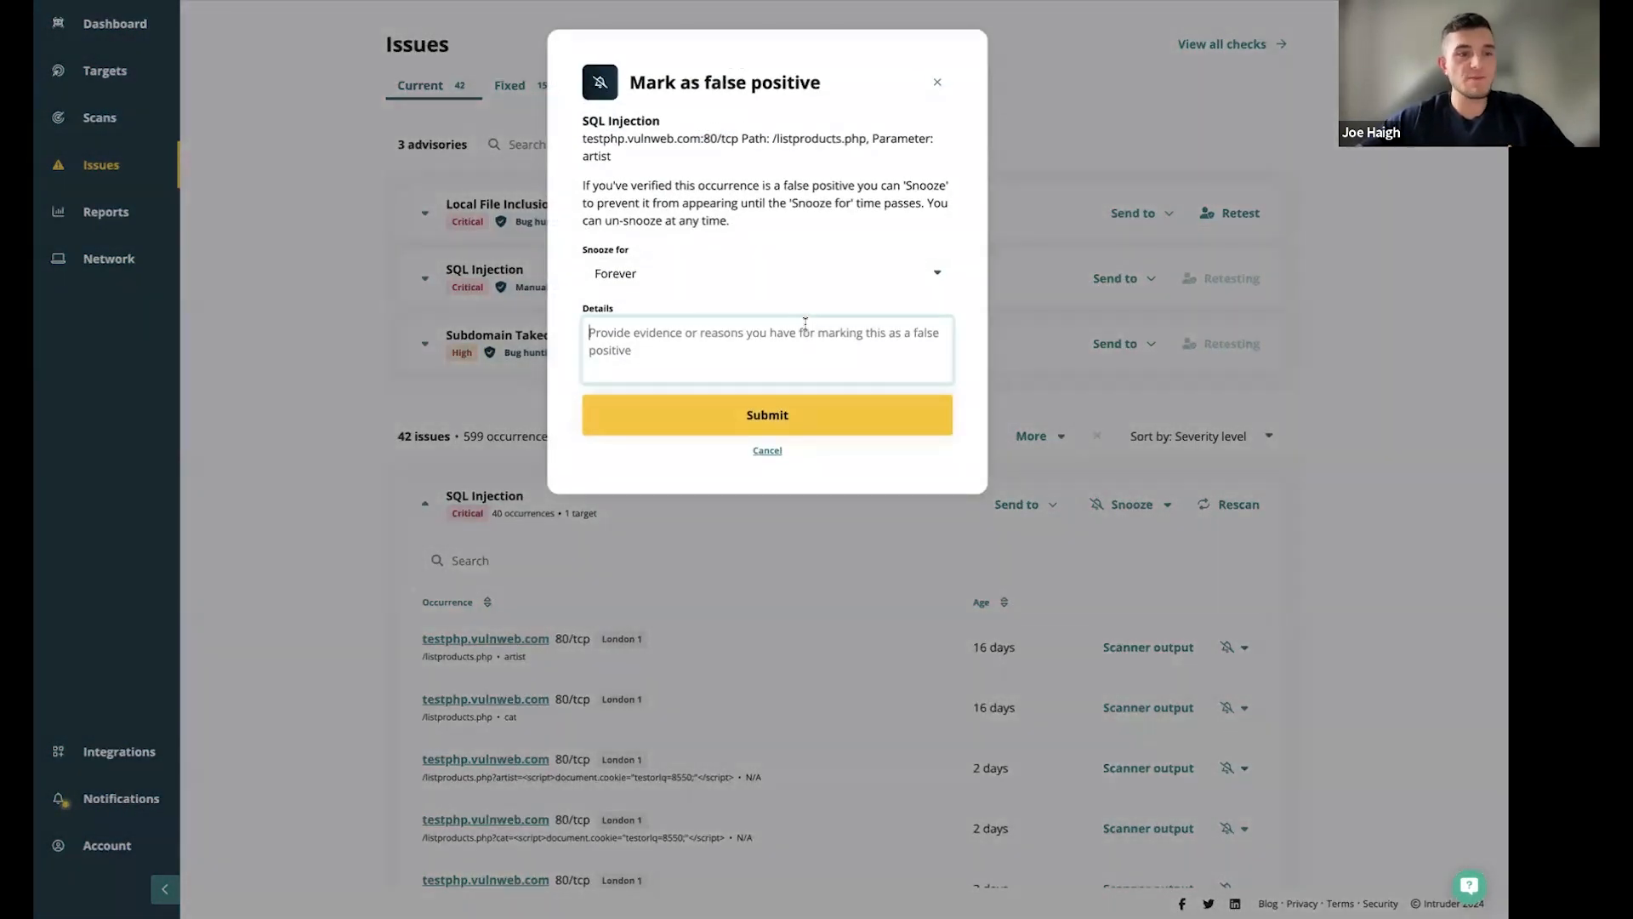
mouse_move(936, 82)
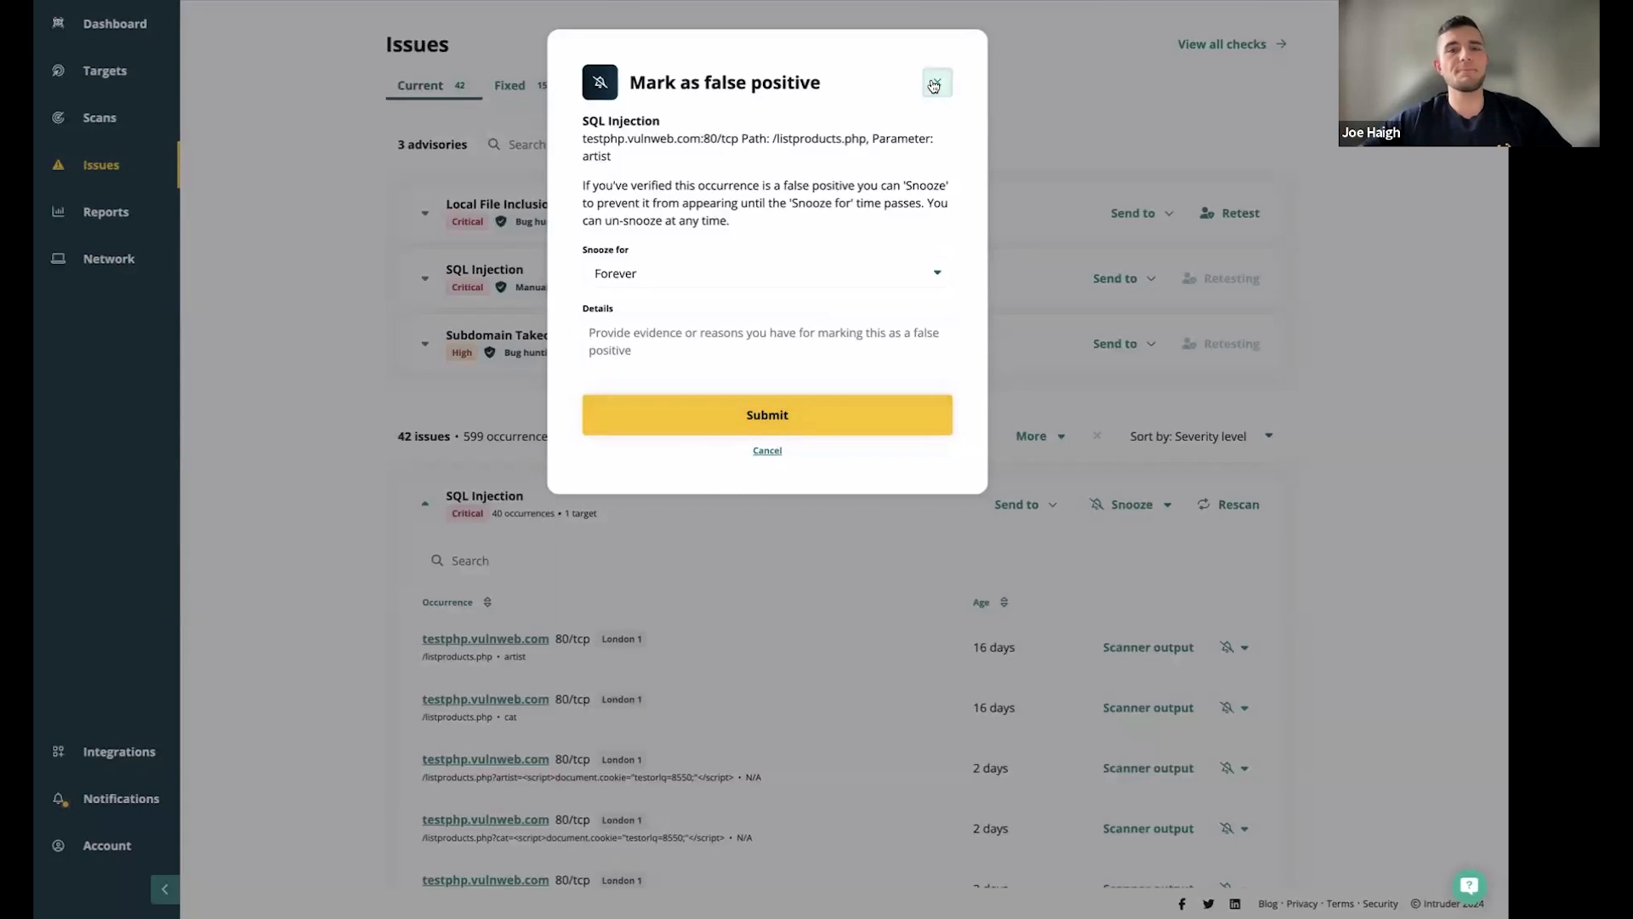
left_click(936, 83)
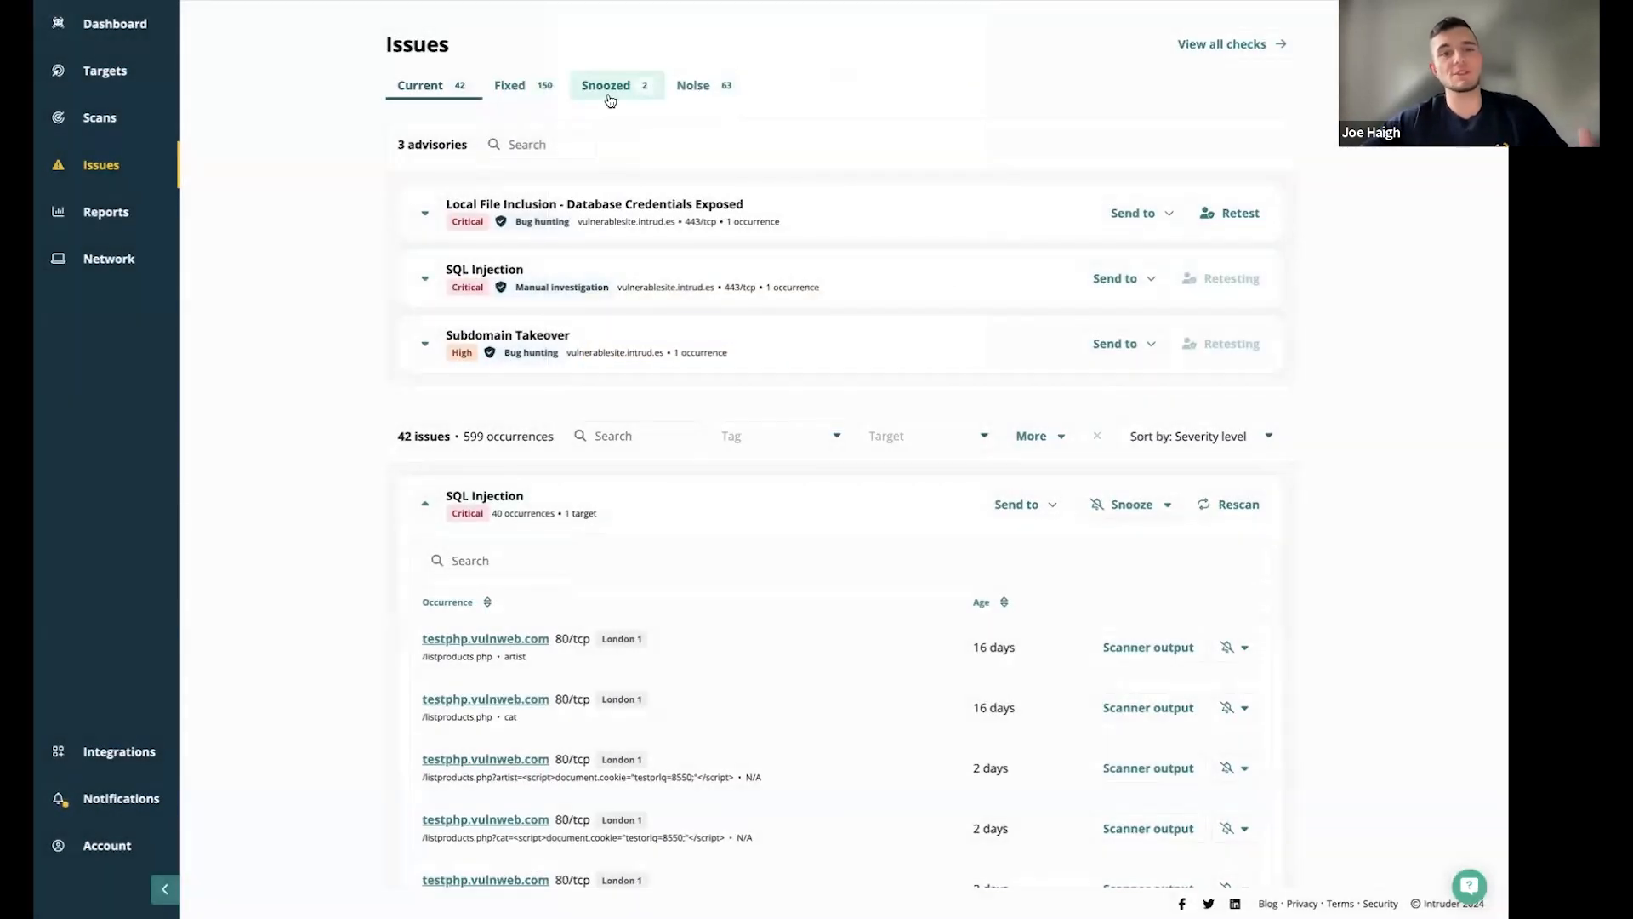
left_click(605, 85)
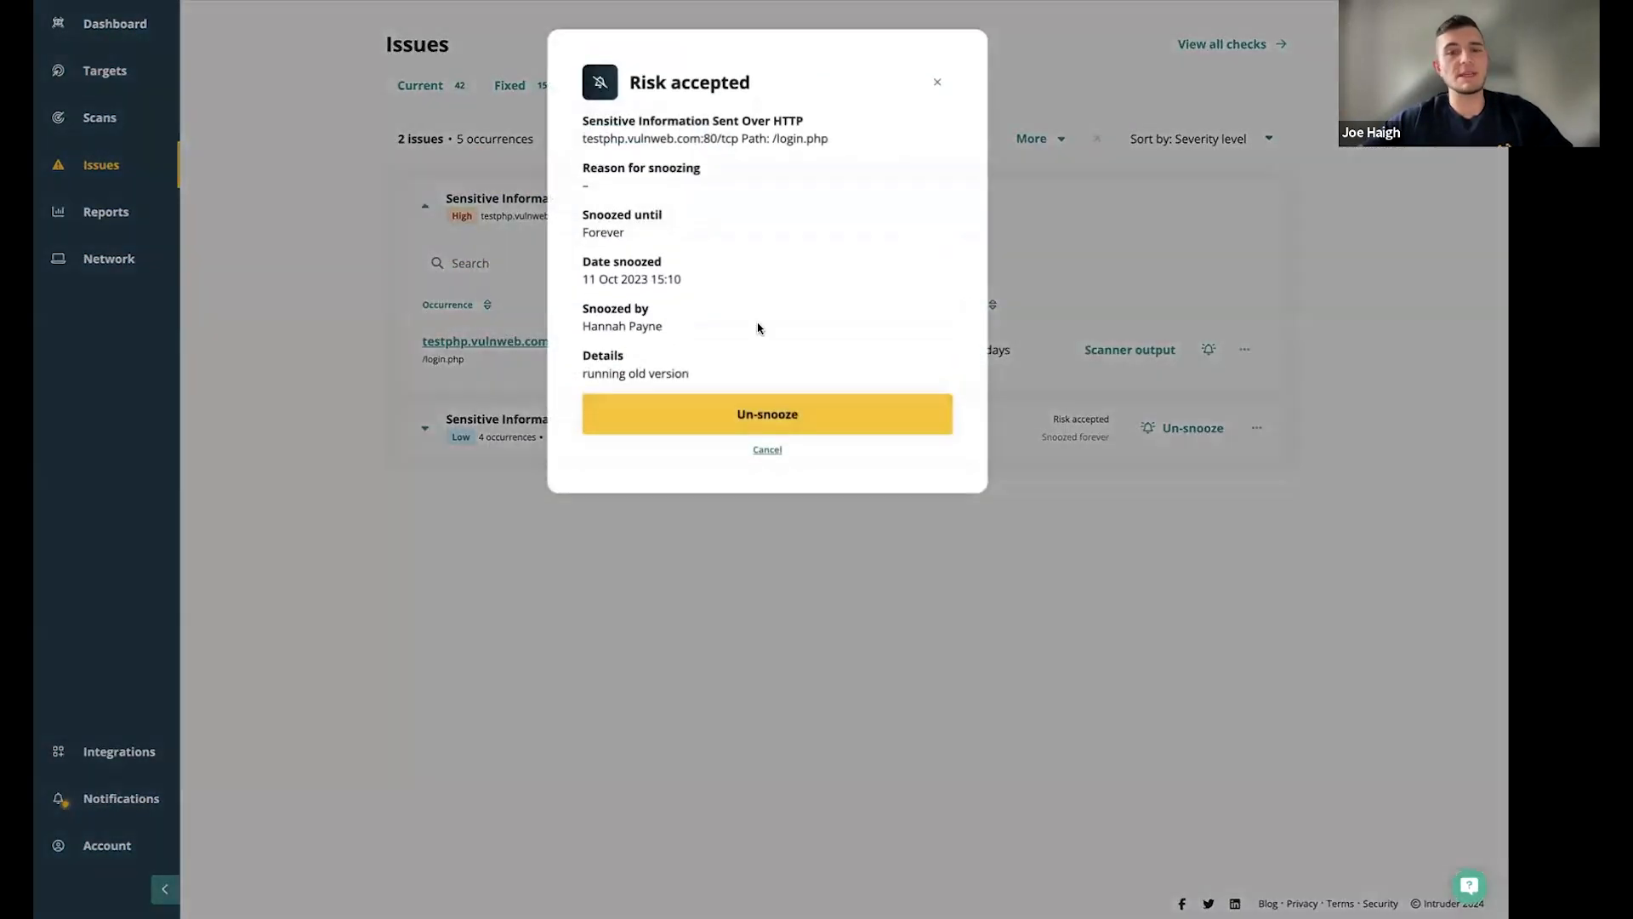
mouse_move(621, 375)
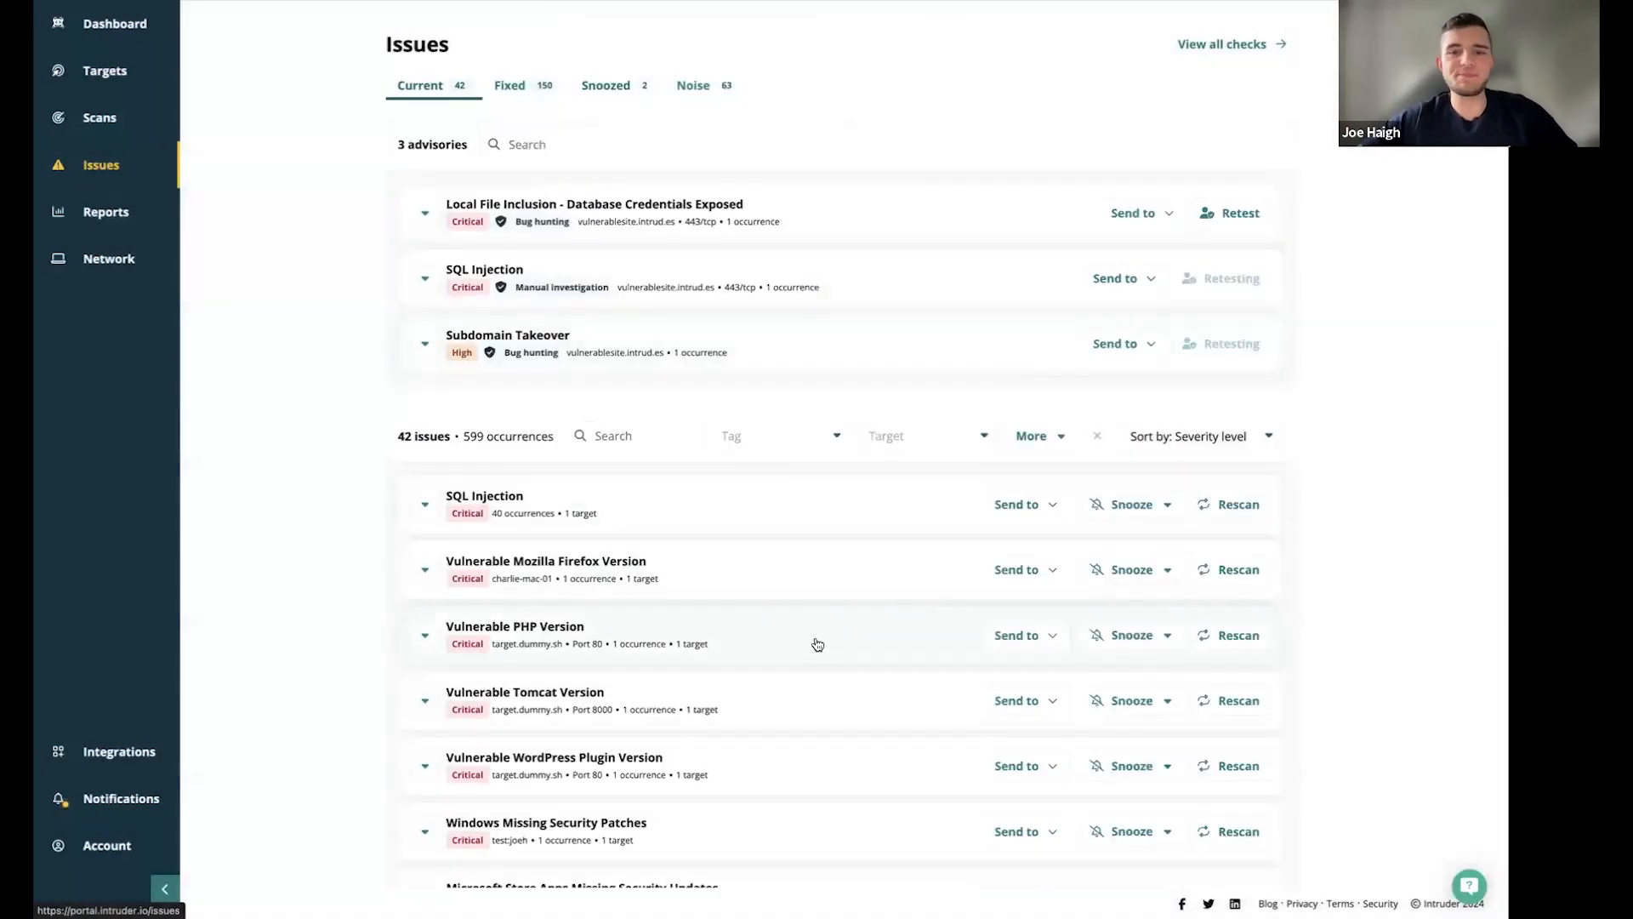
scroll("down", 3)
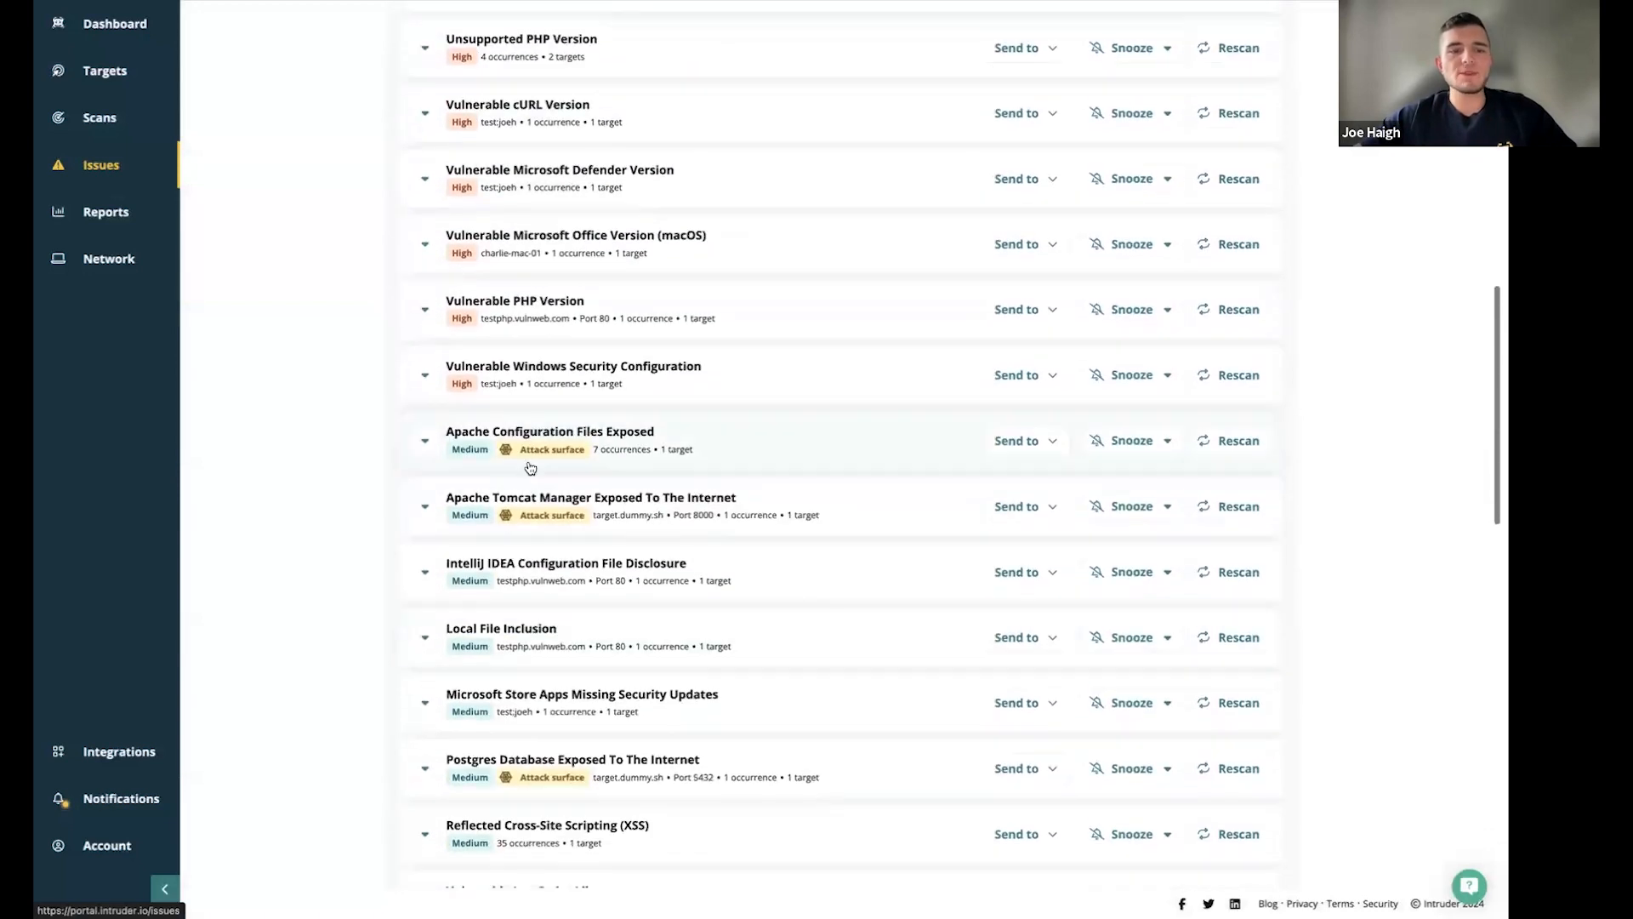
mouse_move(550, 514)
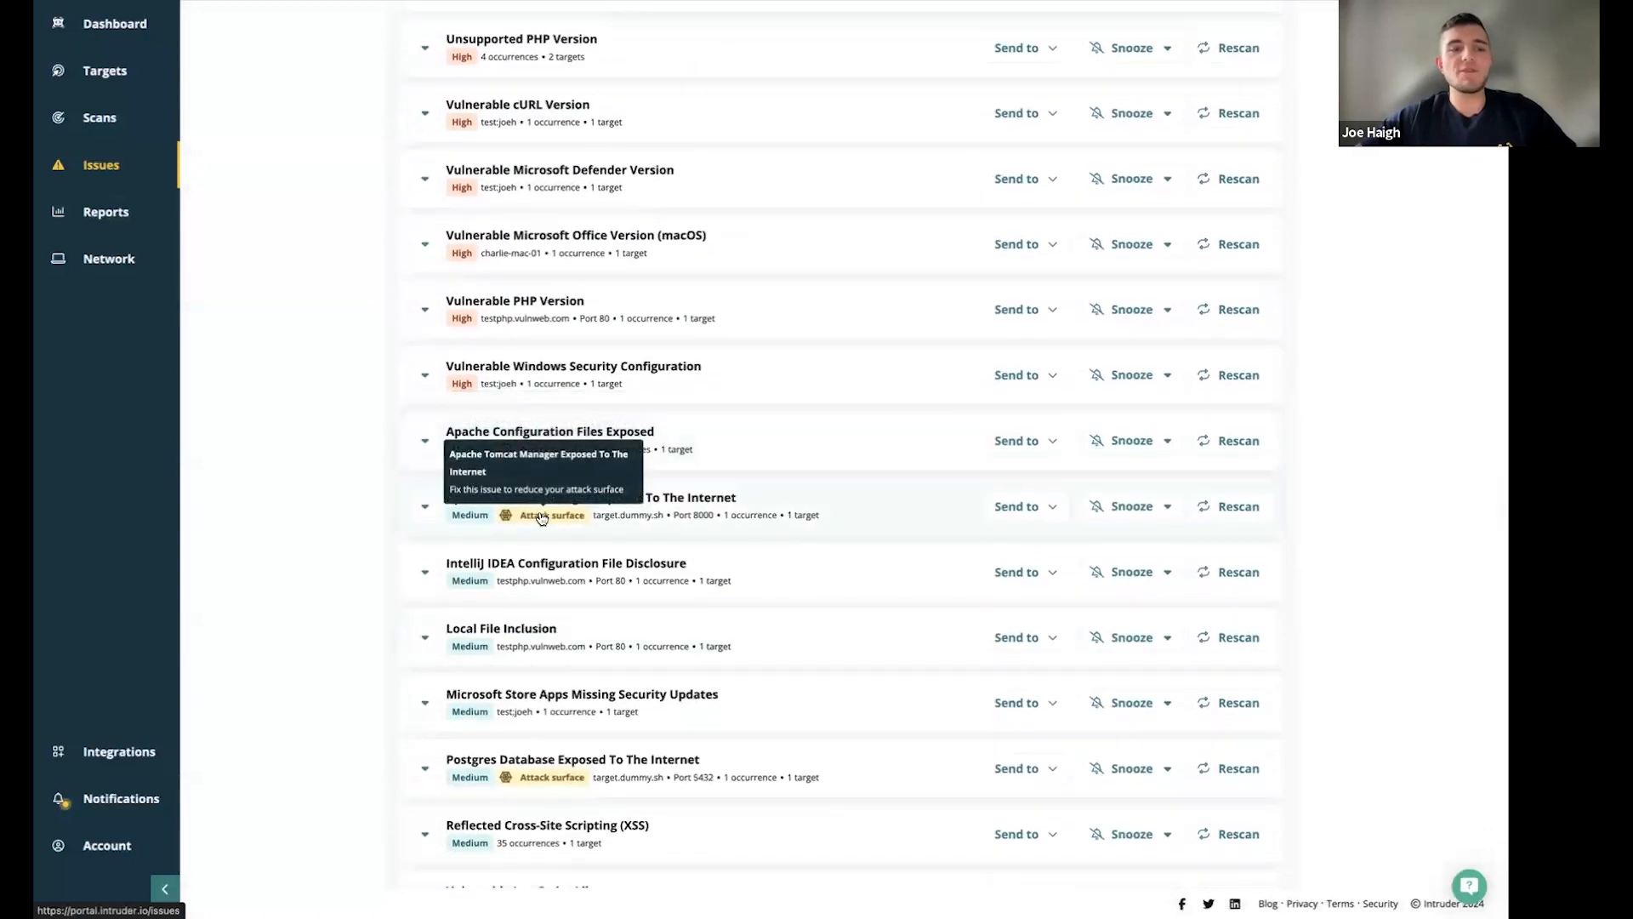
mouse_move(589, 779)
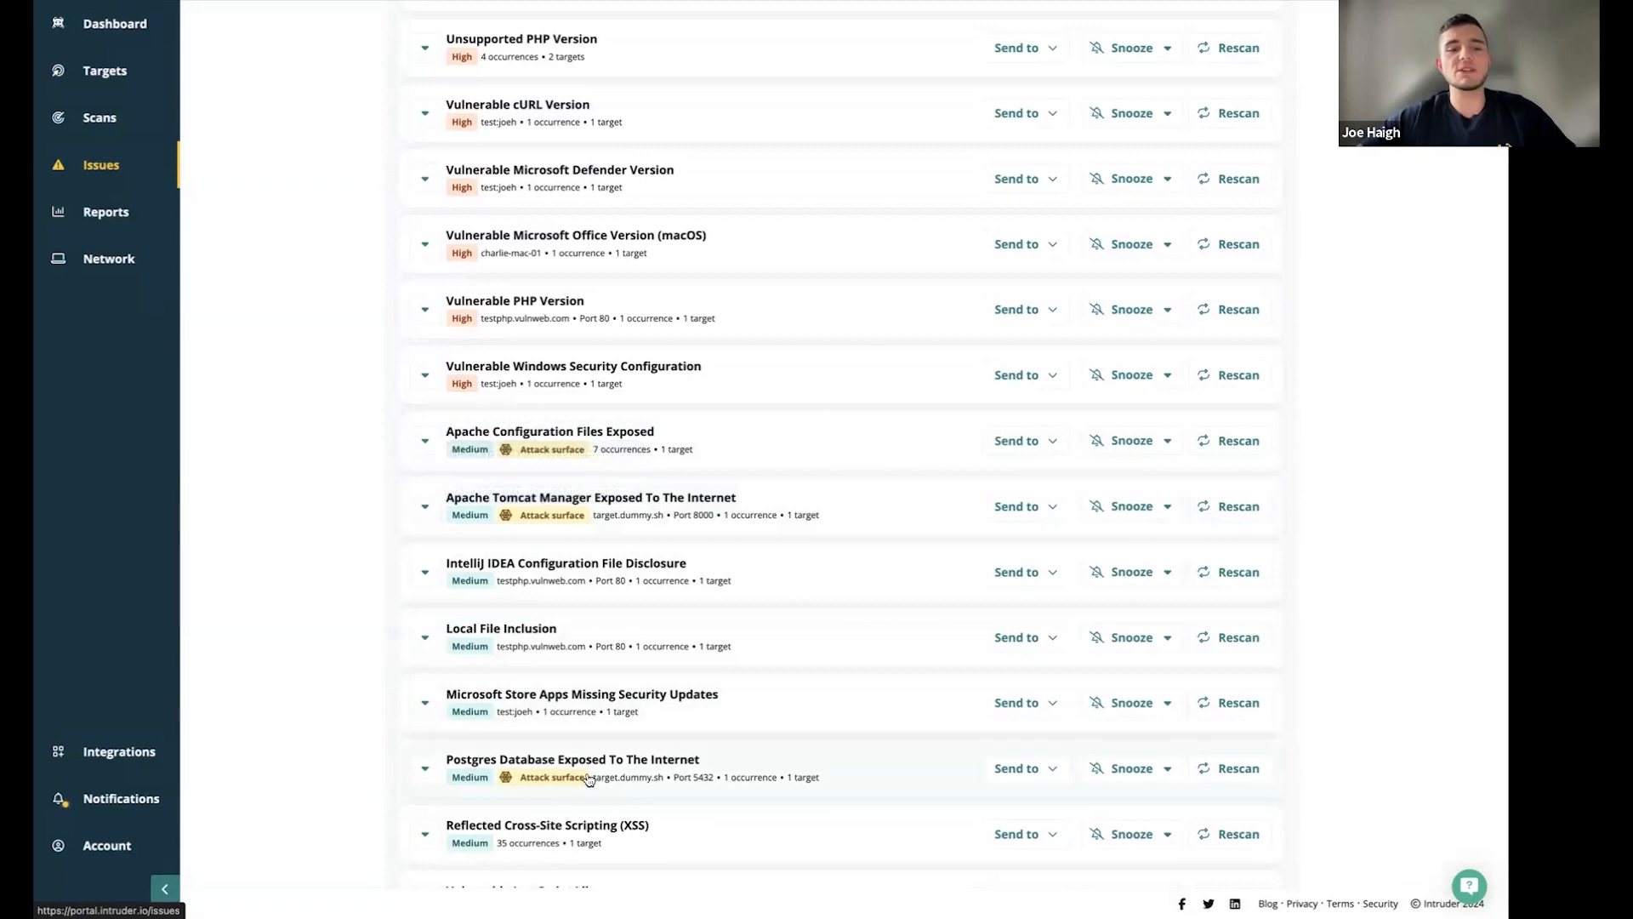
mouse_move(551, 777)
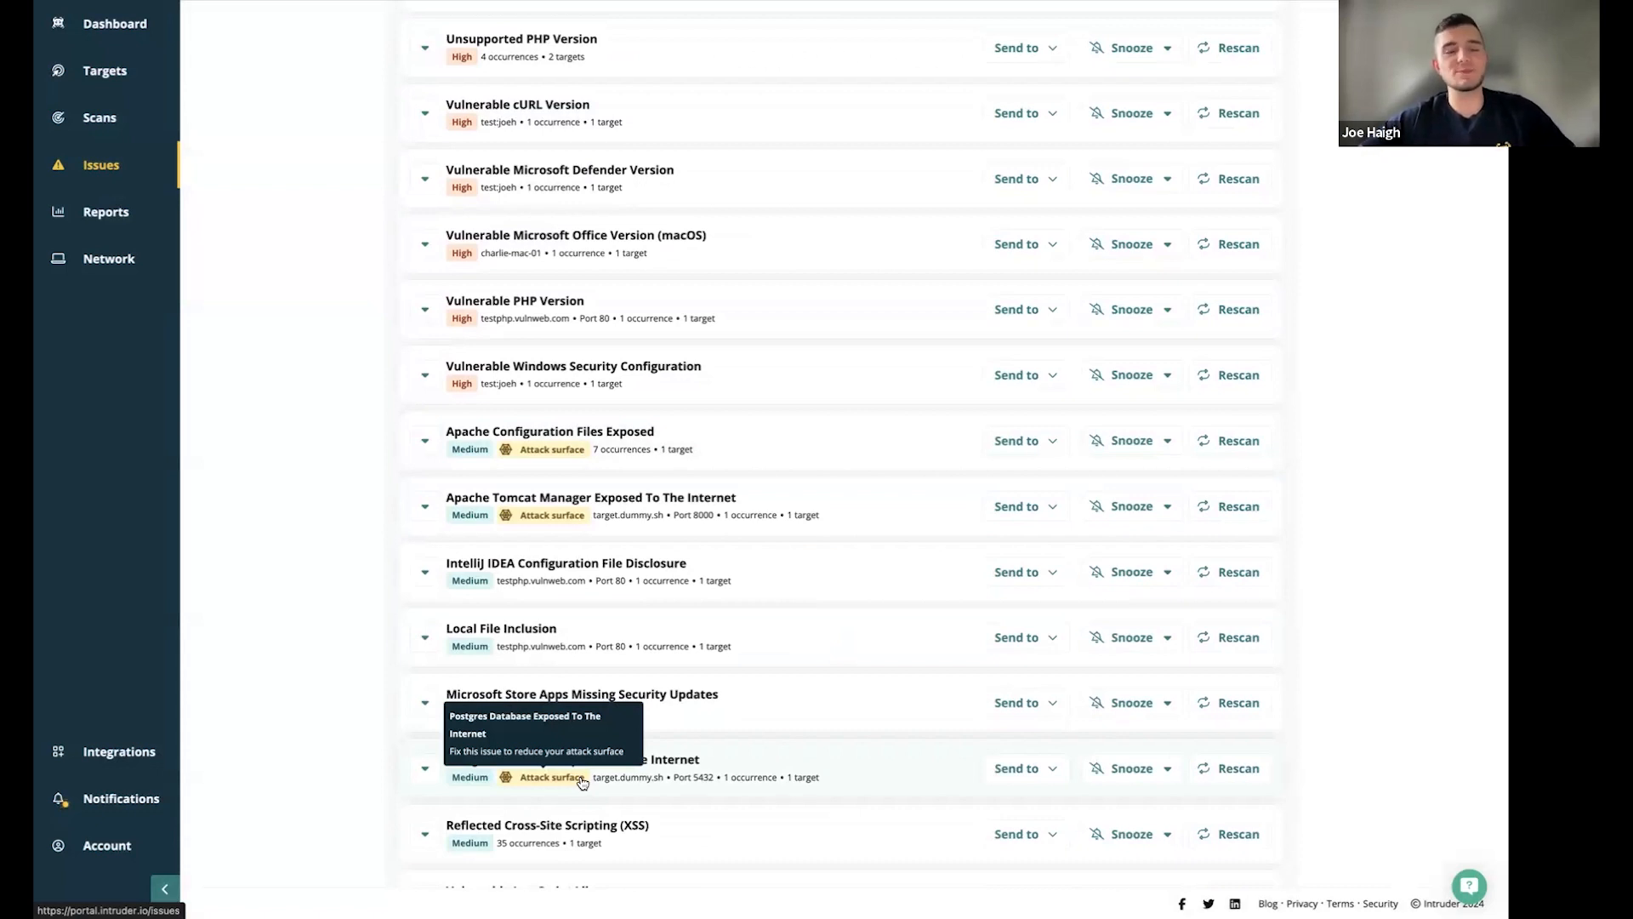
scroll("down", 3)
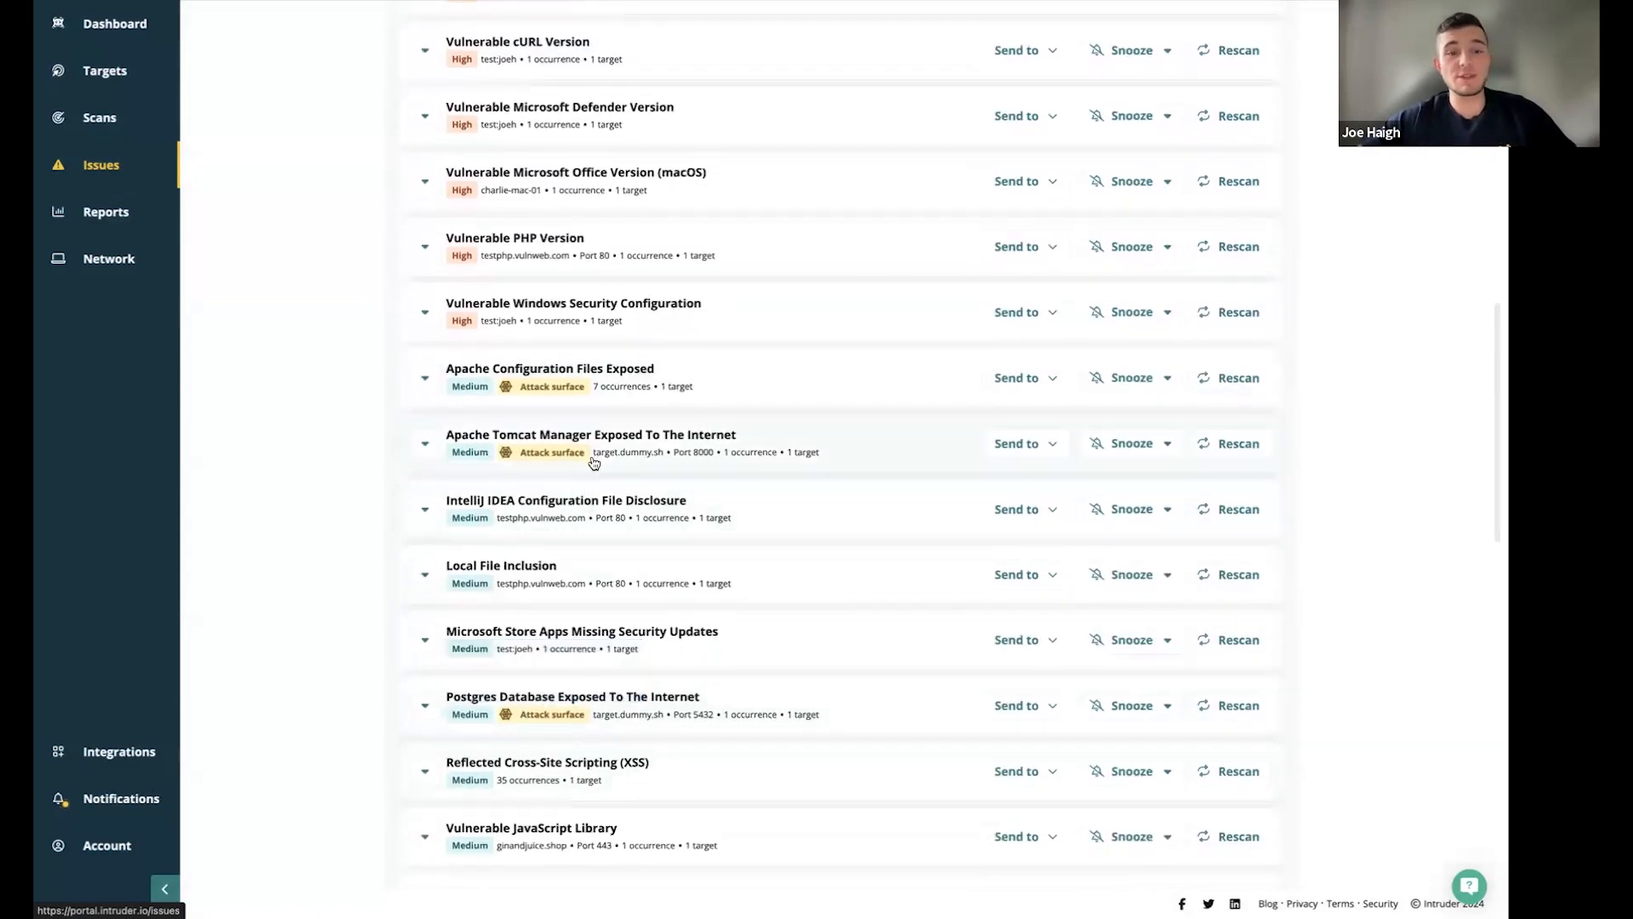
scroll("up", 3)
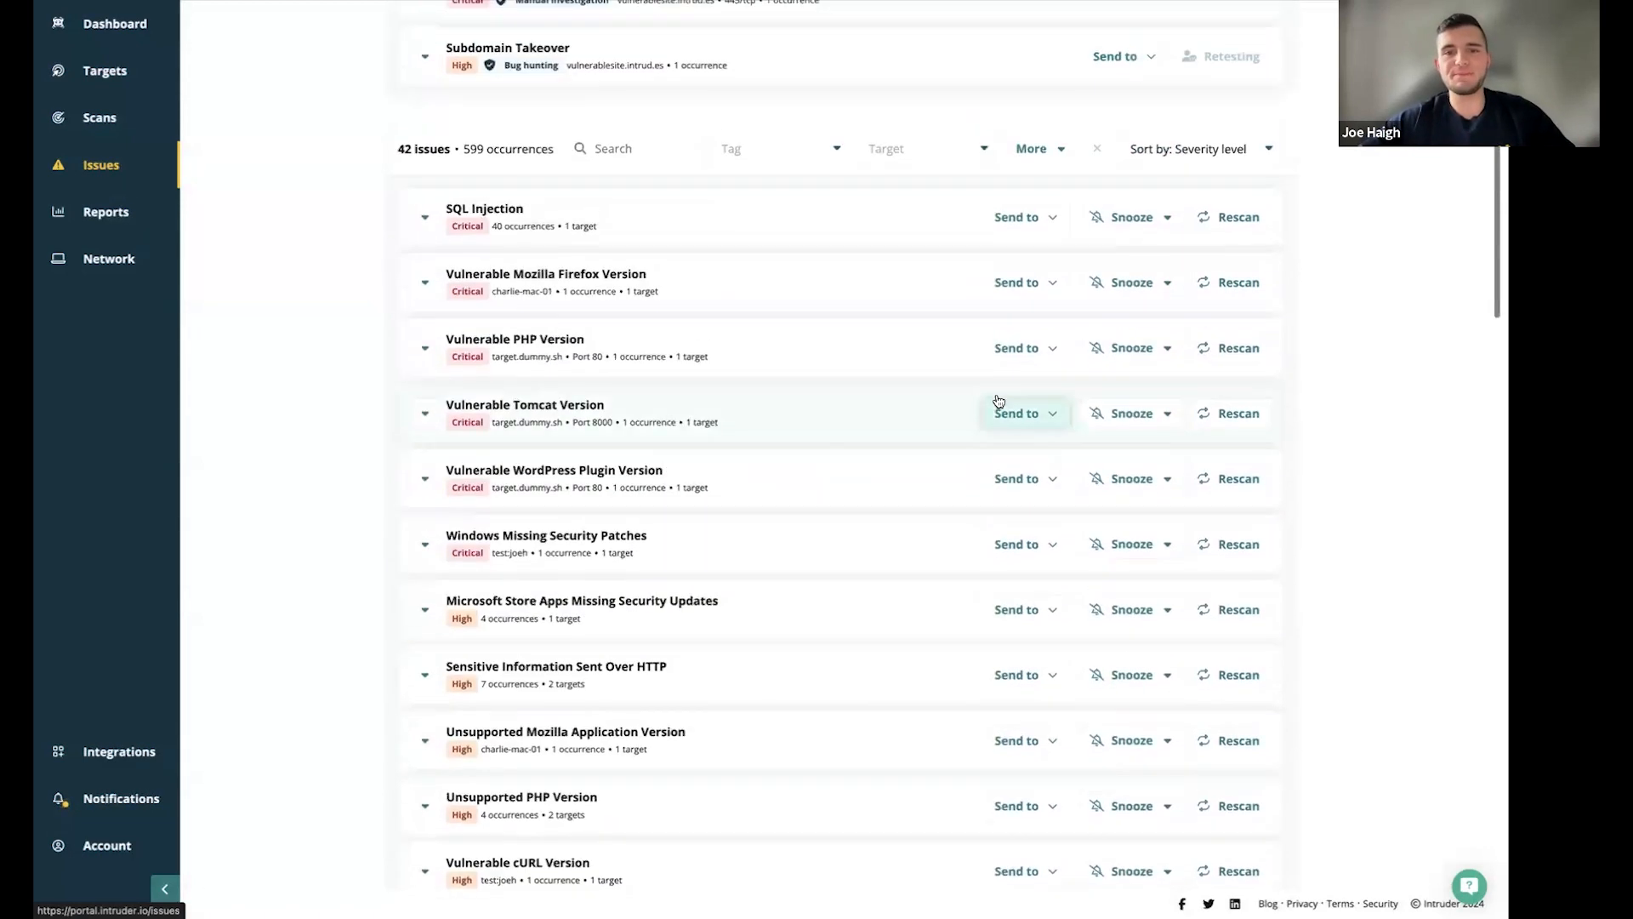
scroll("up", 3)
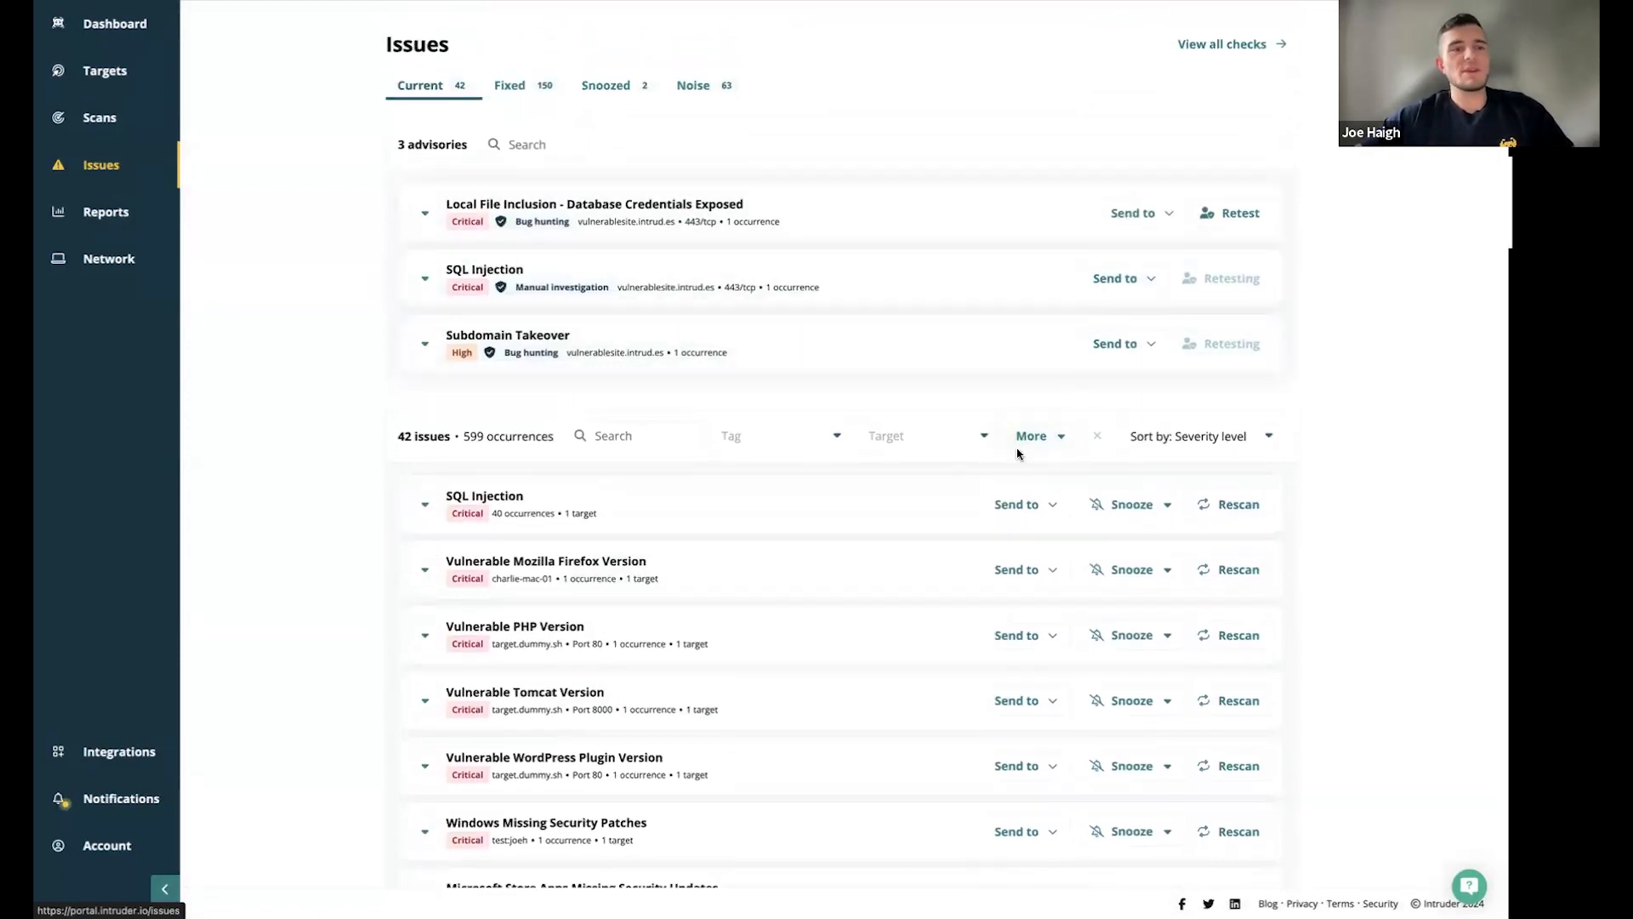
left_click(1015, 505)
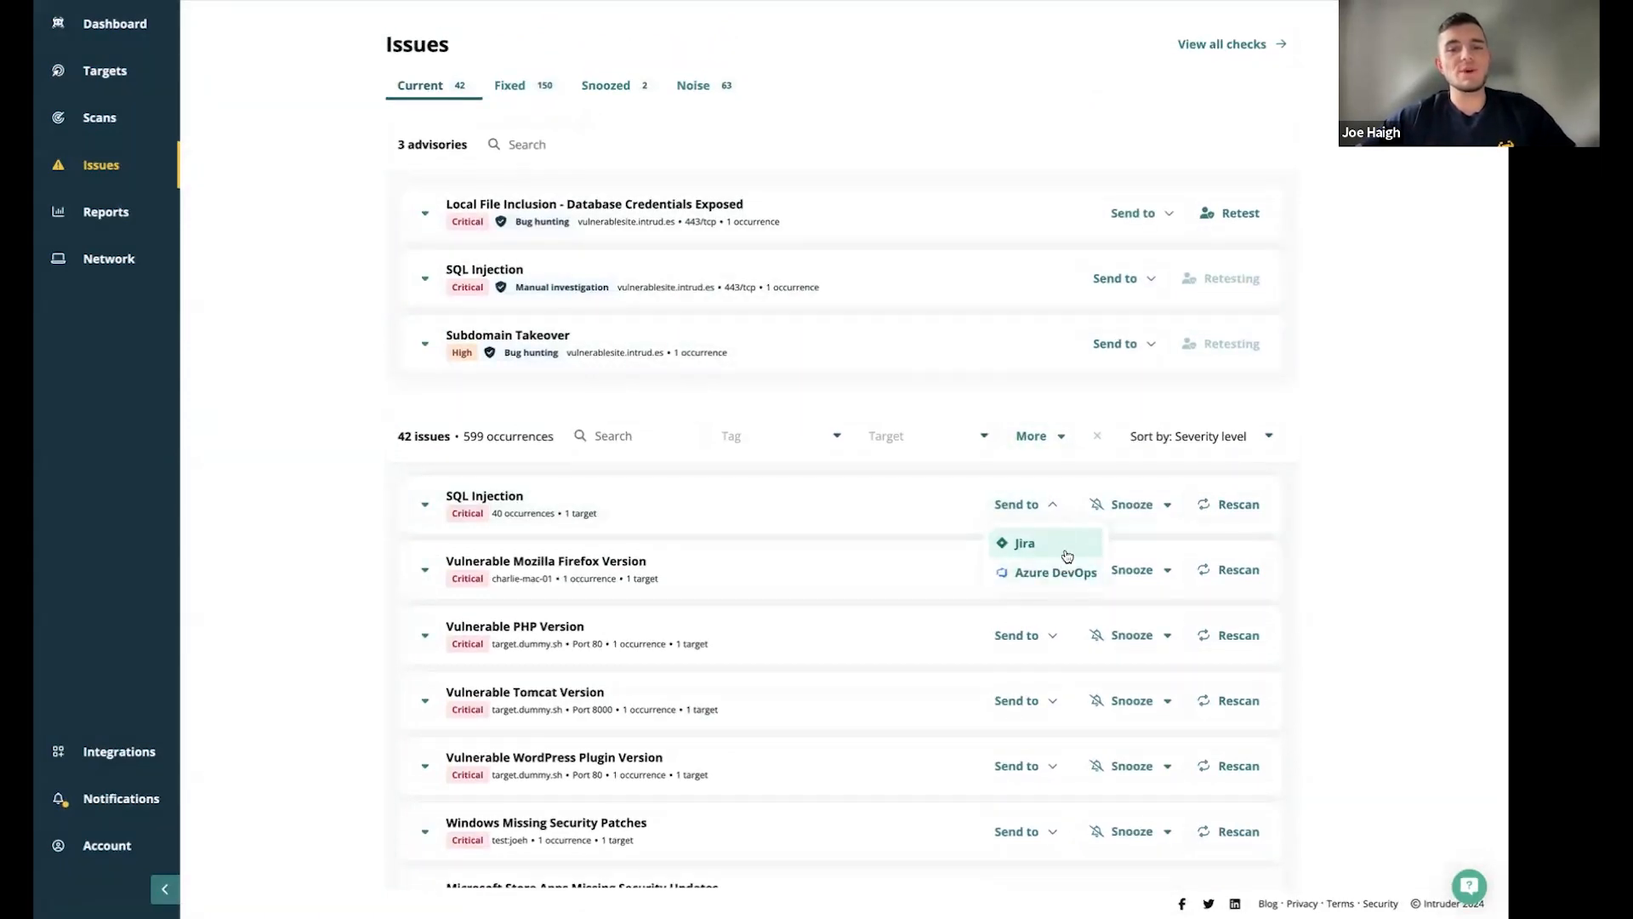
mouse_move(1066, 530)
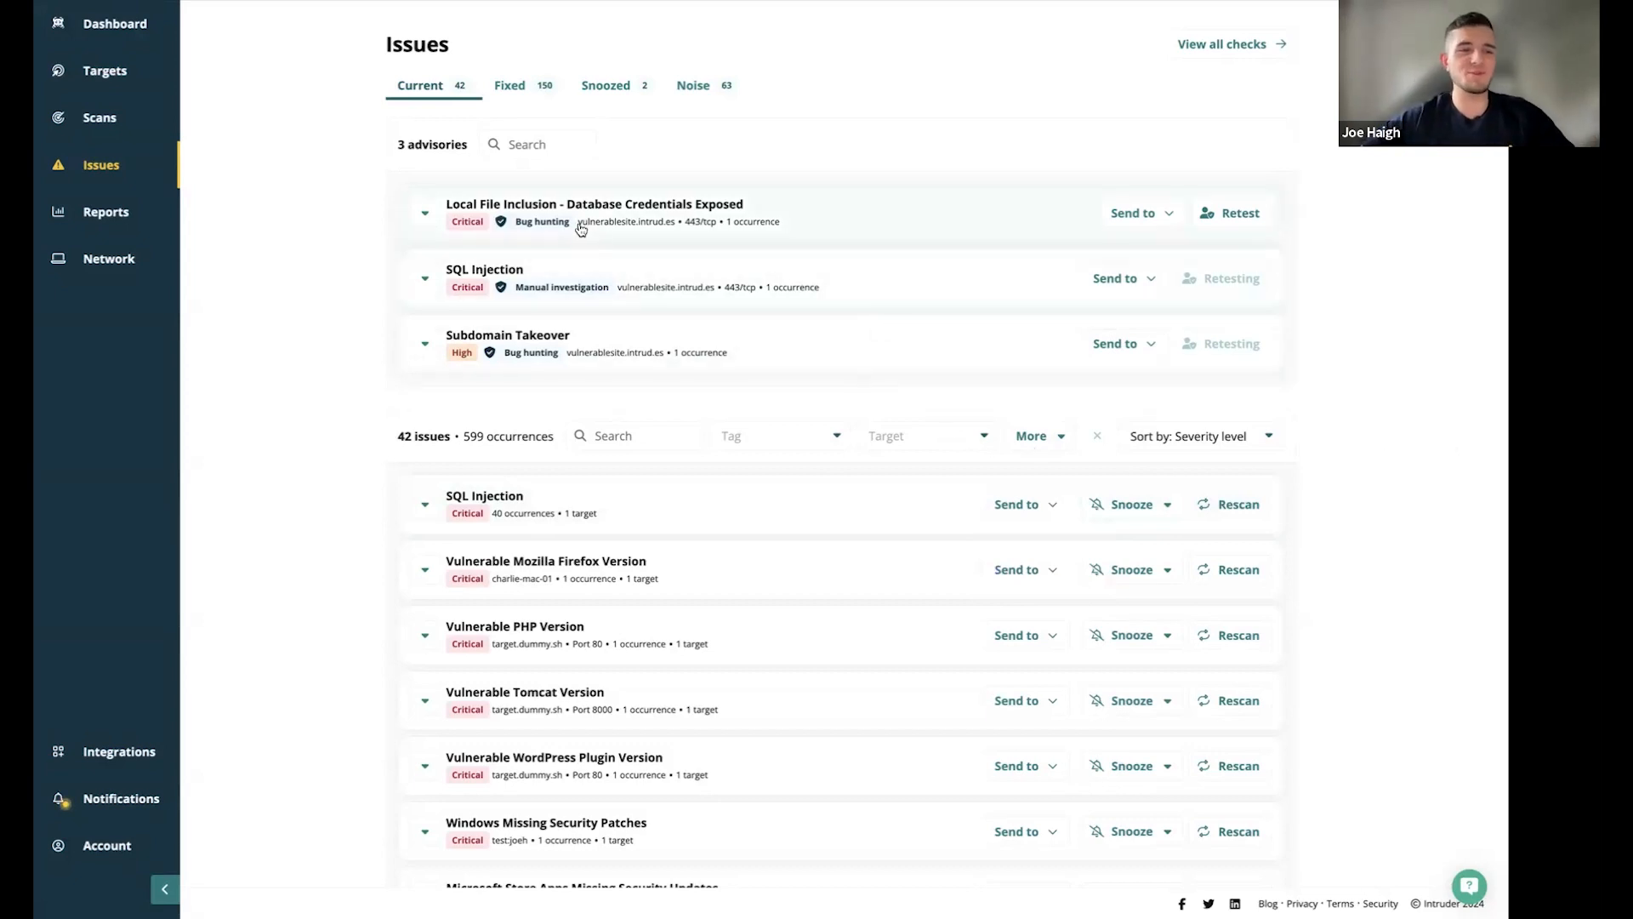
mouse_move(644, 96)
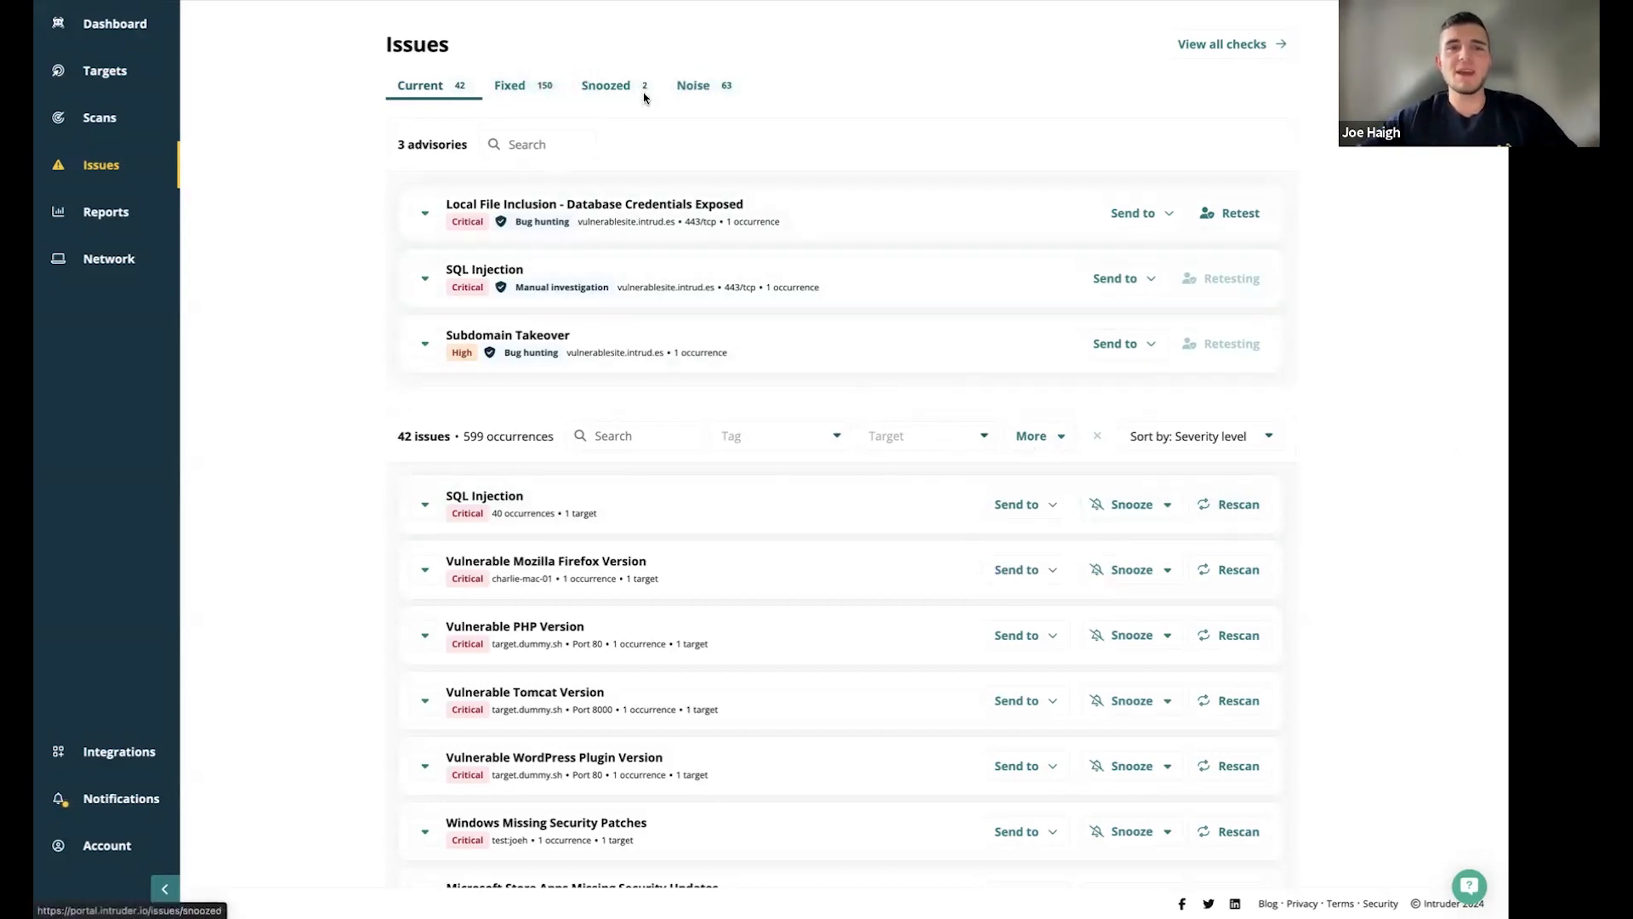
Show the Fixed tab with 150 fixed issues and one fixed advisory
left_click(509, 85)
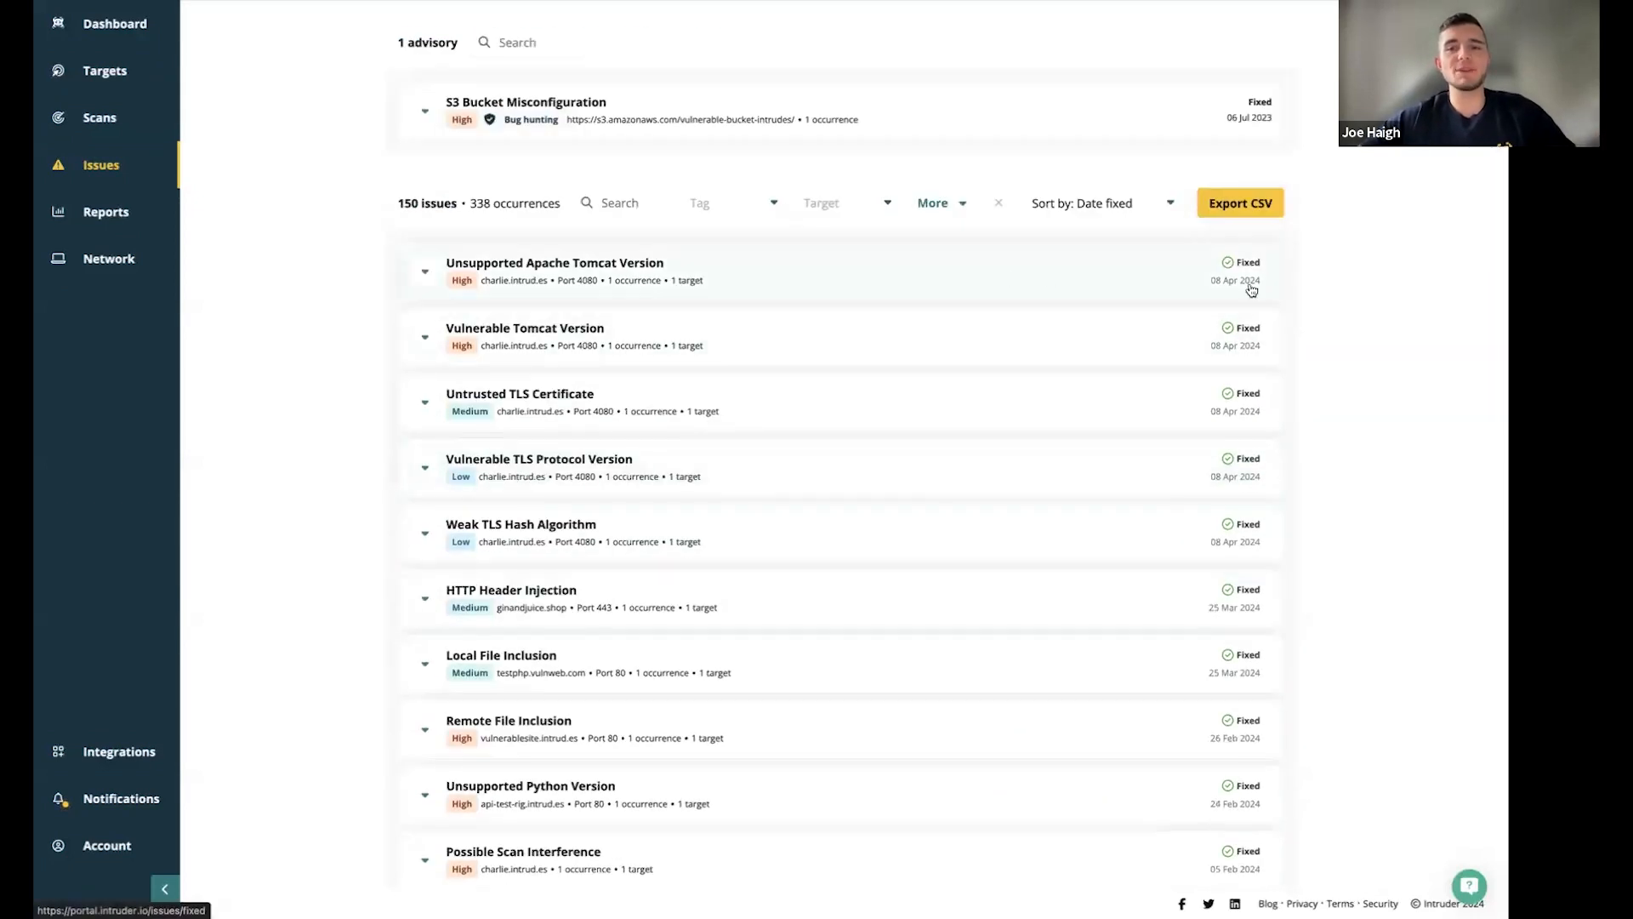
scroll("down", 3)
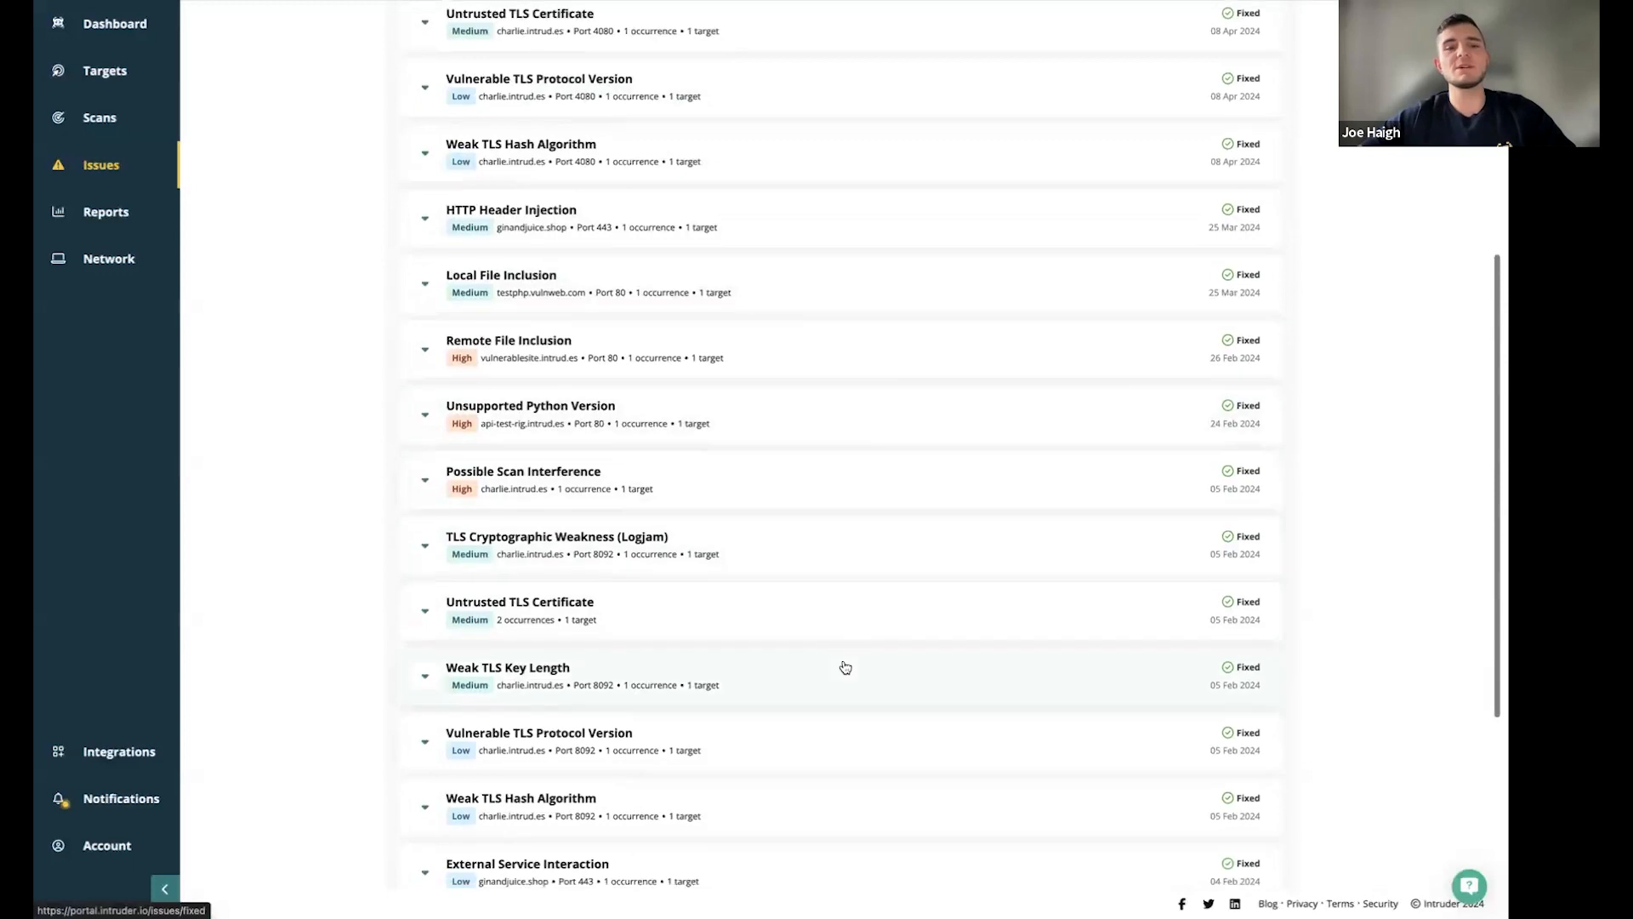
scroll("up", 3)
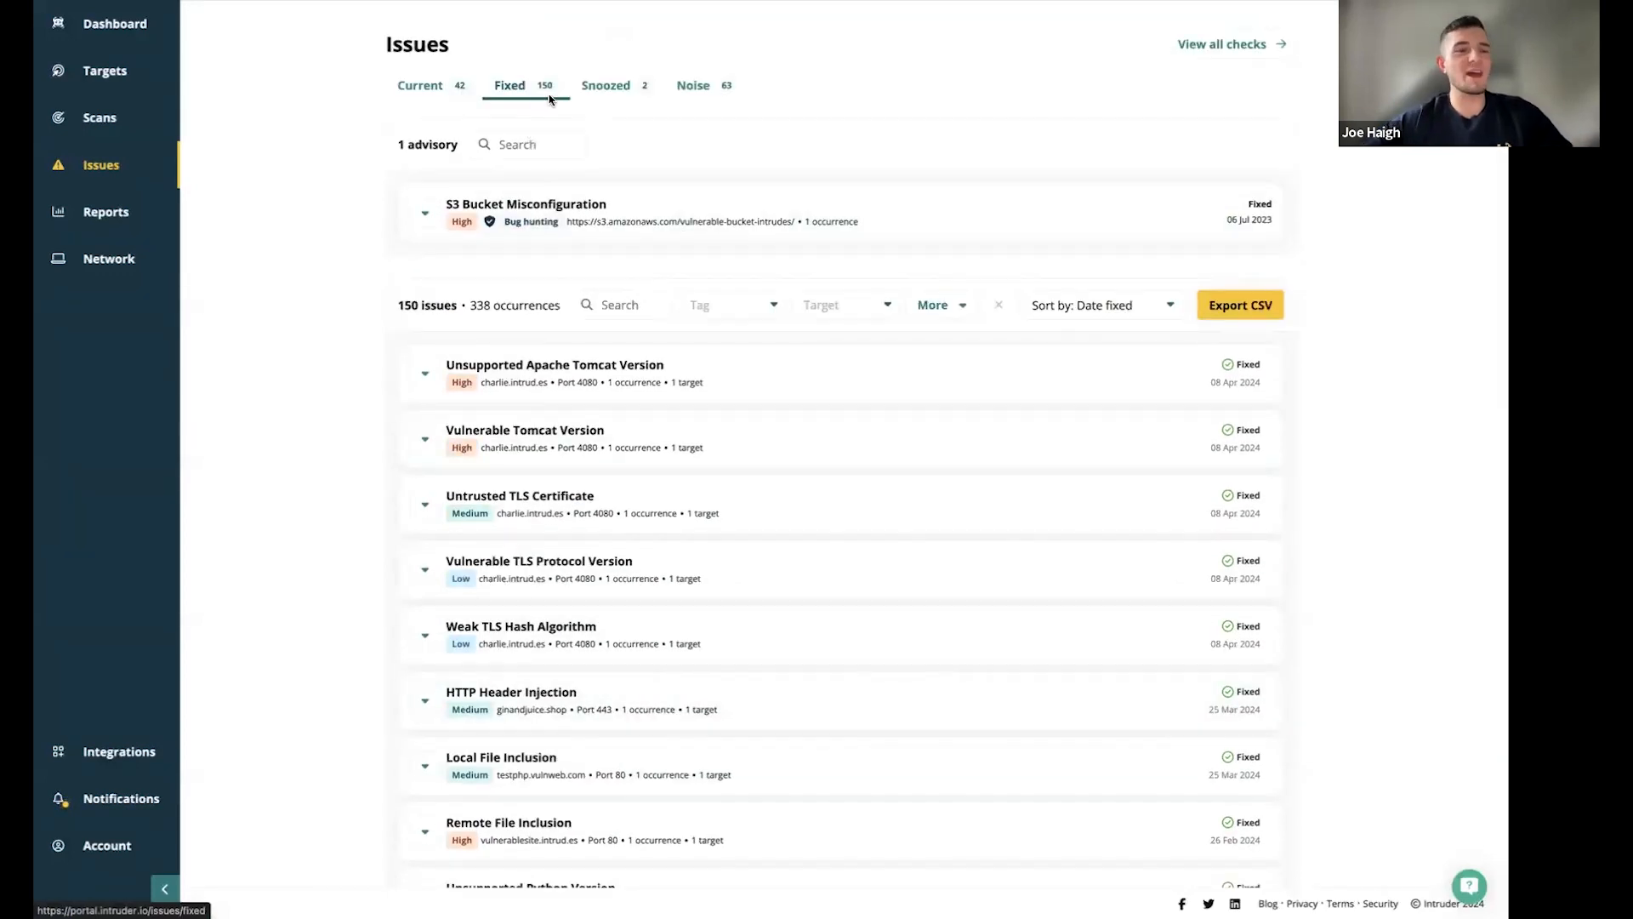
mouse_move(605, 85)
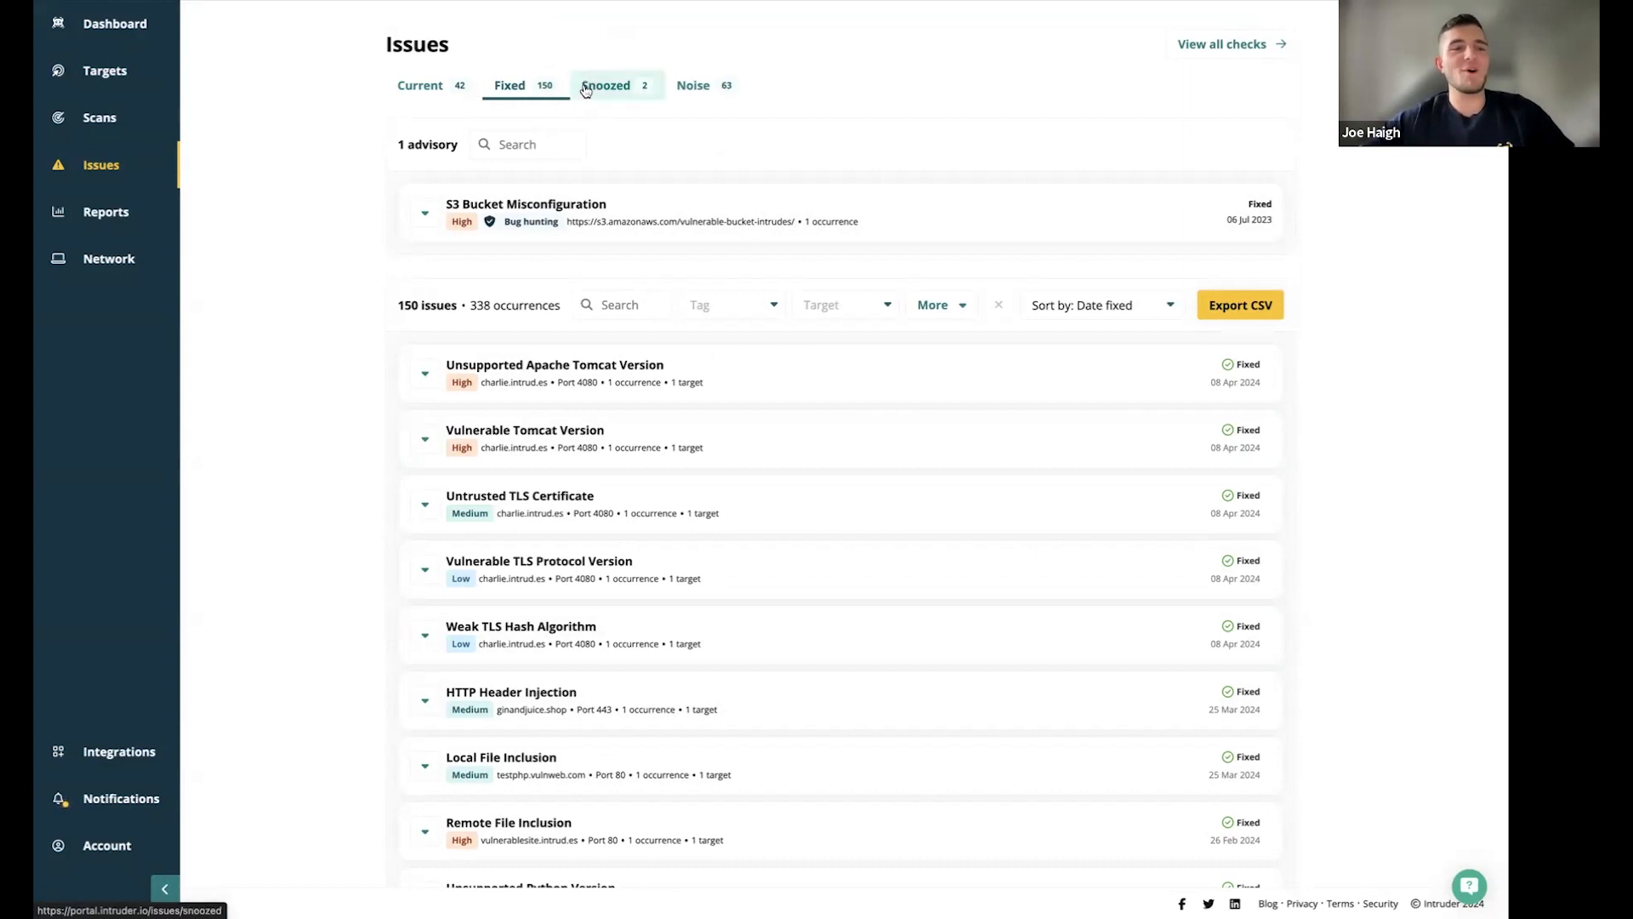
mouse_move(713, 103)
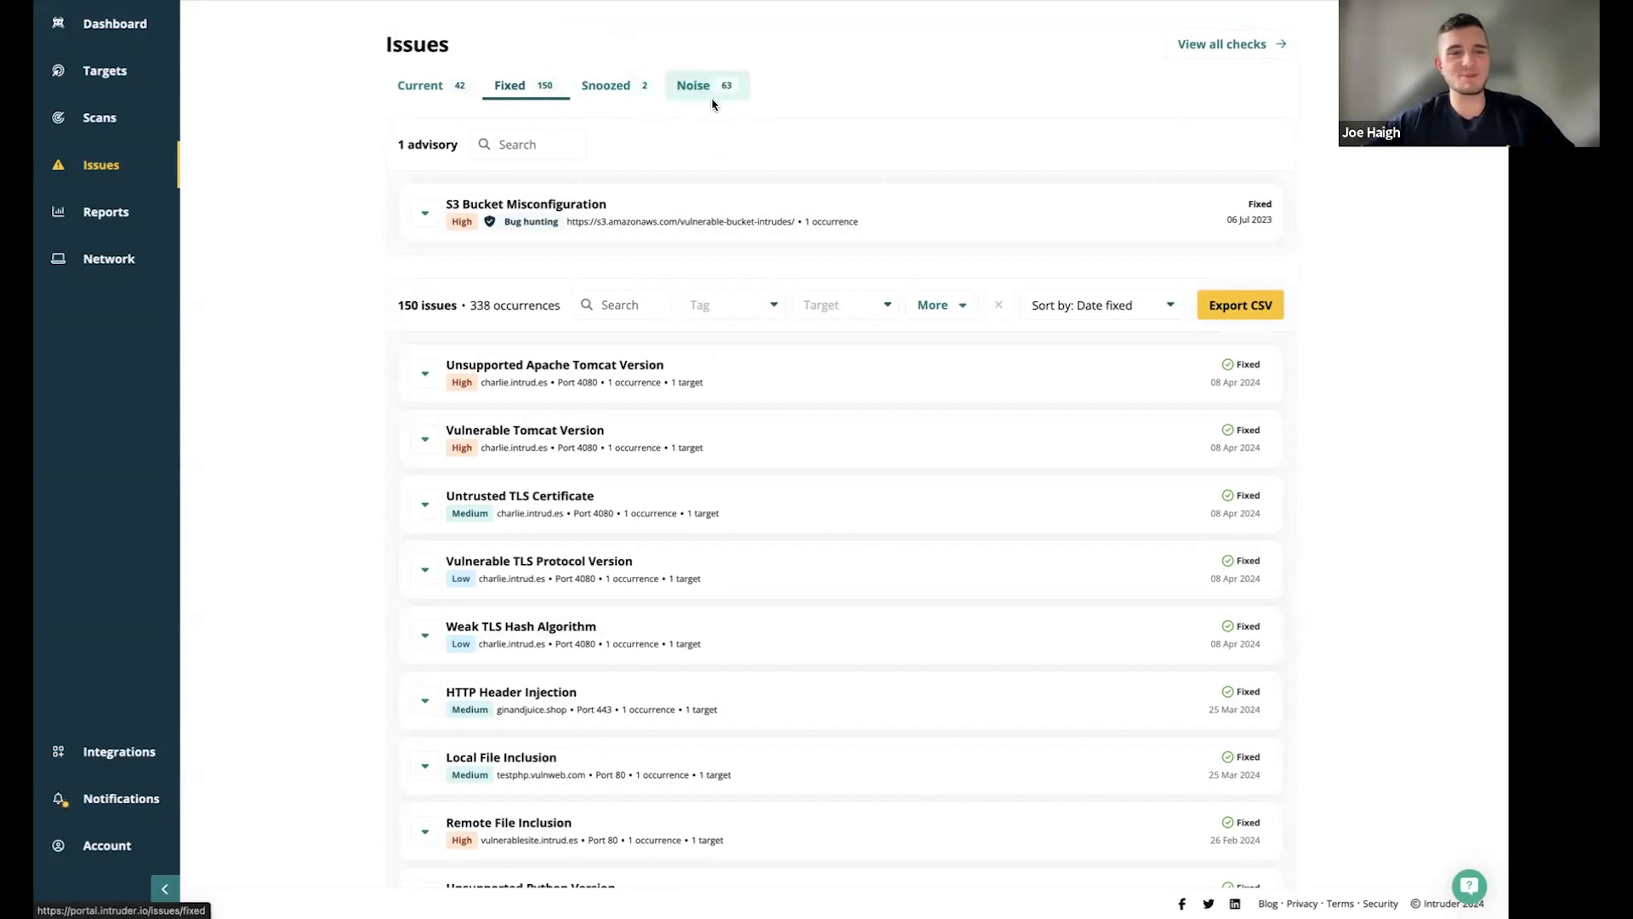
Show the Noise tab listing 63 noise items like WordPress xmlrpc
left_click(692, 85)
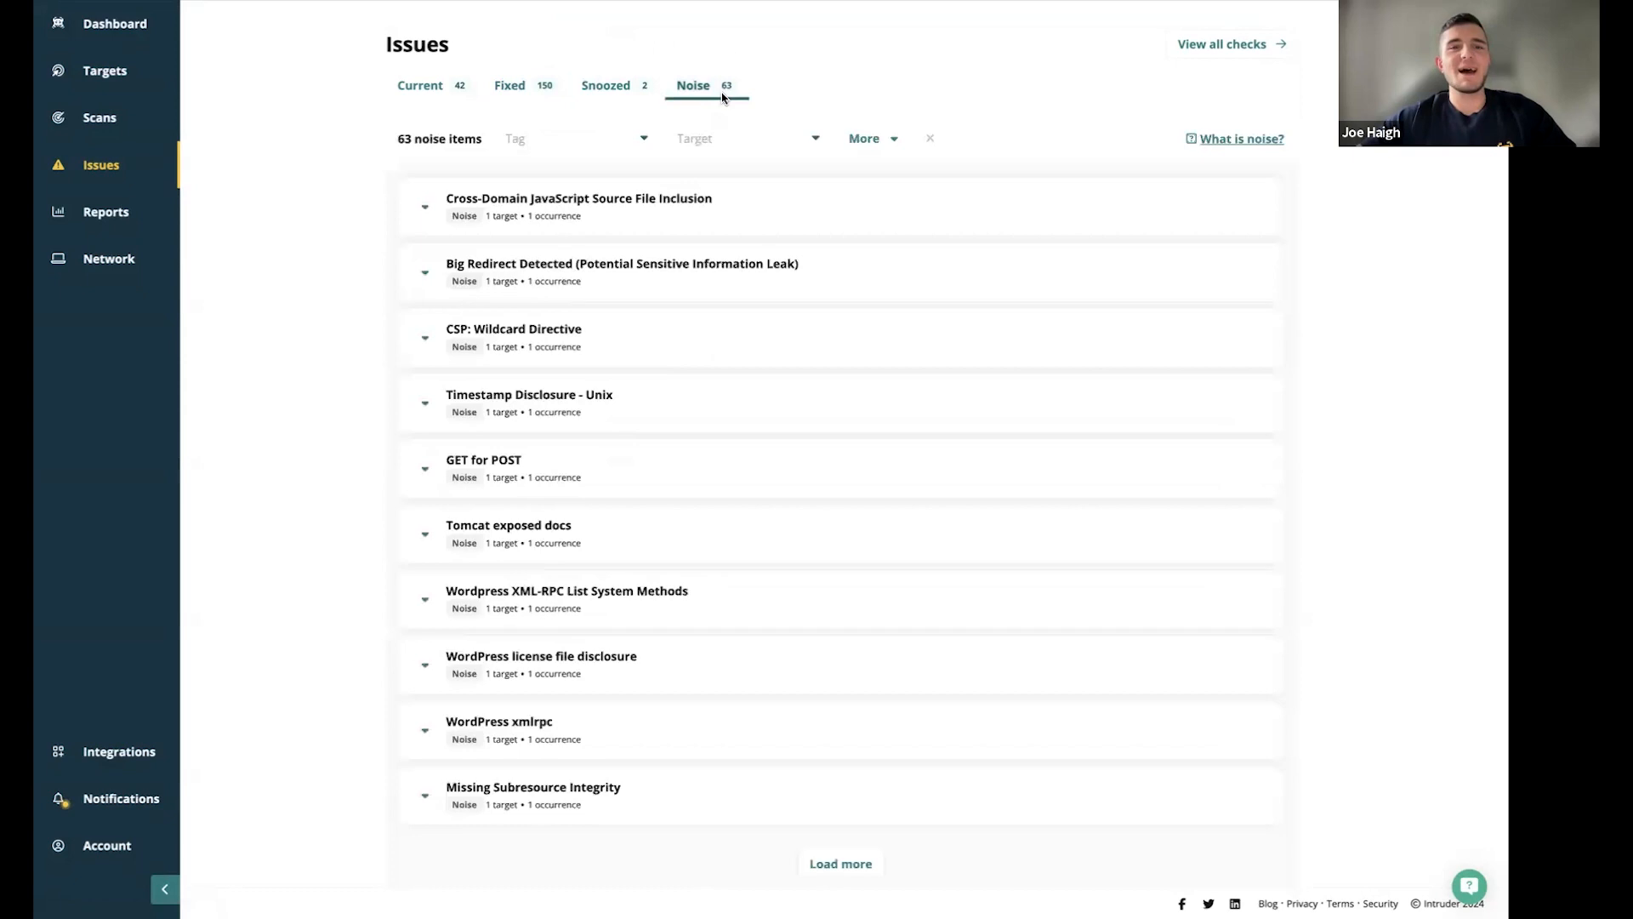
mouse_move(620, 404)
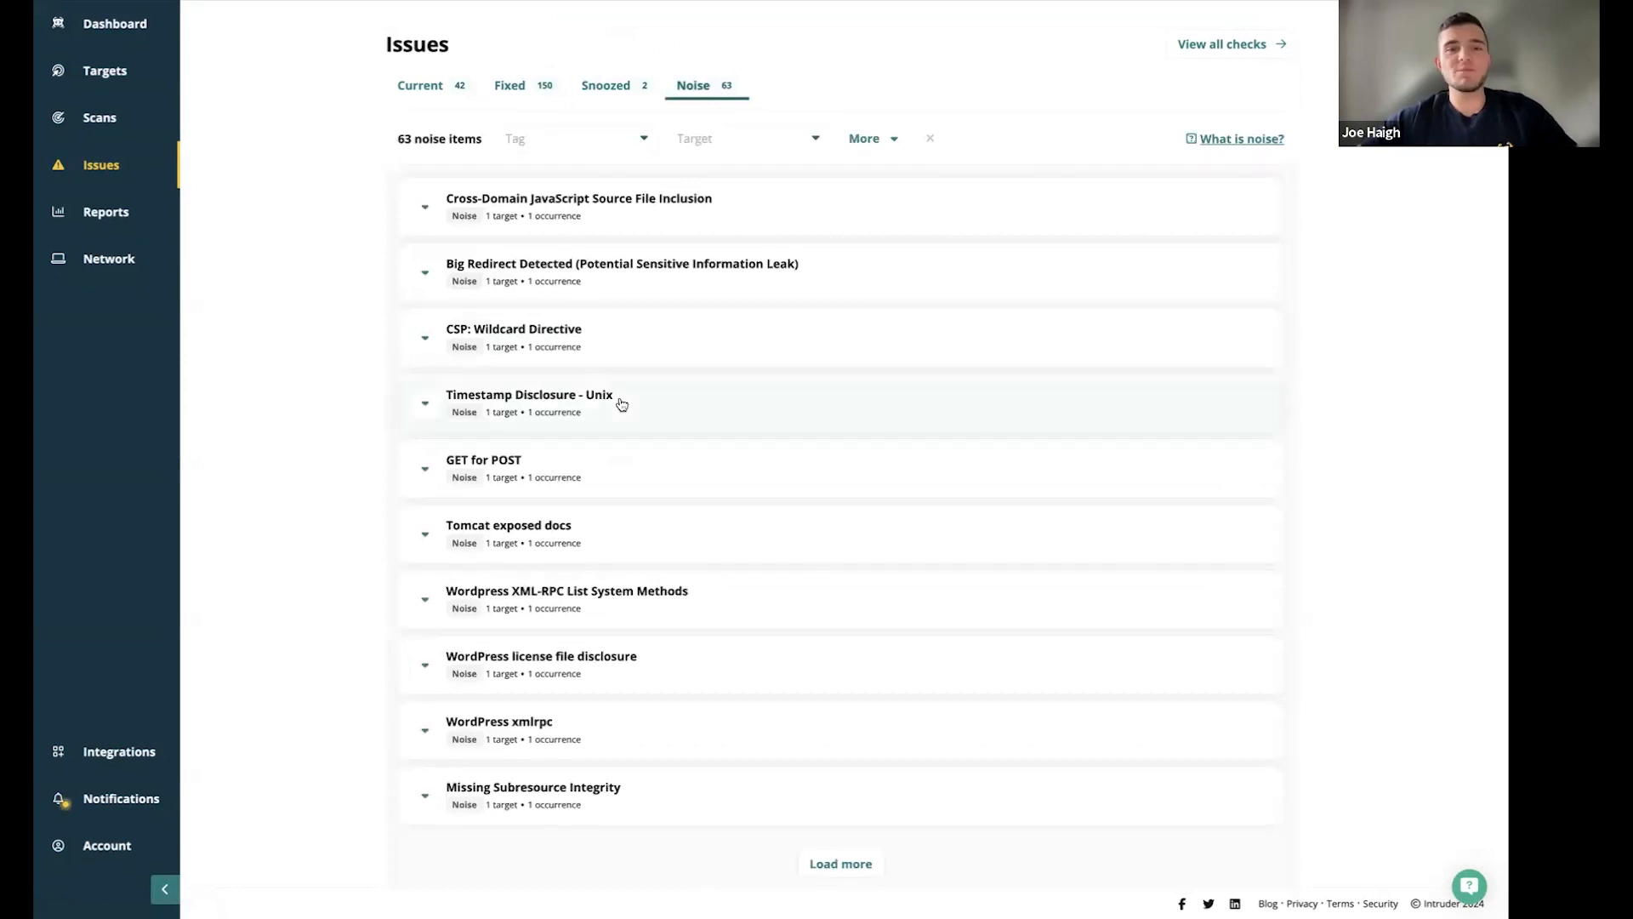
mouse_move(346, 247)
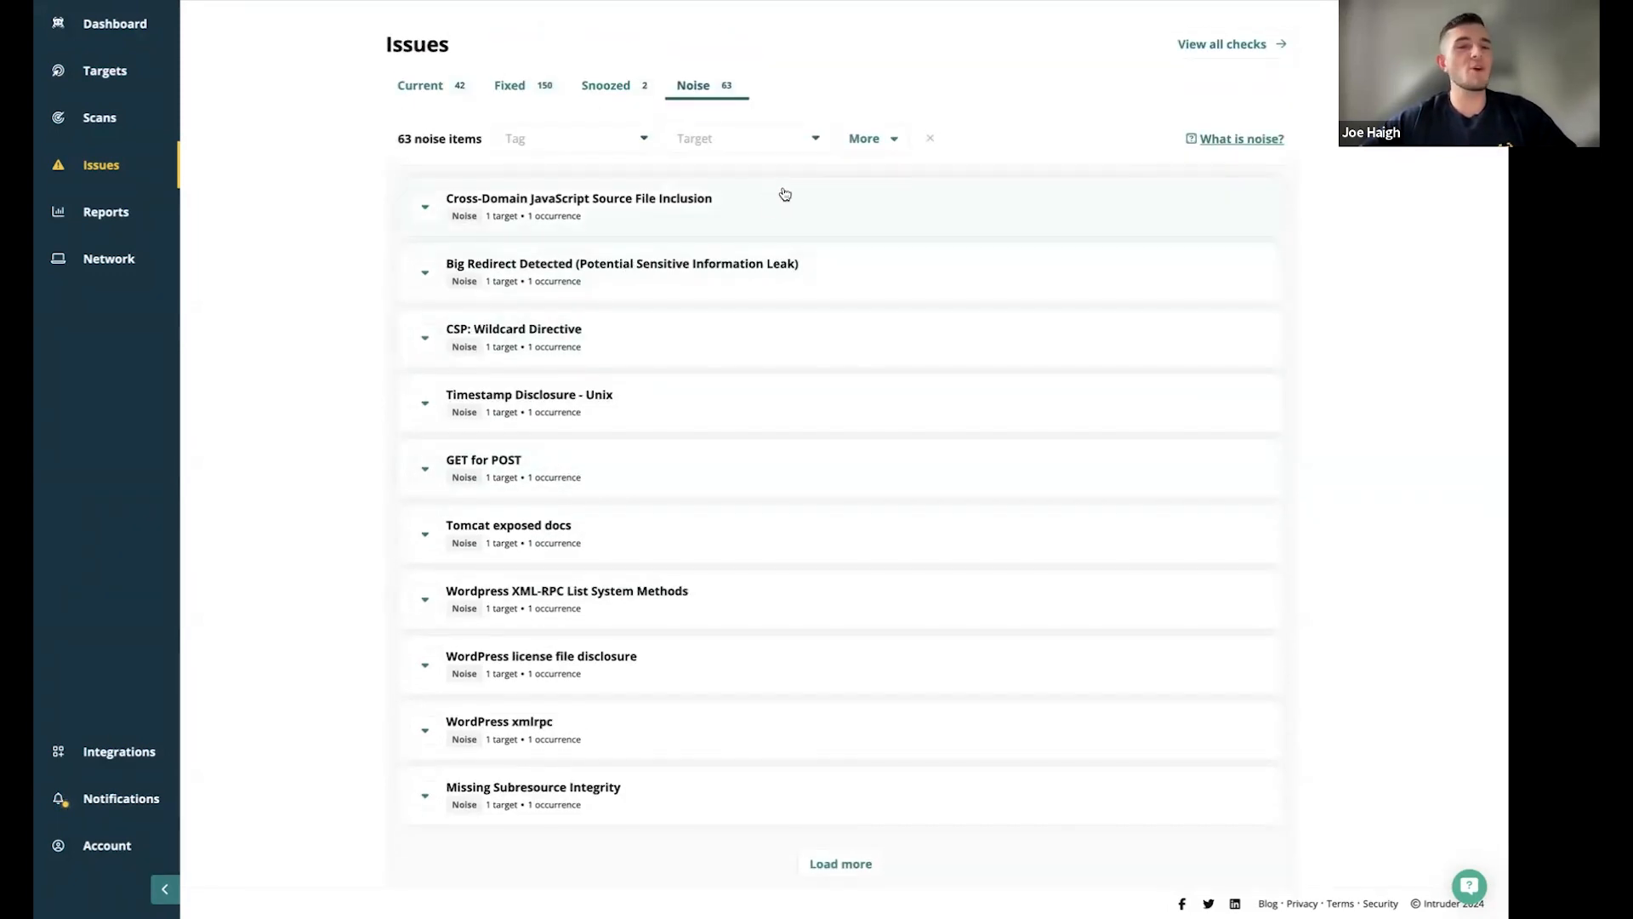
mouse_move(634, 385)
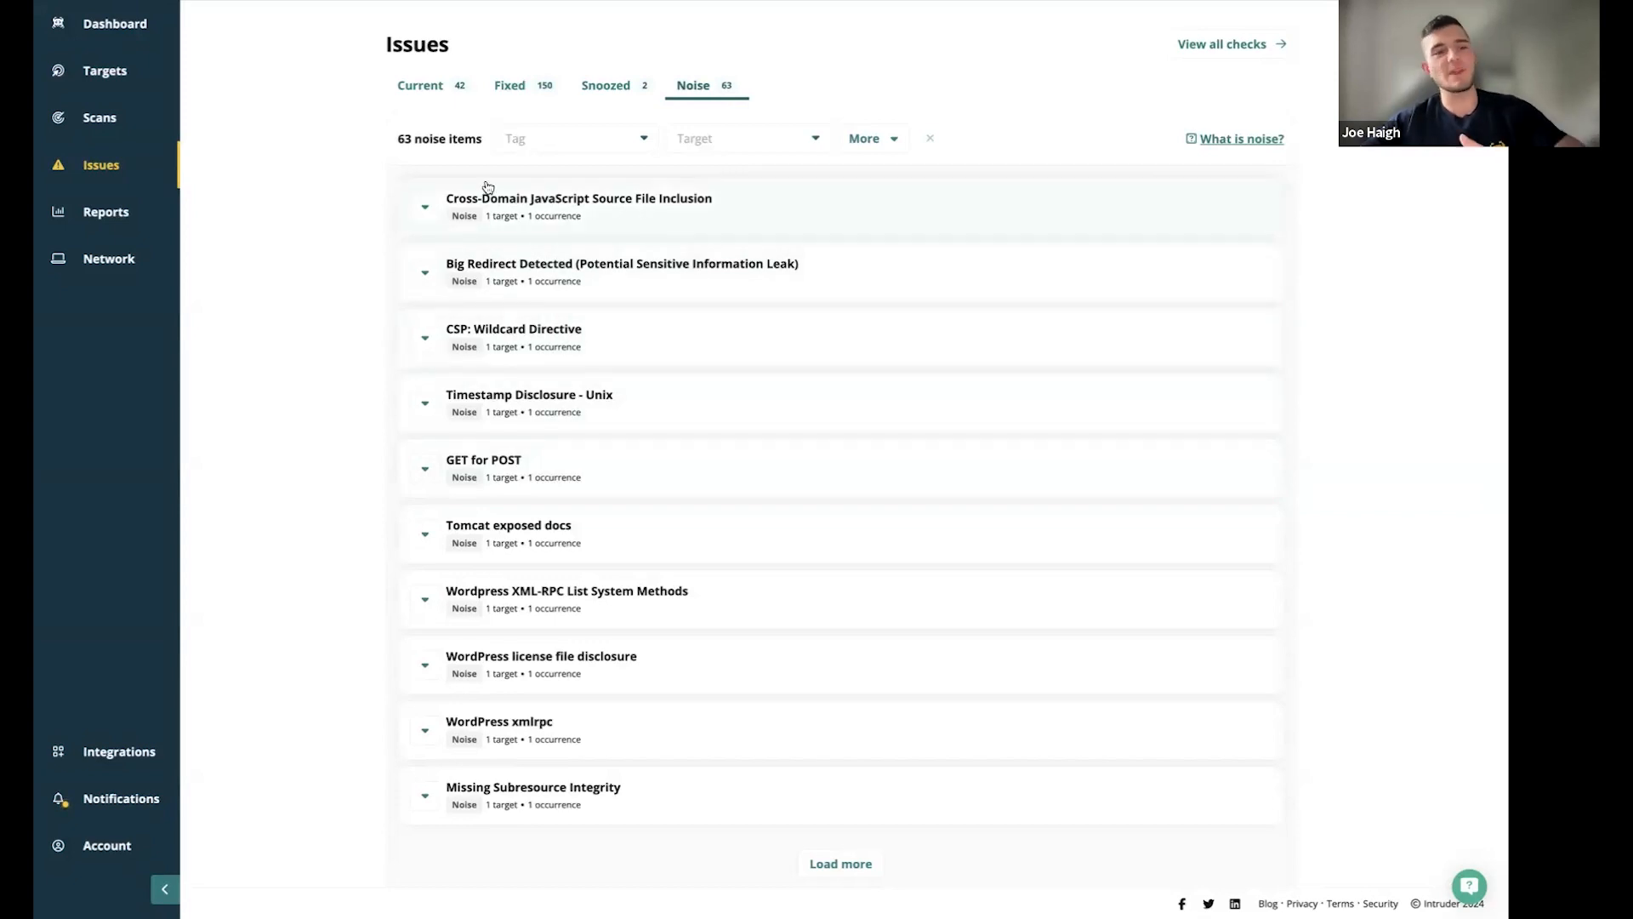
mouse_move(584, 460)
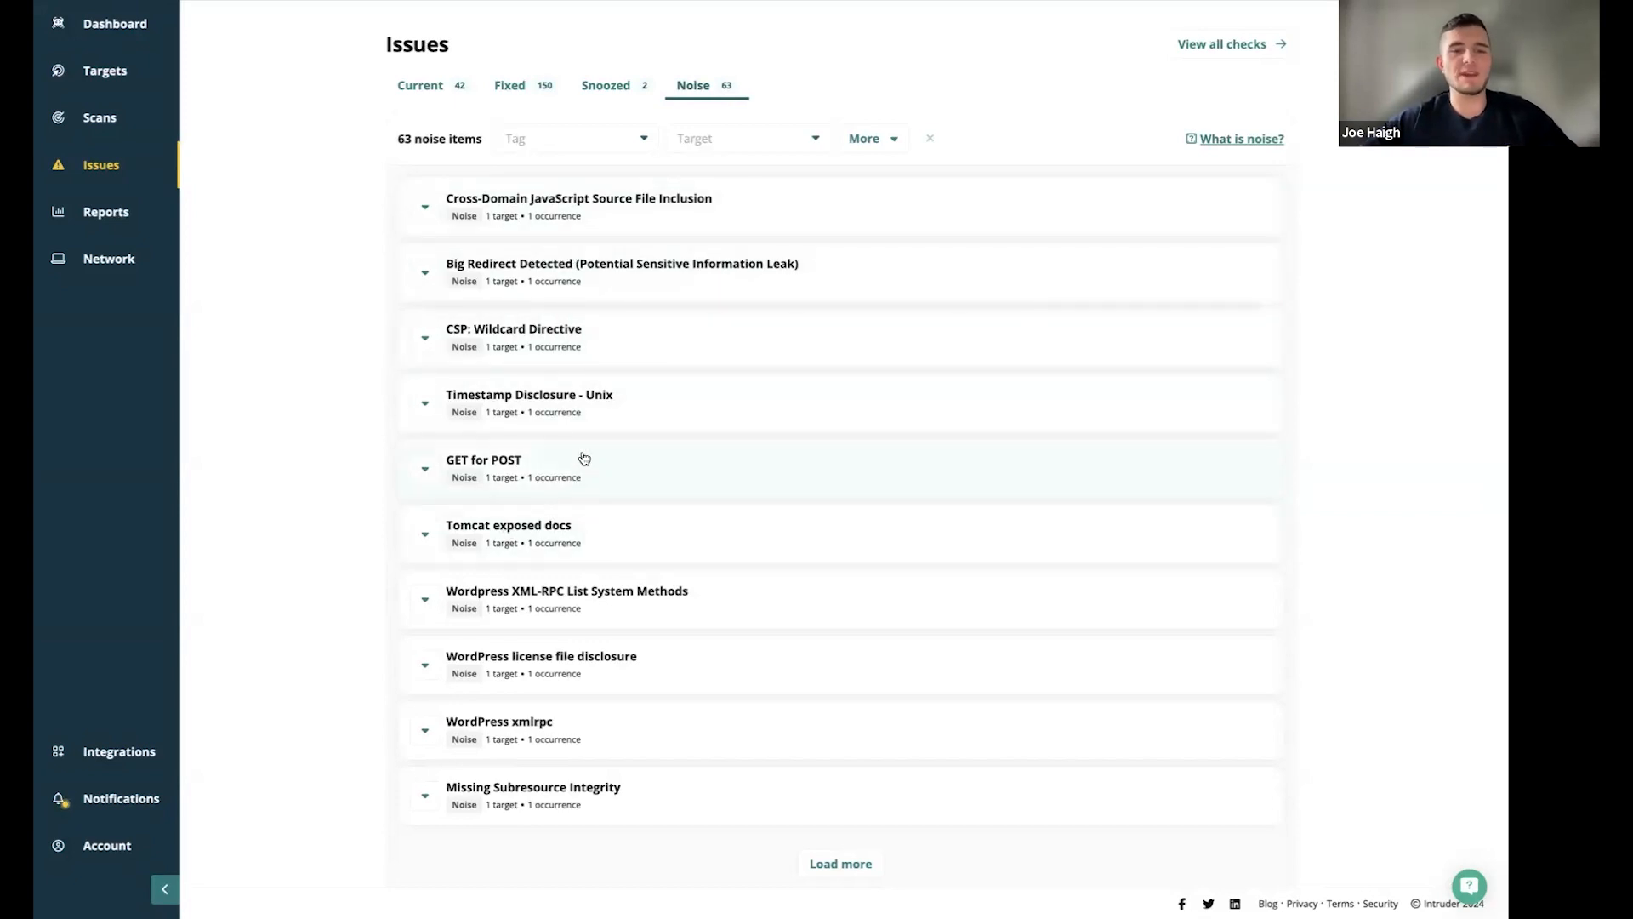
mouse_move(235, 45)
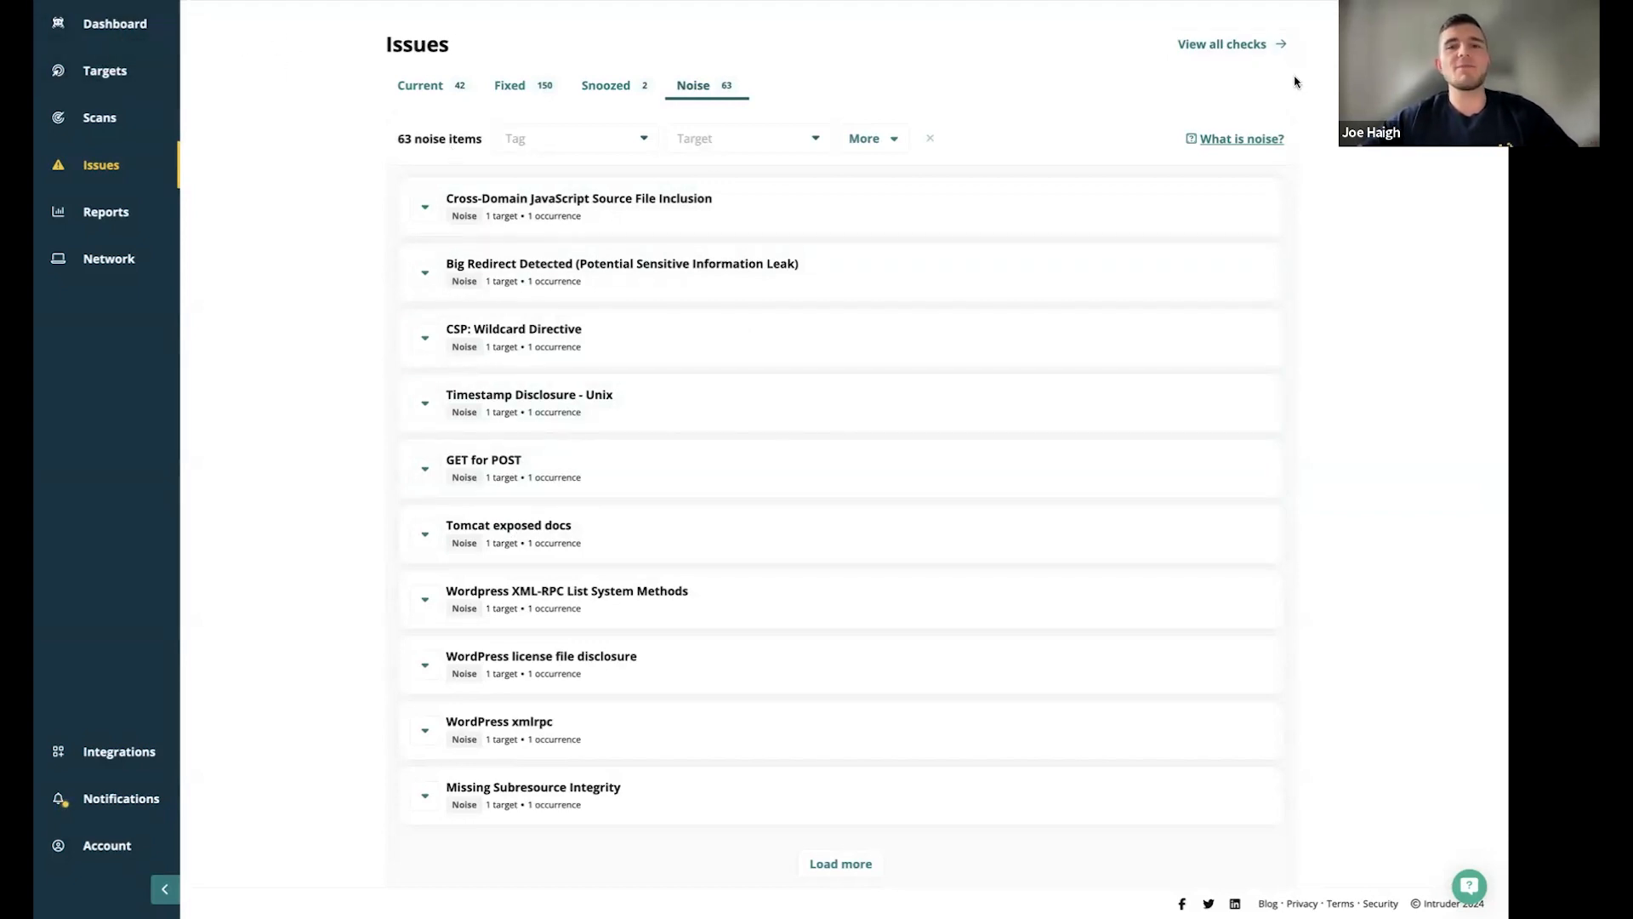
Browse the 170,094-check catalogue and its Check type filter, then go to Reports analytics
left_click(1221, 43)
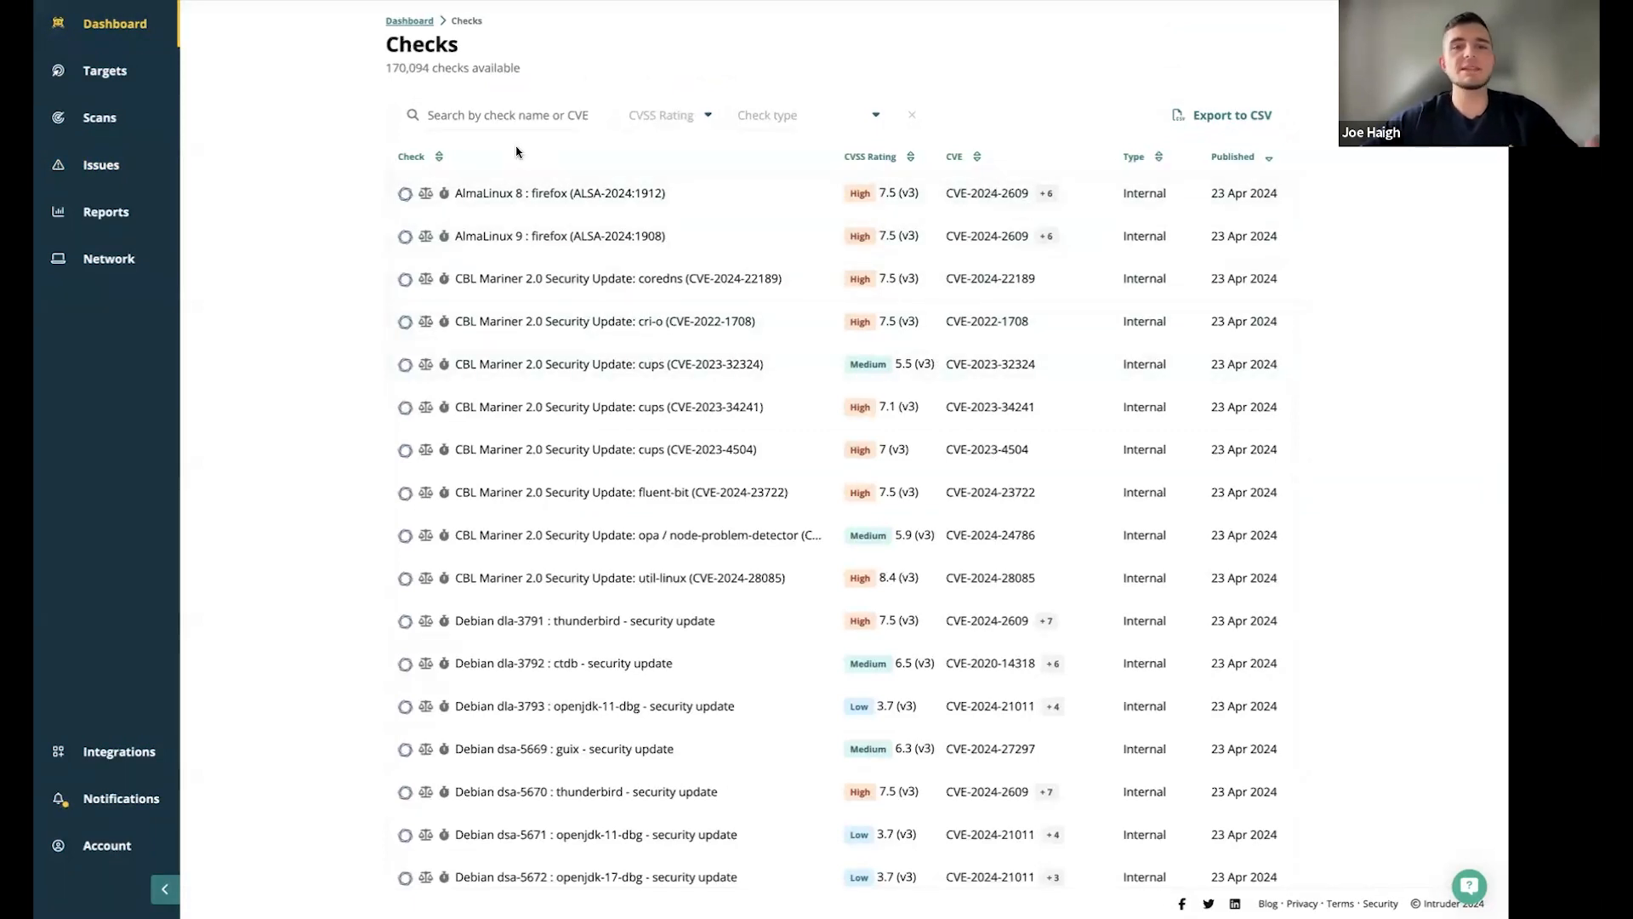
left_click(503, 115)
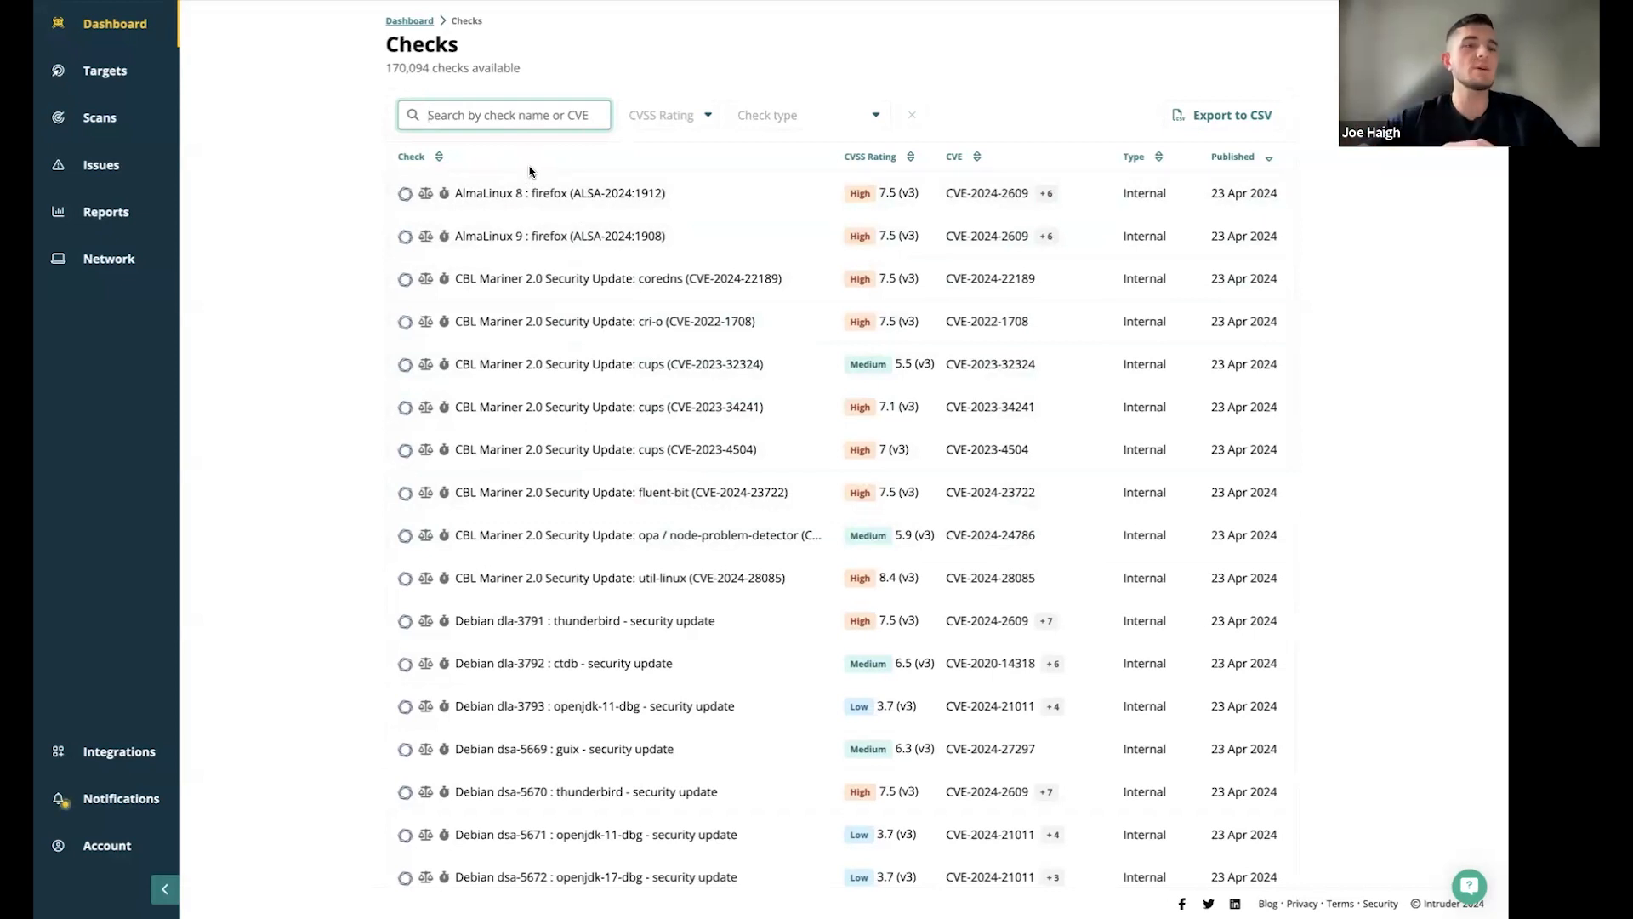
mouse_move(656, 140)
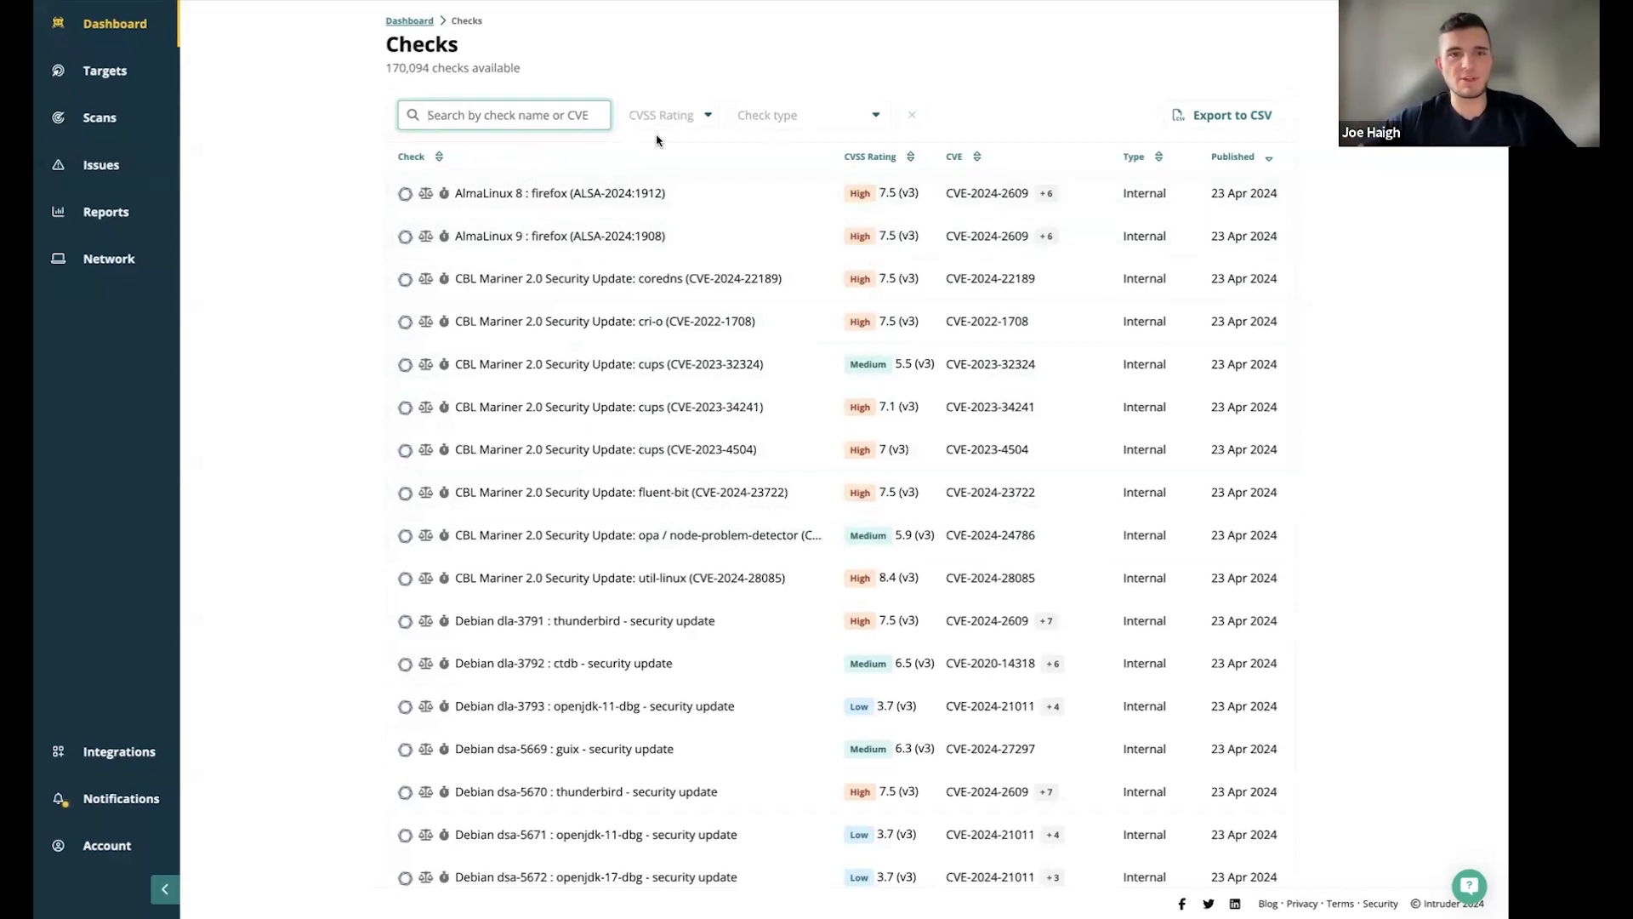
left_click(805, 115)
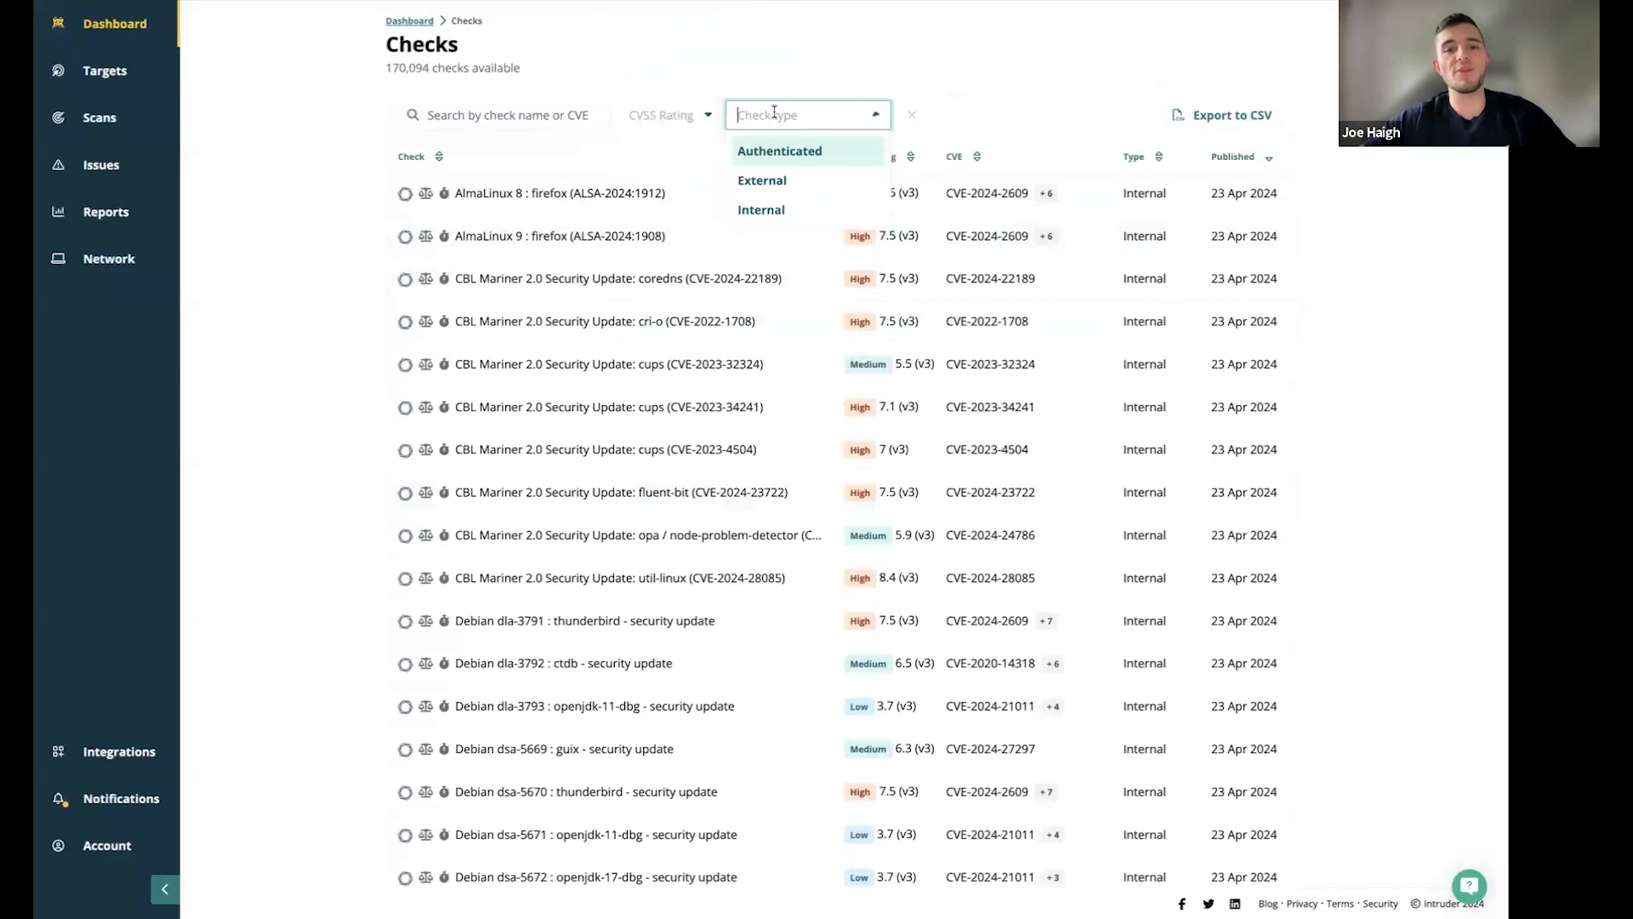
mouse_move(821, 159)
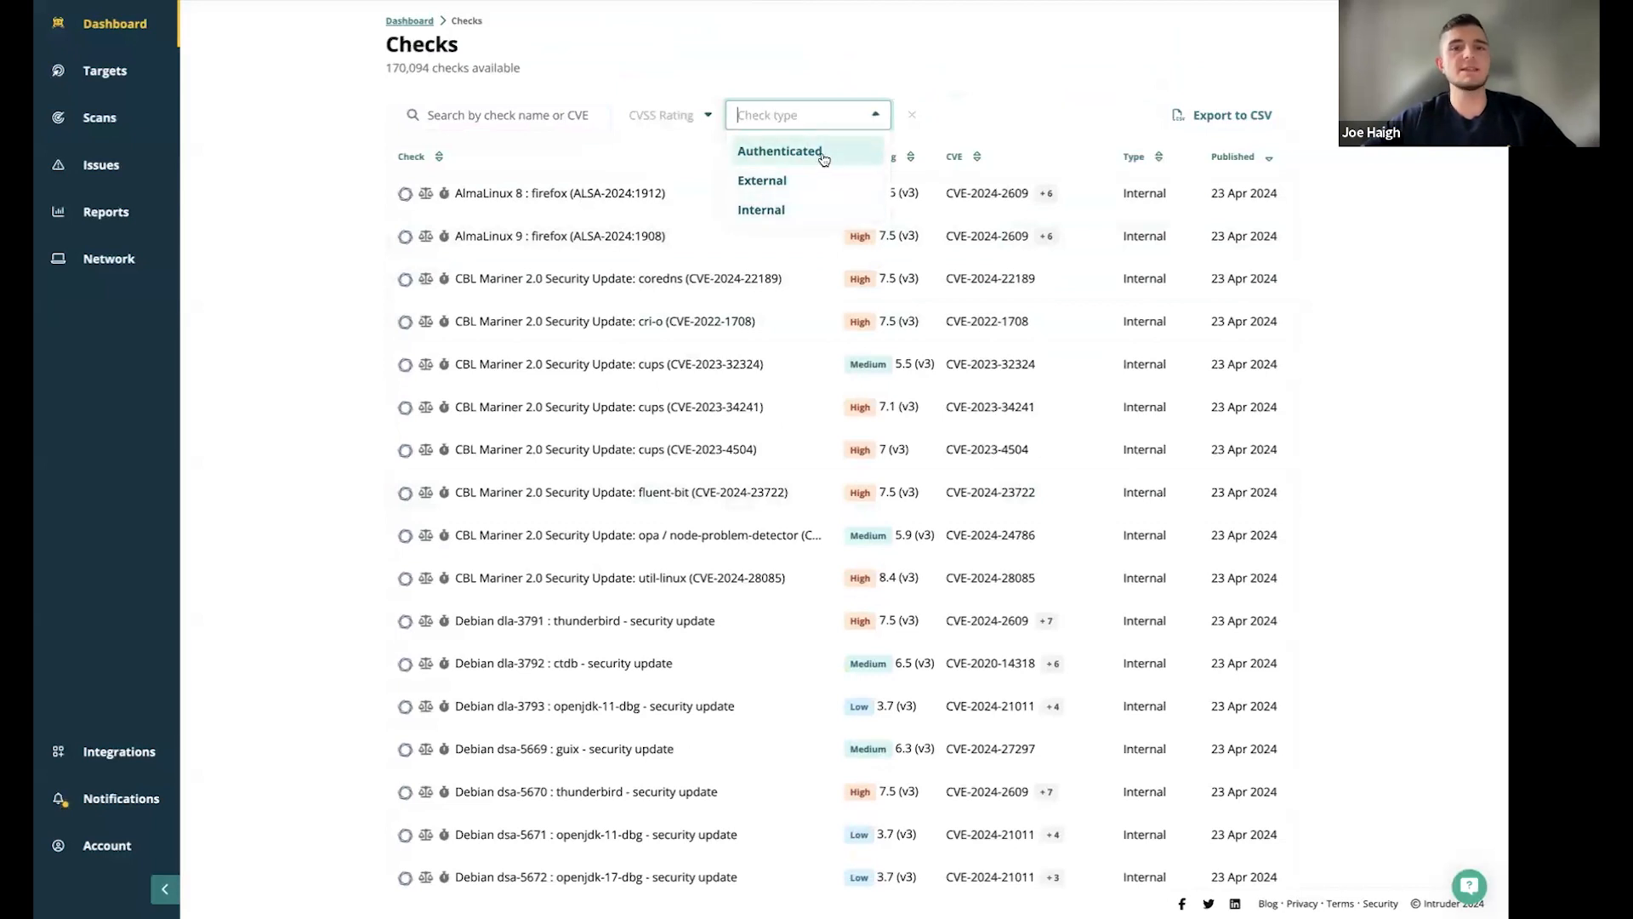
mouse_move(839, 151)
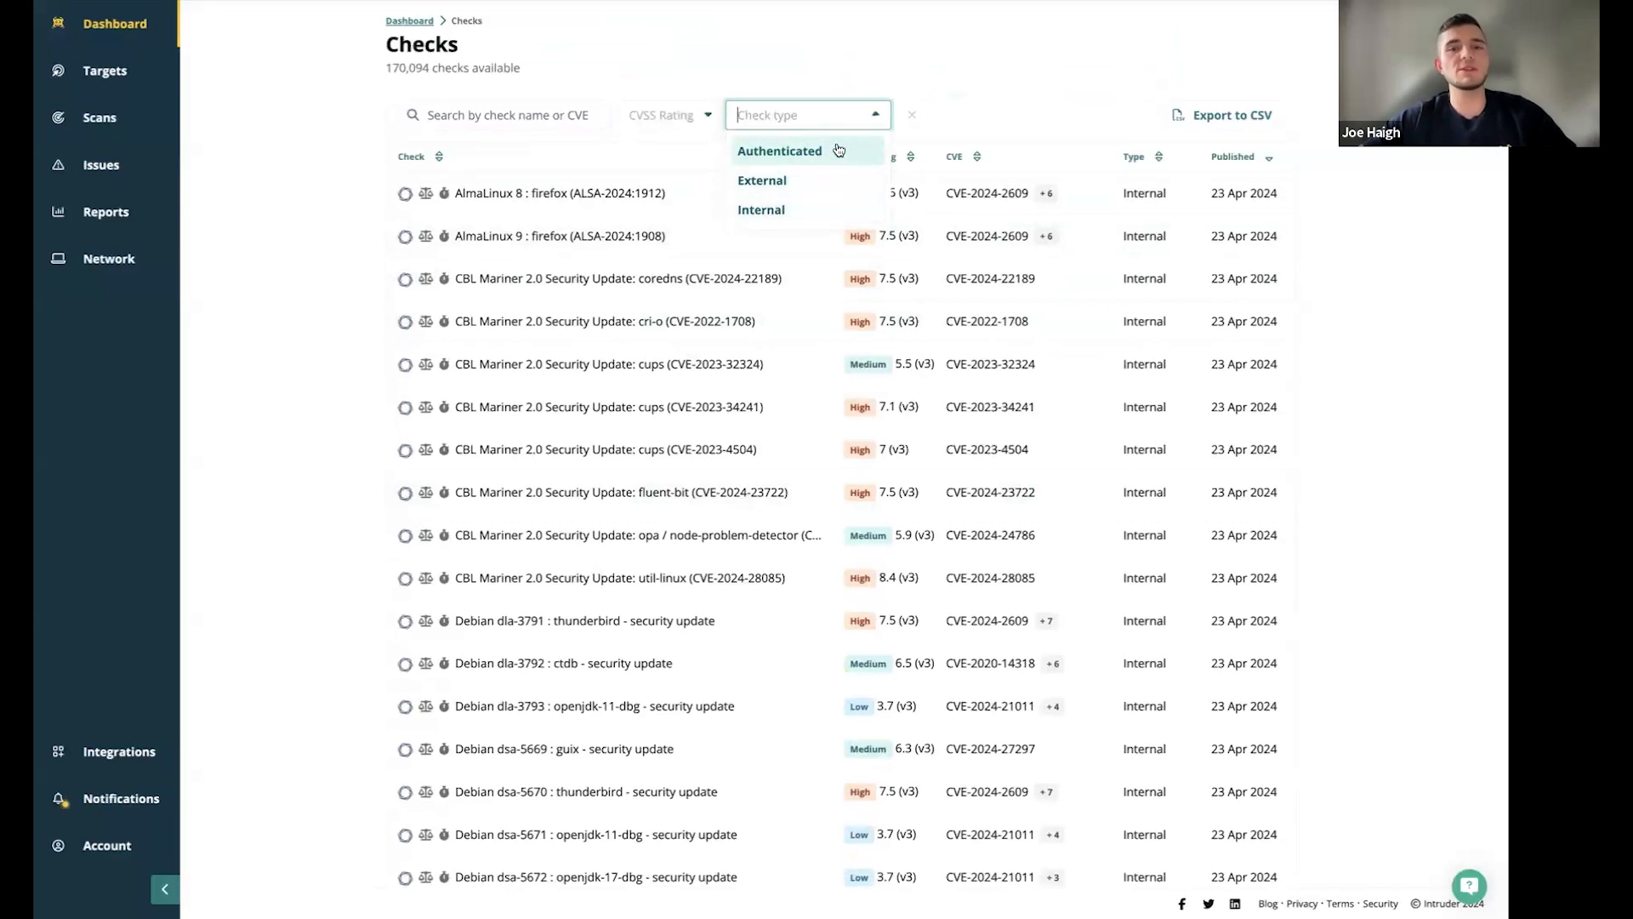
mouse_move(1022, 92)
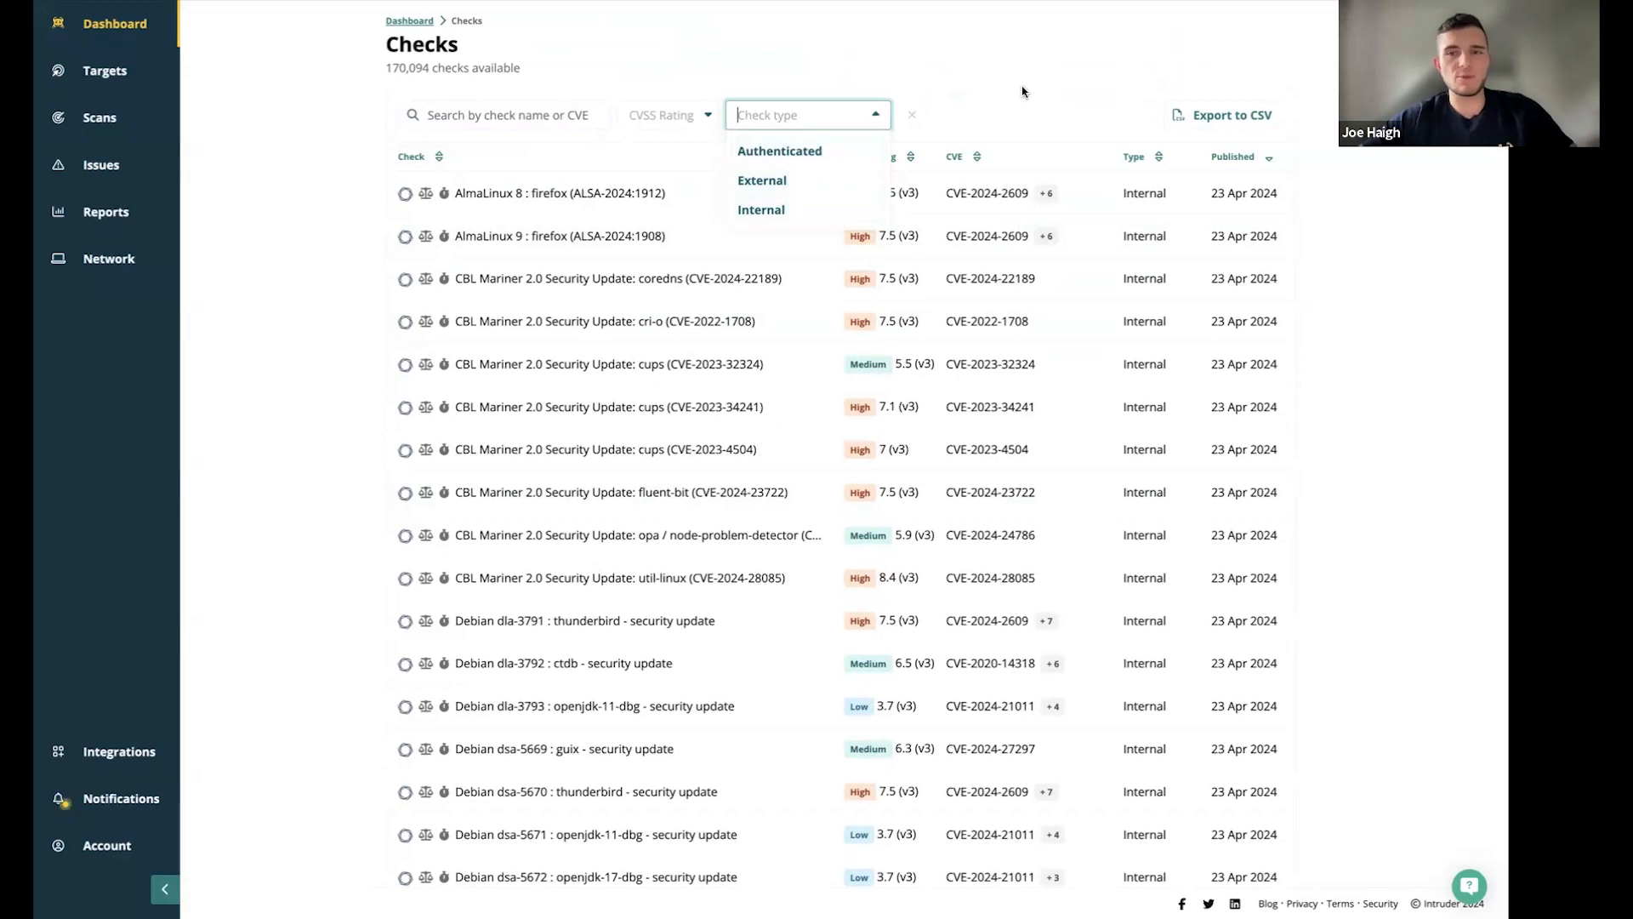
left_click(106, 212)
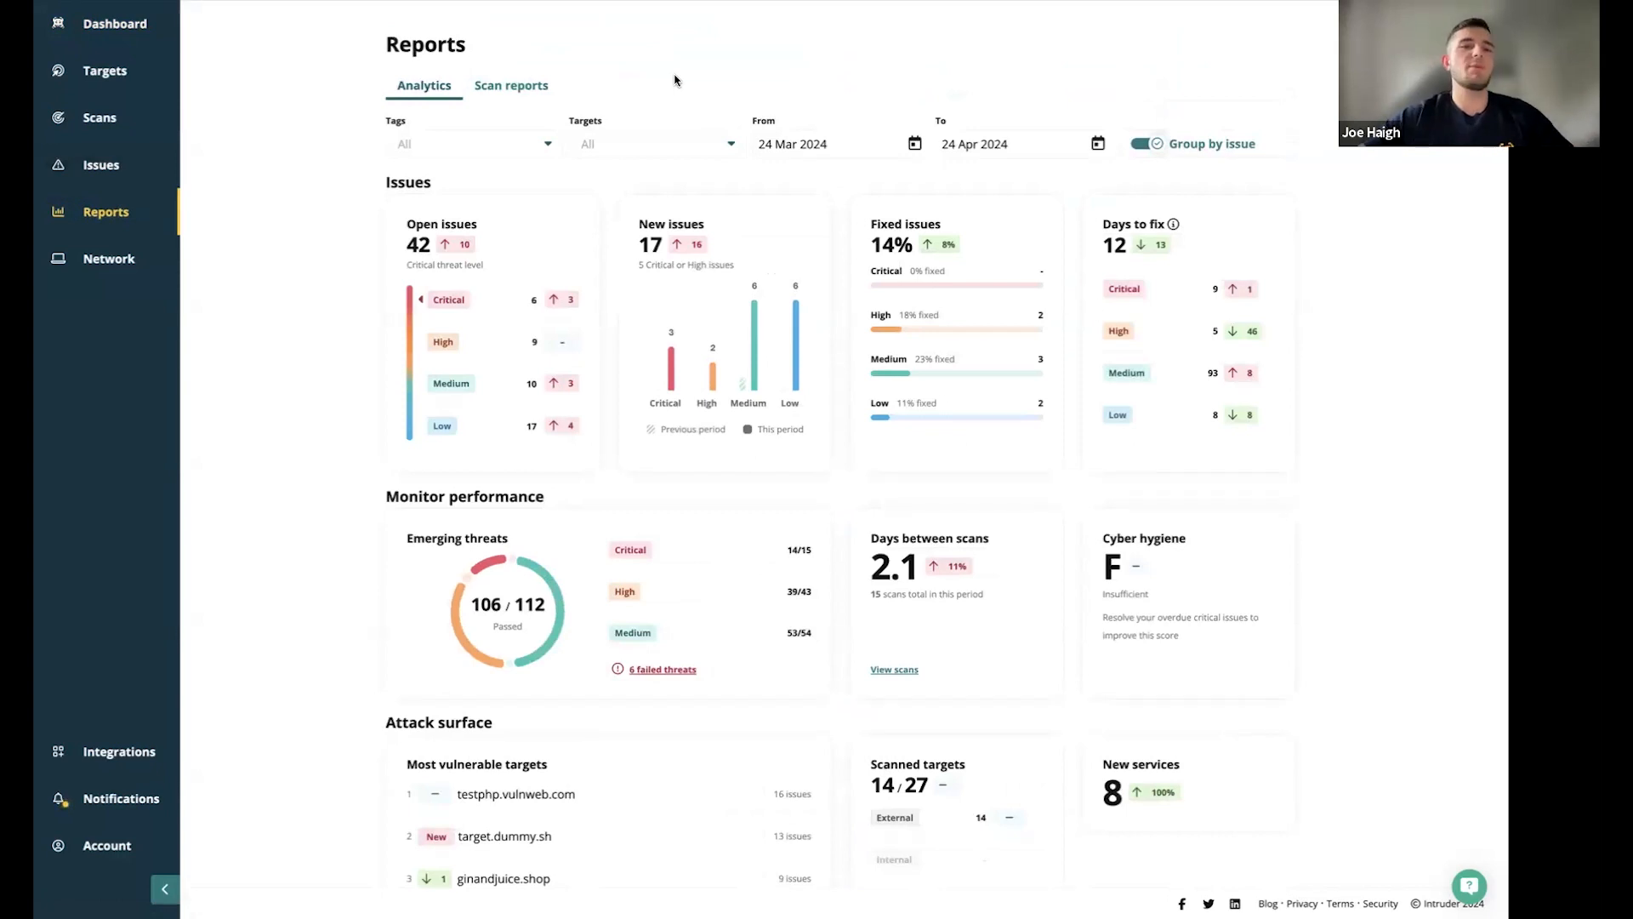
mouse_move(502, 113)
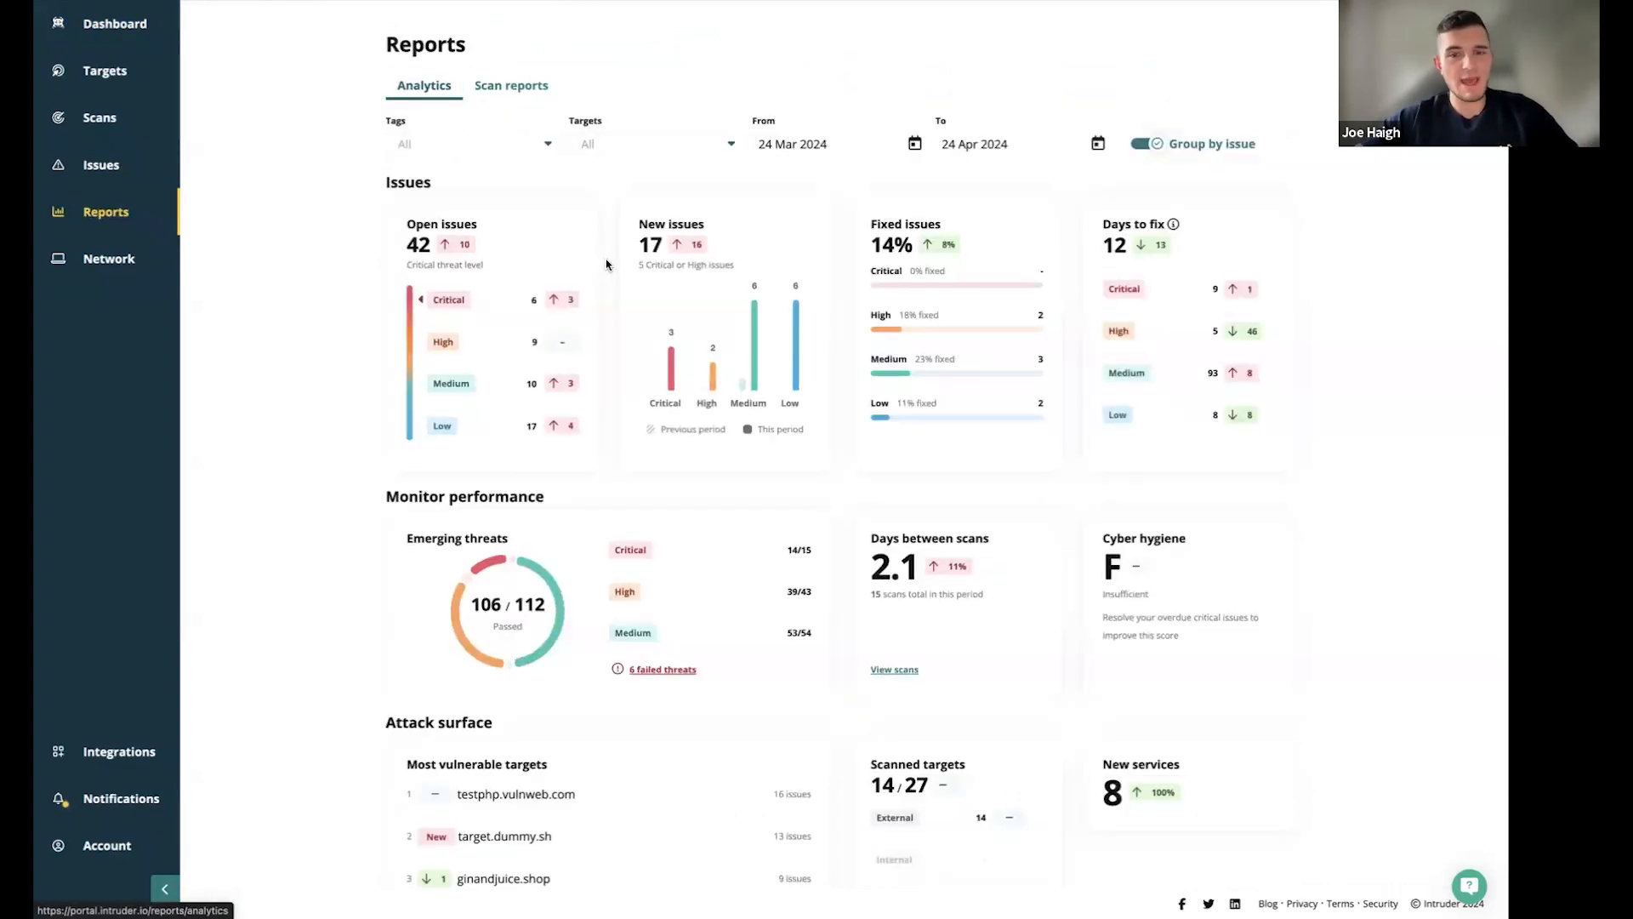
mouse_move(856, 316)
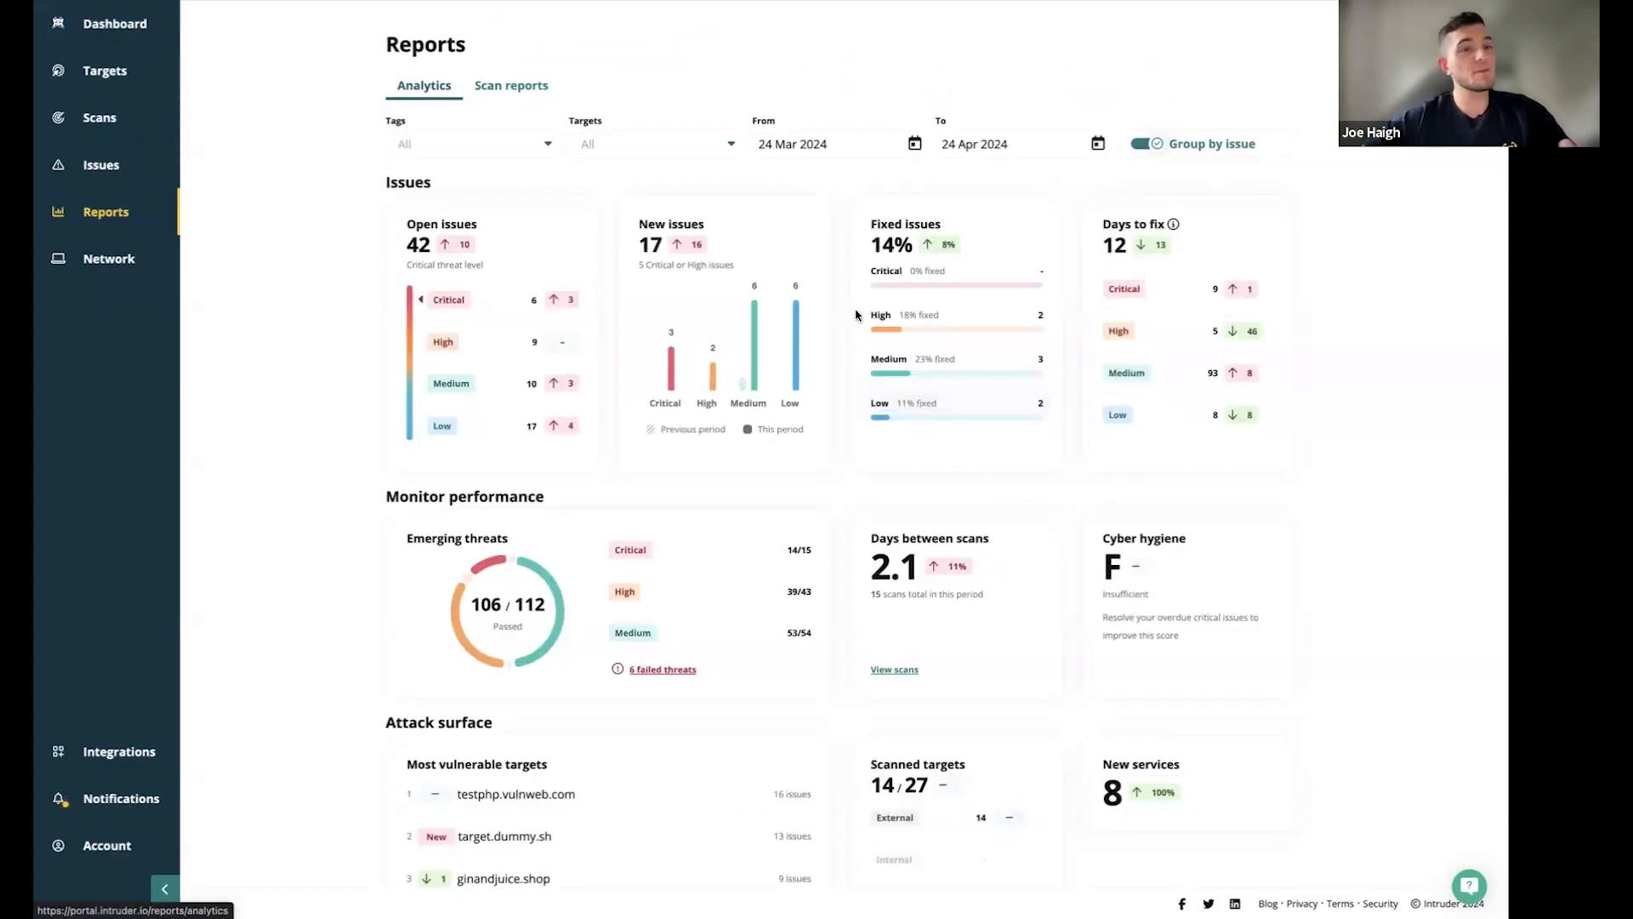
Scroll through analytics down to attack surface: 14/27 targets scanned, 8 new services
scroll("down", 3)
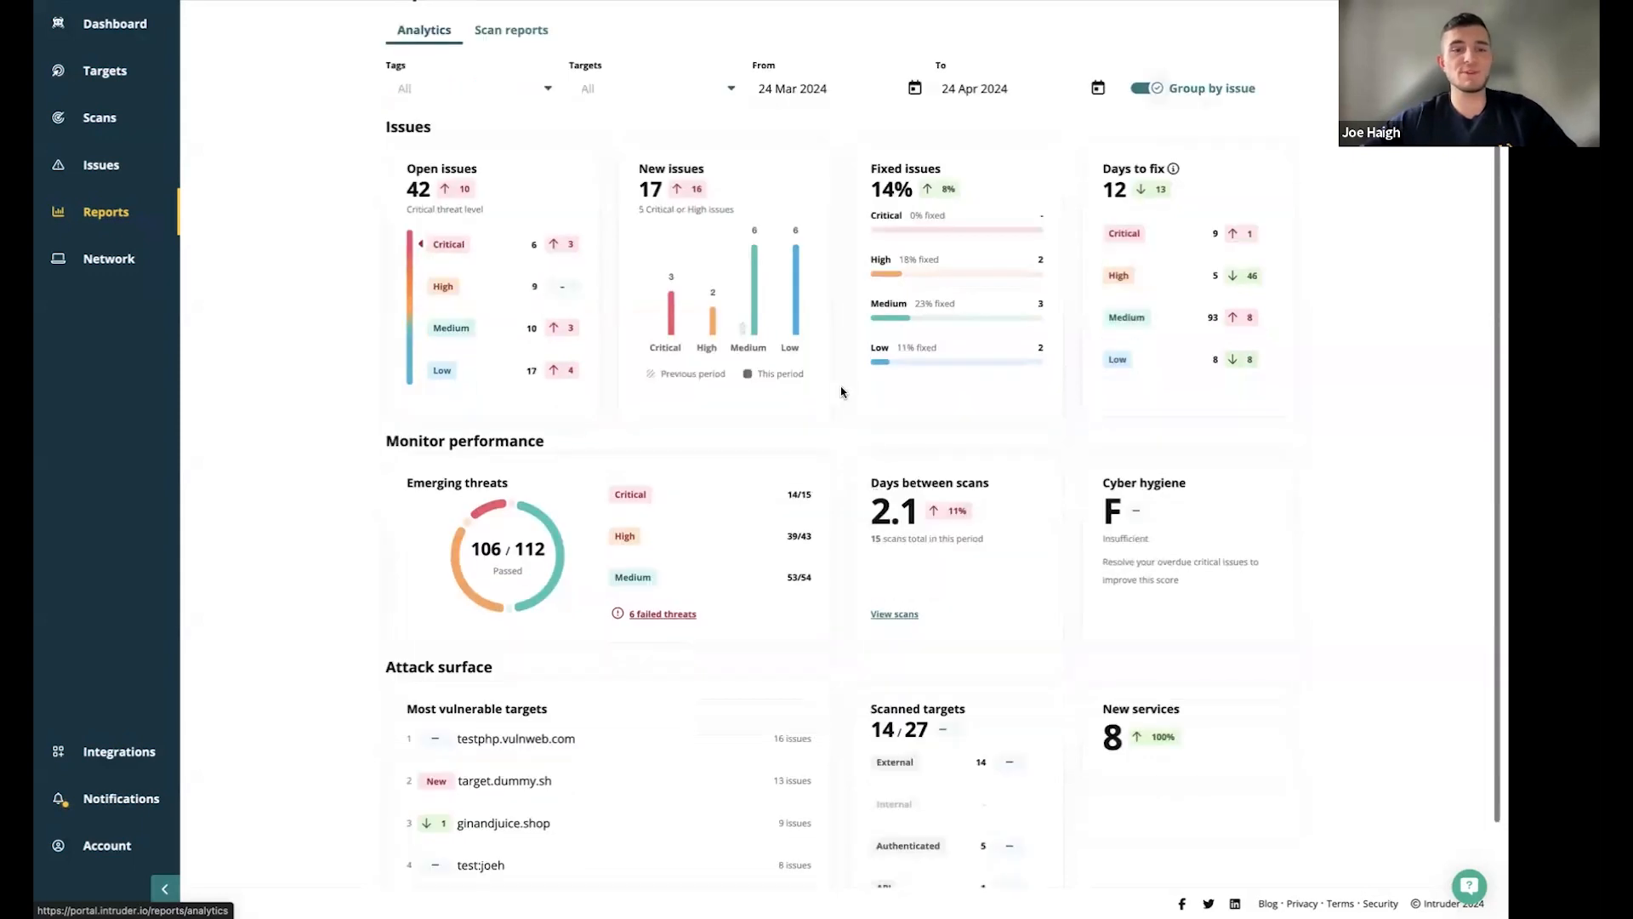
scroll("up", 3)
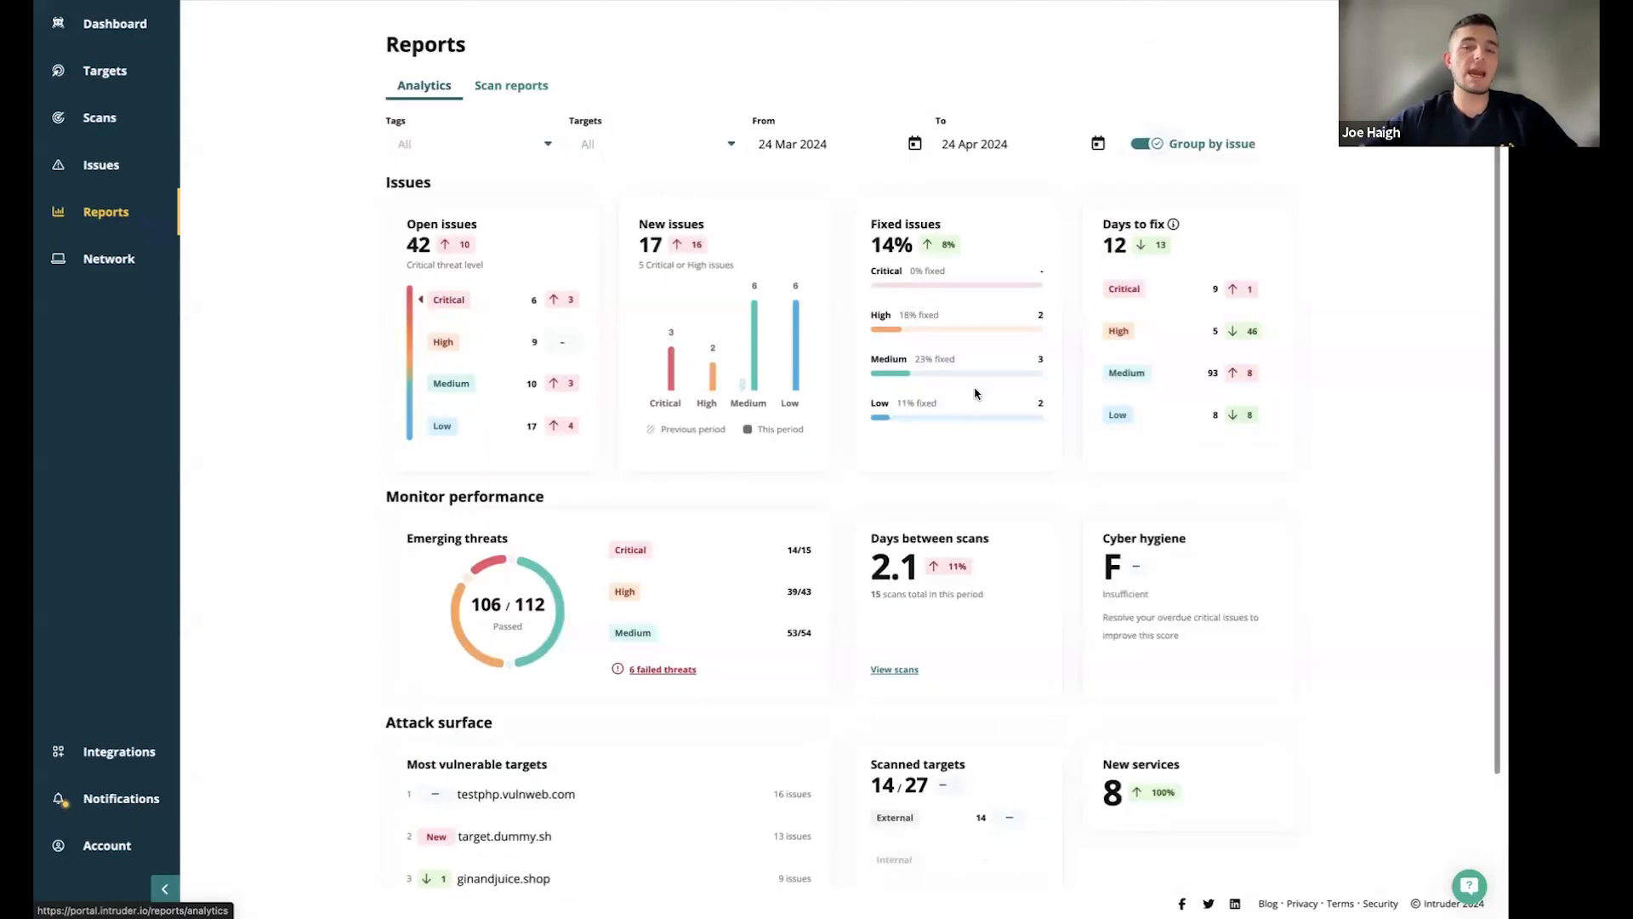
mouse_move(854, 189)
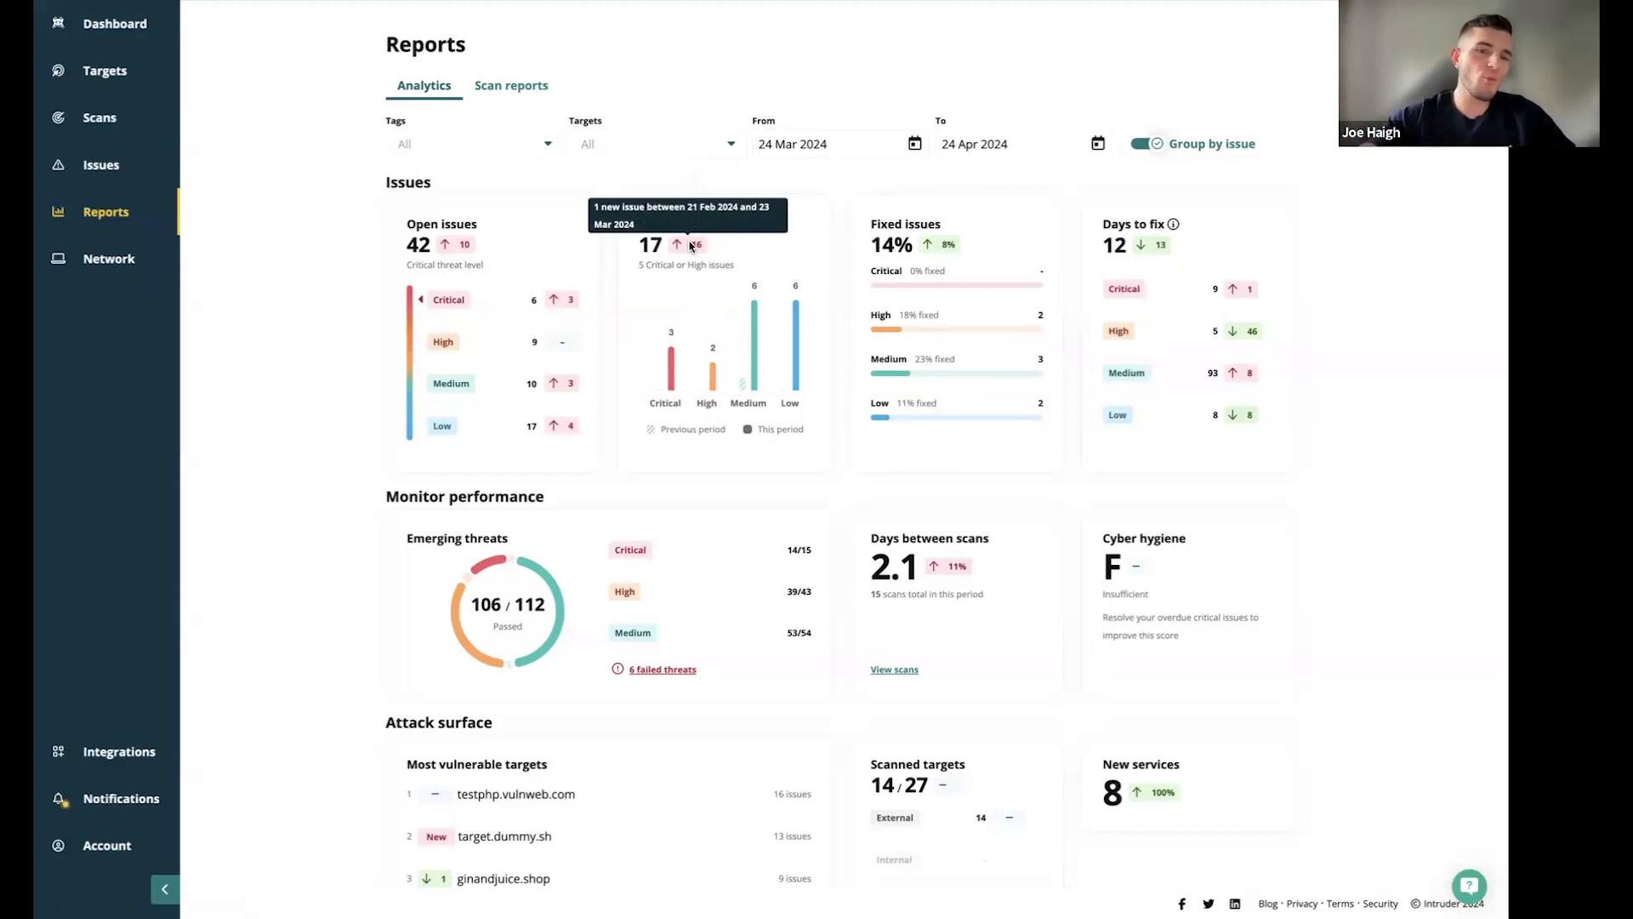
mouse_move(1006, 162)
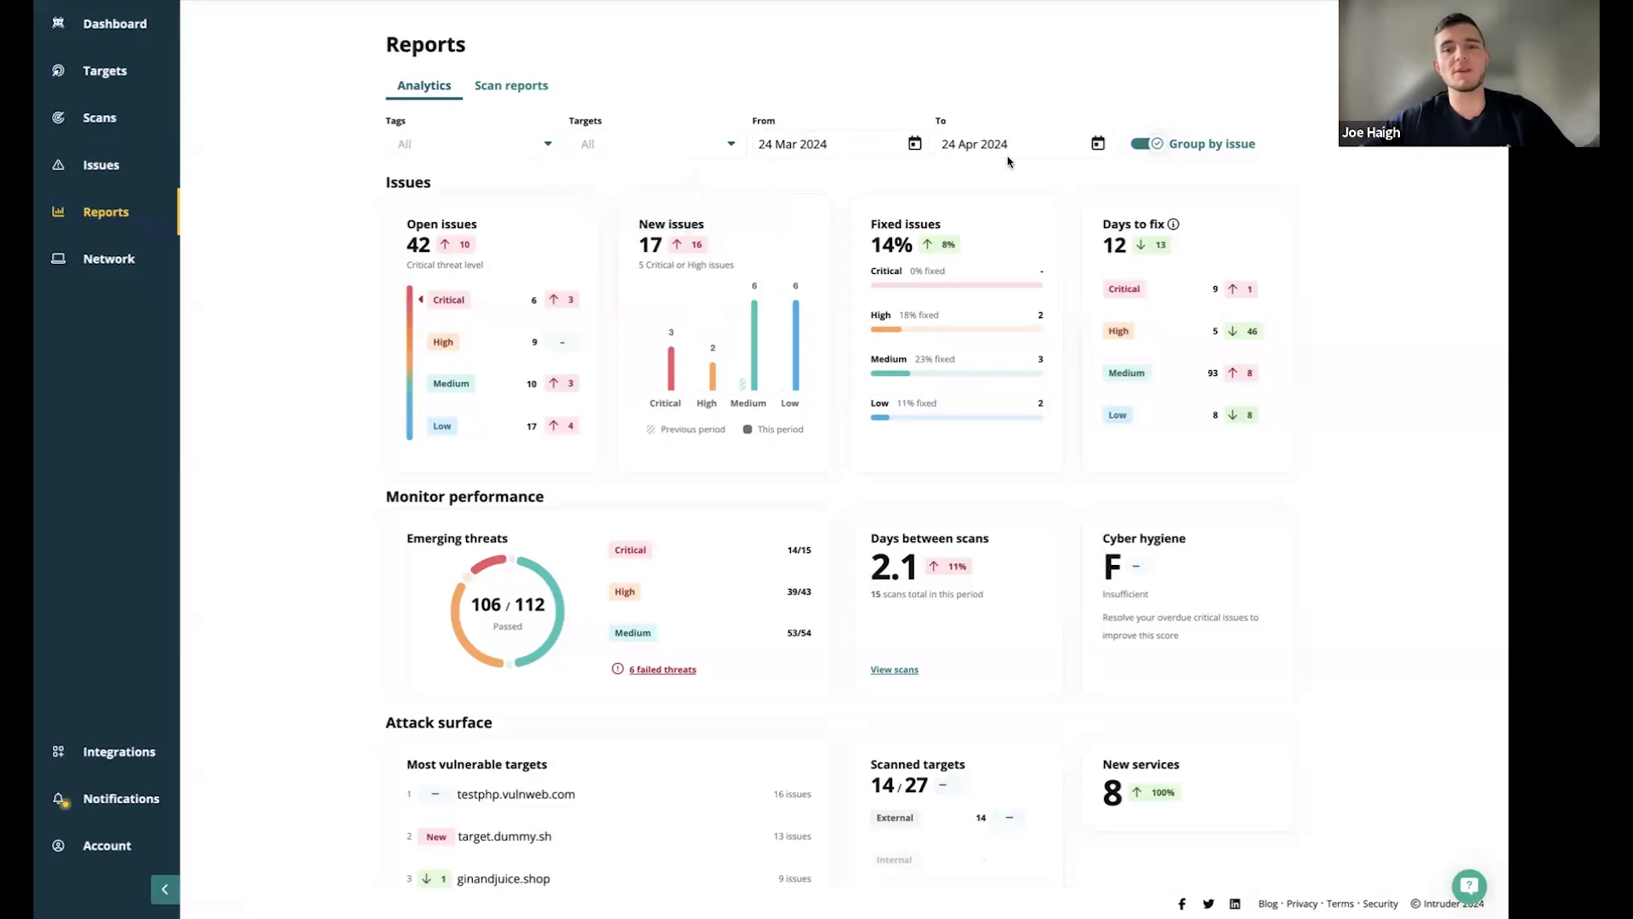
mouse_move(684, 247)
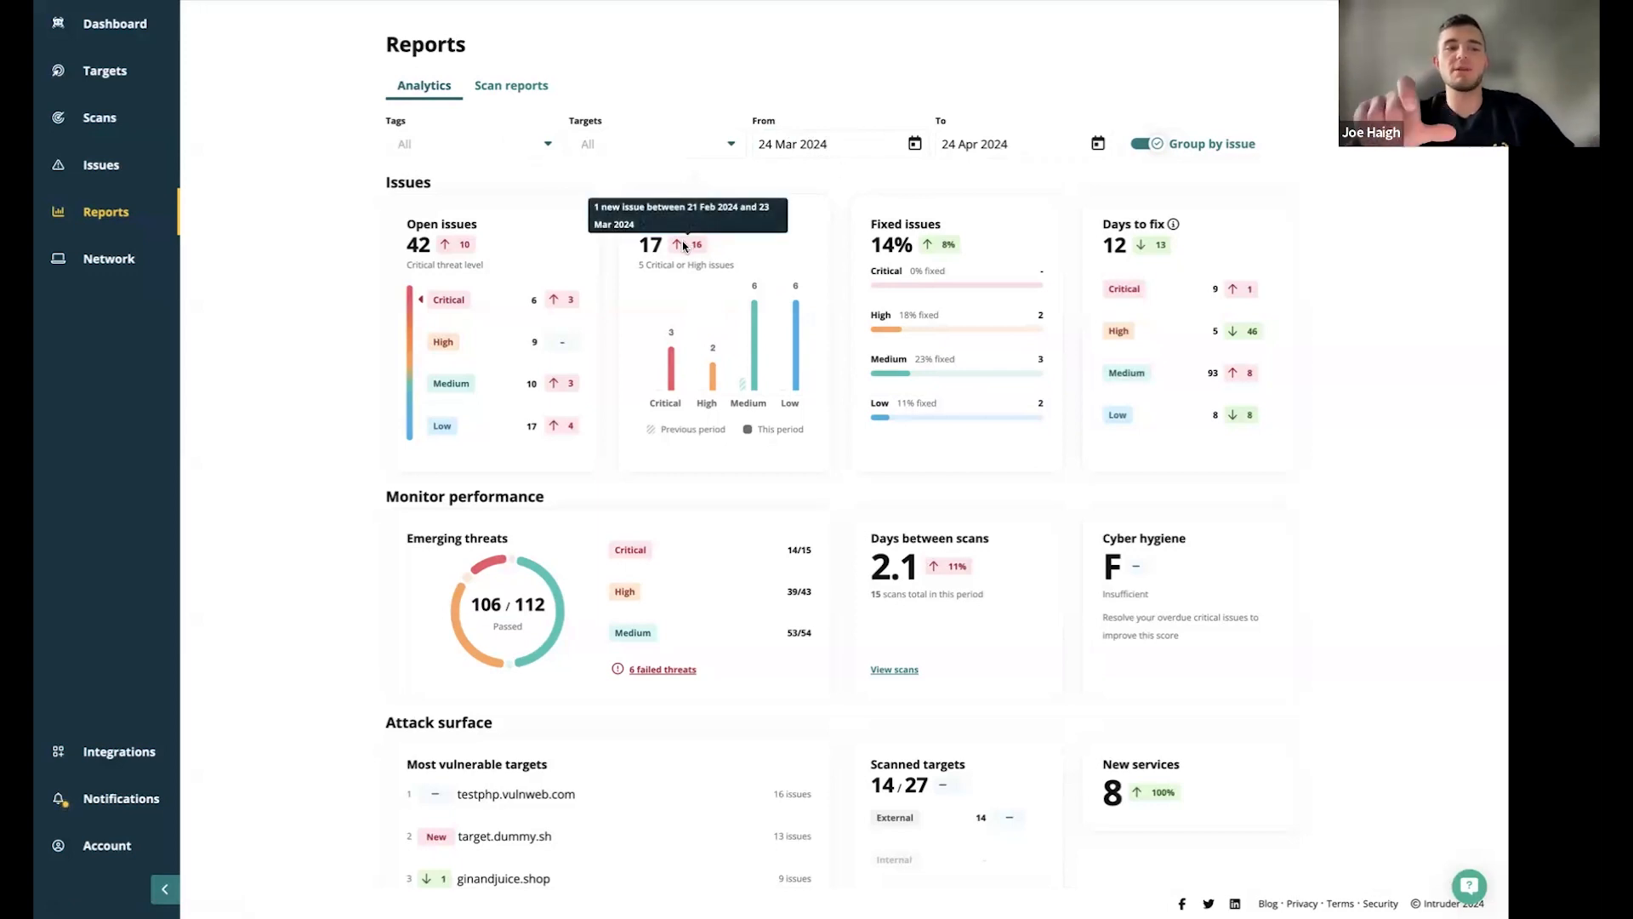
mouse_move(716, 251)
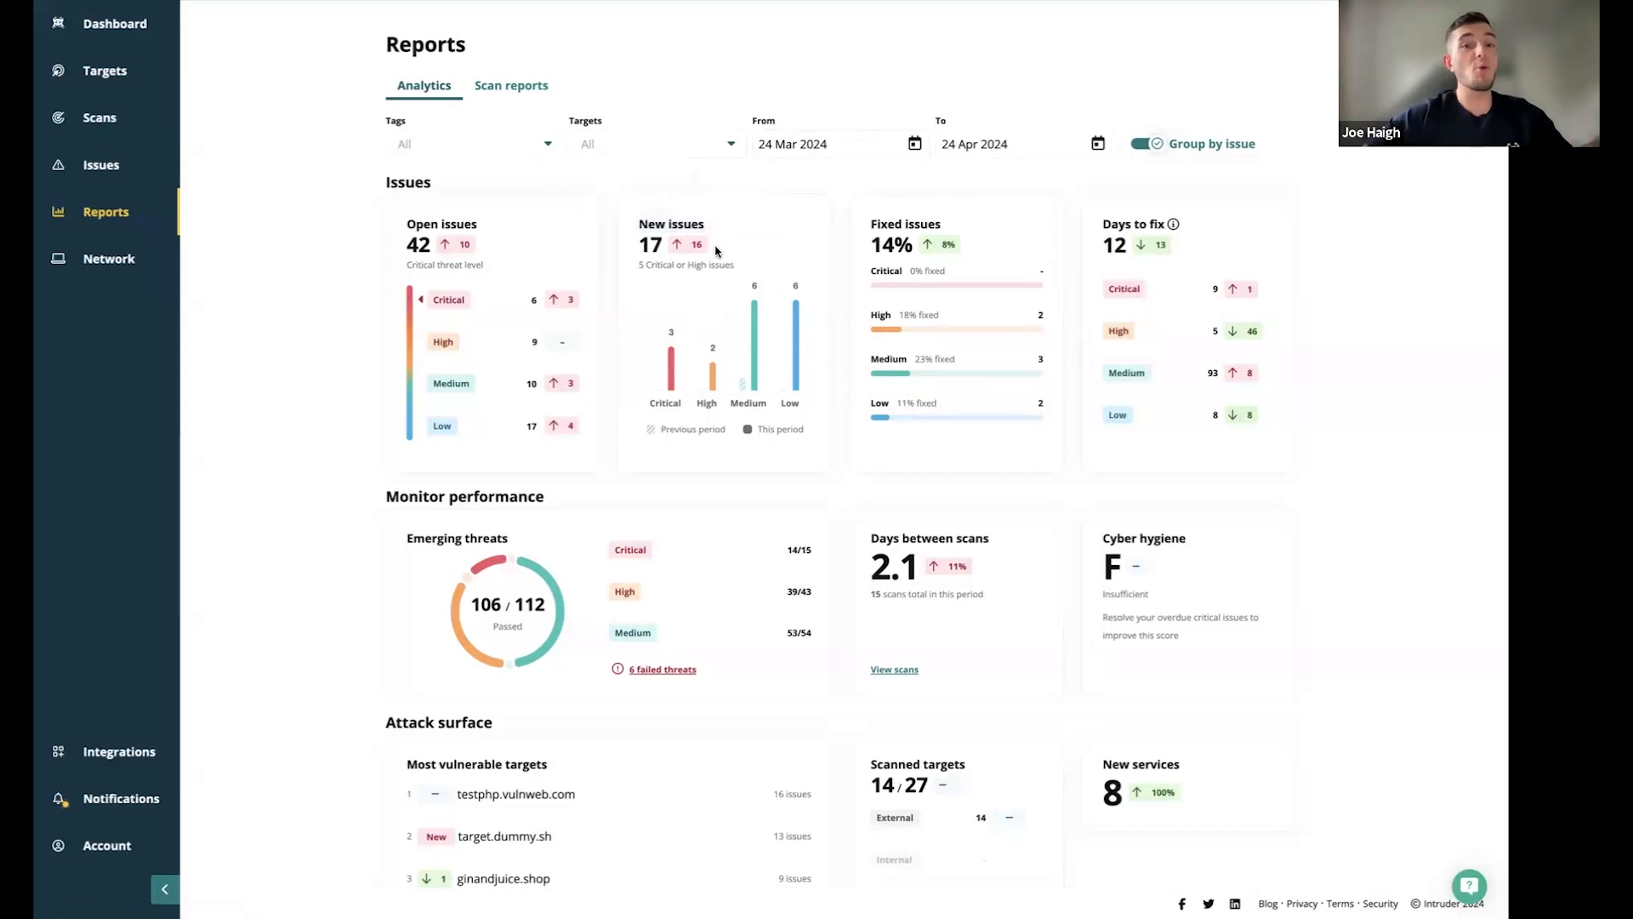
mouse_move(981, 357)
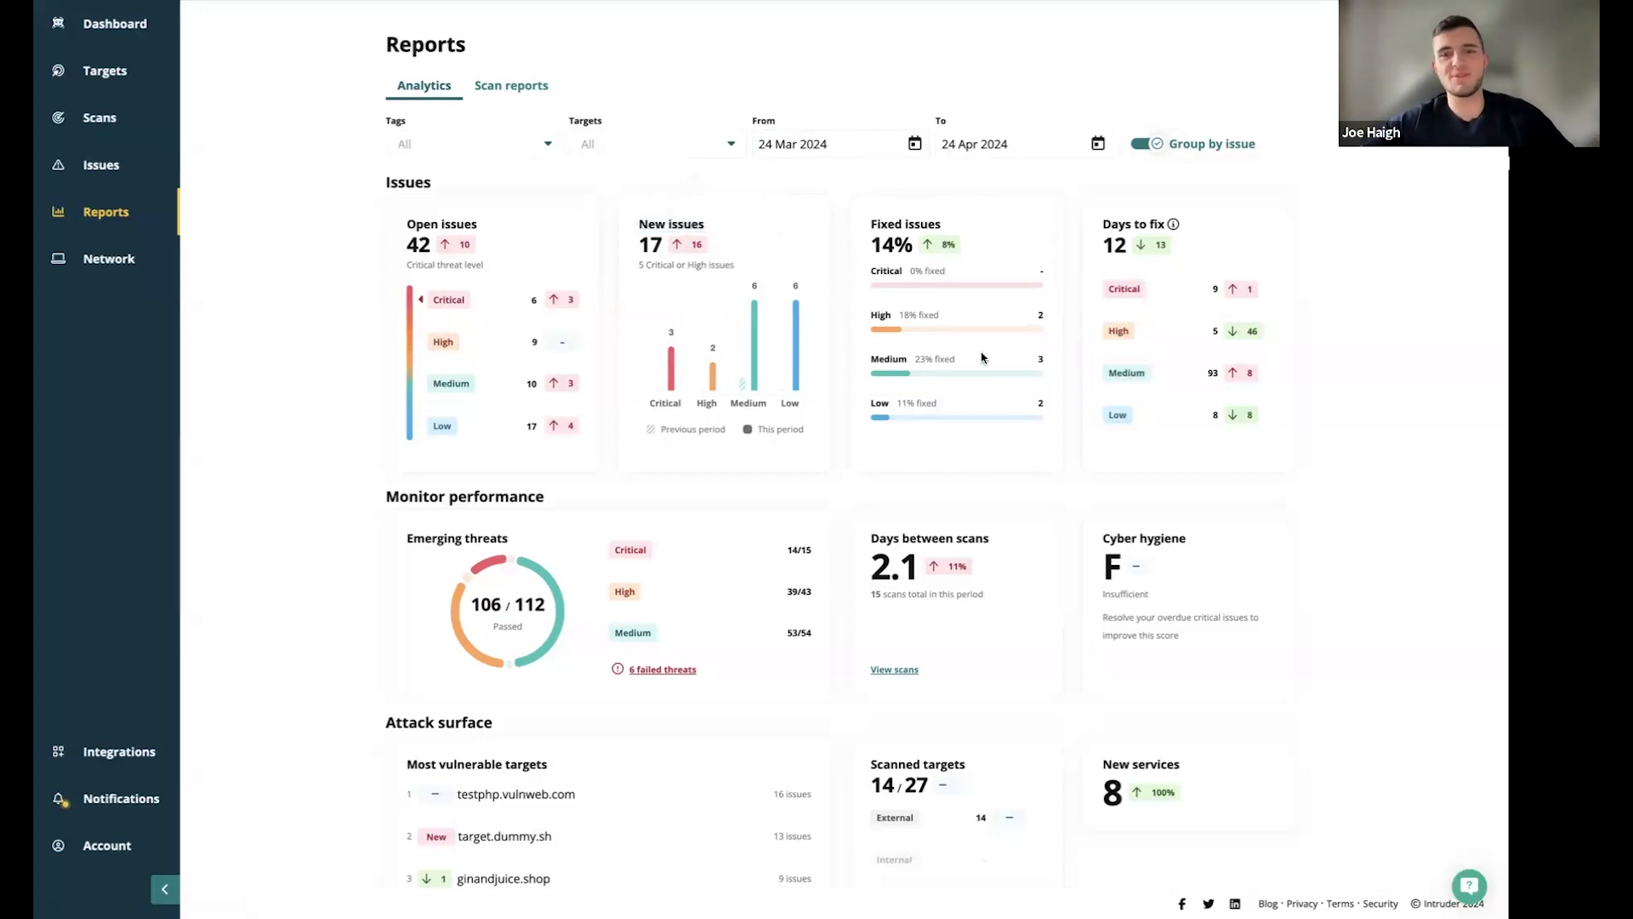
scroll("down", 3)
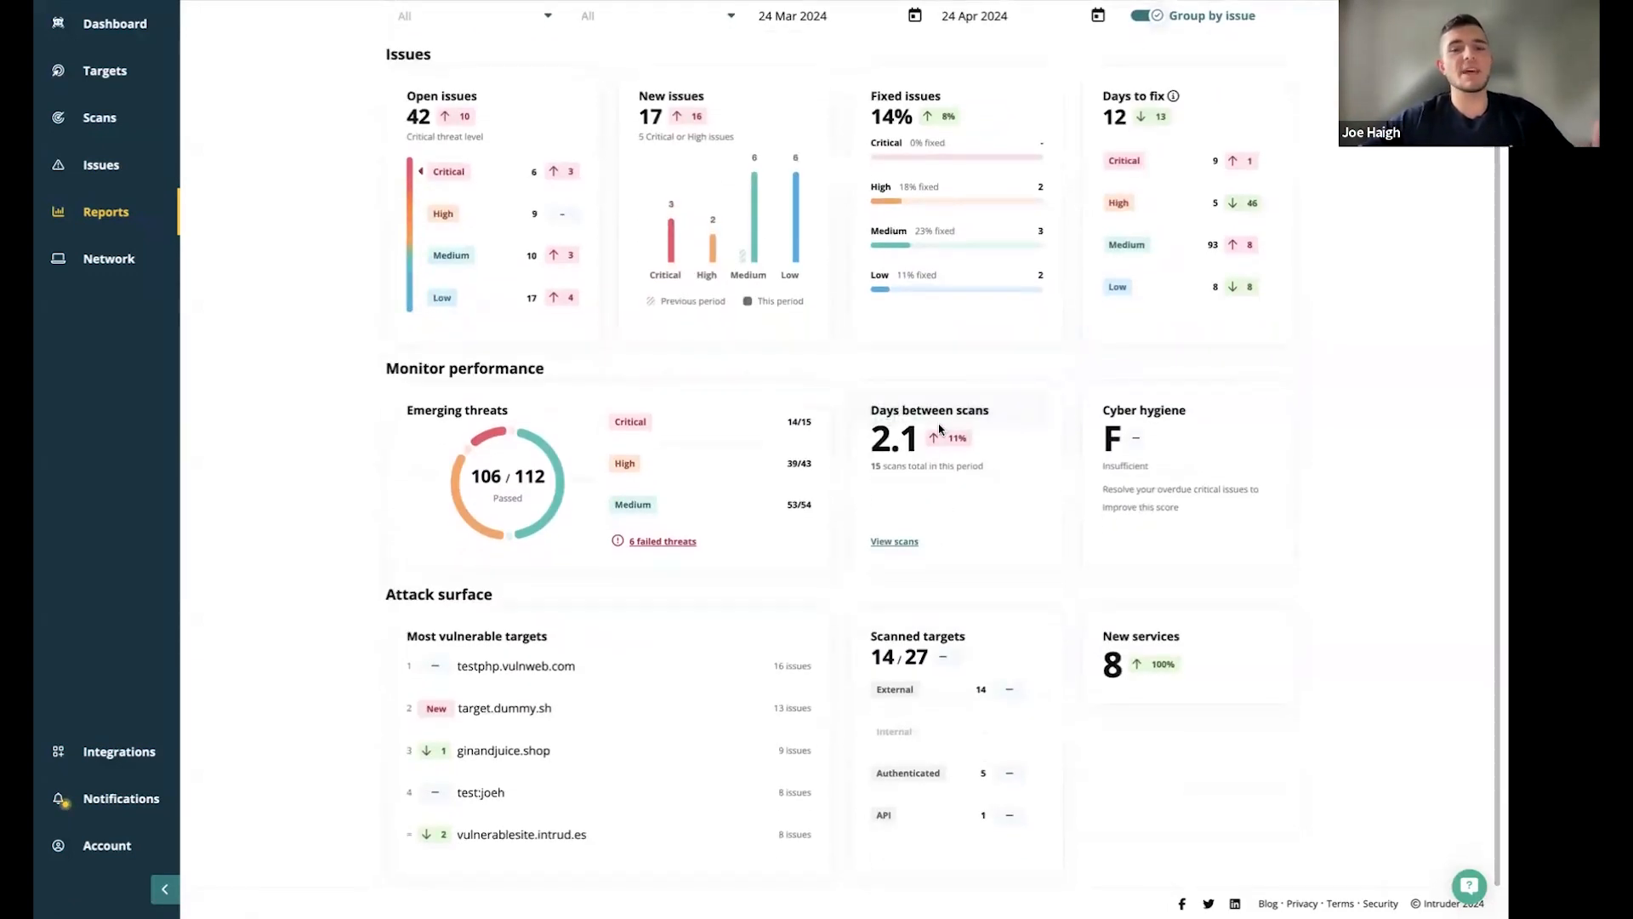
mouse_move(938, 431)
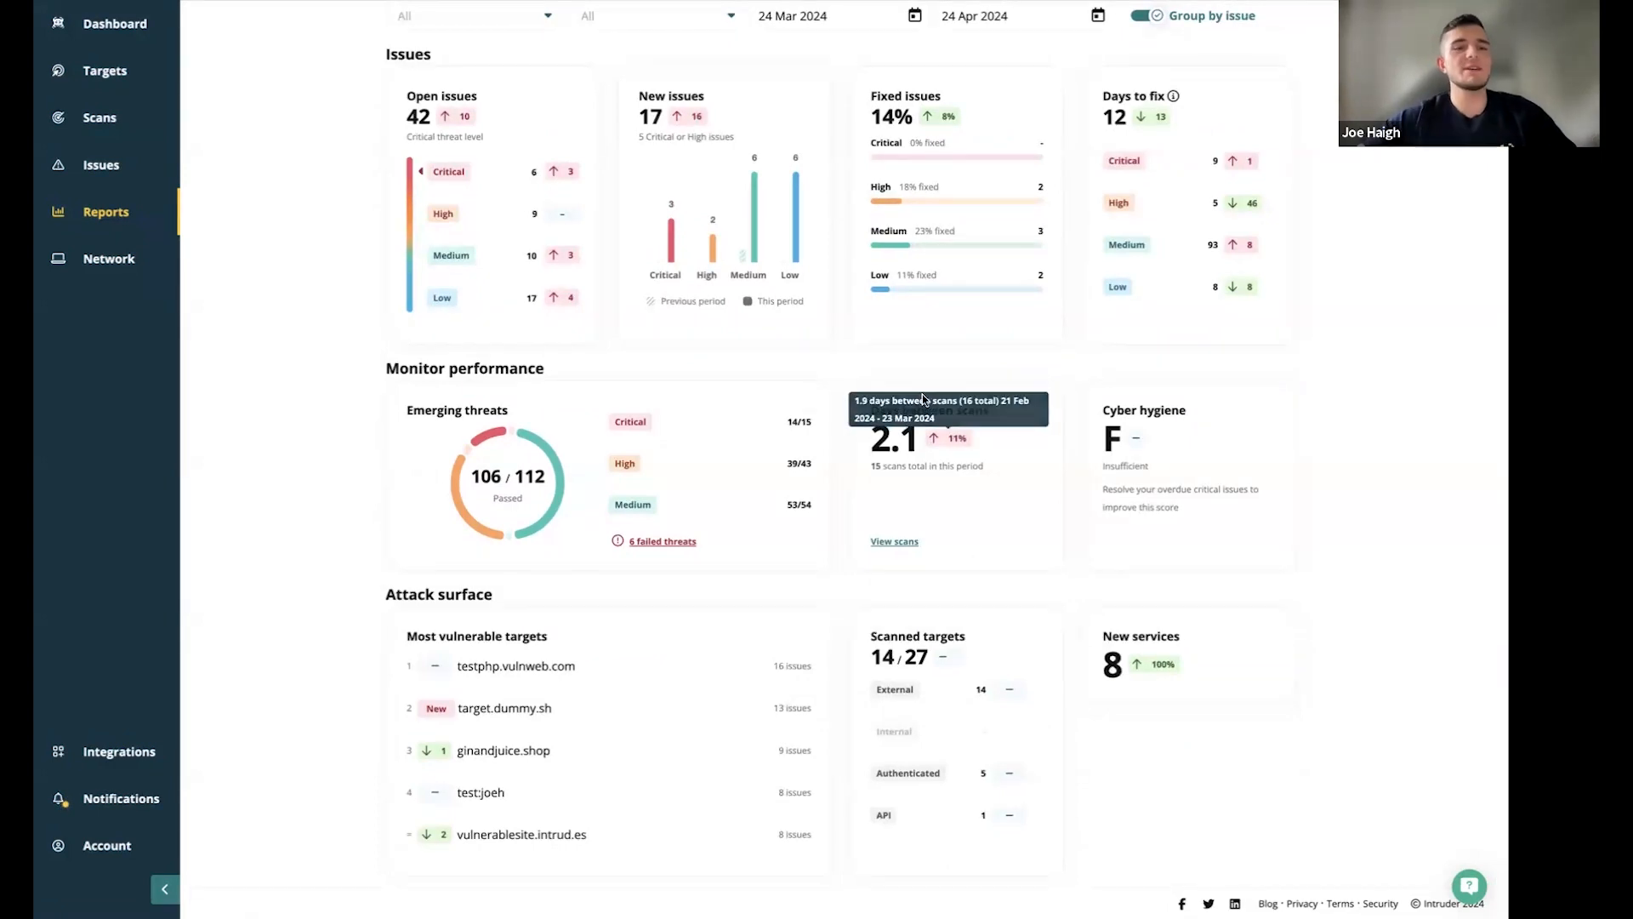
scroll("up", 3)
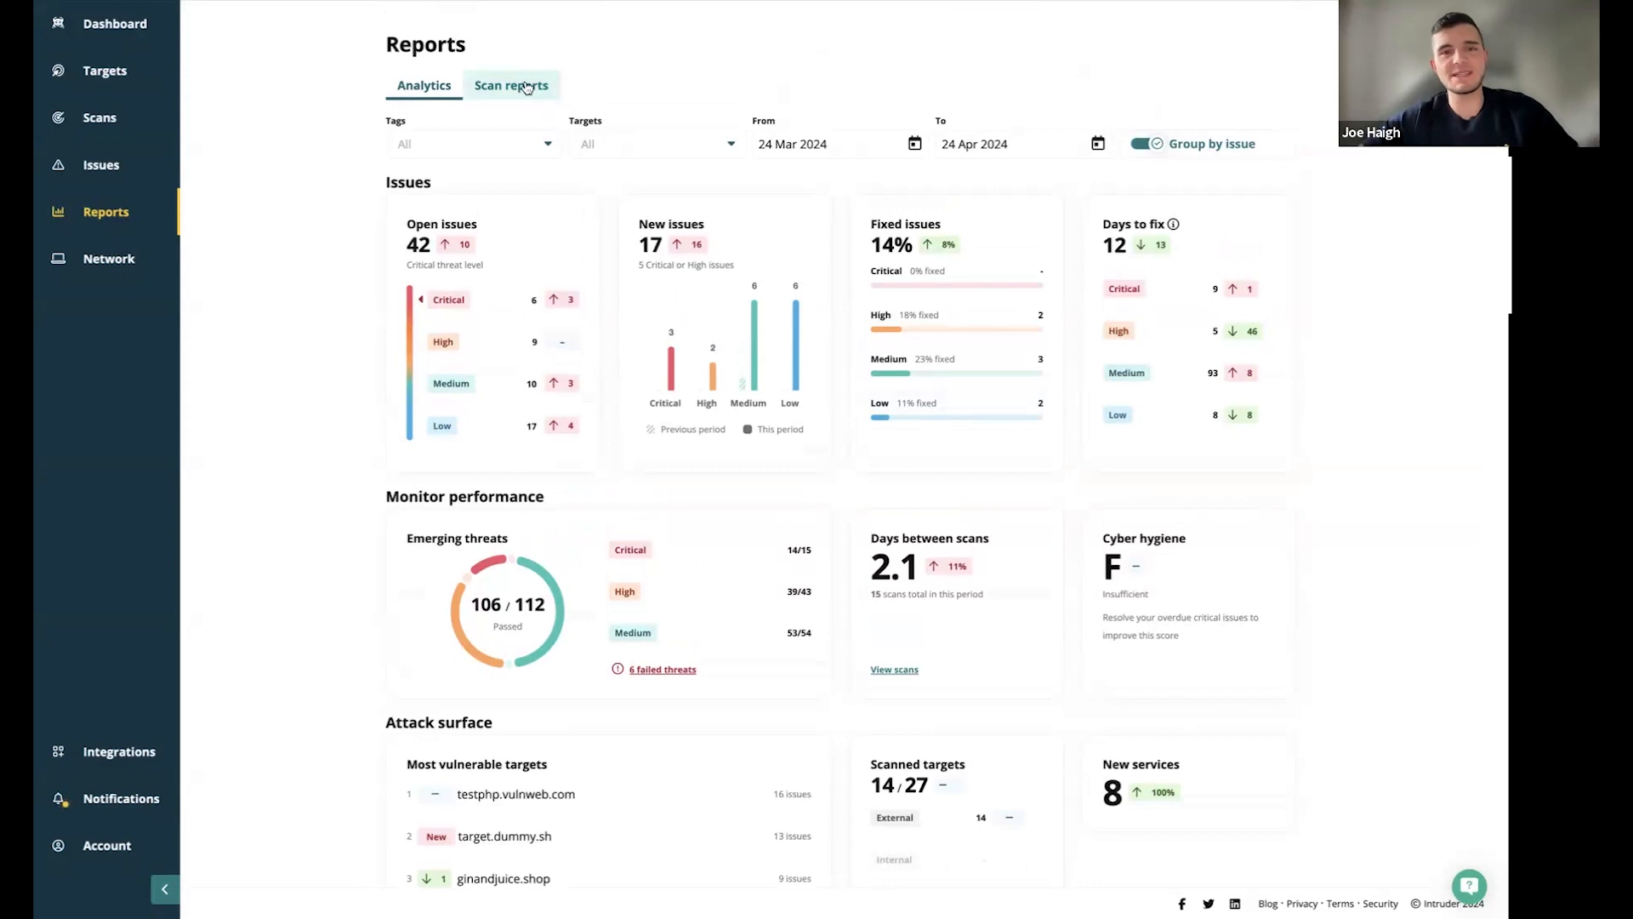
left_click(511, 85)
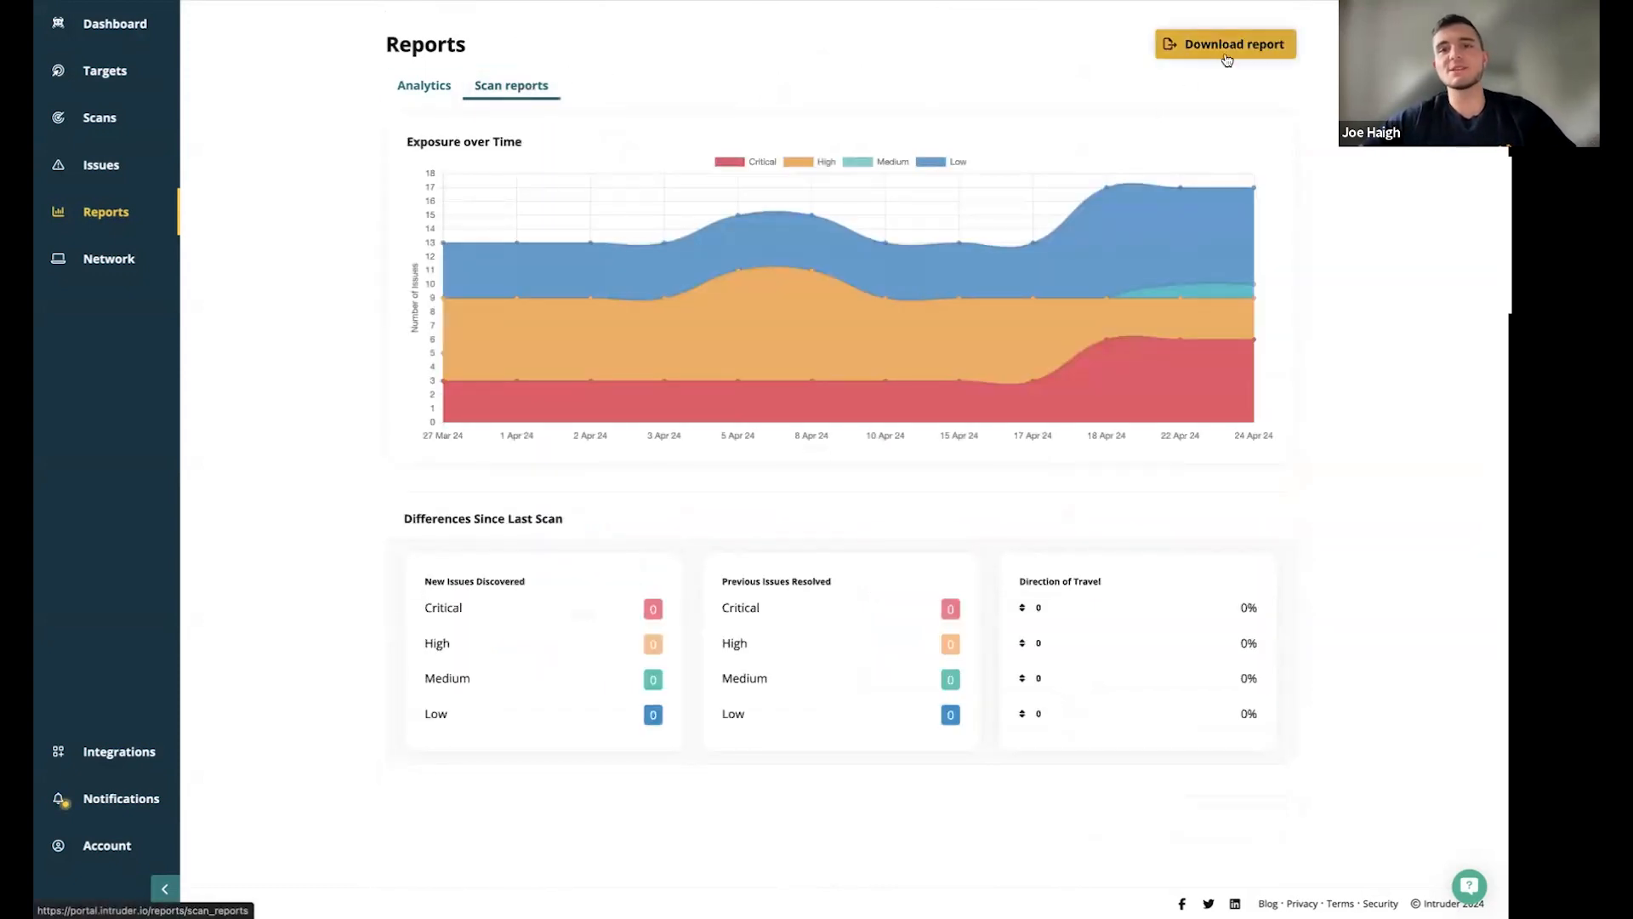
left_click(1223, 43)
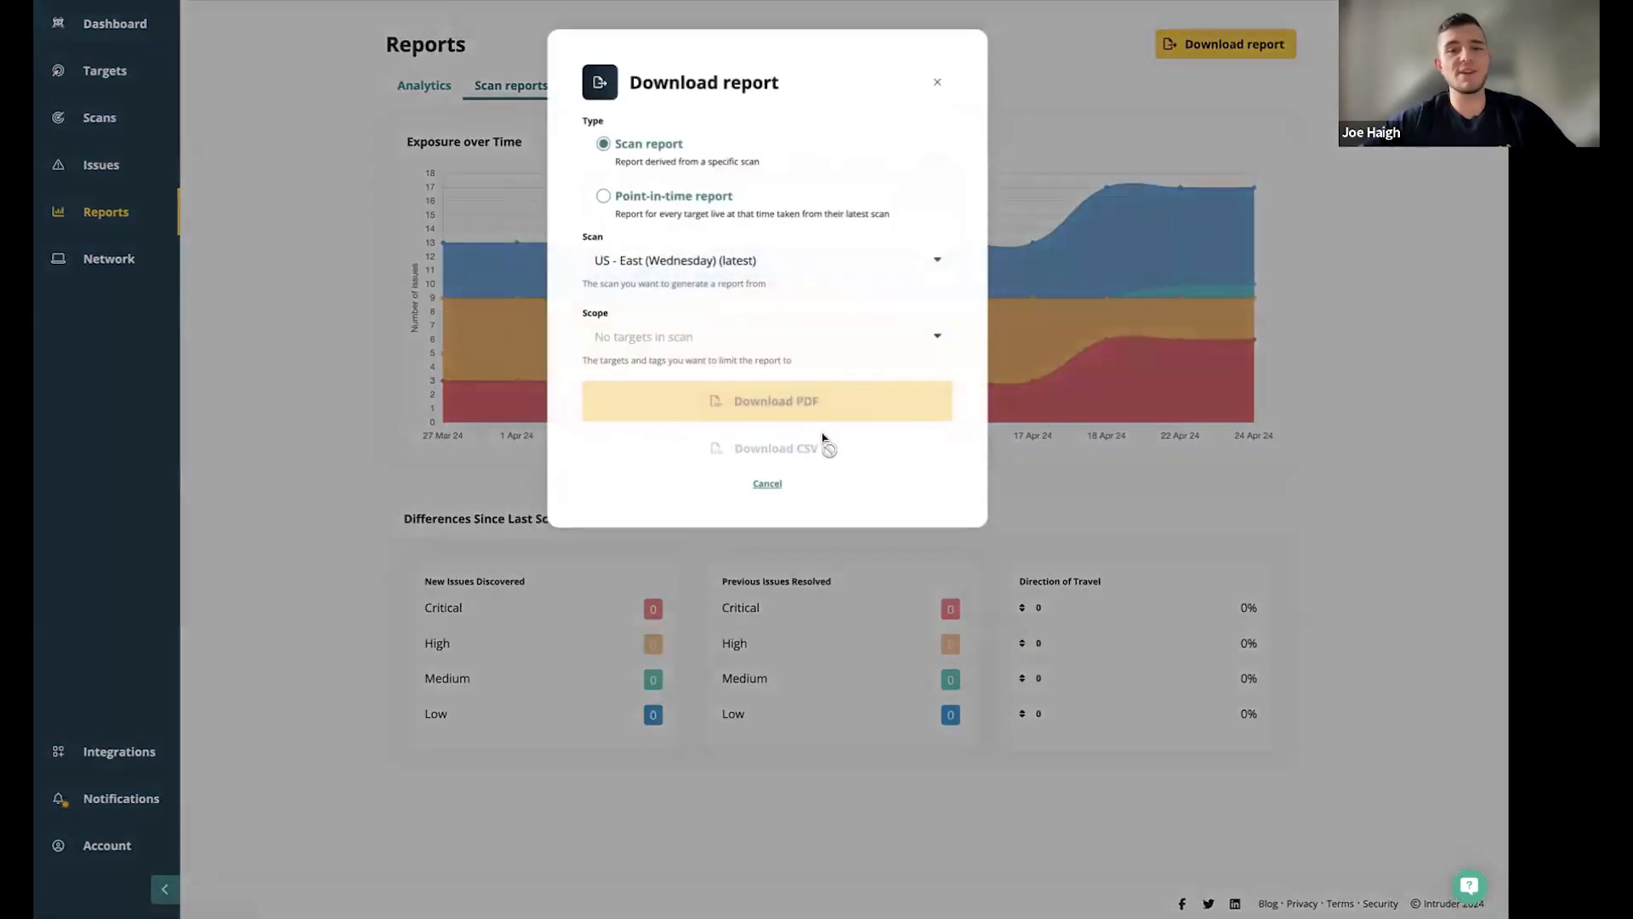
mouse_move(1022, 361)
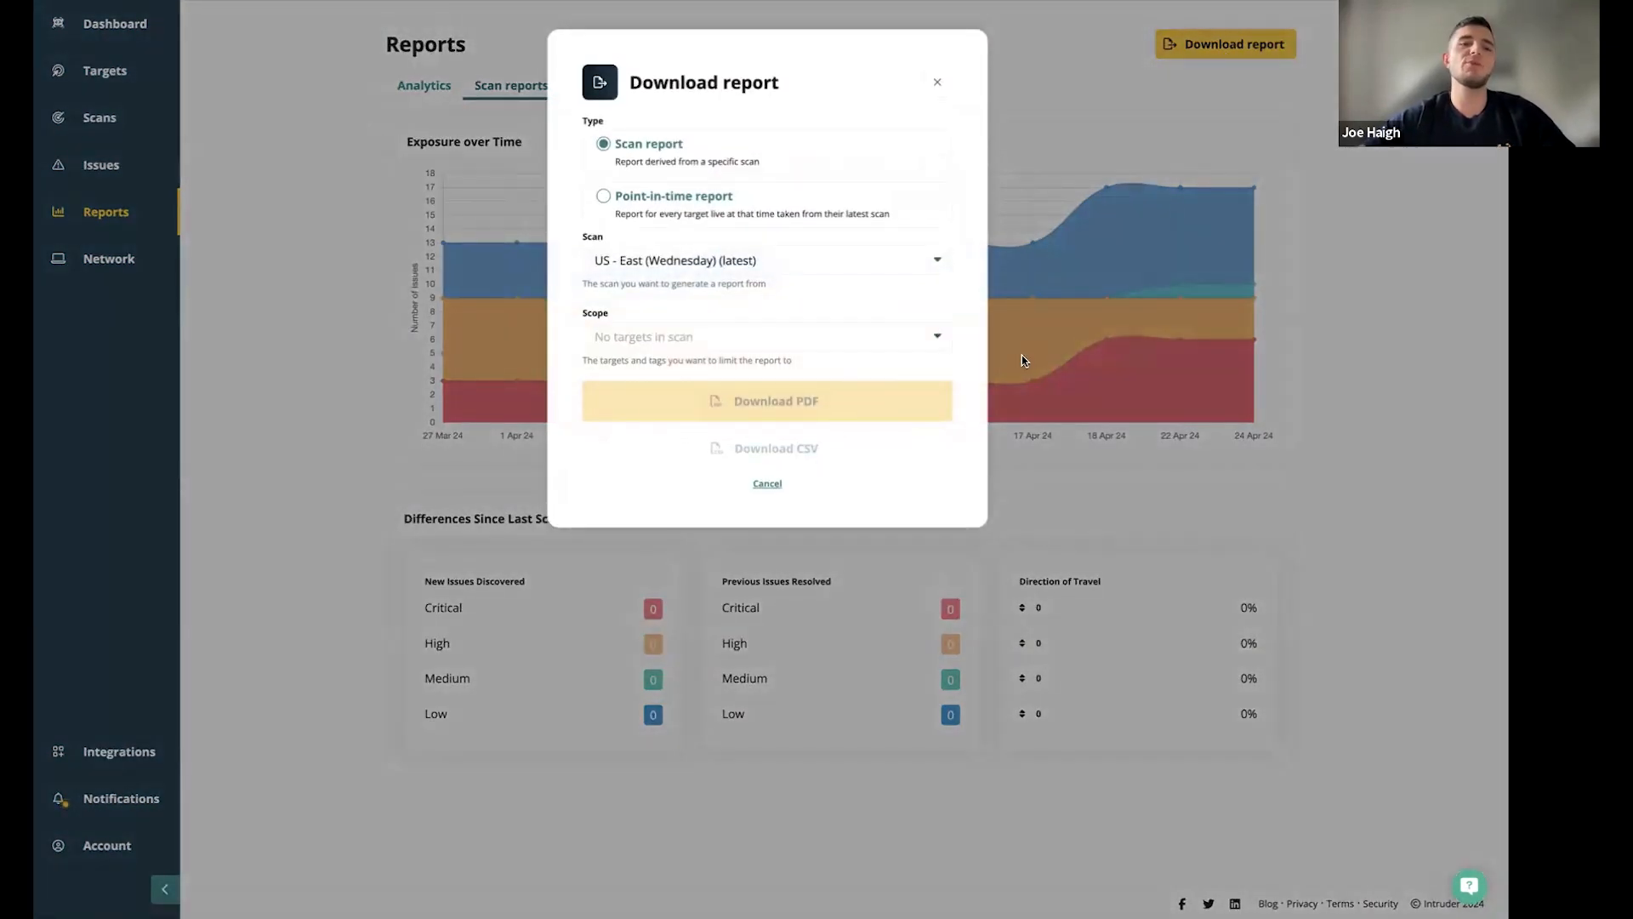
mouse_move(766, 204)
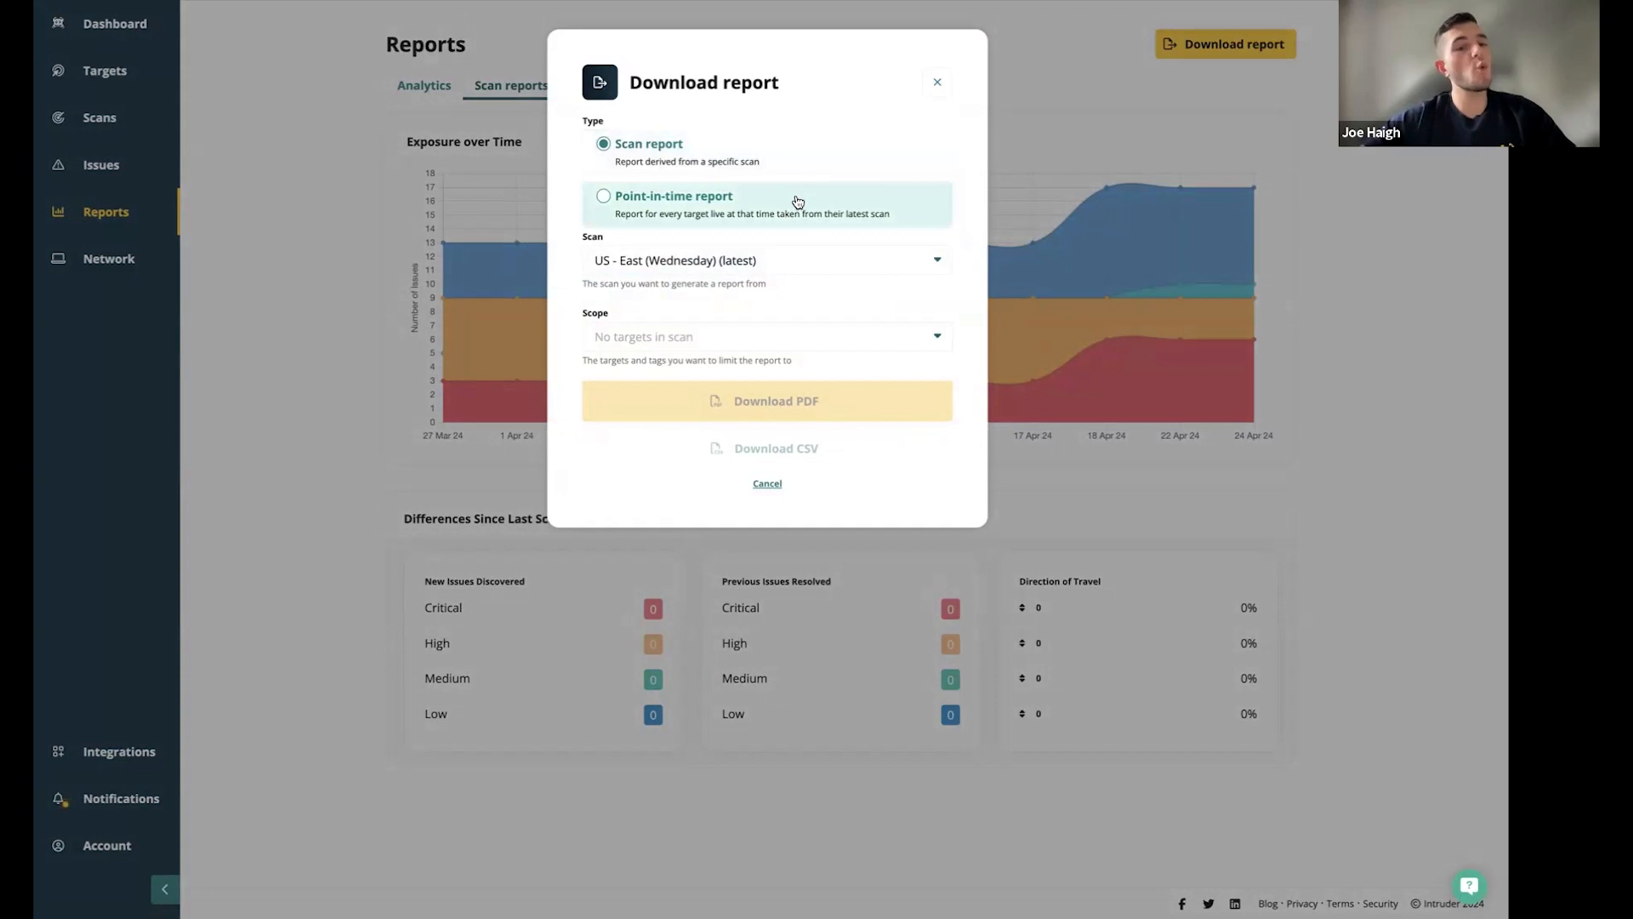
mouse_move(834, 226)
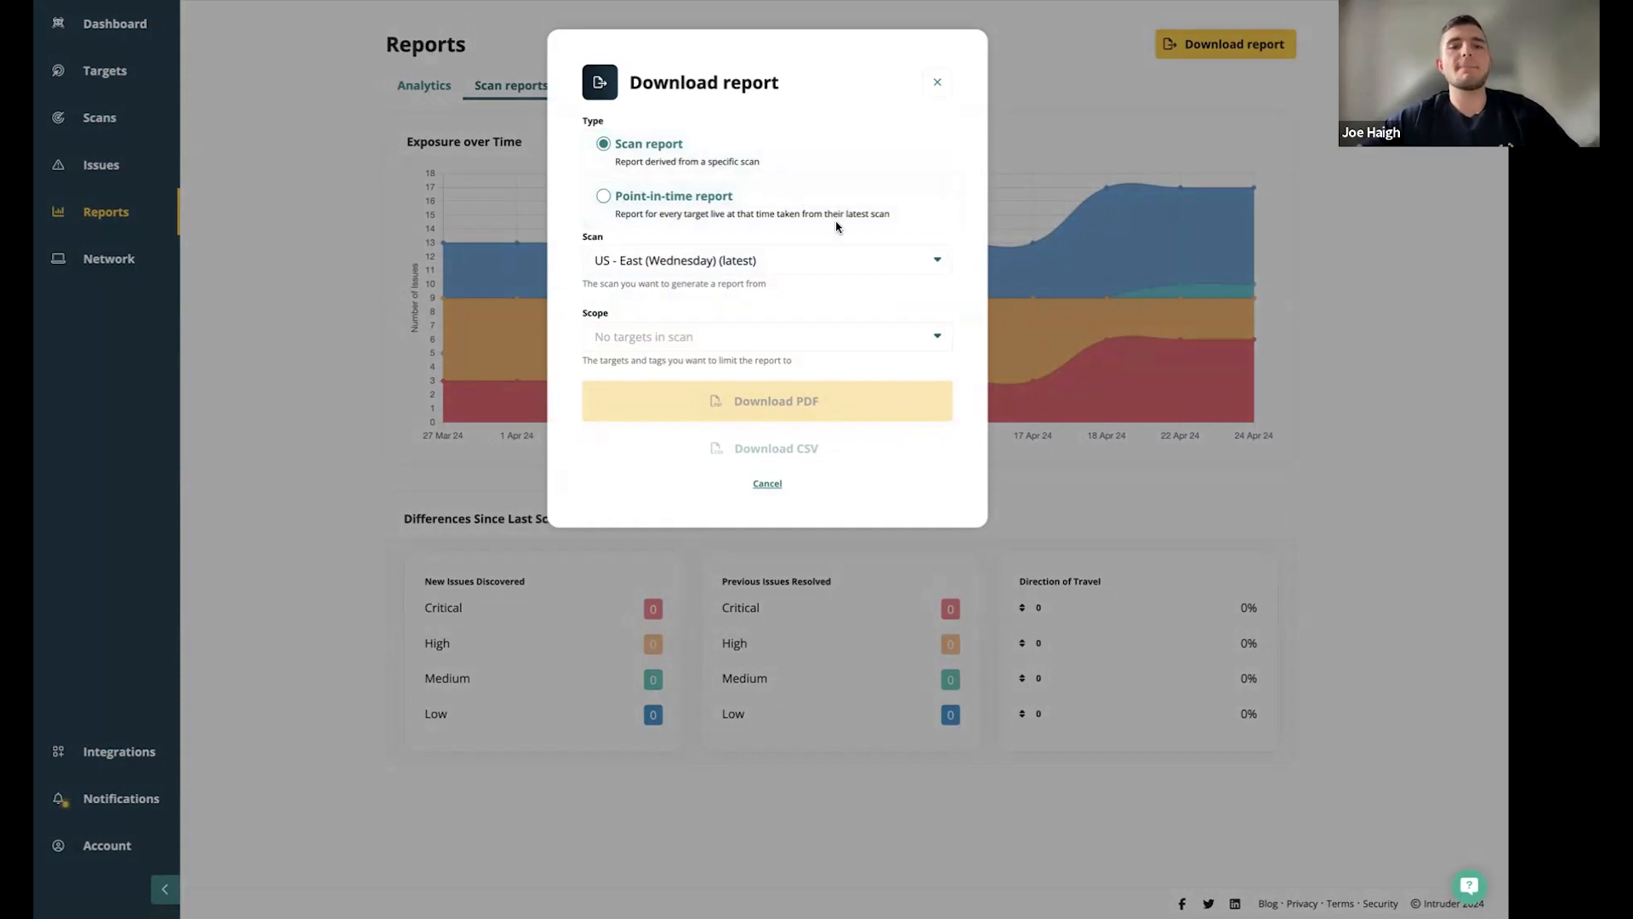
mouse_move(820, 240)
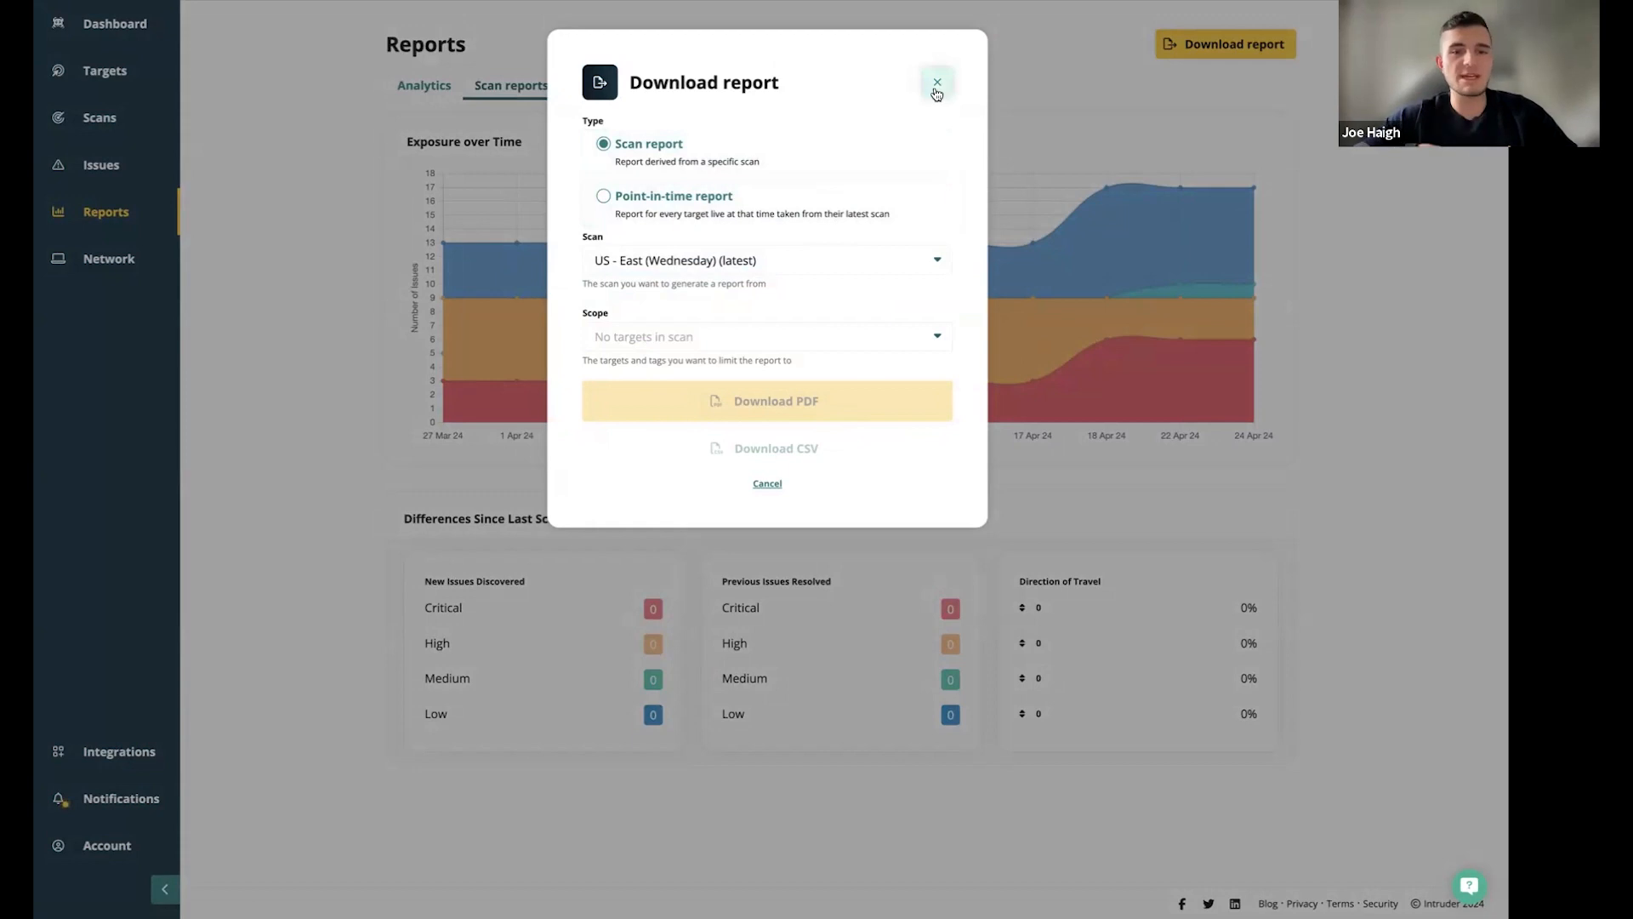
left_click(935, 82)
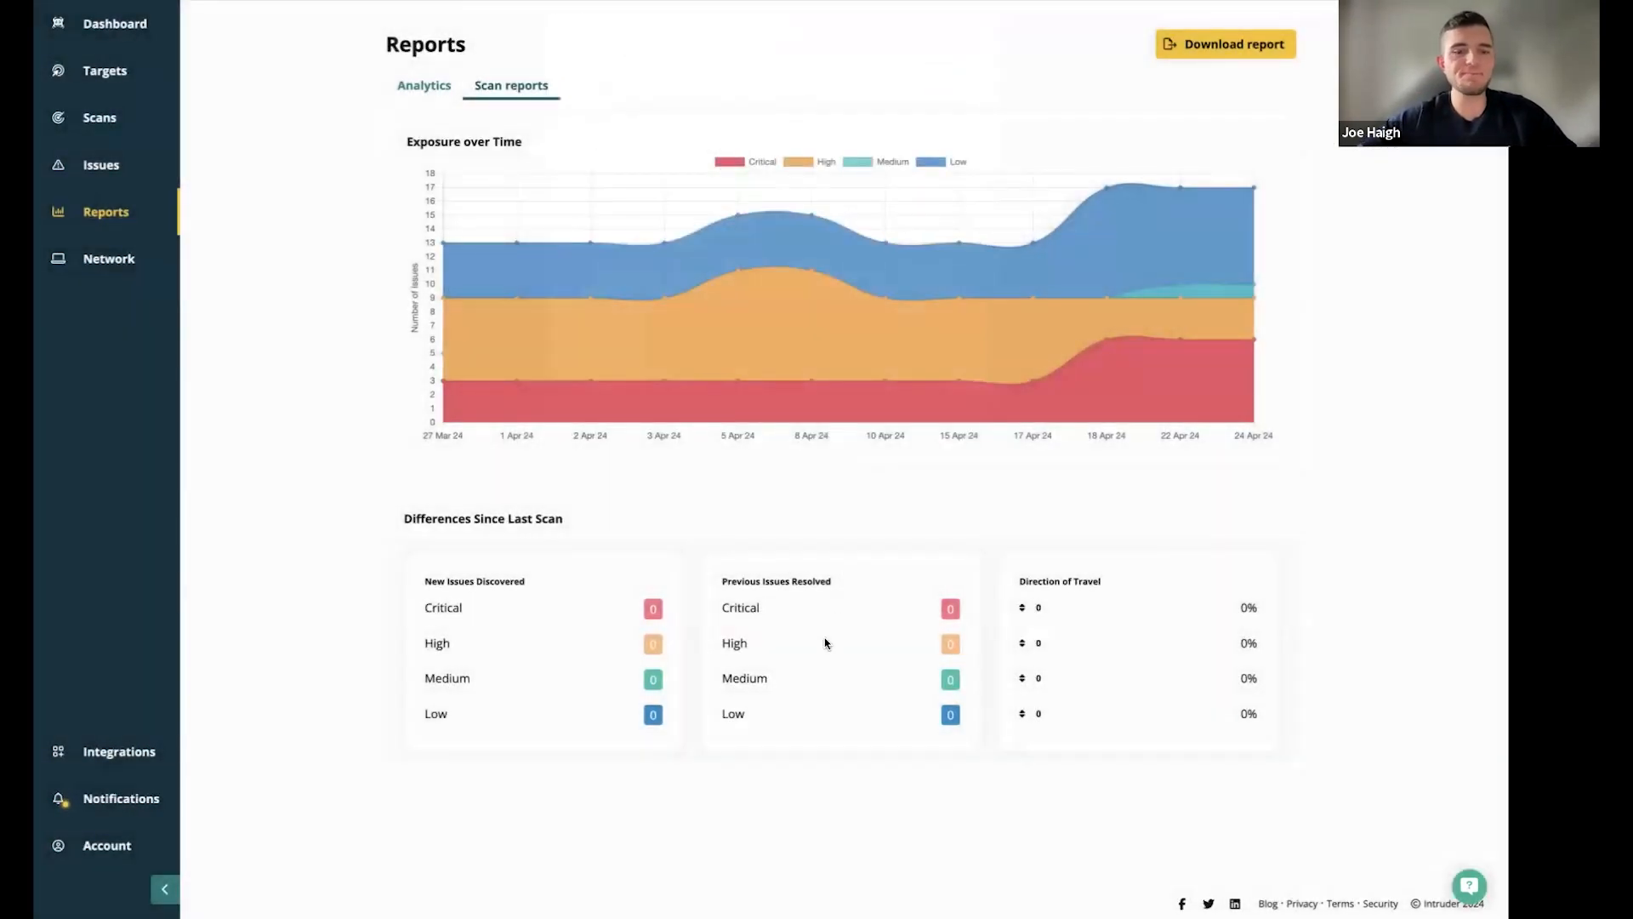
left_click(108, 258)
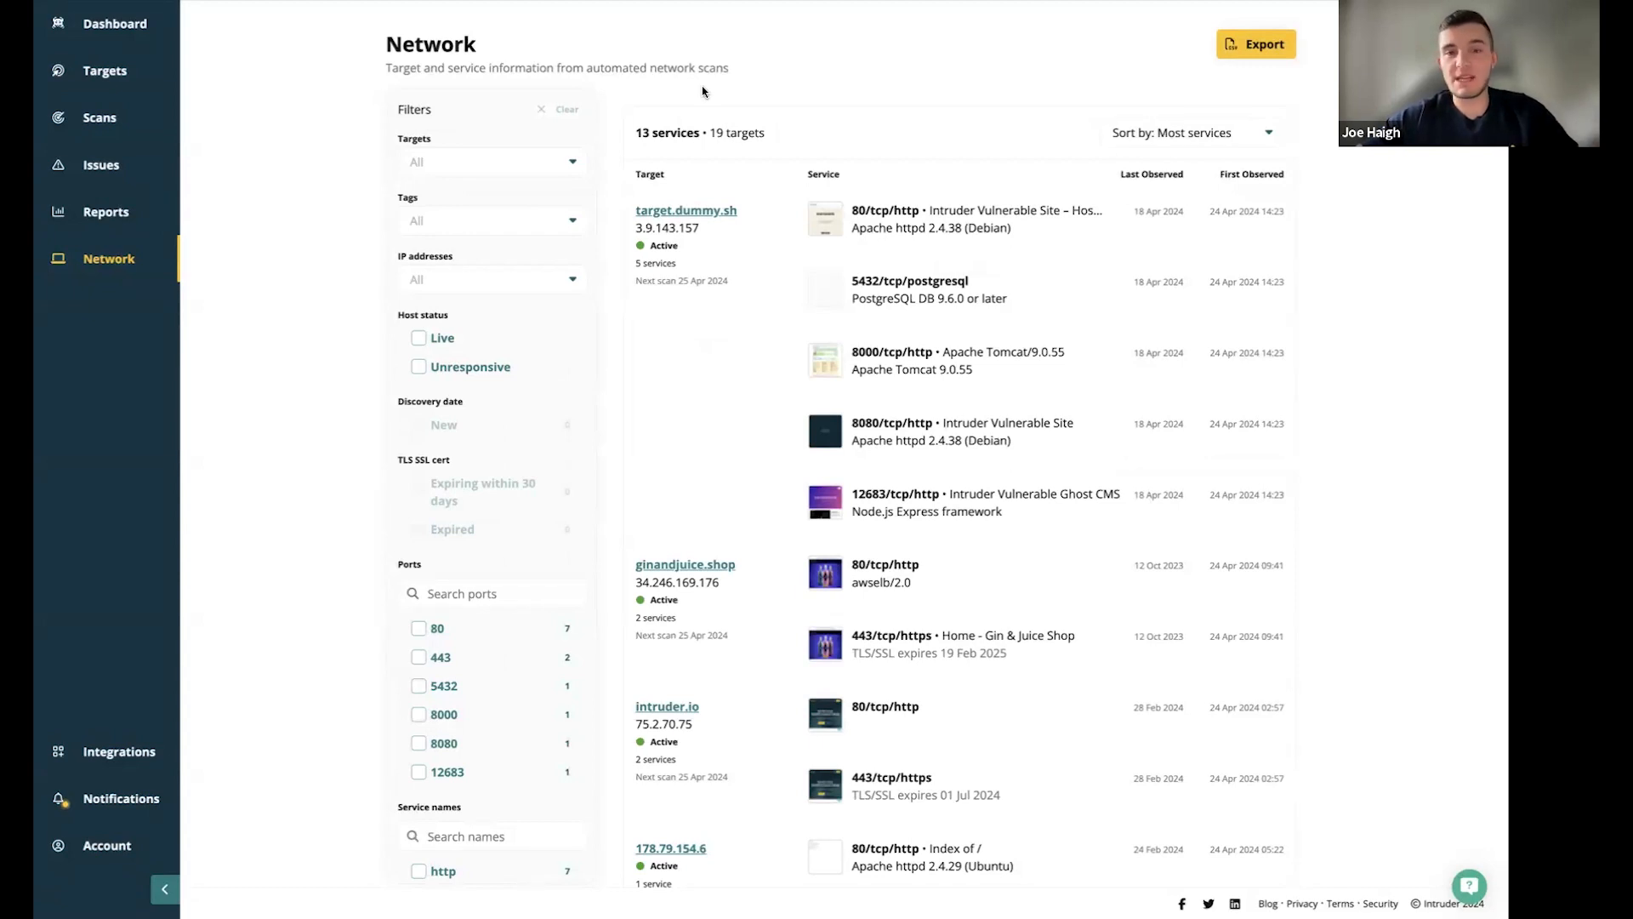
mouse_move(706, 120)
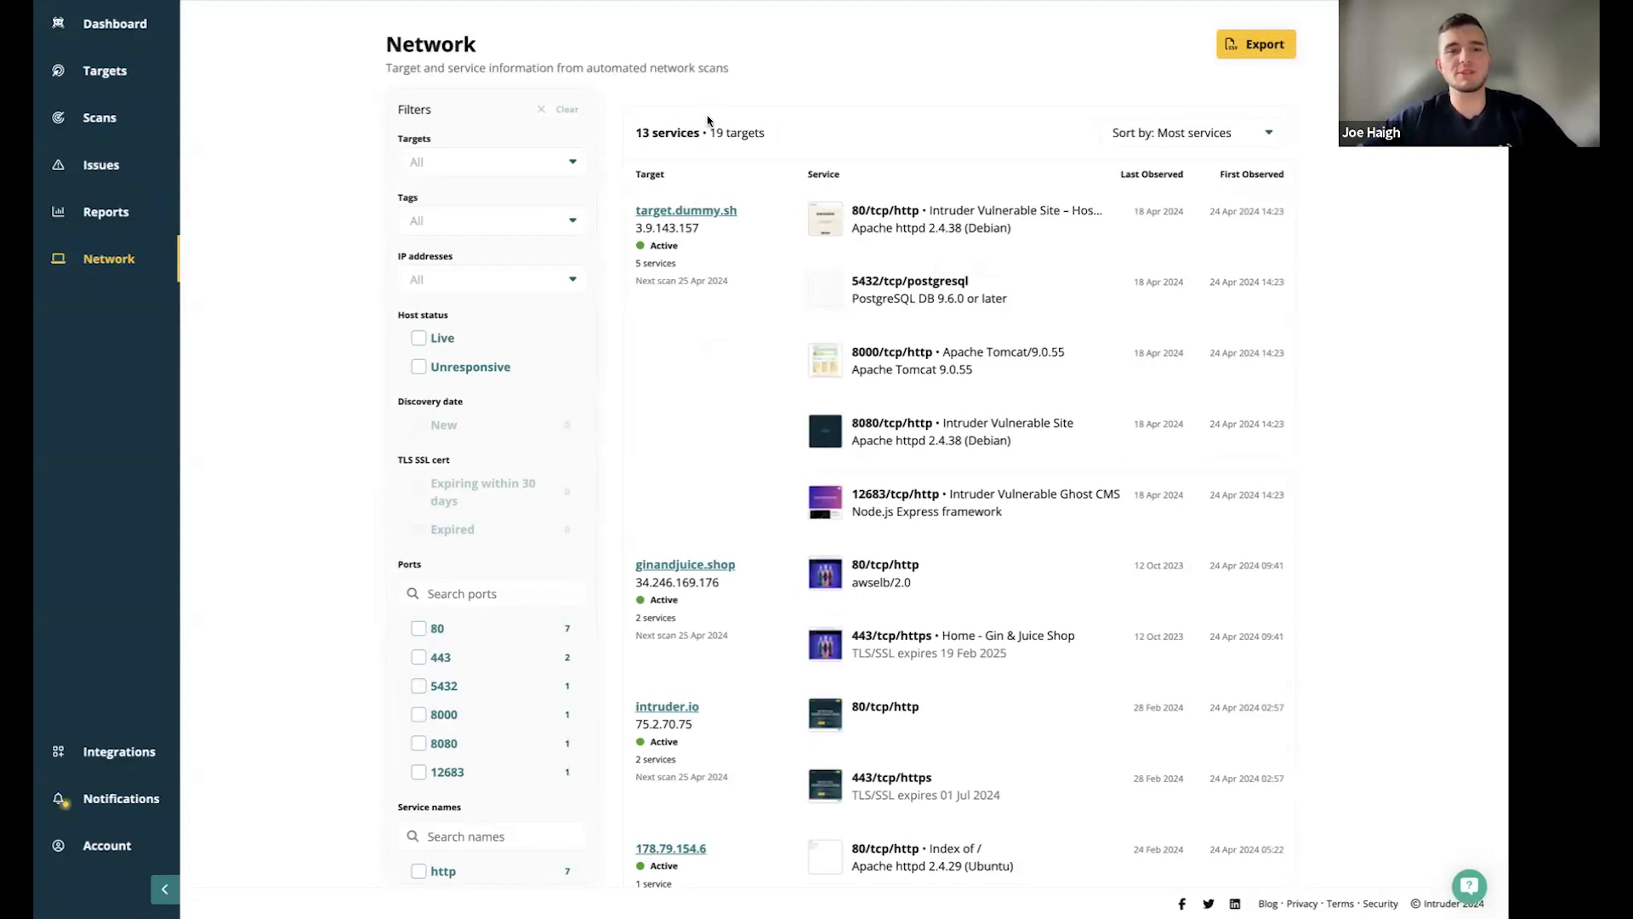
Check the Targets filter, then filter to port 443 (2 HTTPS services) and clear it
left_click(490, 162)
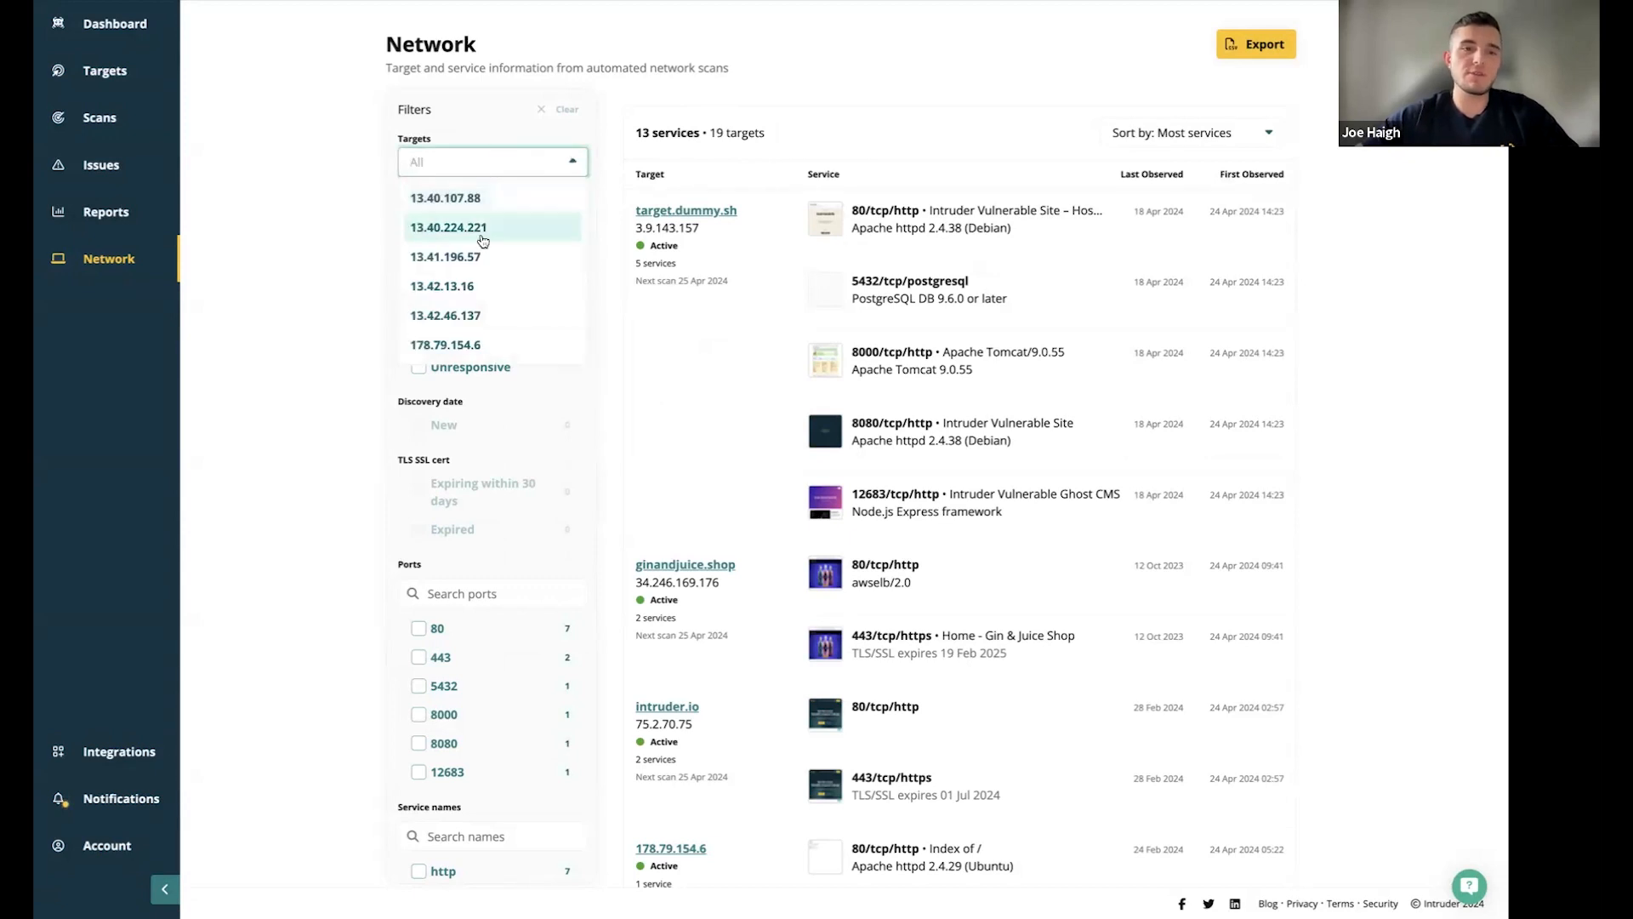
left_click(492, 162)
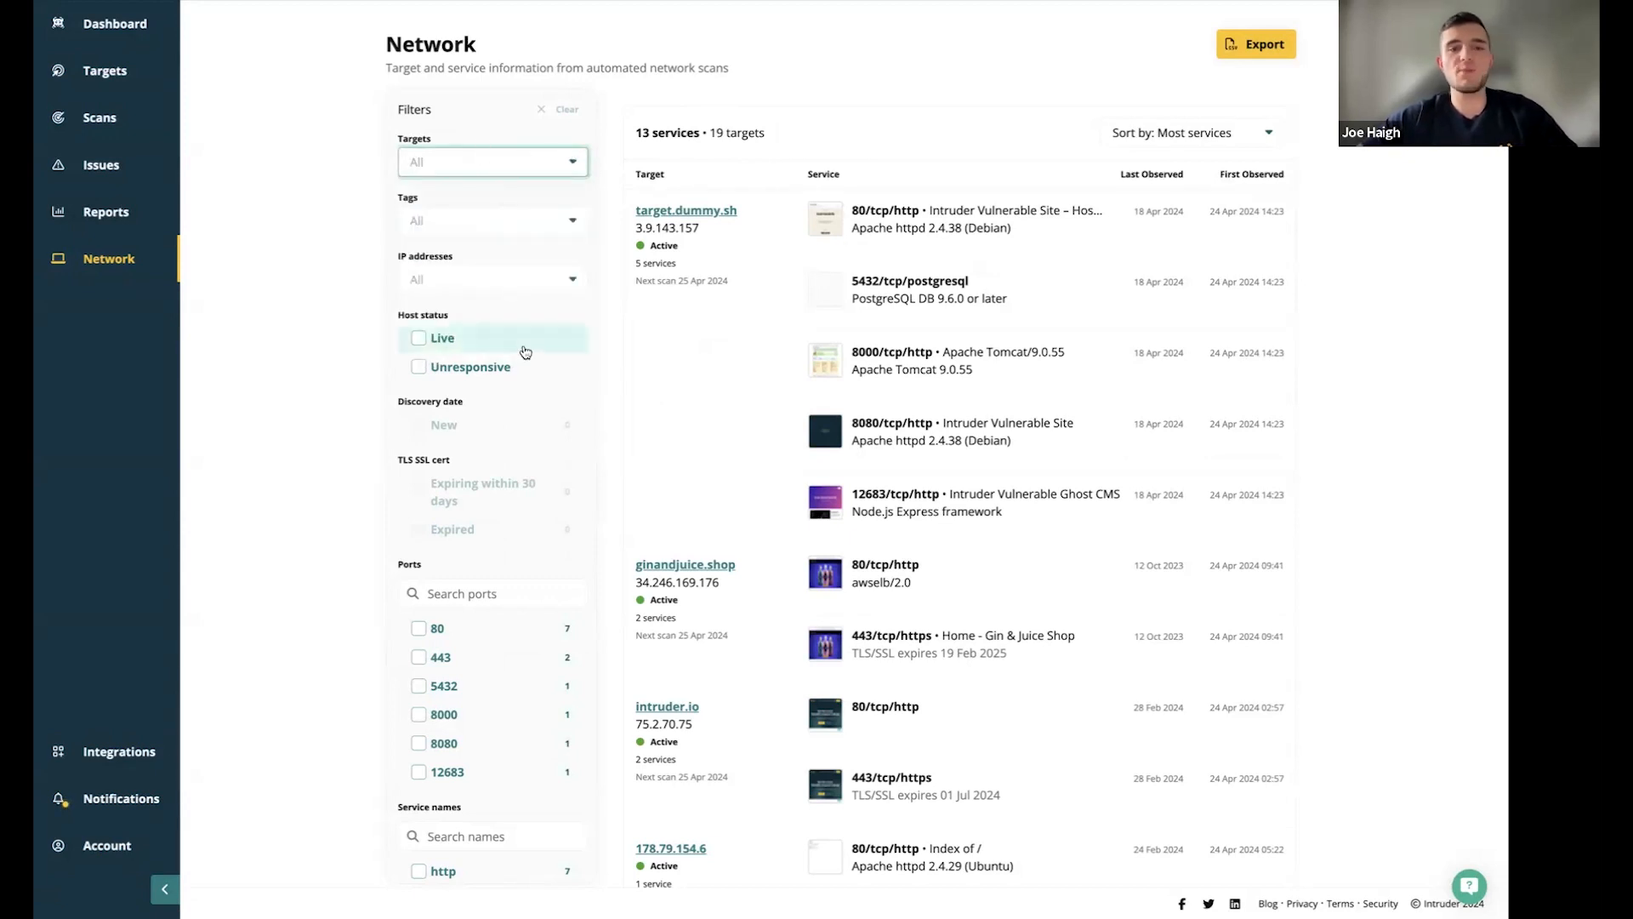
mouse_move(497, 375)
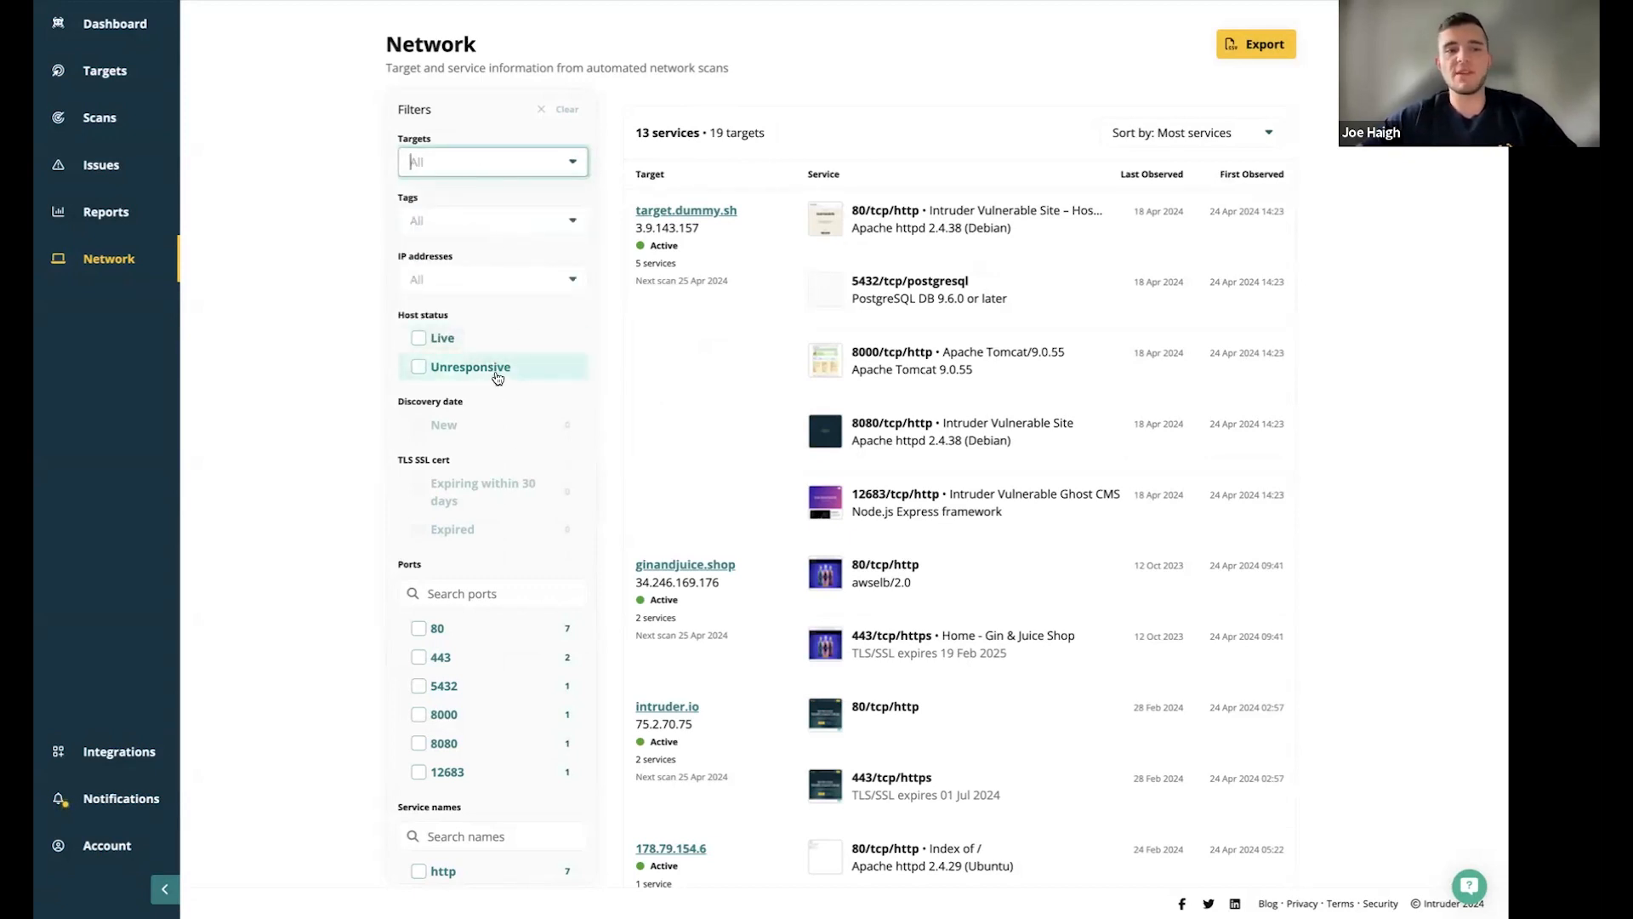
mouse_move(486, 509)
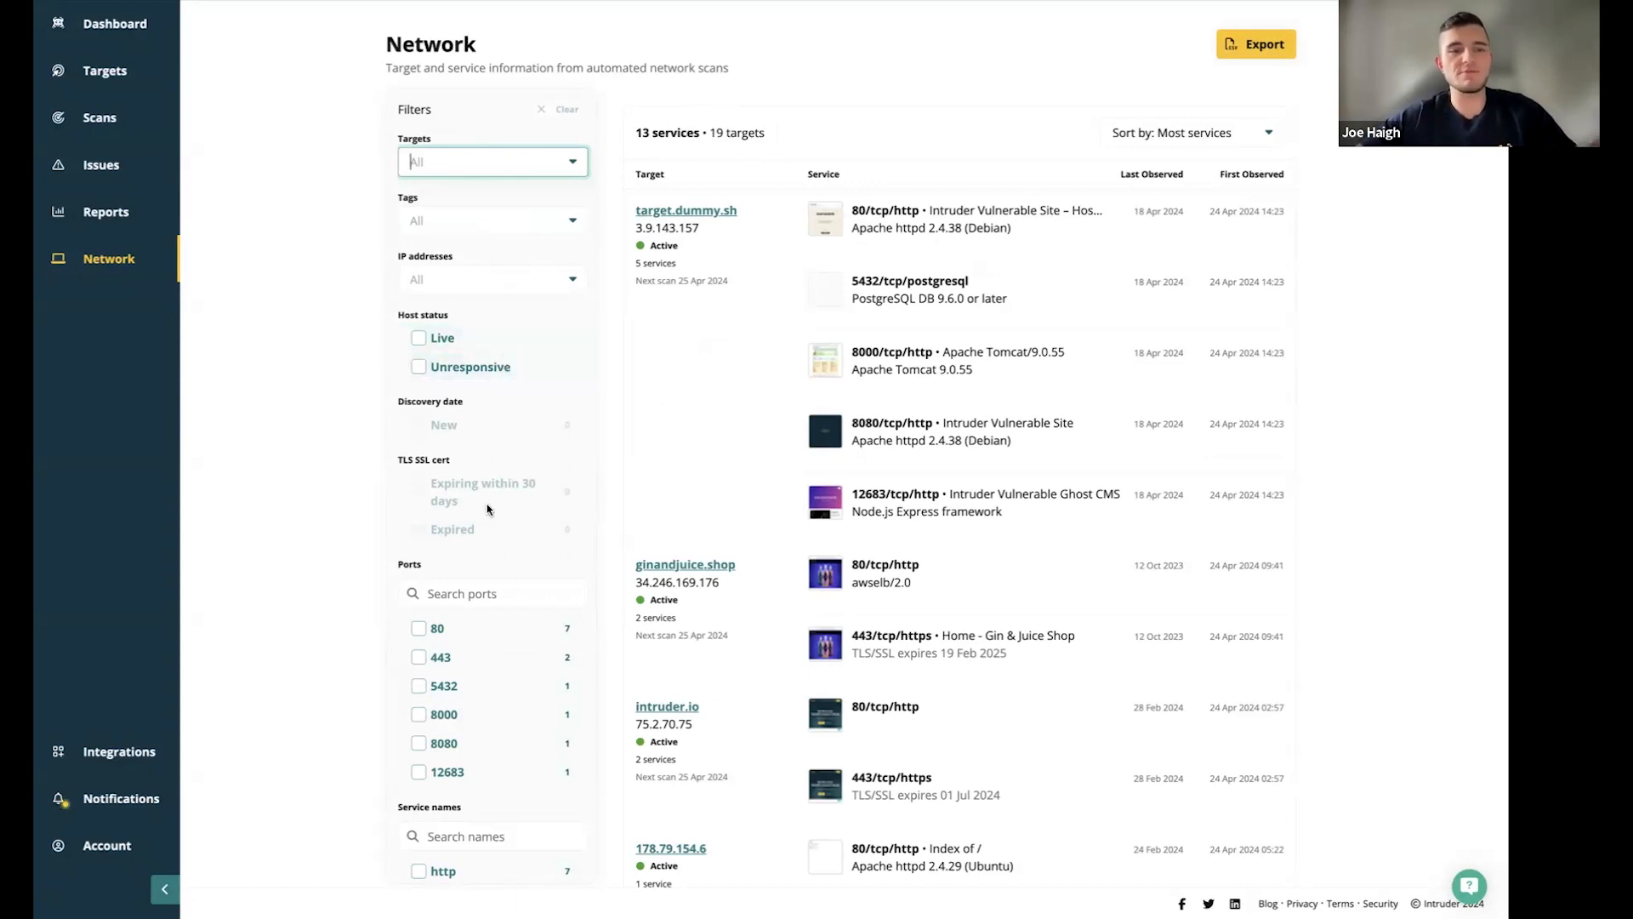
scroll("down", 3)
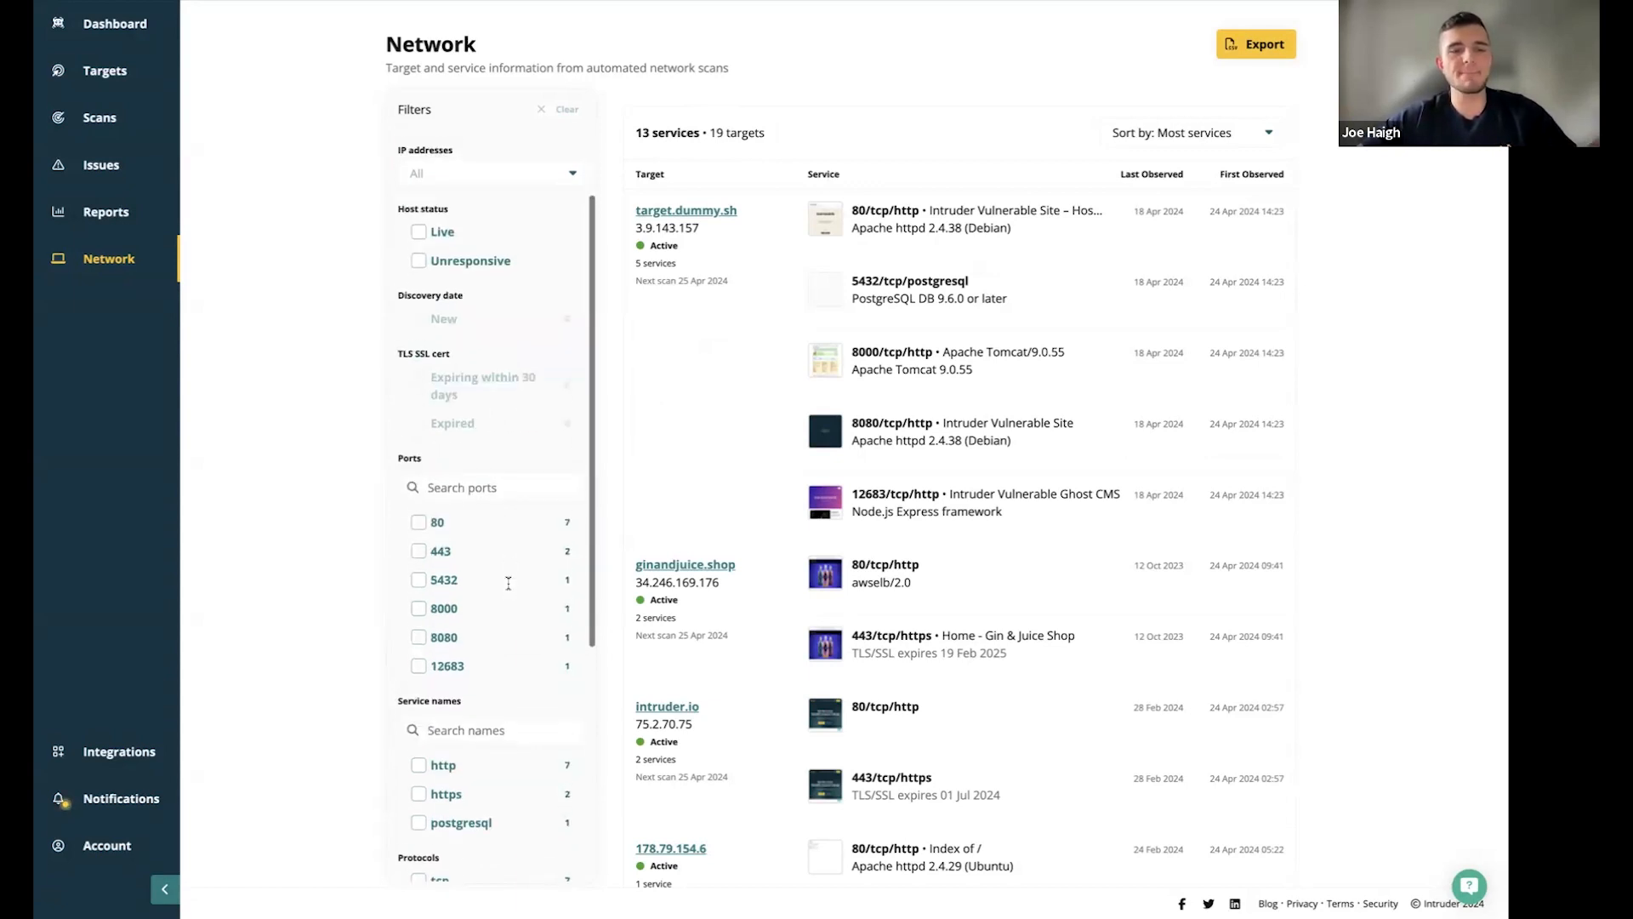
scroll("down", 3)
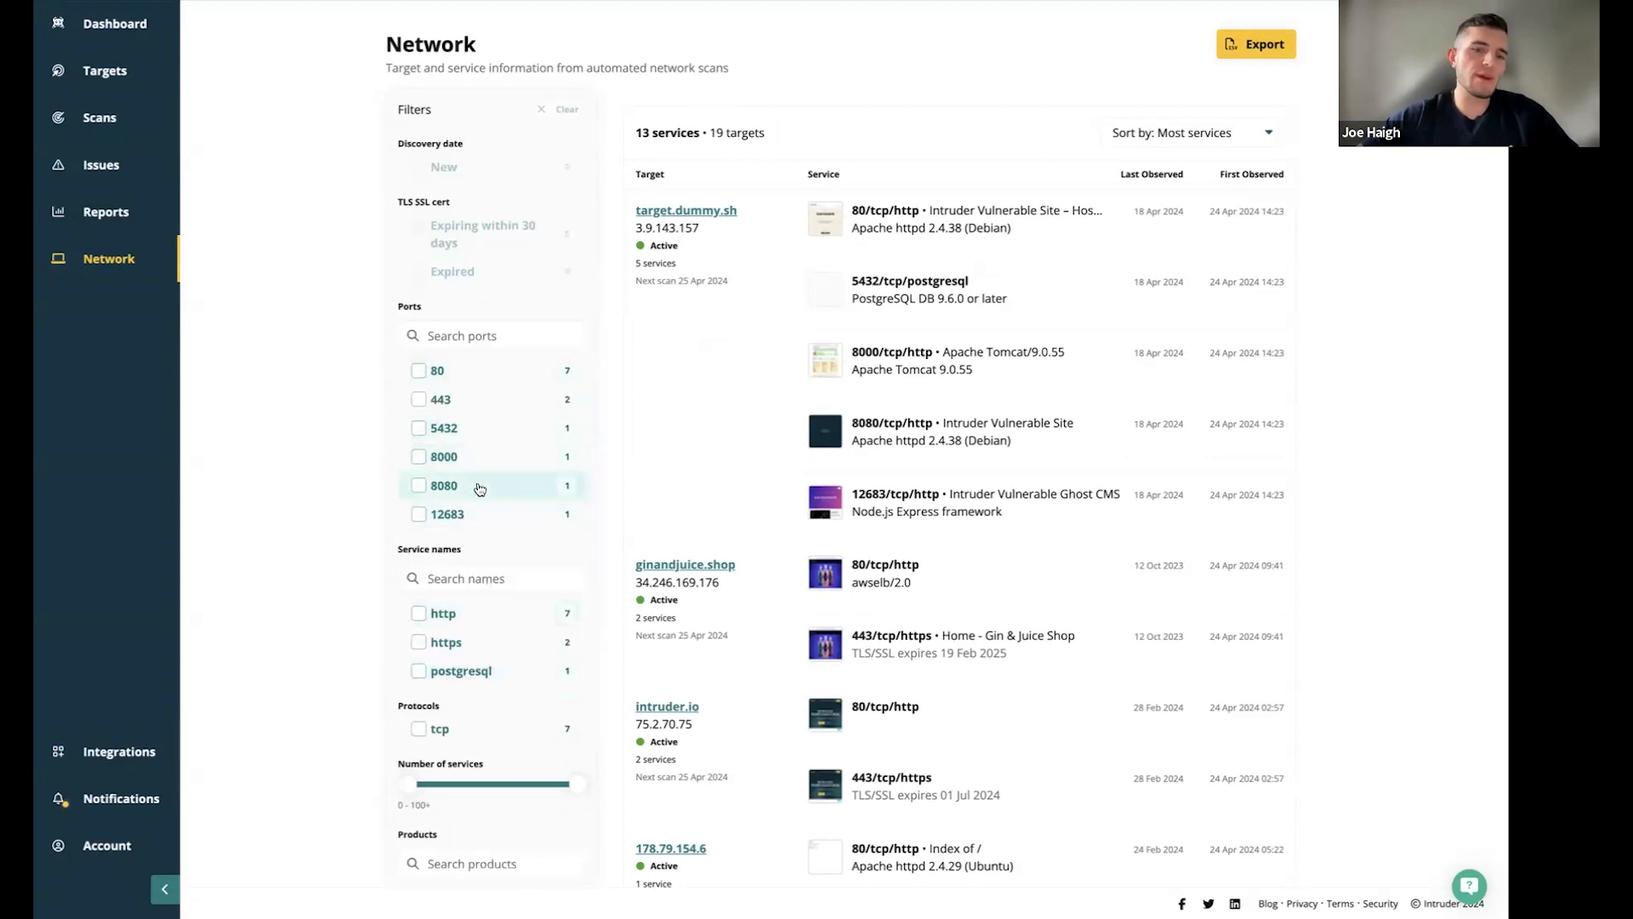
mouse_move(451, 449)
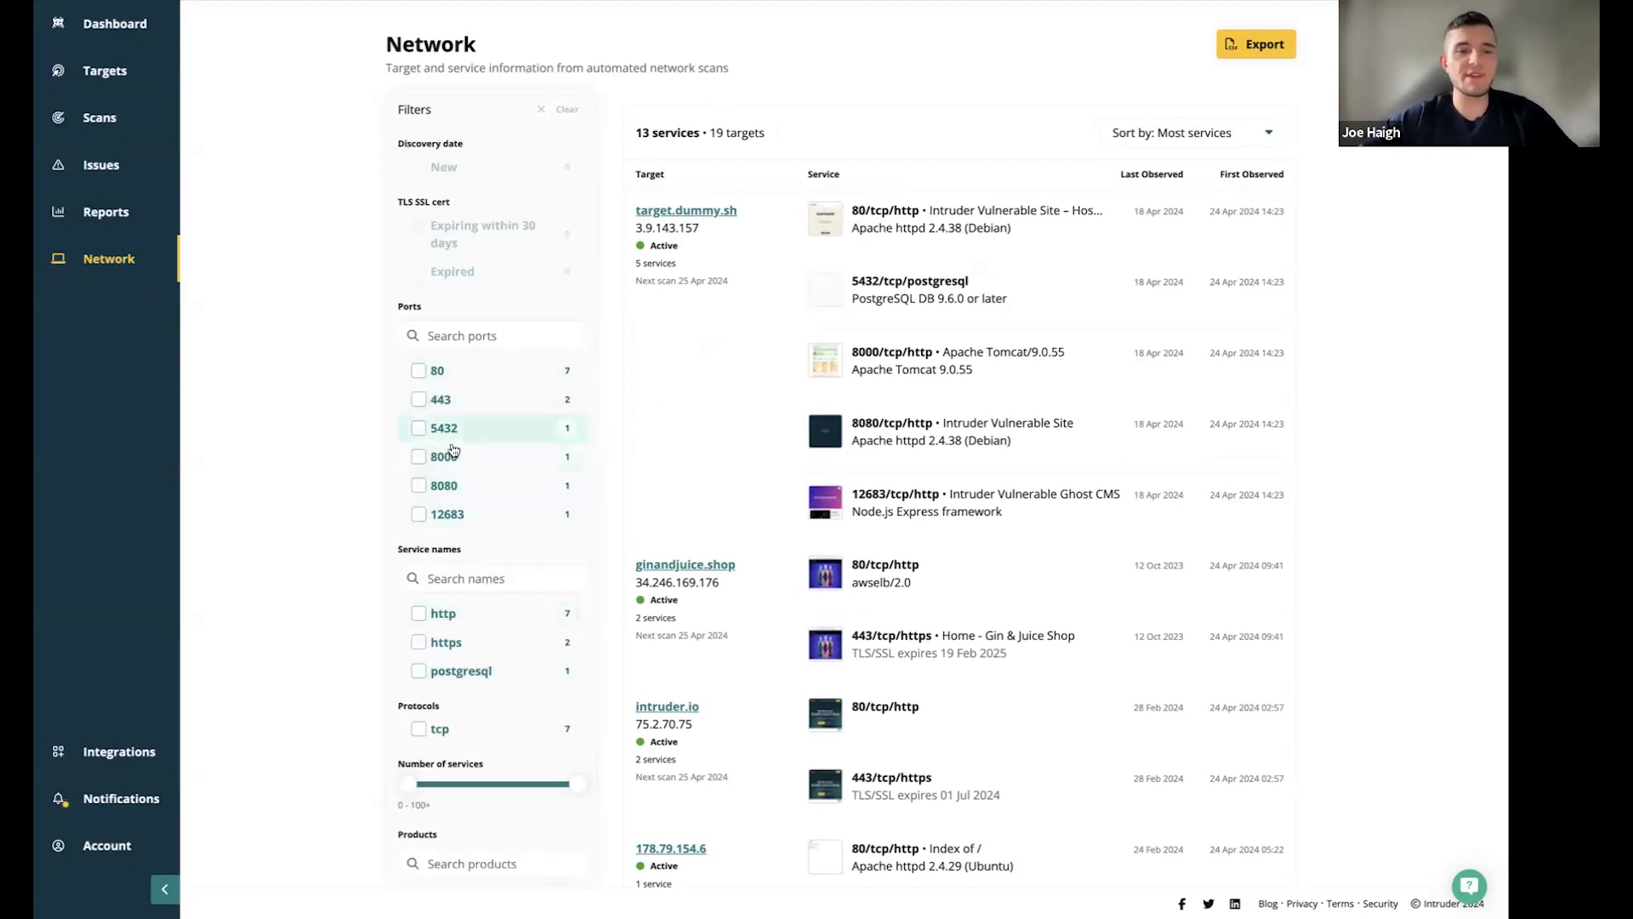
left_click(418, 399)
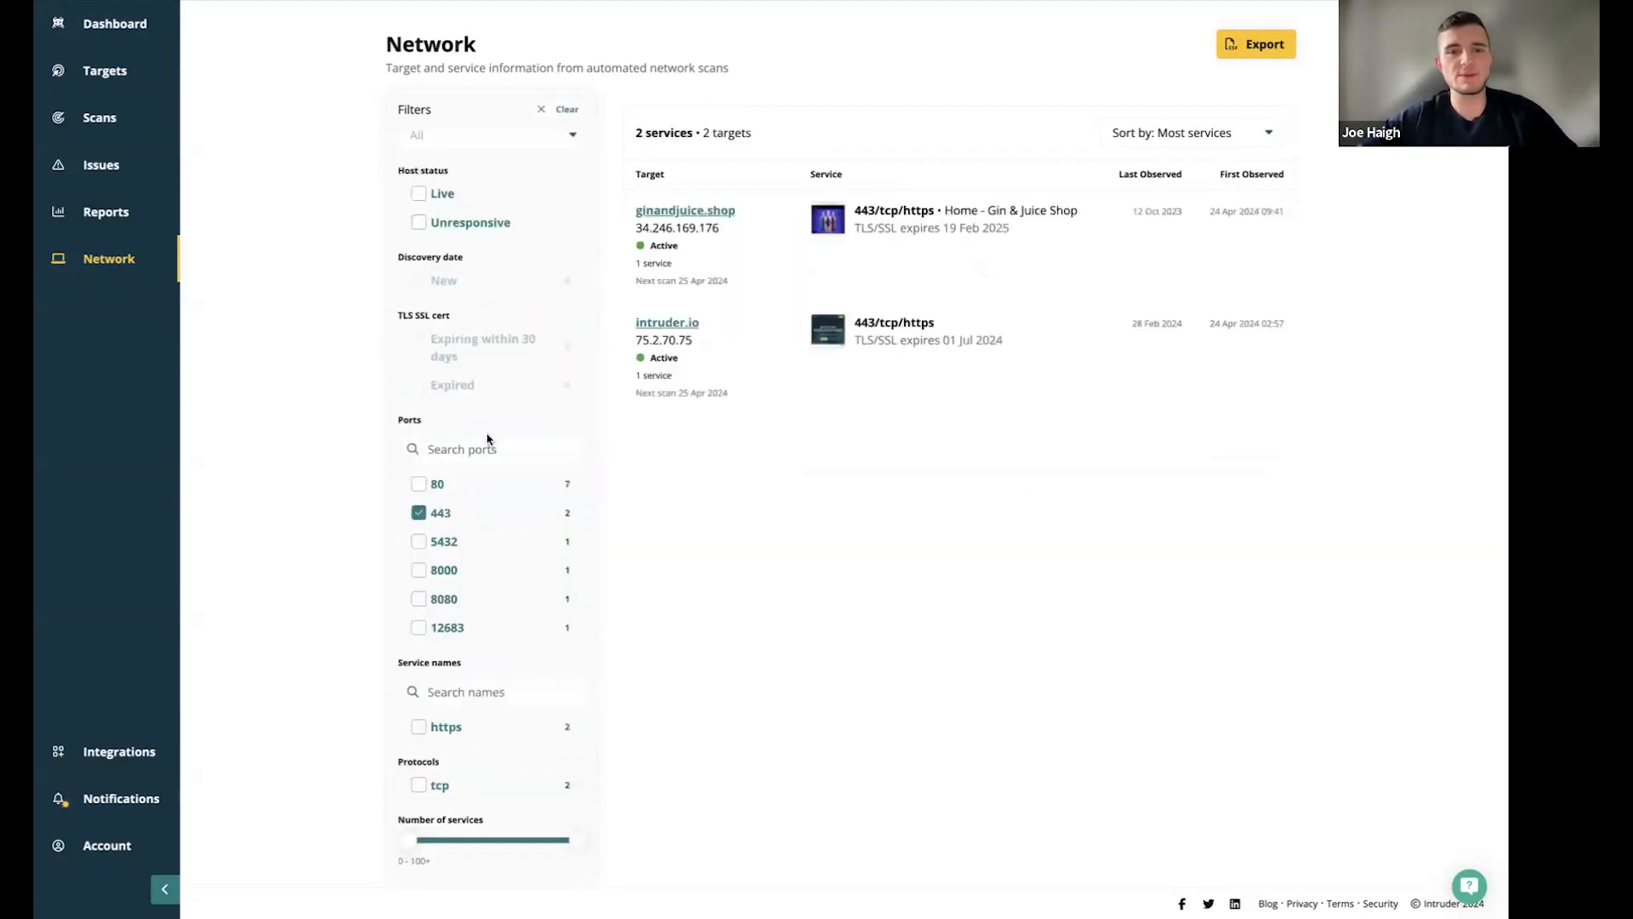
left_click(418, 511)
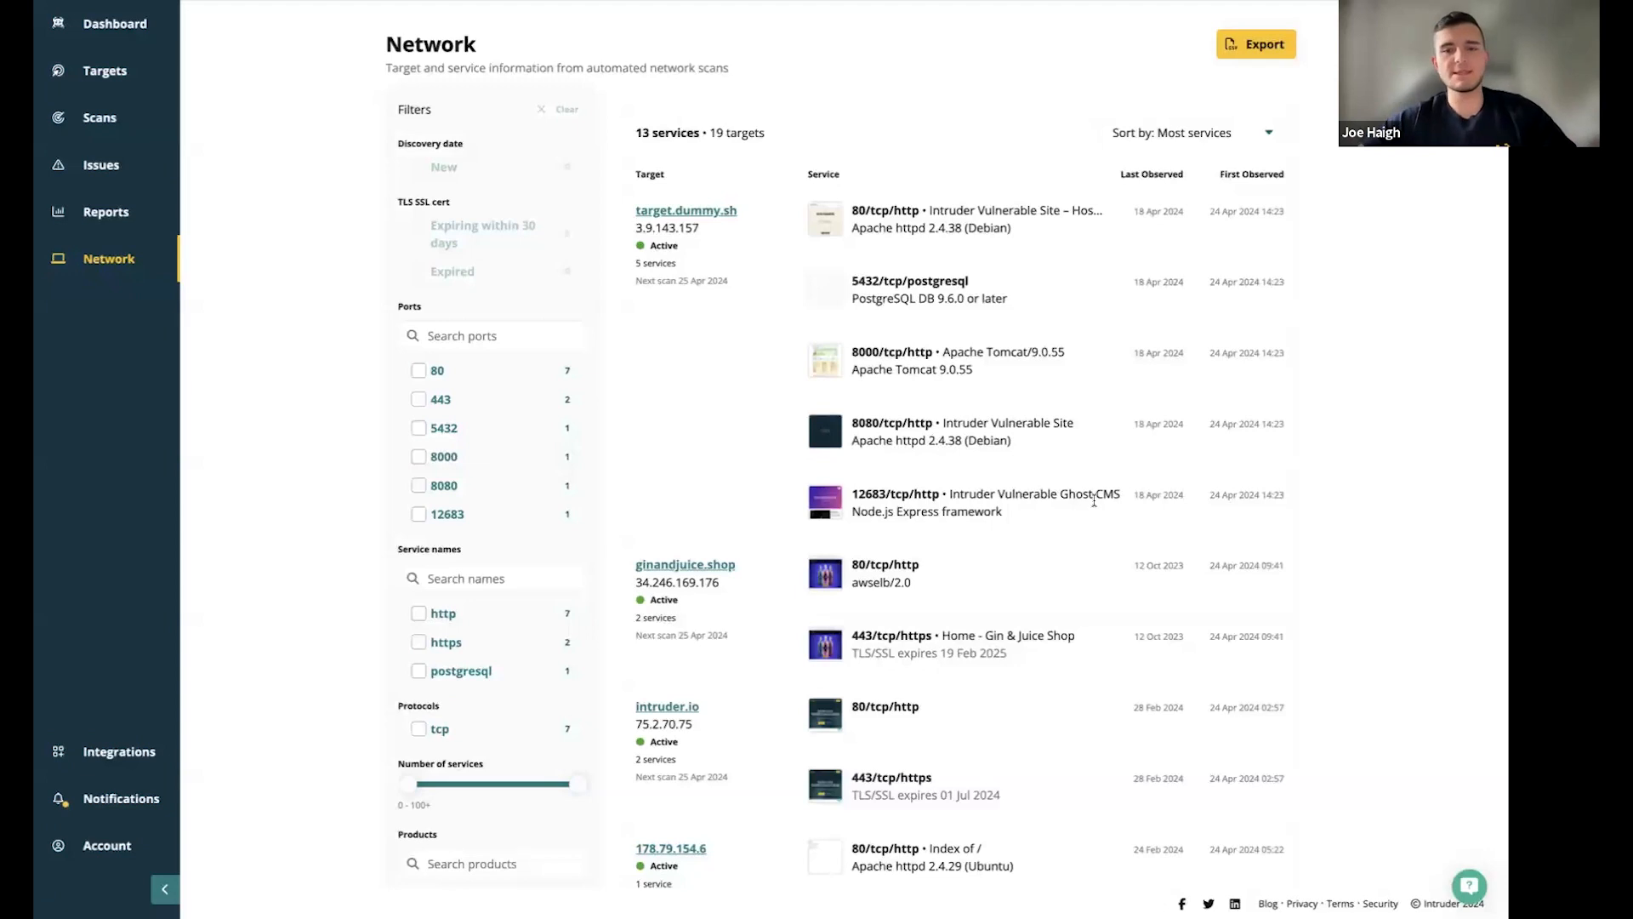
left_click(824, 501)
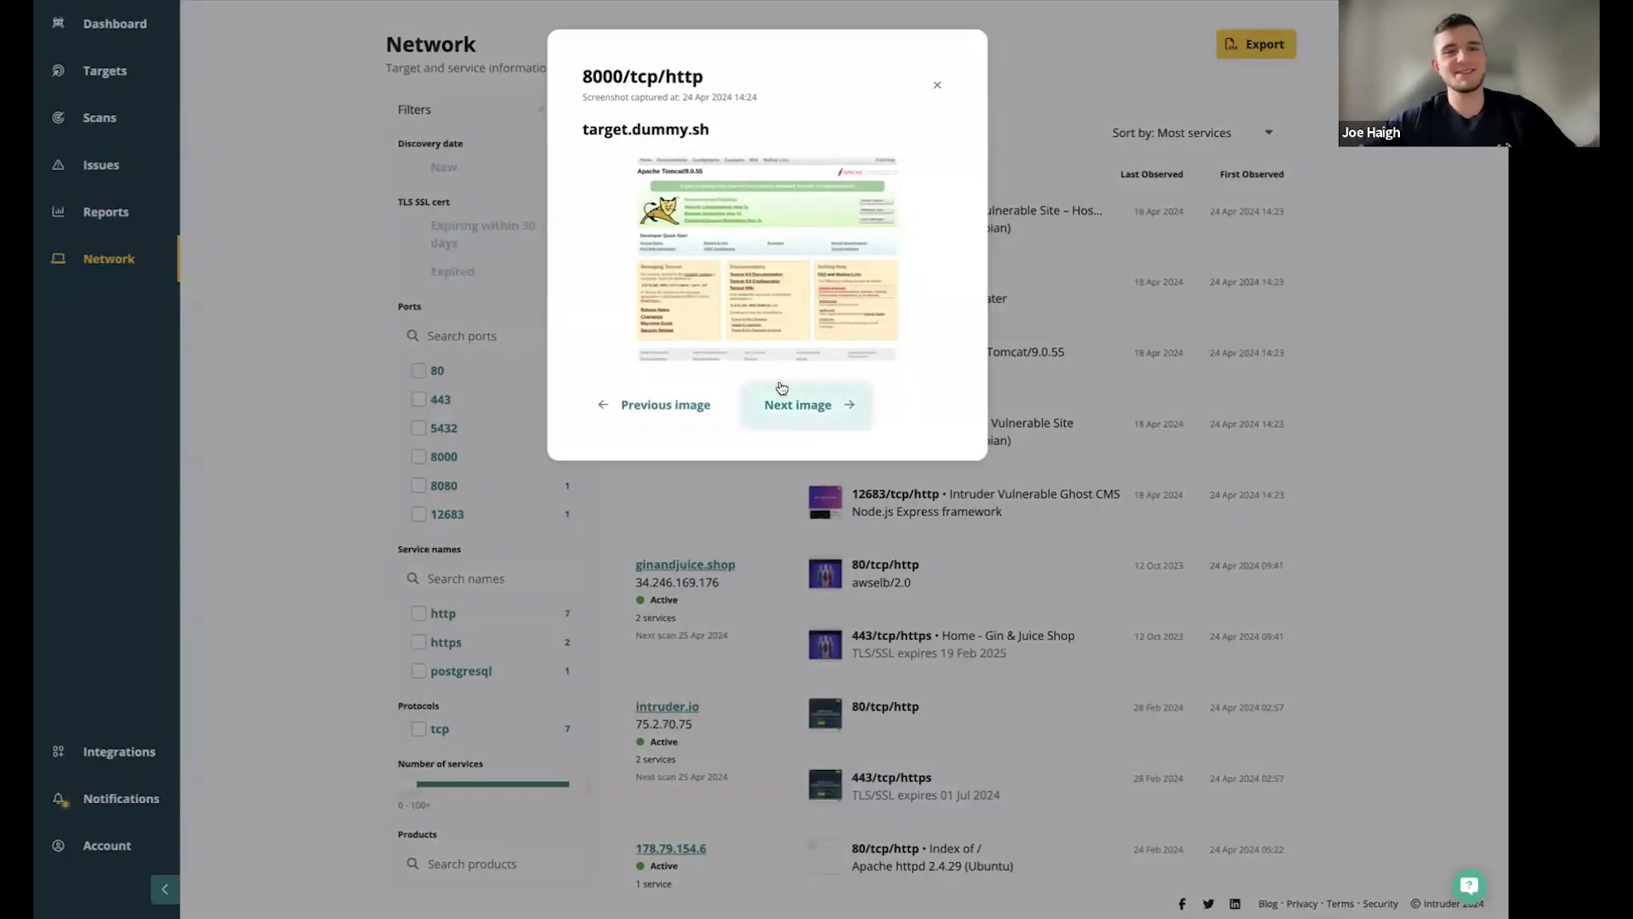
left_click(806, 404)
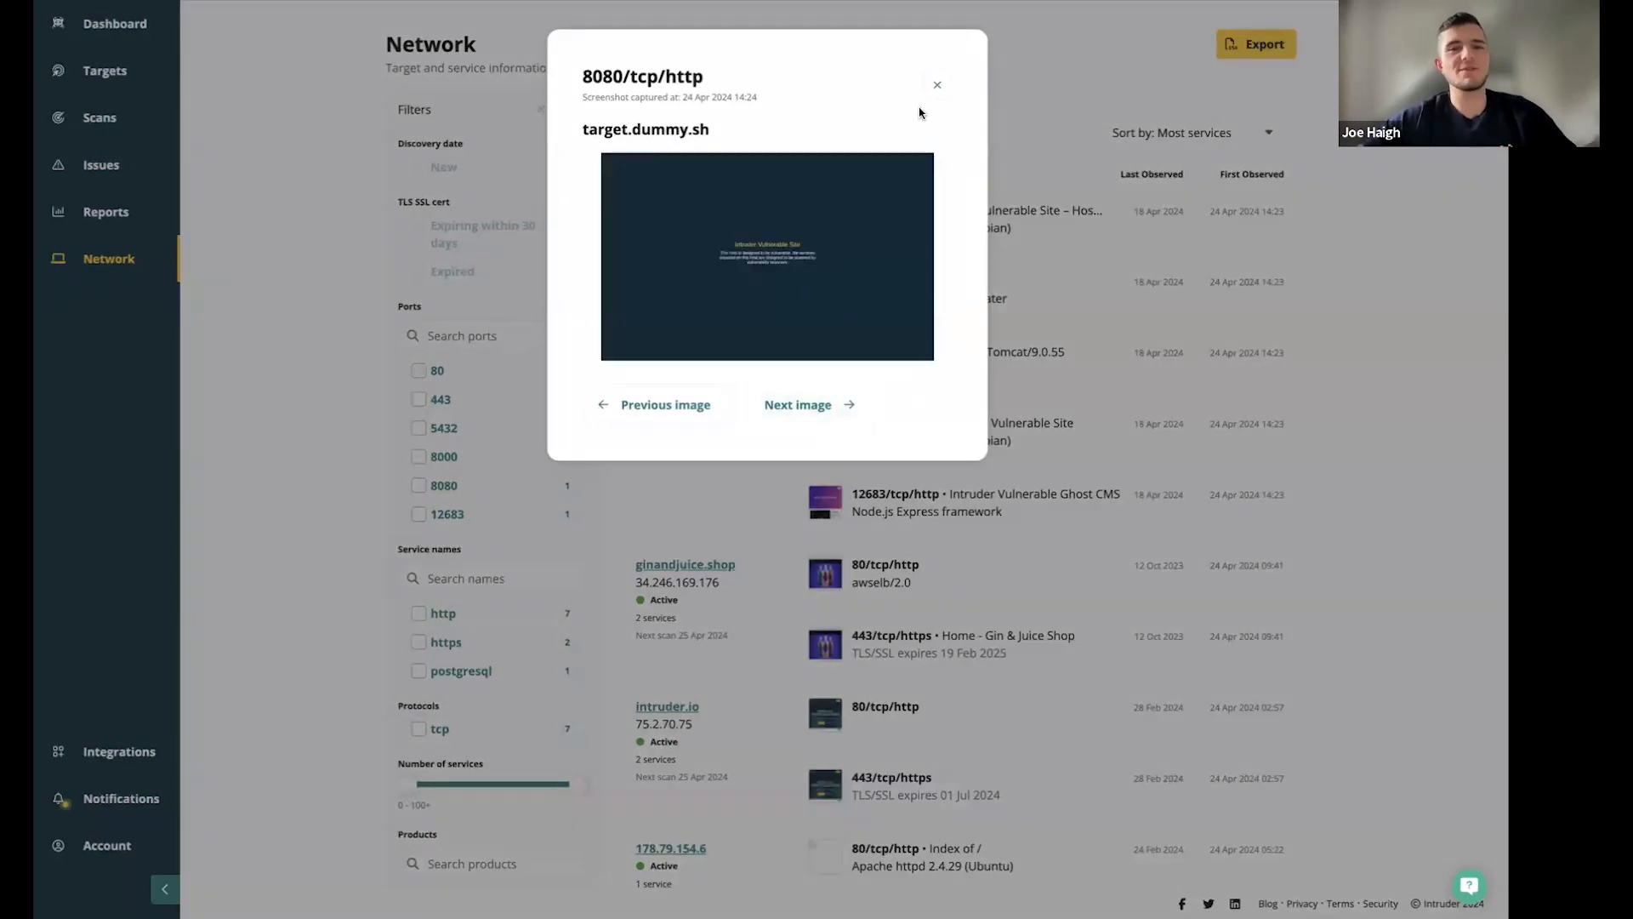
left_click(935, 84)
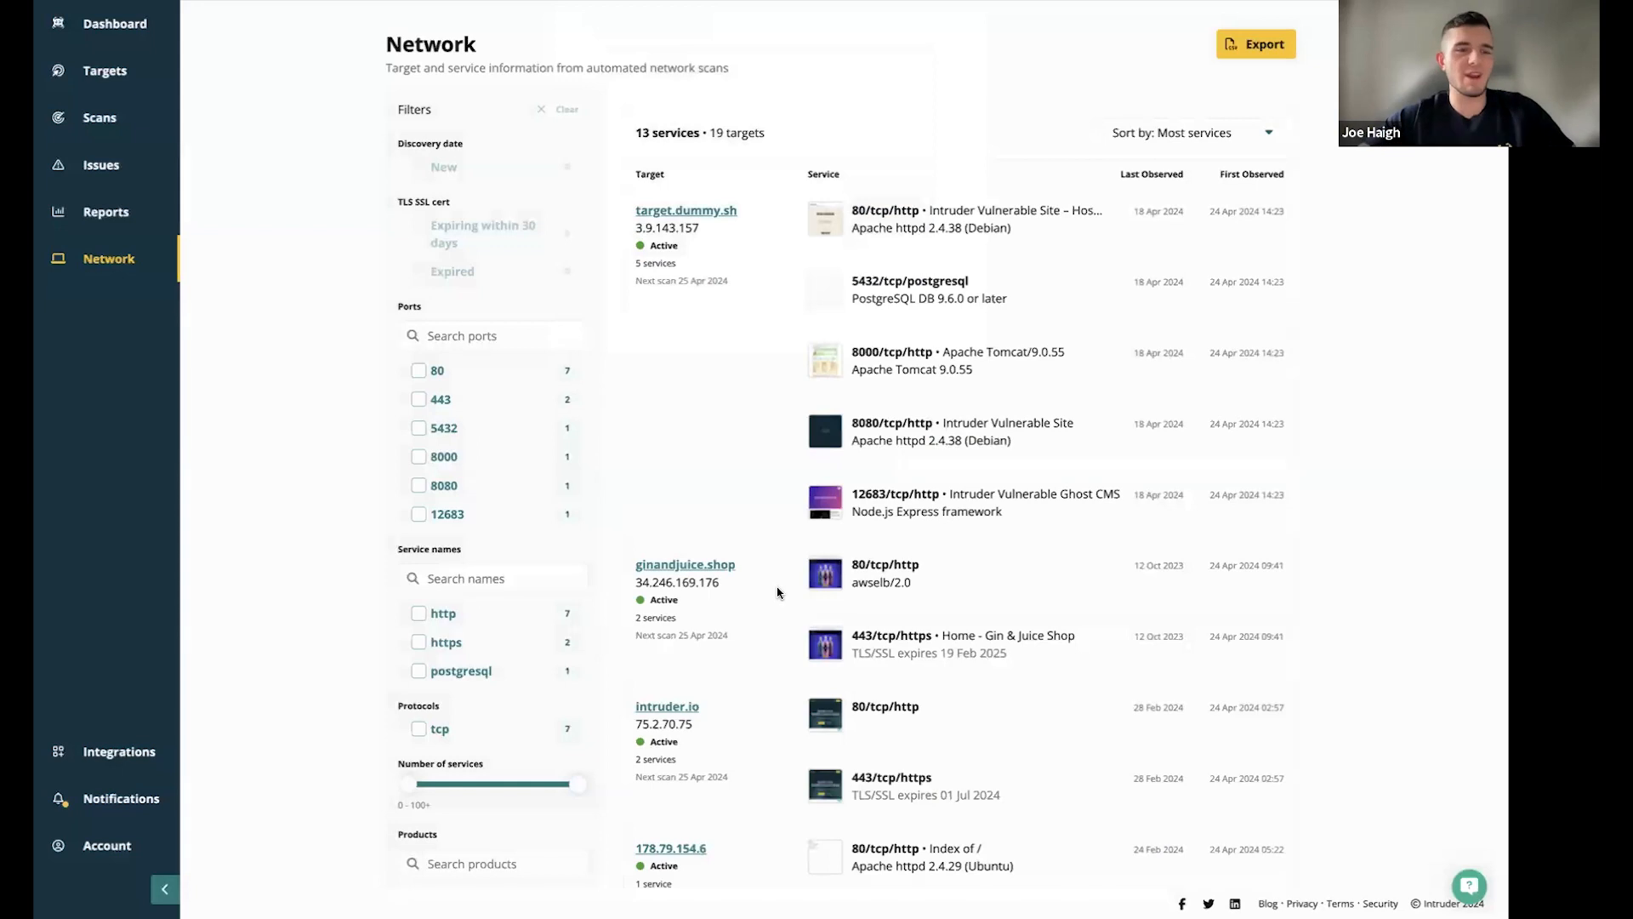
mouse_move(927, 478)
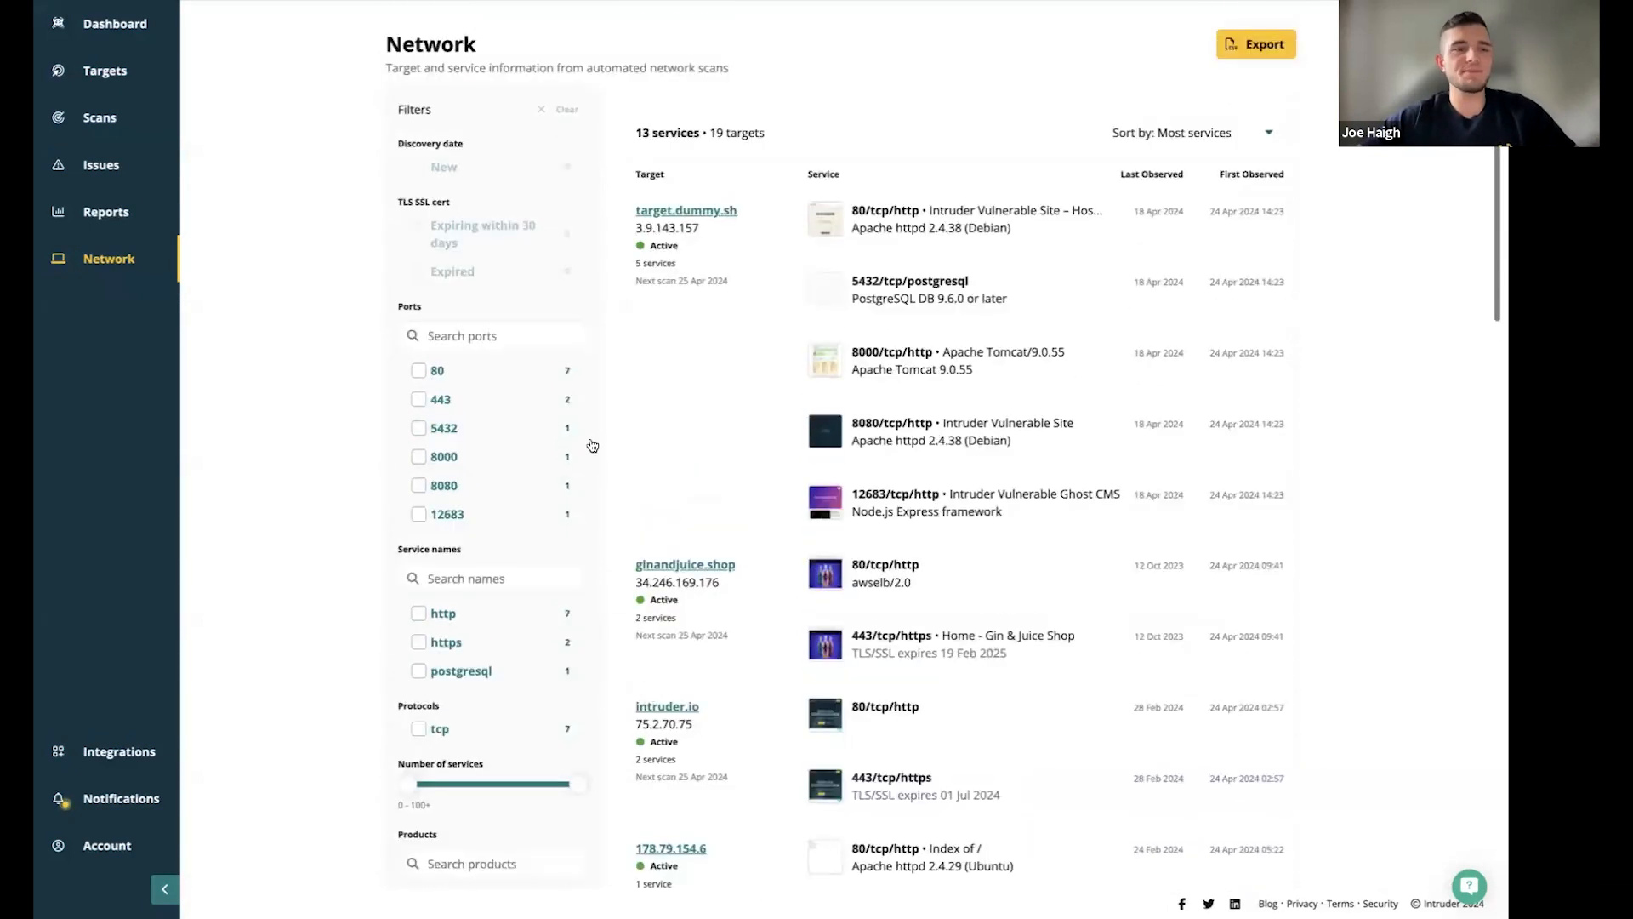
Browse the Integrations catalogue (AWS, Jira, Teams, Vanta) and show recent scan notifications
left_click(119, 751)
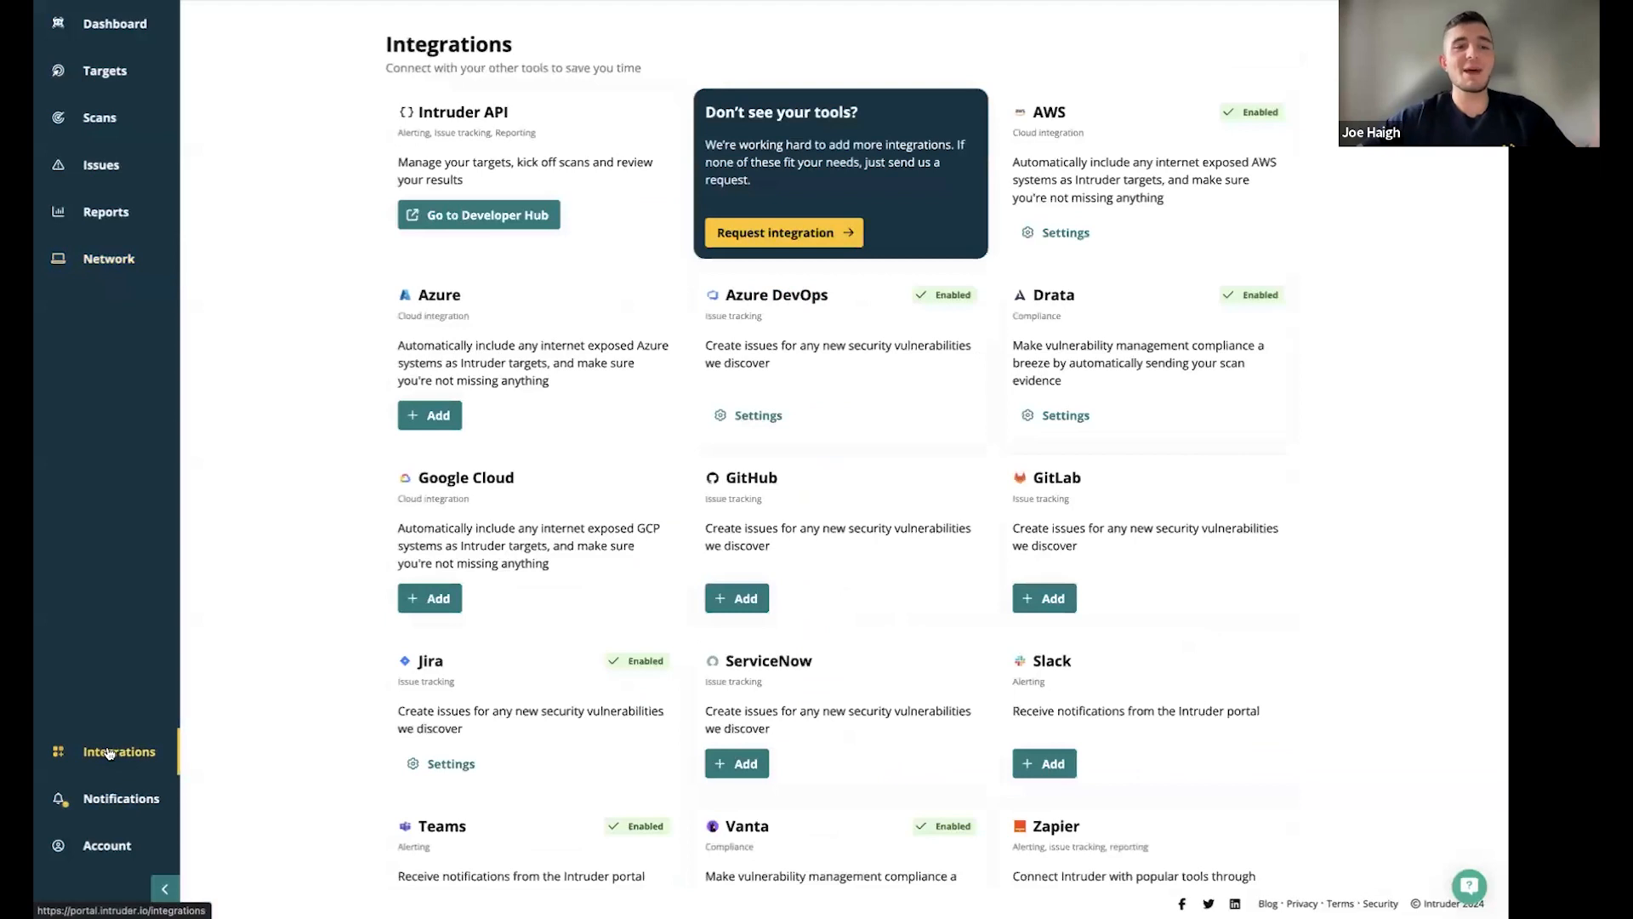
mouse_move(506, 561)
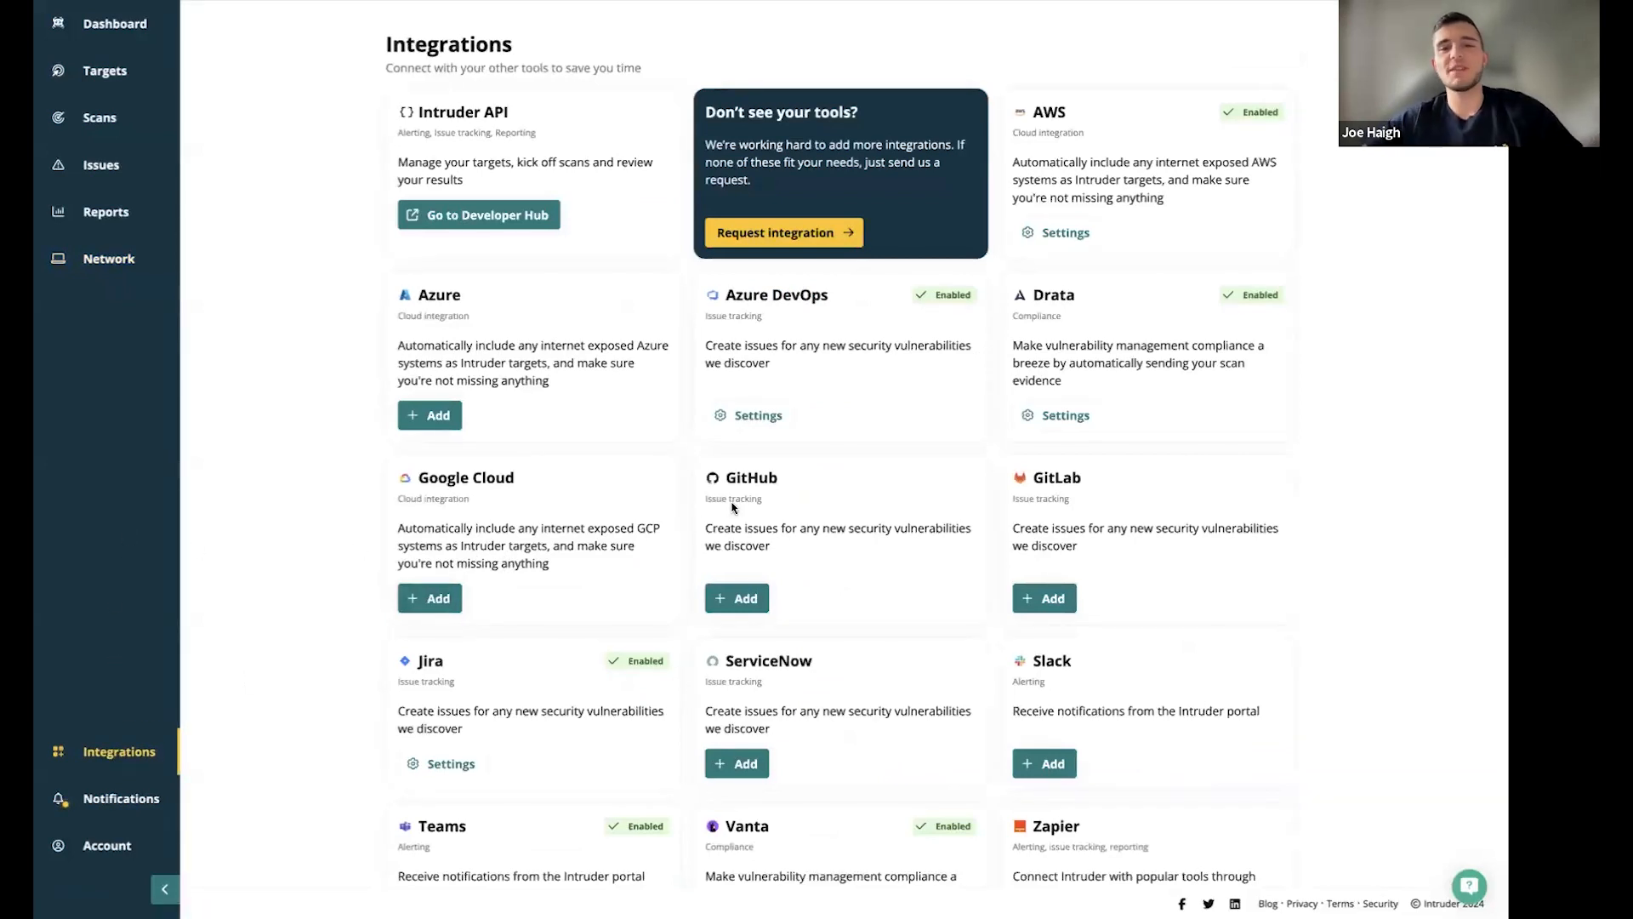
mouse_move(979, 408)
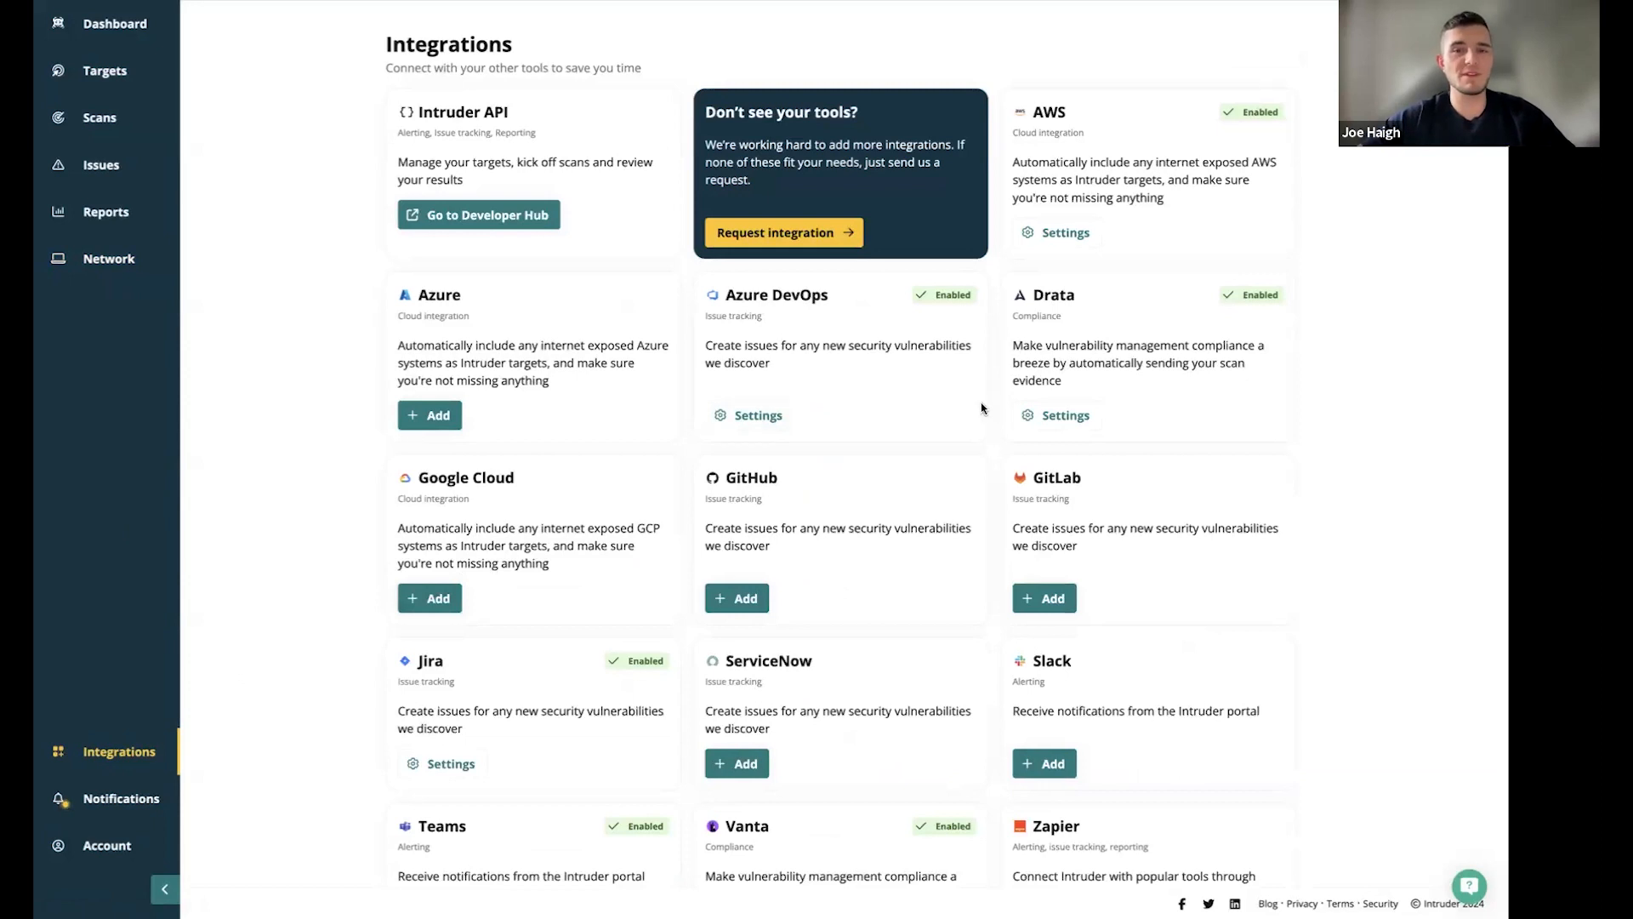
mouse_move(1121, 138)
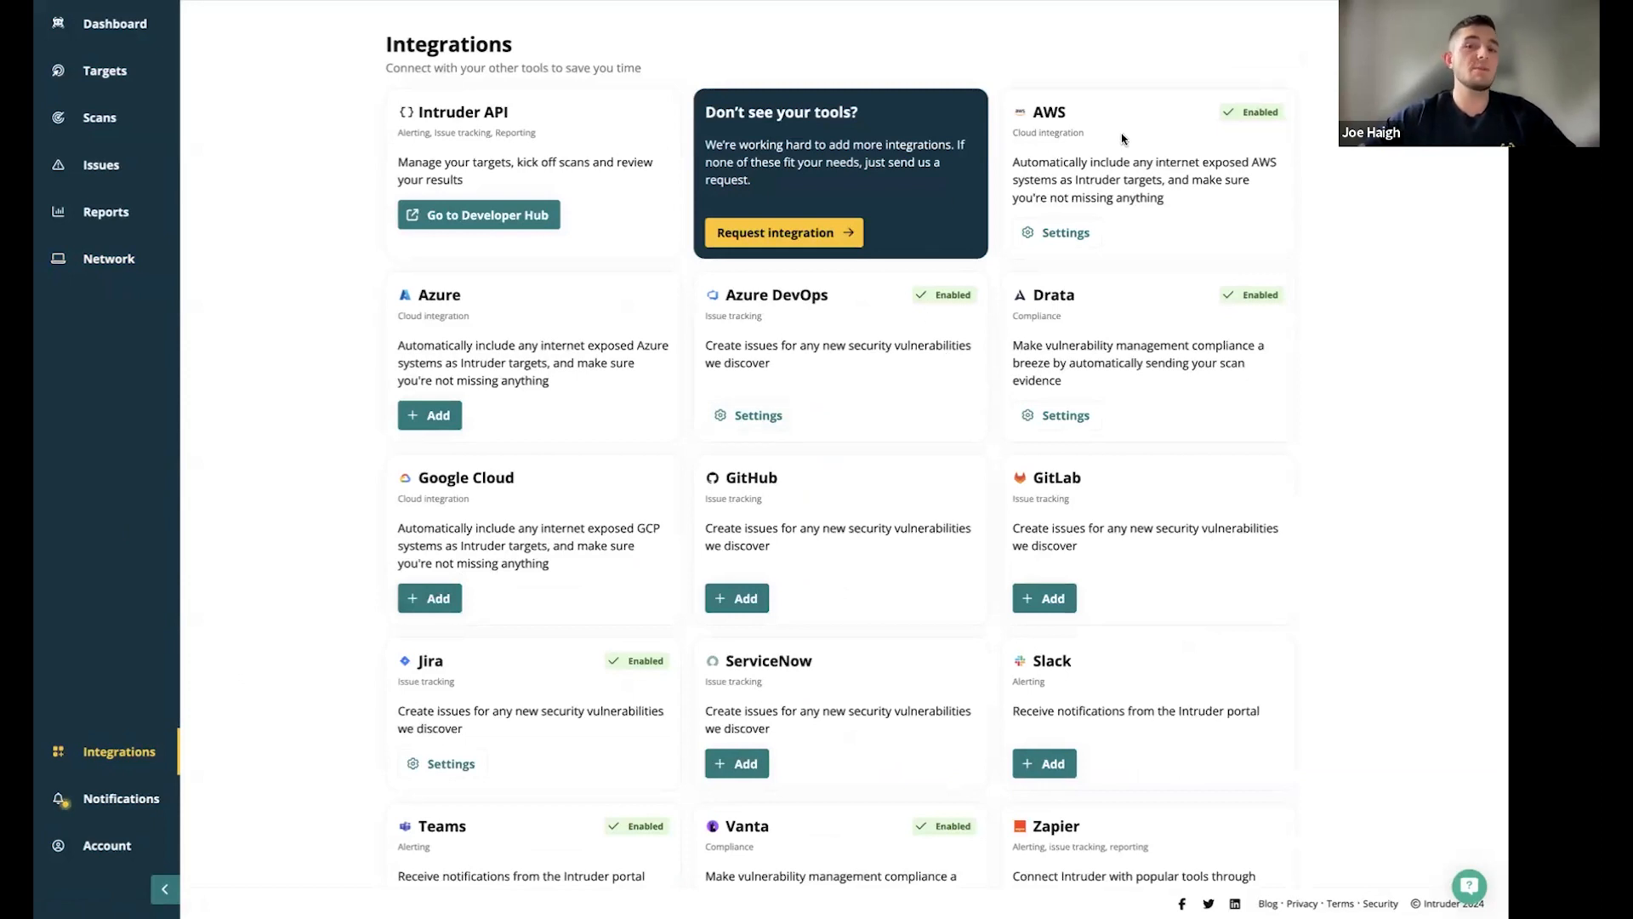
scroll("down", 3)
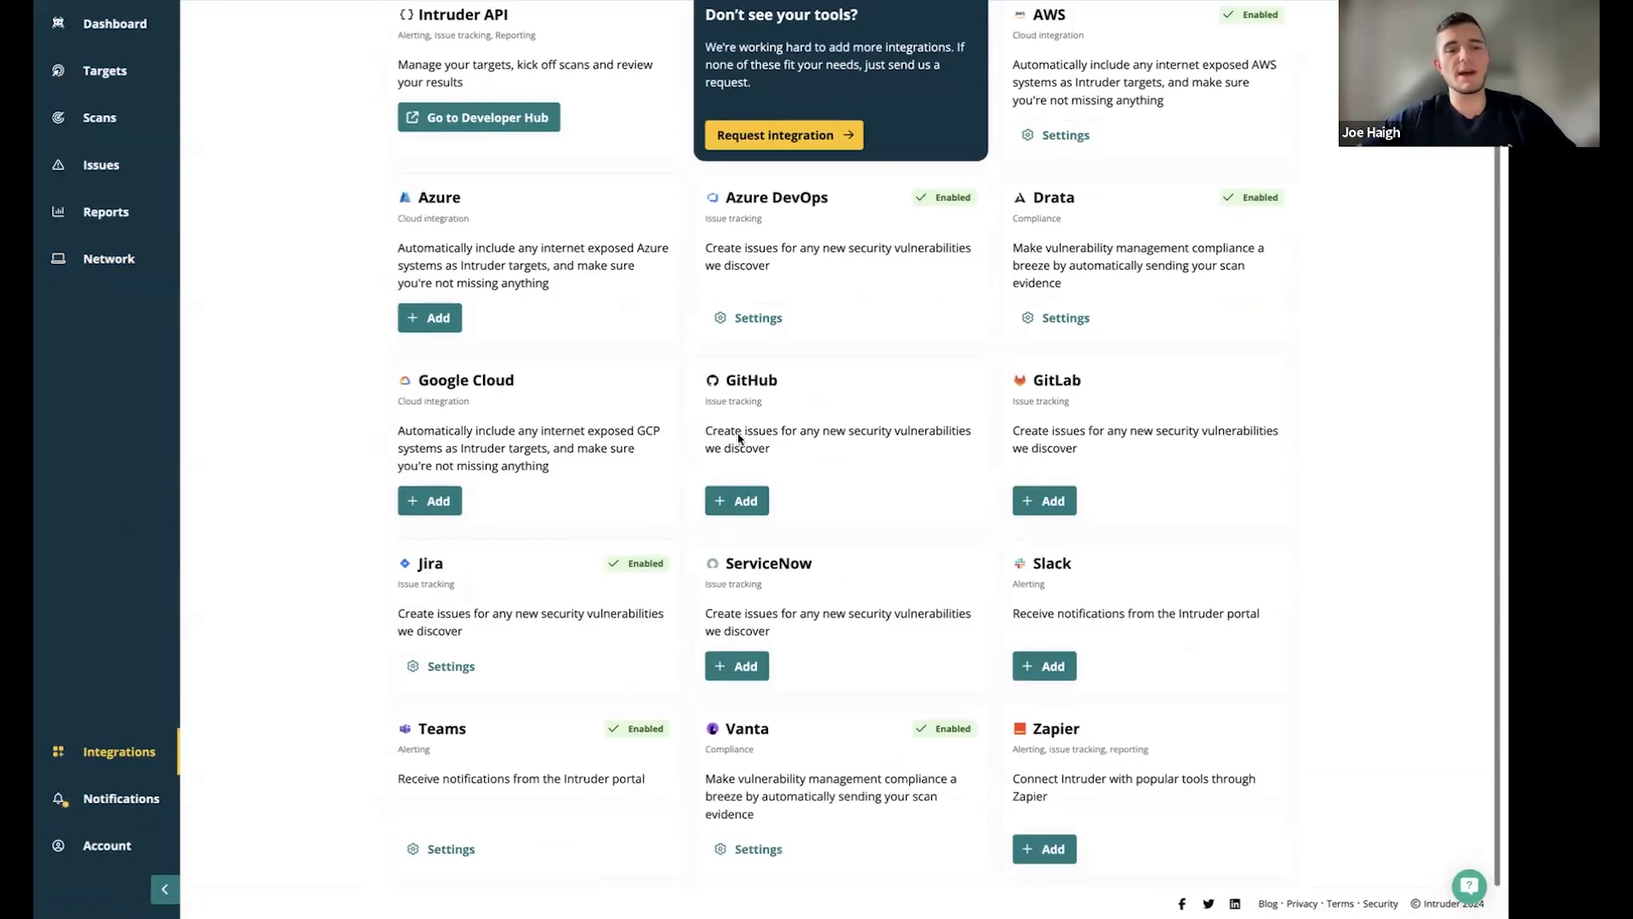
scroll("up", 3)
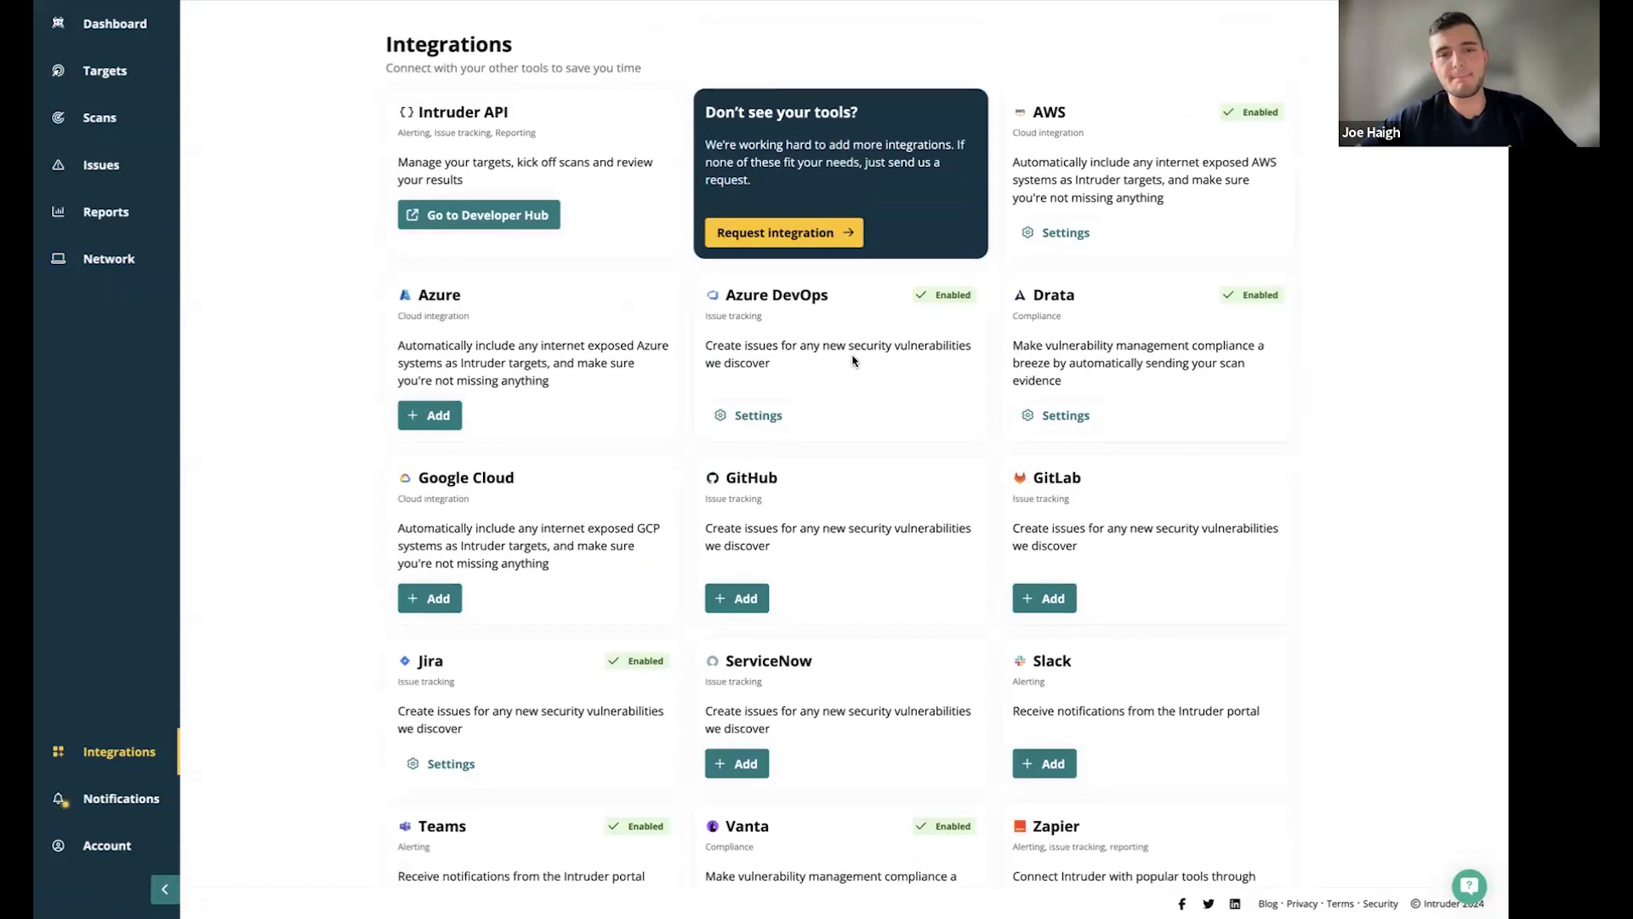
mouse_move(822, 520)
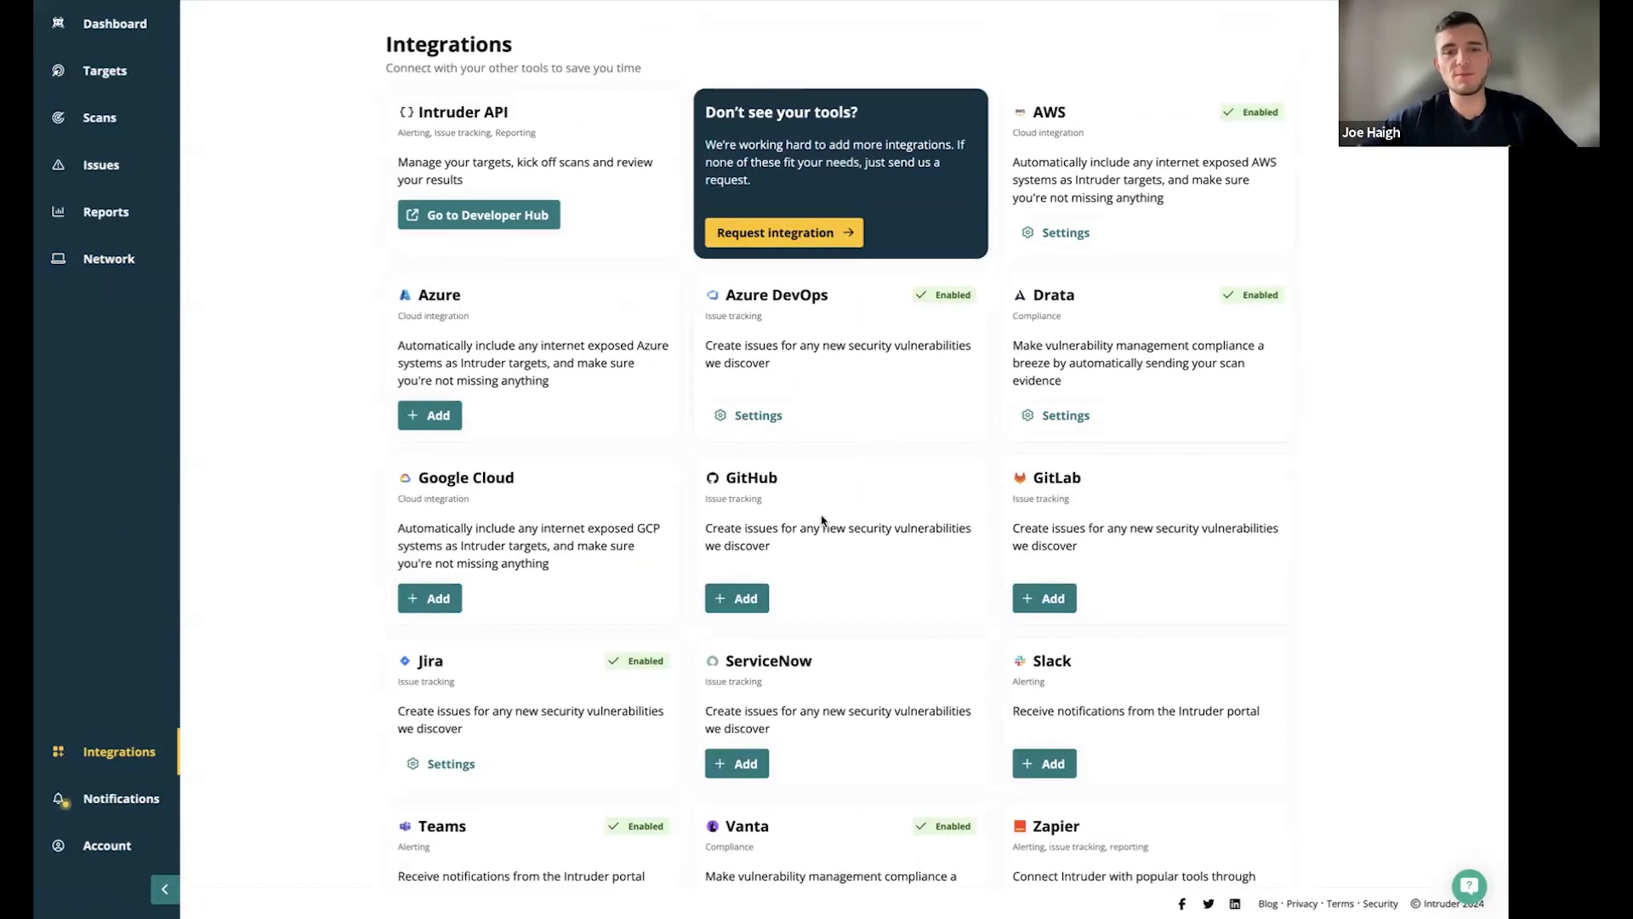
scroll("down", 3)
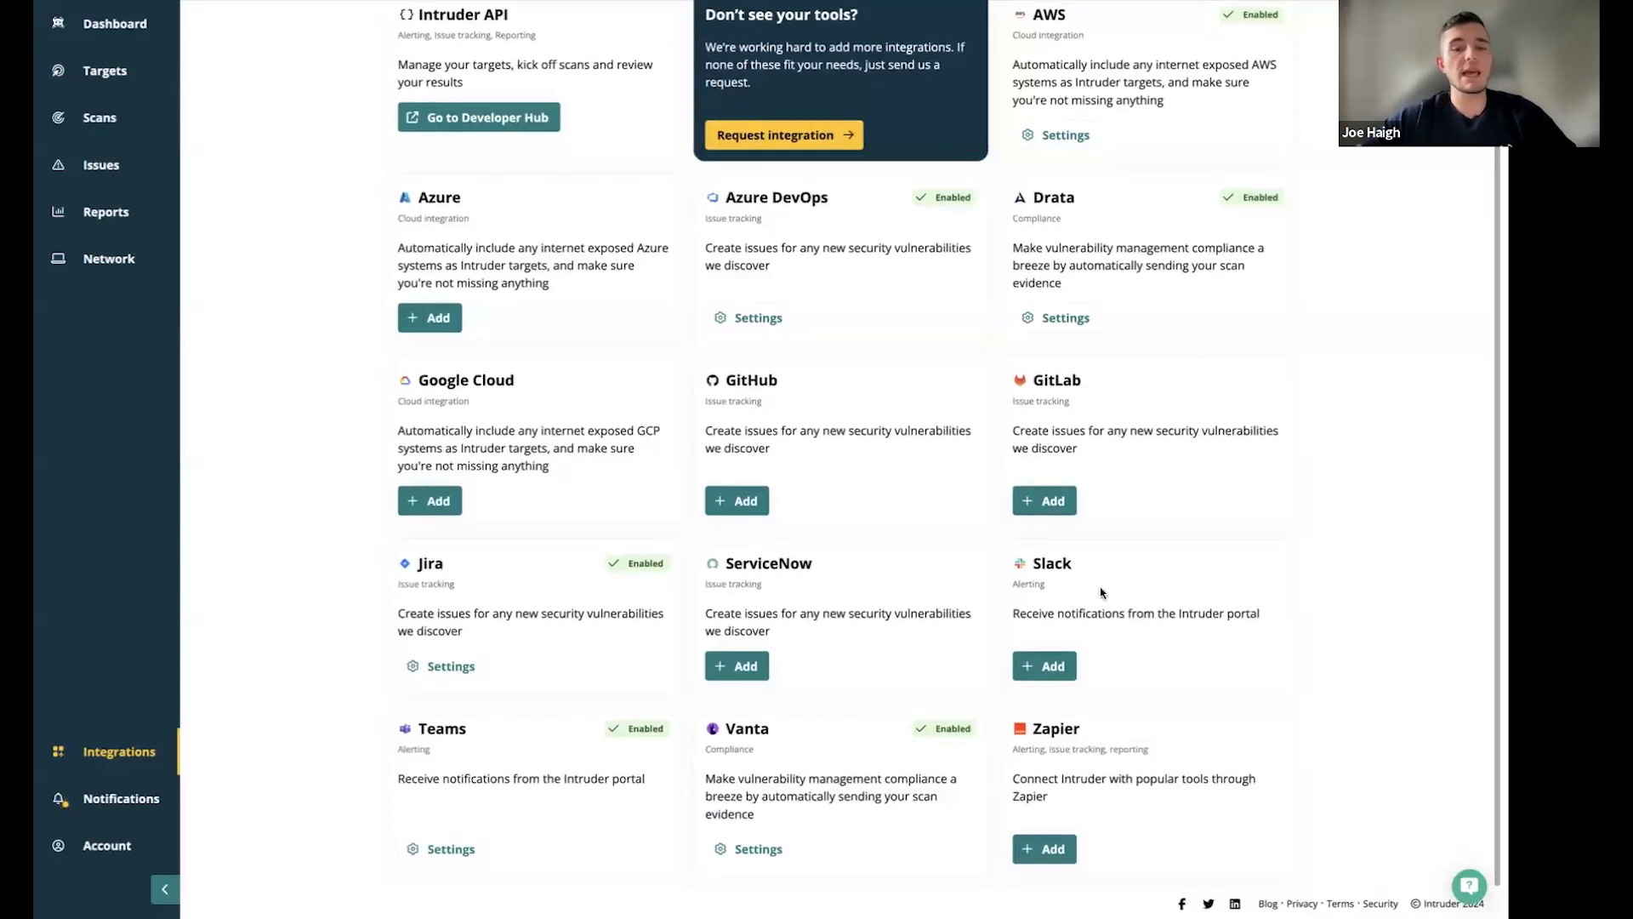
mouse_move(854, 773)
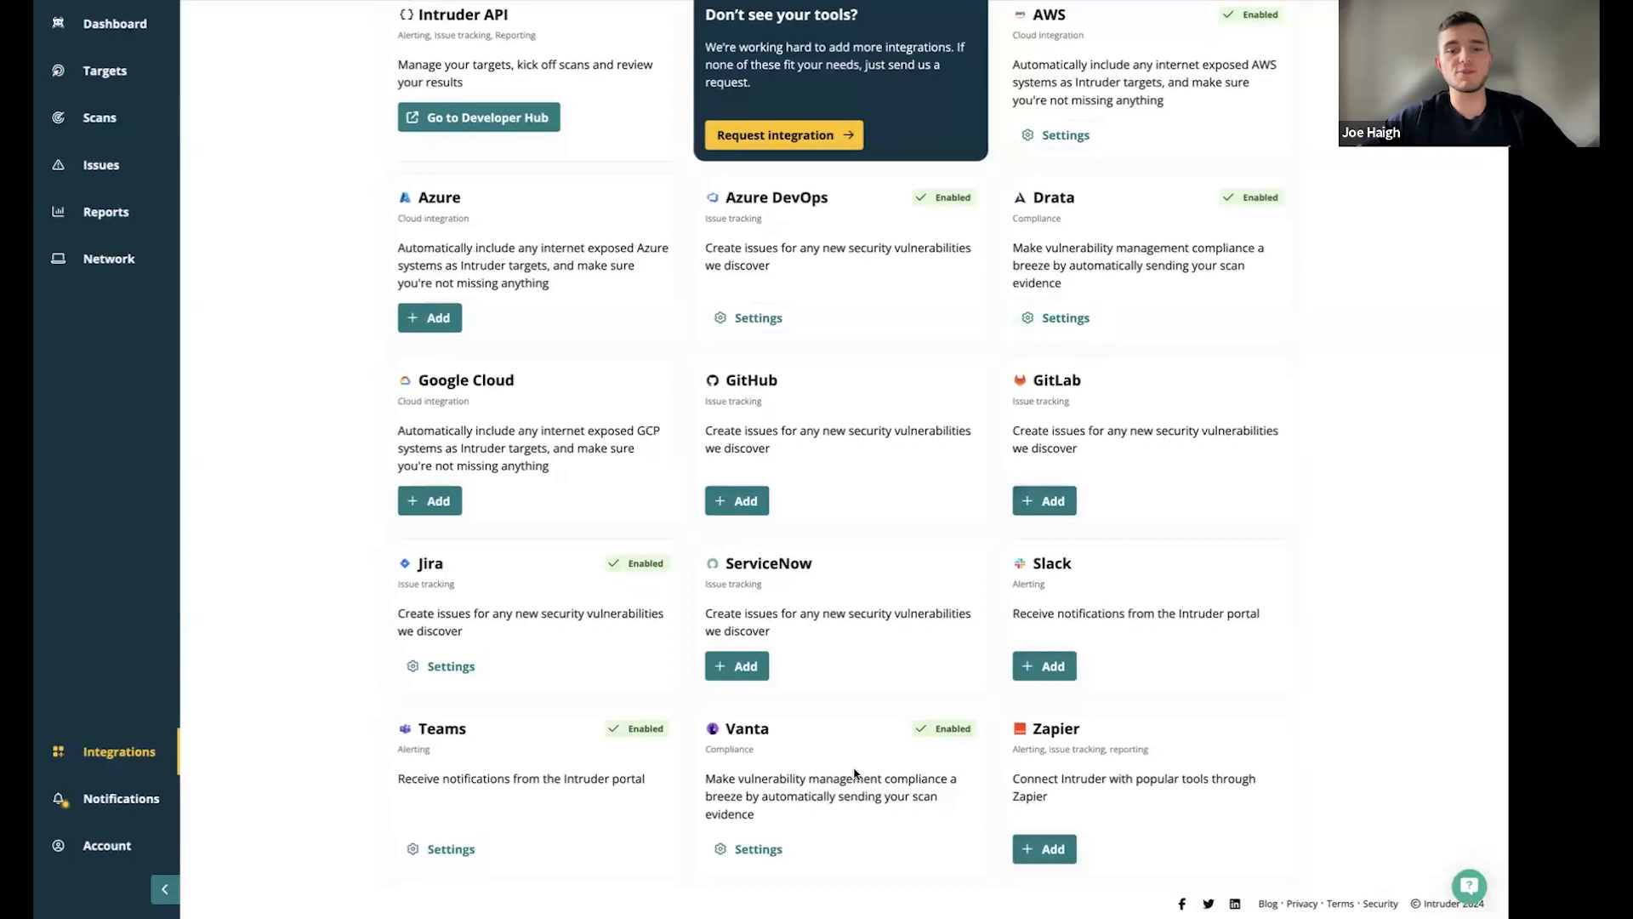
mouse_move(1093, 762)
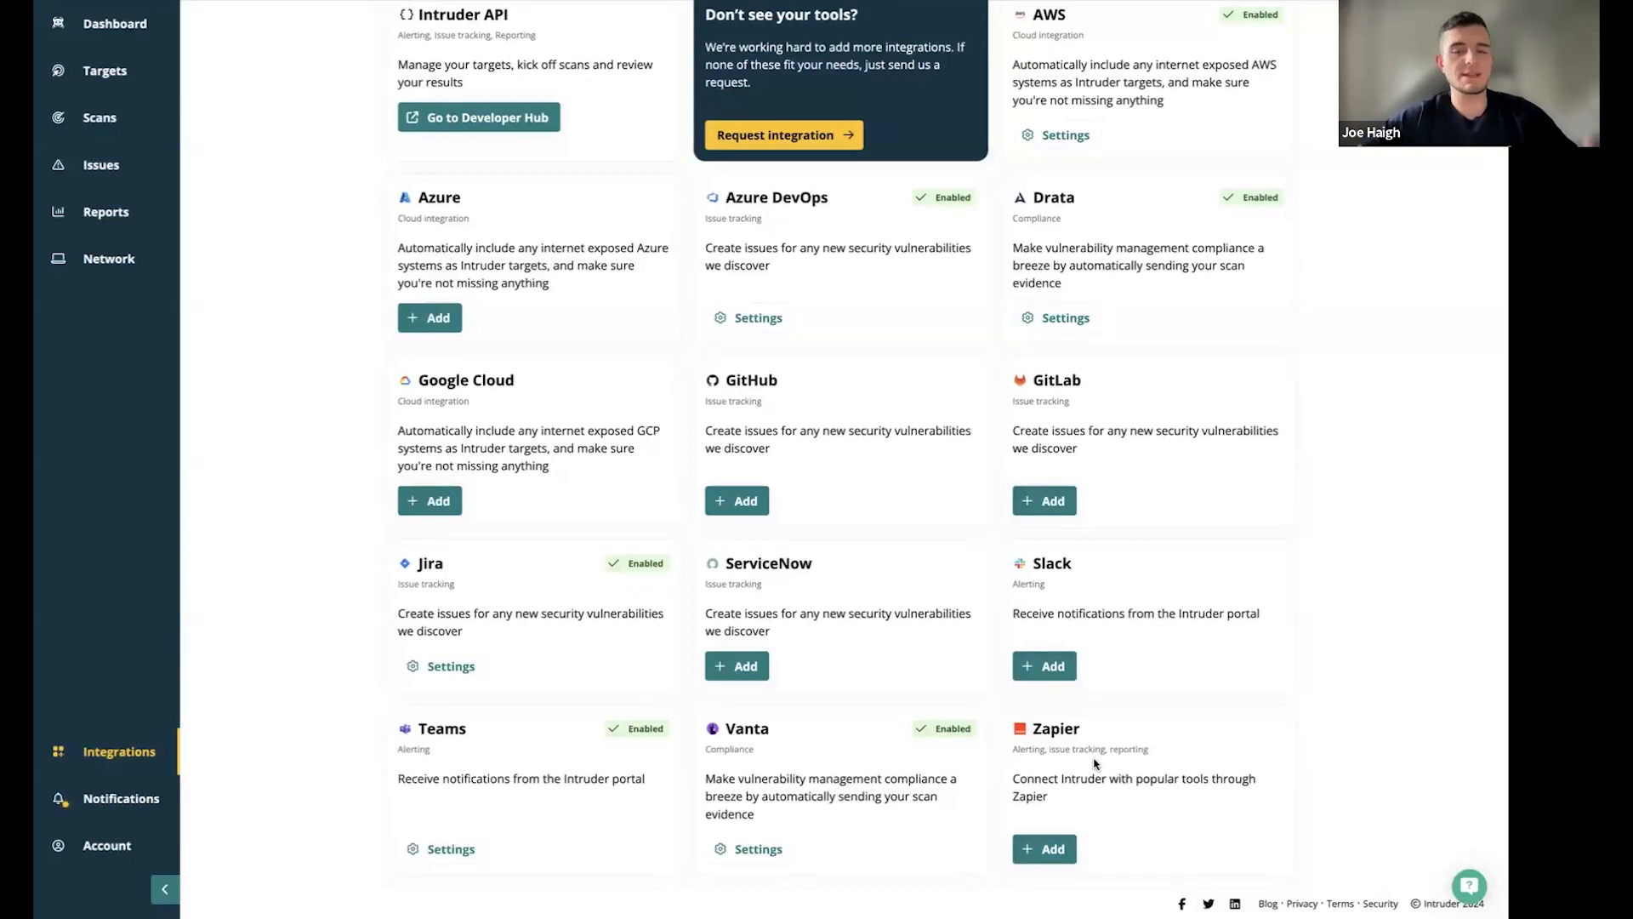
scroll("up", 3)
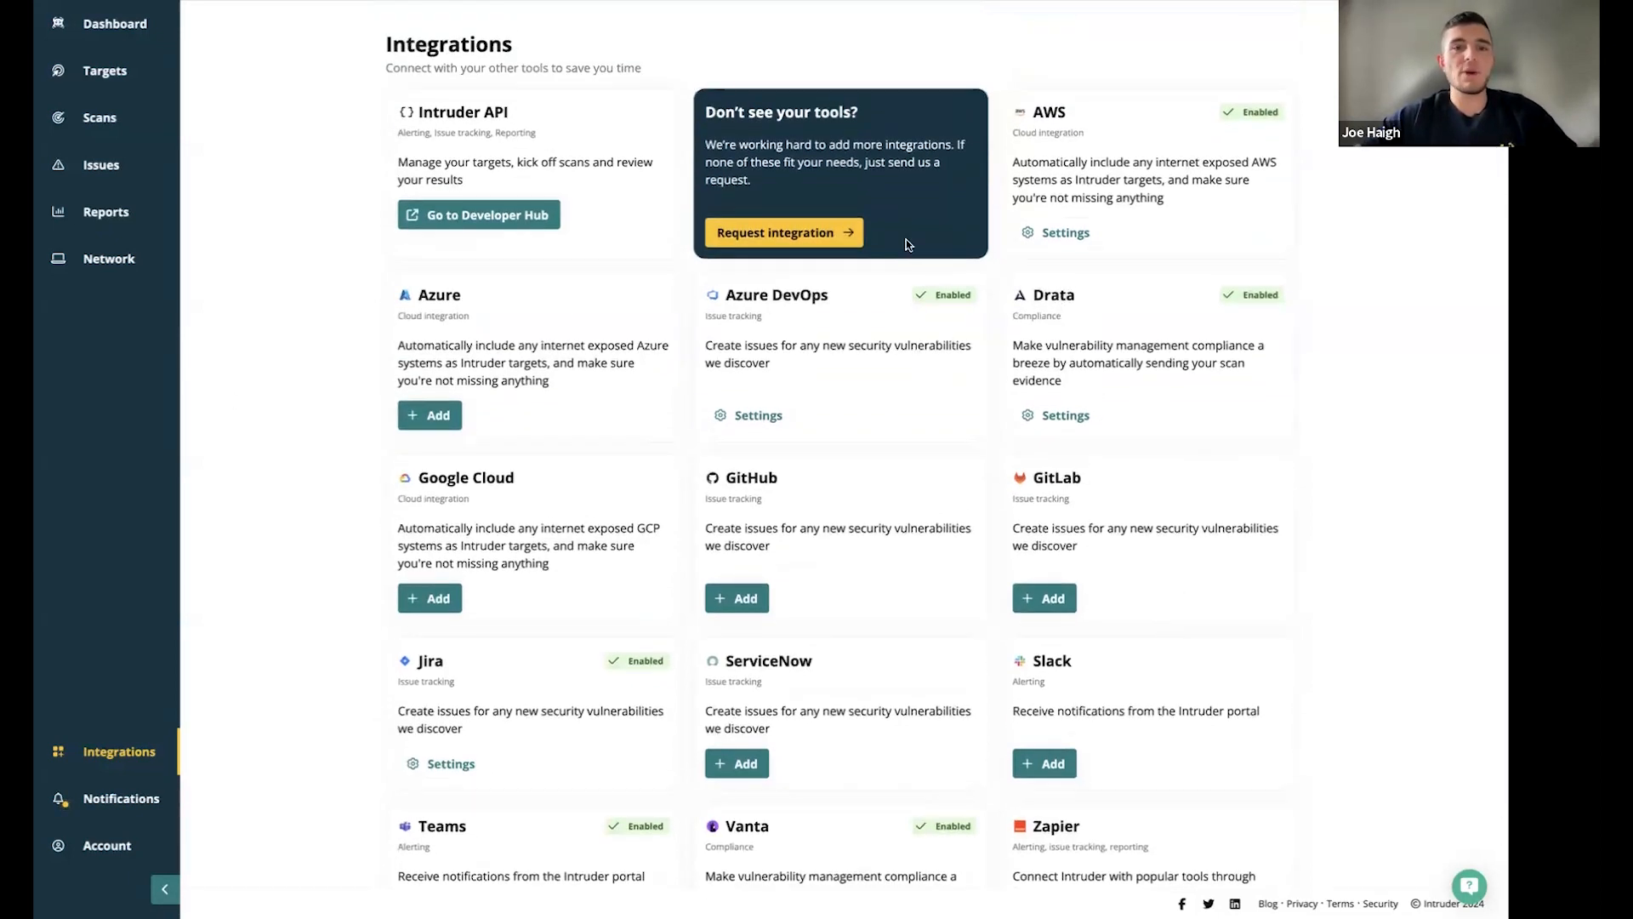
mouse_move(901, 203)
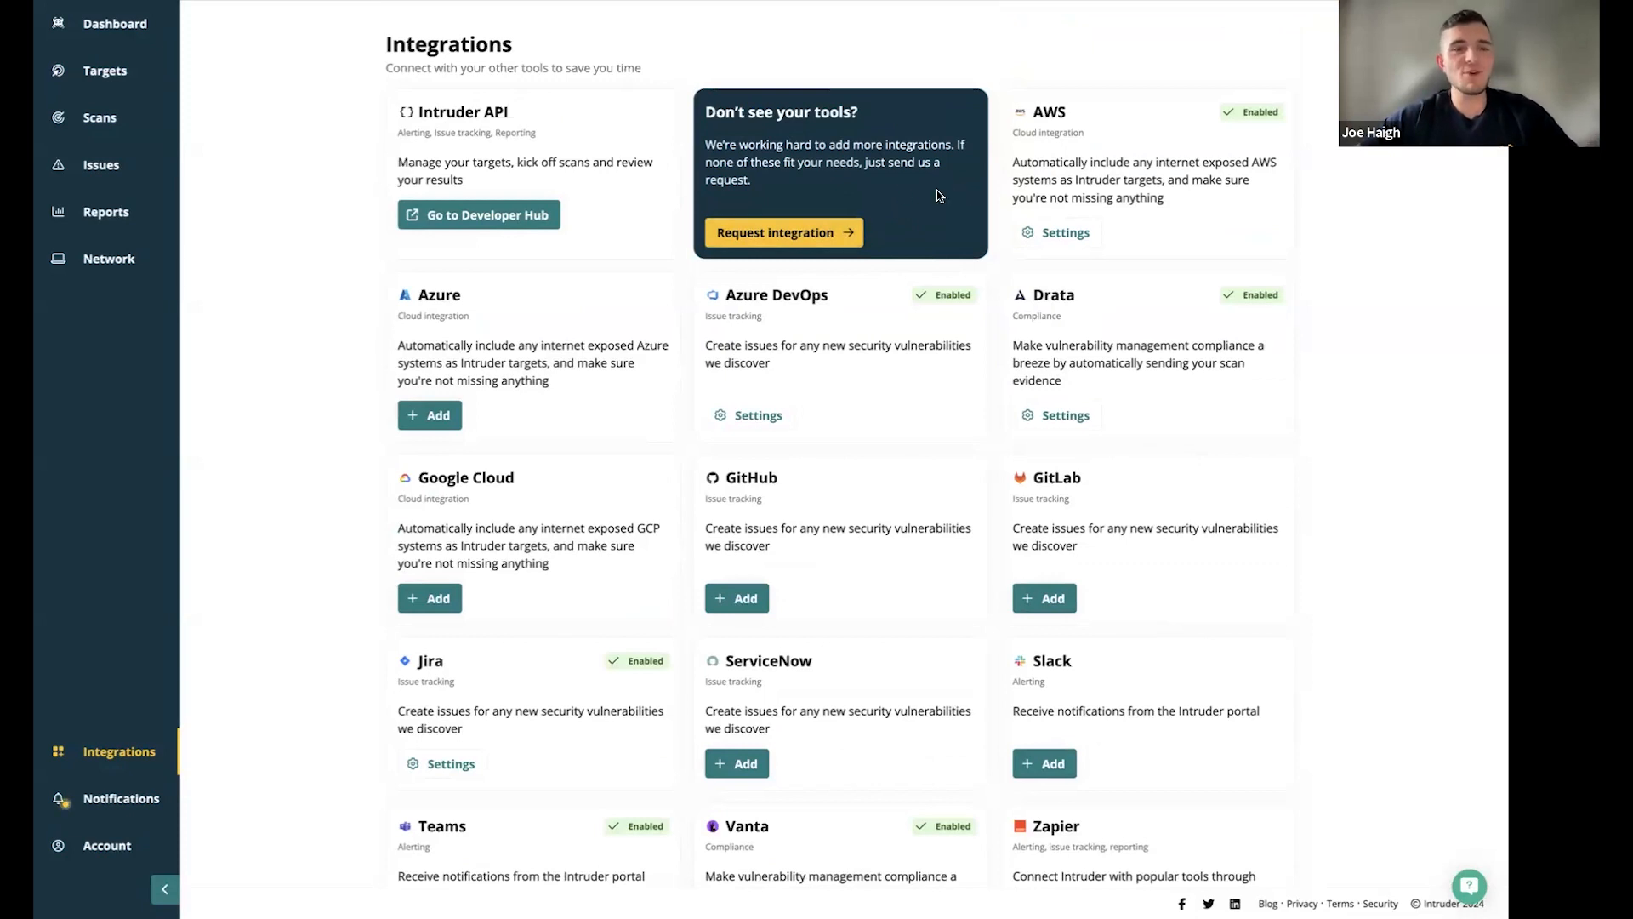
mouse_move(844, 237)
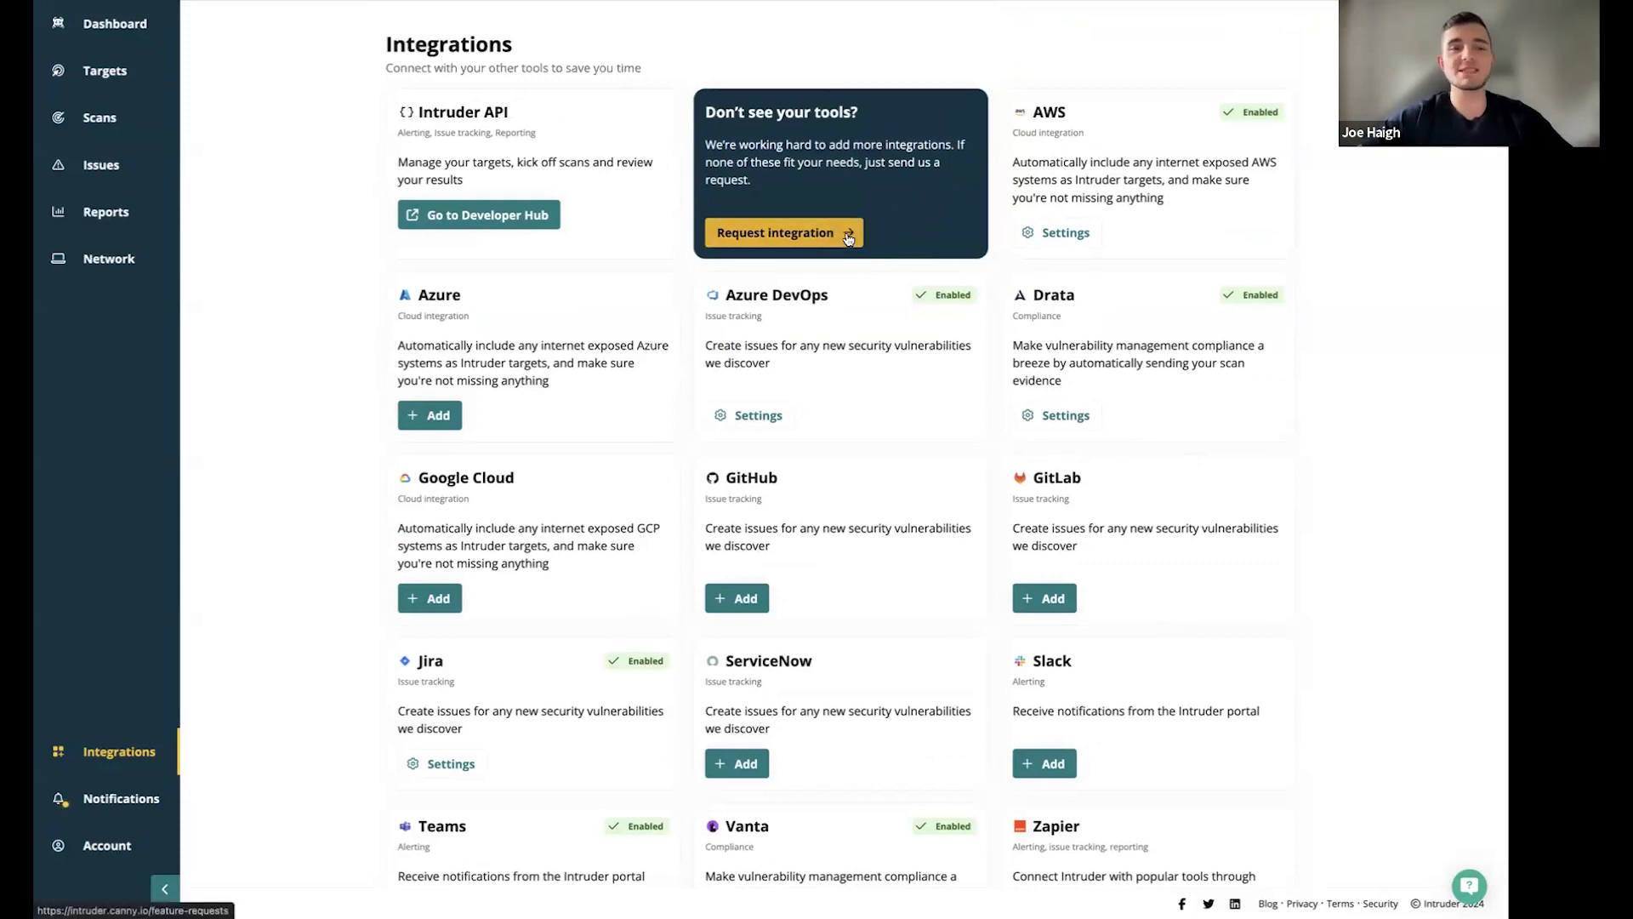
mouse_move(857, 186)
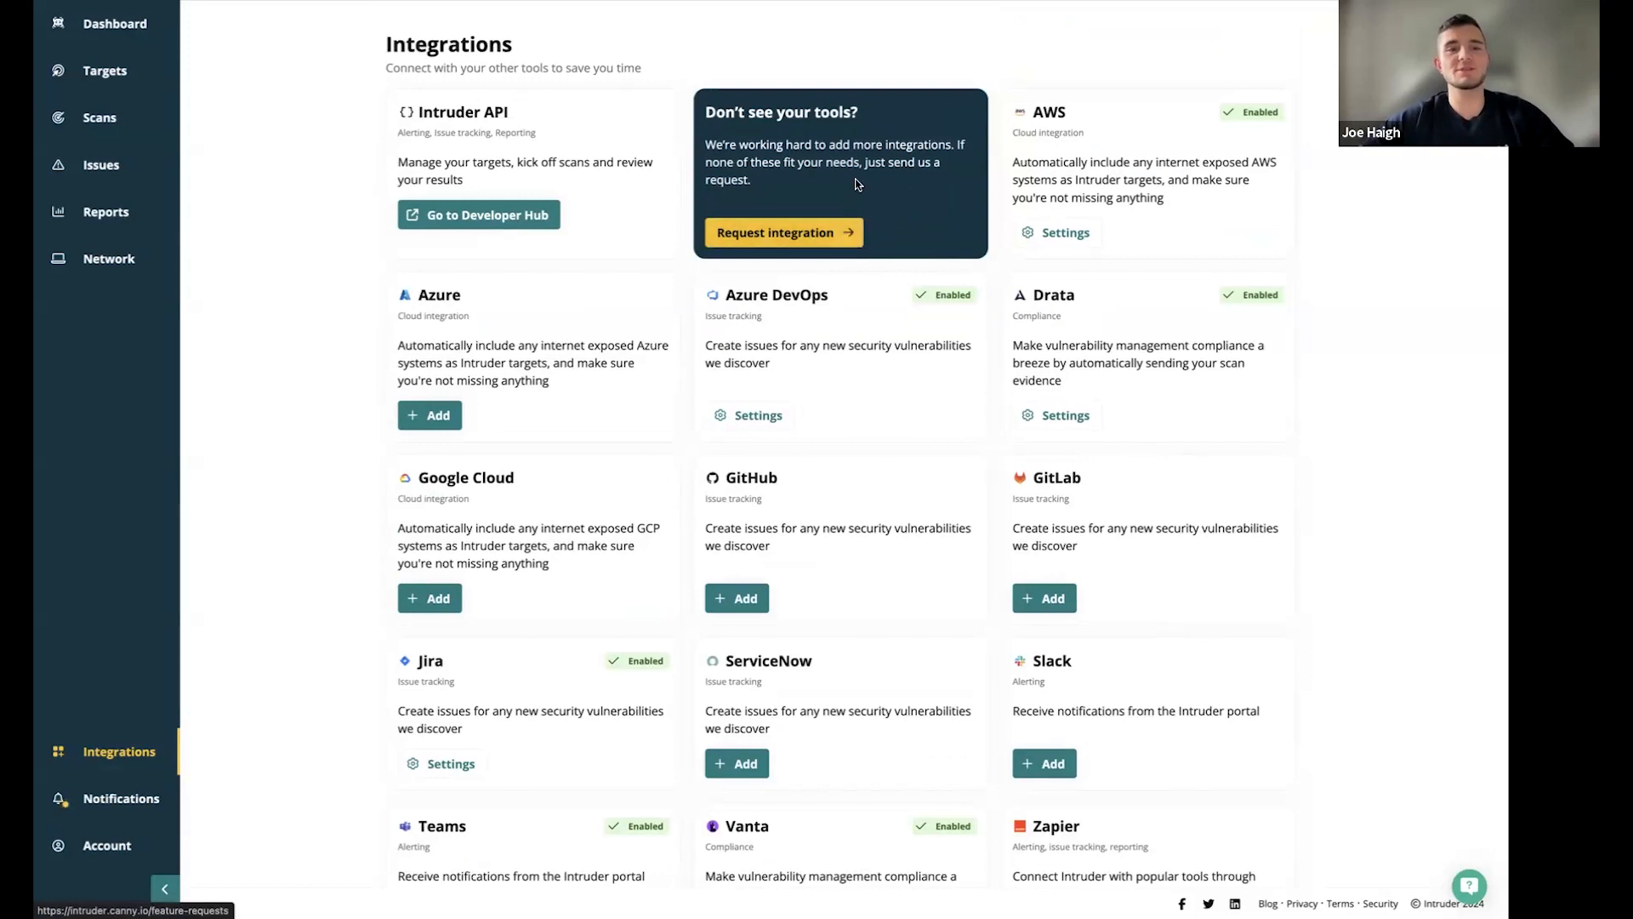
mouse_move(838, 225)
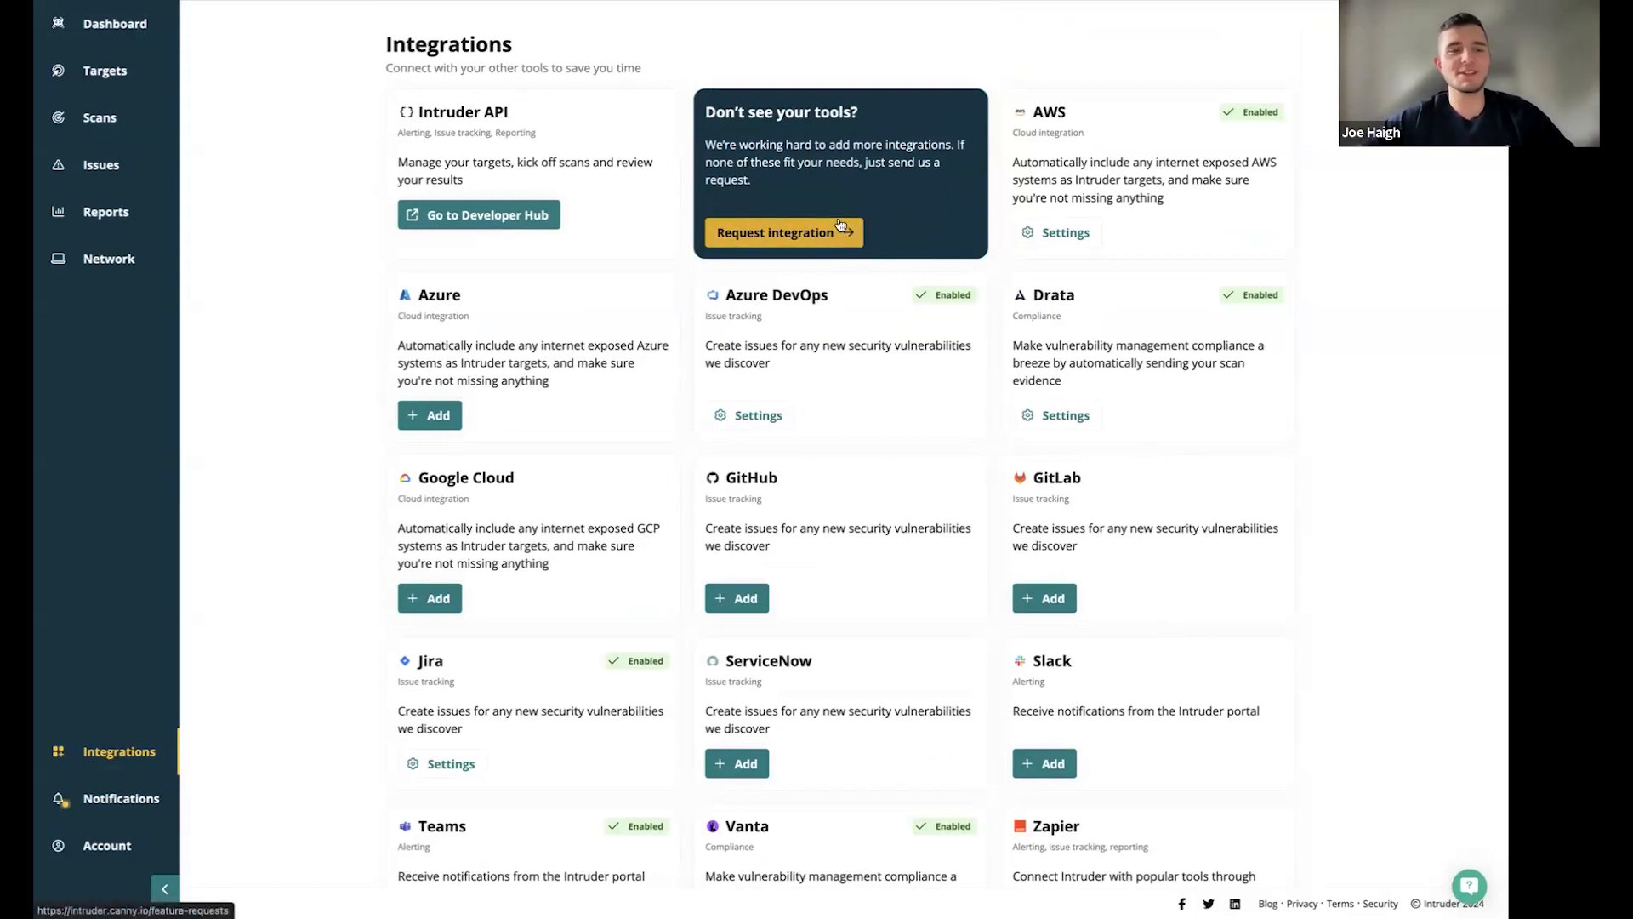
left_click(121, 798)
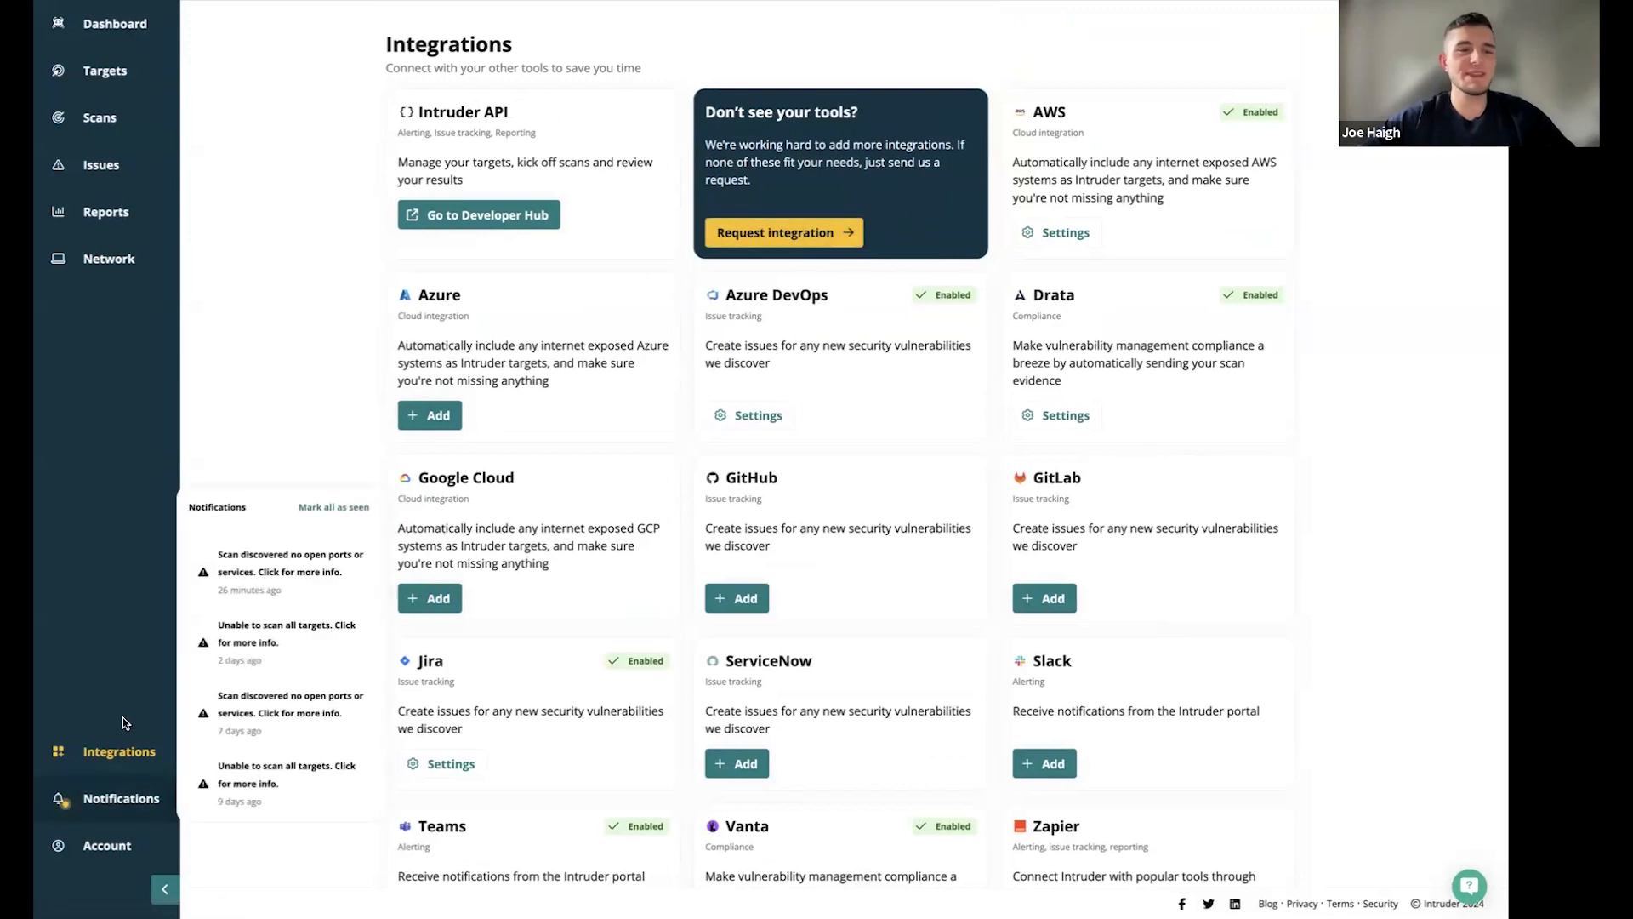
Open account settings and view the scan priority and scan type settings
left_click(106, 844)
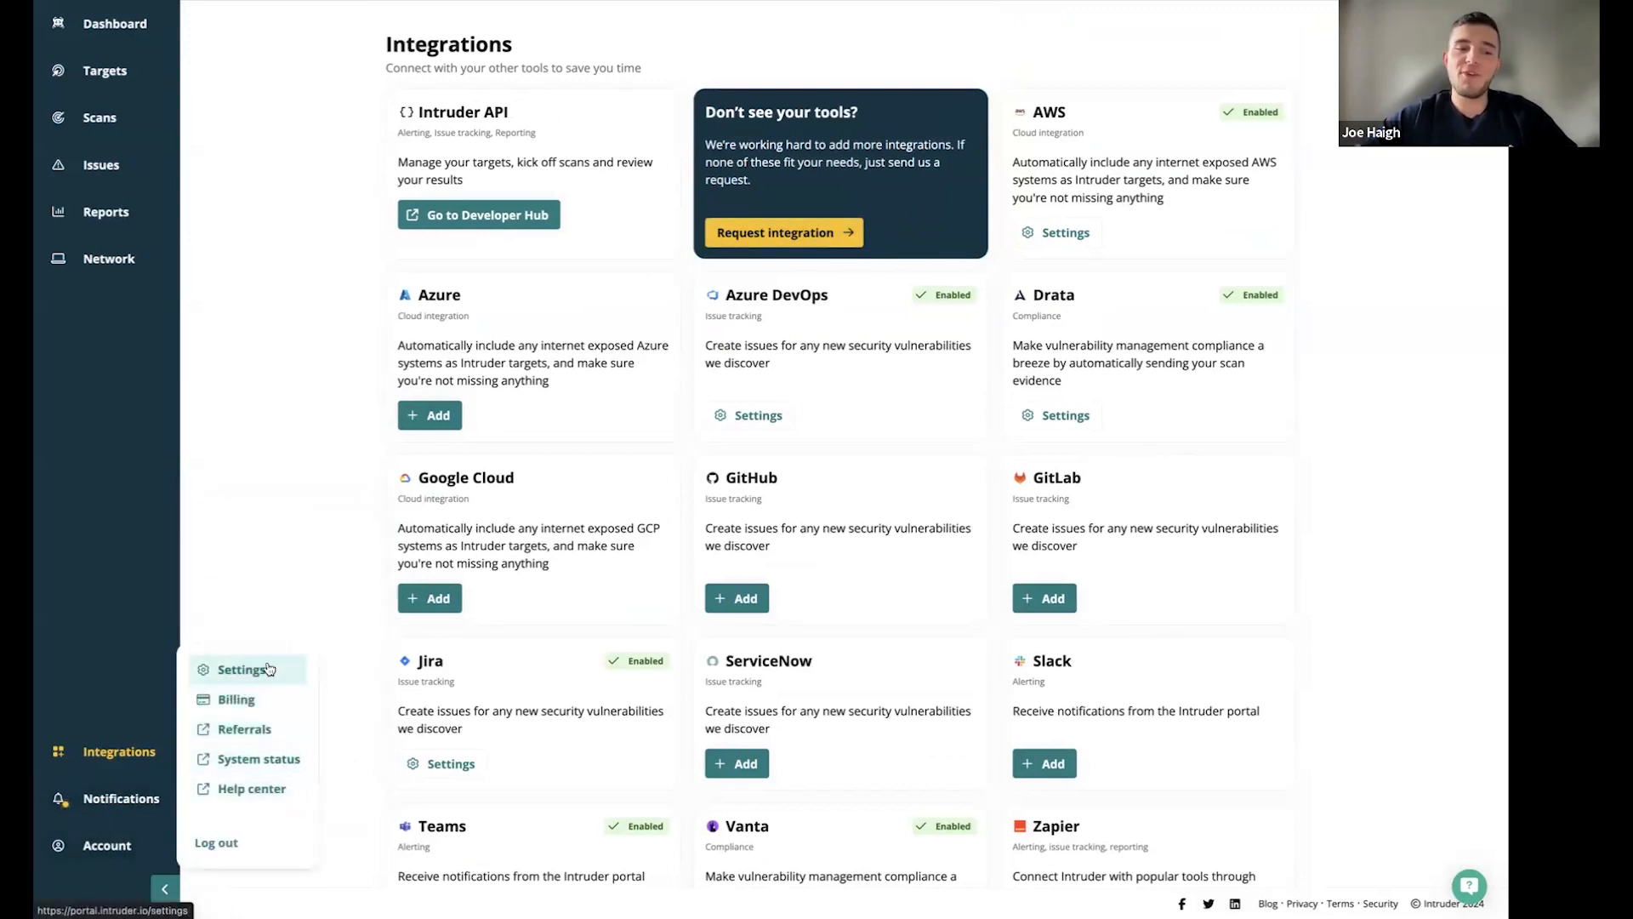
left_click(241, 668)
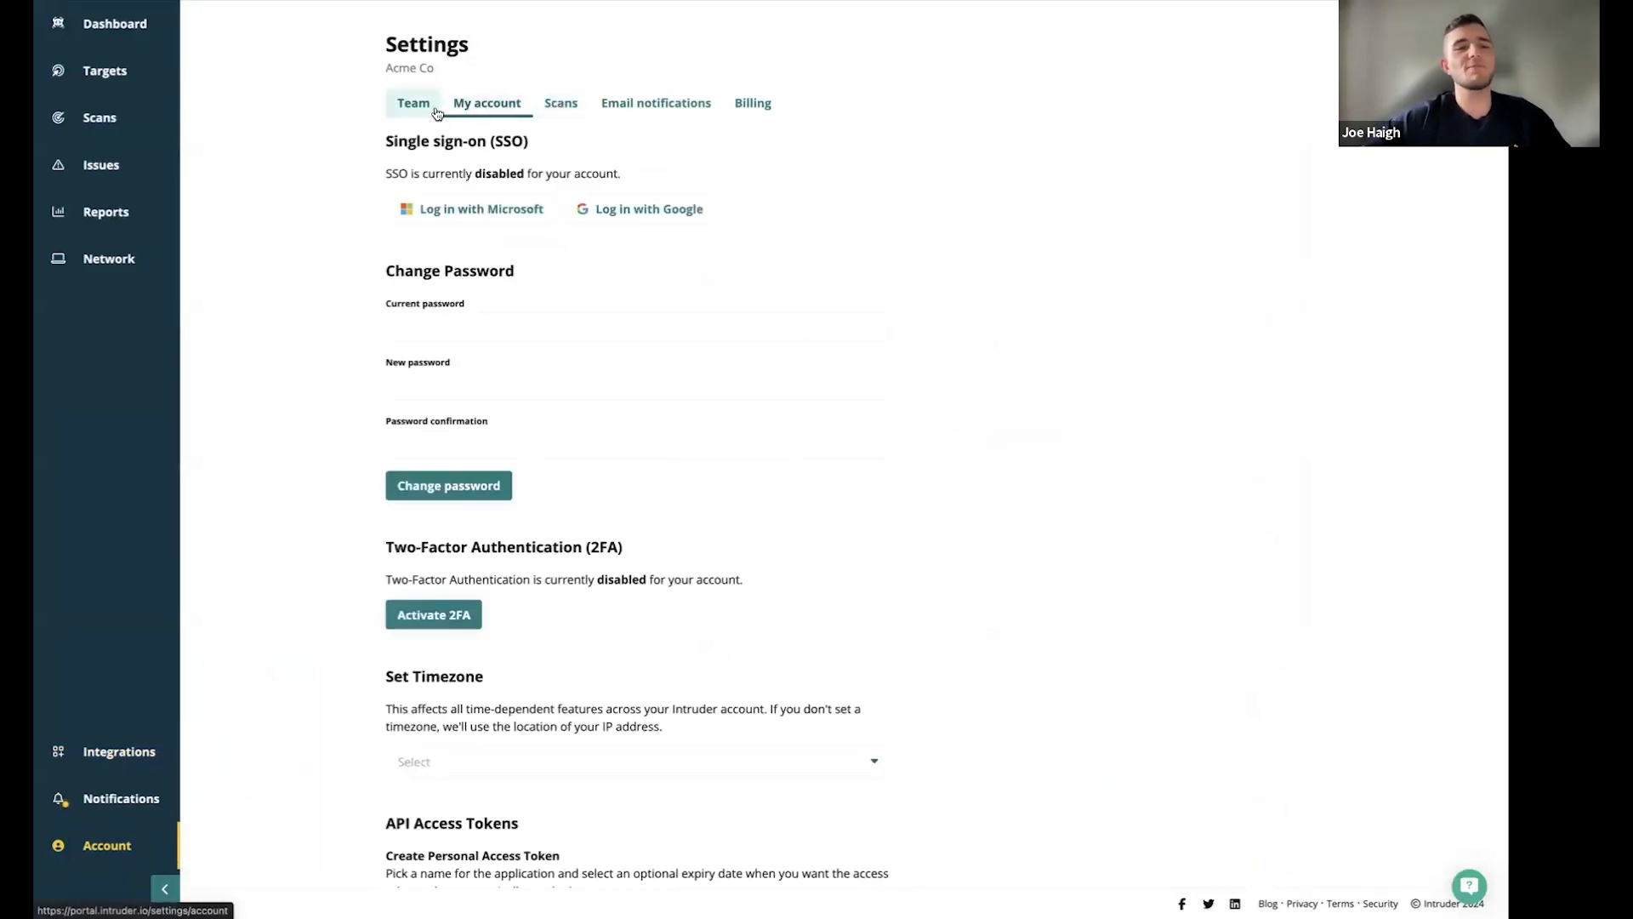
left_click(560, 102)
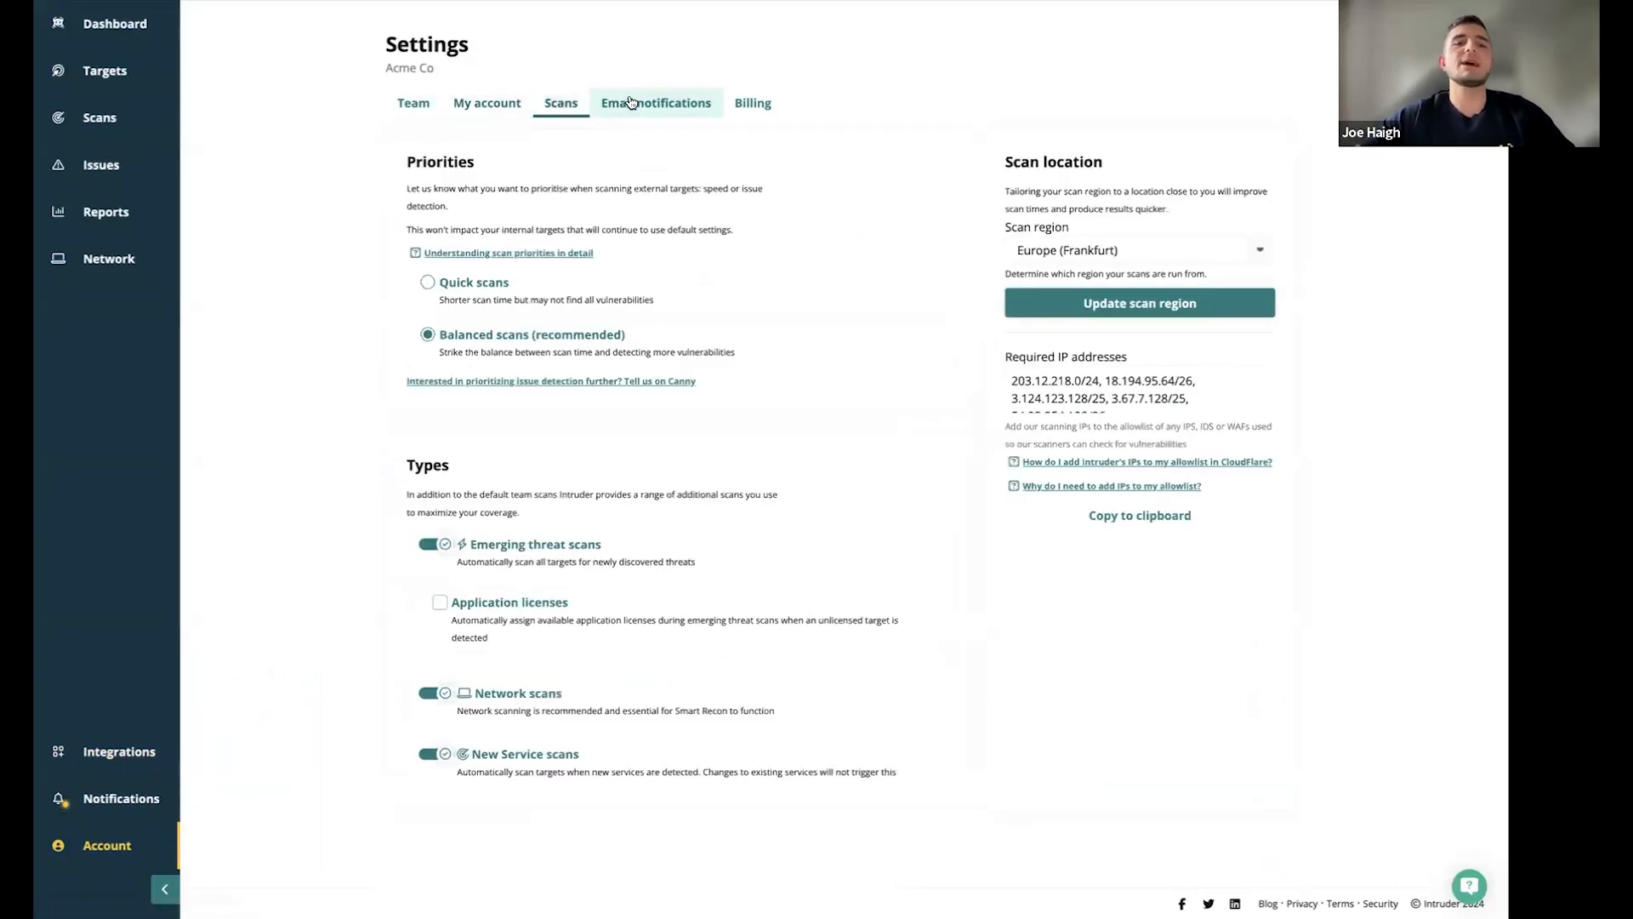
Review email alerts for team scans, emerging threats, advisories, network and cloud activity
left_click(655, 103)
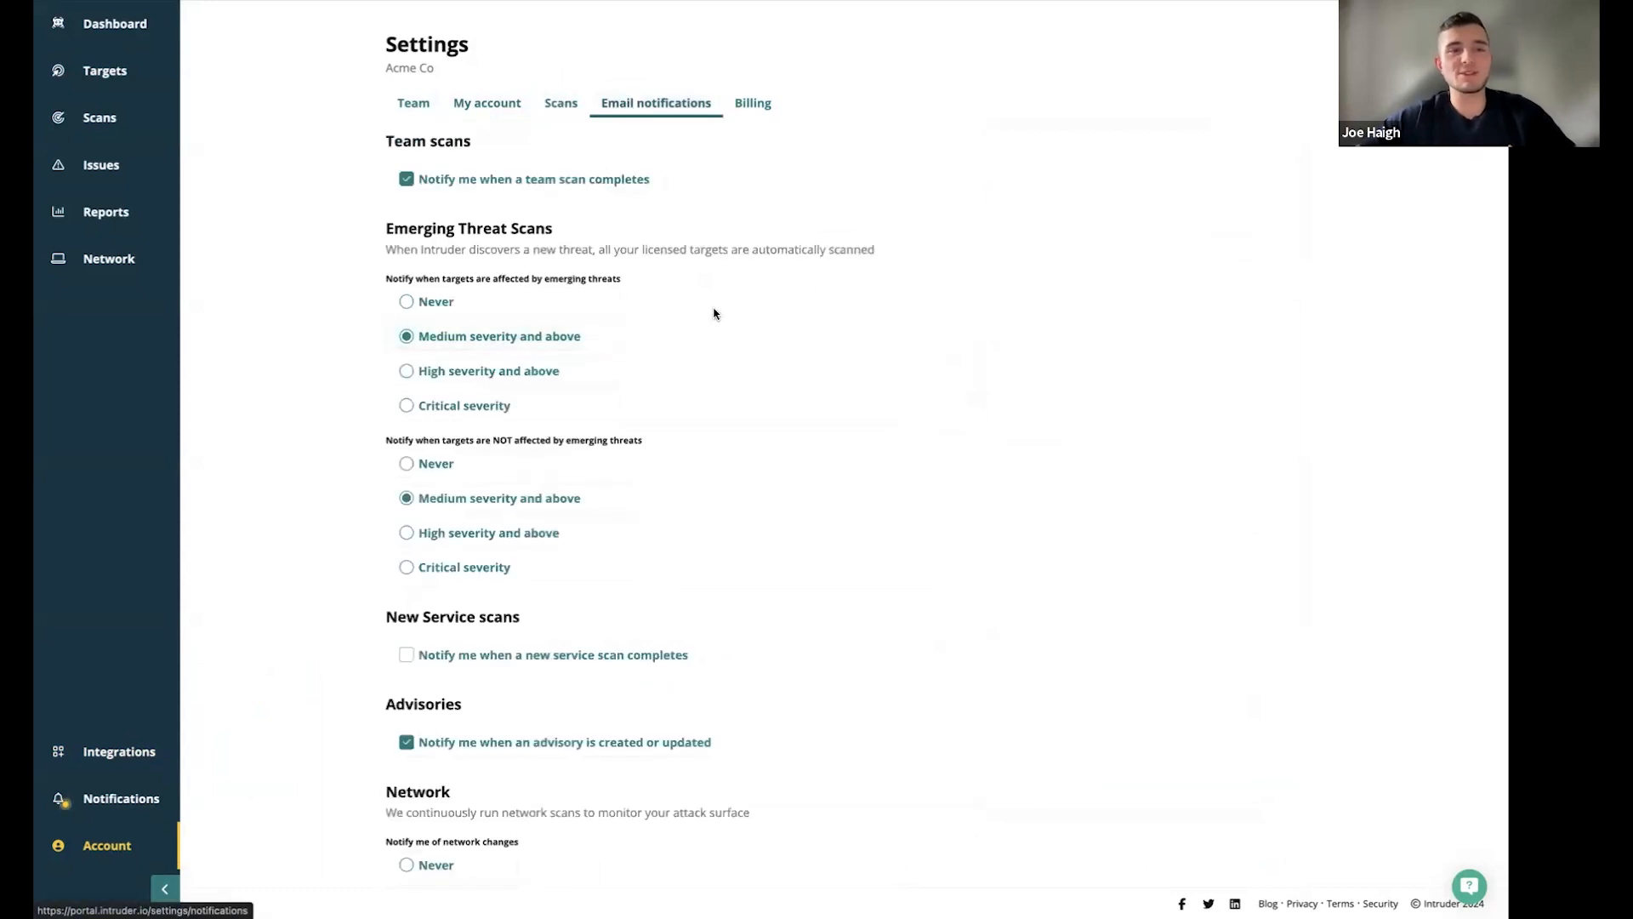
scroll("down", 3)
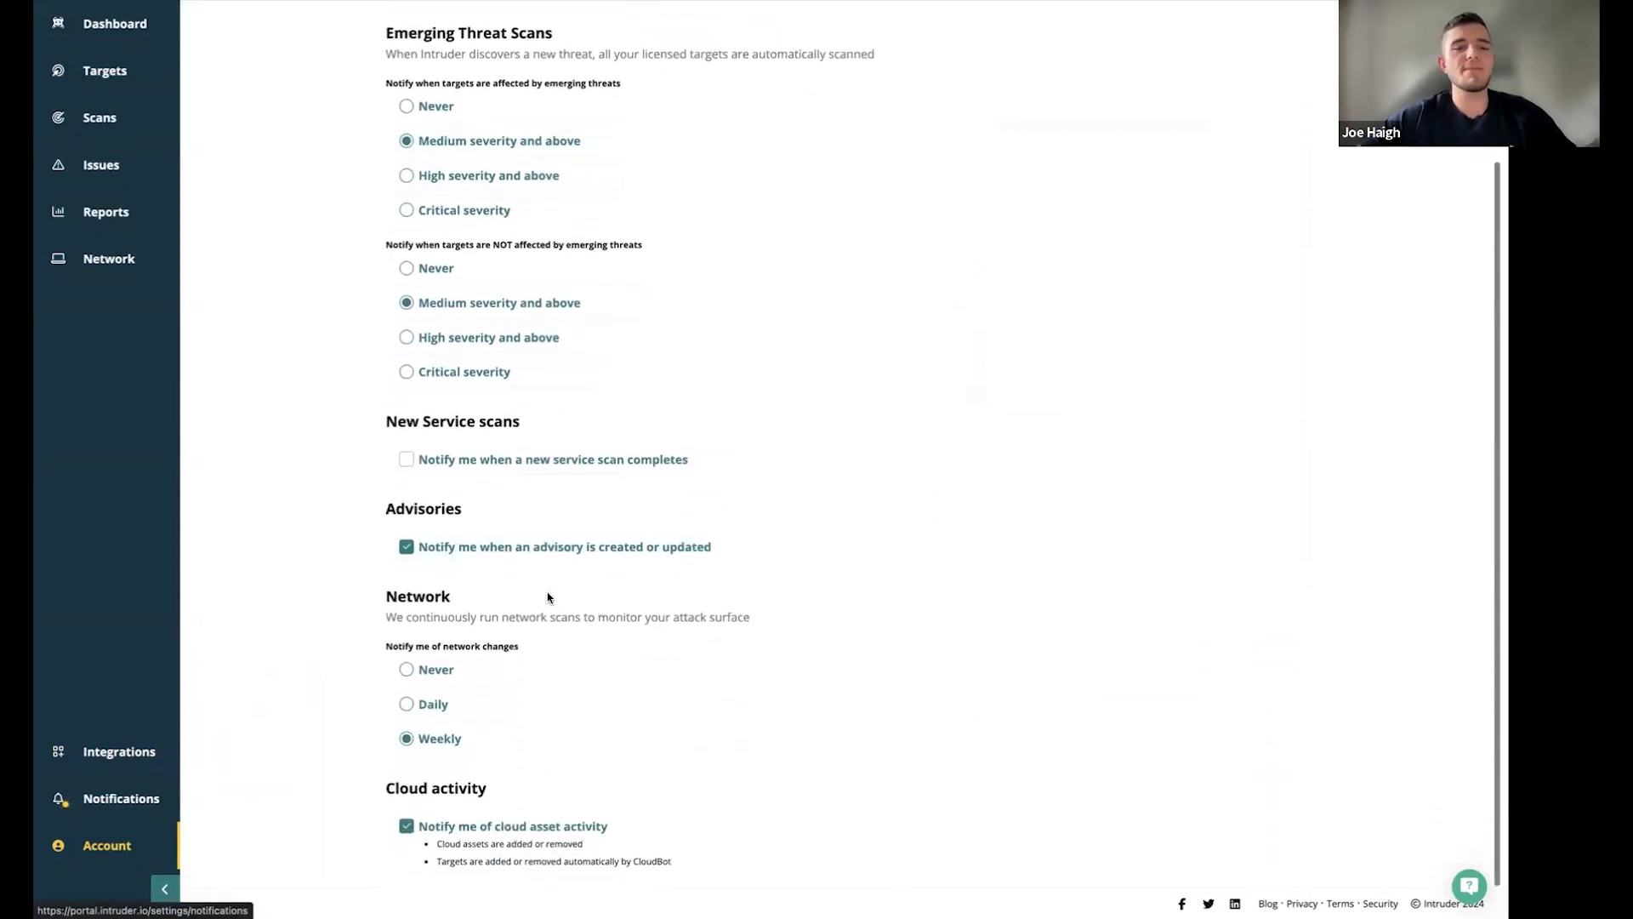
mouse_move(440, 737)
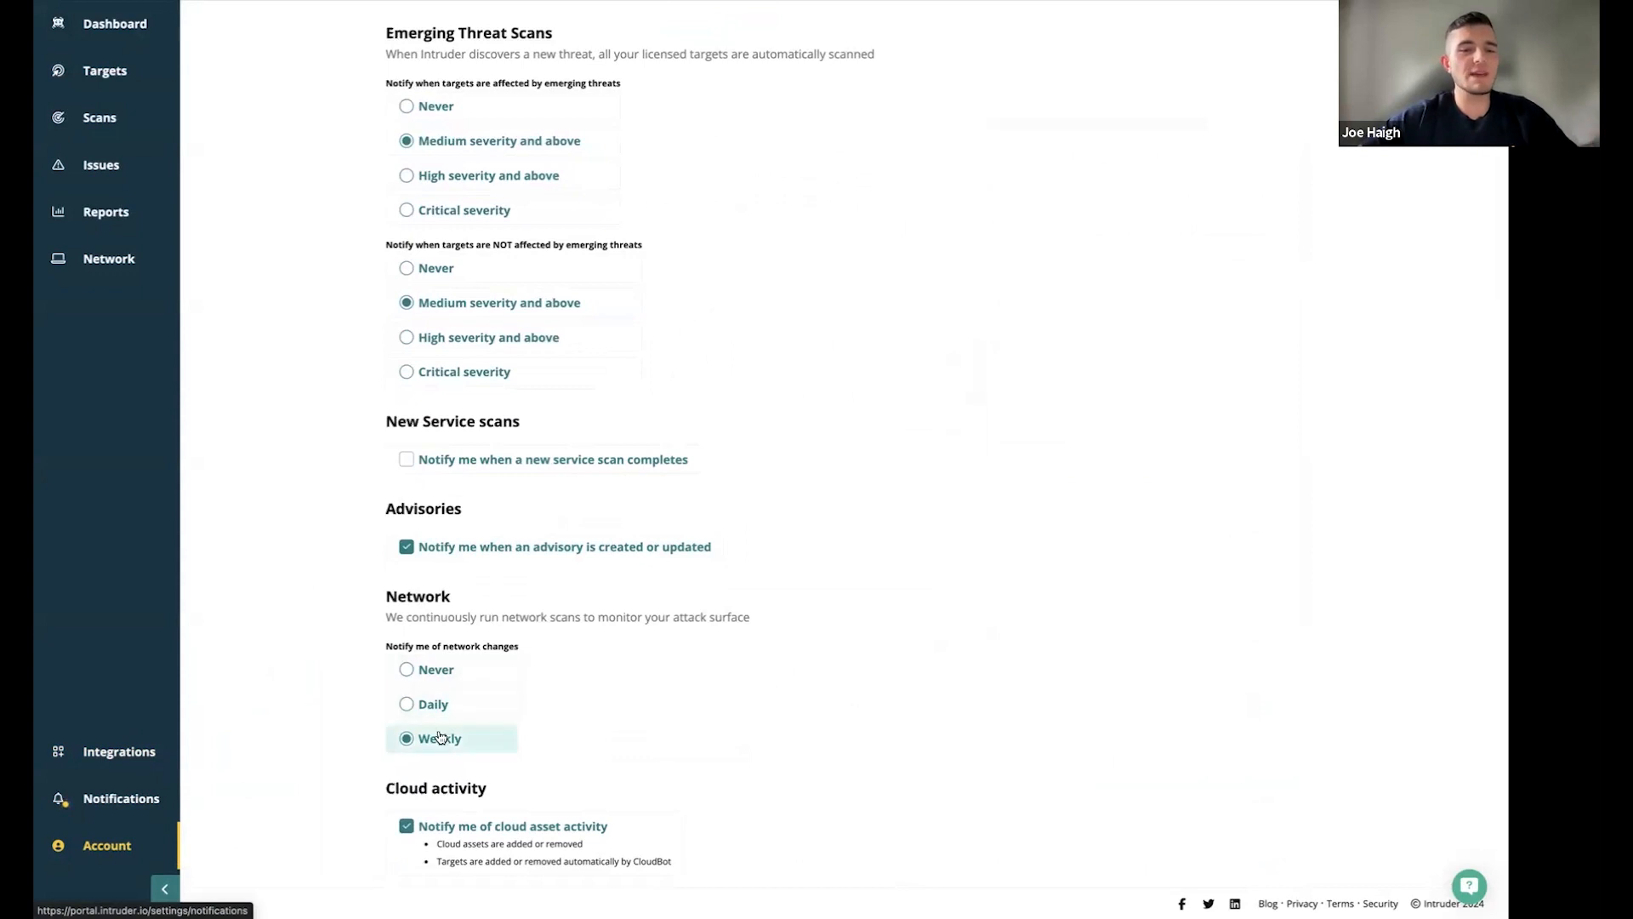
mouse_move(542, 596)
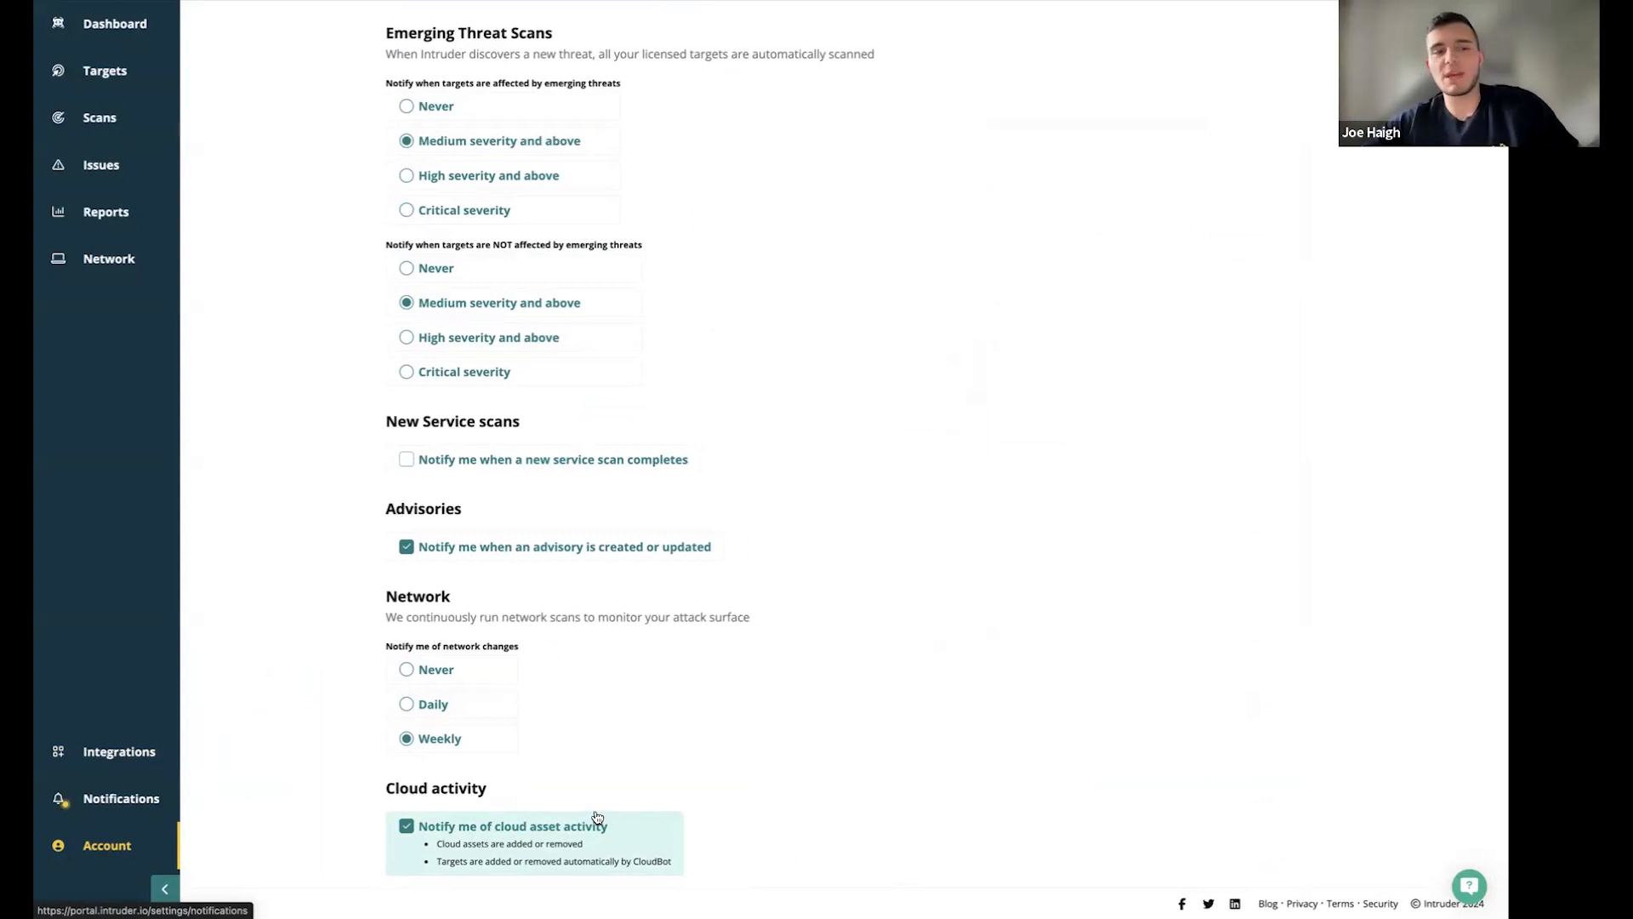
scroll("up", 3)
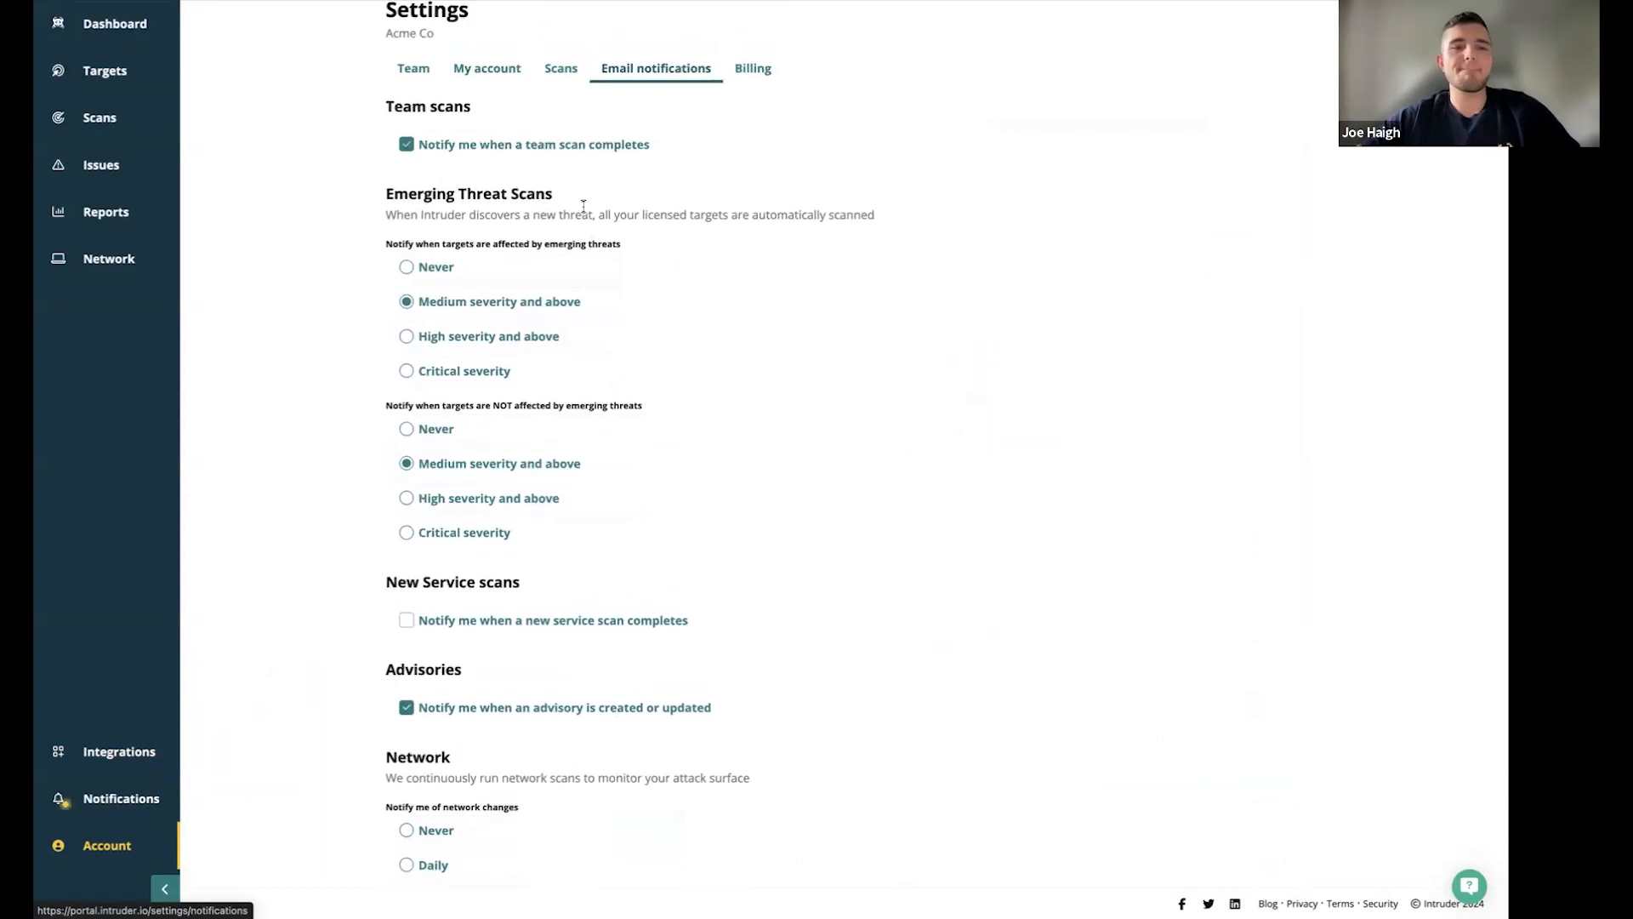
scroll("up", 3)
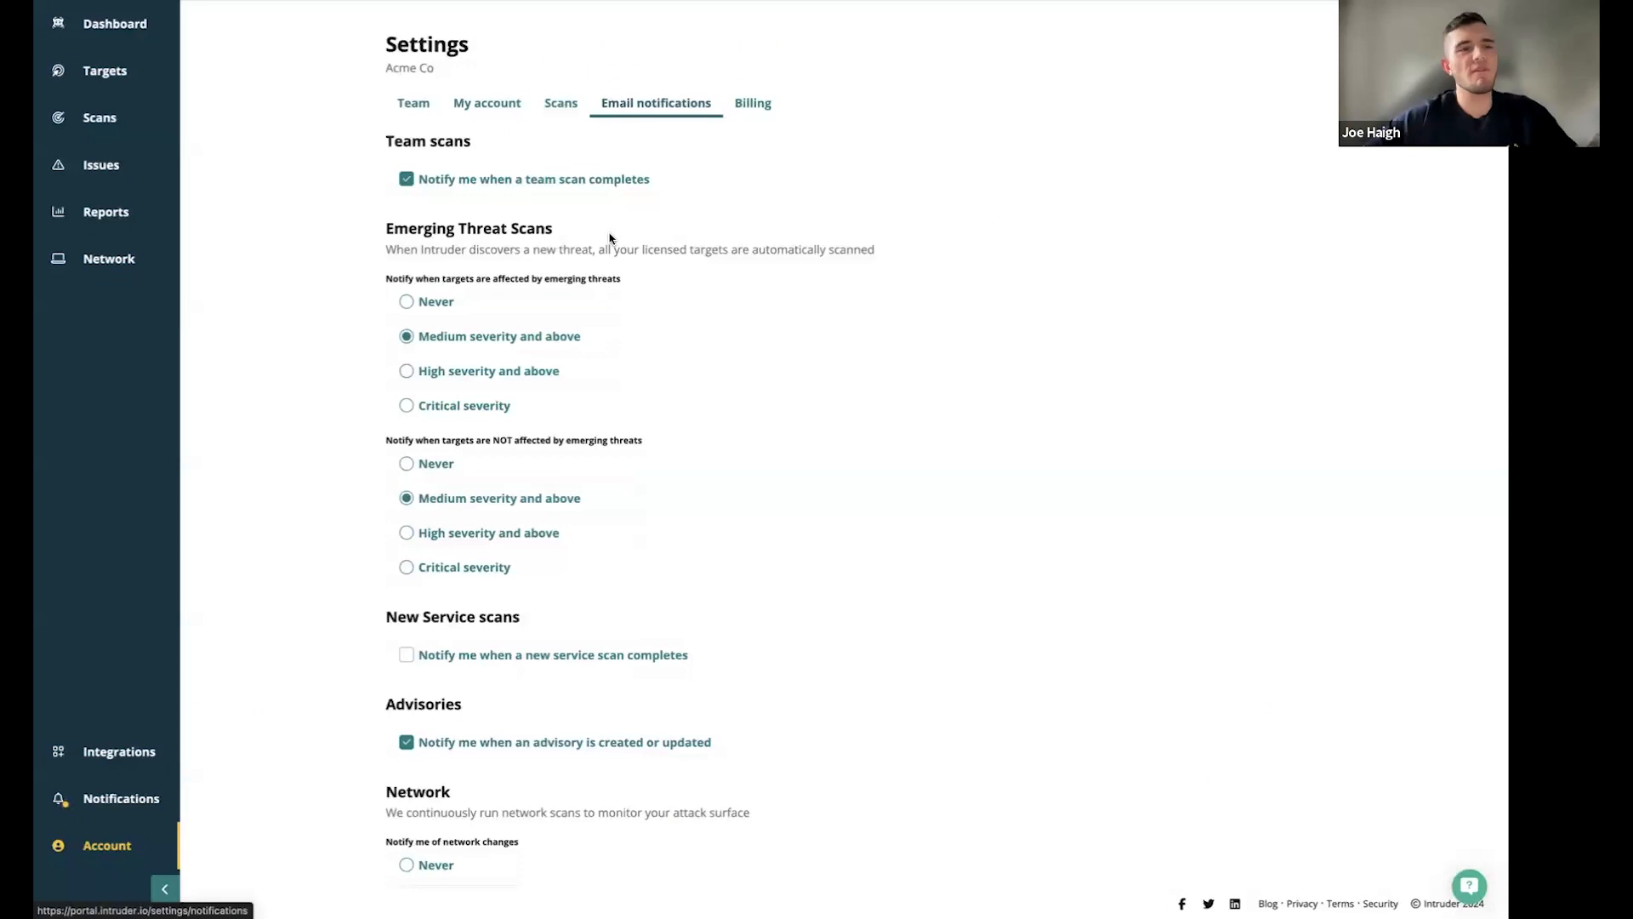
mouse_move(177, 133)
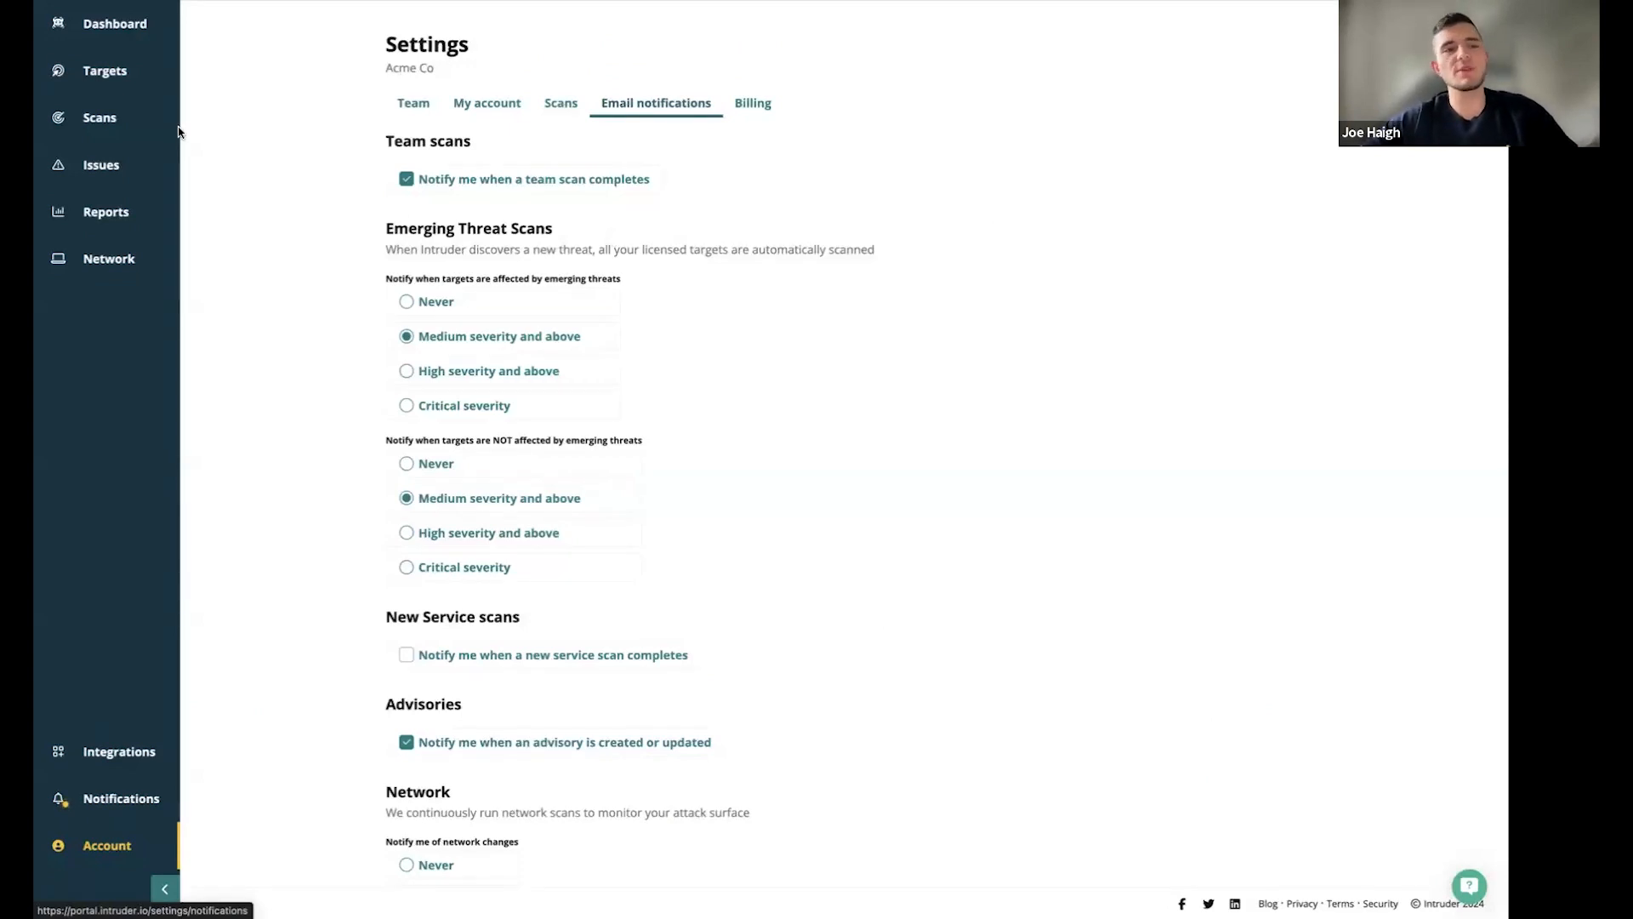
Show the Emerging threats scan list of recent CVE checks and their outcomes
left_click(99, 116)
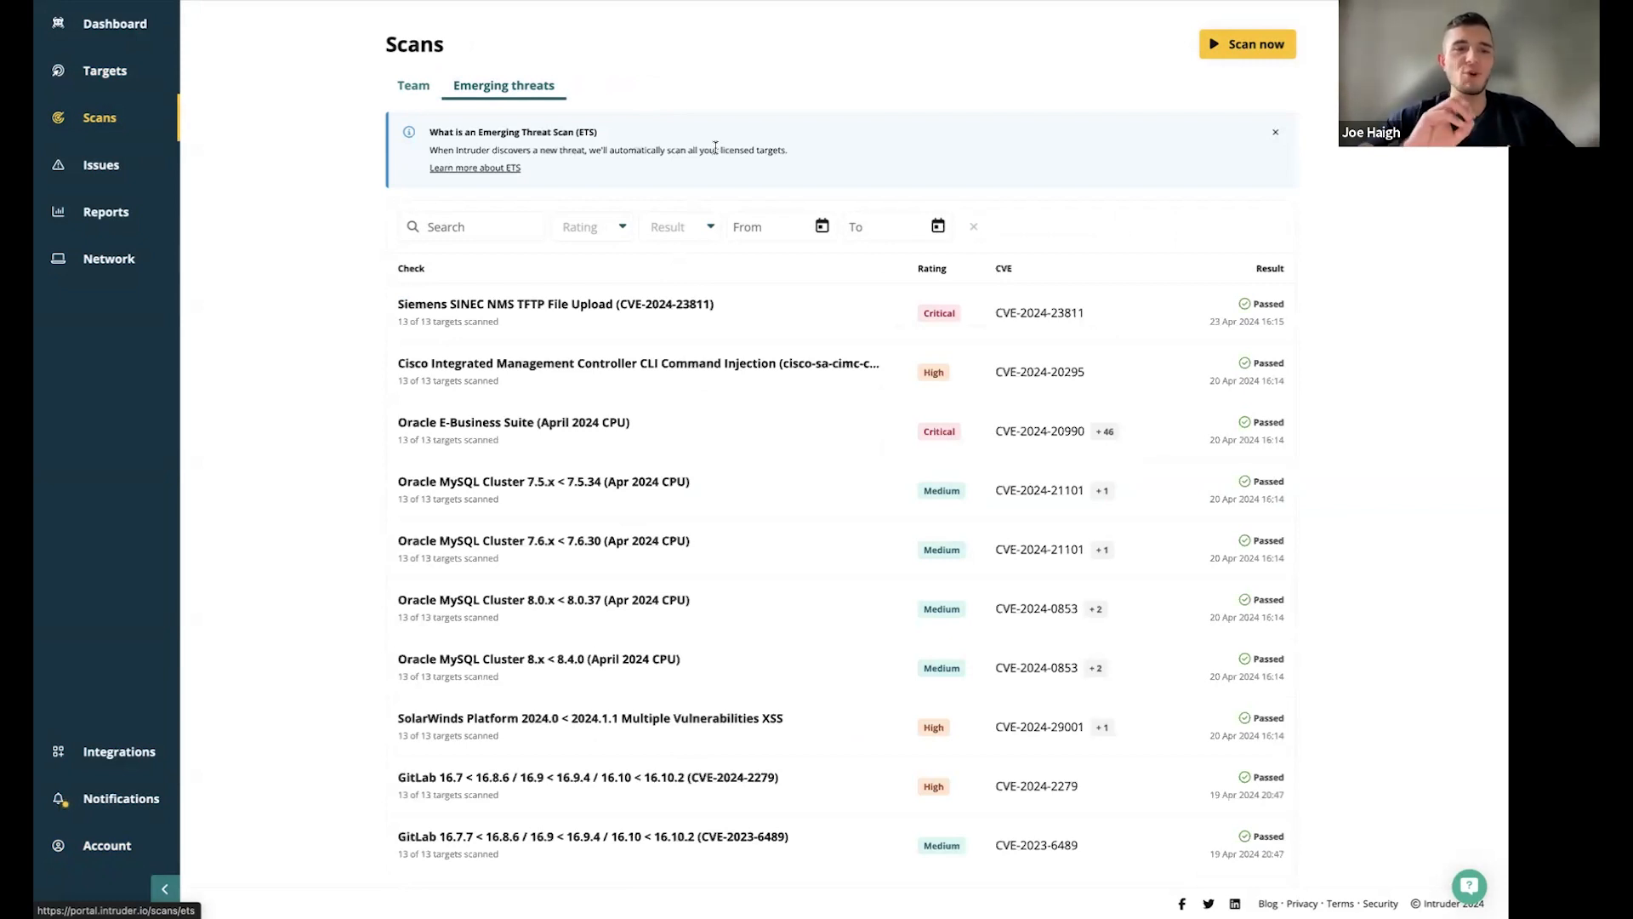
mouse_move(136, 737)
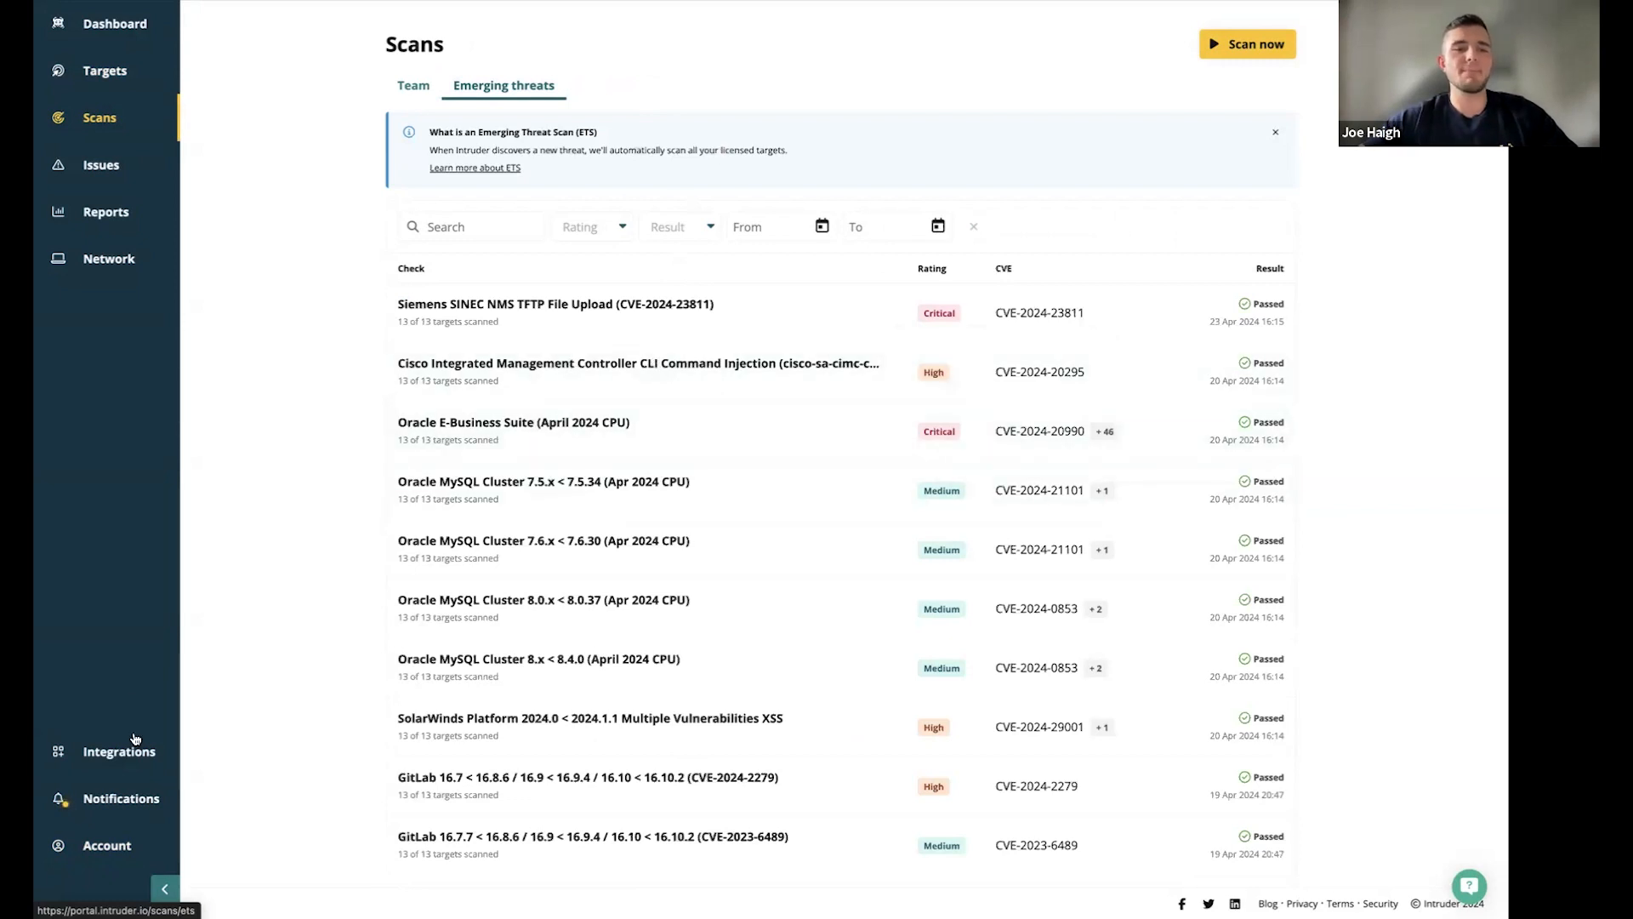
left_click(106, 845)
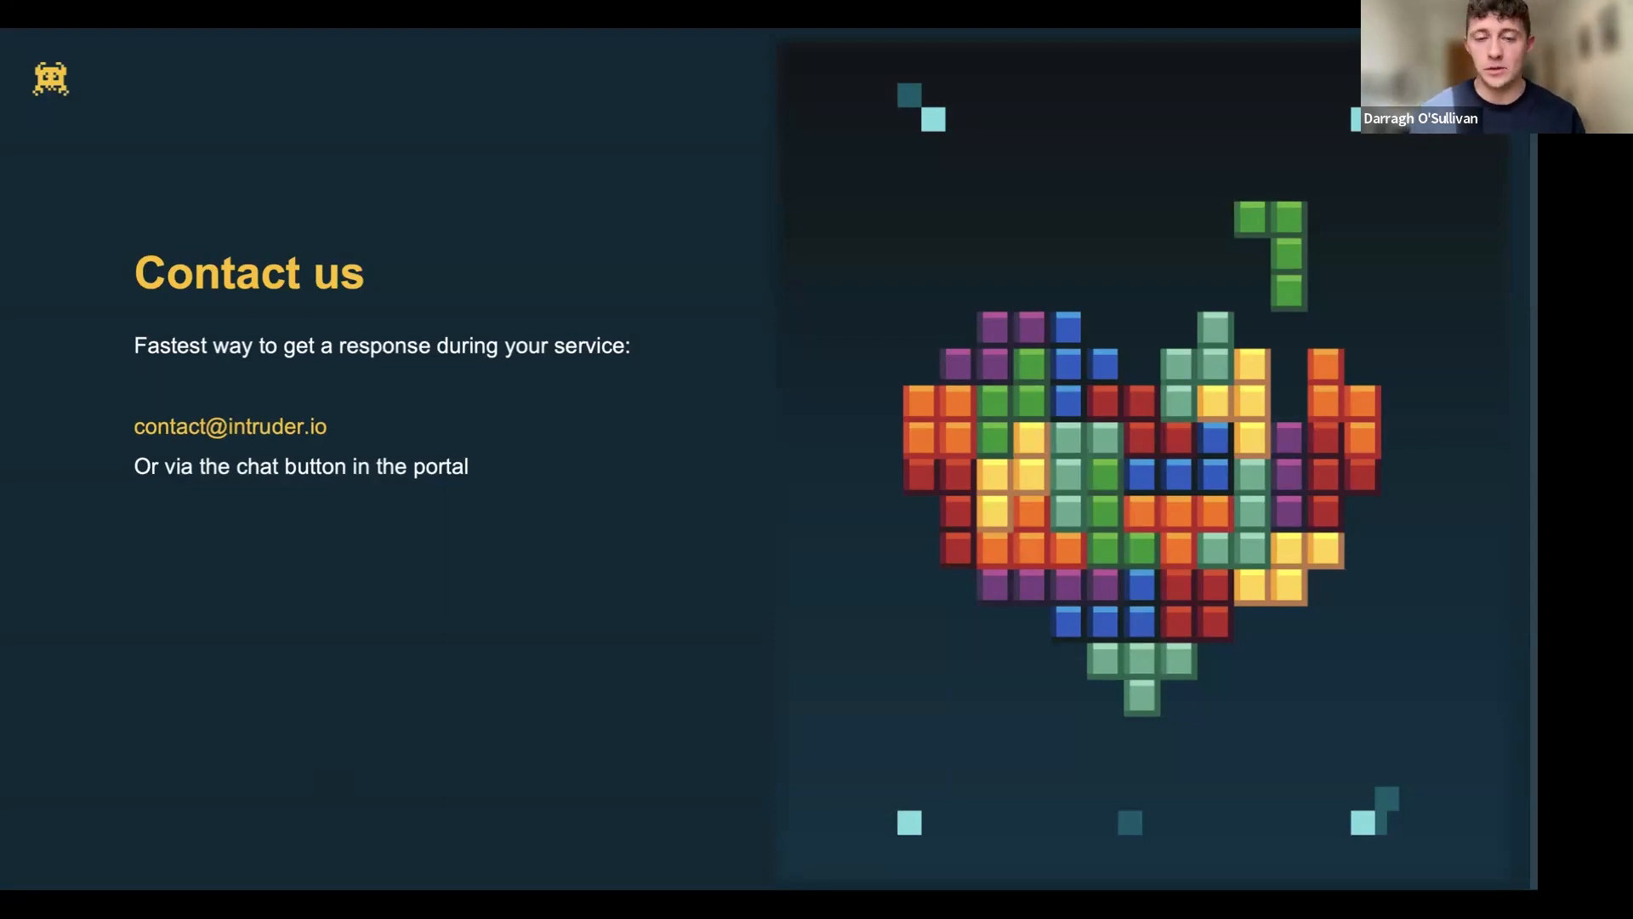
mouse_move(542, 756)
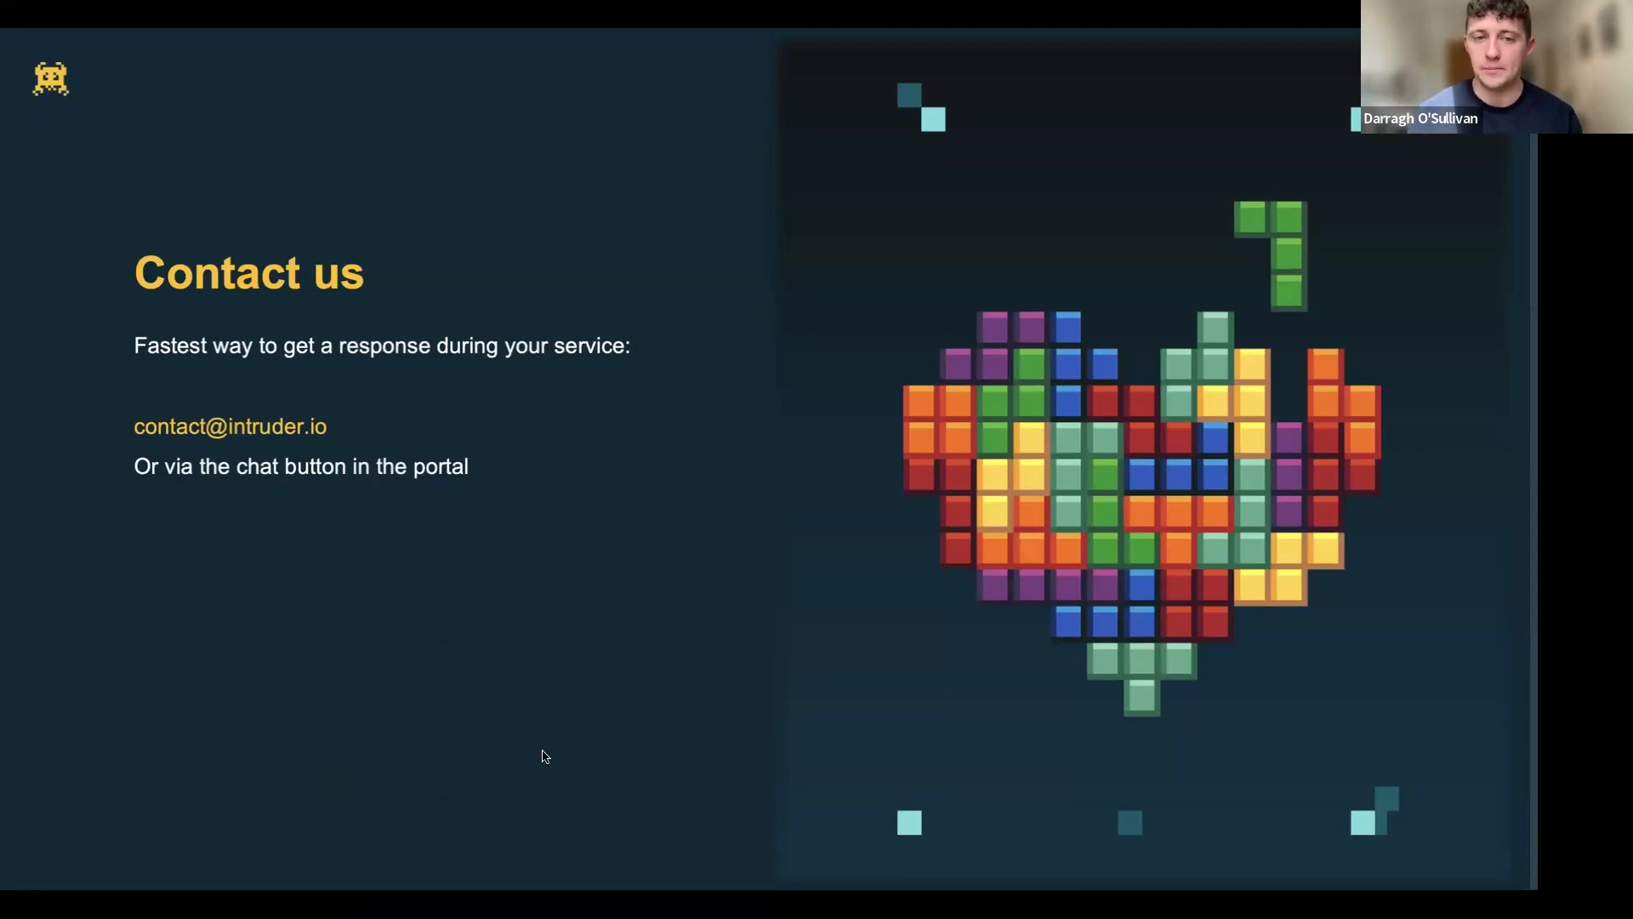
mouse_move(550, 894)
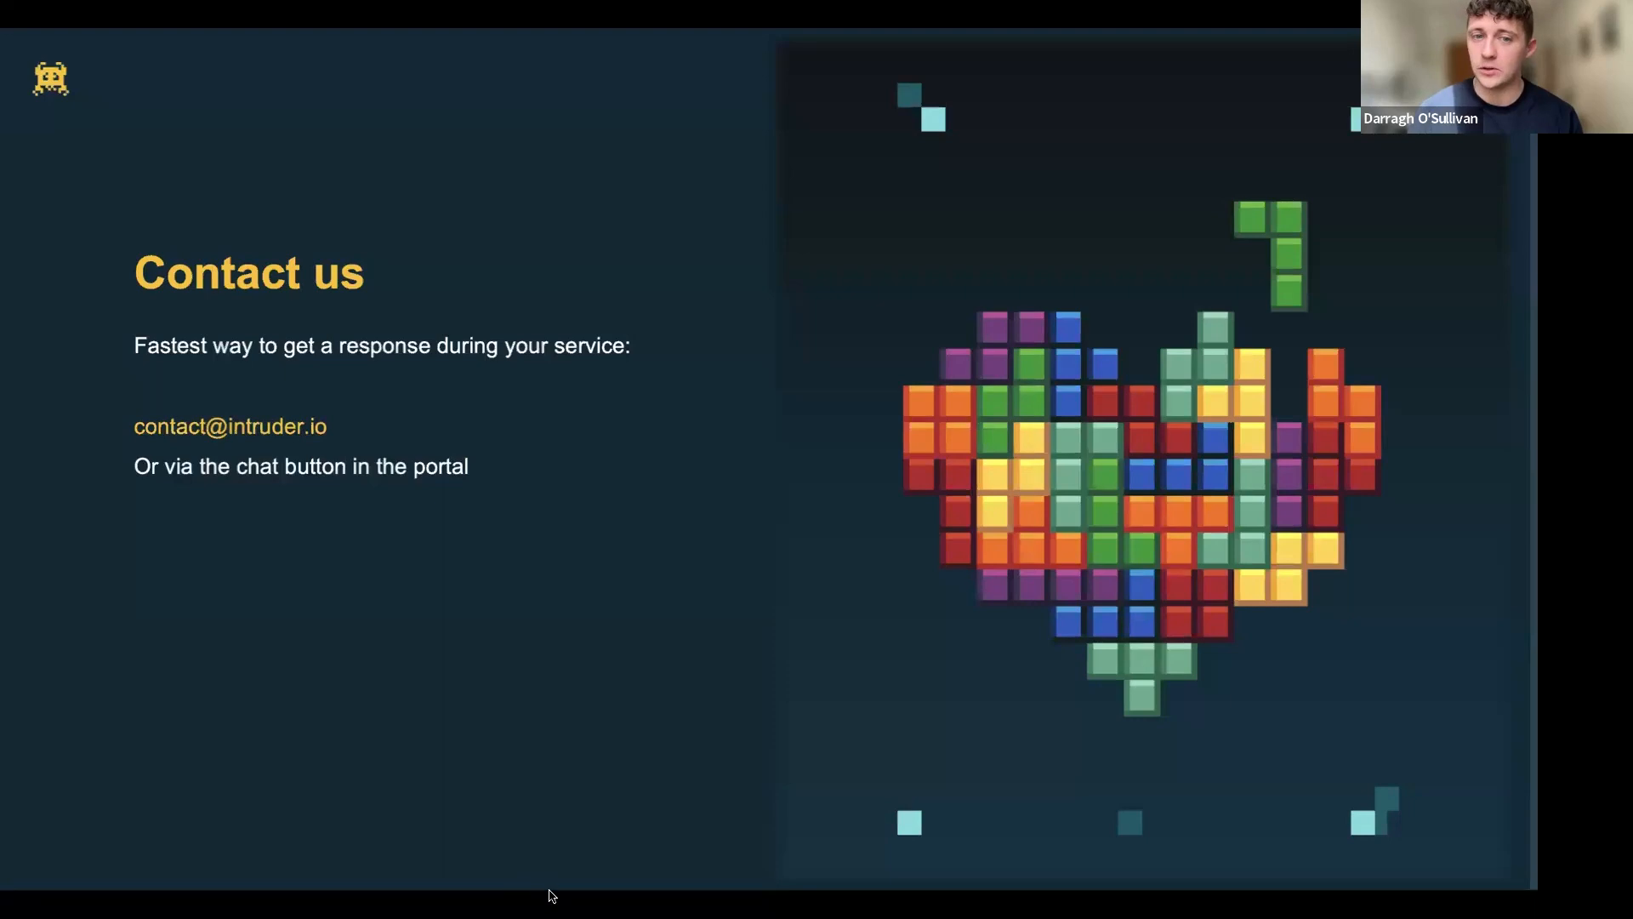
mouse_move(391, 883)
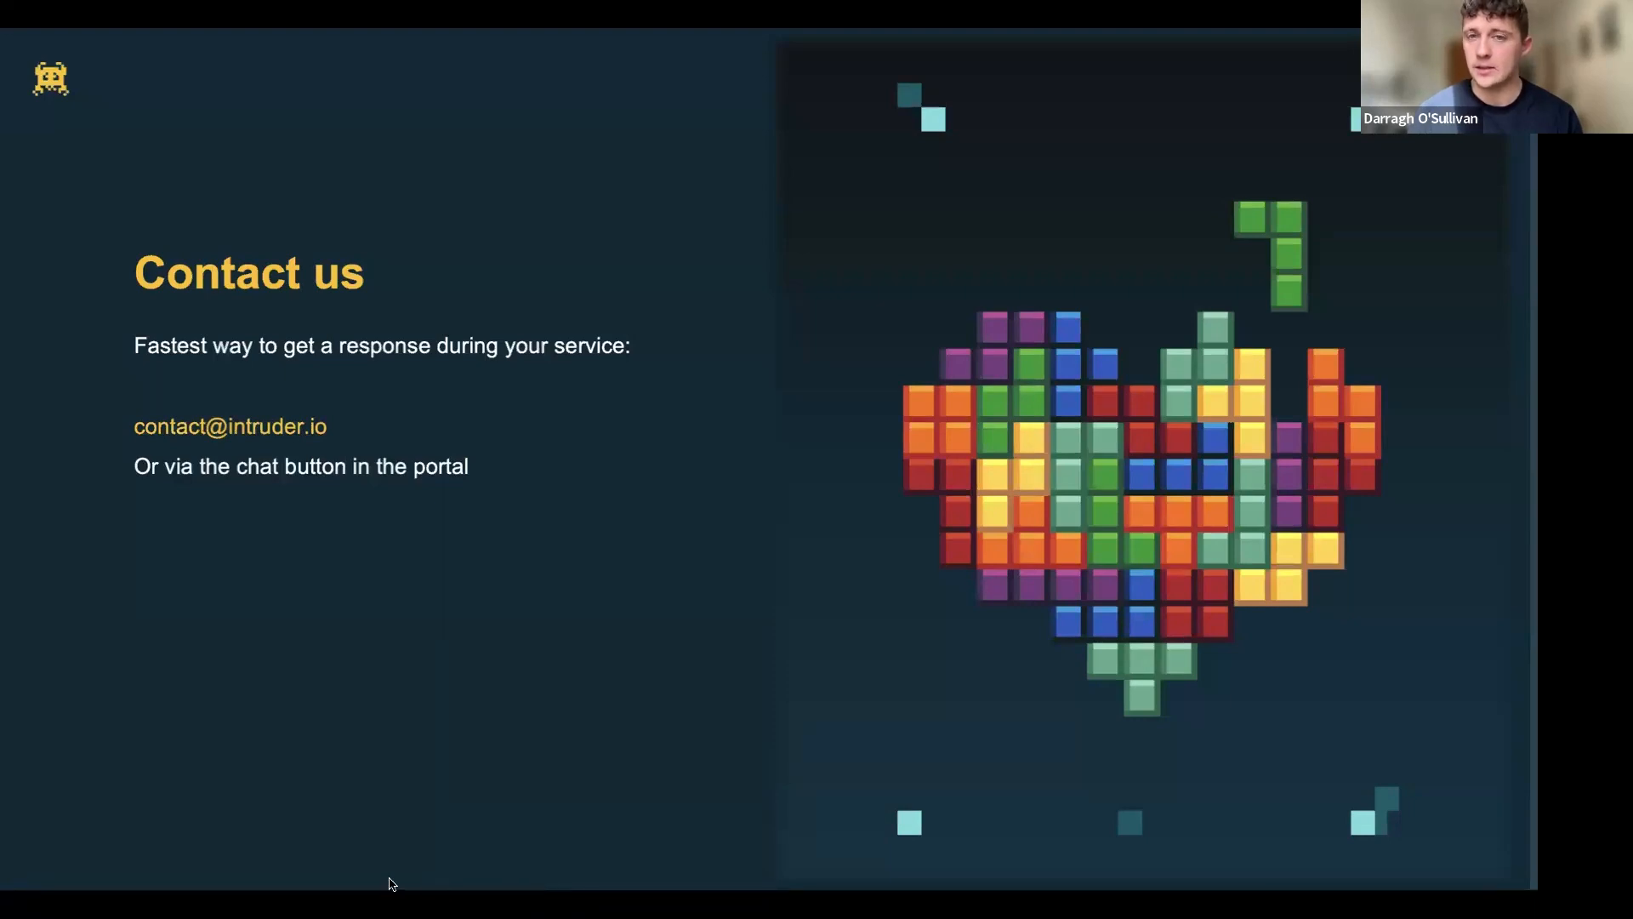
mouse_move(375, 885)
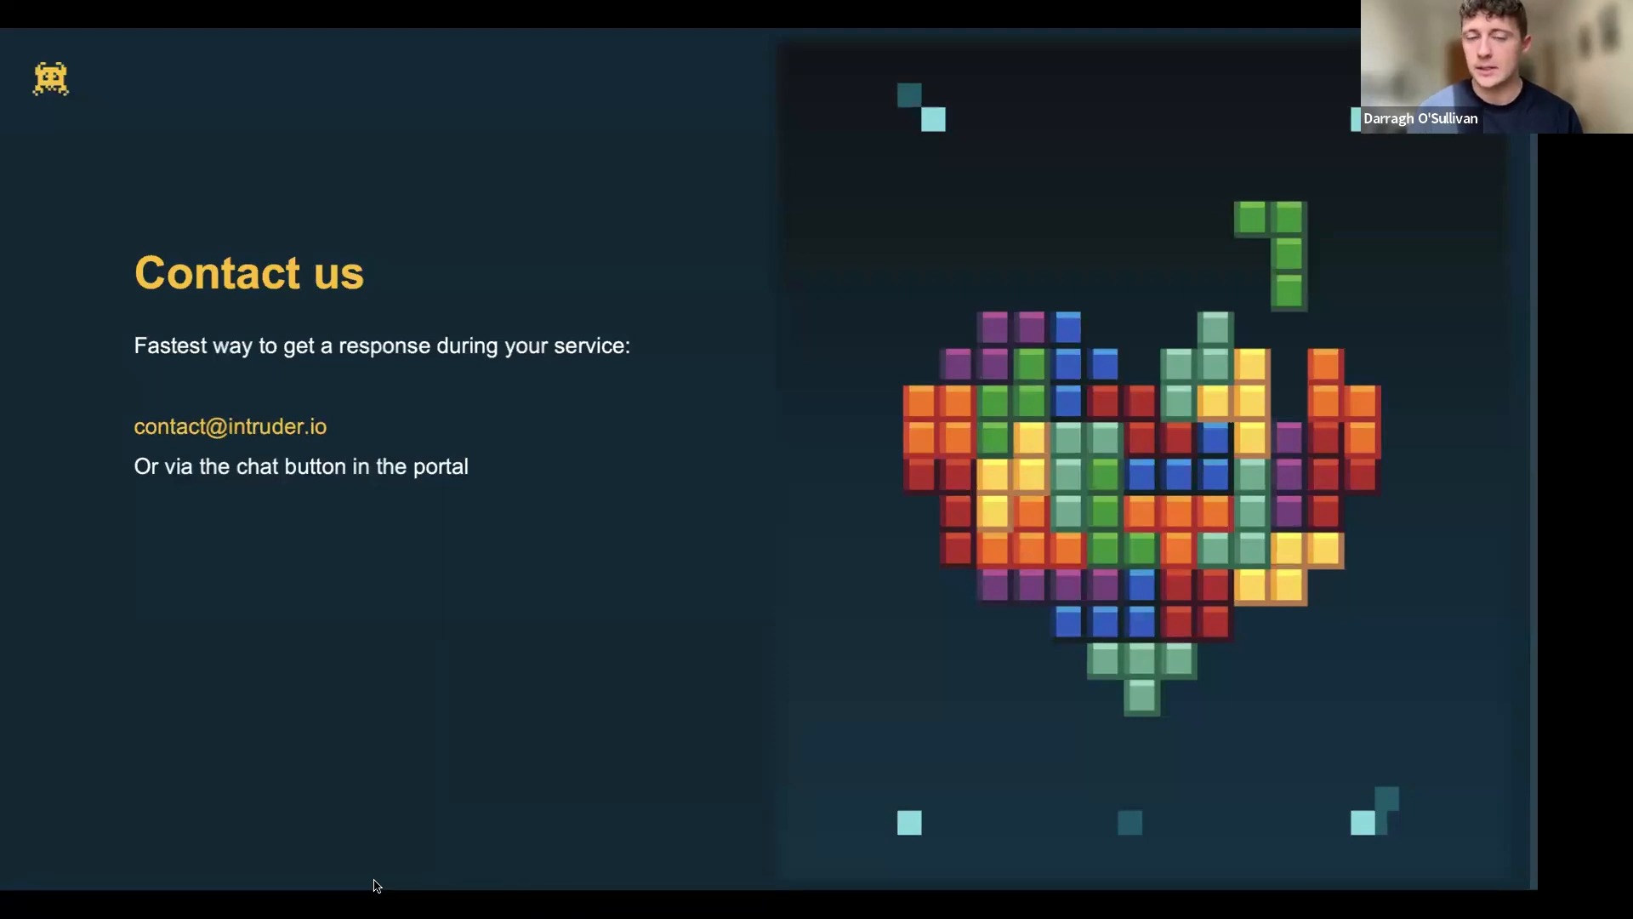